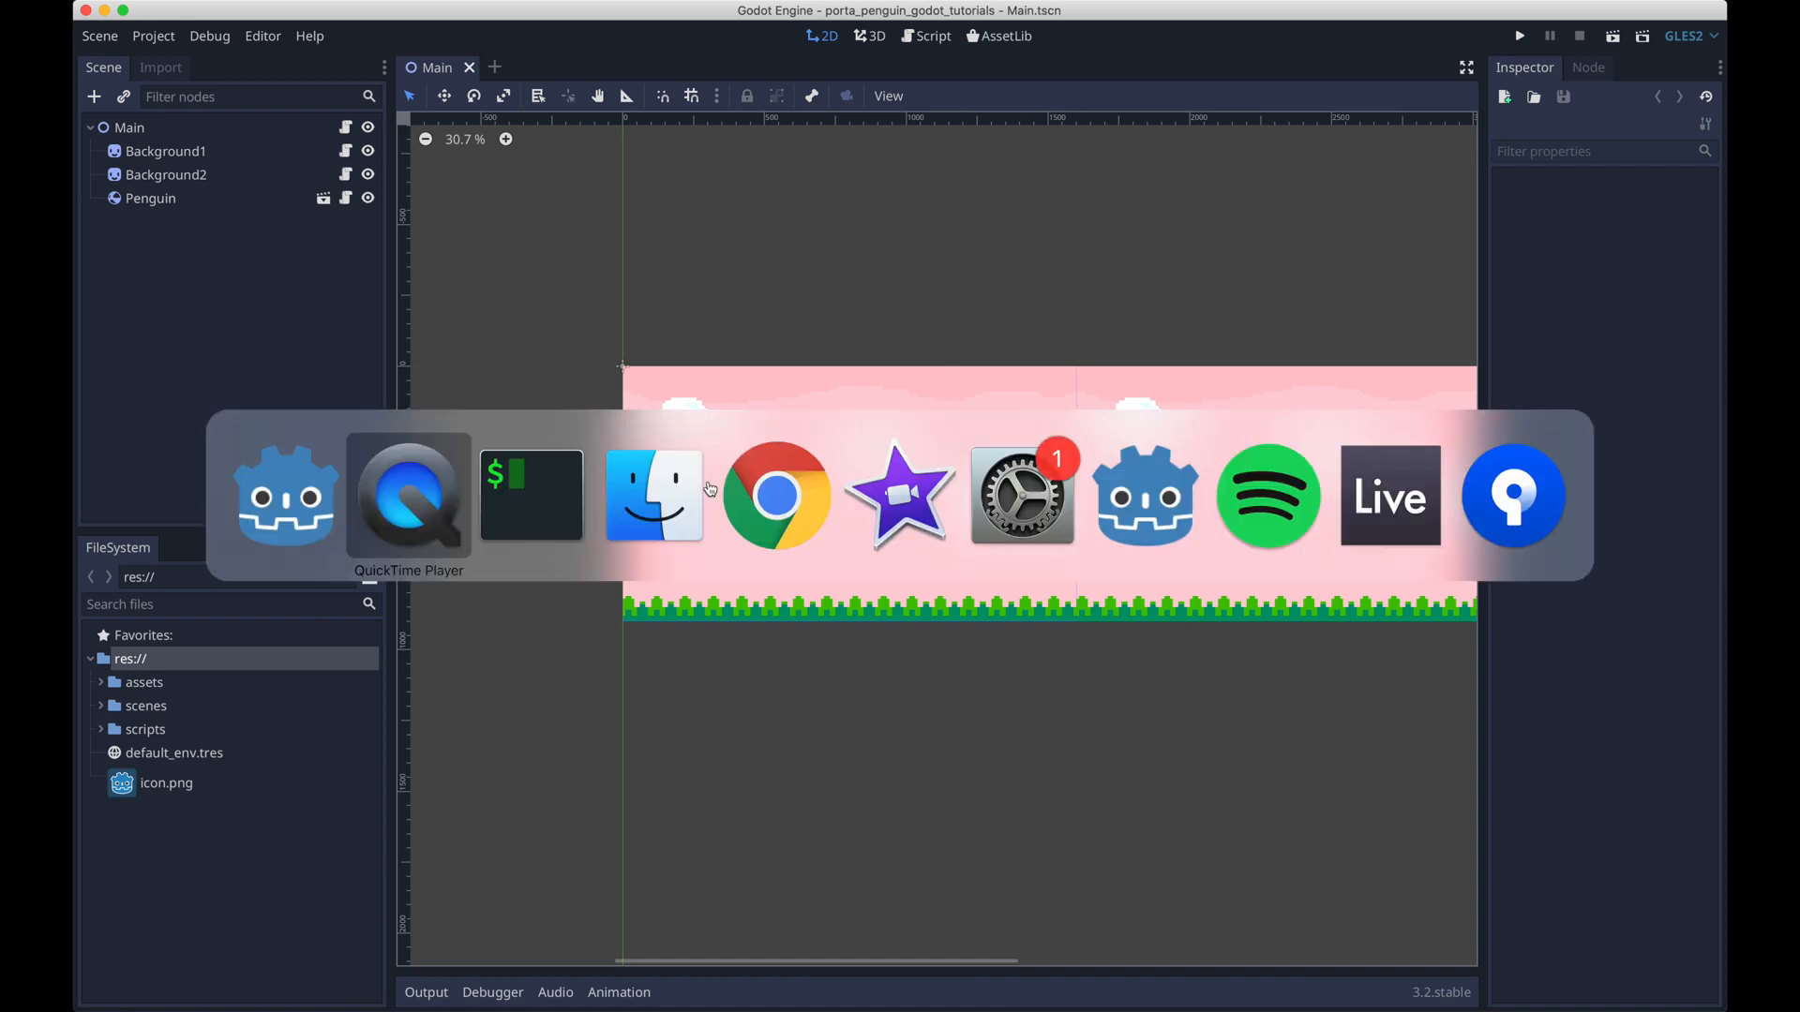
# Browse the character sprite PNGs under assets > sprites > characters in the FileSystem dock
pyautogui.click(655, 495)
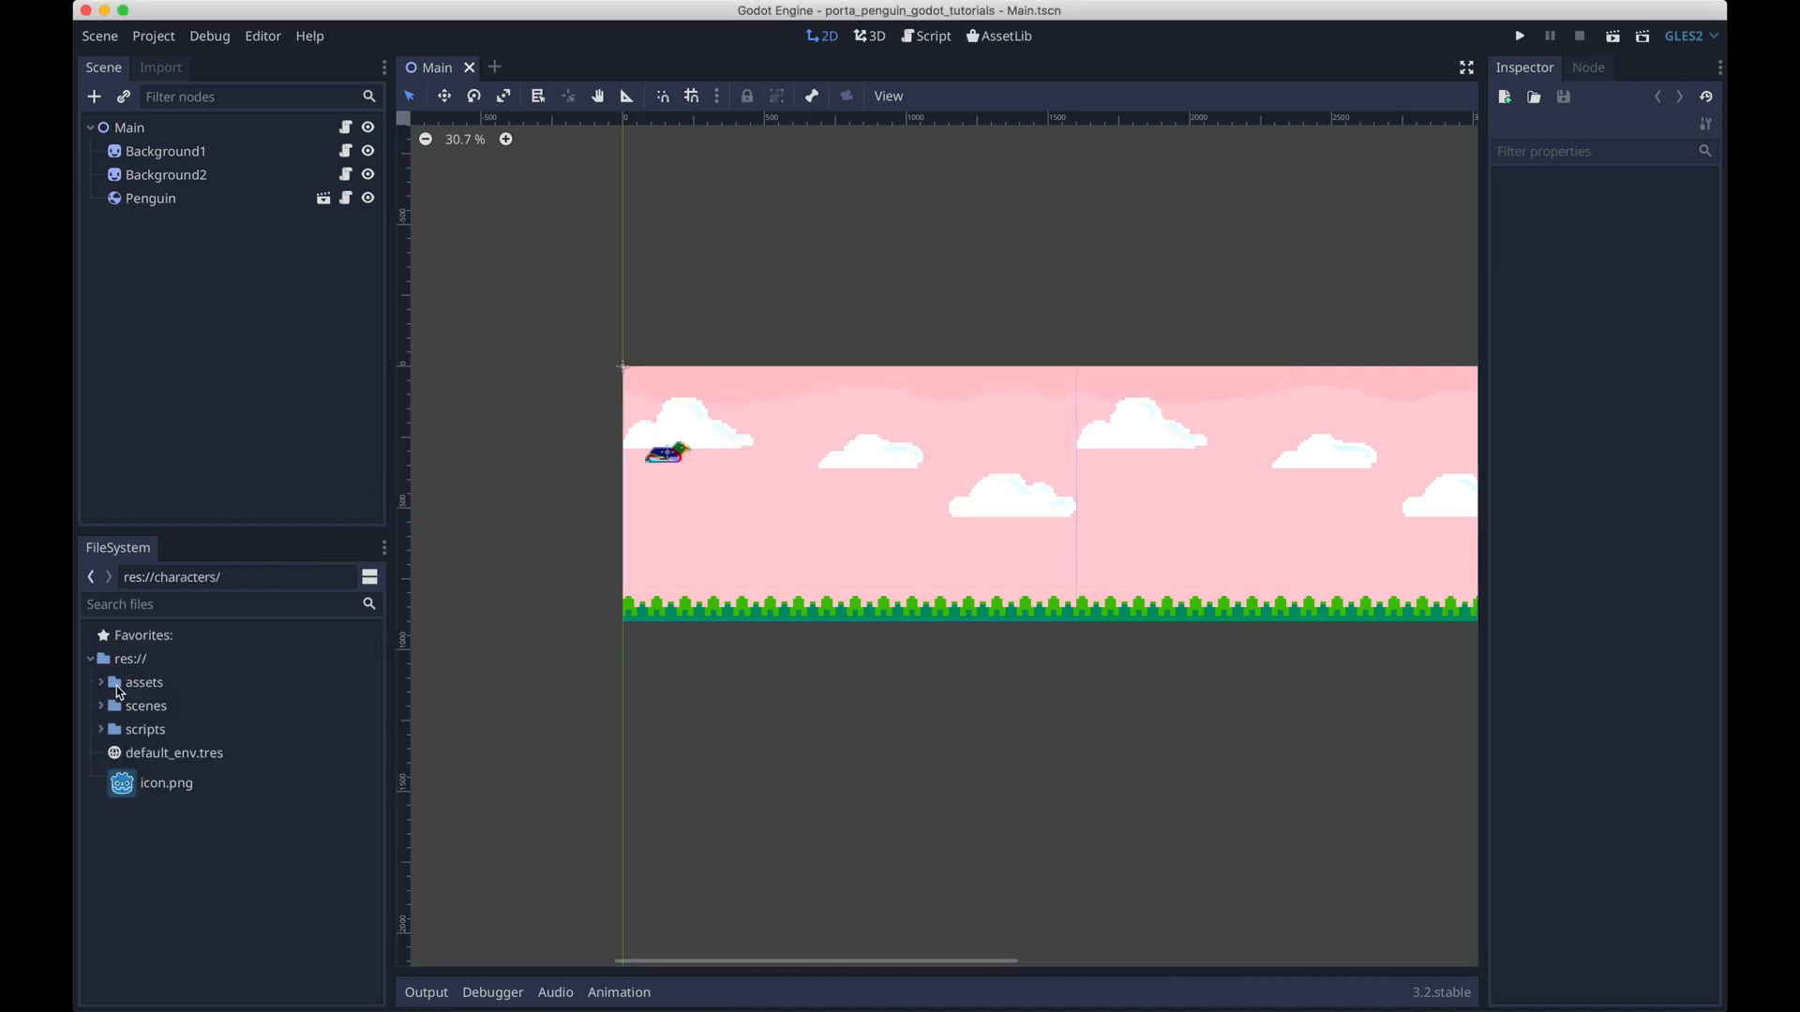
pyautogui.click(142, 682)
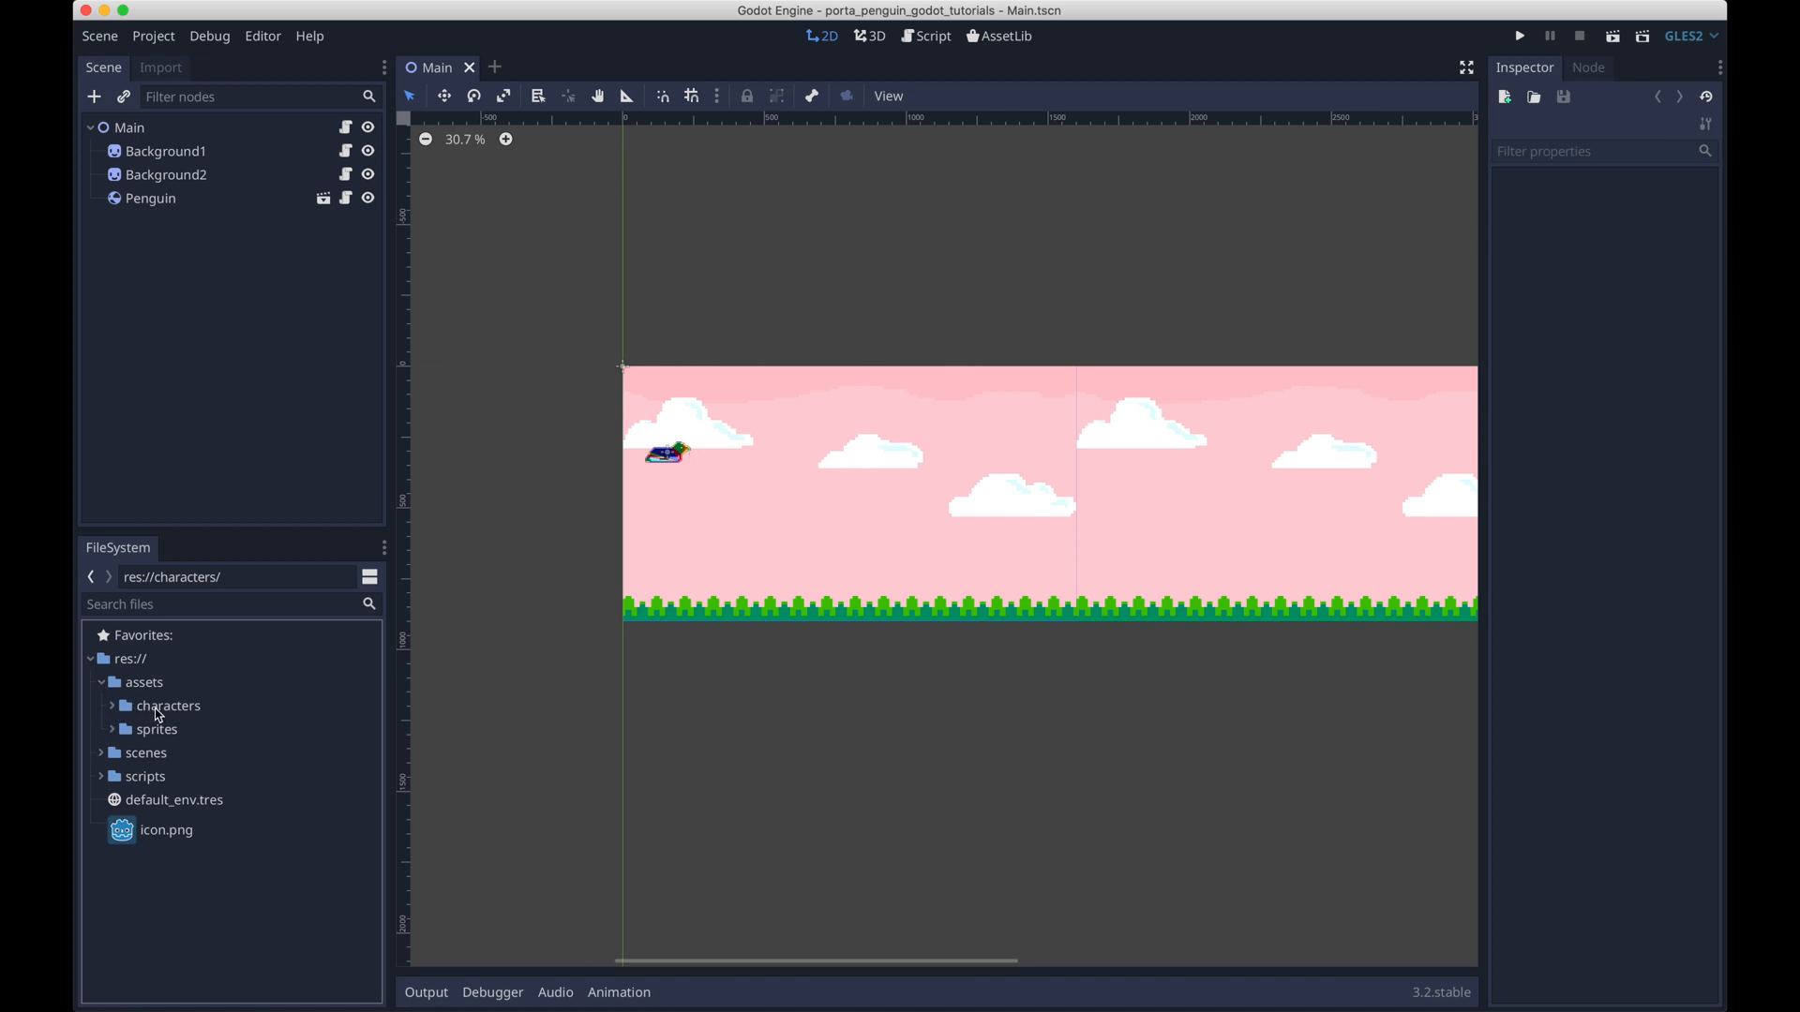
pyautogui.click(112, 729)
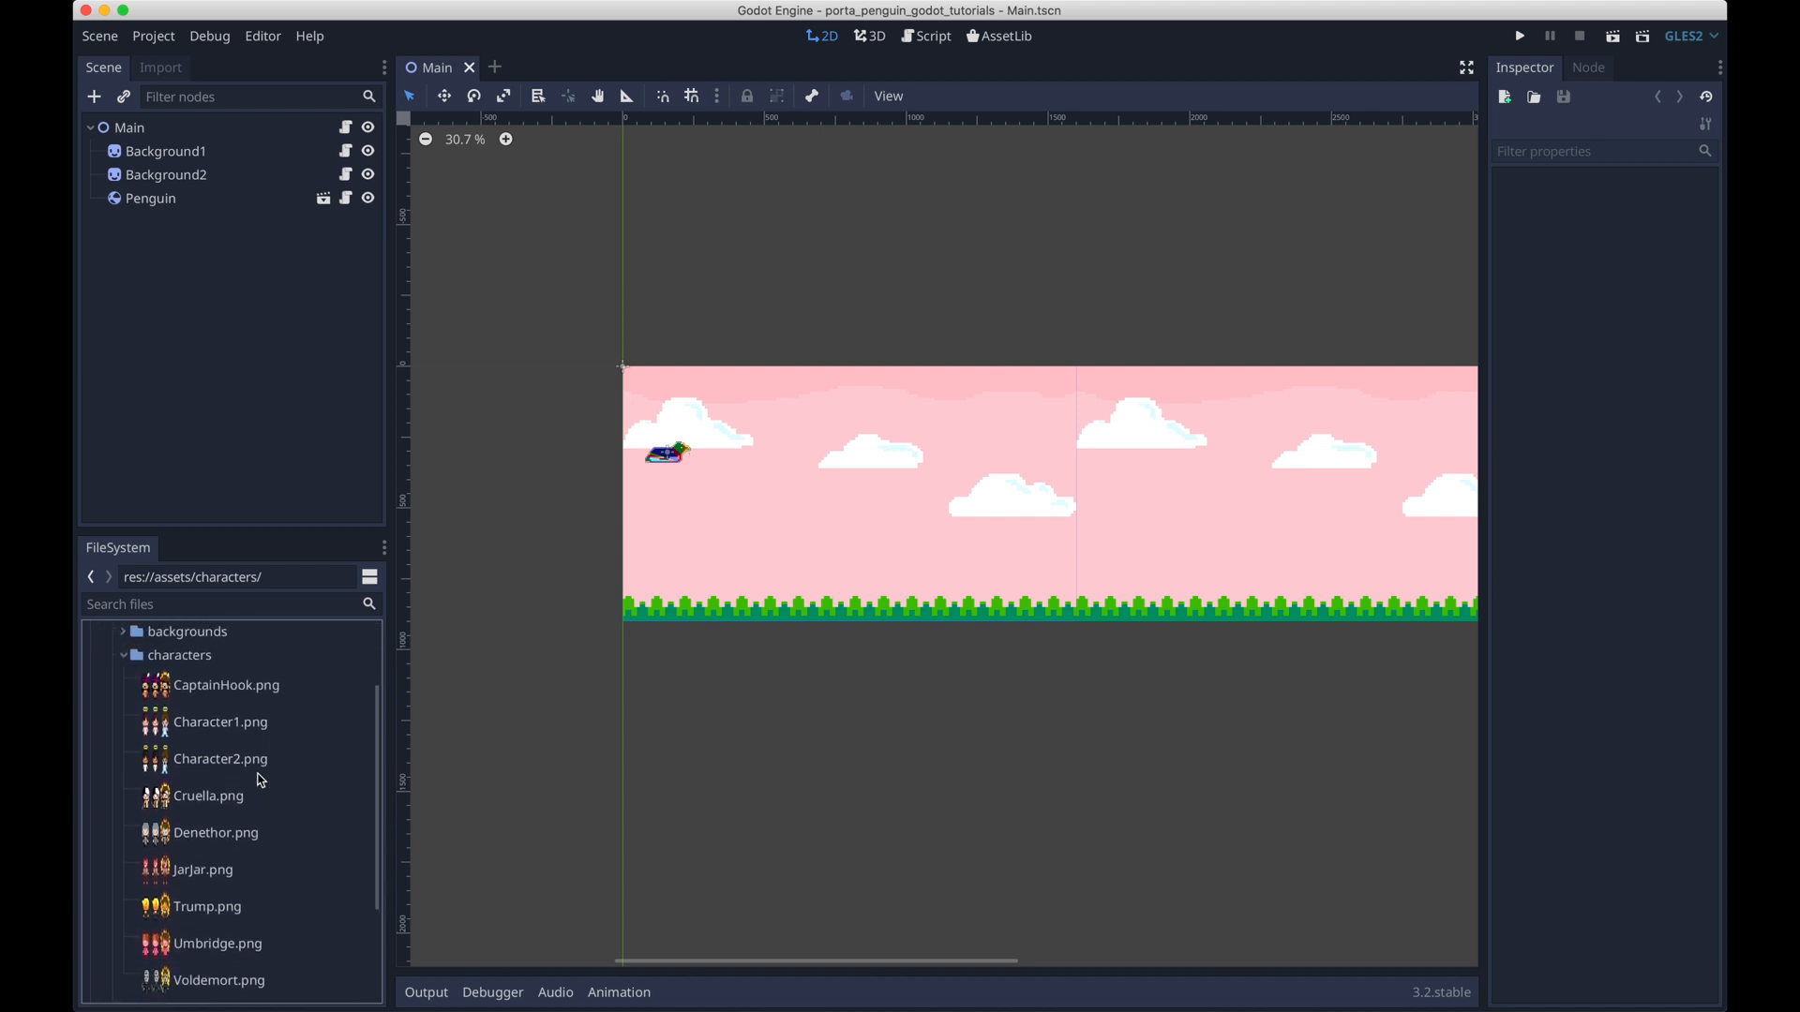
pyautogui.scroll(-3)
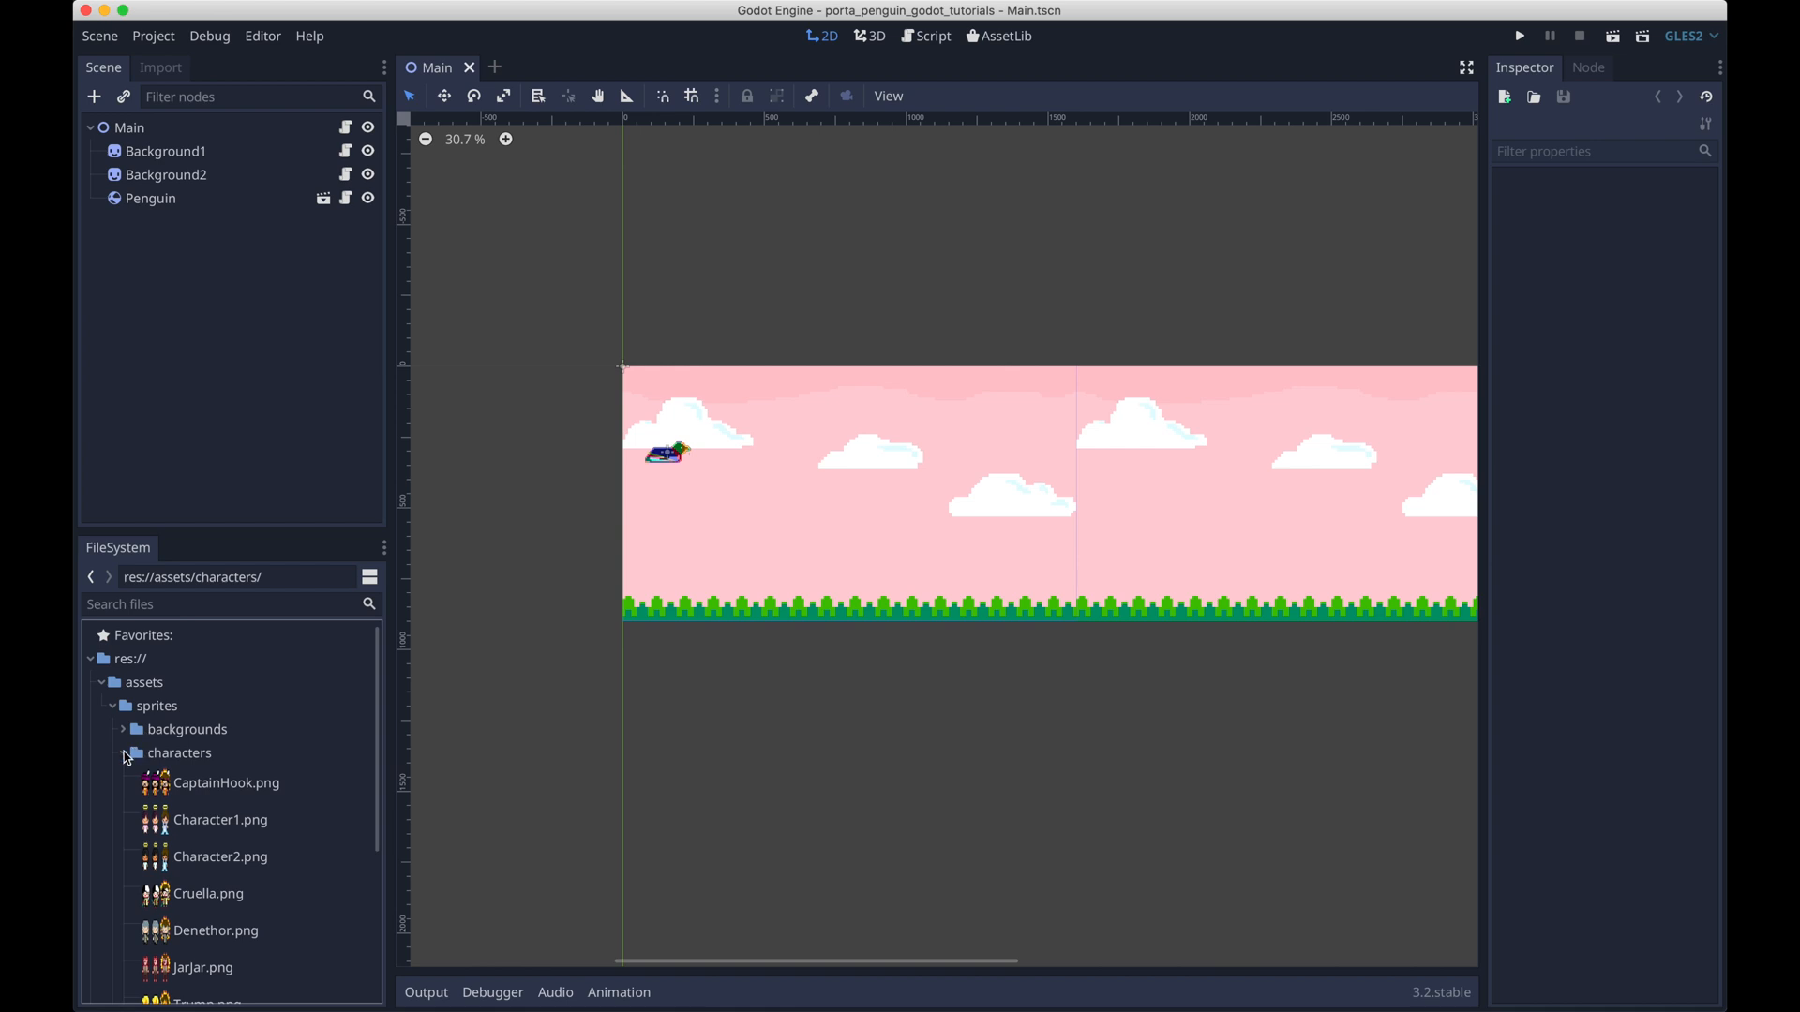
# Collapse the sprites folder and expand scenes to show the Main and Penguin scenes
pyautogui.click(124, 753)
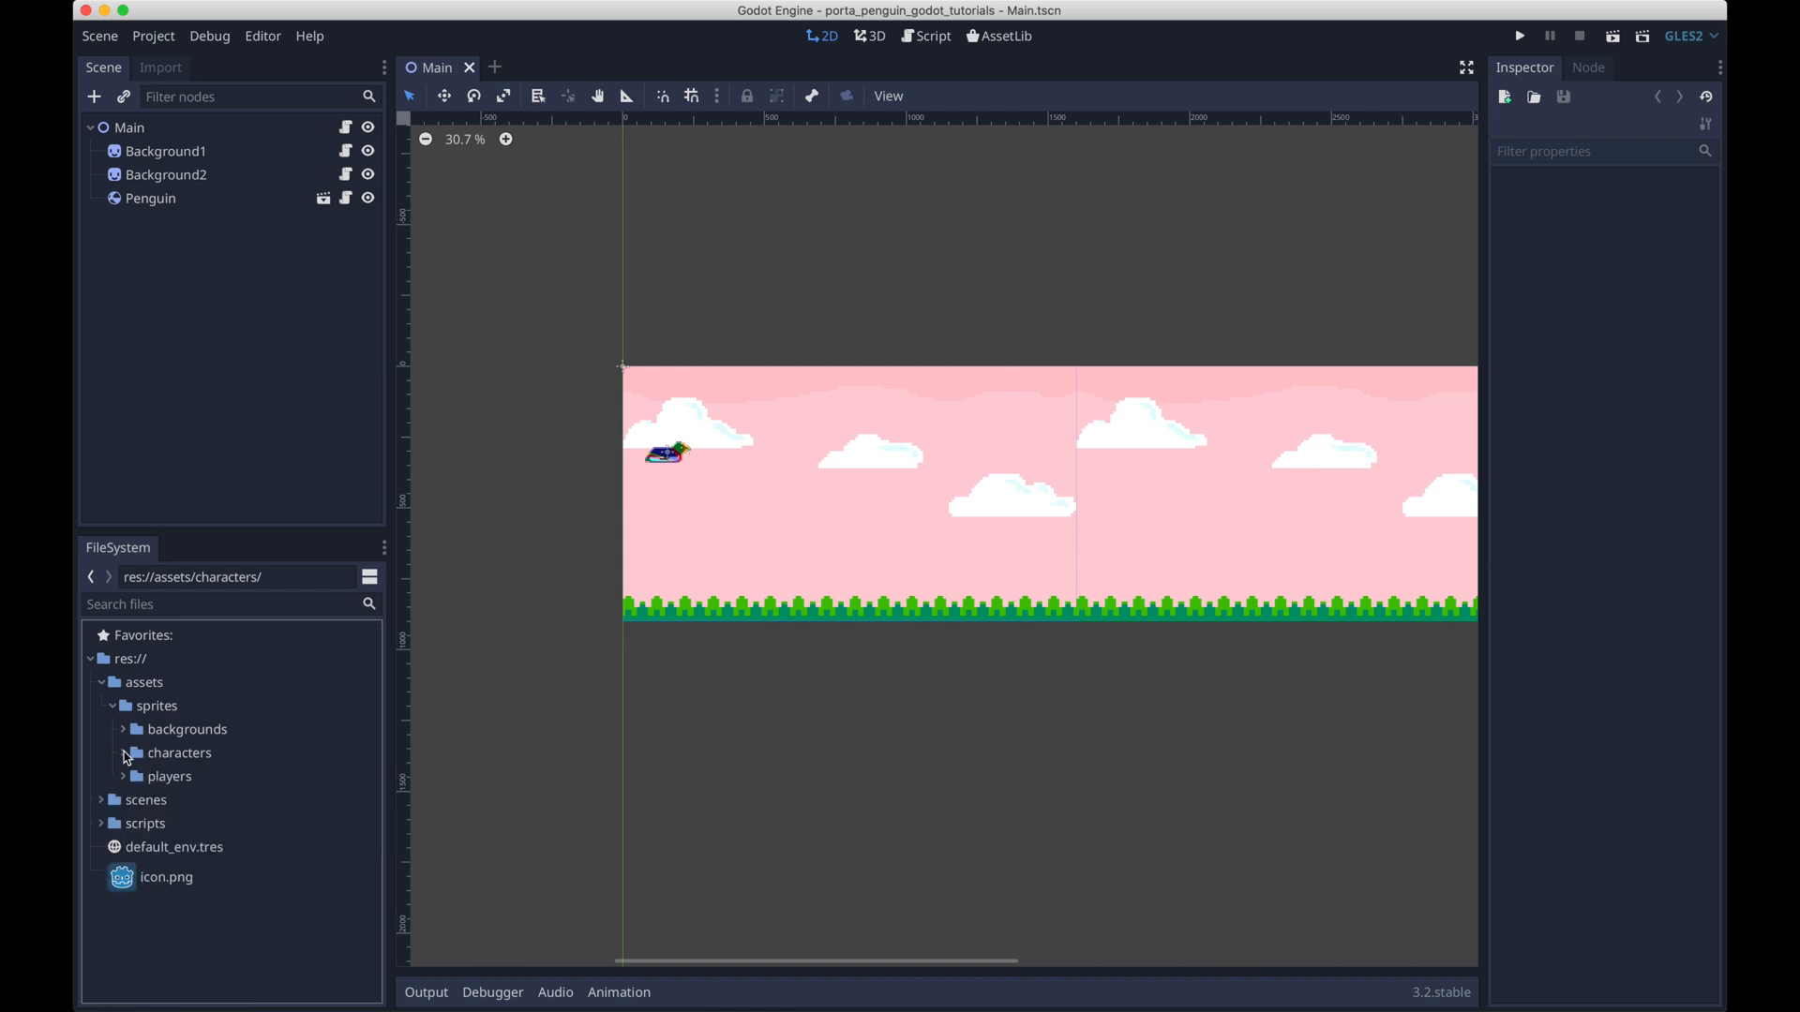
pyautogui.click(144, 800)
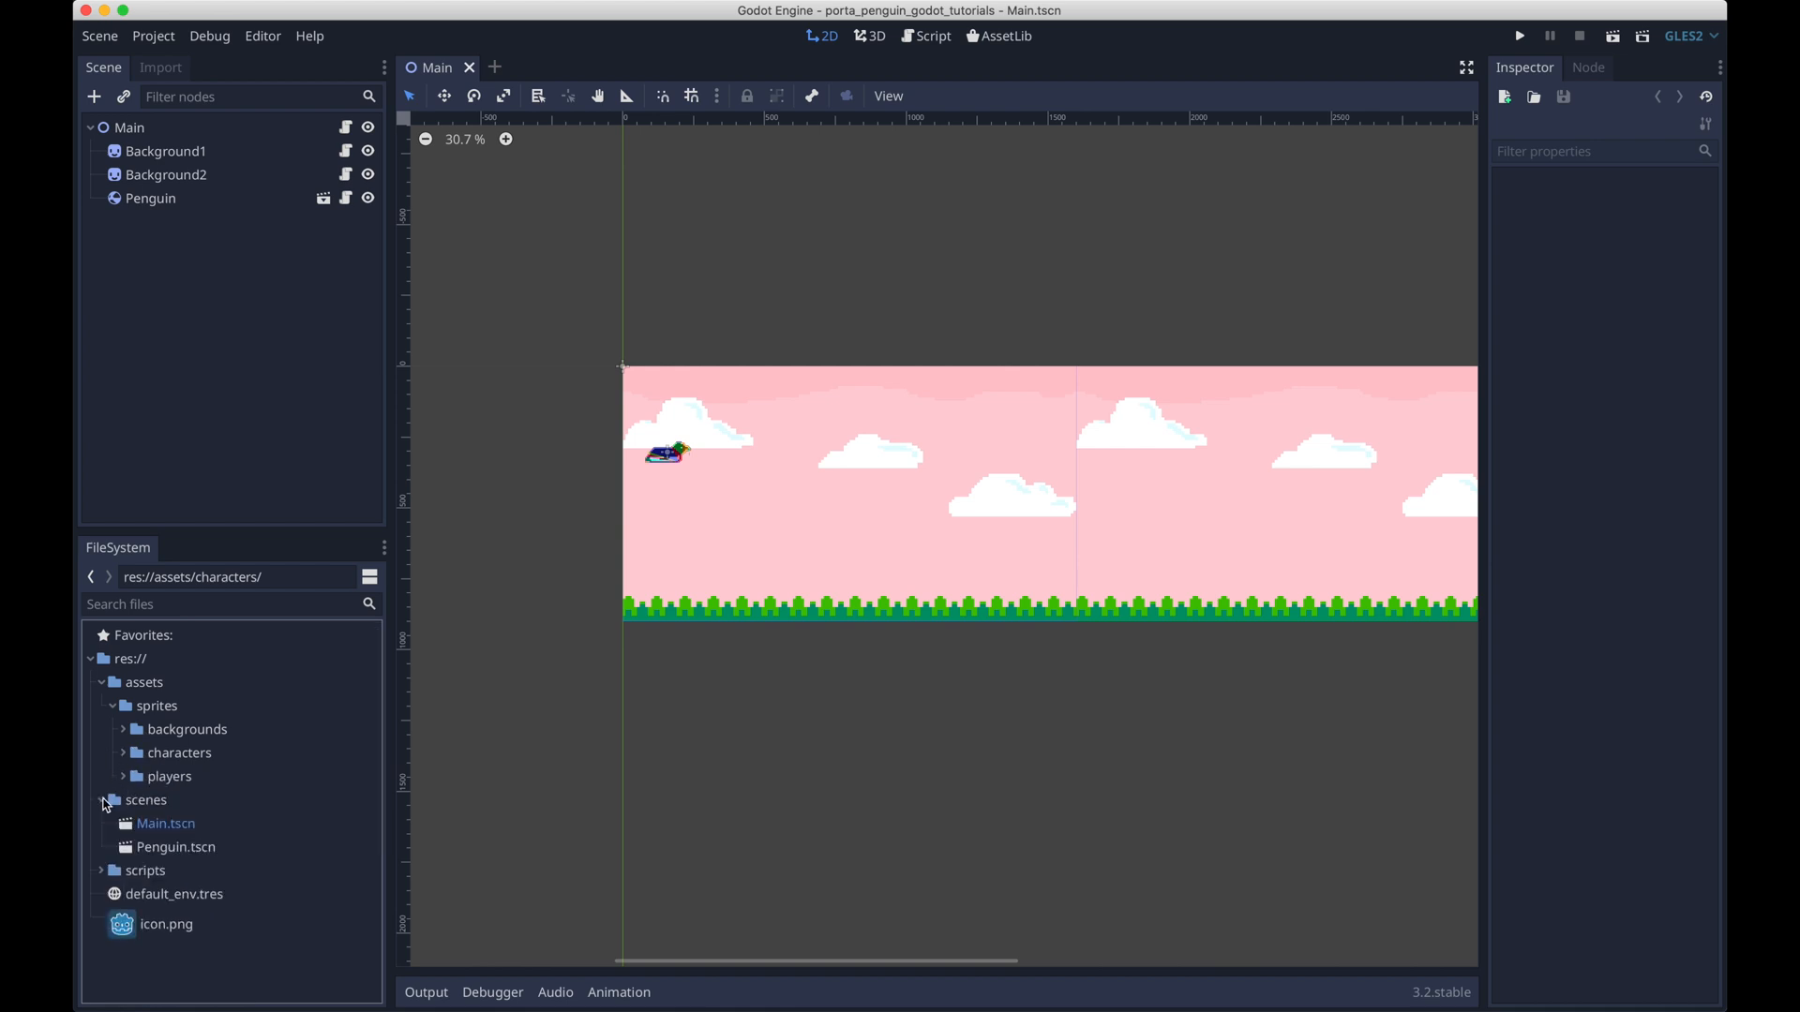
# Create a characters folder inside scenes and start a new CaptainHook.tscn scene in it
pyautogui.rightClick(144, 801)
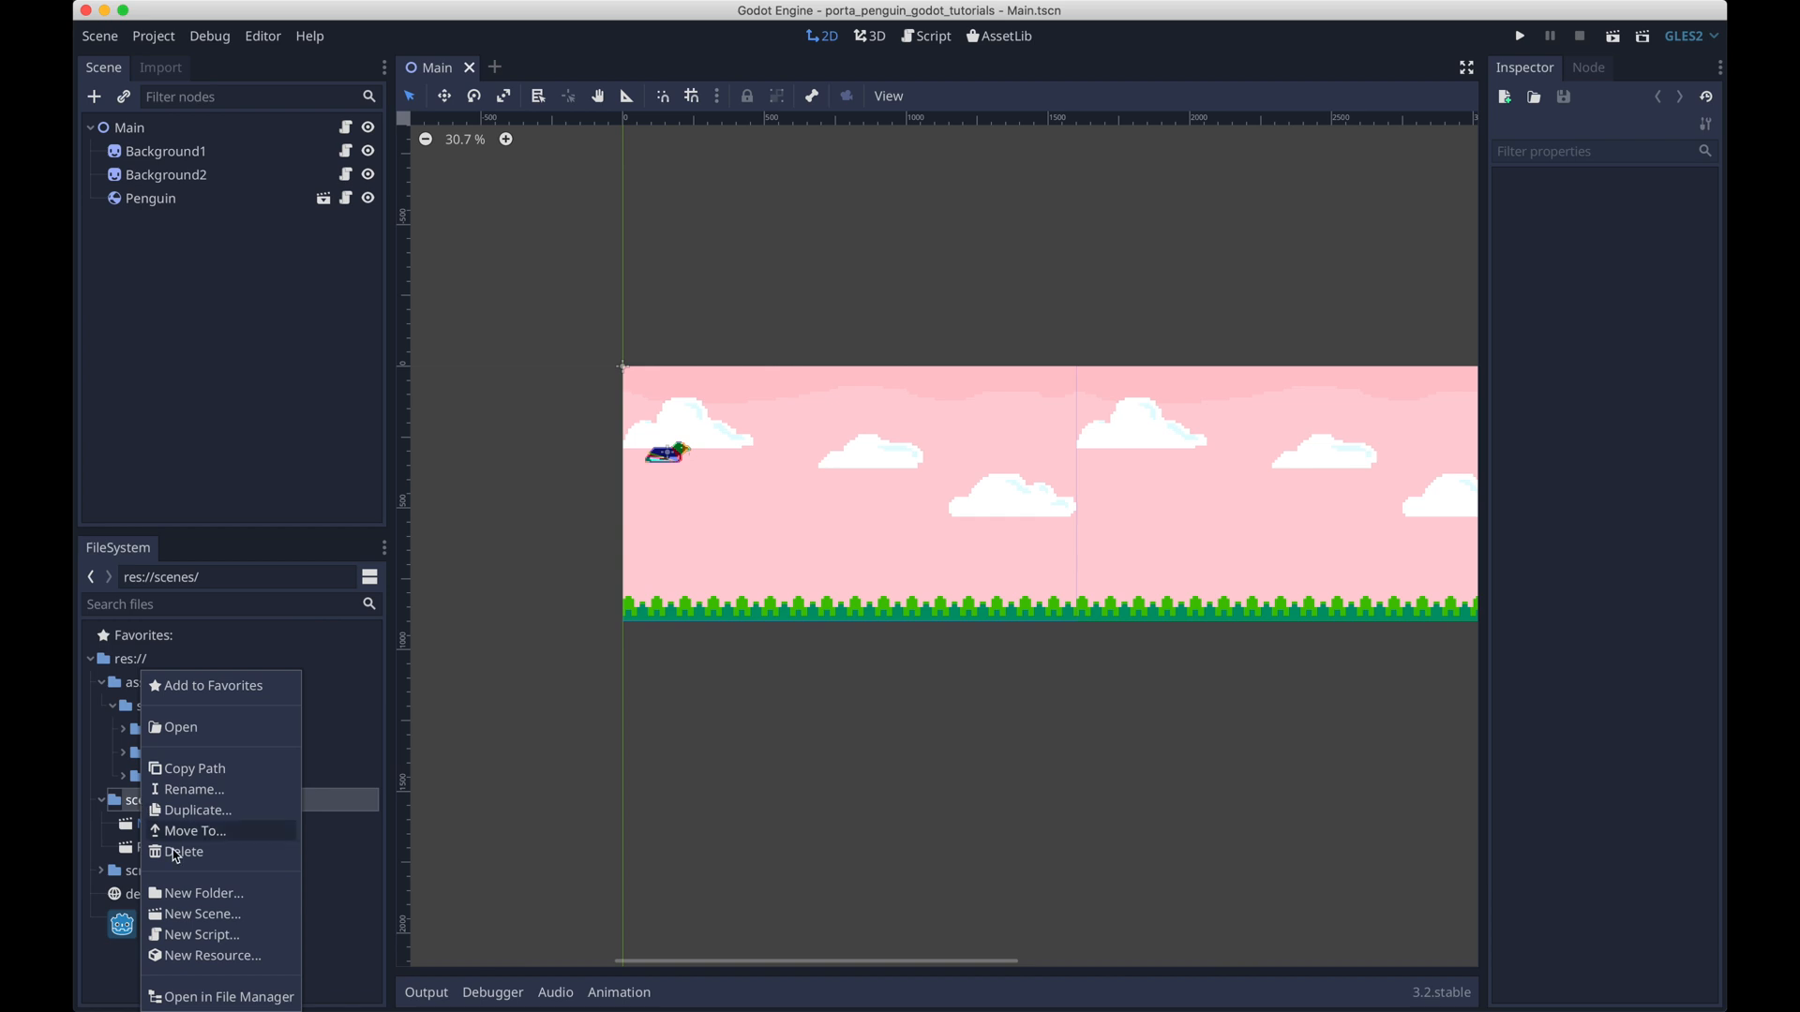
pyautogui.click(203, 892)
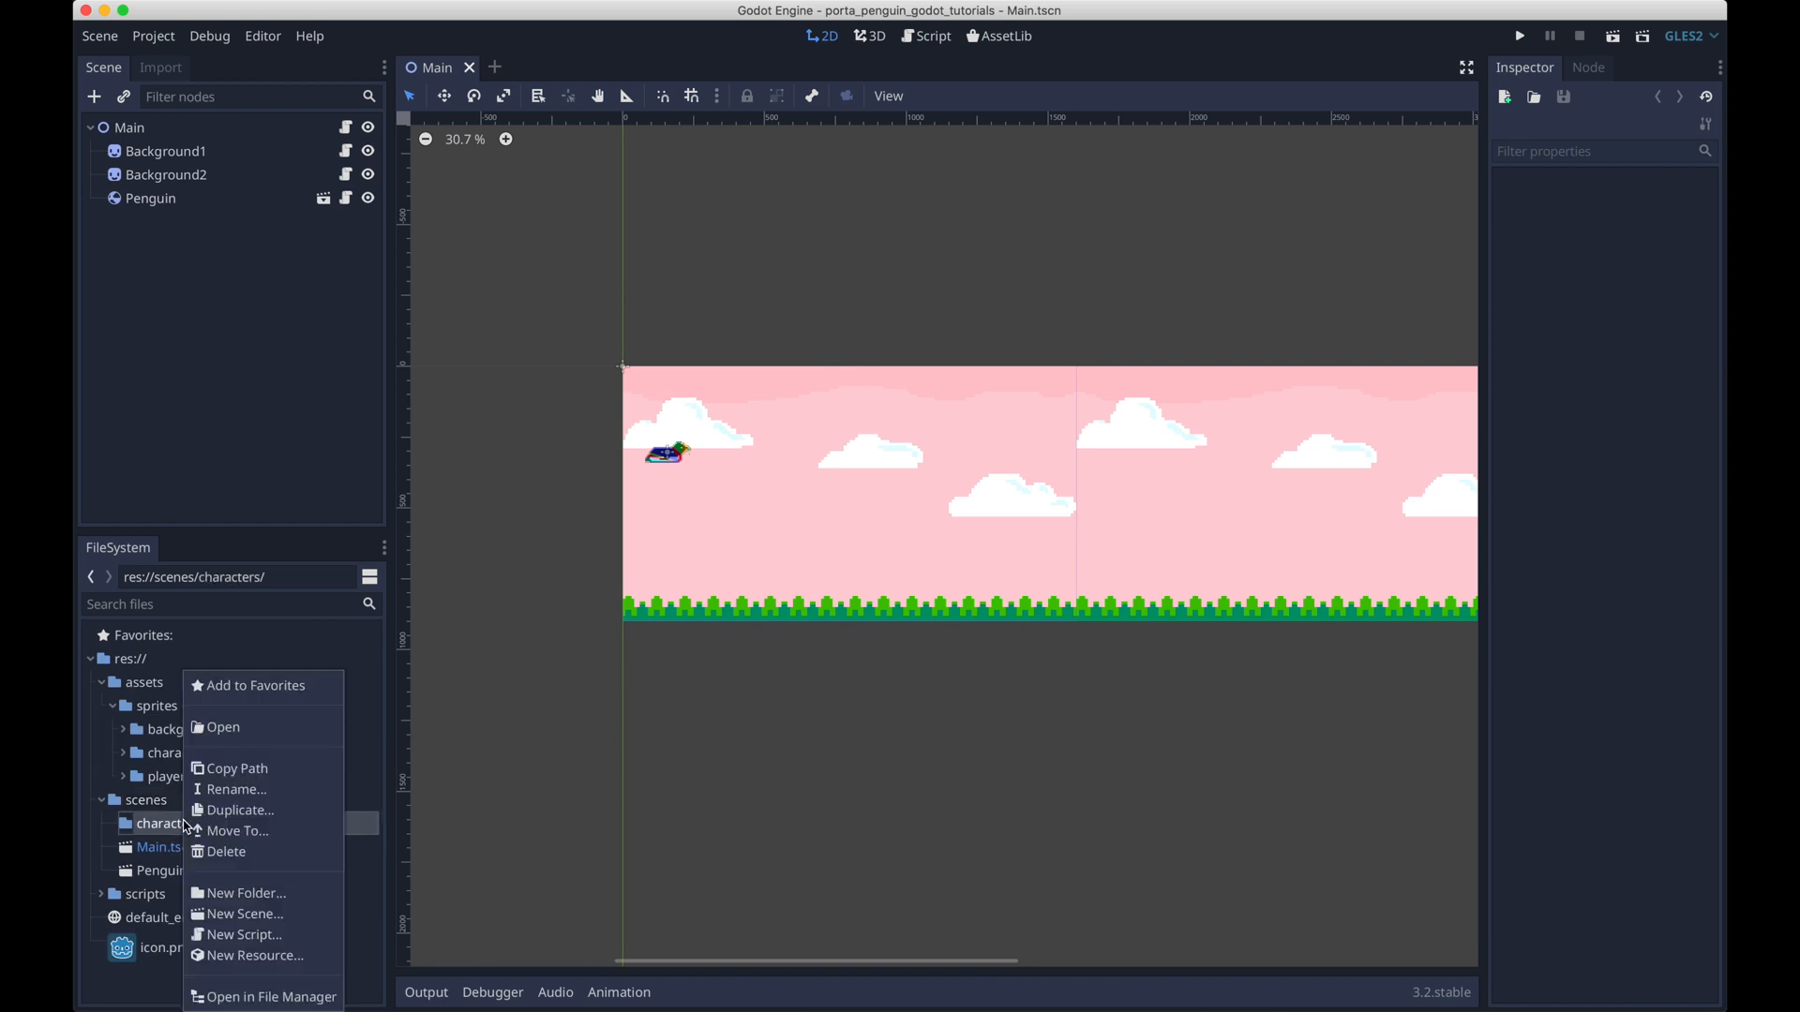
pyautogui.click(244, 913)
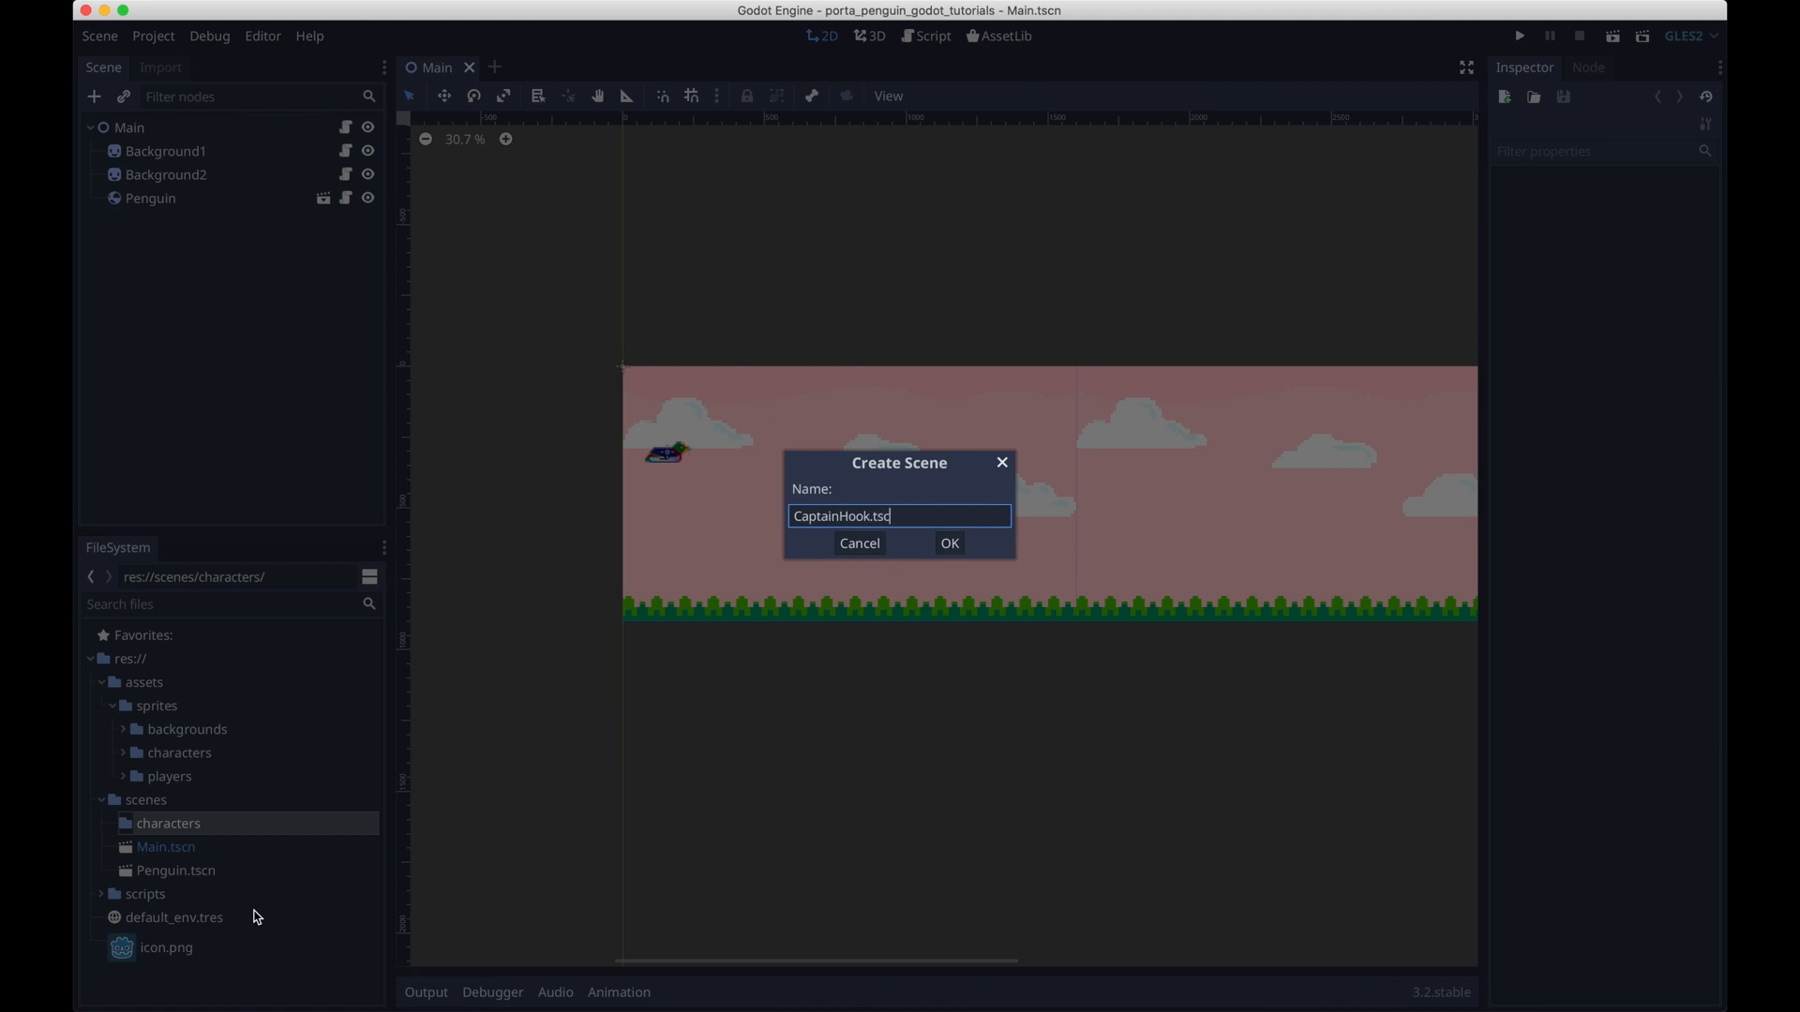
# Create the CaptainHook scene with a StaticBody2D as its root node
pyautogui.click(949, 544)
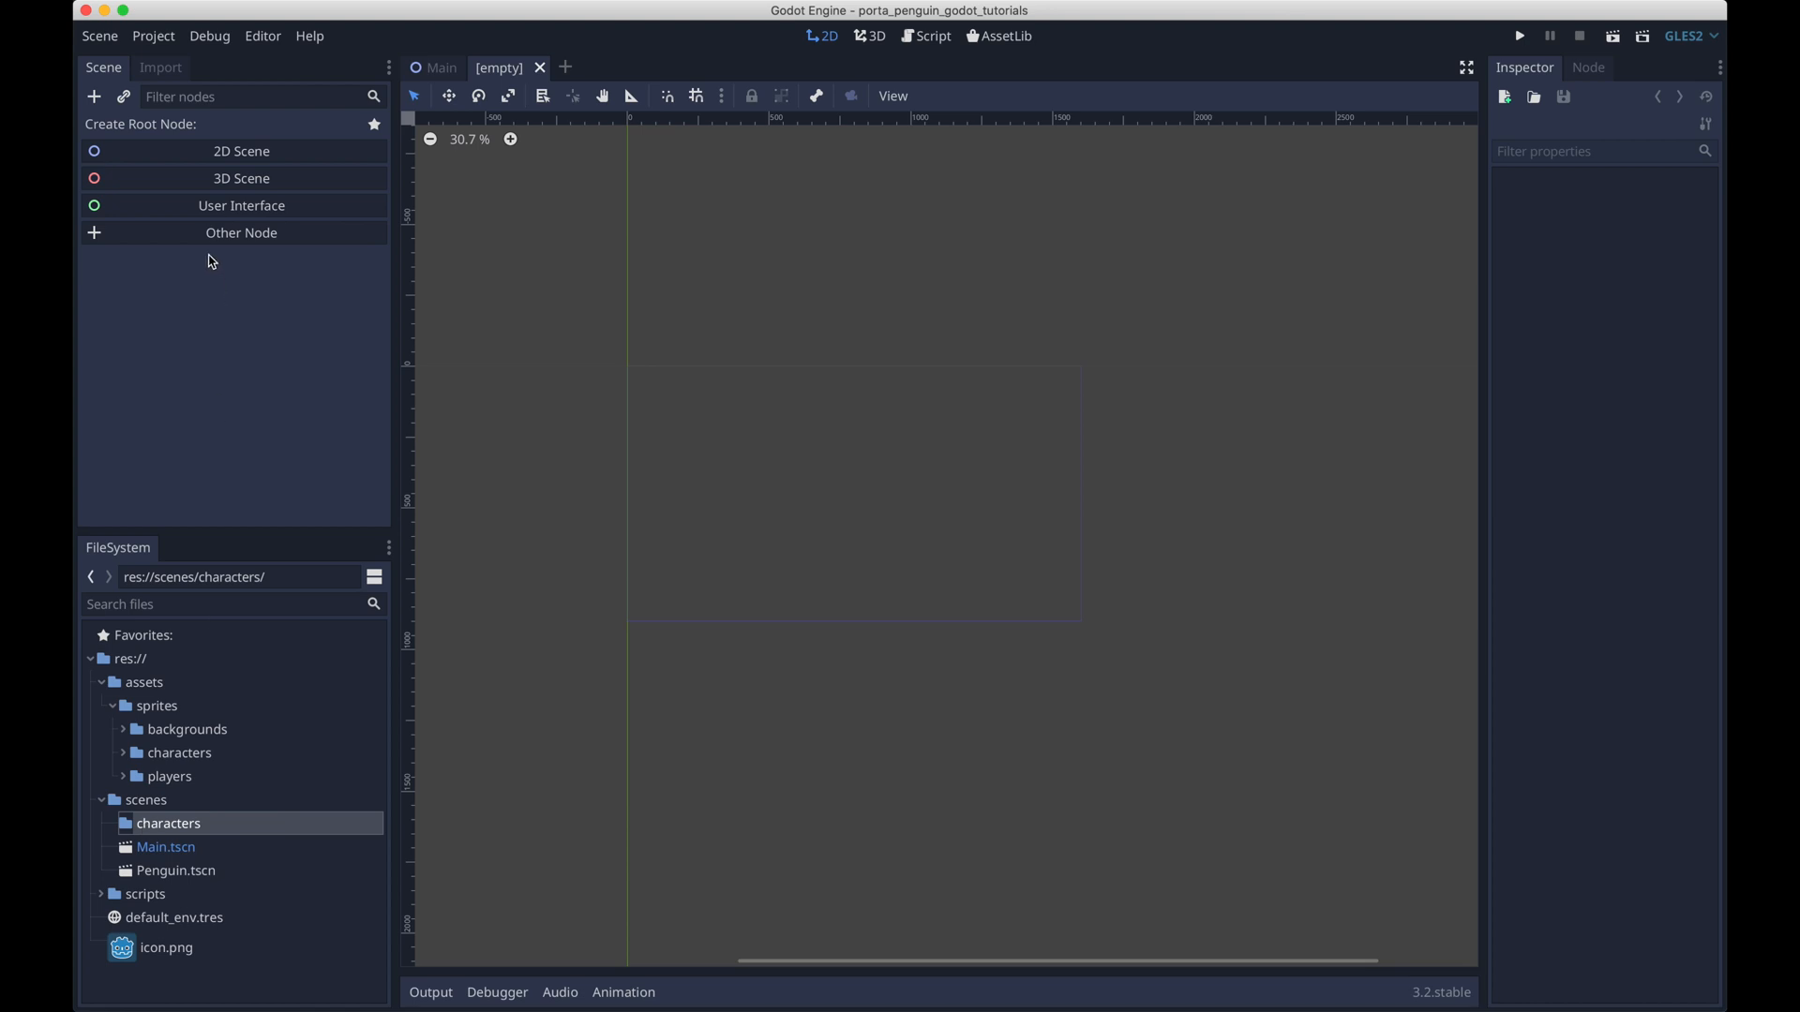
pyautogui.moveTo(242, 233)
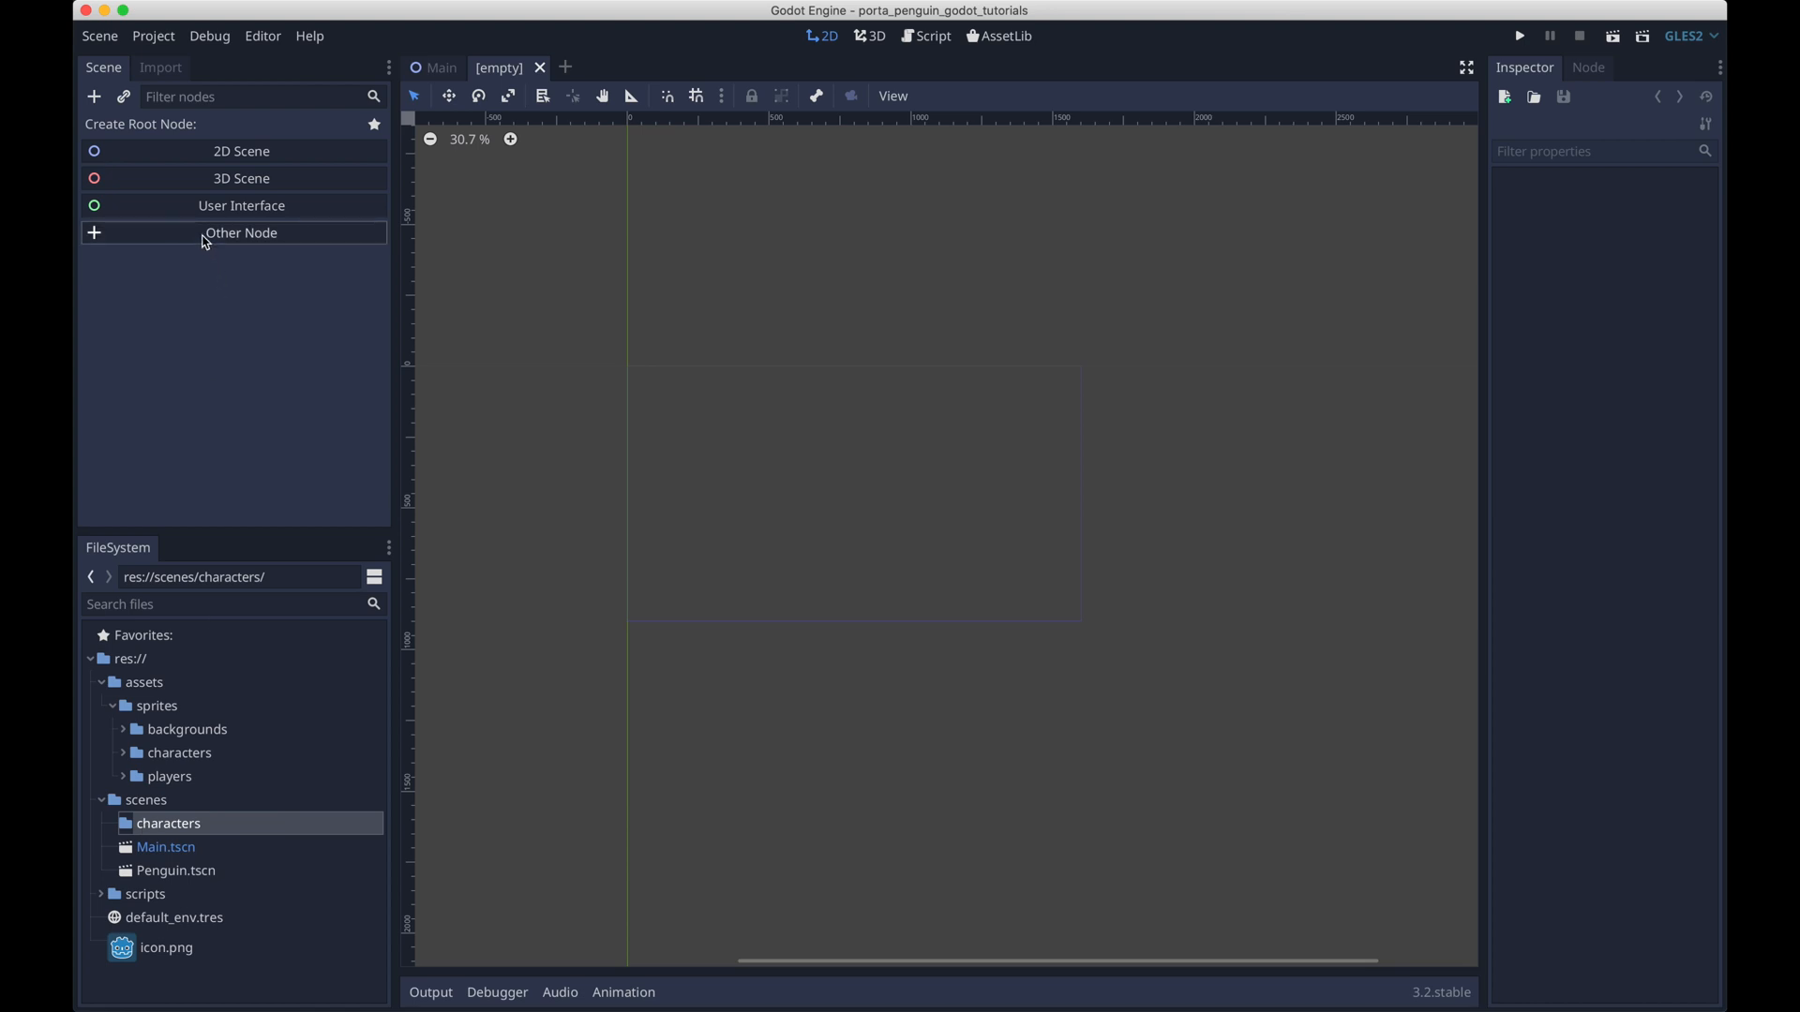
pyautogui.click(242, 233)
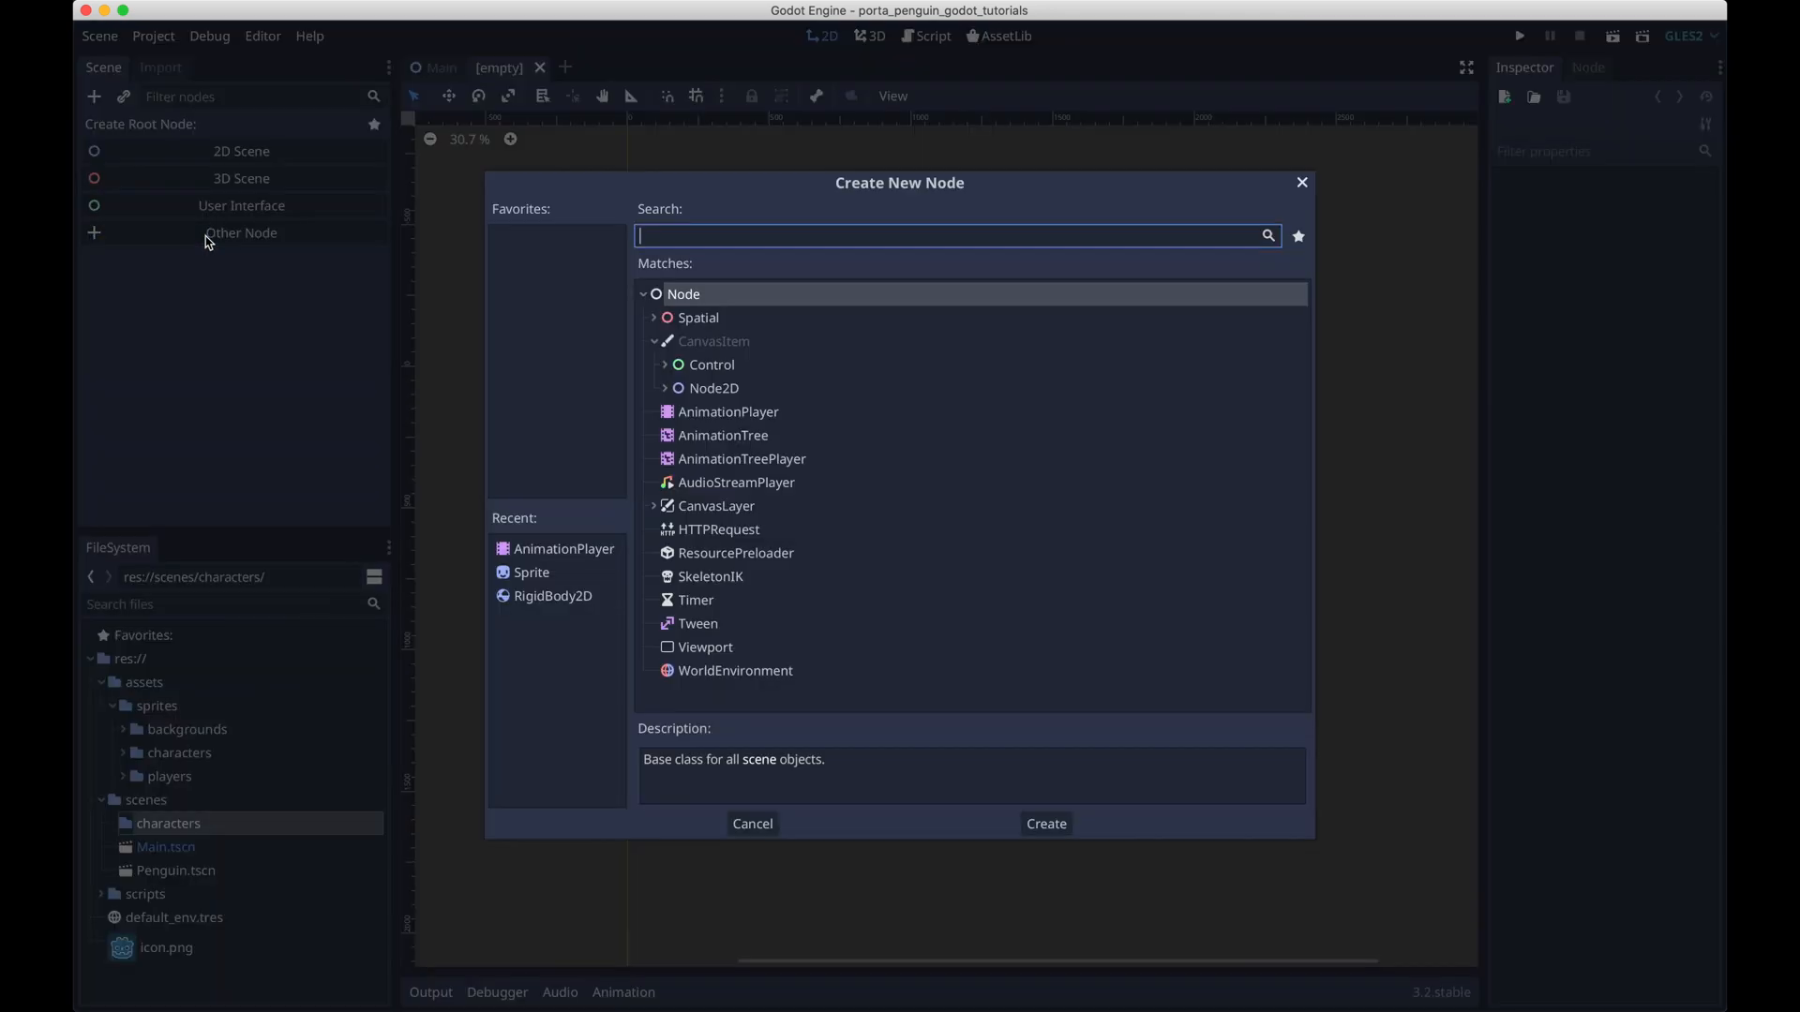
pyautogui.write('staticbody')
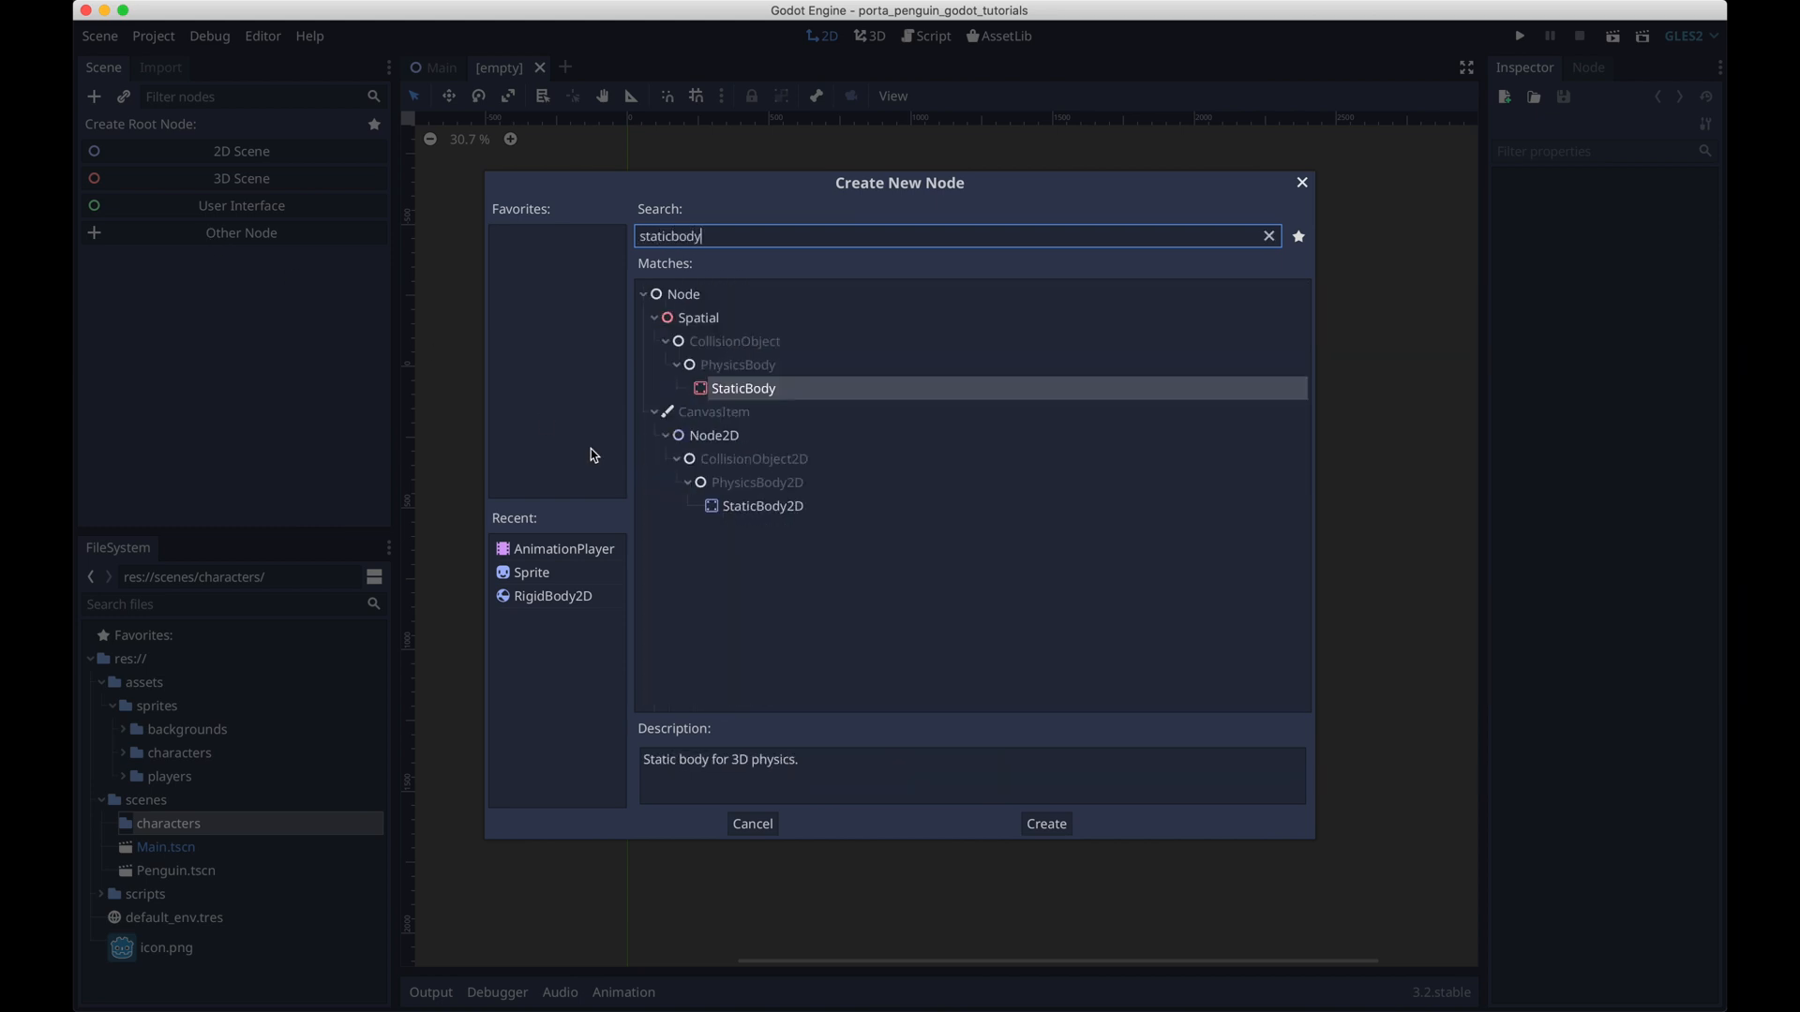
pyautogui.click(1044, 823)
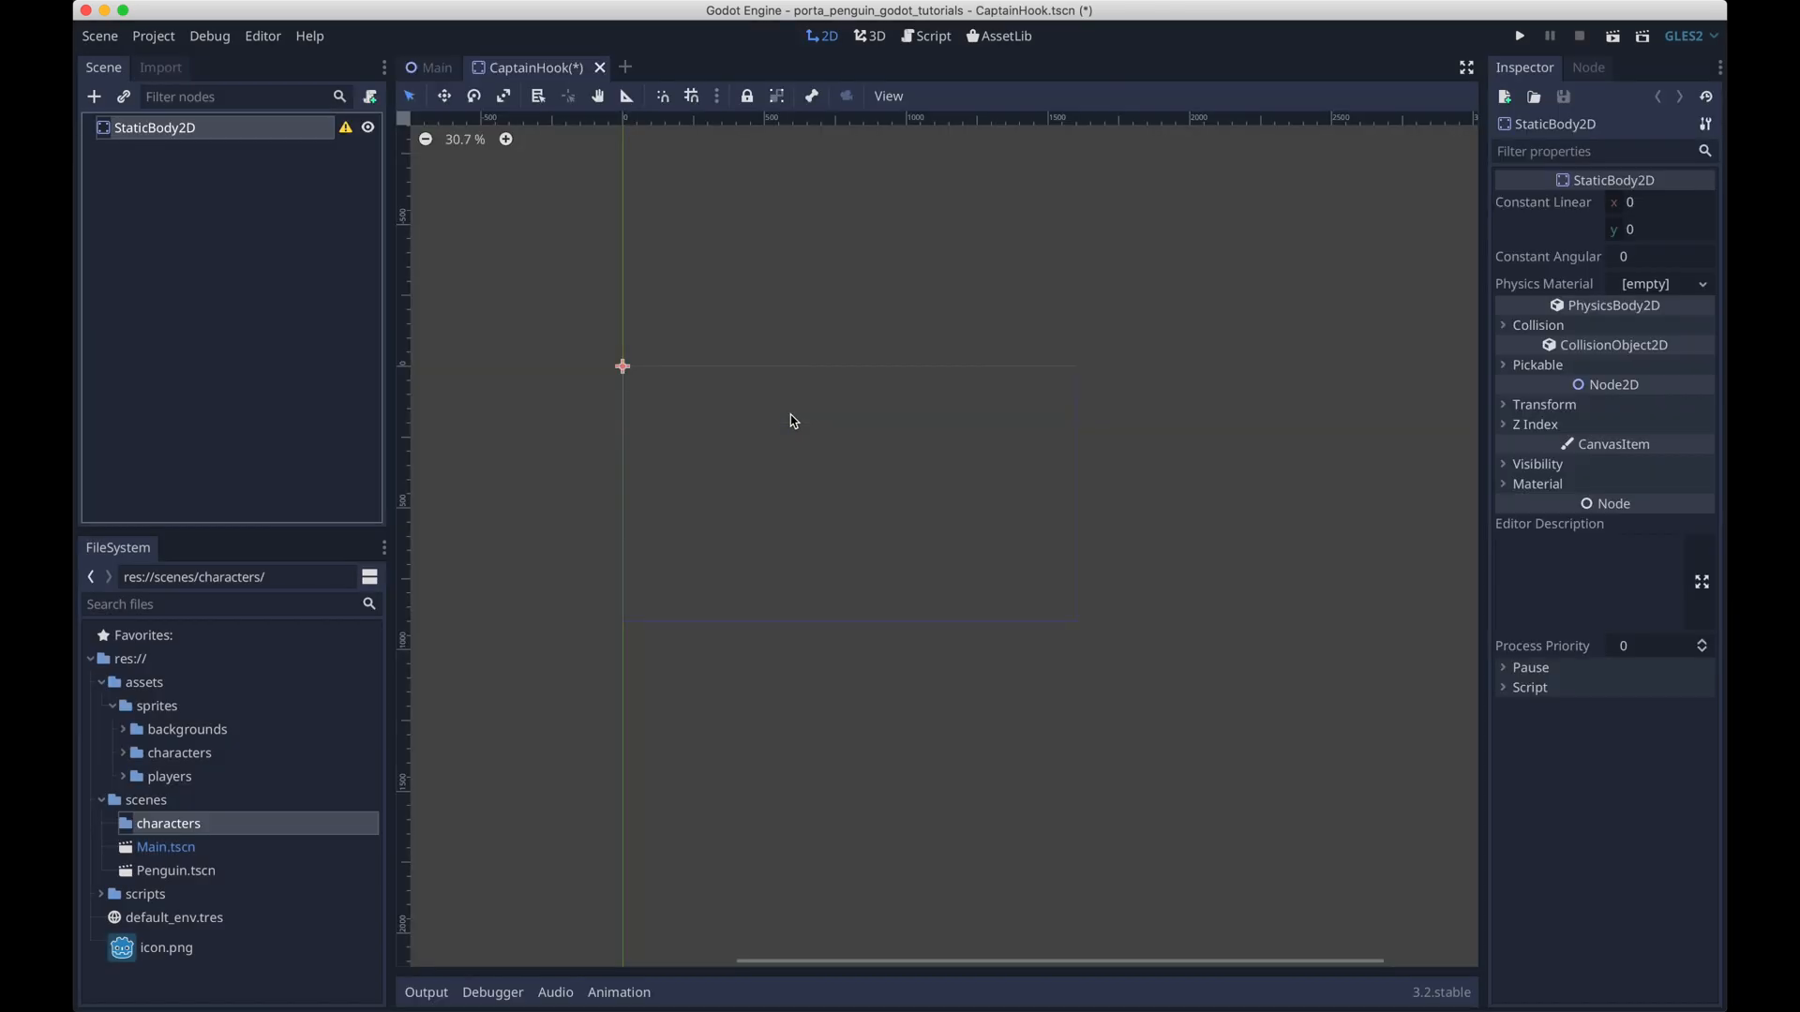
# Rename the StaticBody2D root node to CaptainHook
pyautogui.doubleClick(156, 127)
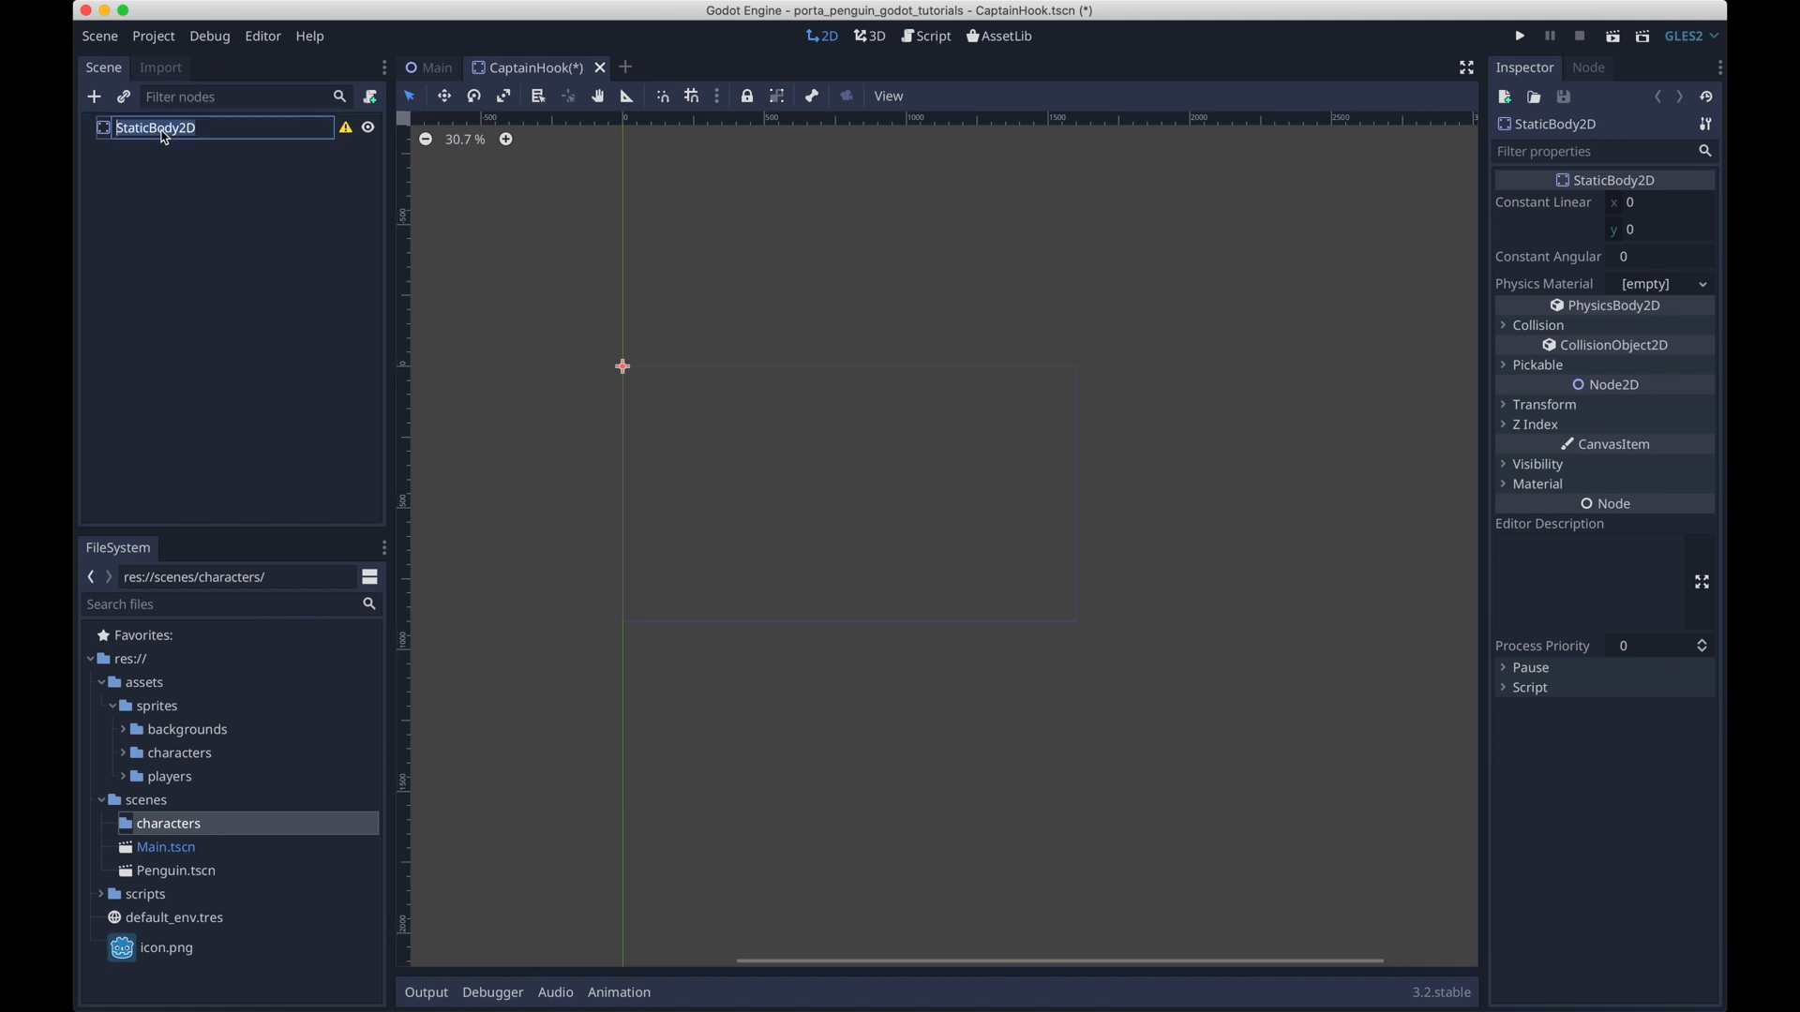
pyautogui.write('CaptainH')
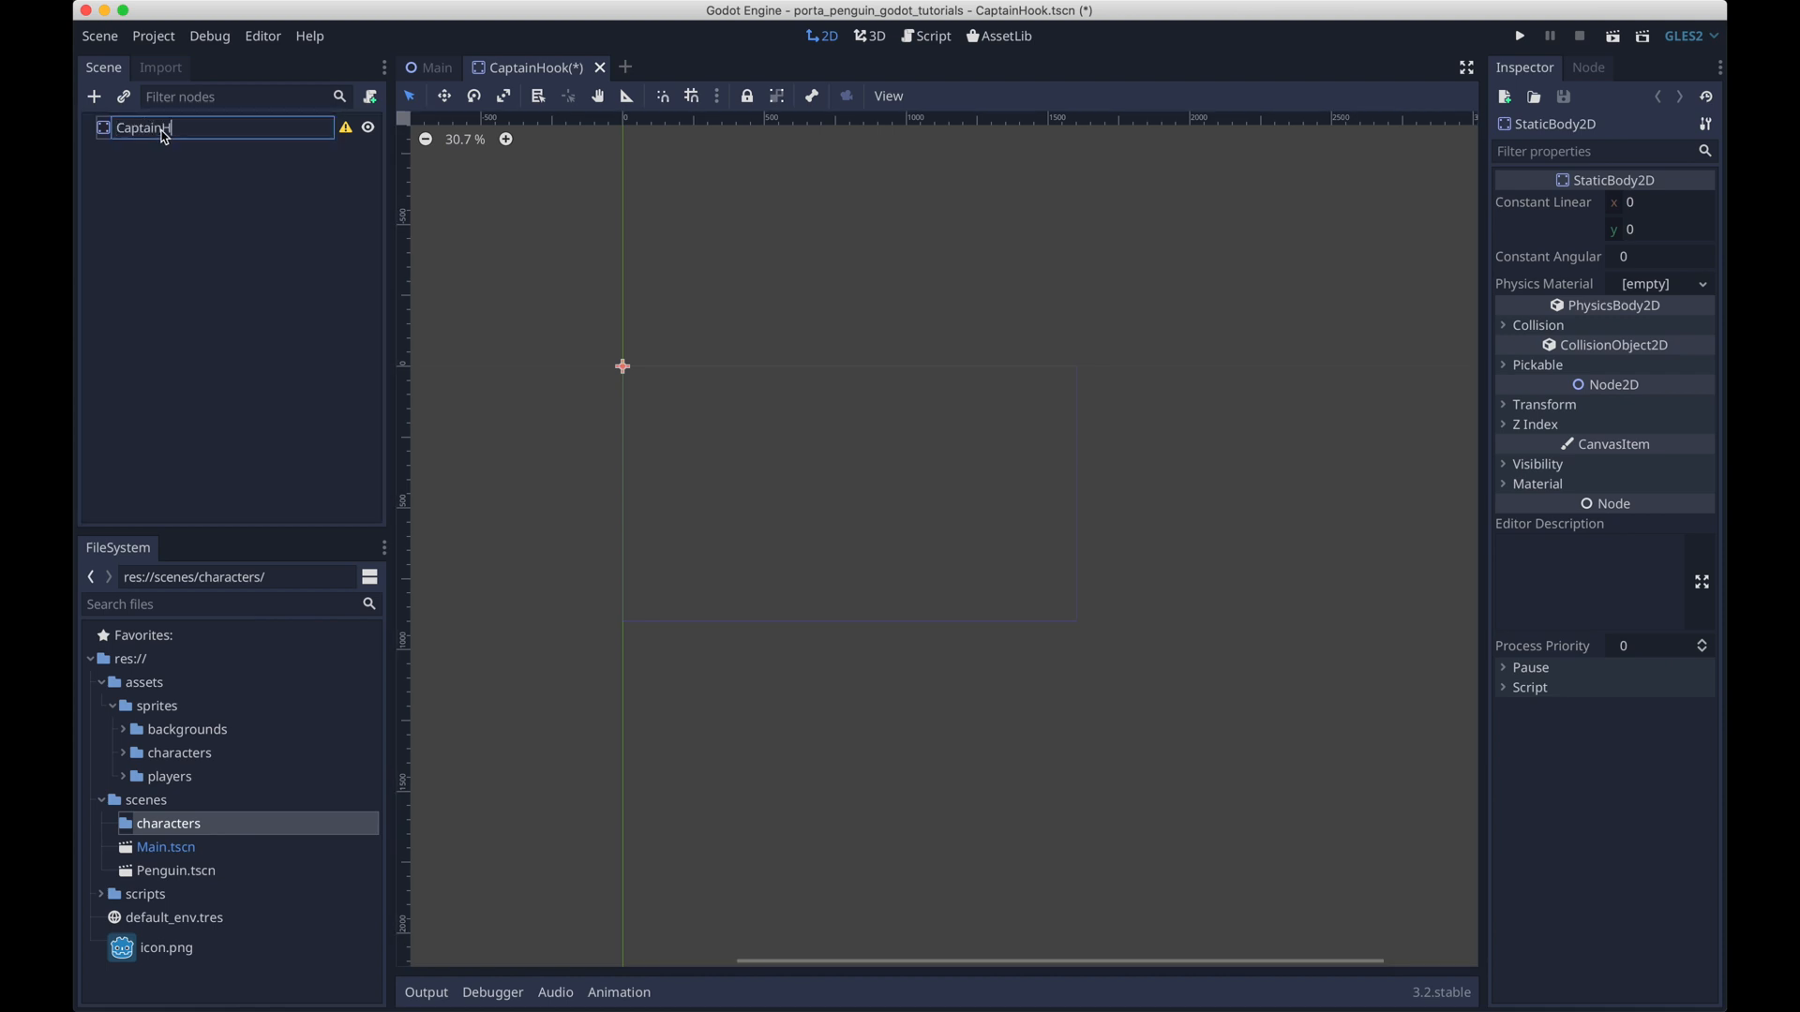
pyautogui.press('Return')
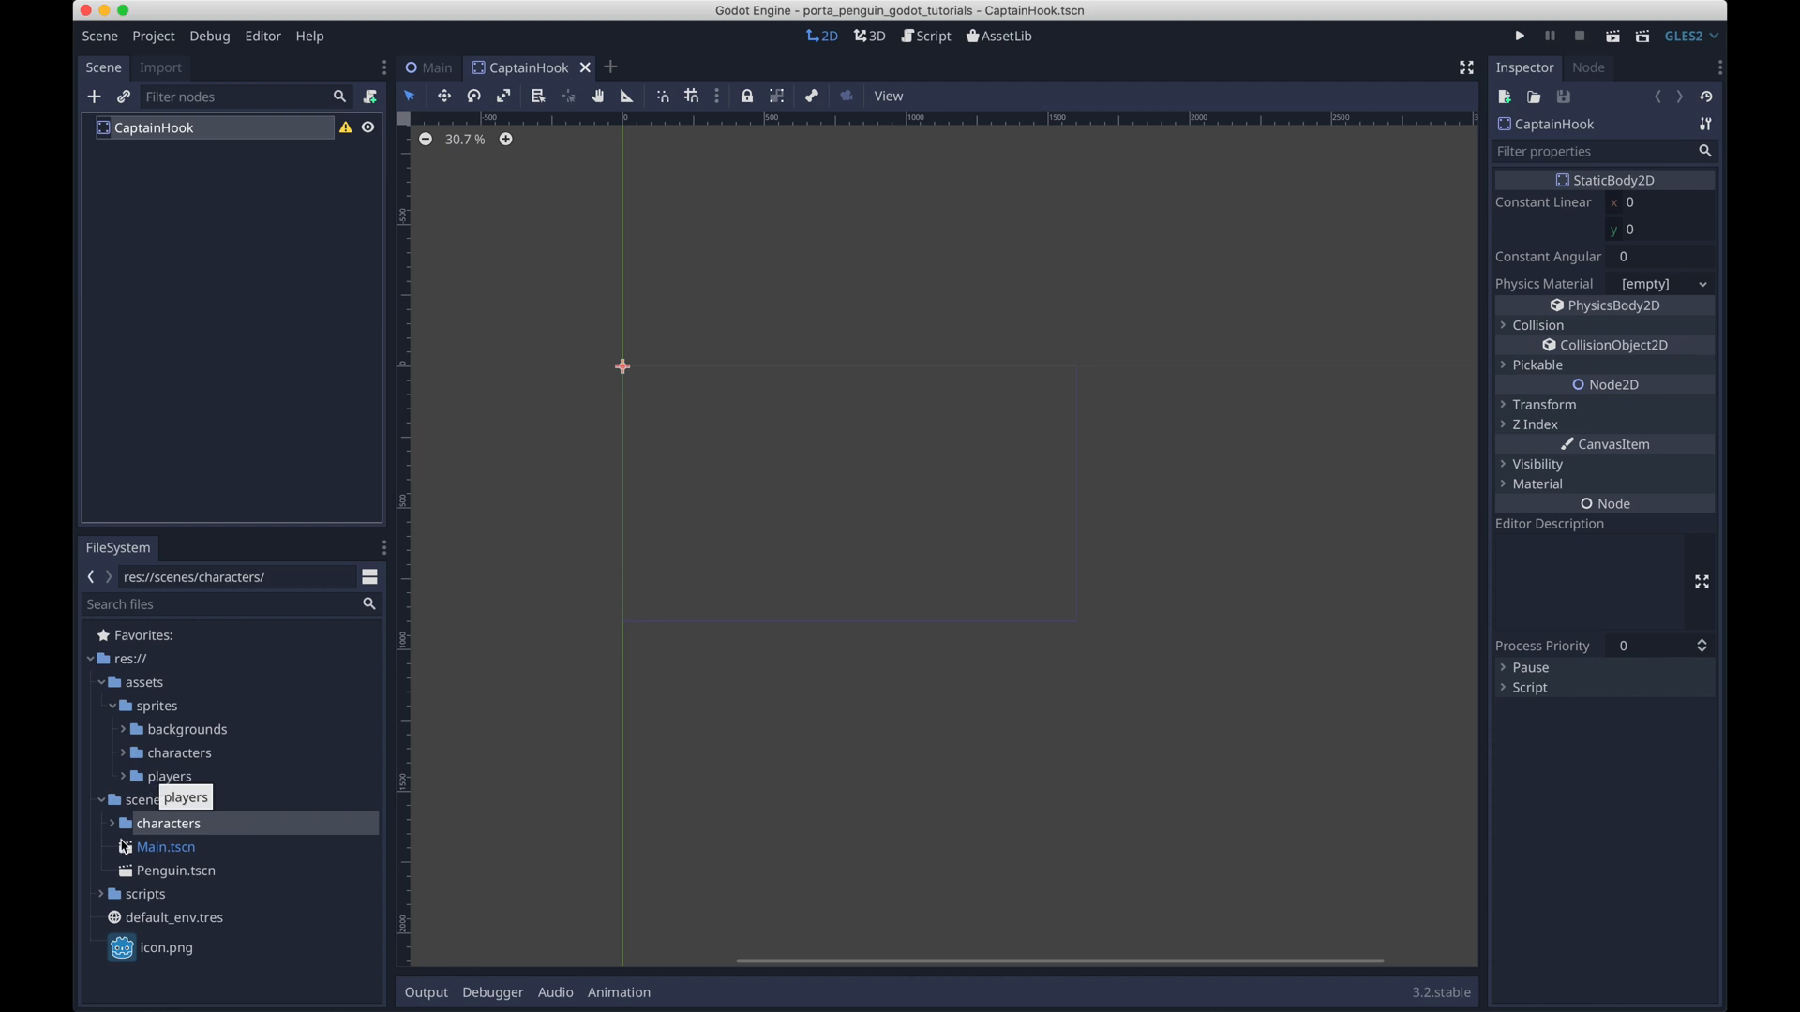
# Create a Cruella scene in the characters folder with a StaticBody2D root
pyautogui.rightClick(167, 823)
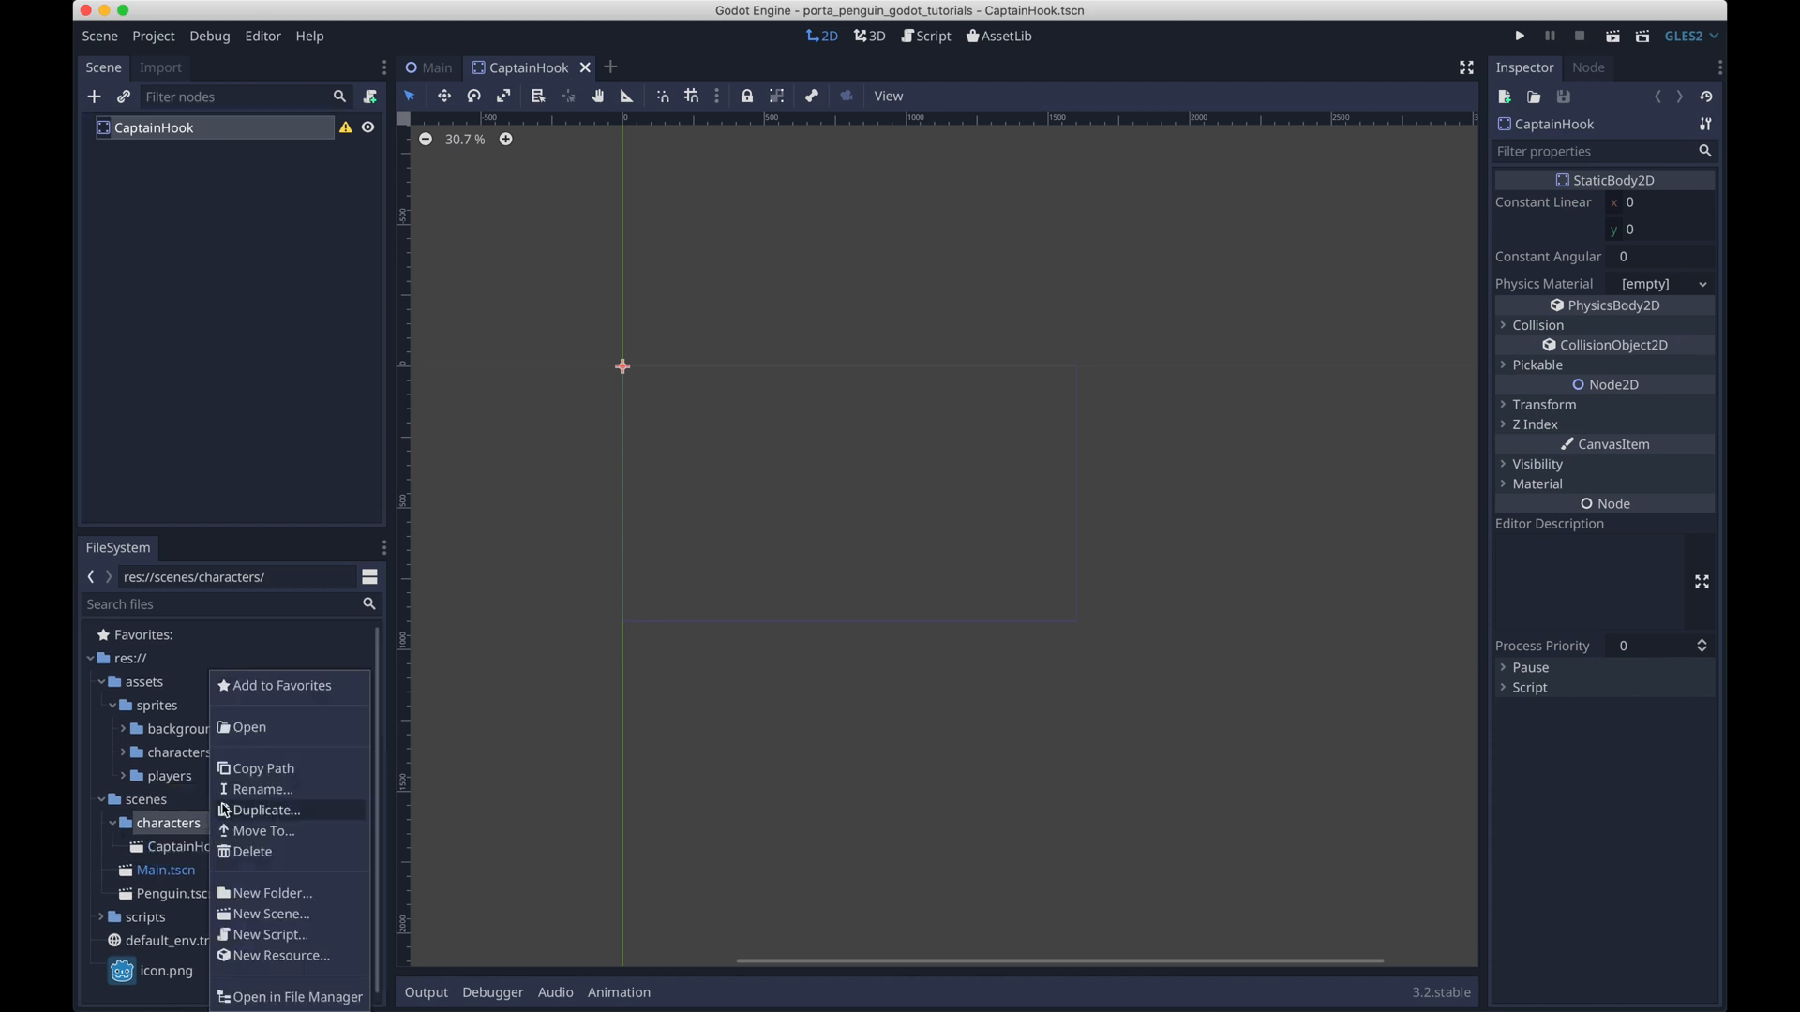
pyautogui.click(270, 913)
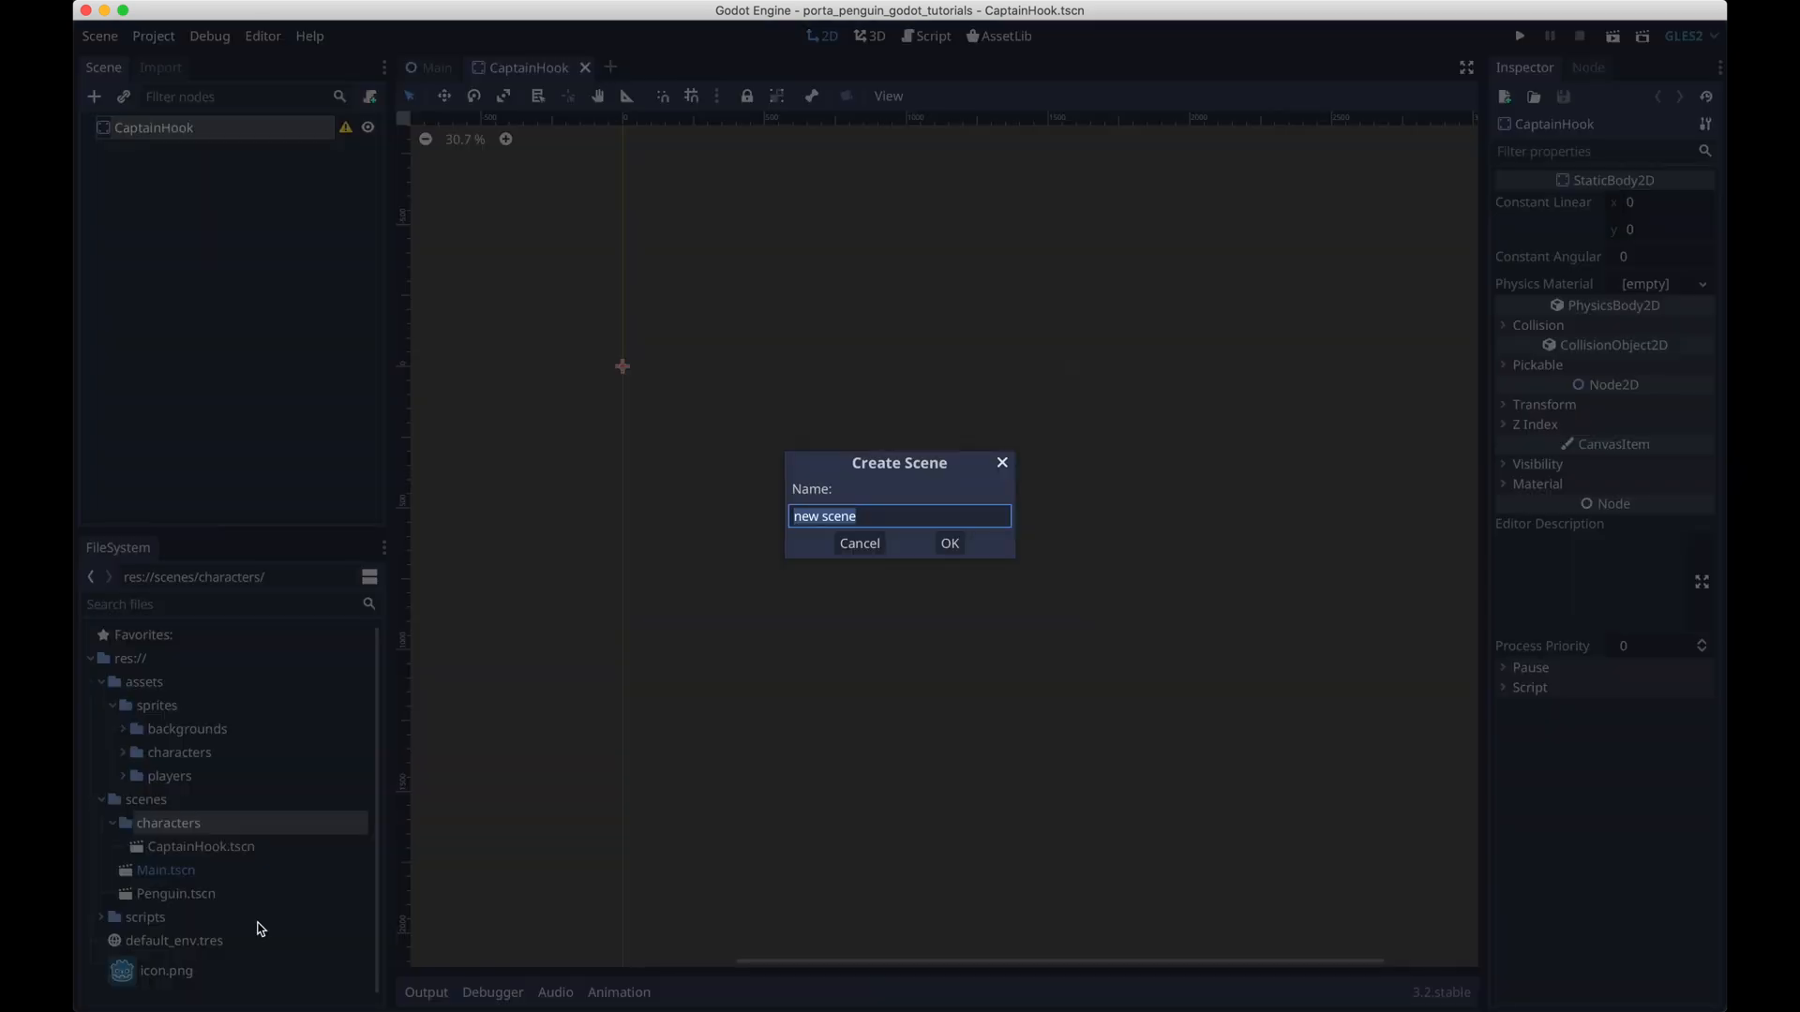
pyautogui.write('Cruell')
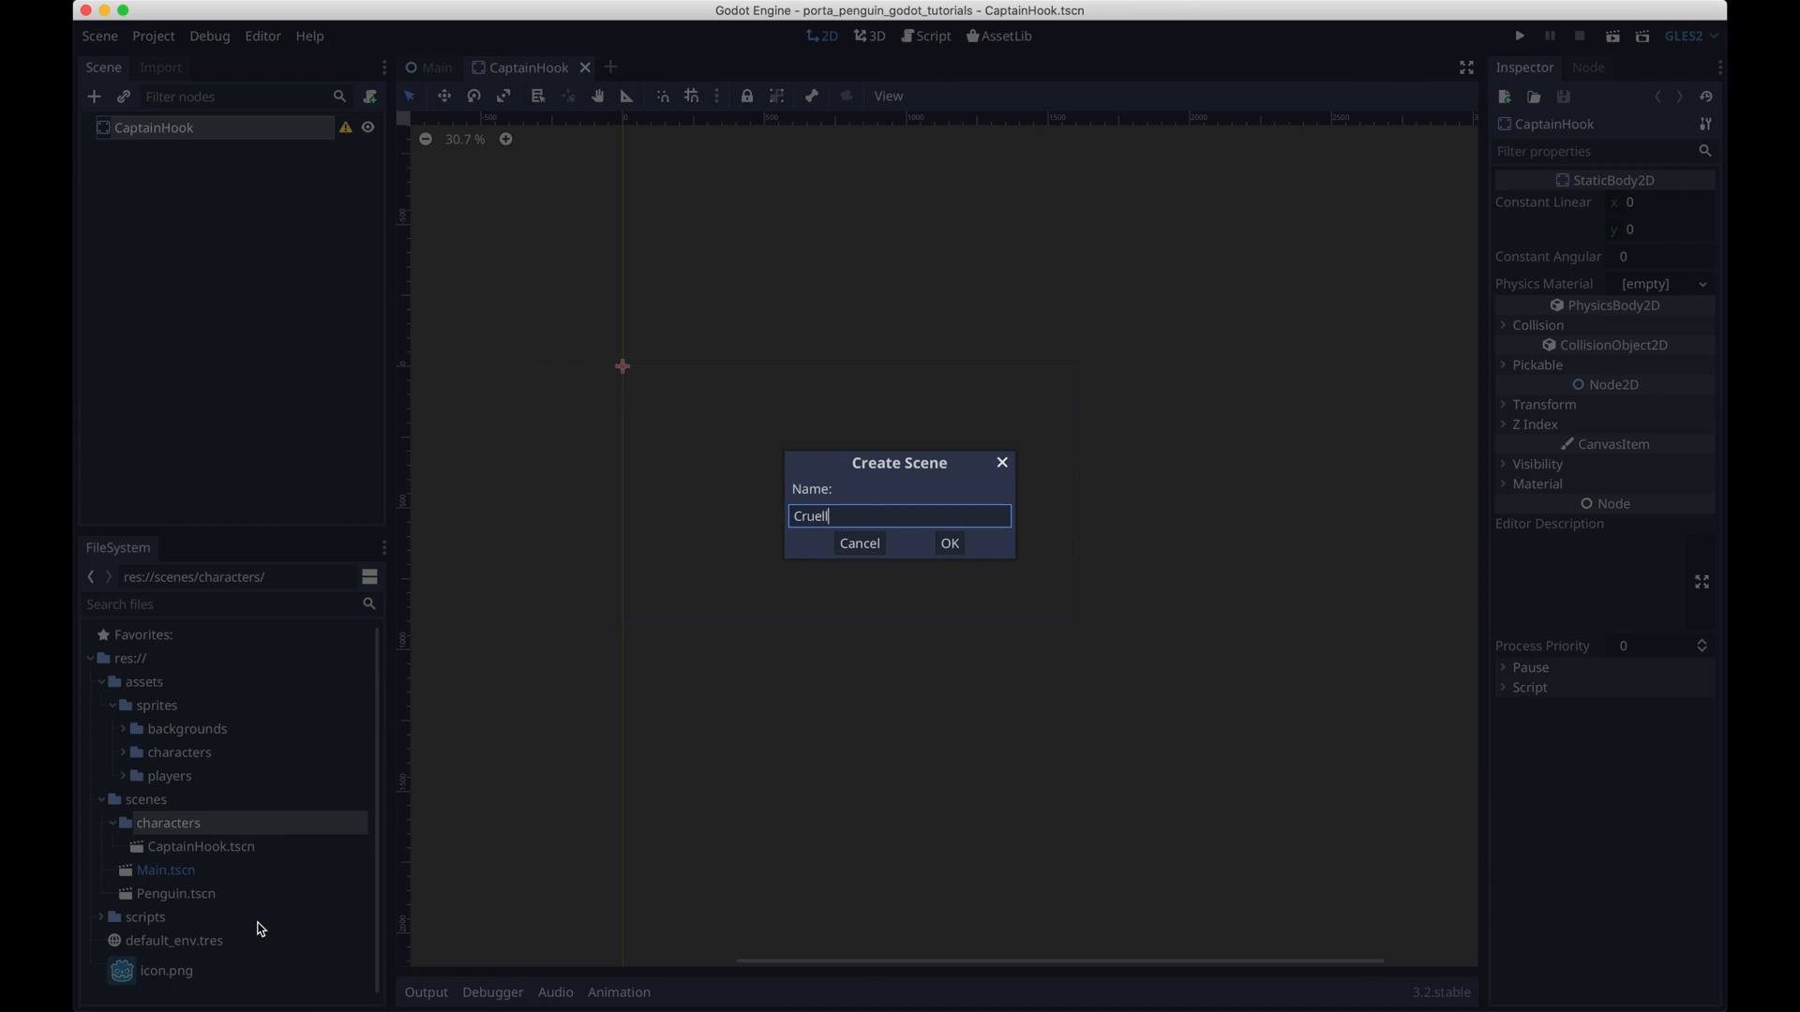
pyautogui.click(949, 543)
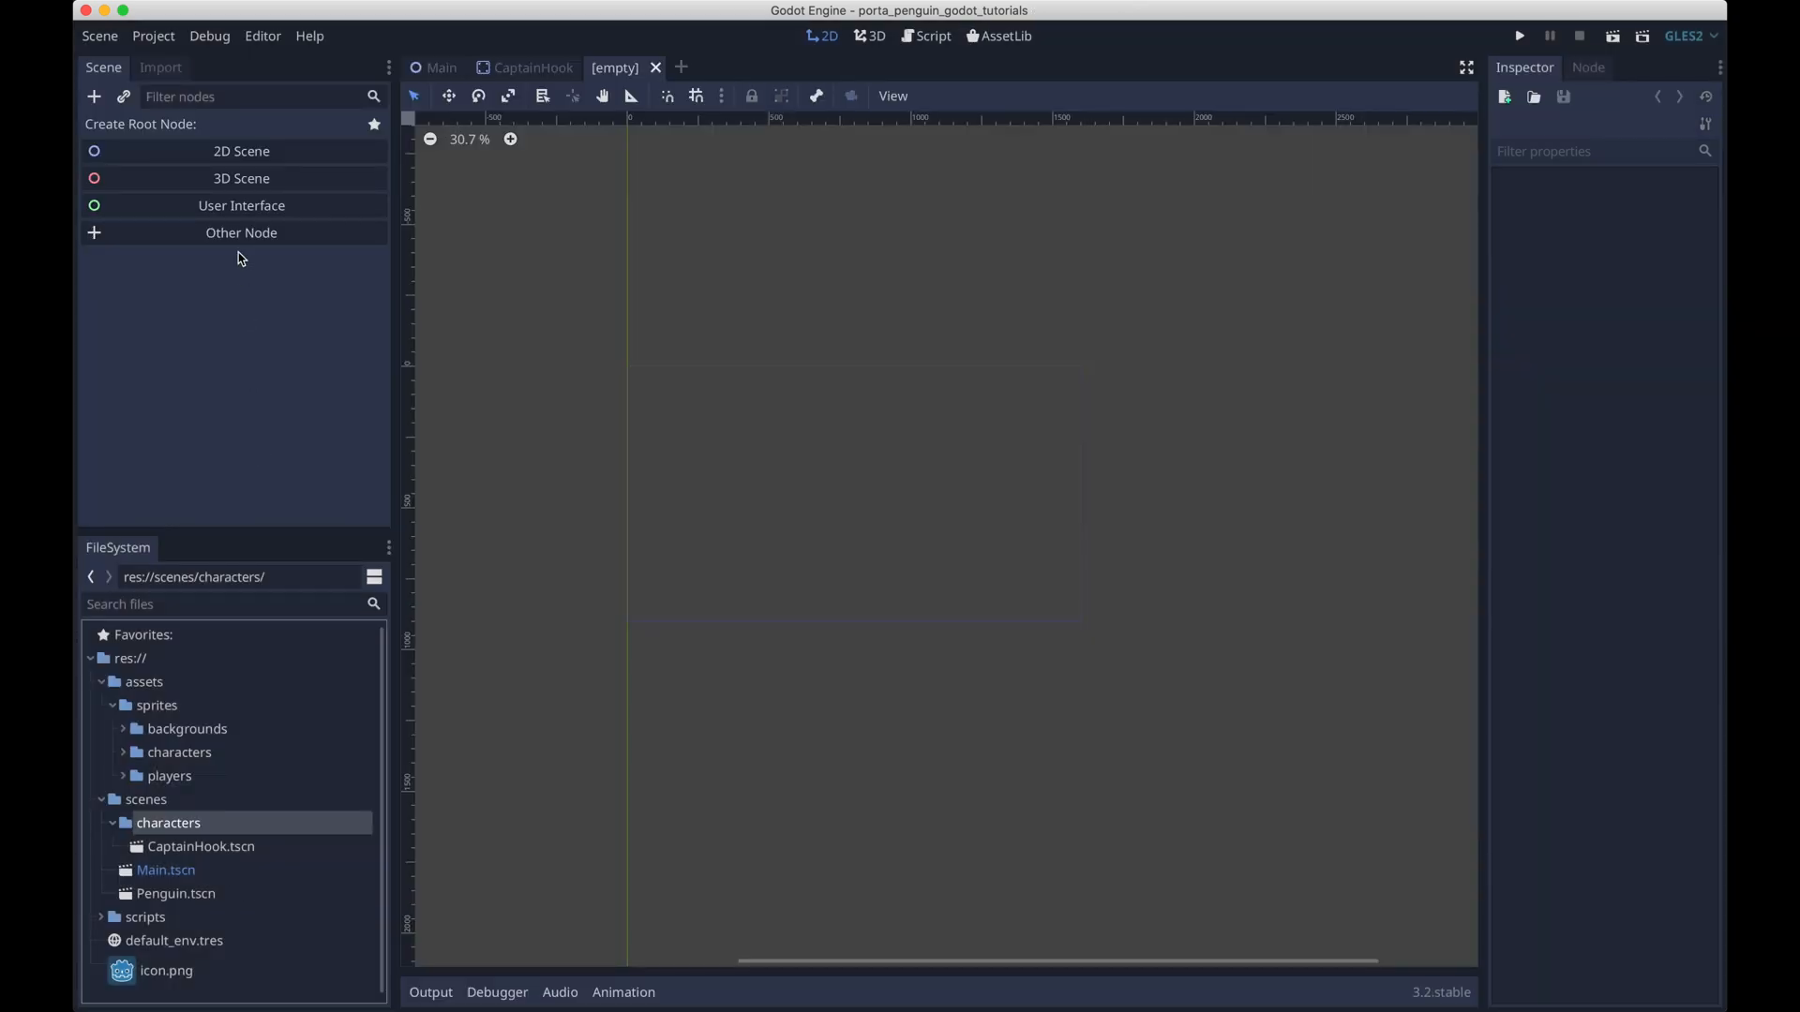
pyautogui.click(242, 233)
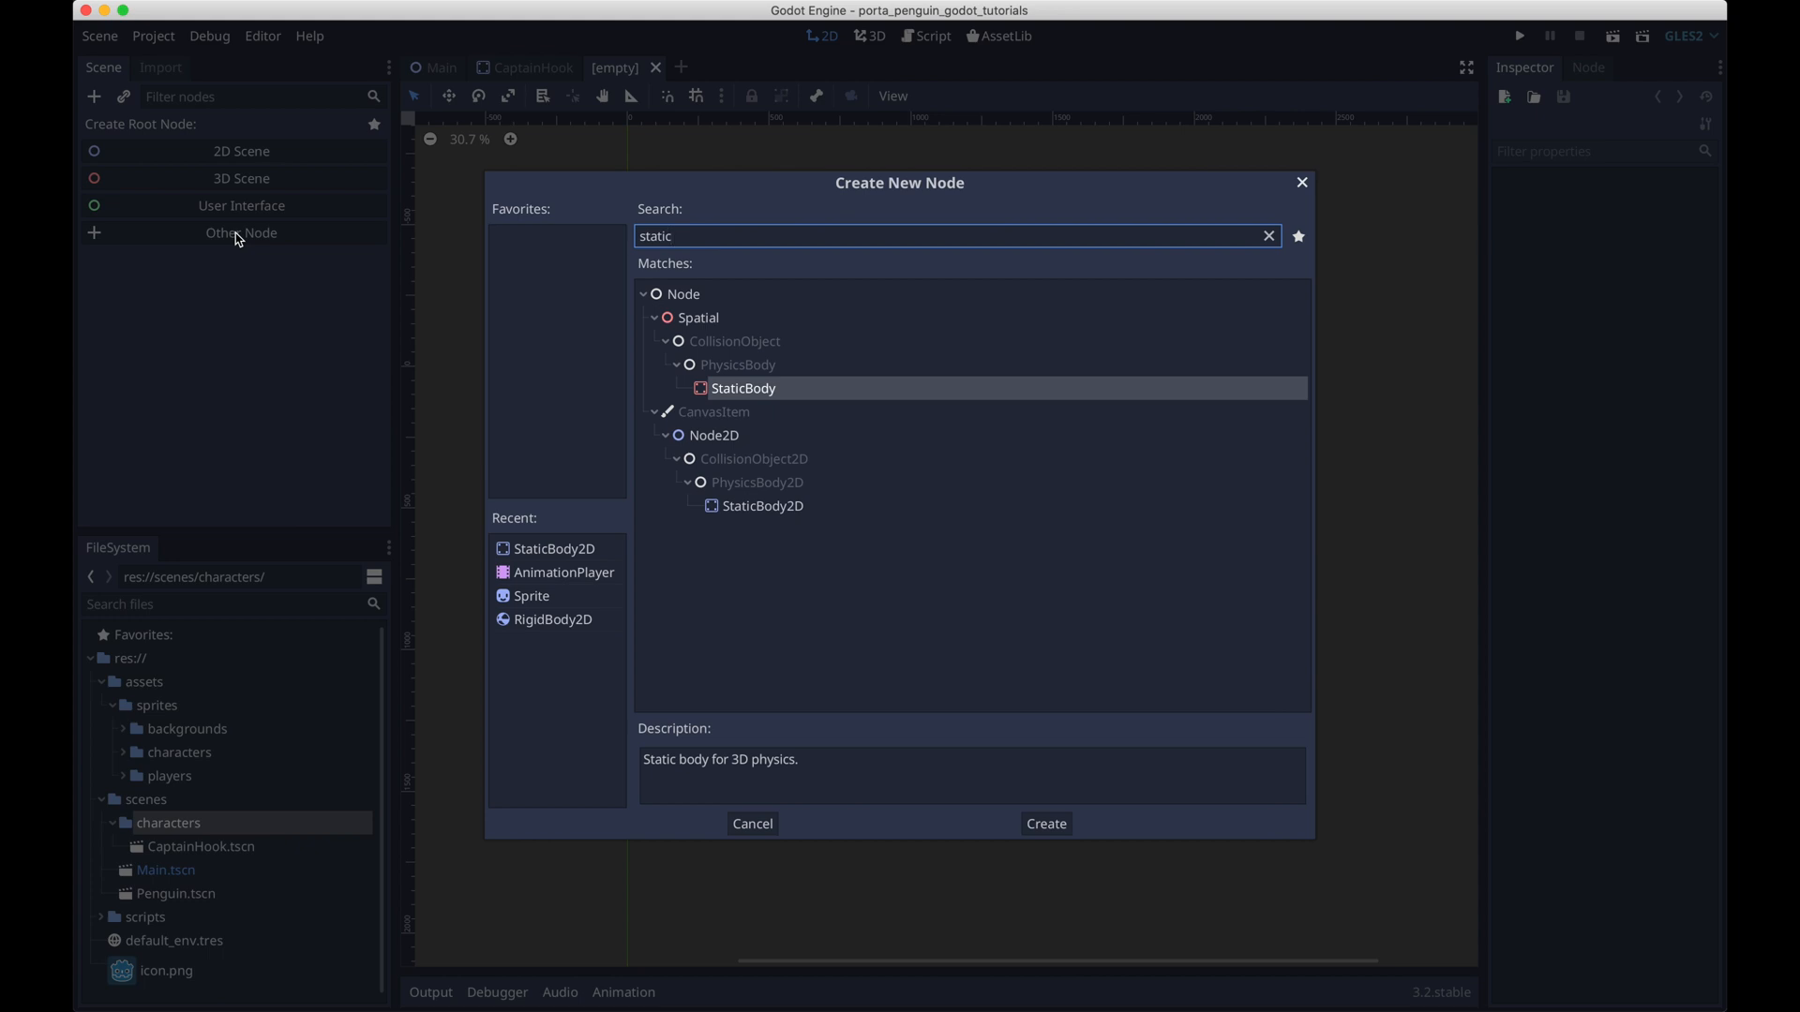
pyautogui.click(1044, 823)
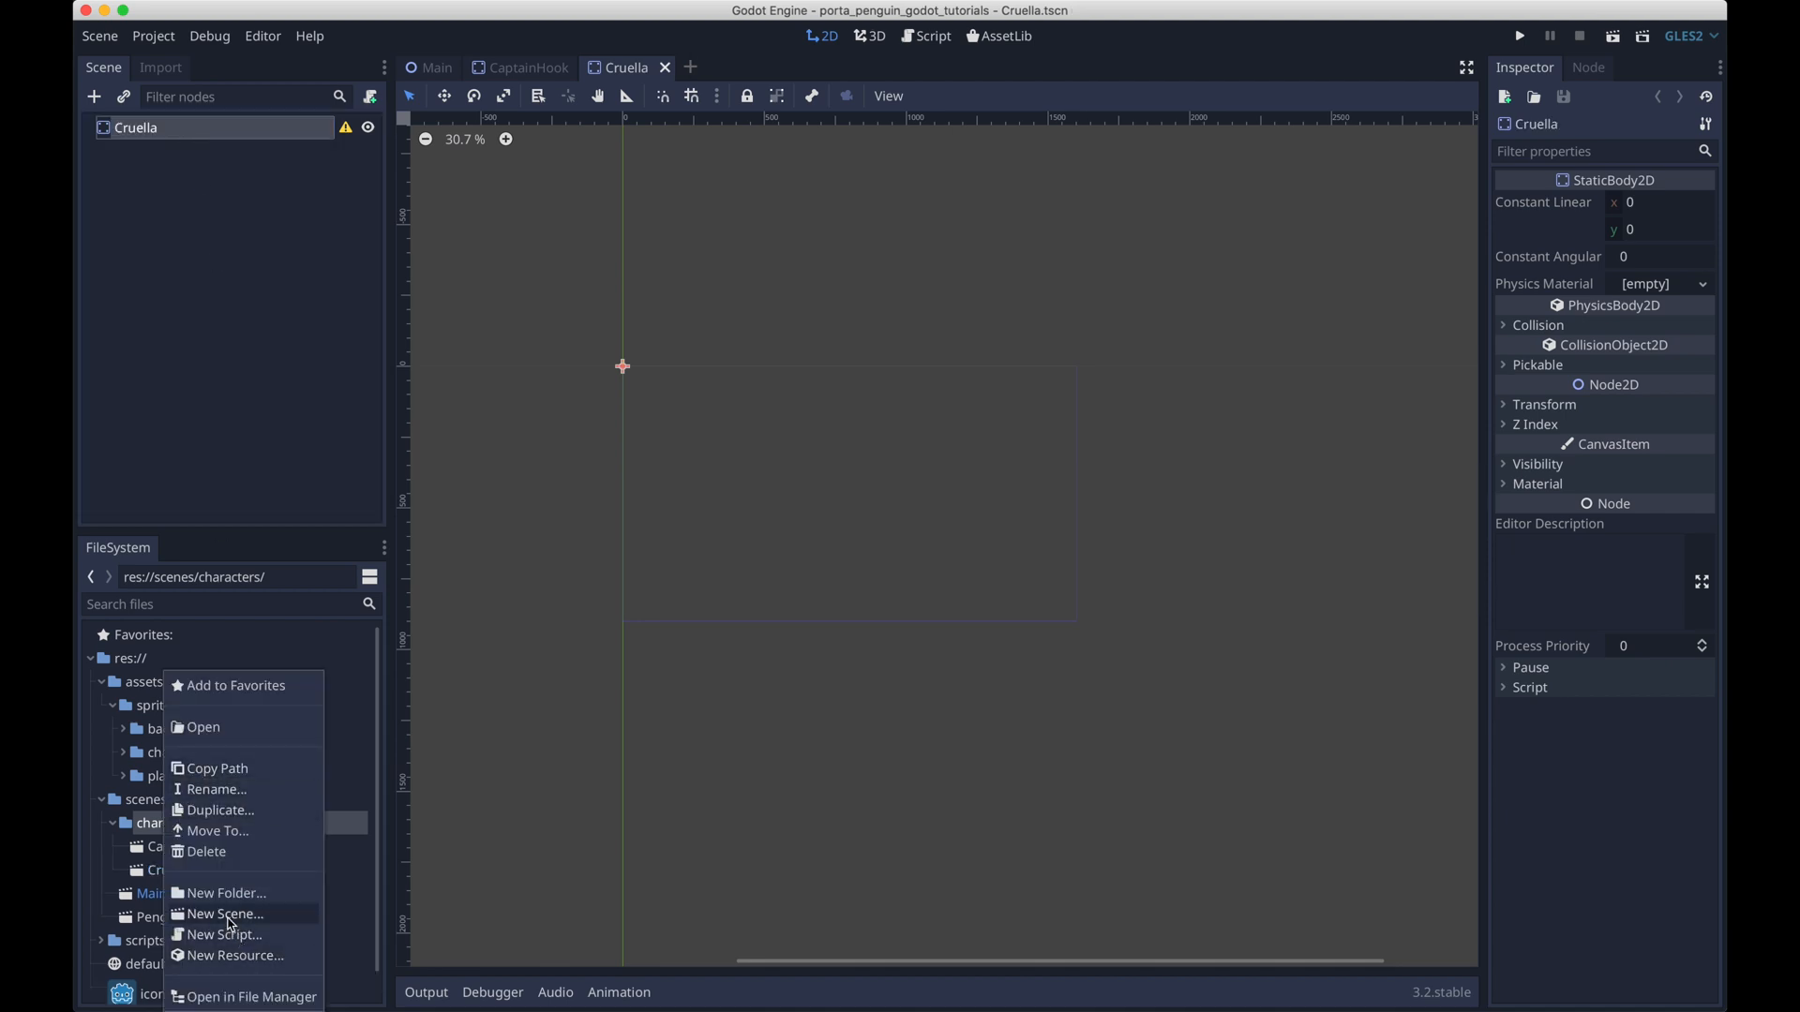
# Create the Denethor and generic character scenes the same way
pyautogui.click(225, 913)
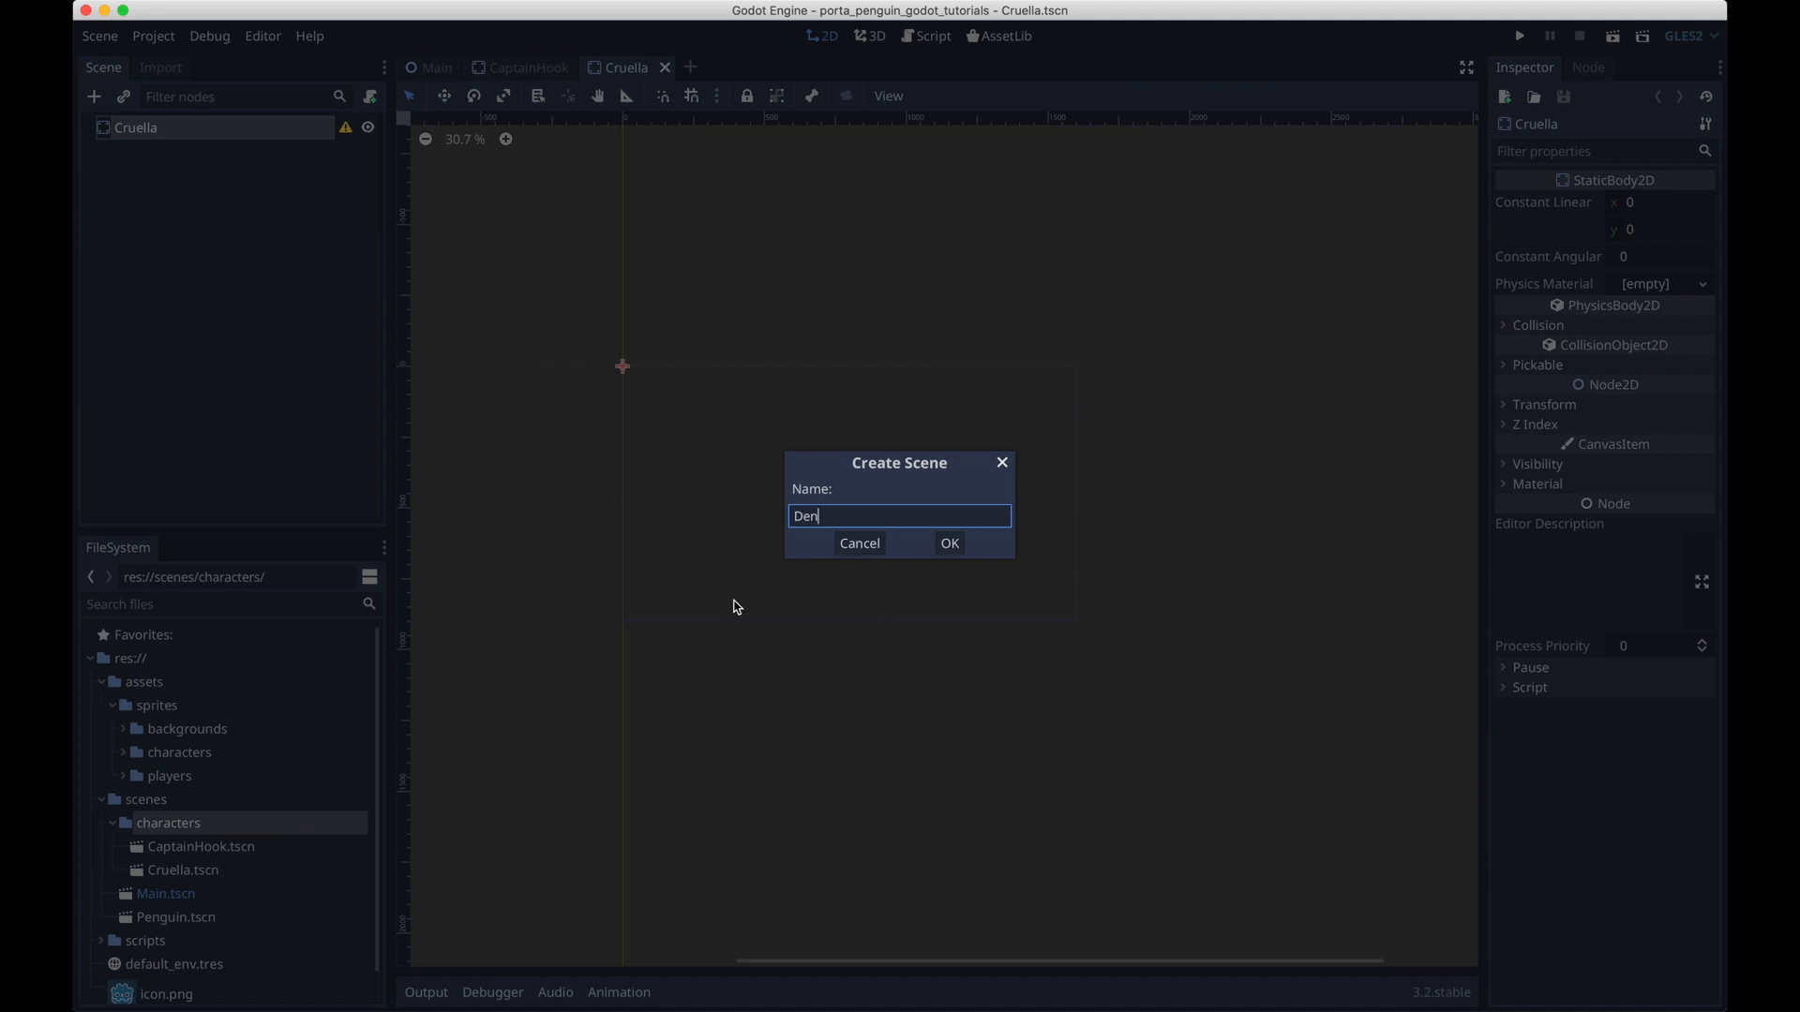
pyautogui.click(948, 544)
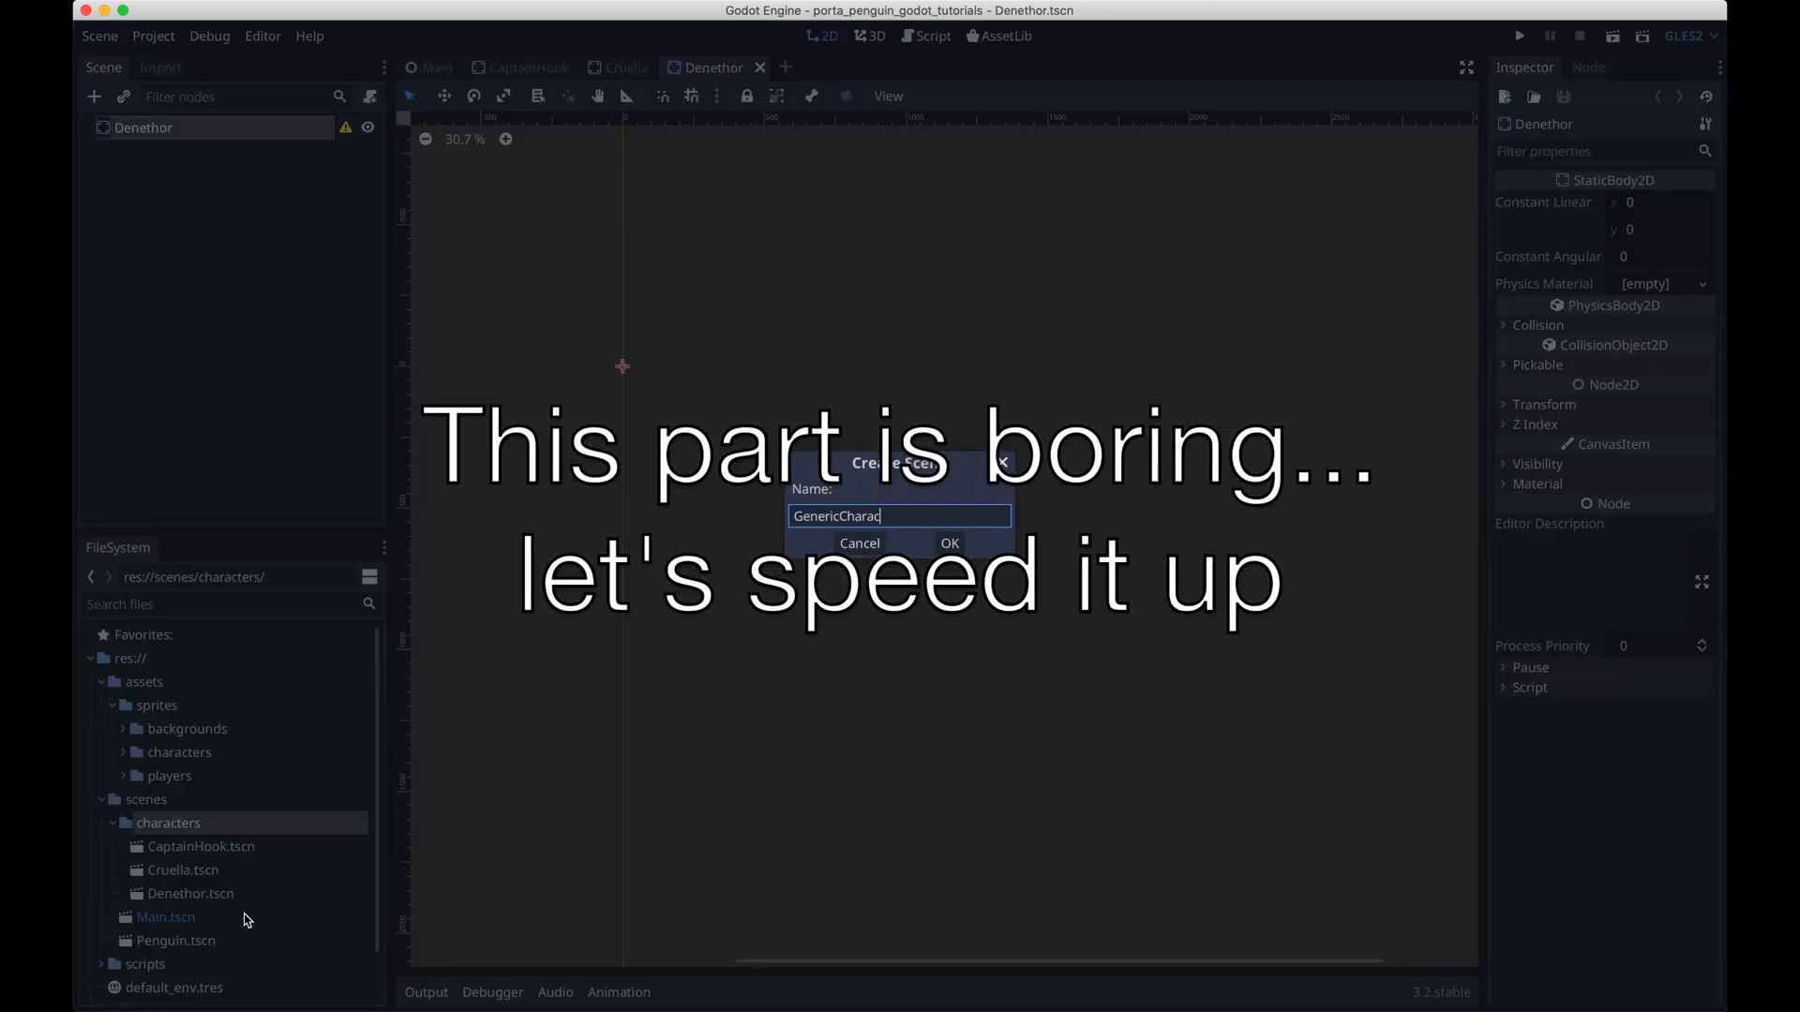
pyautogui.click(949, 543)
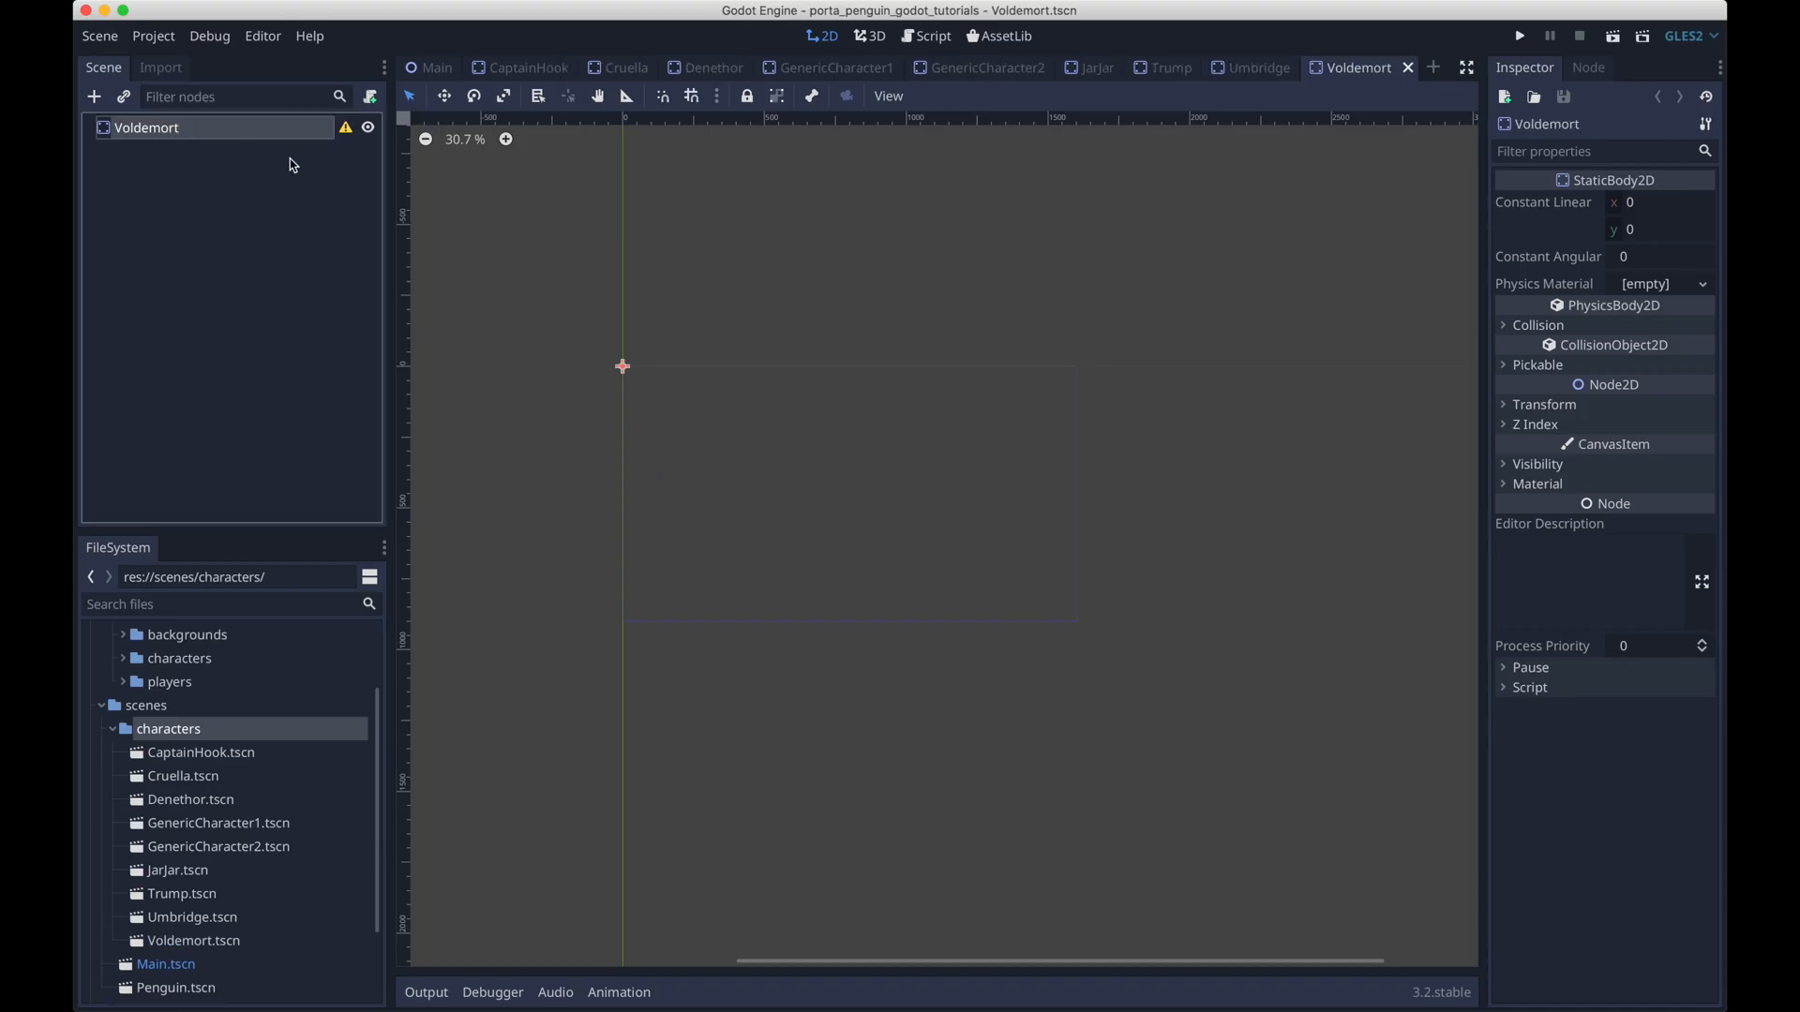
# Open the CaptainHook scene and add a Sprite child under its root
pyautogui.click(617, 992)
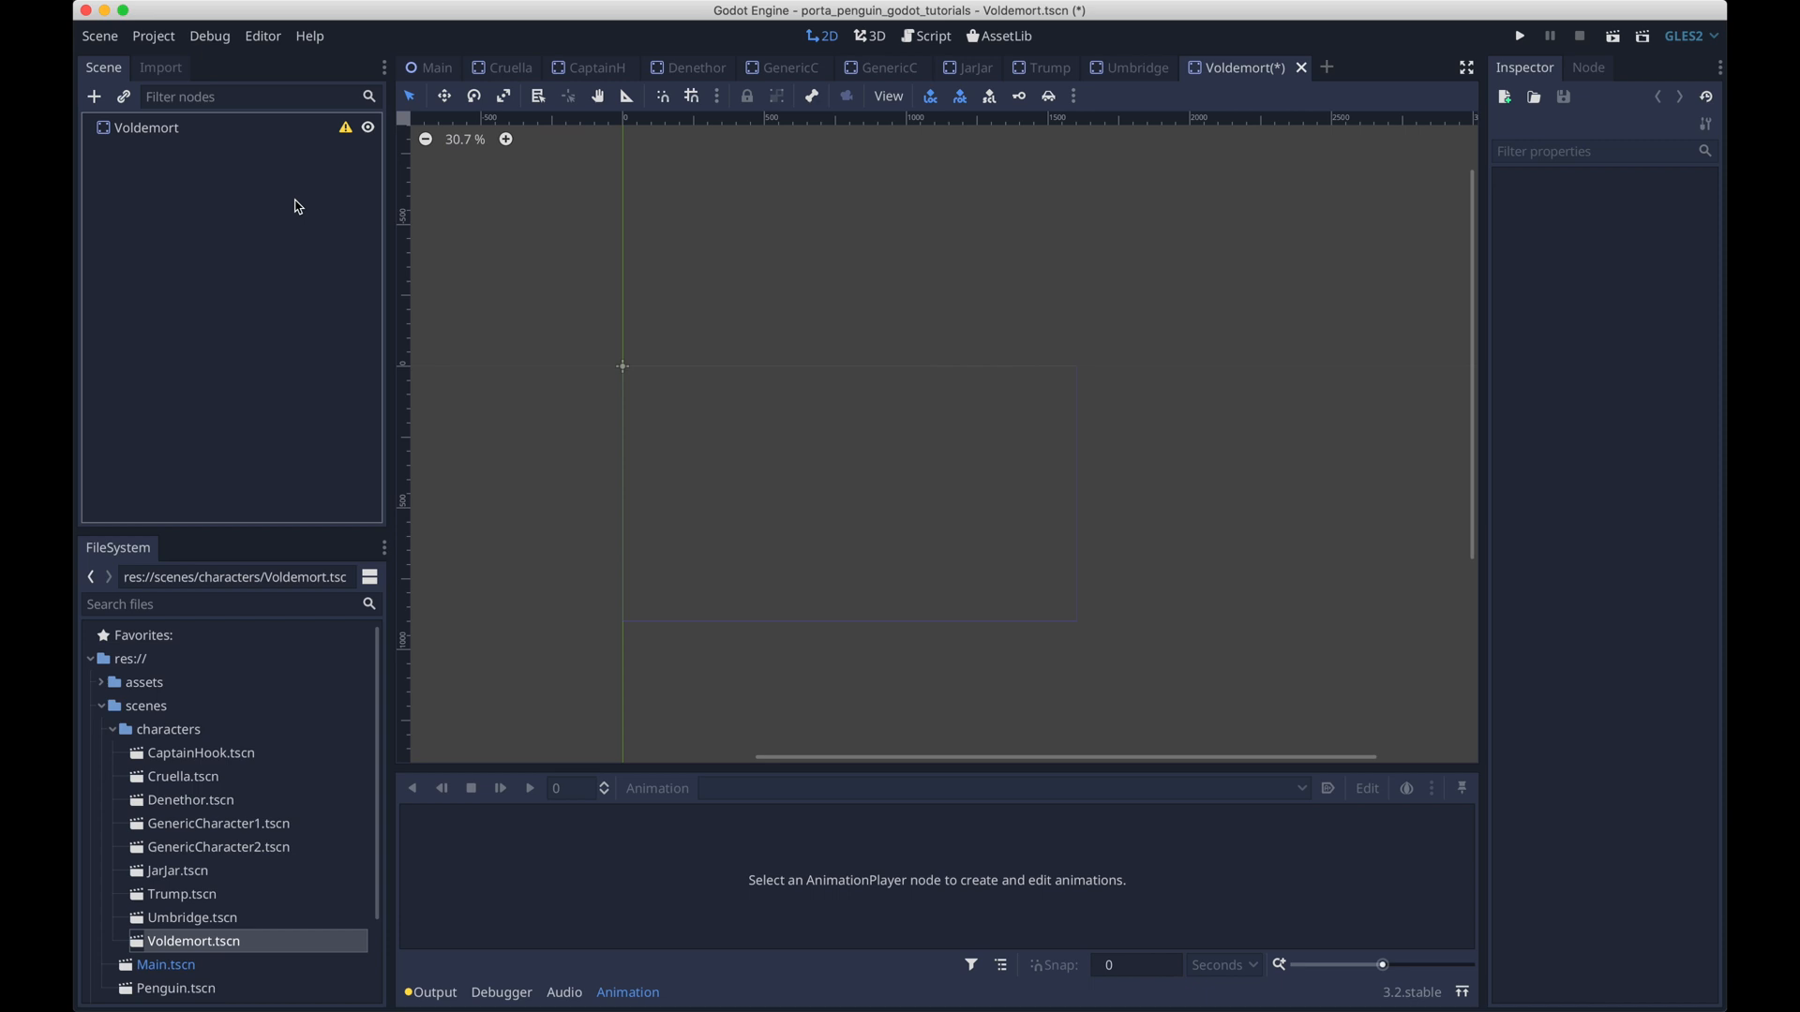
pyautogui.doubleClick(201, 752)
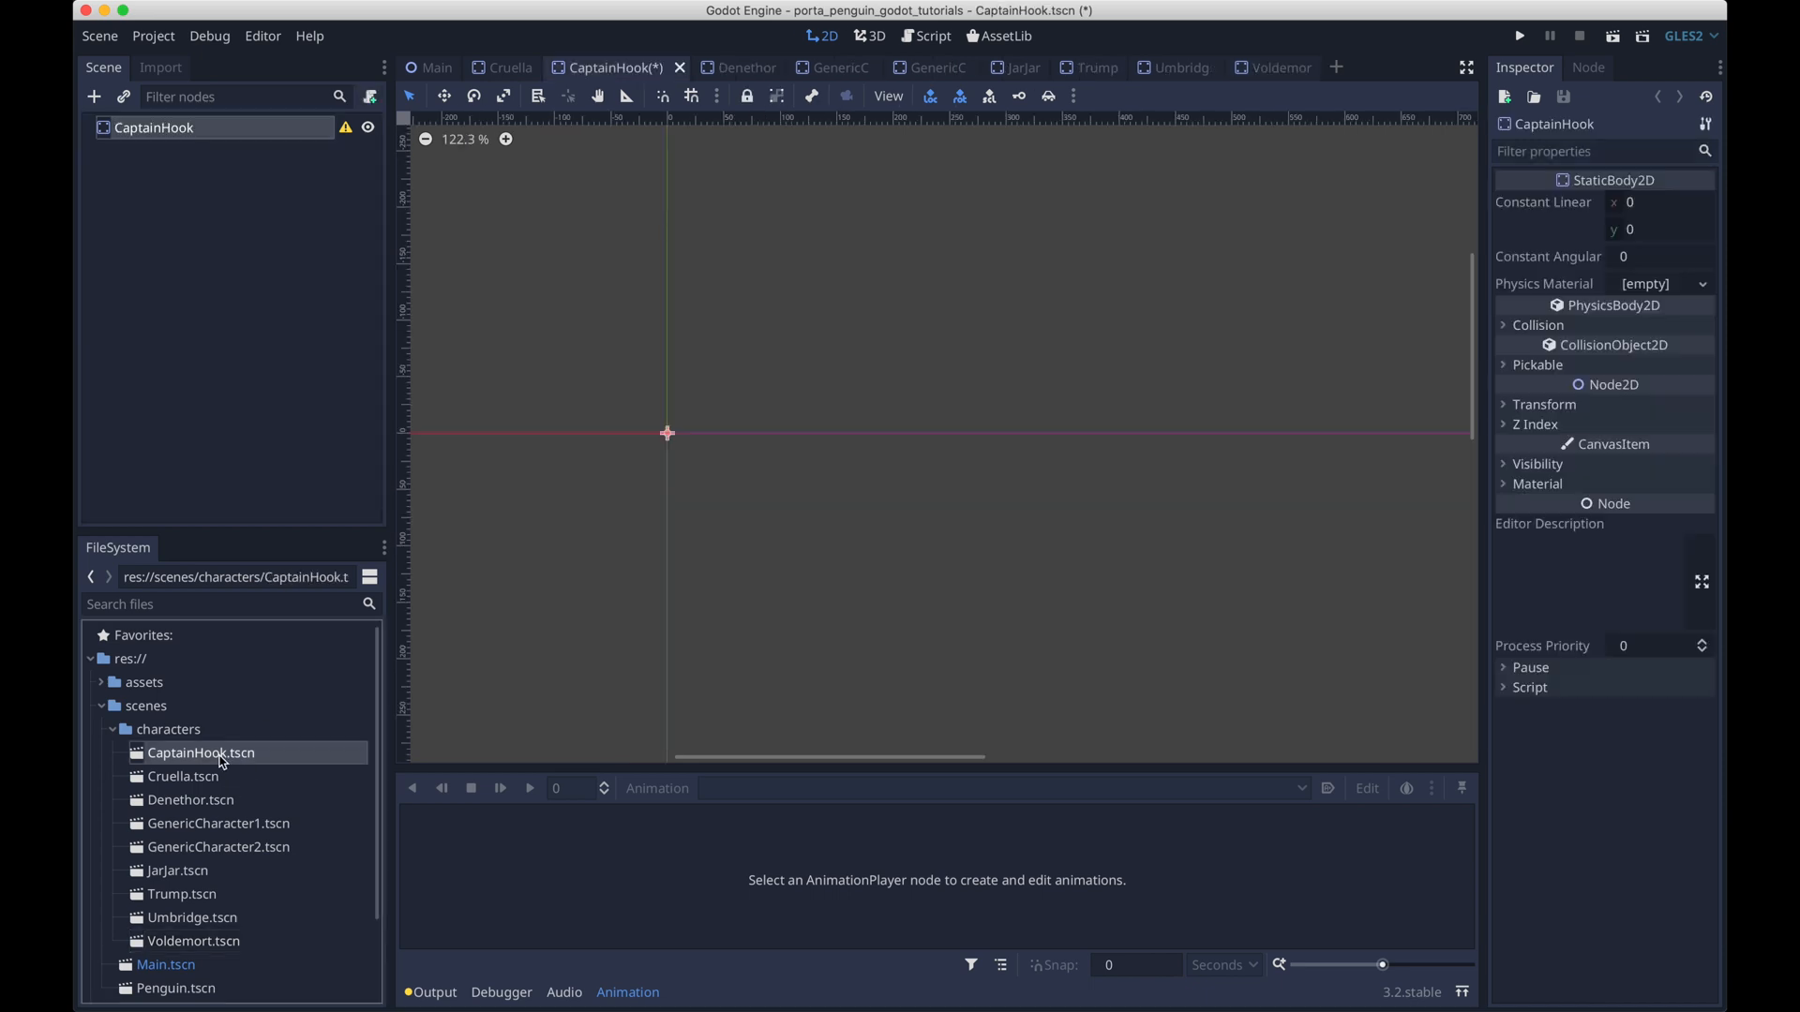
pyautogui.moveTo(195, 255)
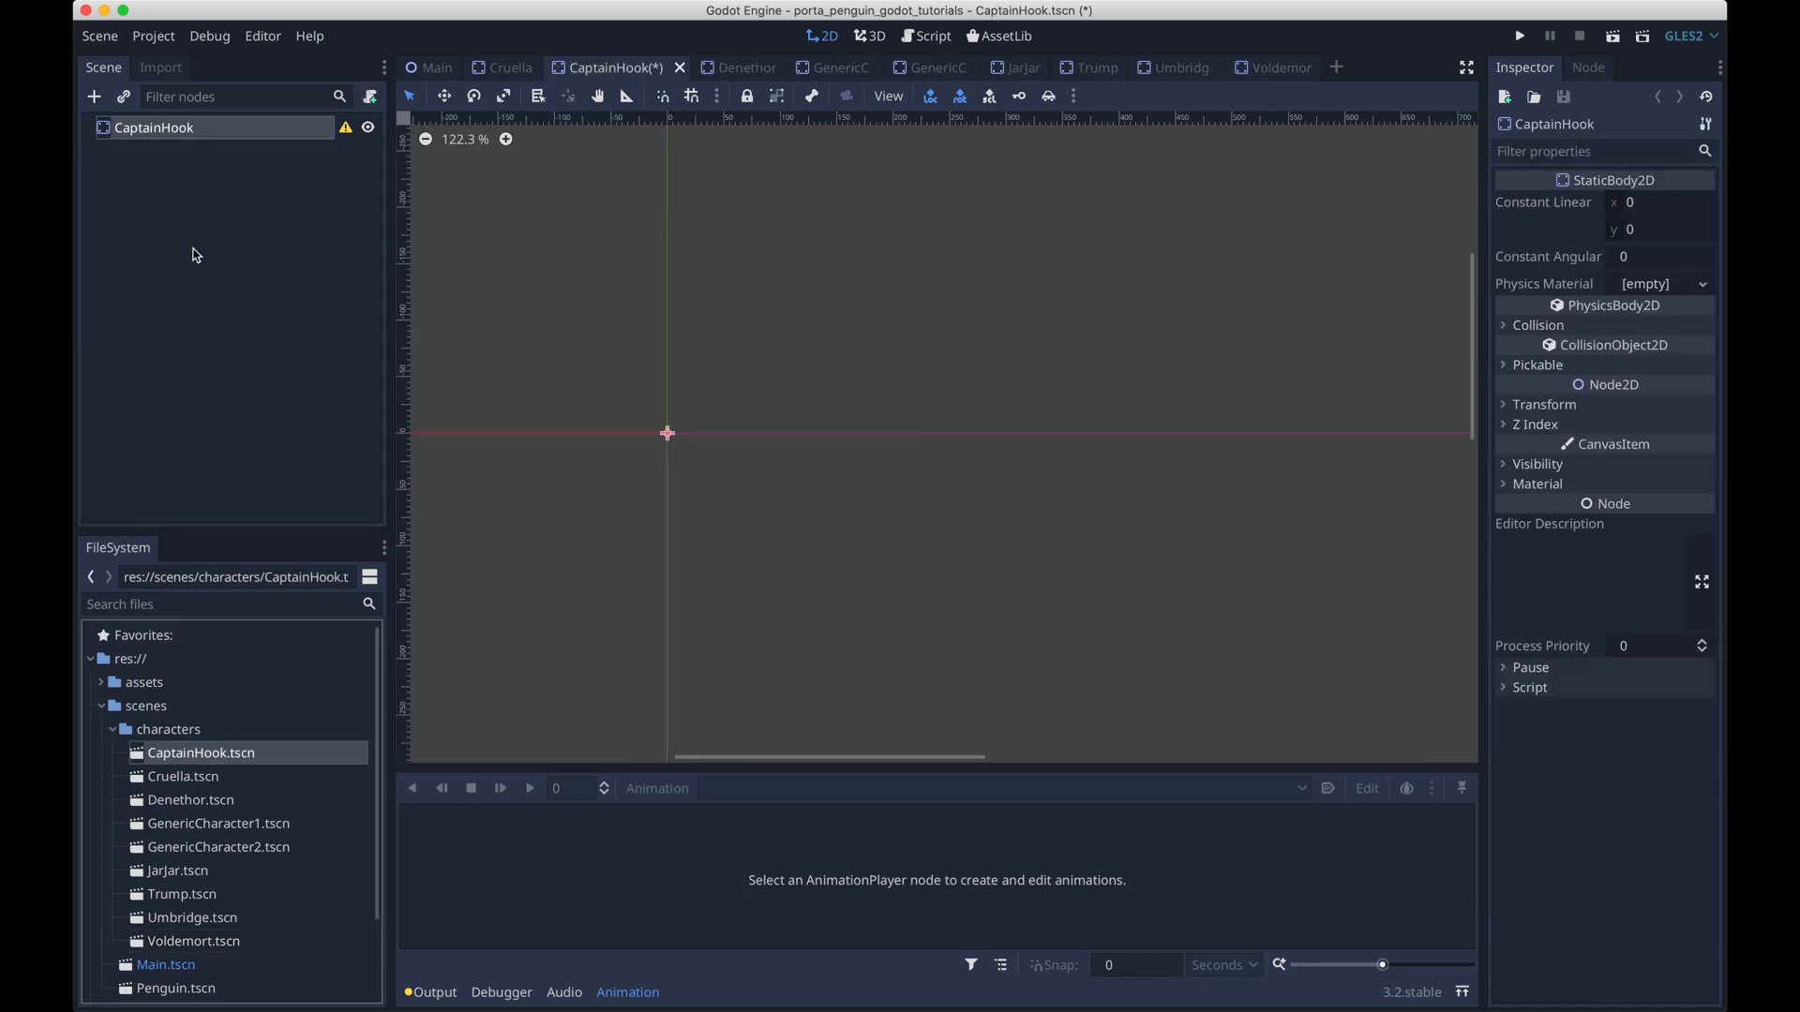
pyautogui.click(94, 96)
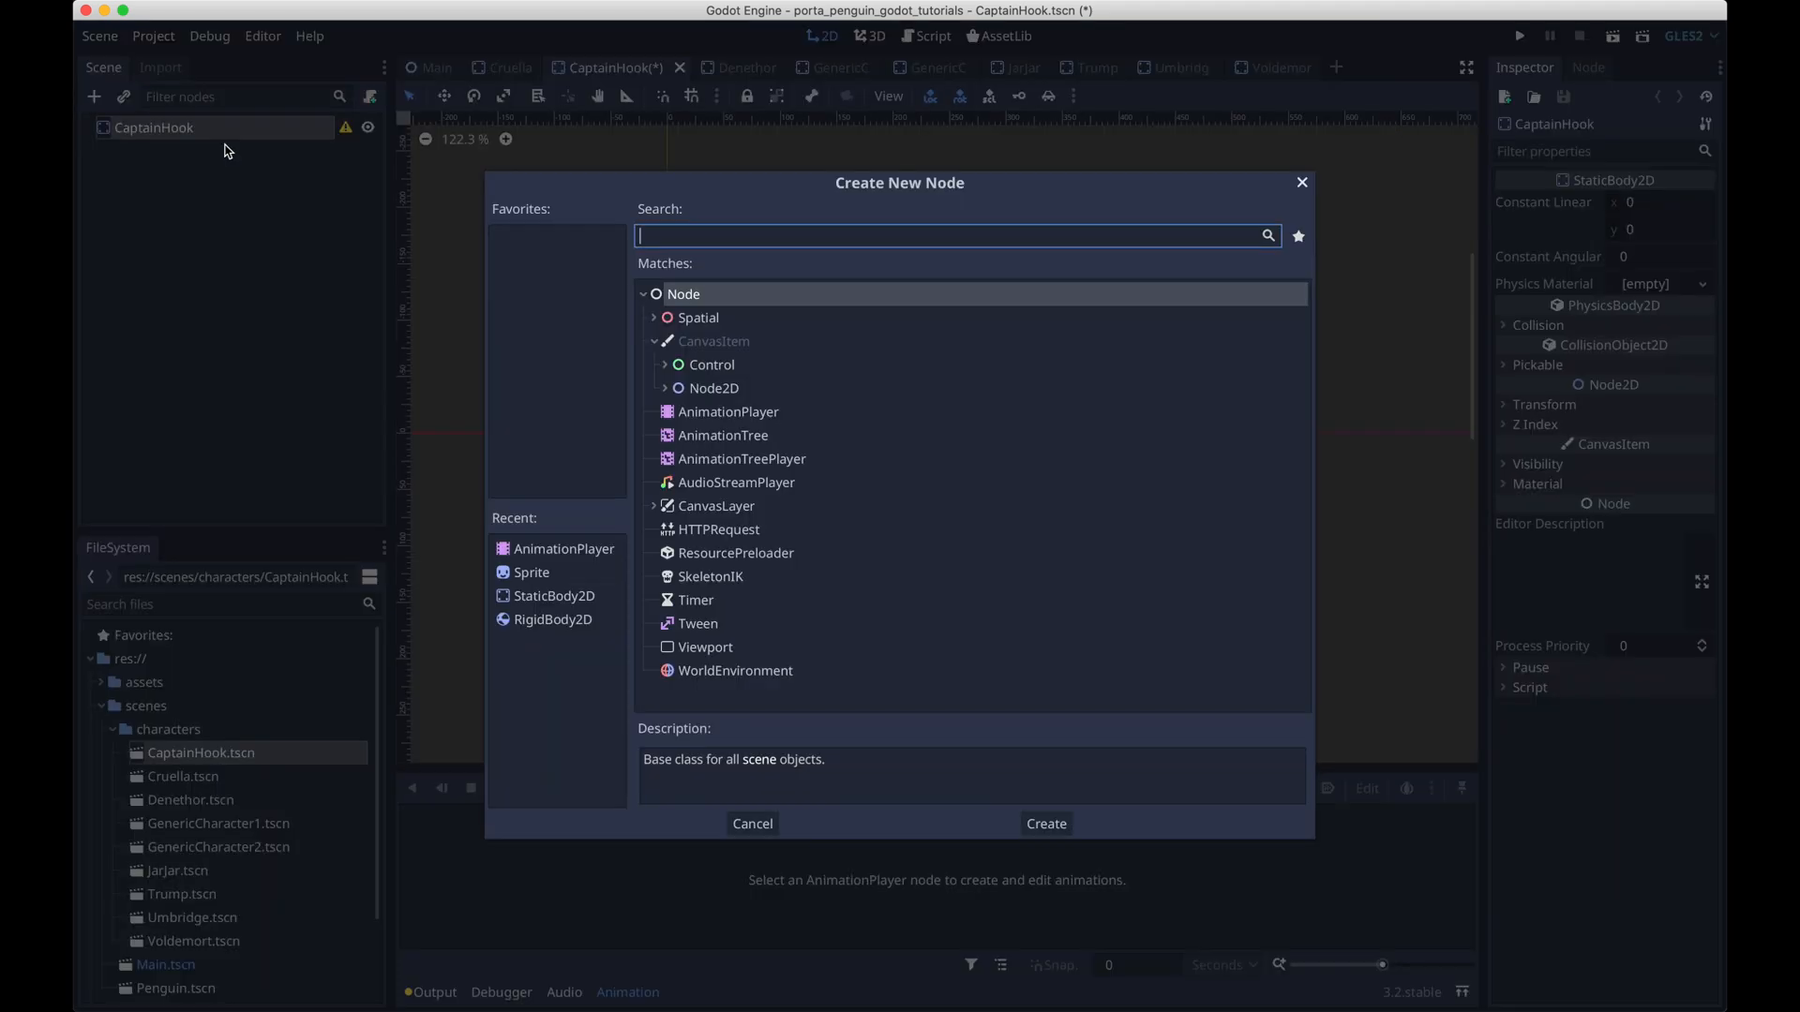
pyautogui.click(1044, 823)
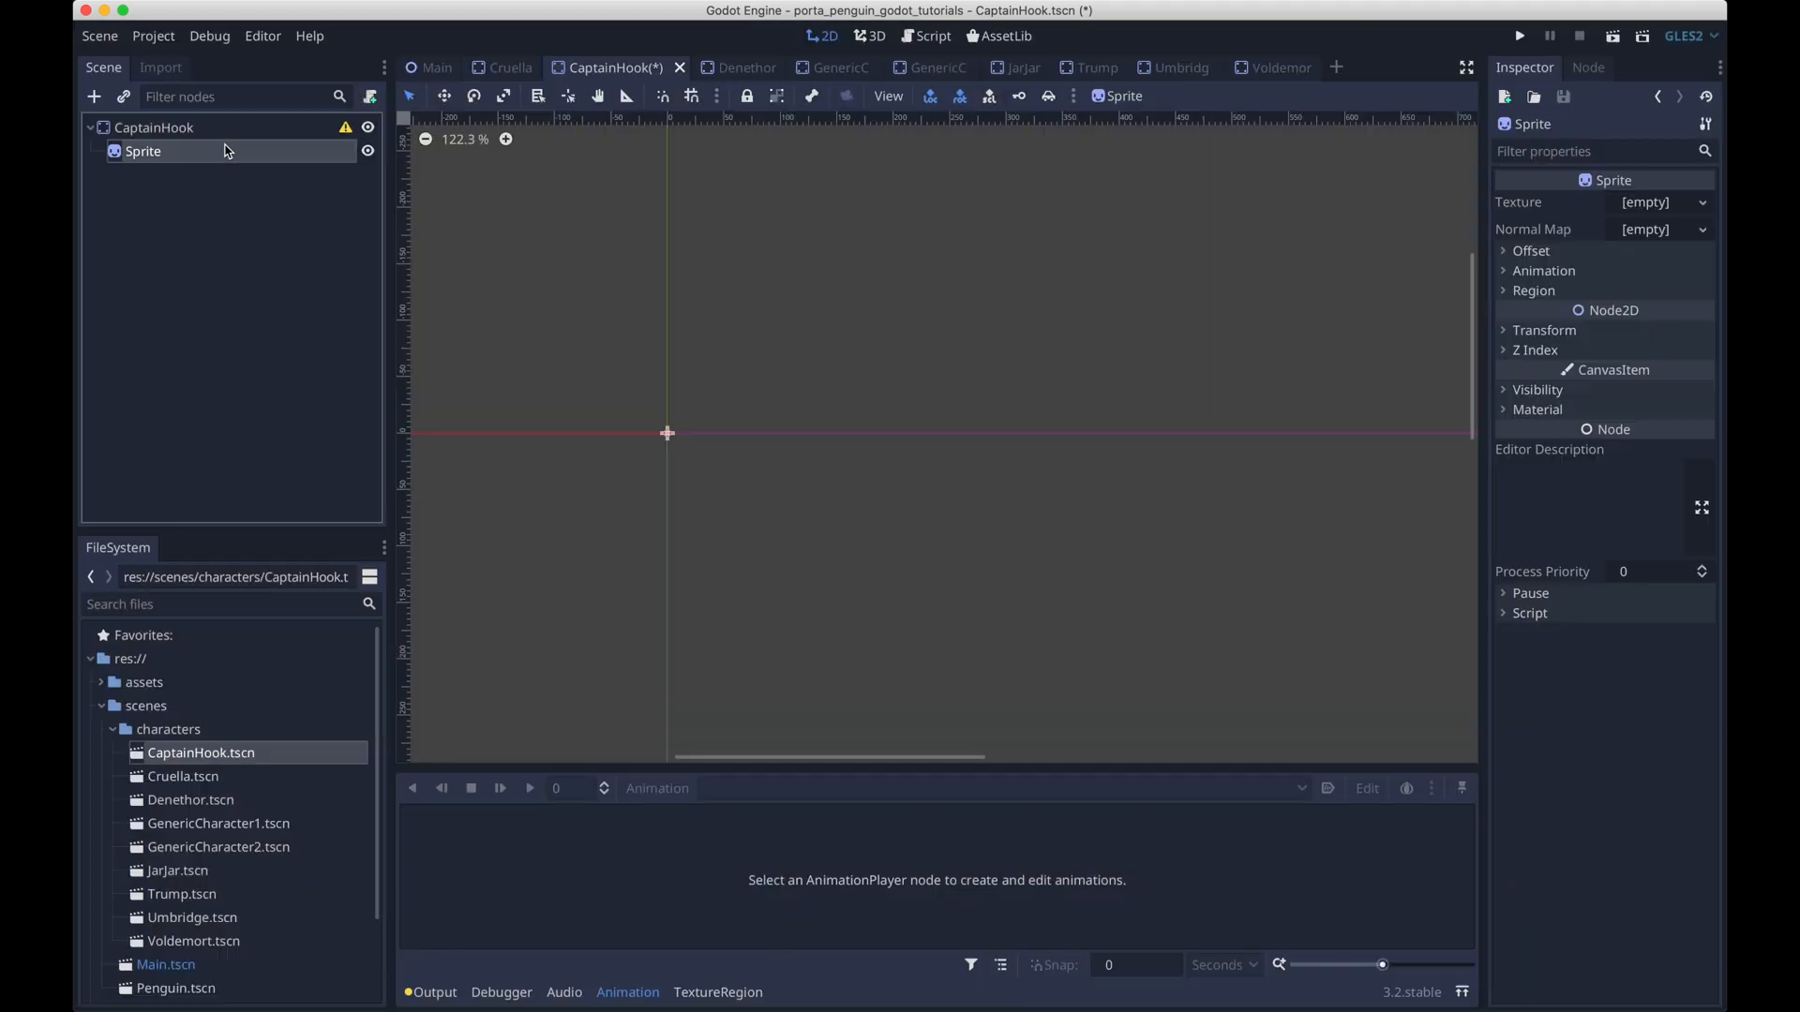
# Add an AnimationPlayer child node alongside the Sprite
pyautogui.click(94, 96)
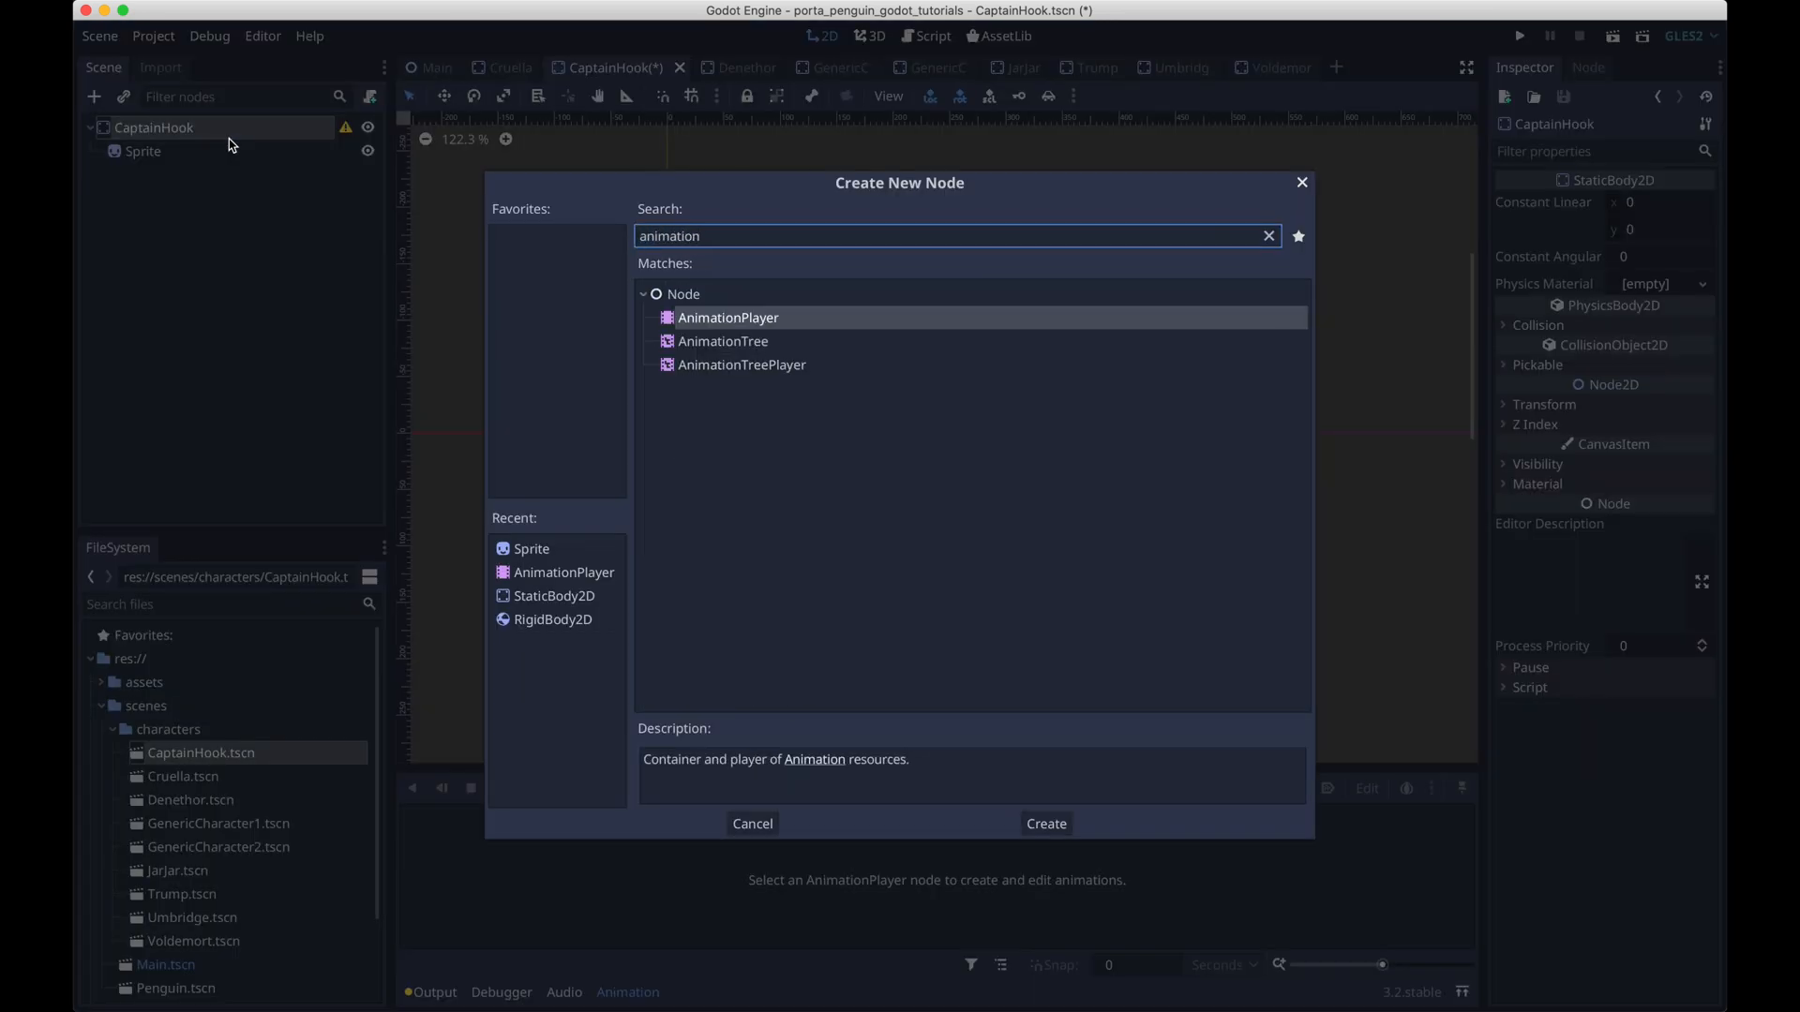
pyautogui.click(1044, 823)
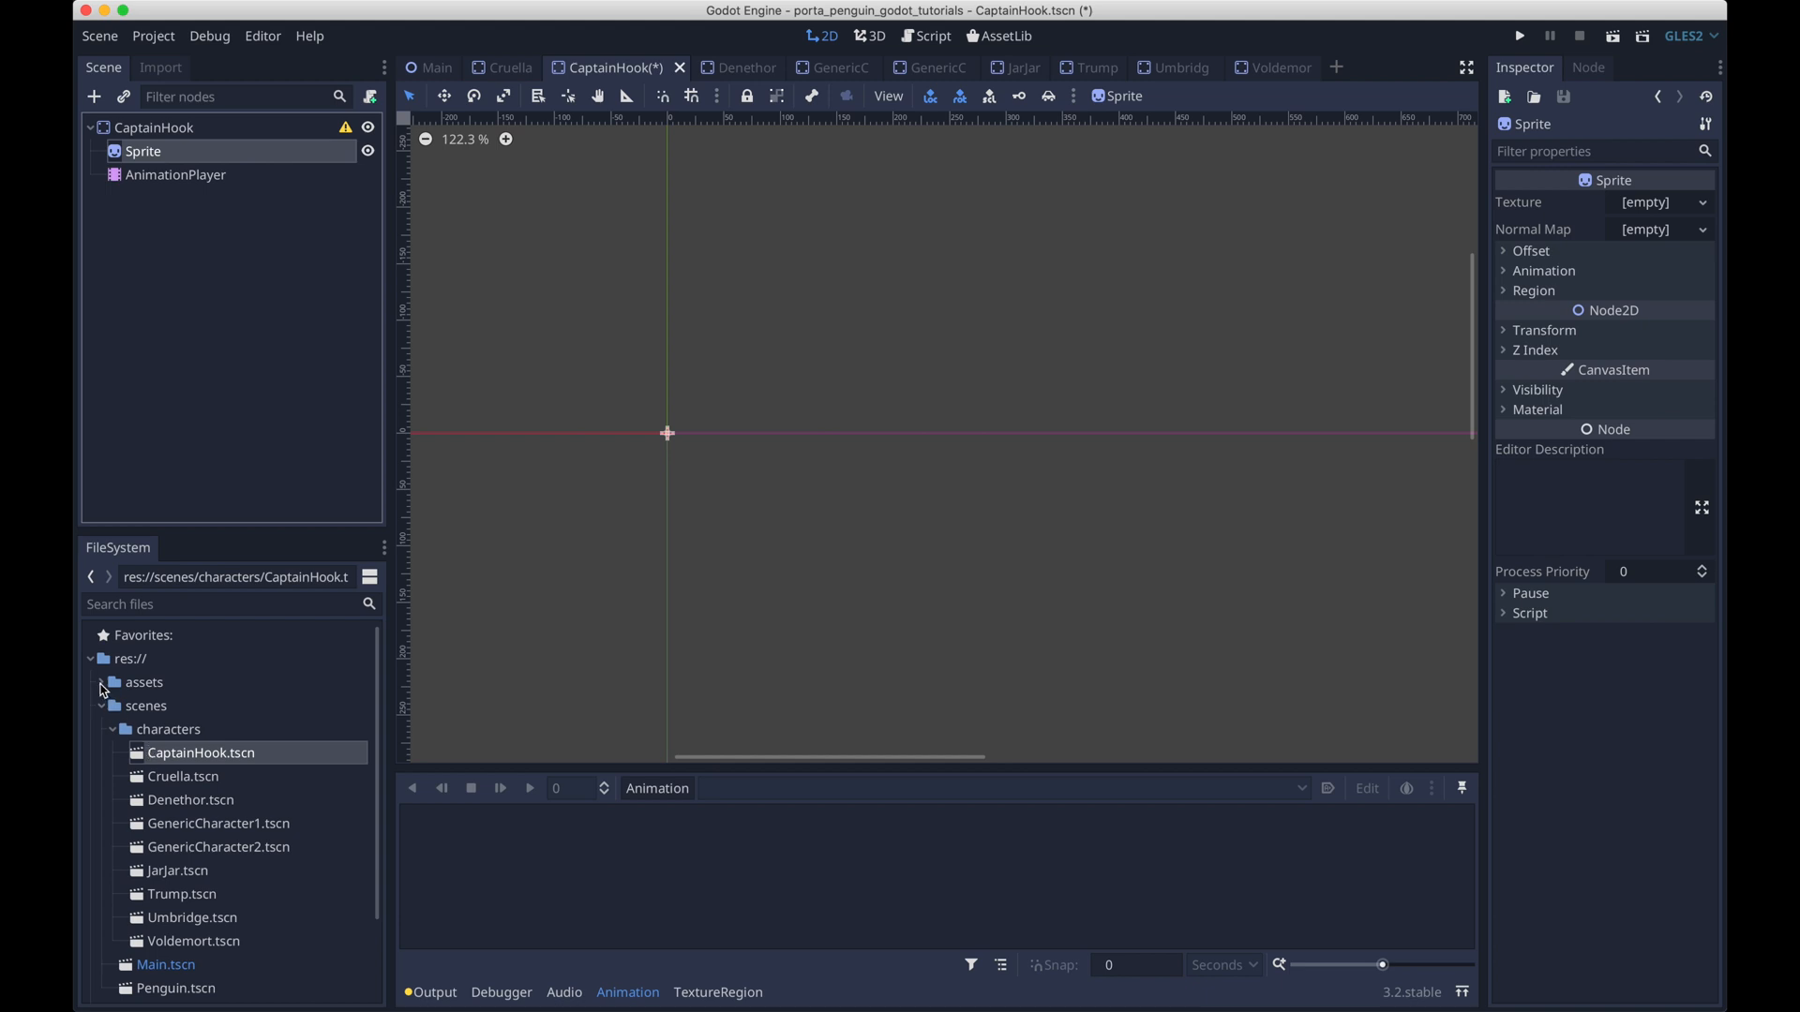
# Assign CaptainHook.png to the Sprite and reimport it with Filter turned off
pyautogui.click(99, 682)
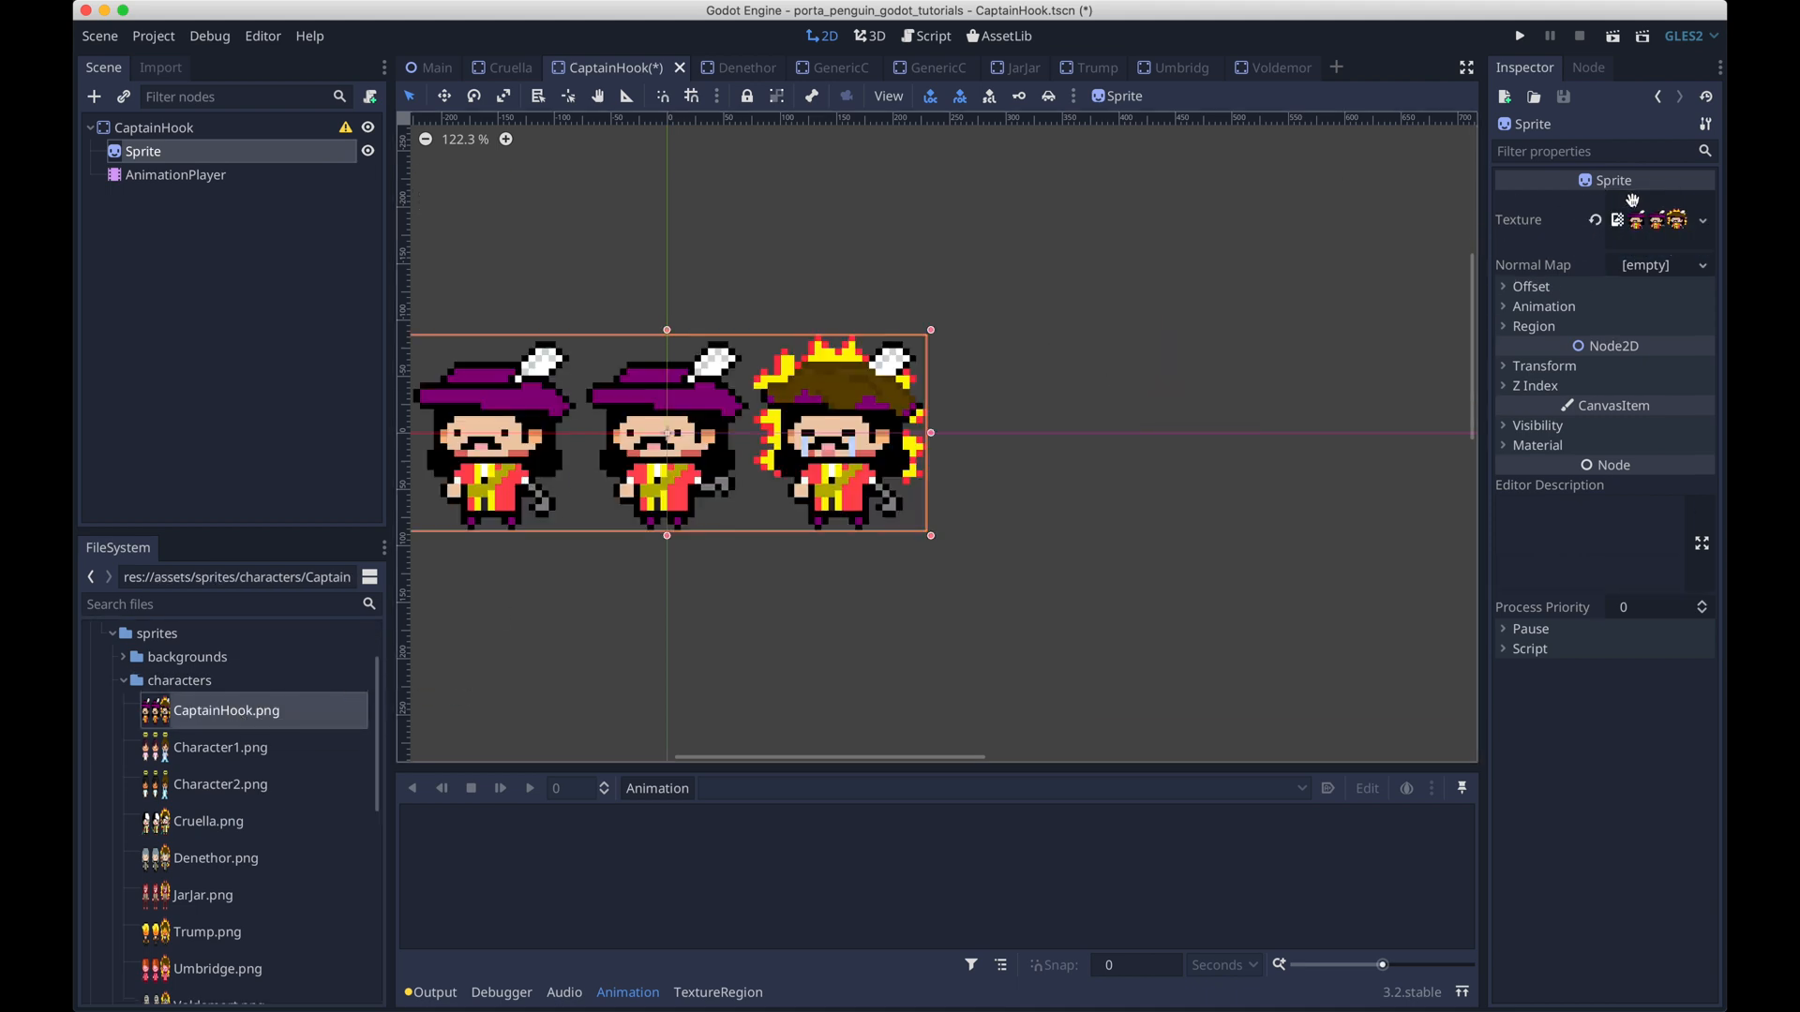
pyautogui.scroll(-3)
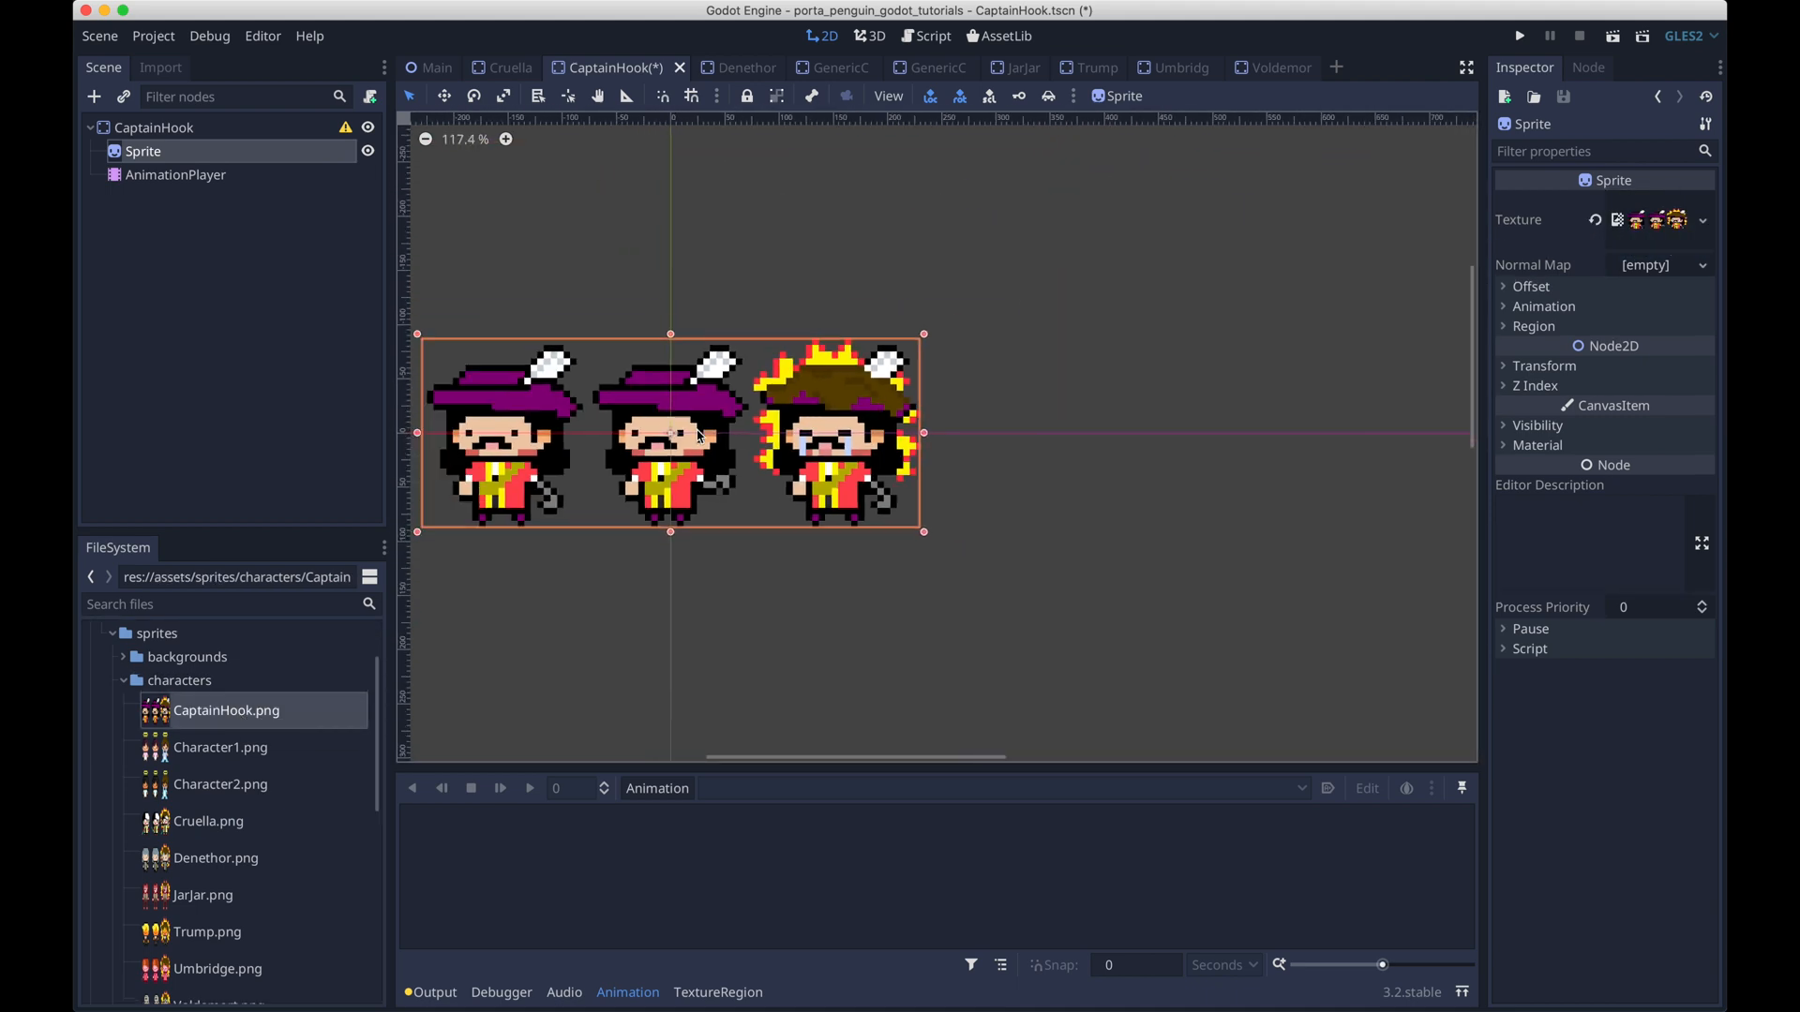
pyautogui.click(159, 67)
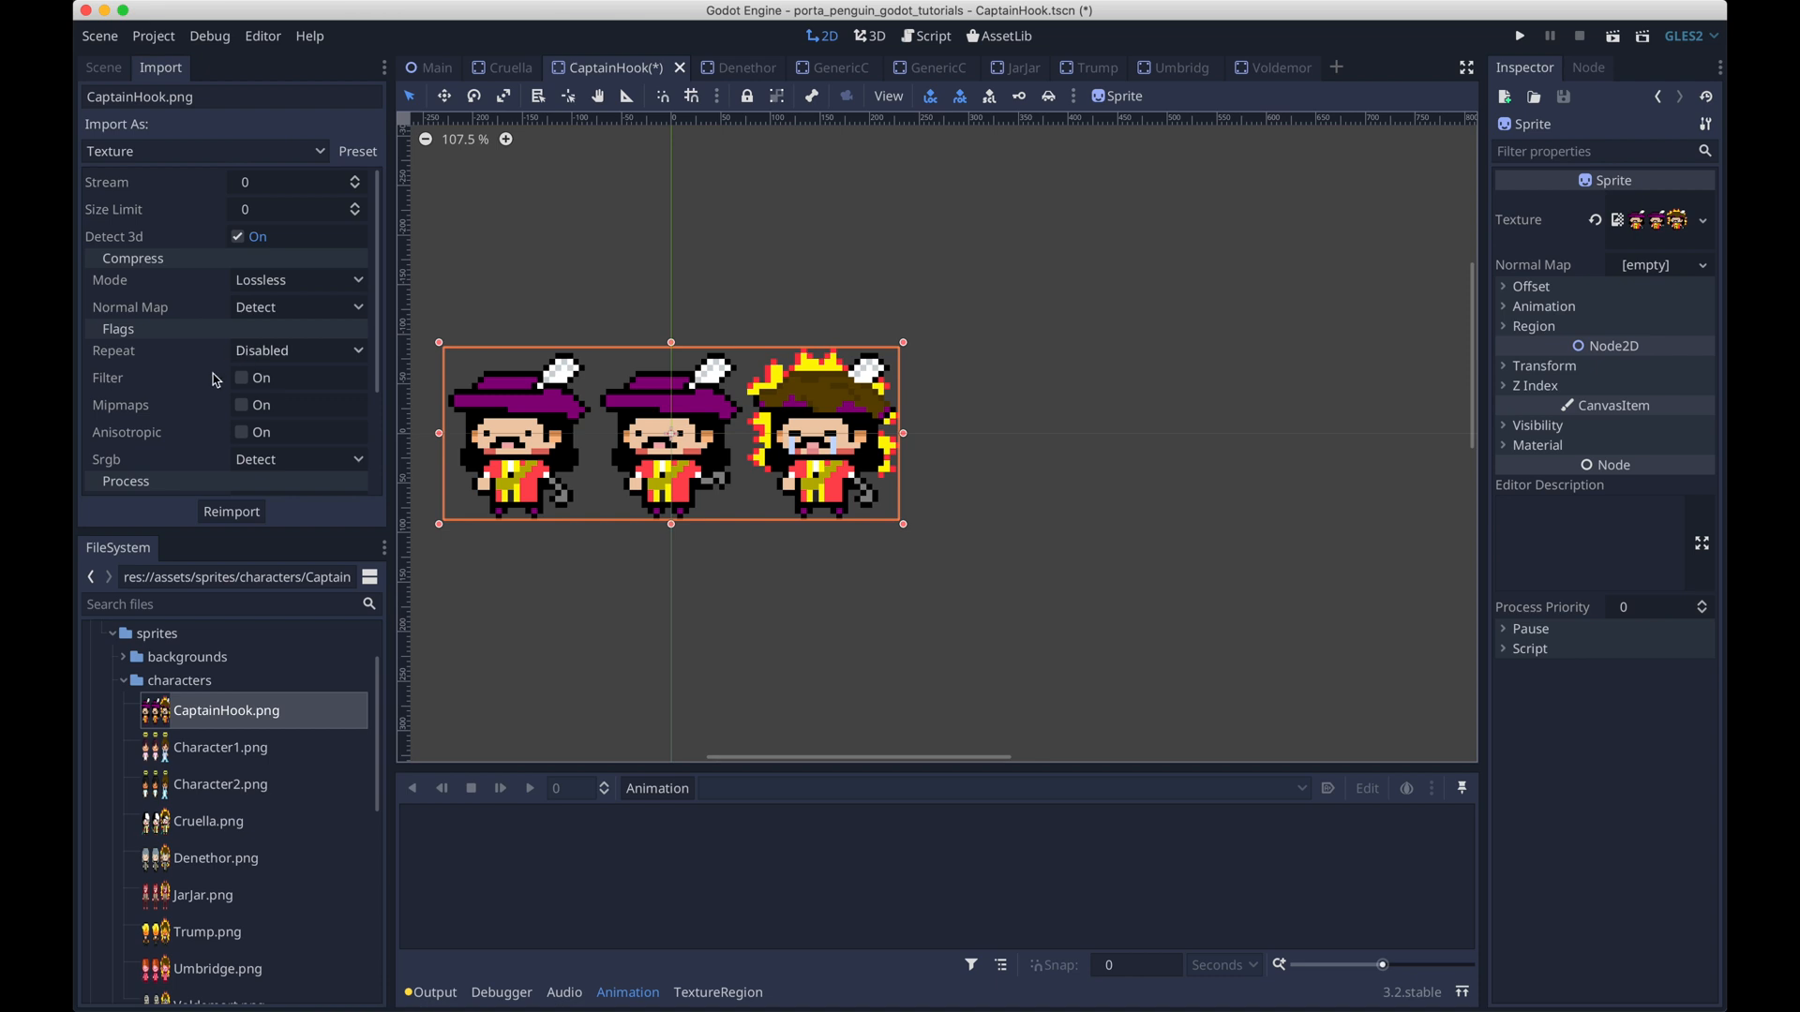
pyautogui.click(242, 377)
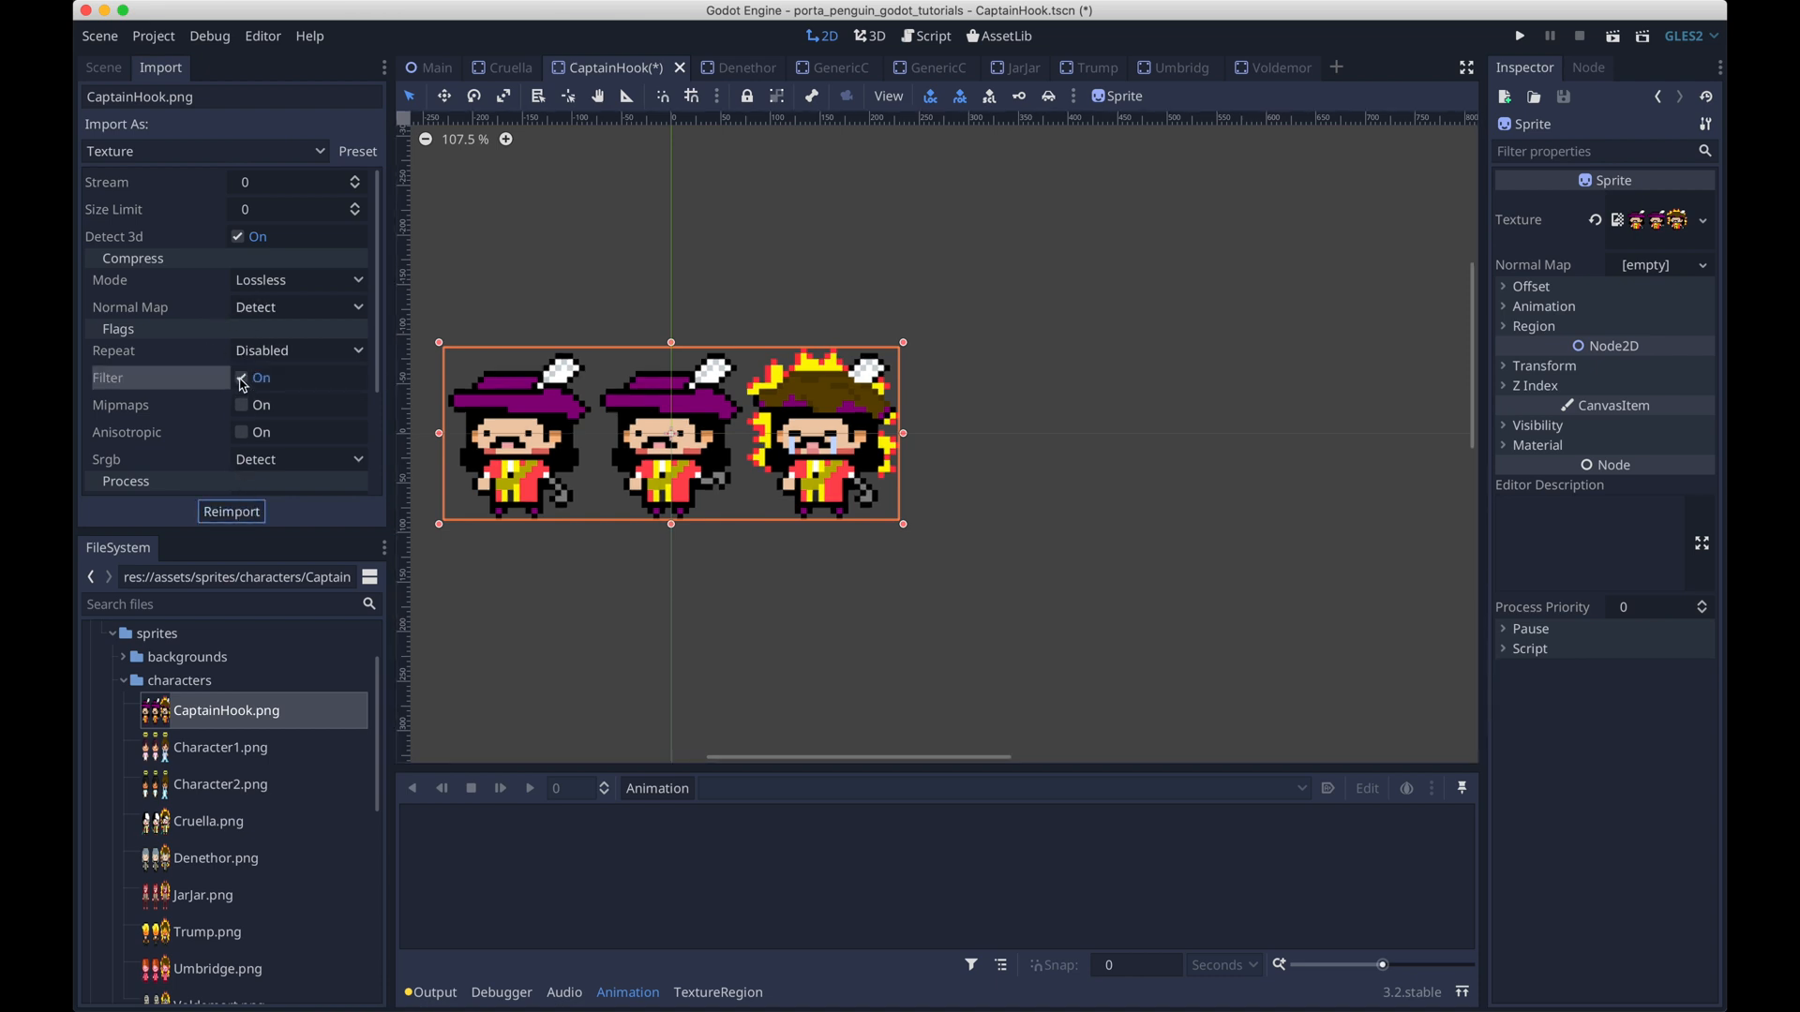
pyautogui.click(242, 377)
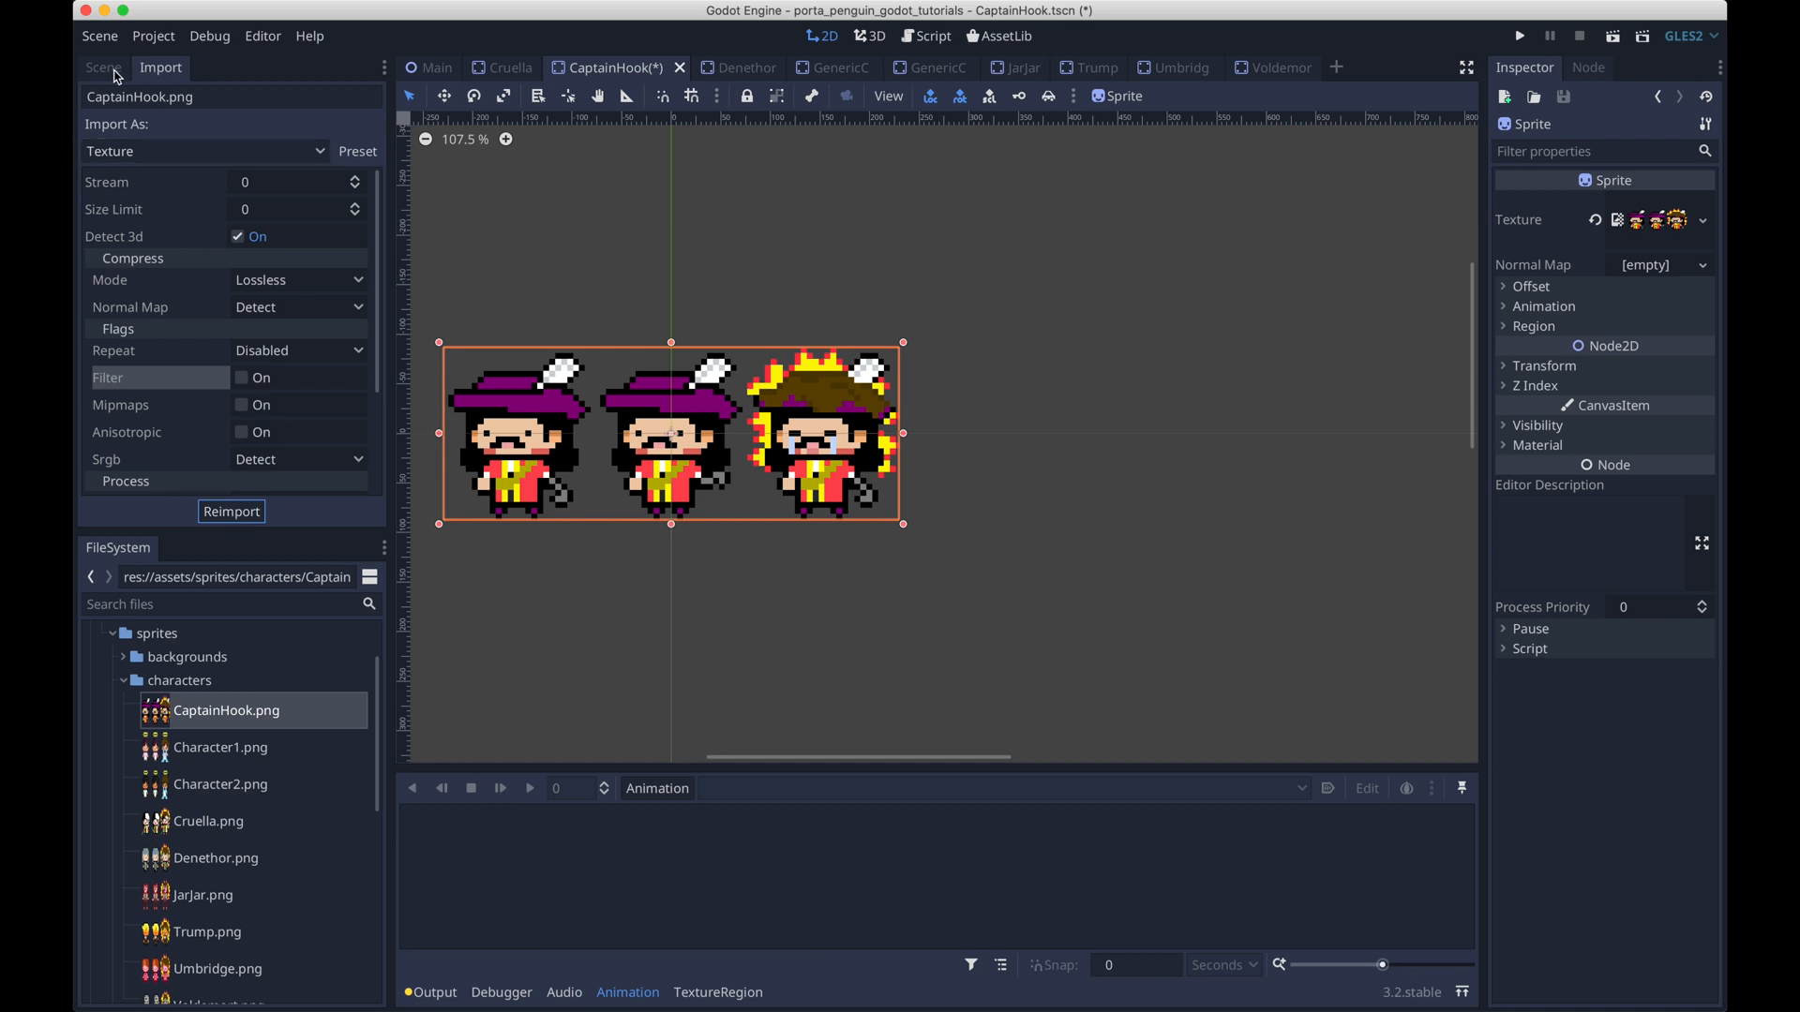
# Set the Sprite's Hframes to 3 so only one frame of the sheet shows
pyautogui.click(101, 68)
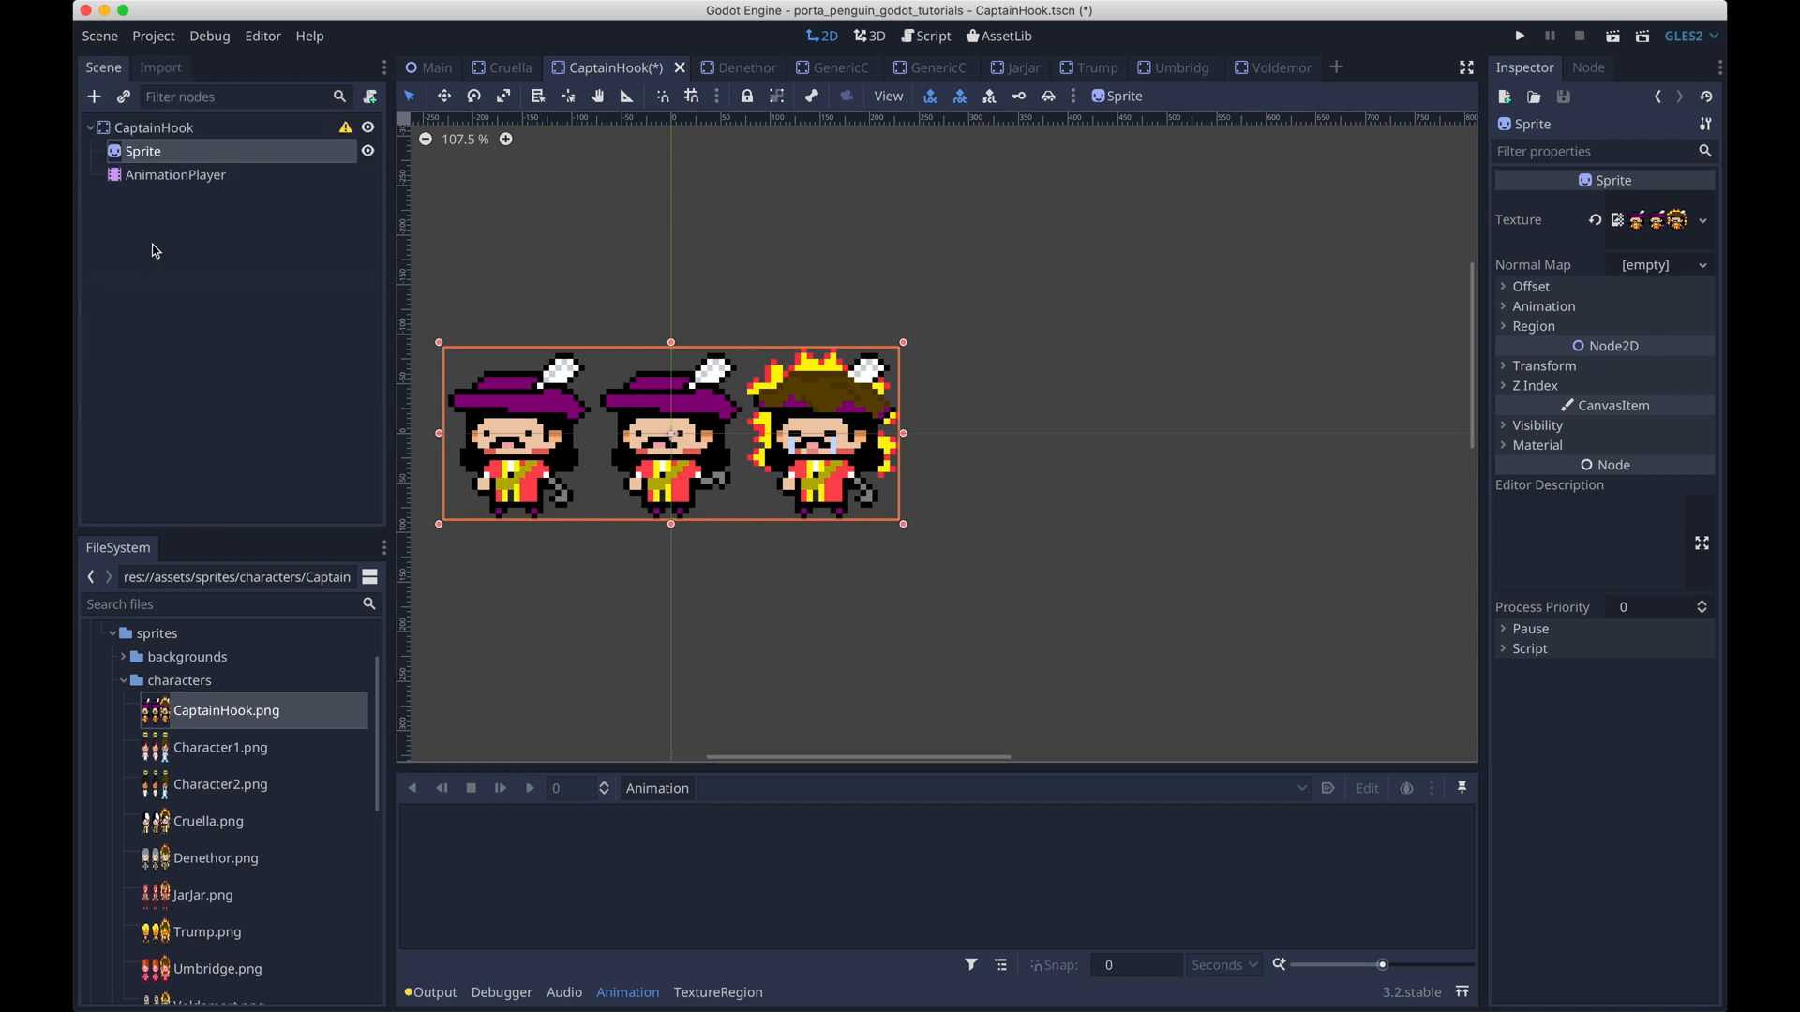
pyautogui.click(1543, 305)
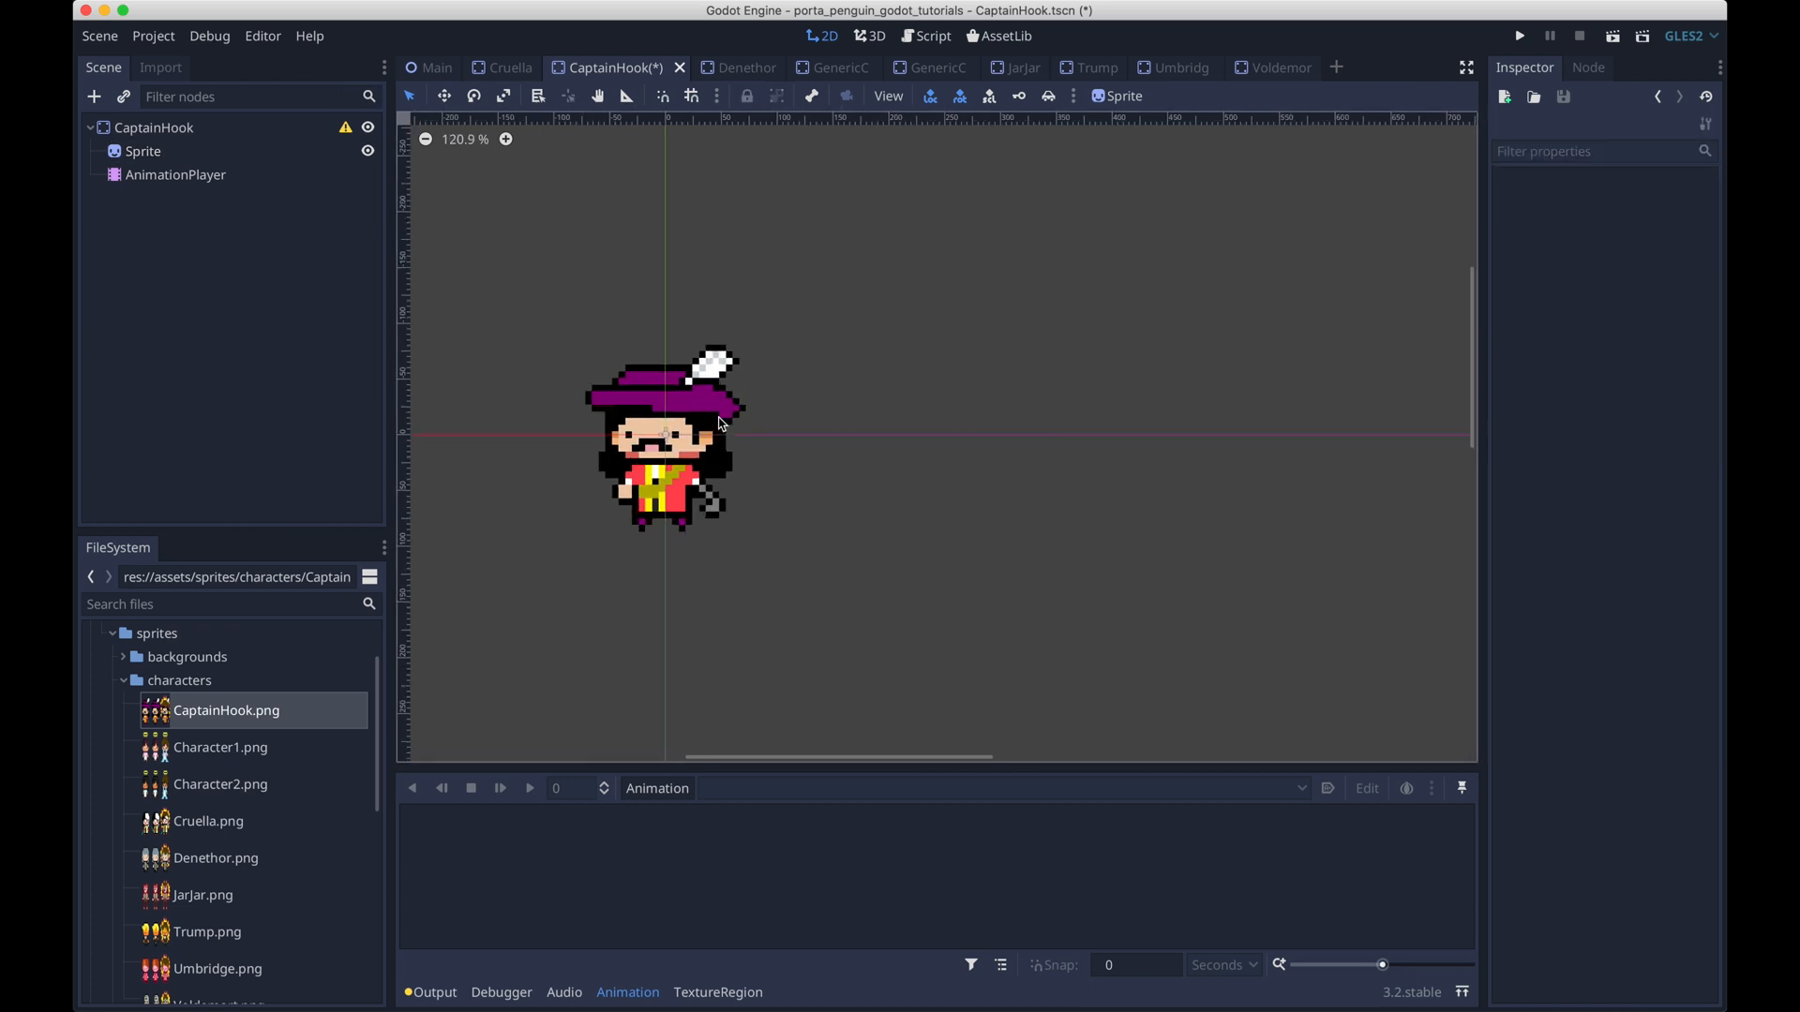
pyautogui.scroll(3)
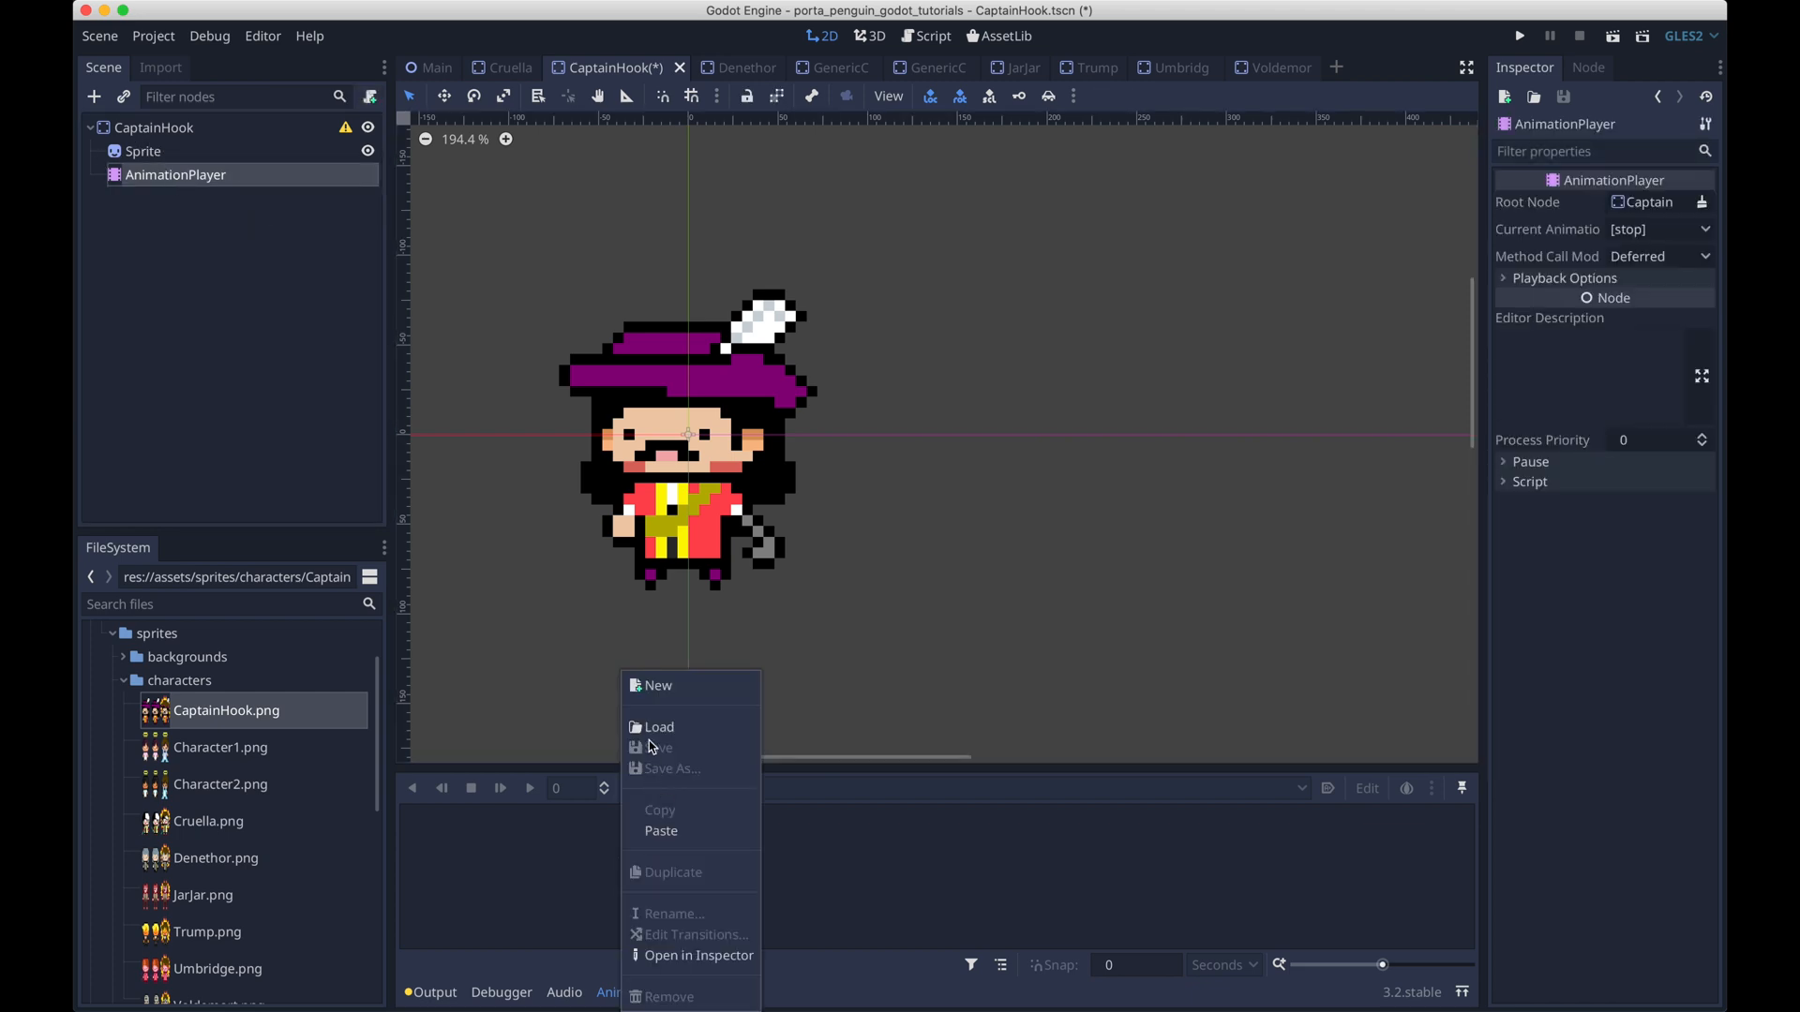
# Create a new Walk animation and key the Sprite's frame property at frame 0
pyautogui.click(657, 686)
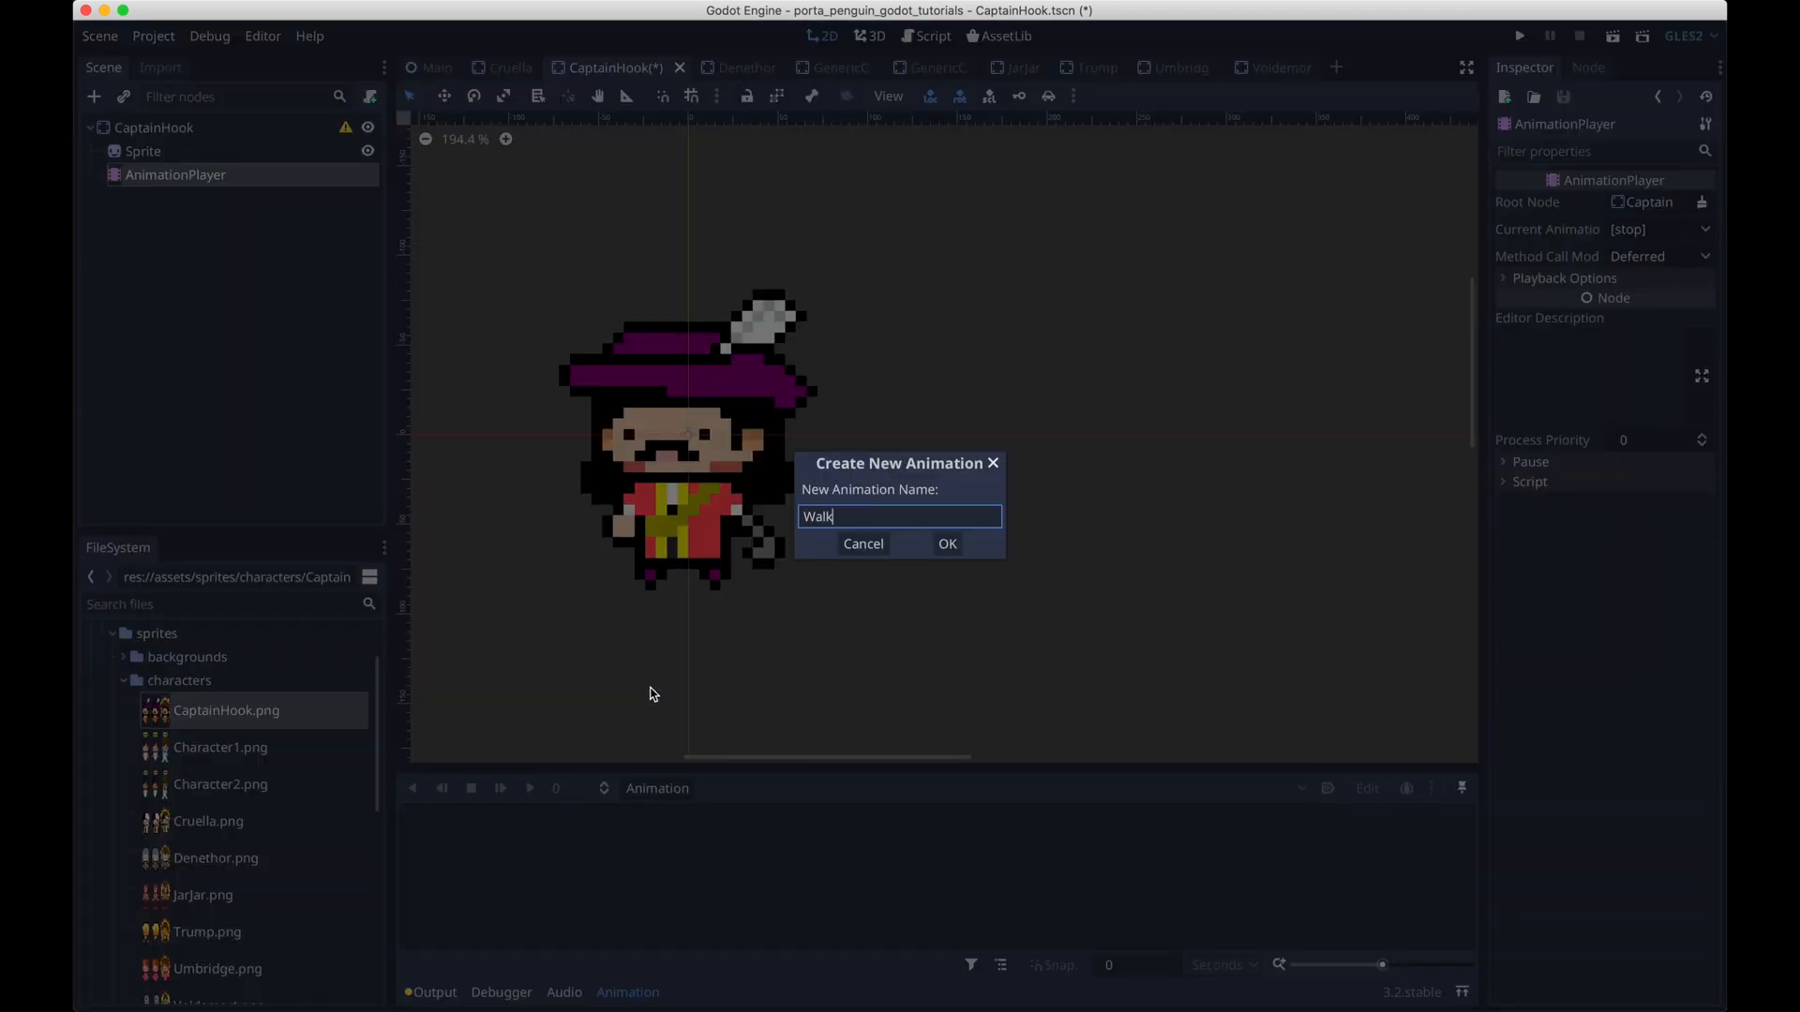
pyautogui.click(945, 544)
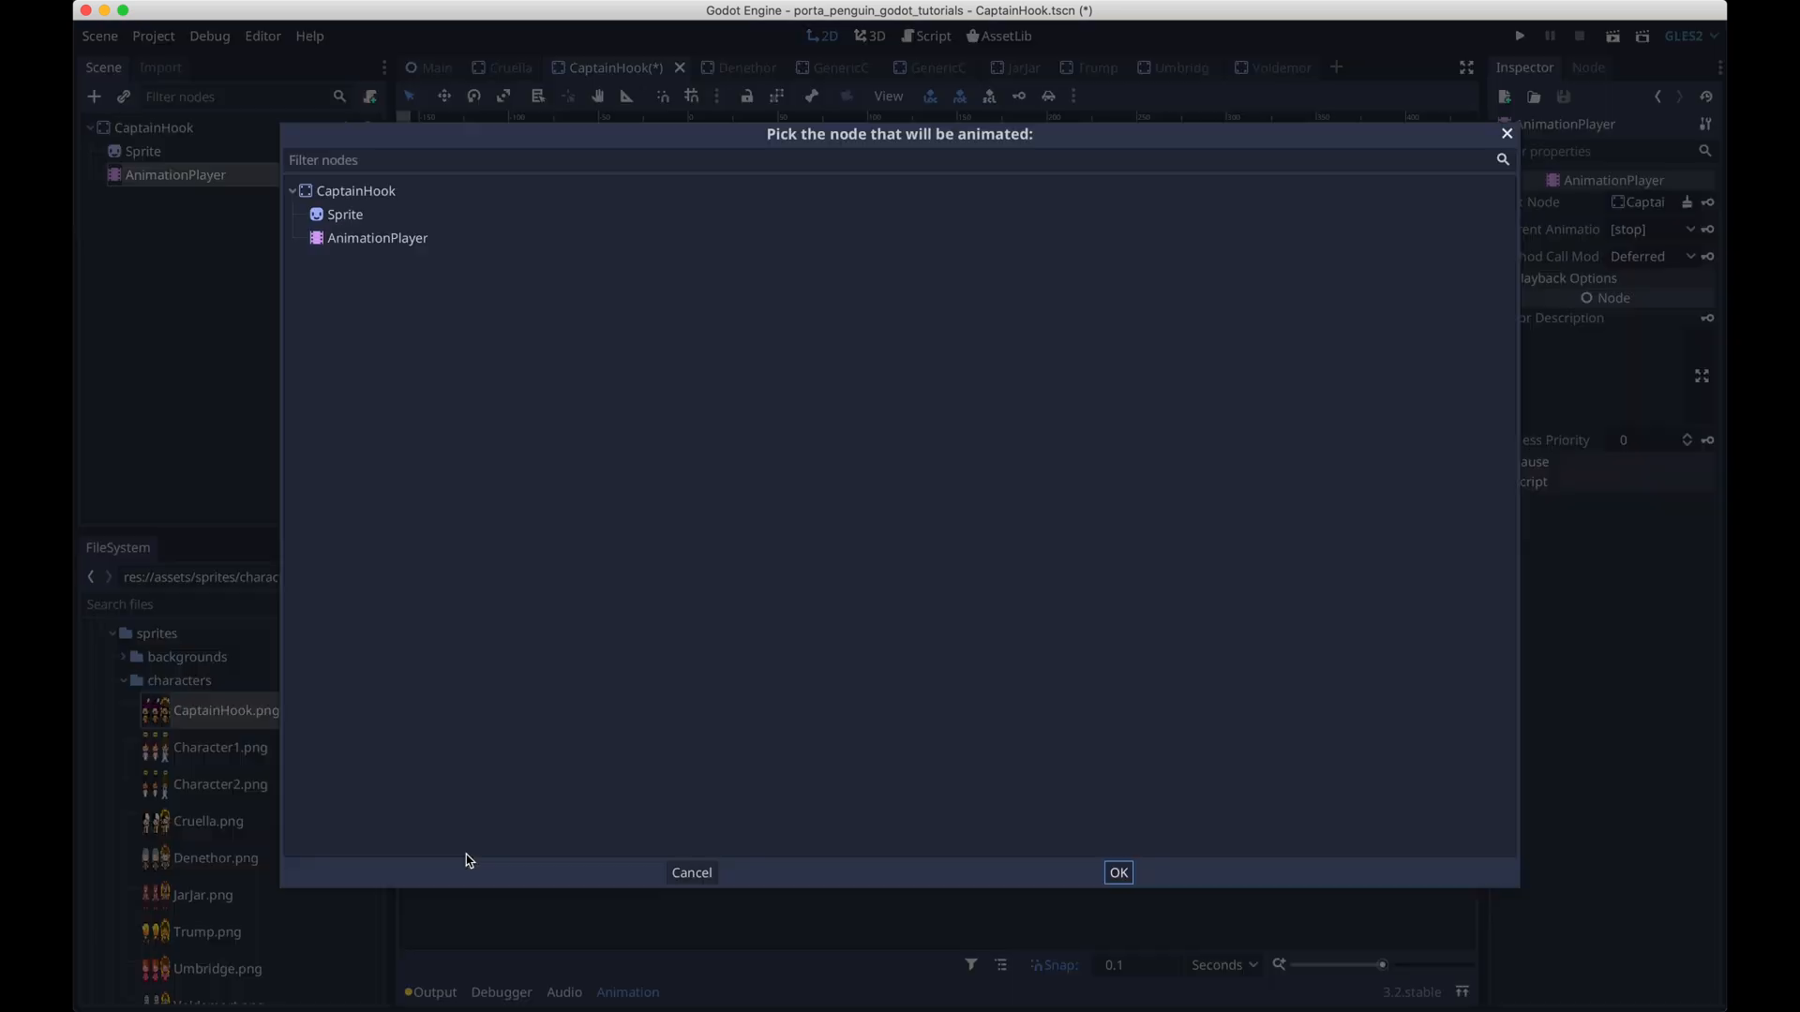
pyautogui.click(1117, 872)
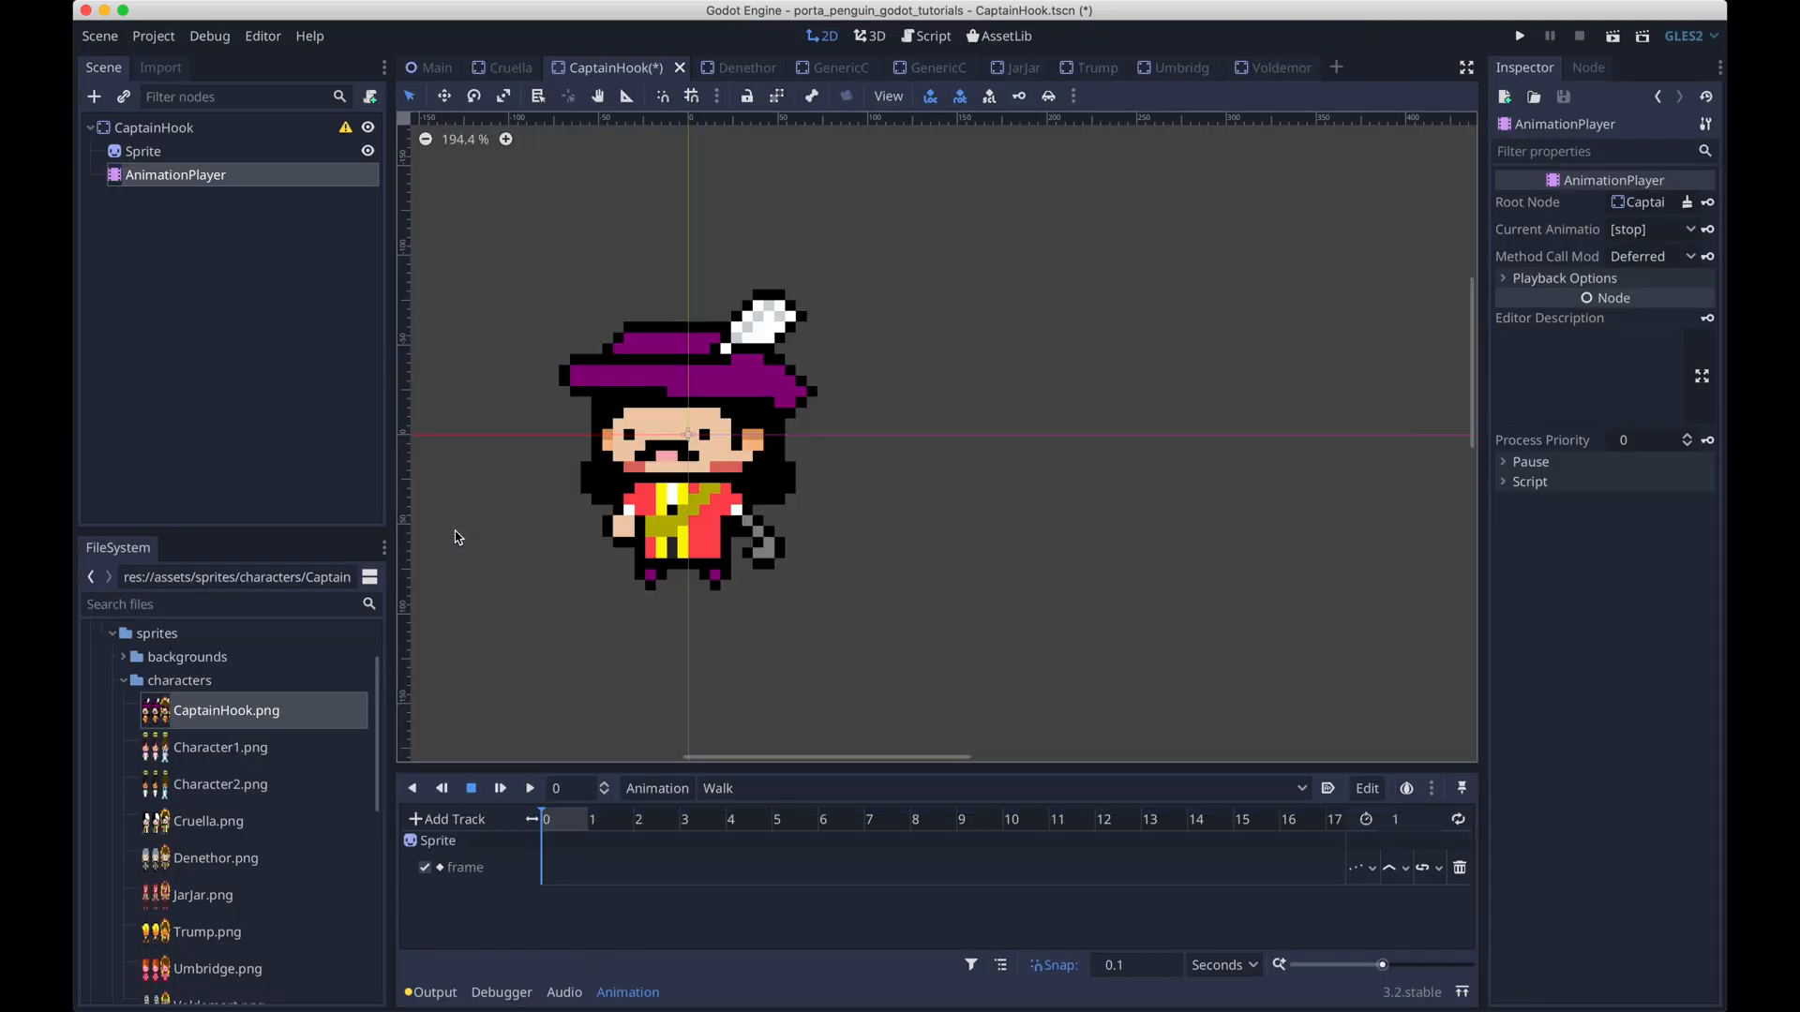
pyautogui.click(143, 150)
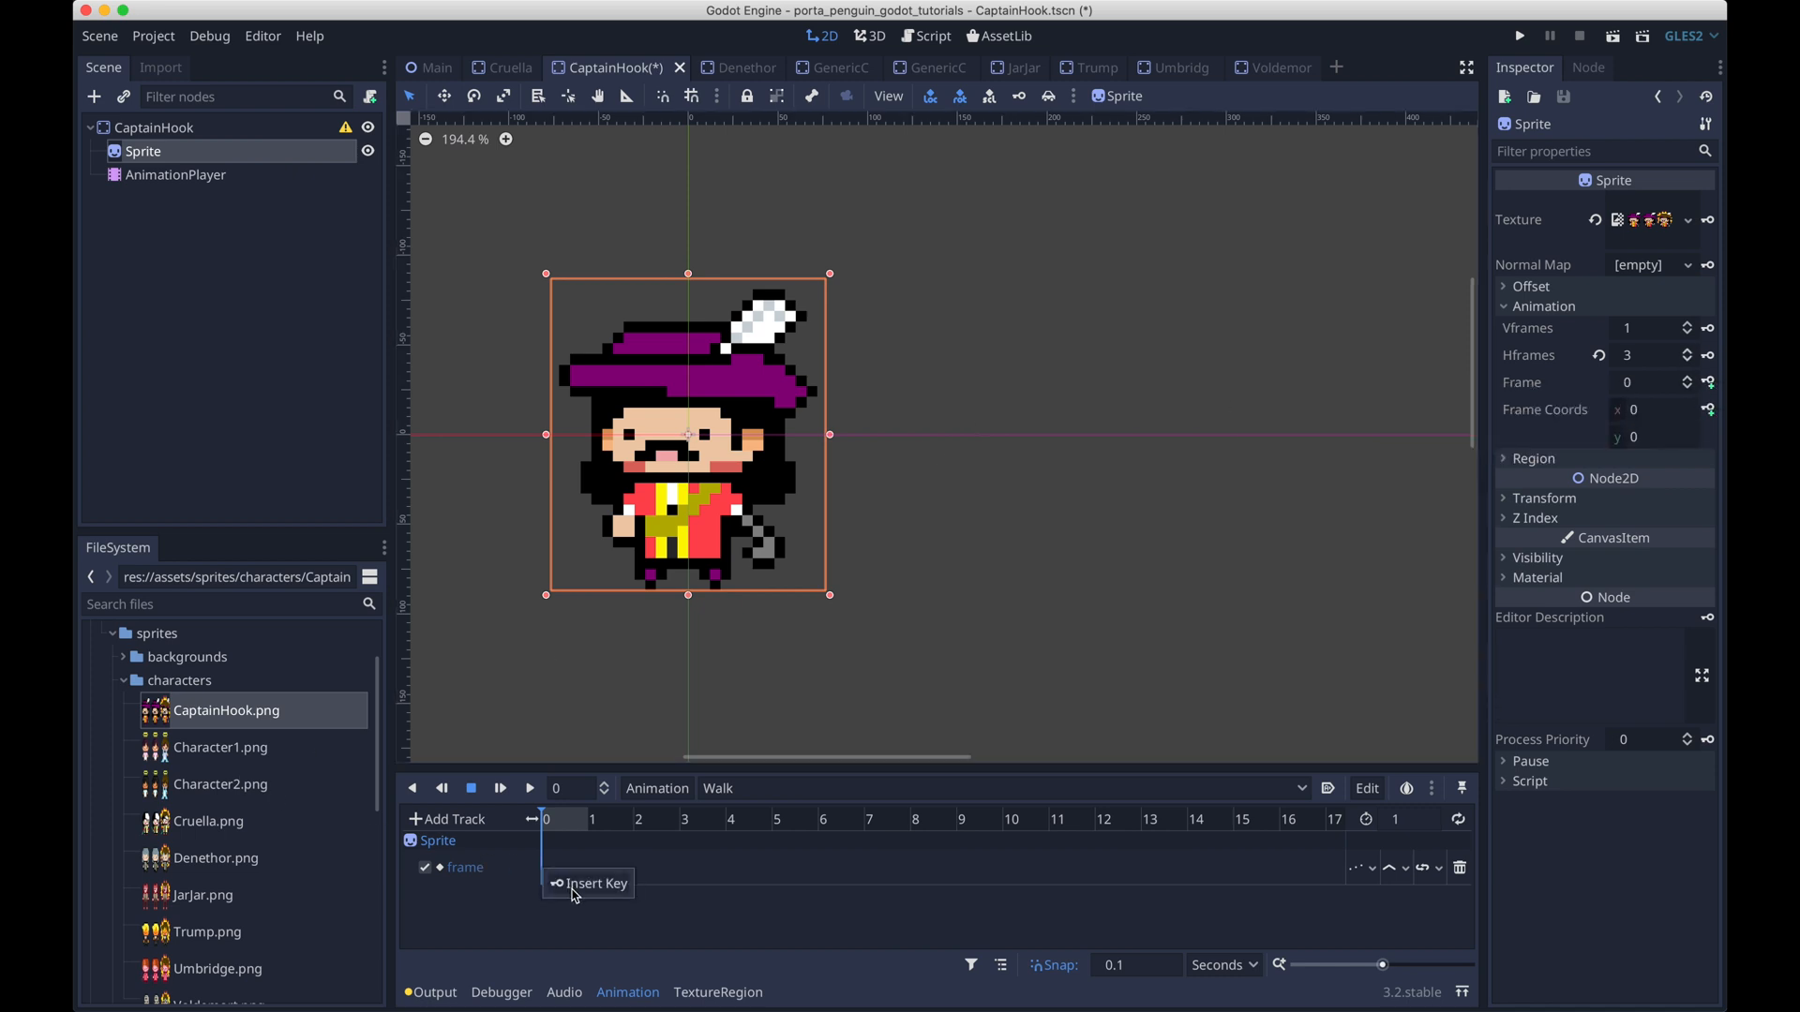
pyautogui.click(597, 883)
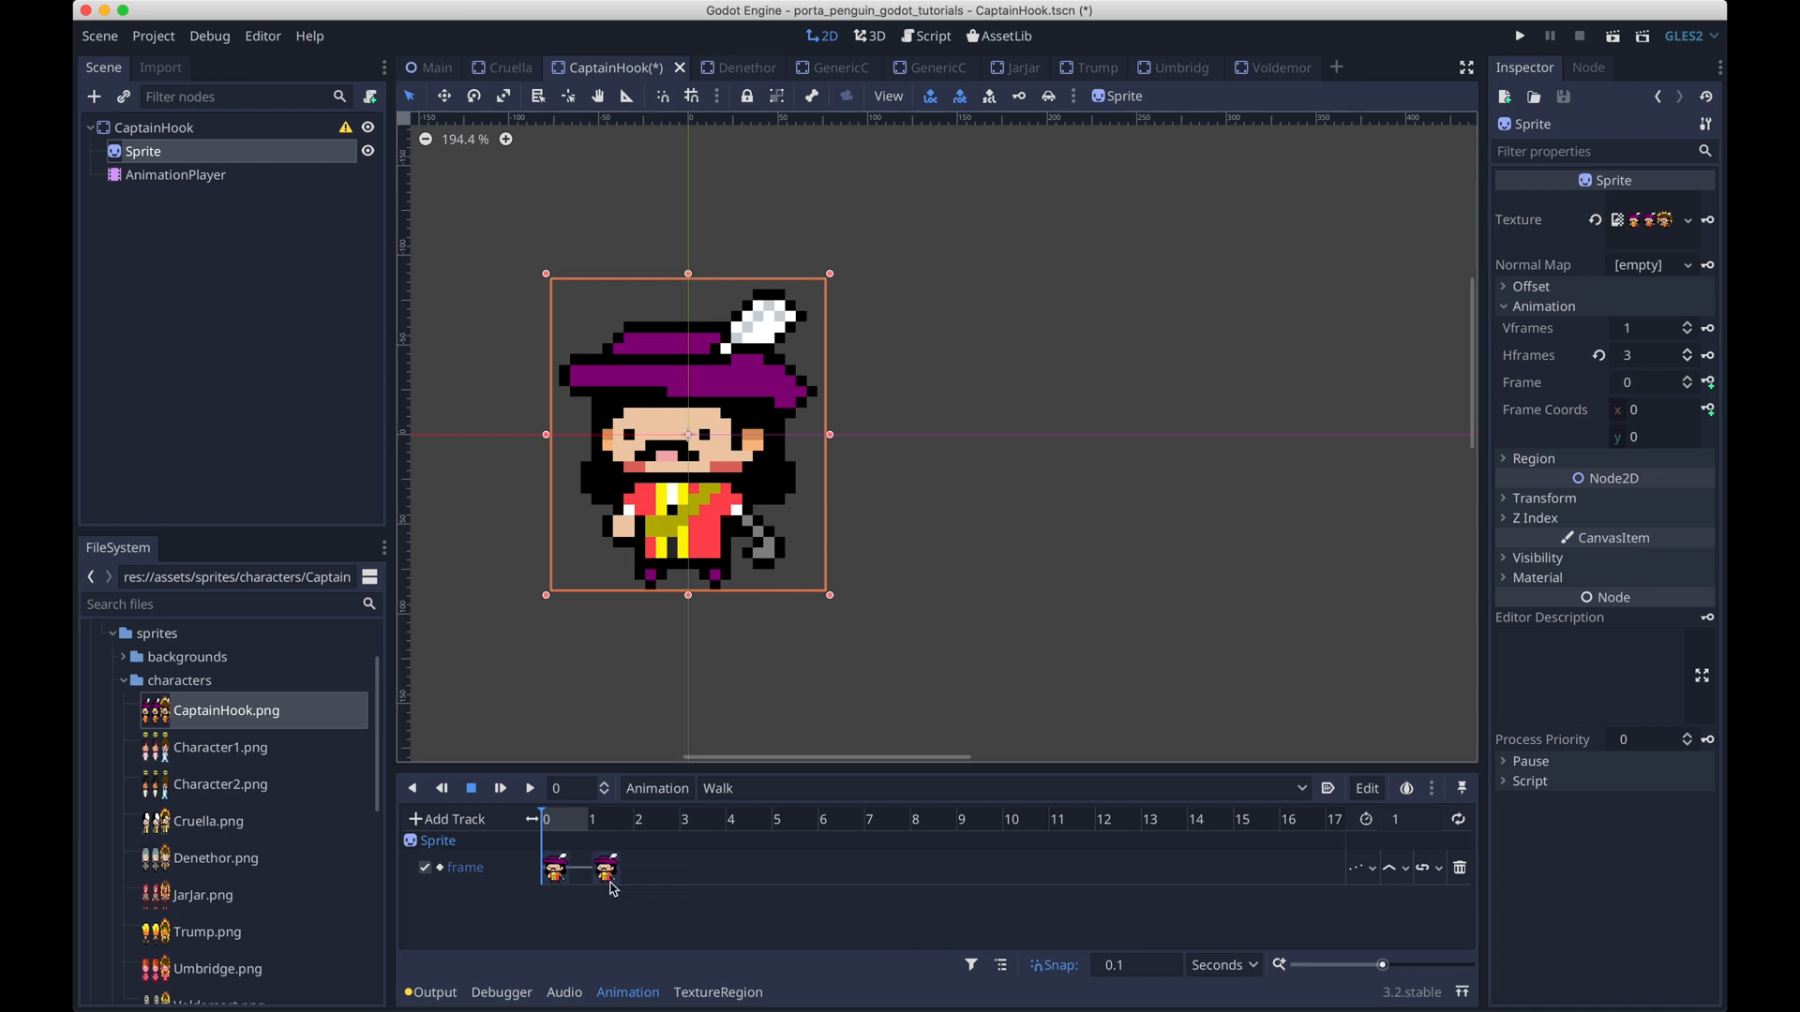
# Add a second key switching the Sprite to frame 1
pyautogui.click(555, 868)
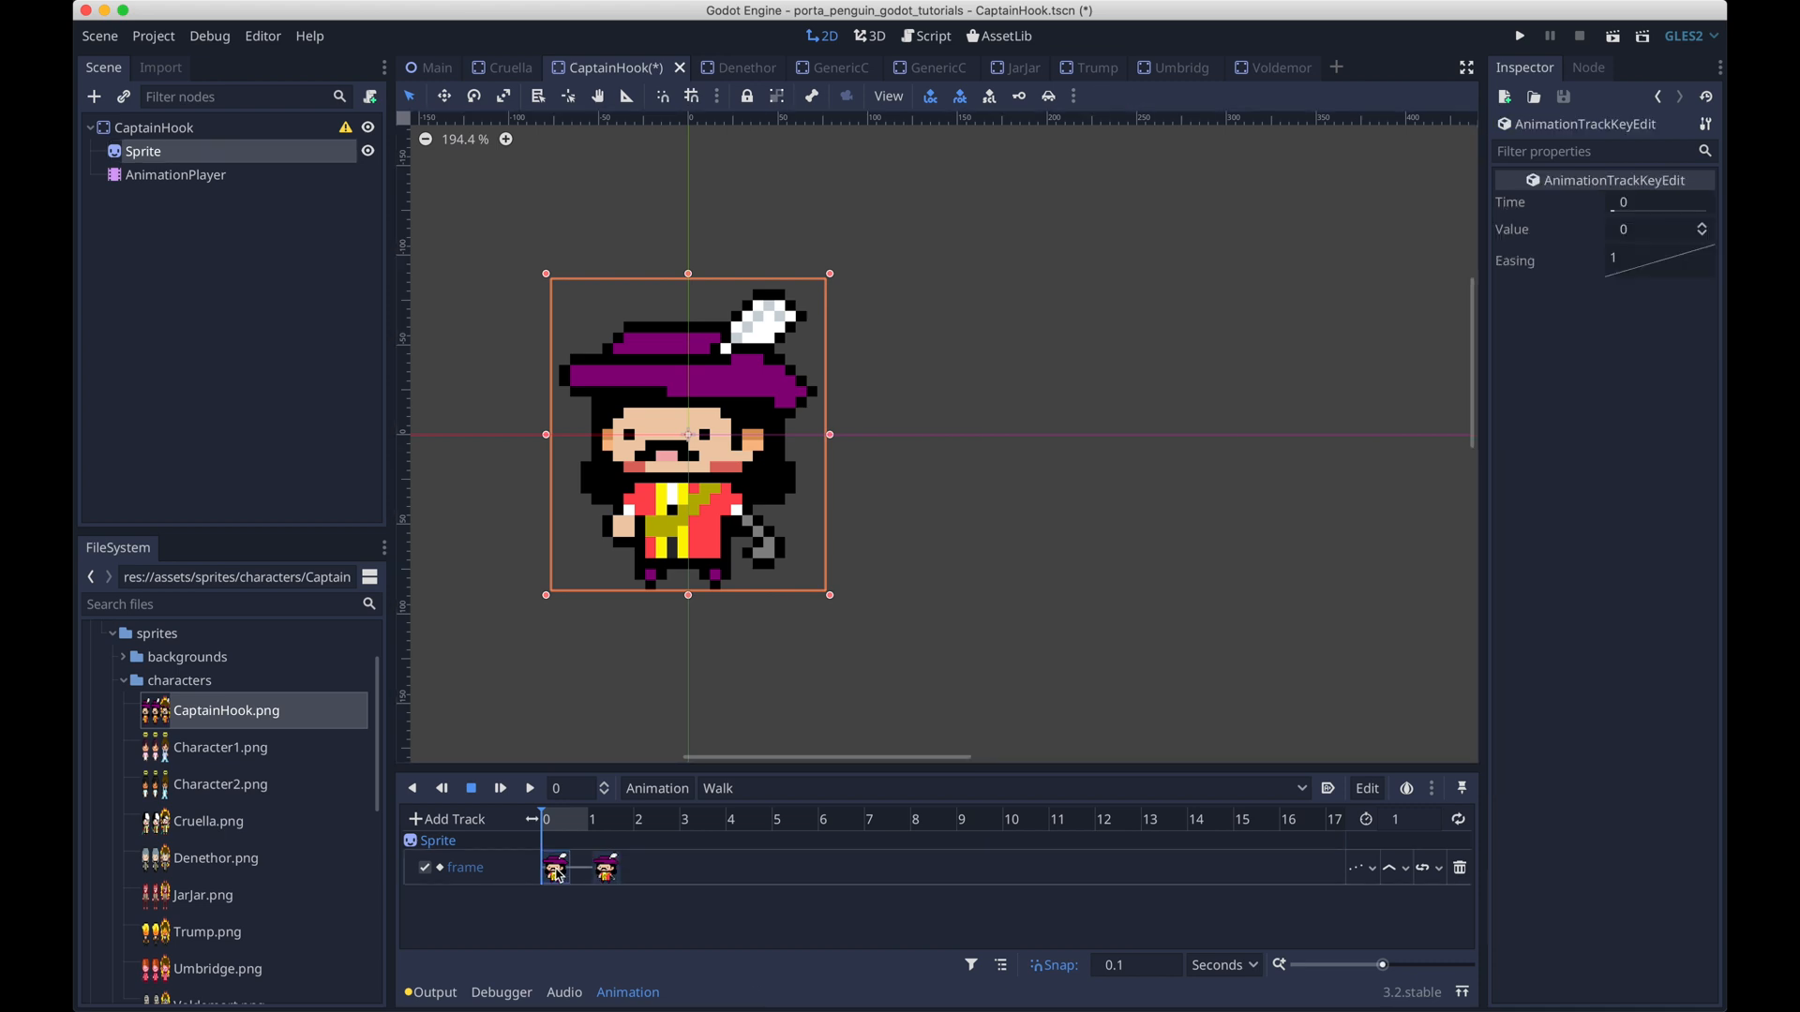
pyautogui.click(606, 867)
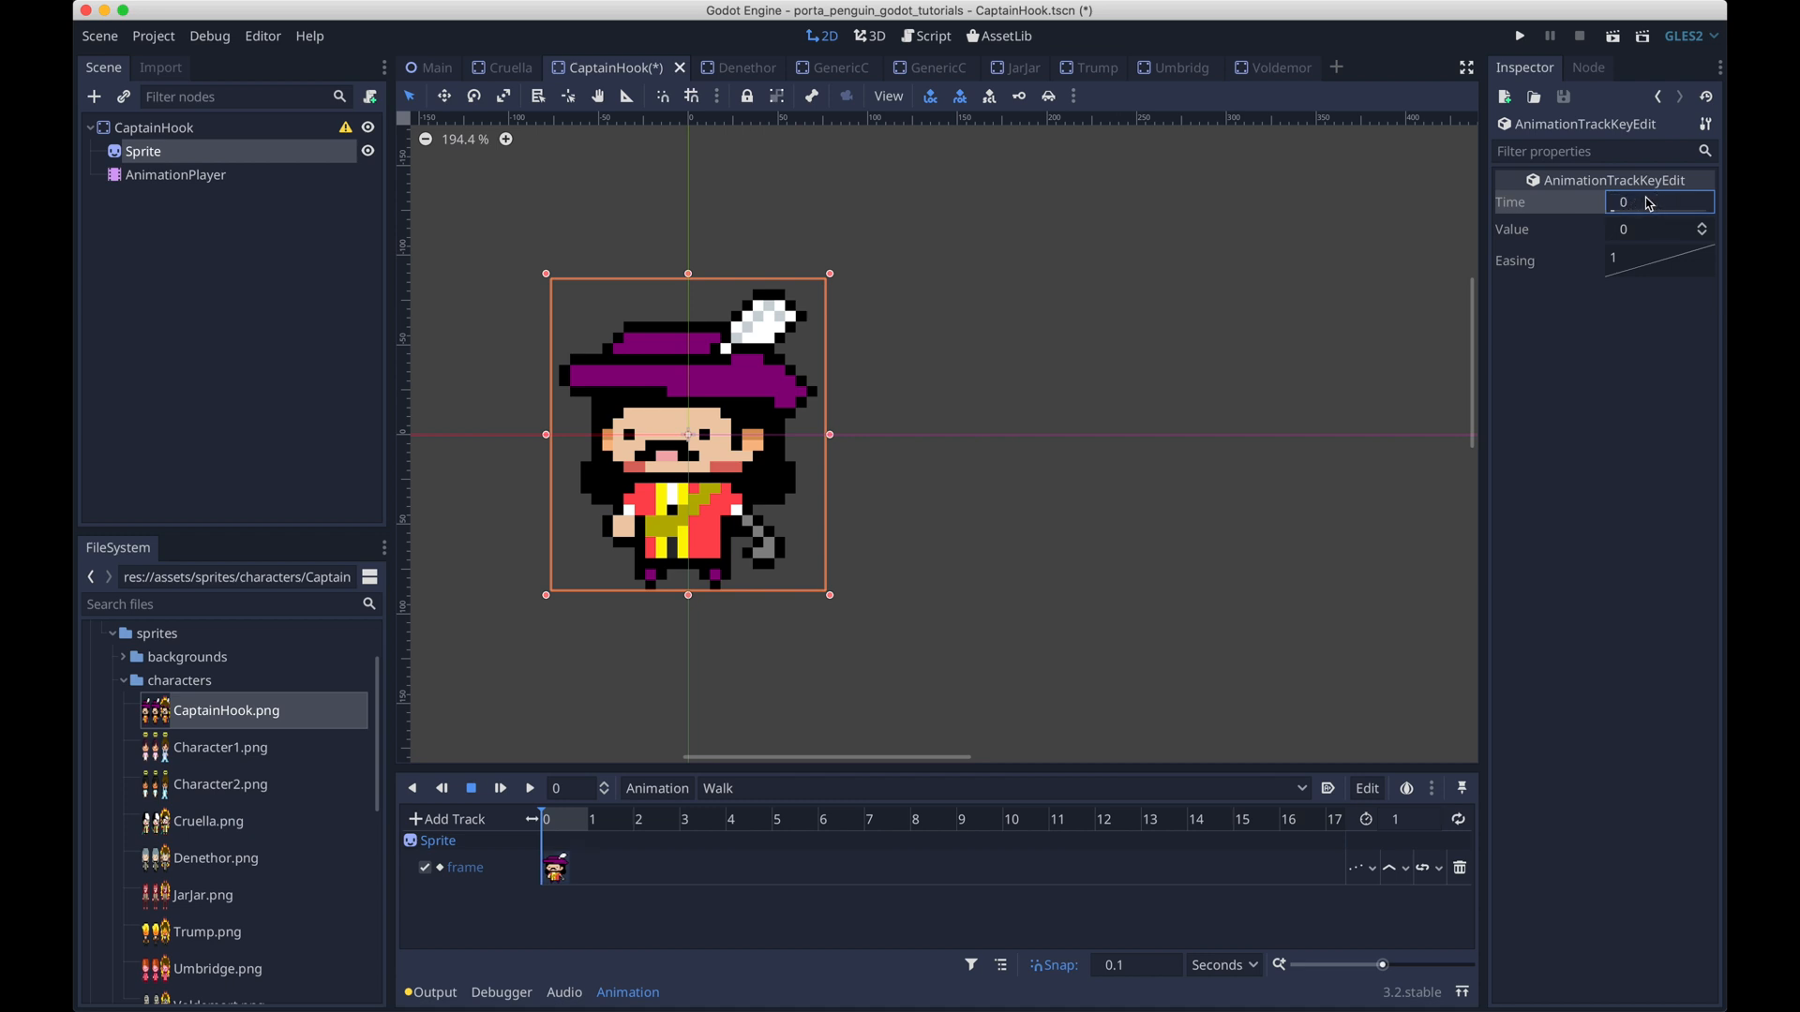
pyautogui.rightClick(555, 866)
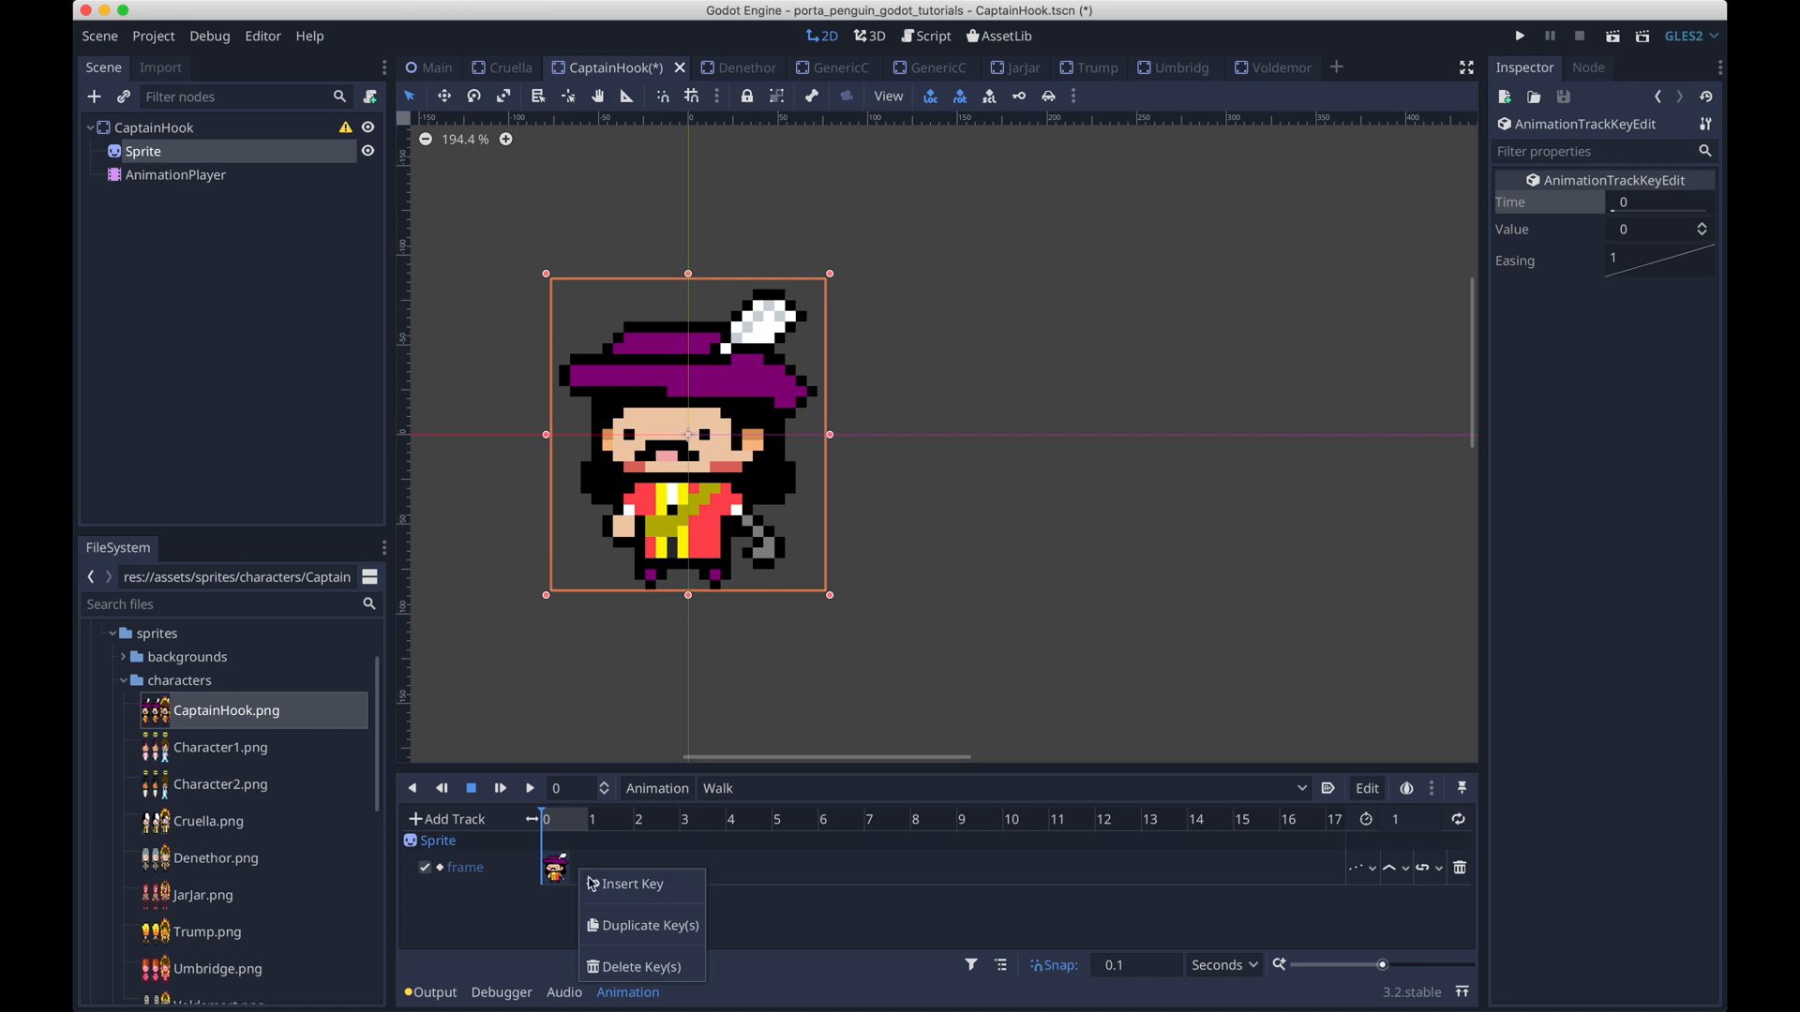
pyautogui.click(651, 924)
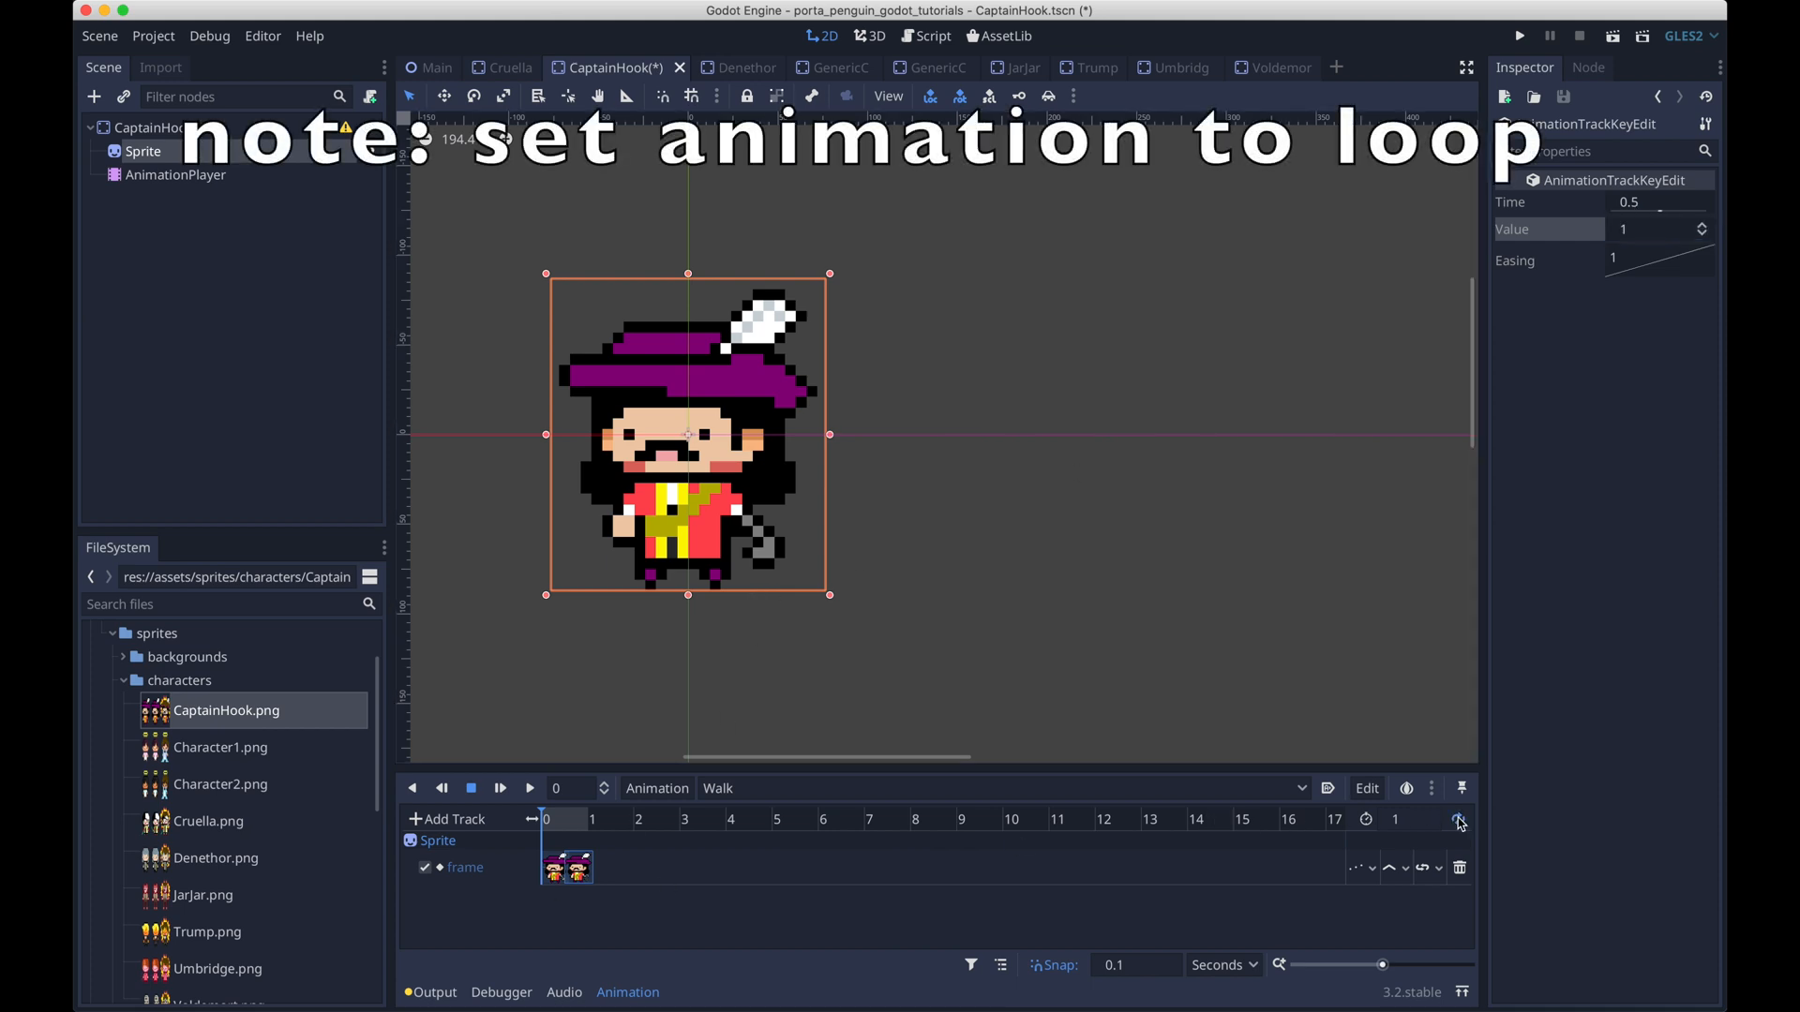
# Enable looping on the Walk animation, preview it, and save the scene
pyautogui.click(1459, 819)
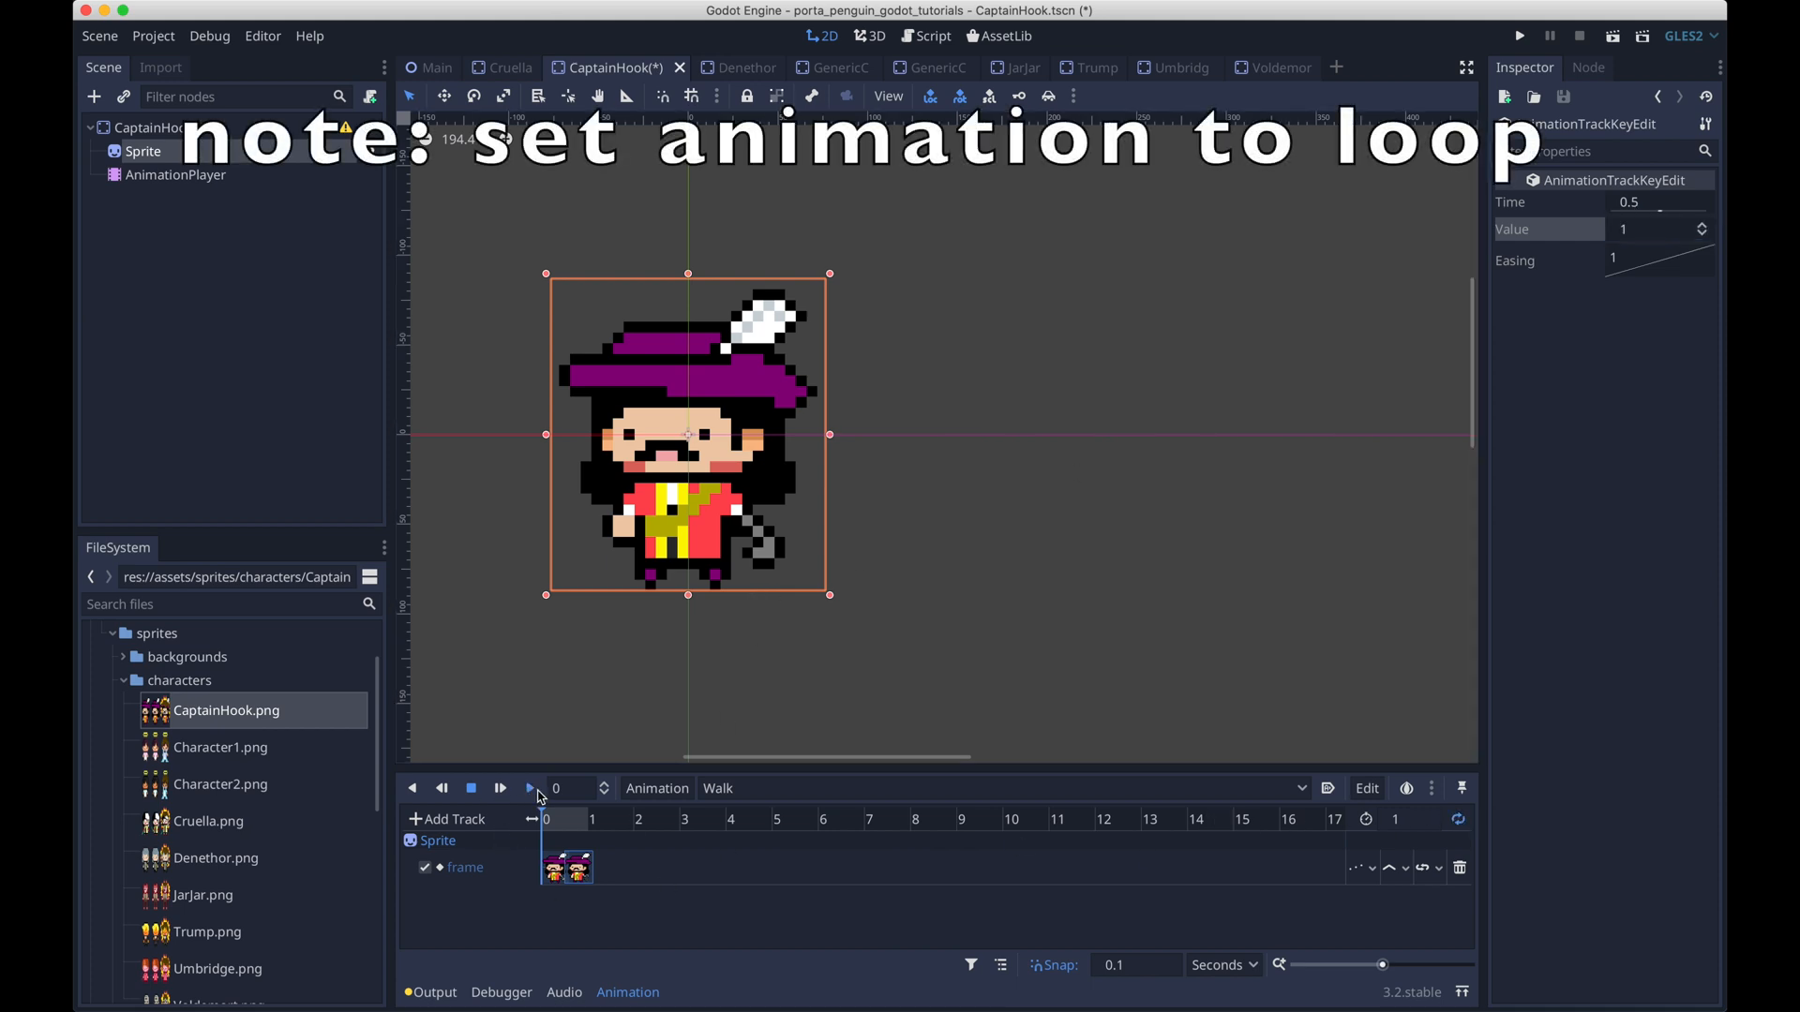
pyautogui.click(531, 789)
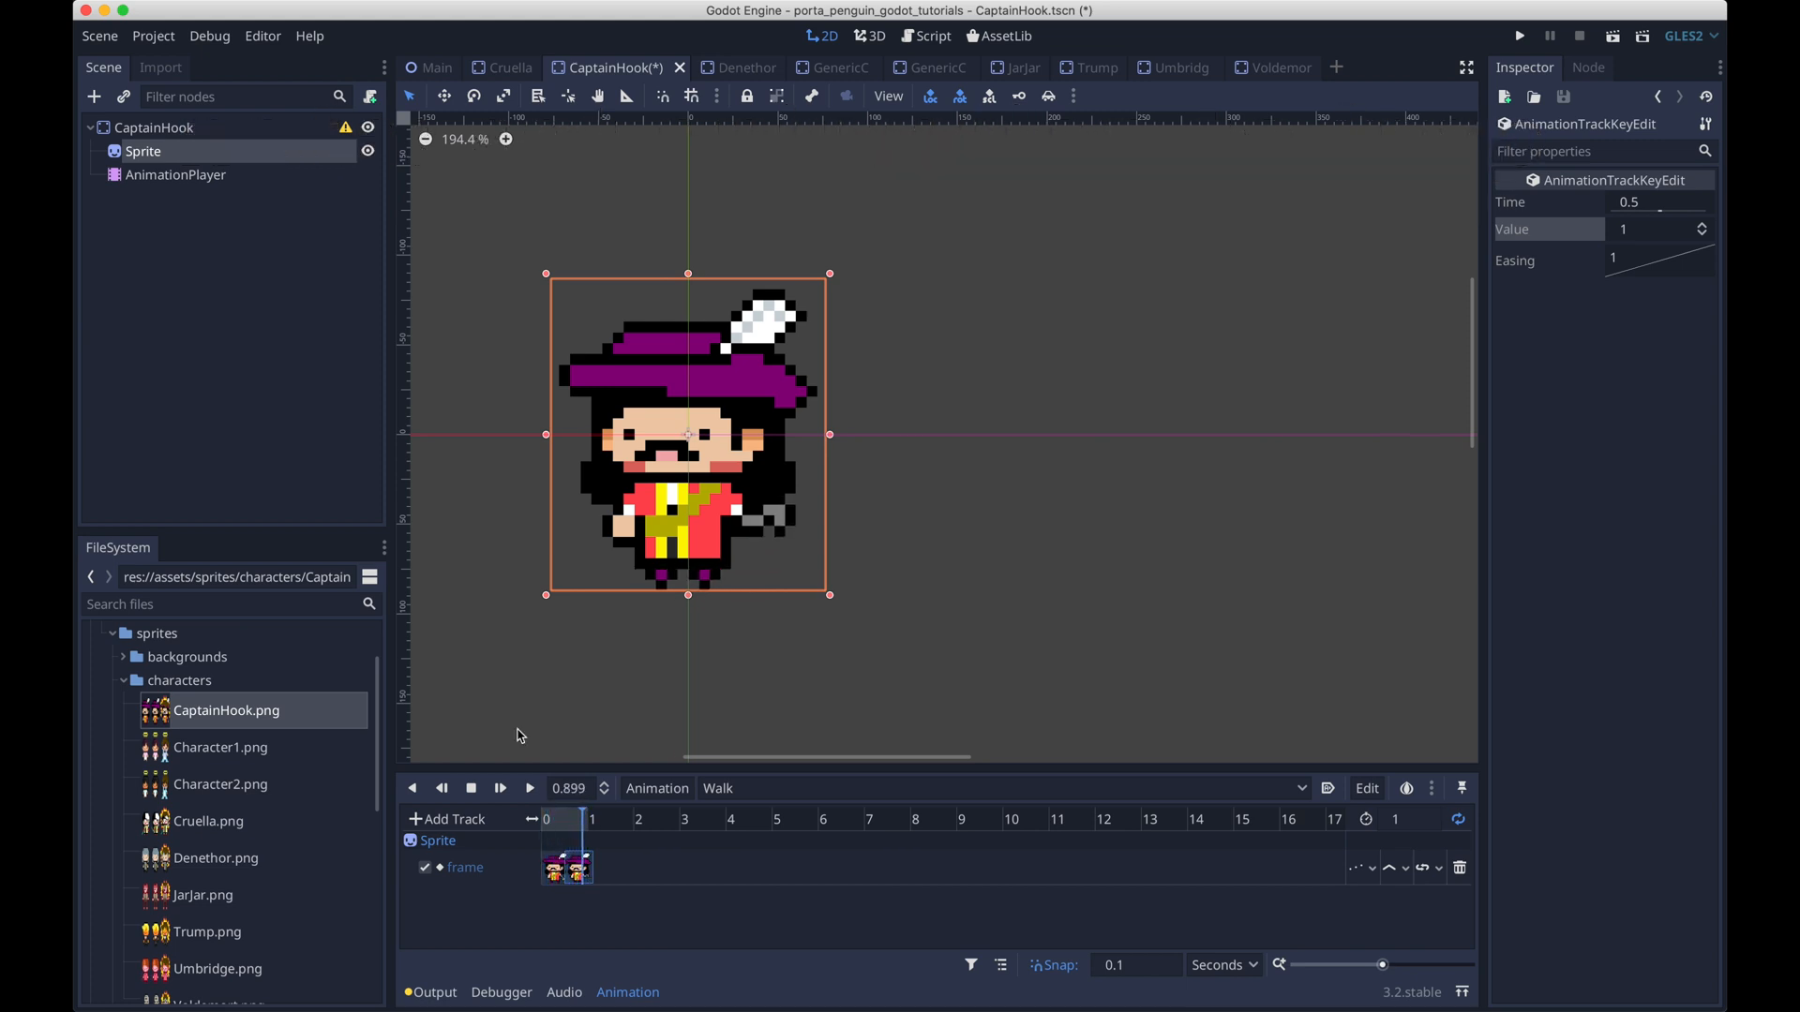
pyautogui.click(470, 790)
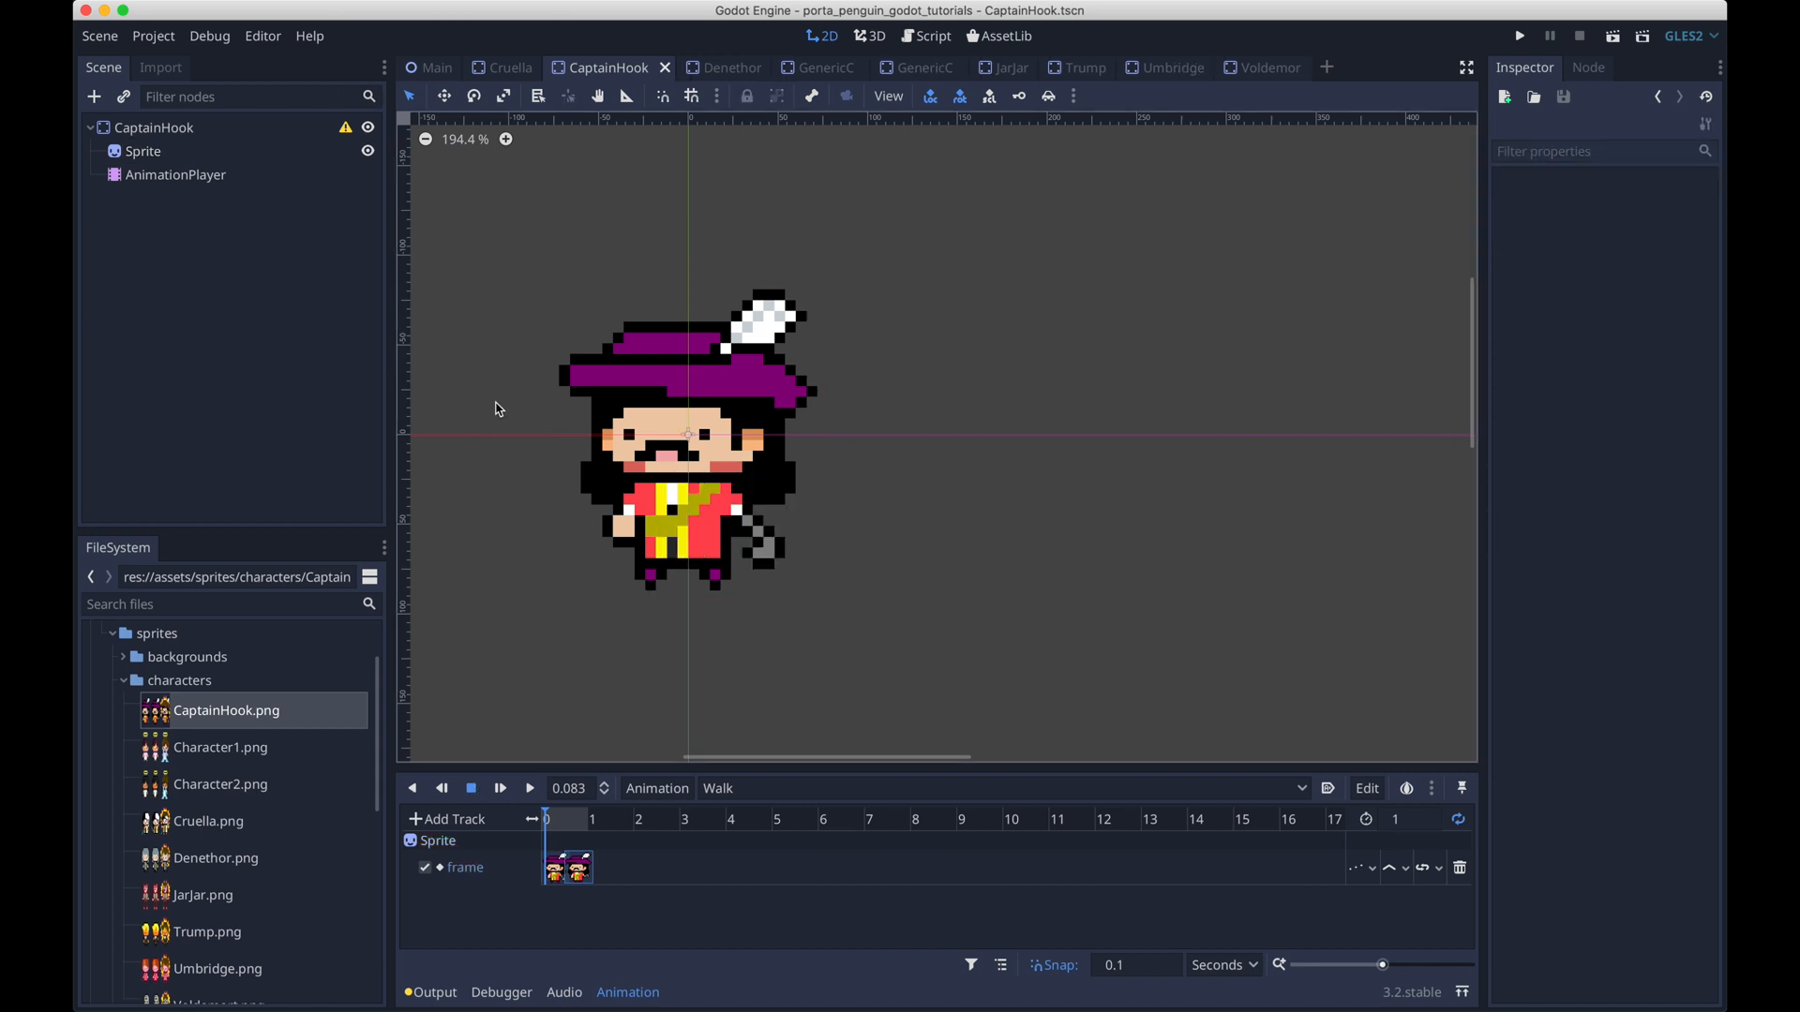
# Open the Cruella, Denethor, GenericCharacter1, JarJar and Trump character scenes
pyautogui.click(90, 576)
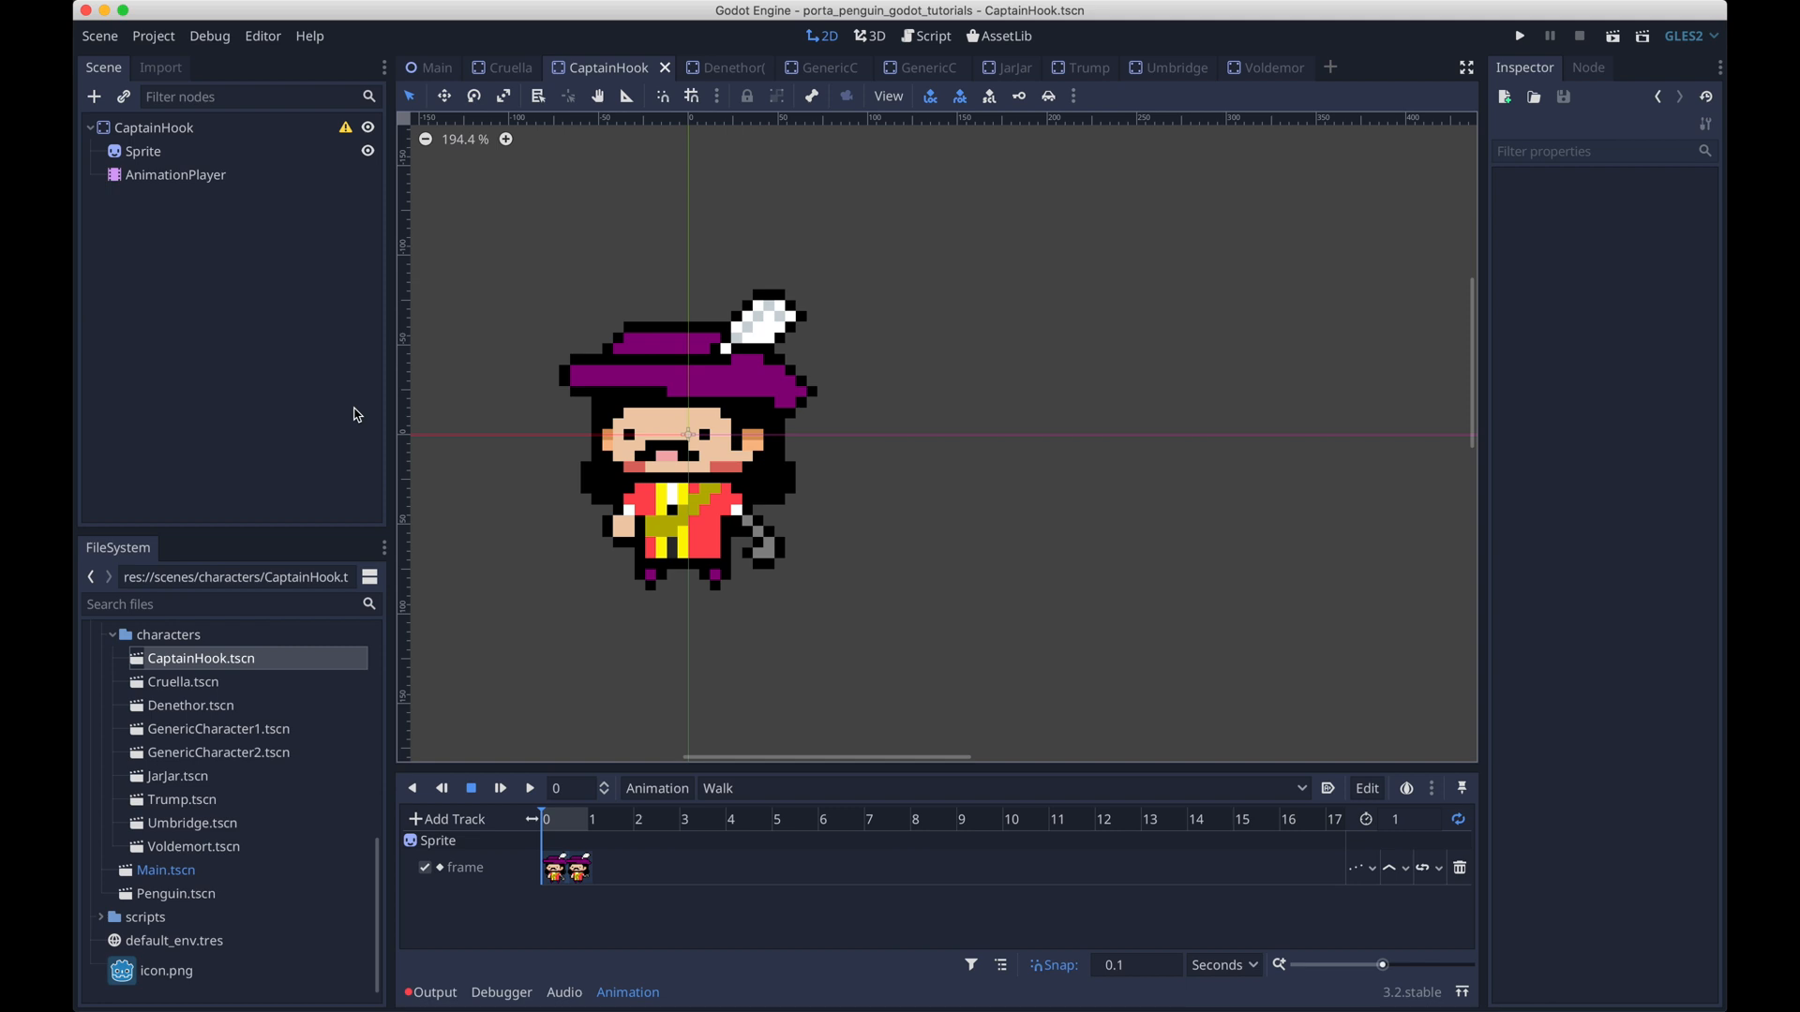
pyautogui.moveTo(291, 292)
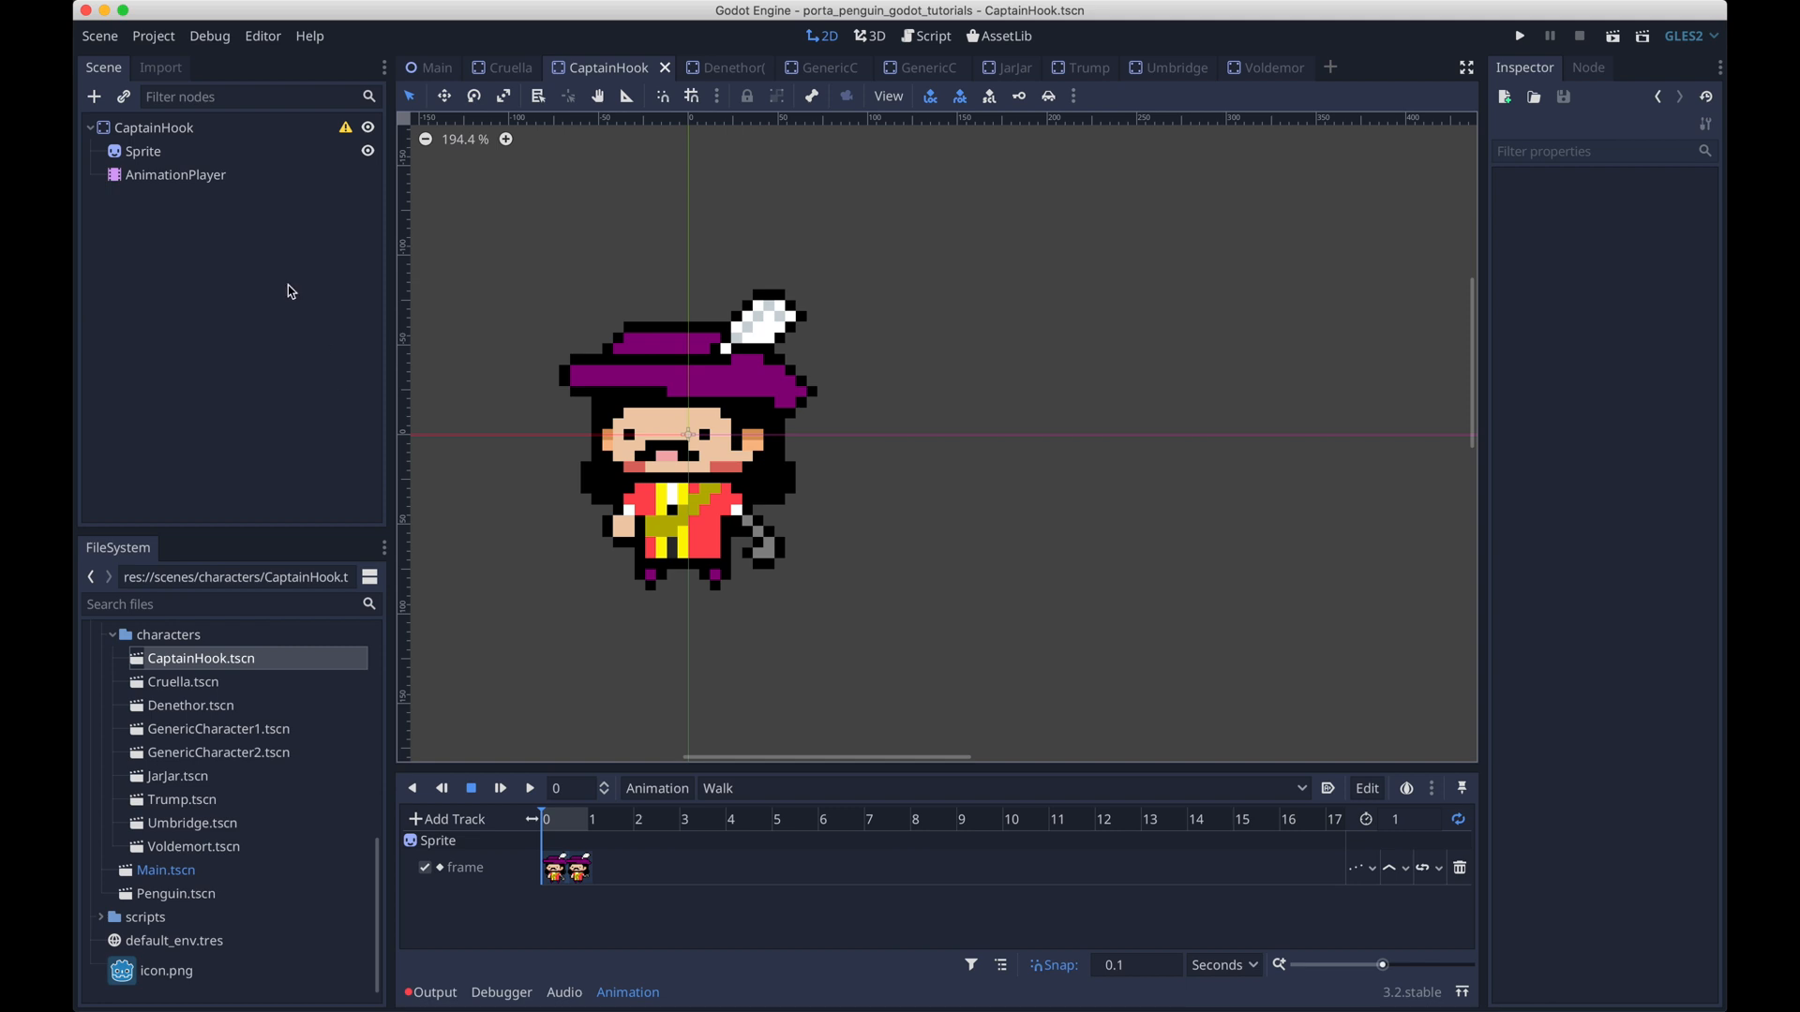
pyautogui.doubleClick(186, 683)
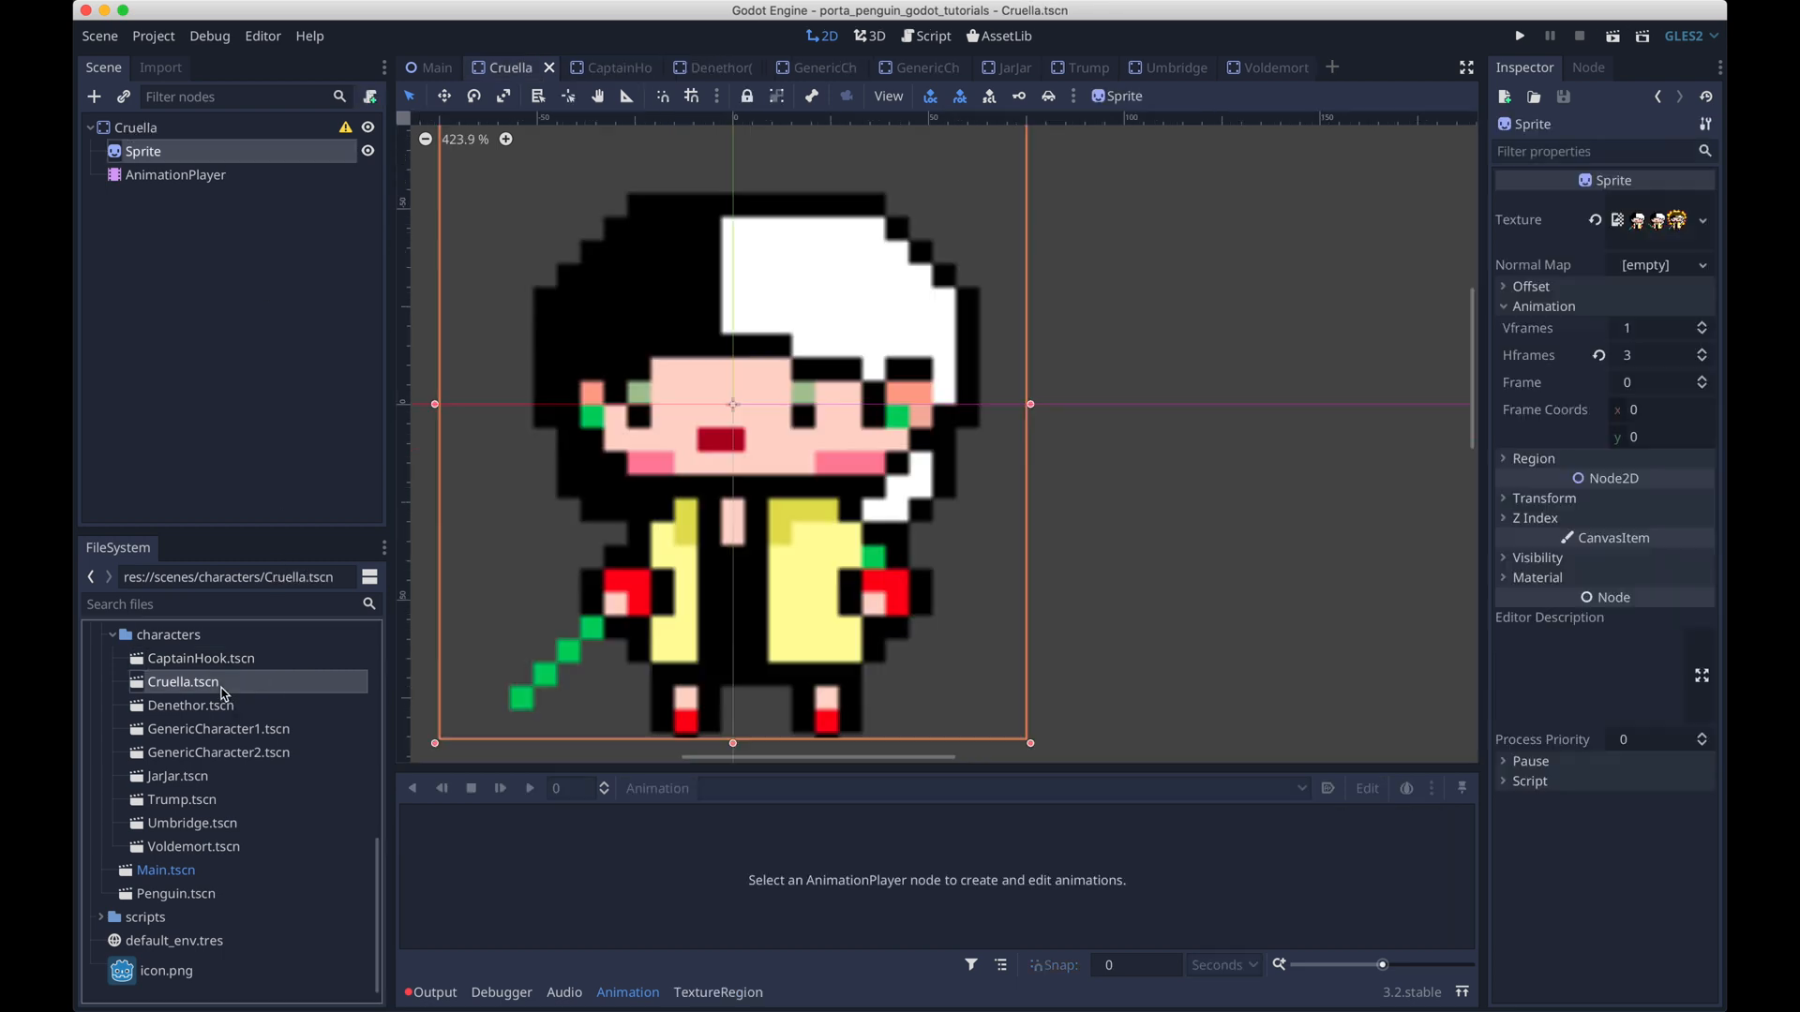
pyautogui.doubleClick(189, 705)
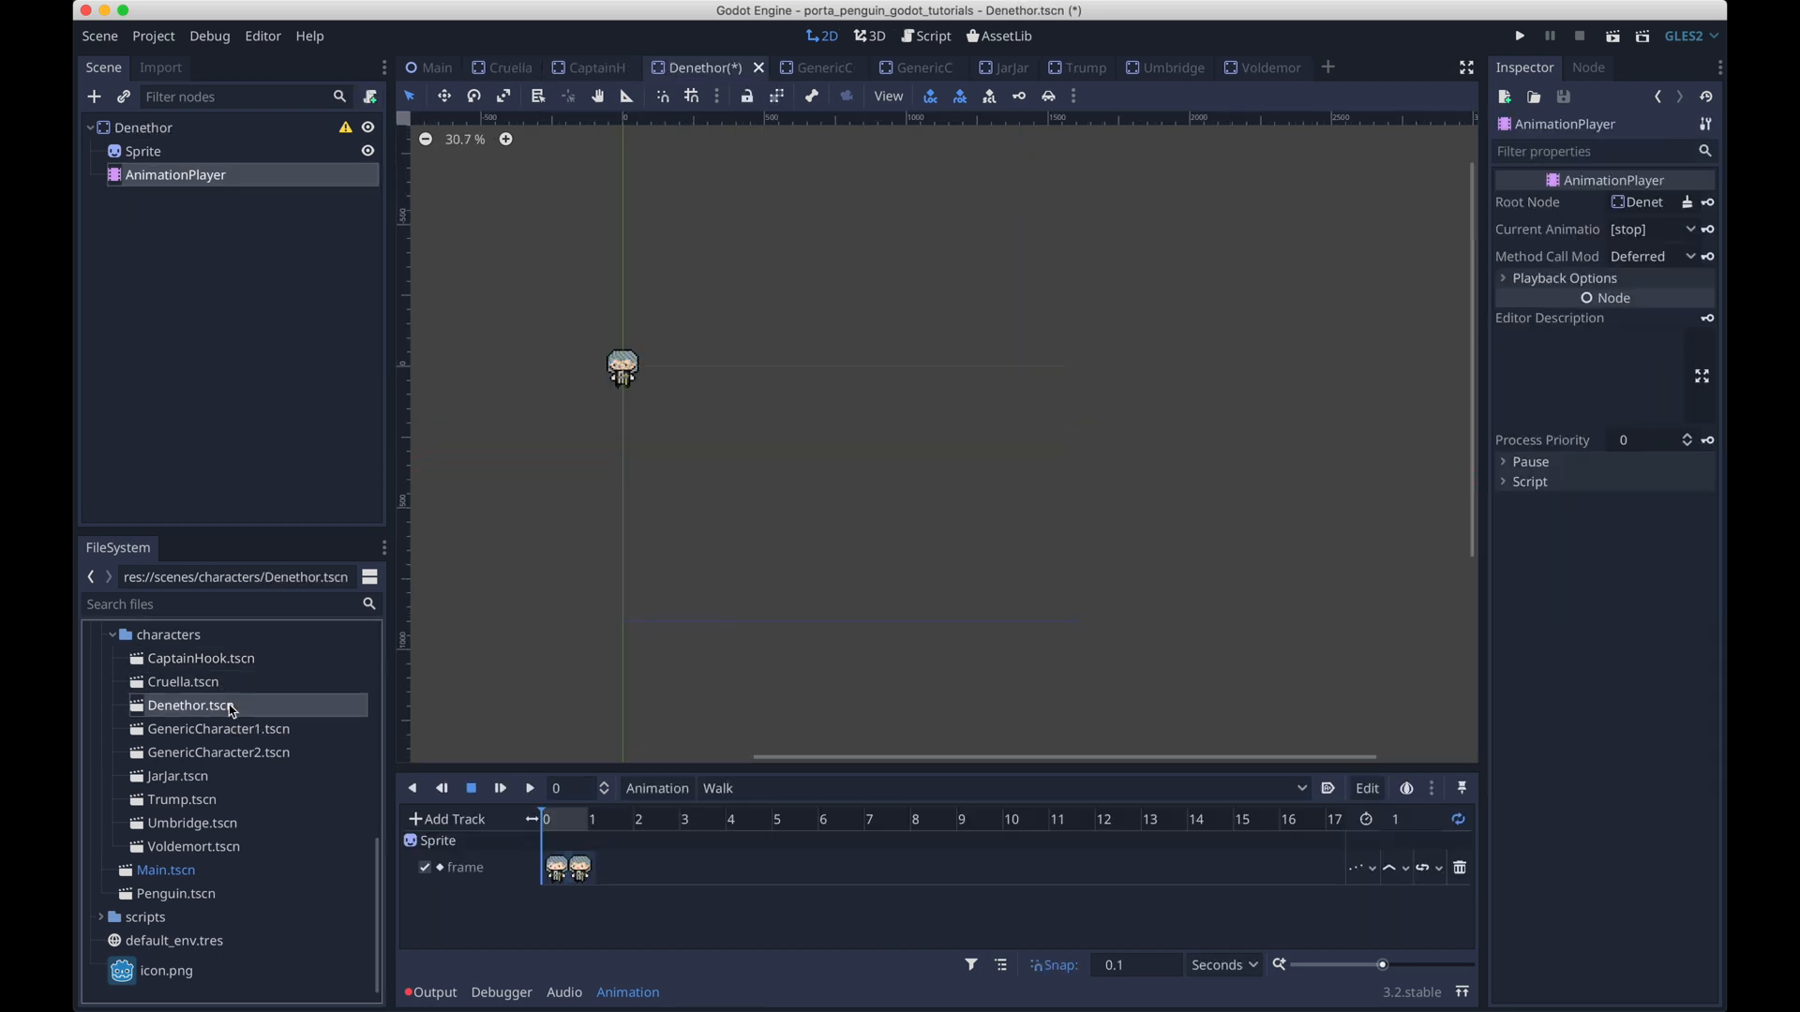
pyautogui.doubleClick(218, 730)
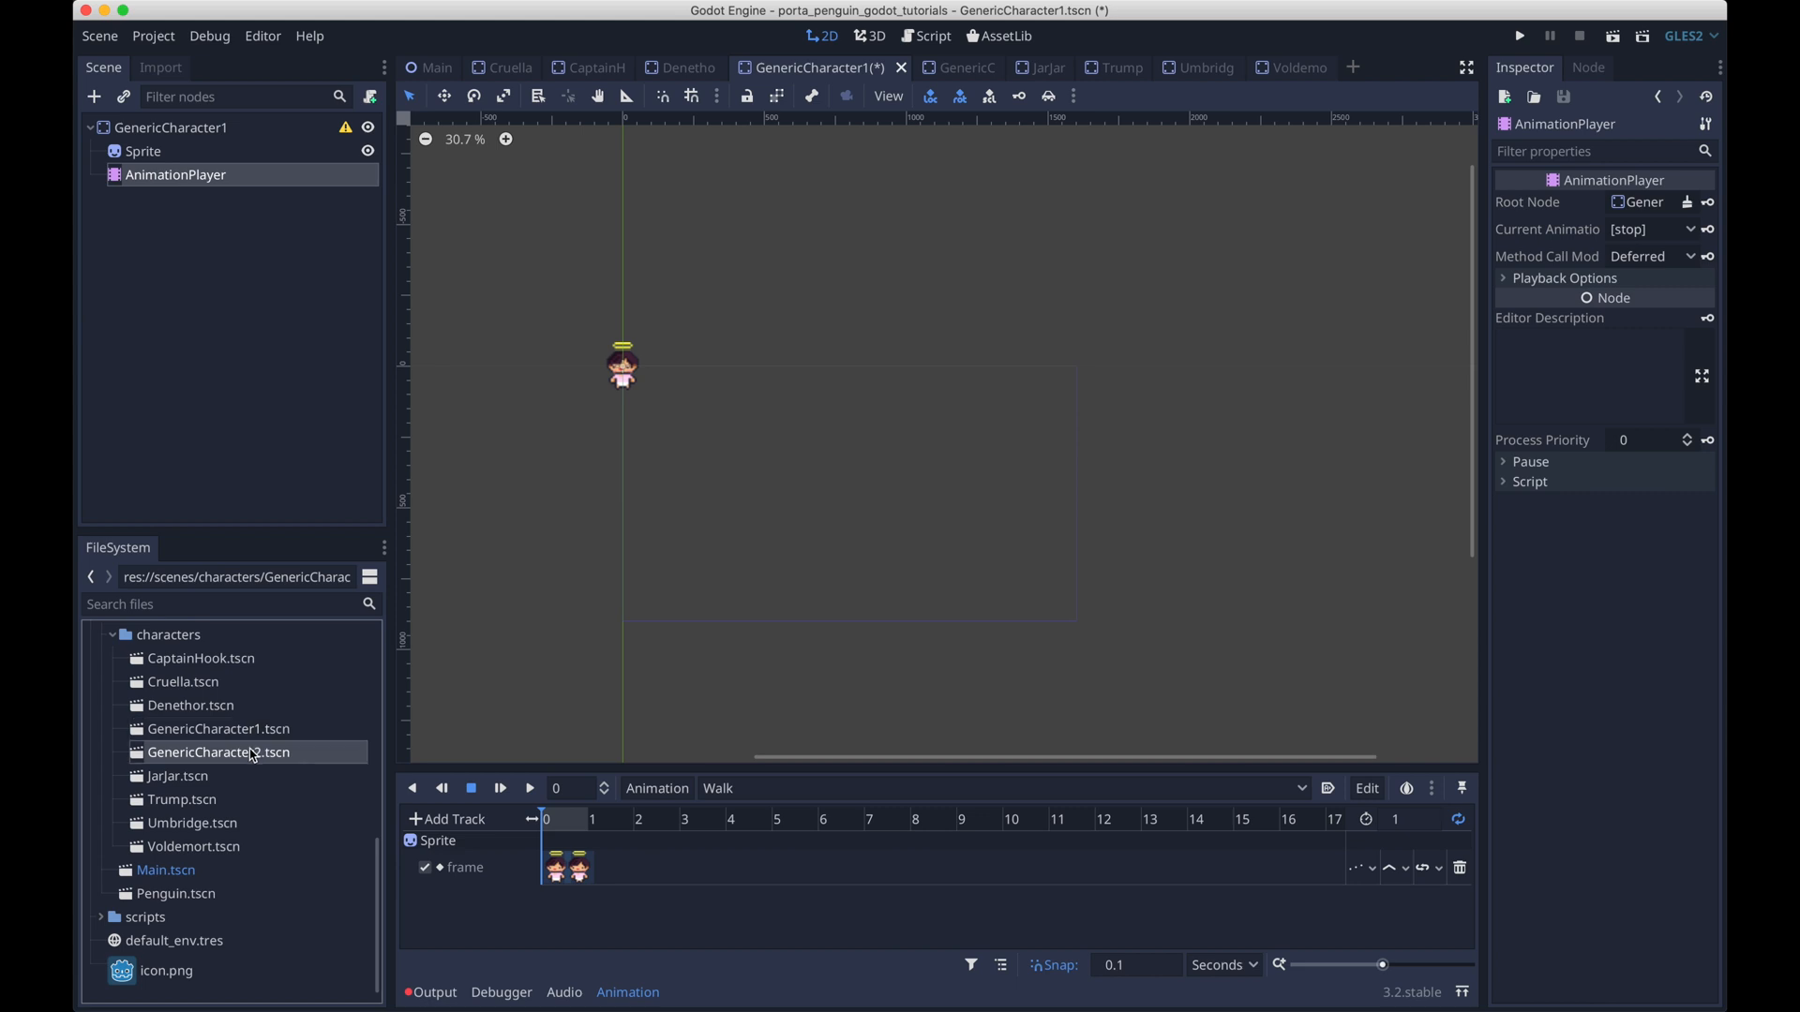
pyautogui.doubleClick(176, 776)
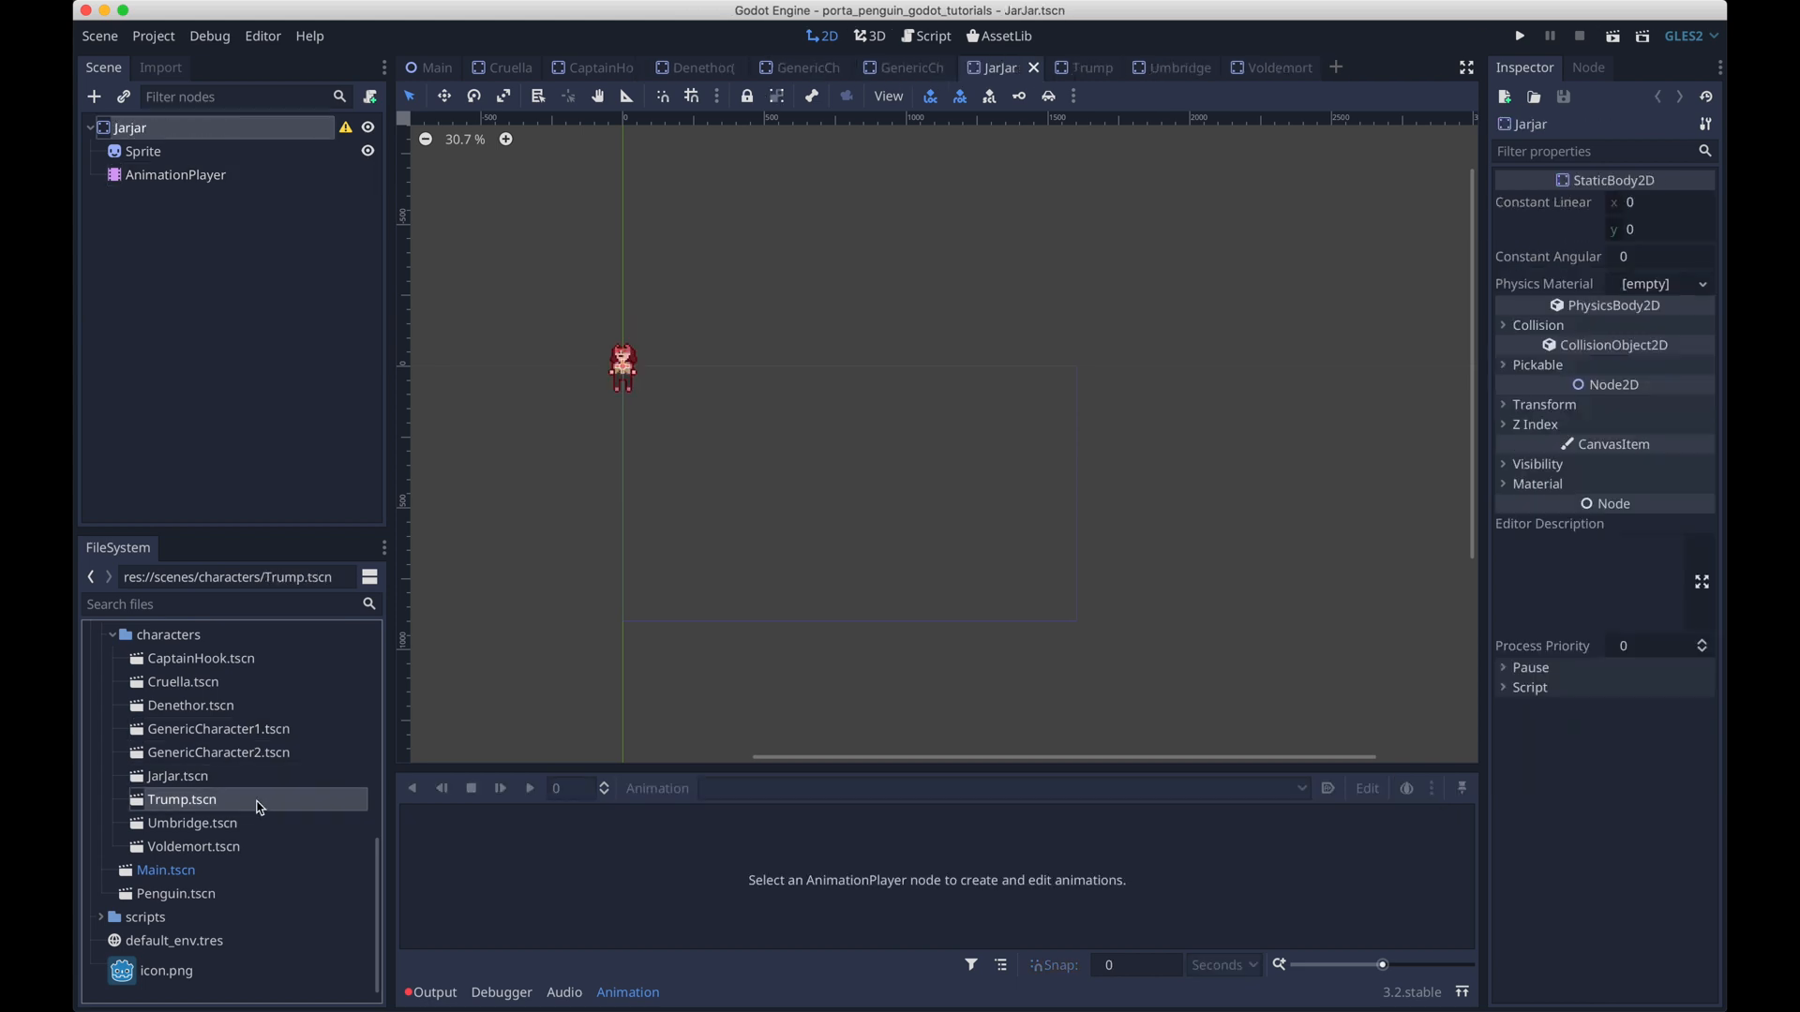
pyautogui.doubleClick(182, 799)
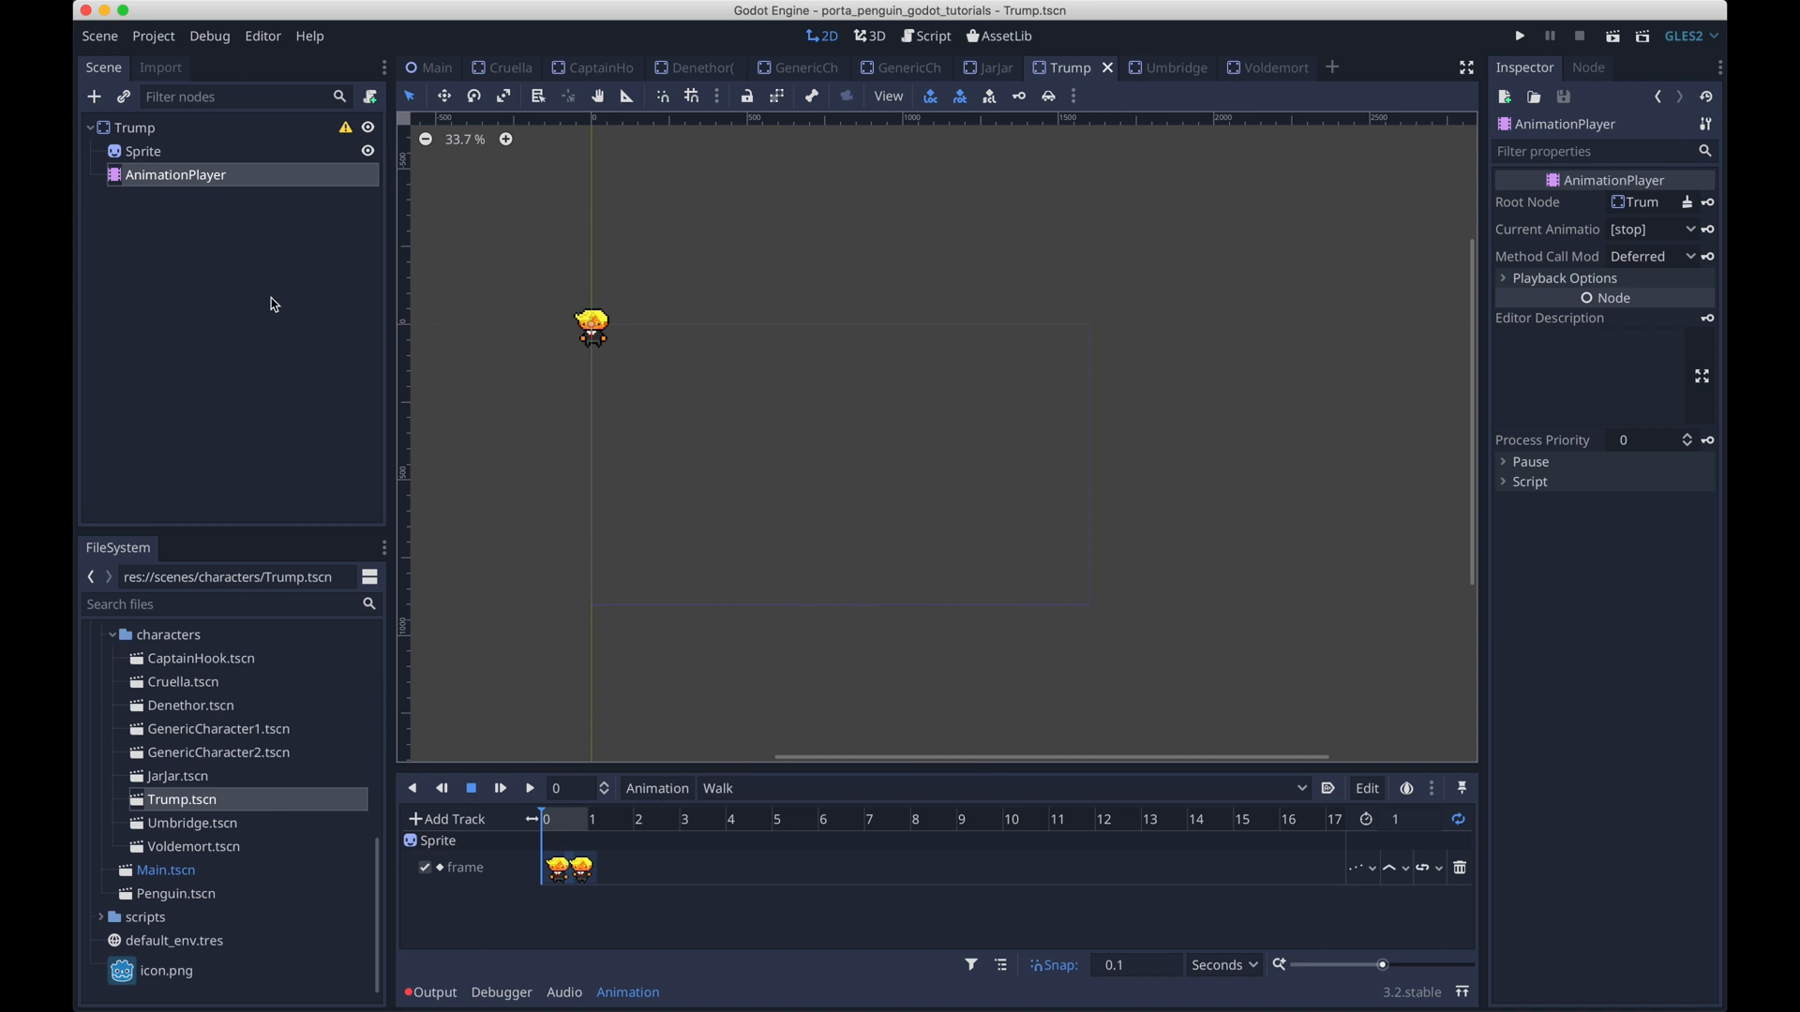
# Select the Trump root, dismiss the script dialog, then open CaptainHook and Denethor scenes
pyautogui.click(135, 128)
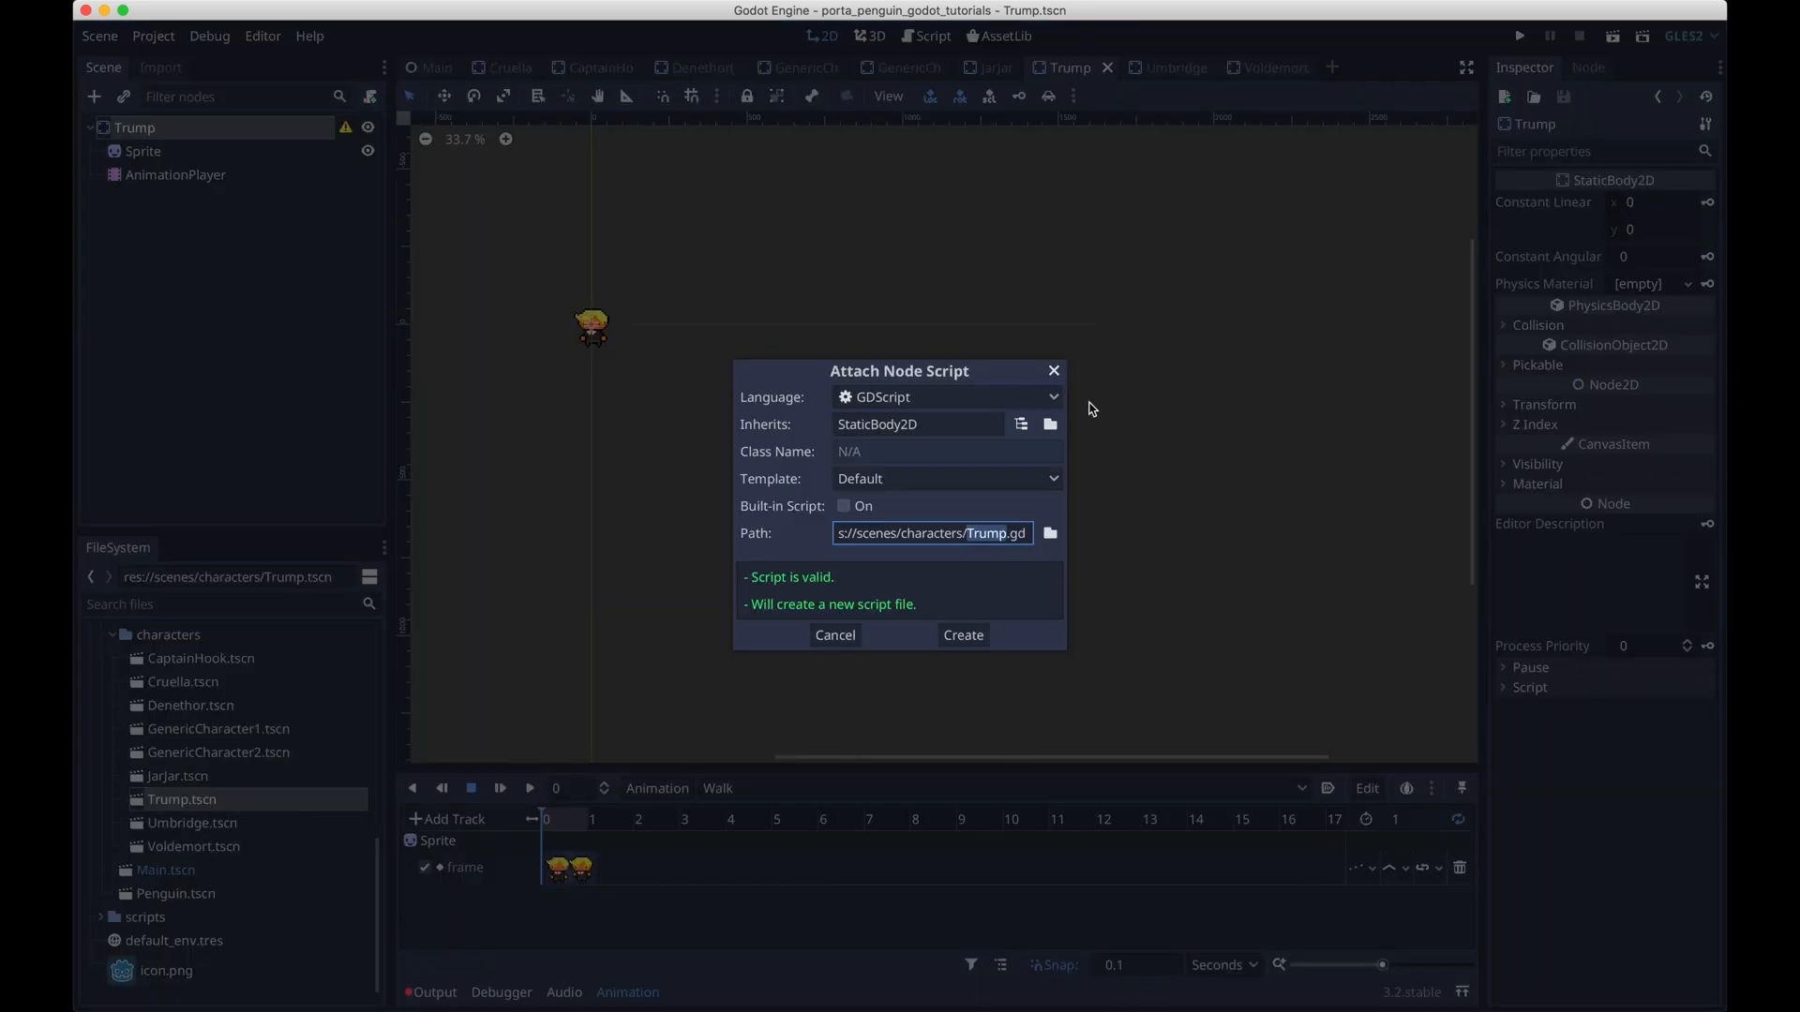
pyautogui.click(834, 636)
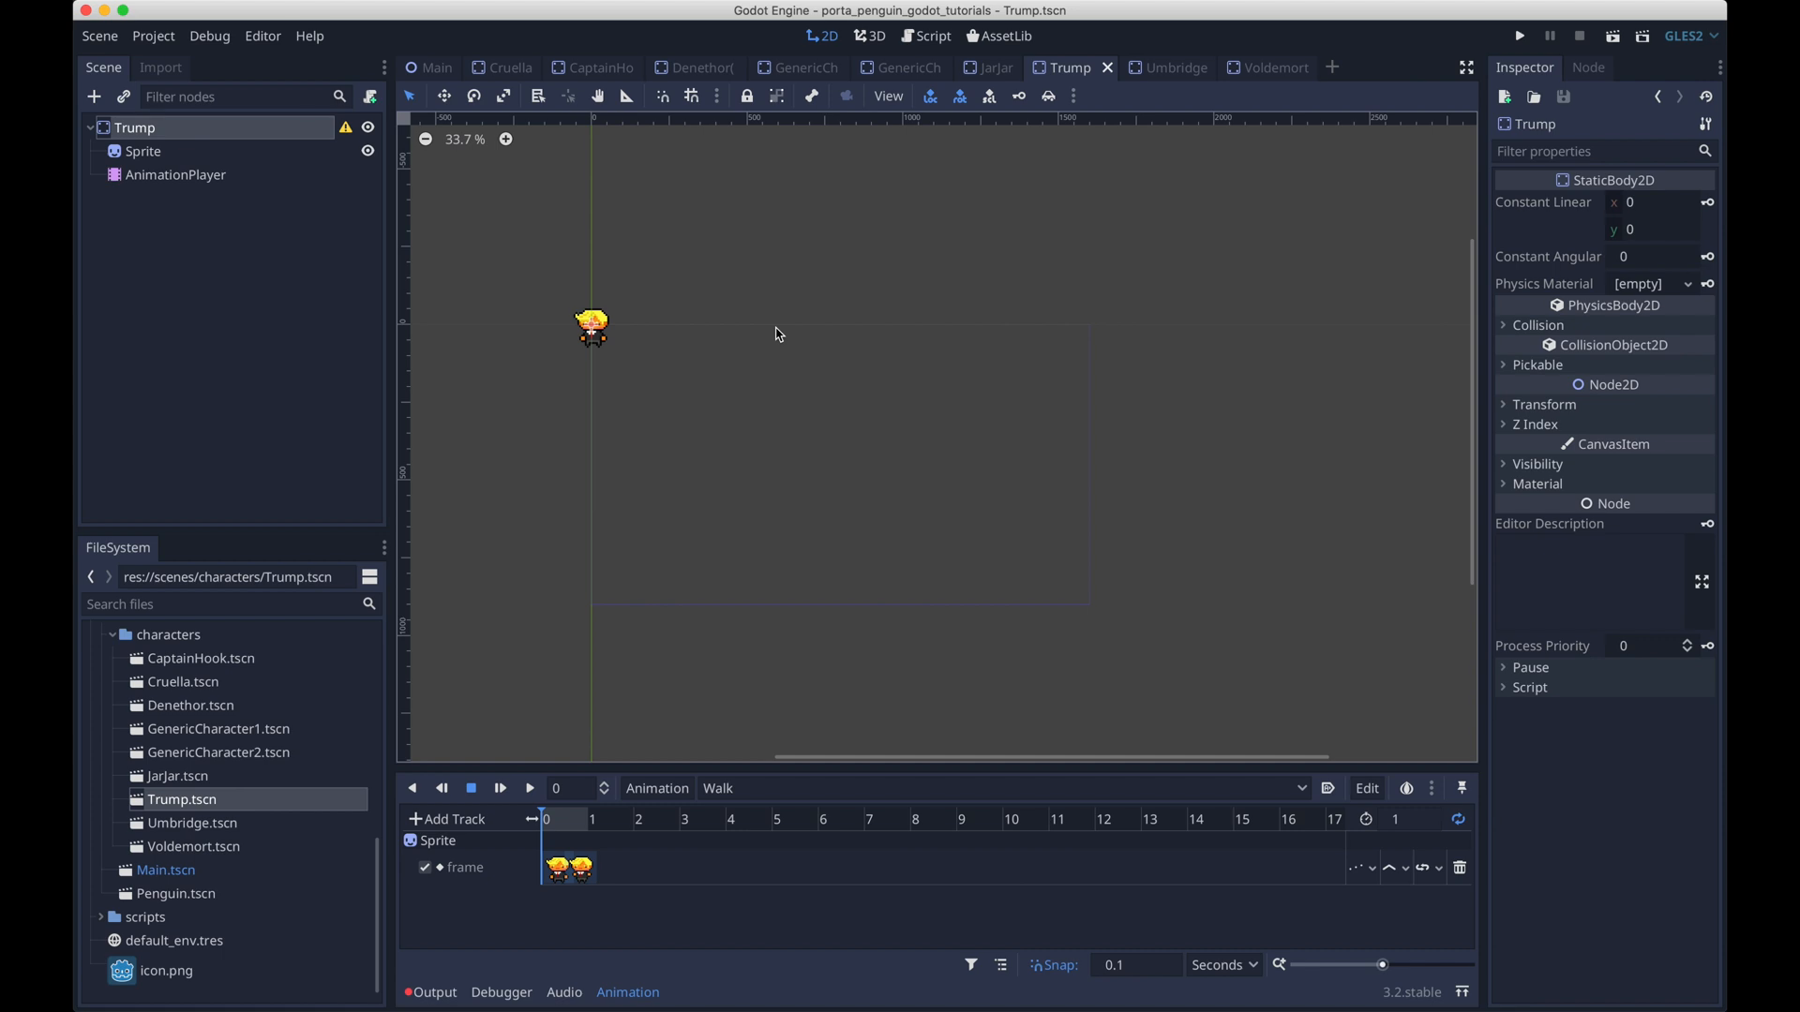
pyautogui.moveTo(356, 609)
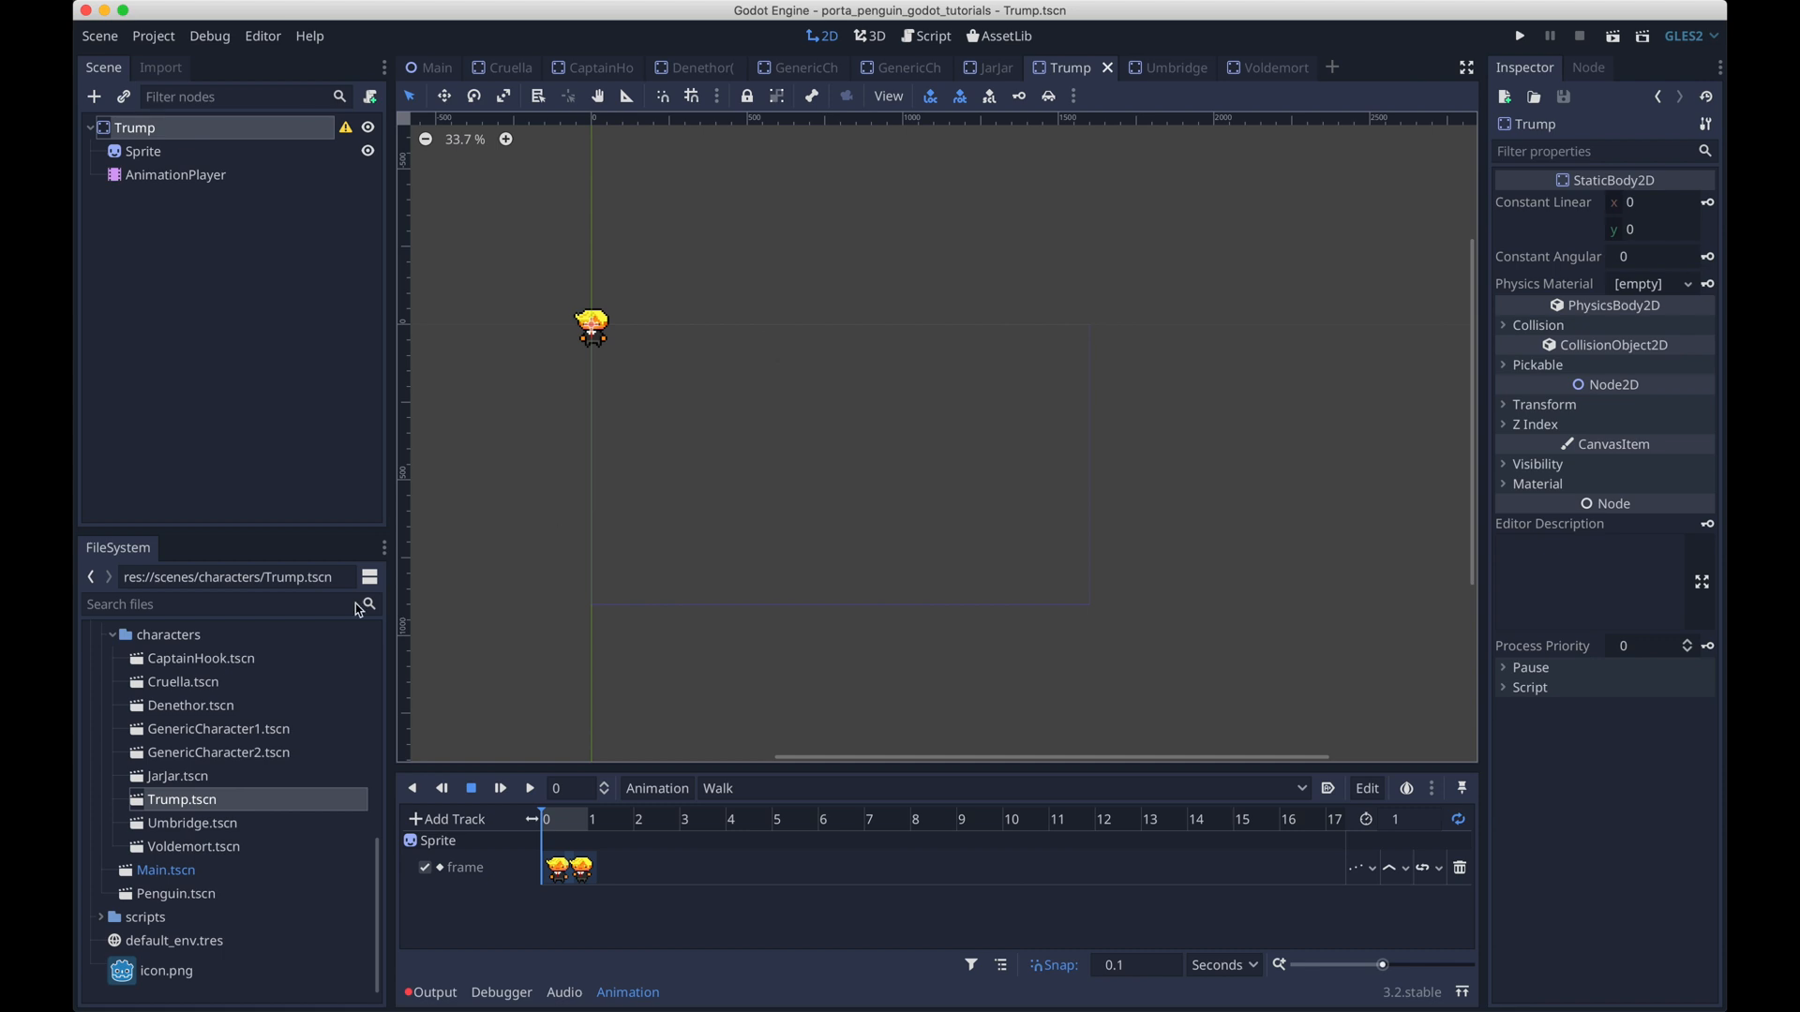
pyautogui.doubleClick(200, 659)
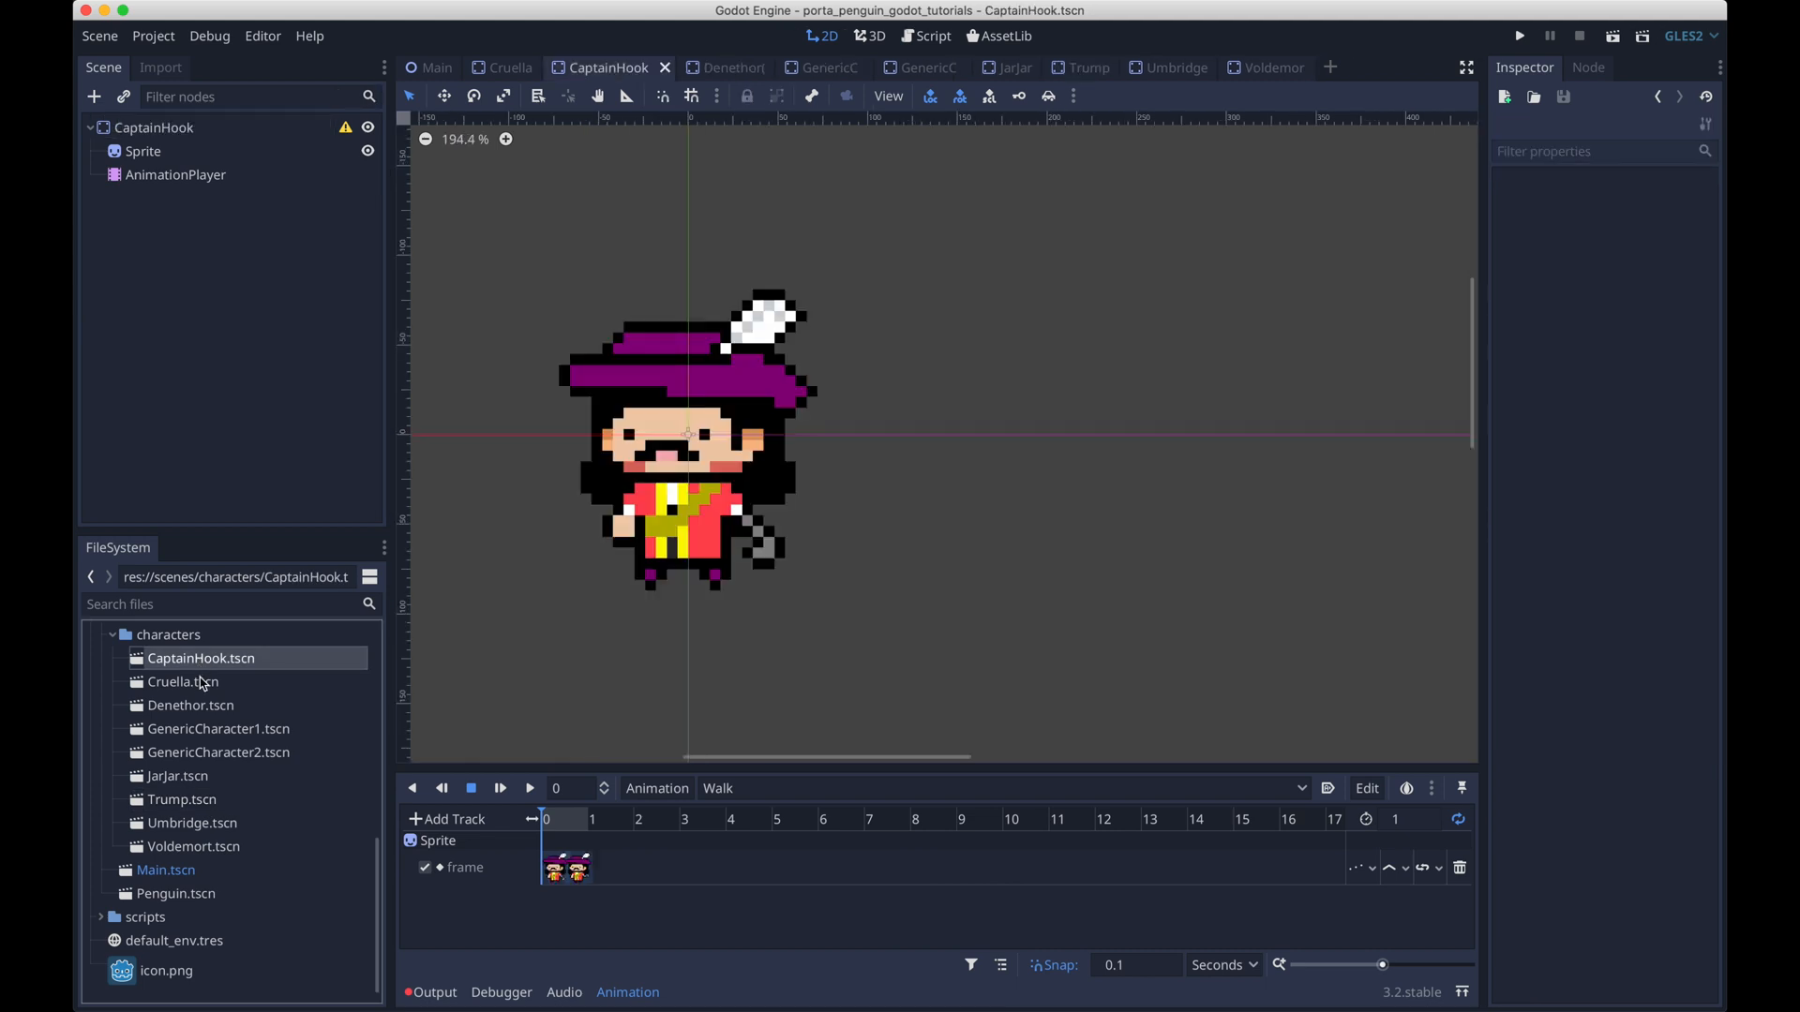
pyautogui.doubleClick(191, 705)
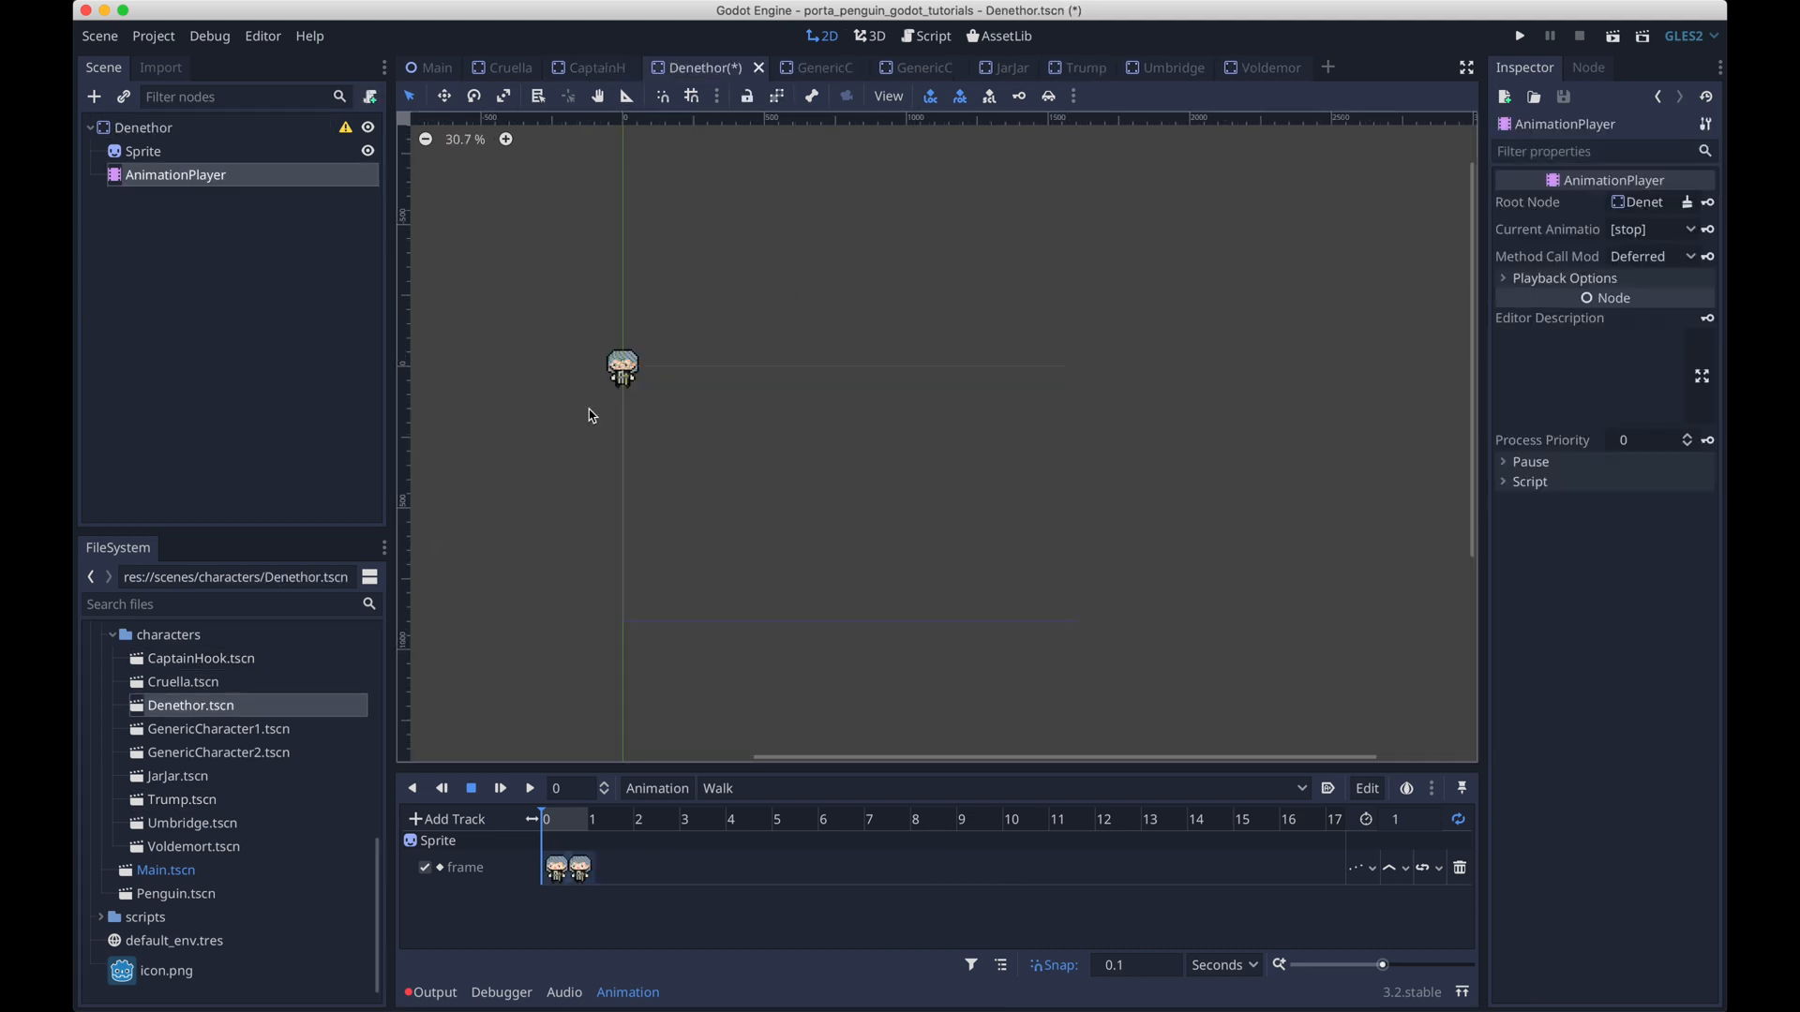
# Inspect the Denethor Sprite's texture and view Denethor.png's import settings
pyautogui.scroll(3)
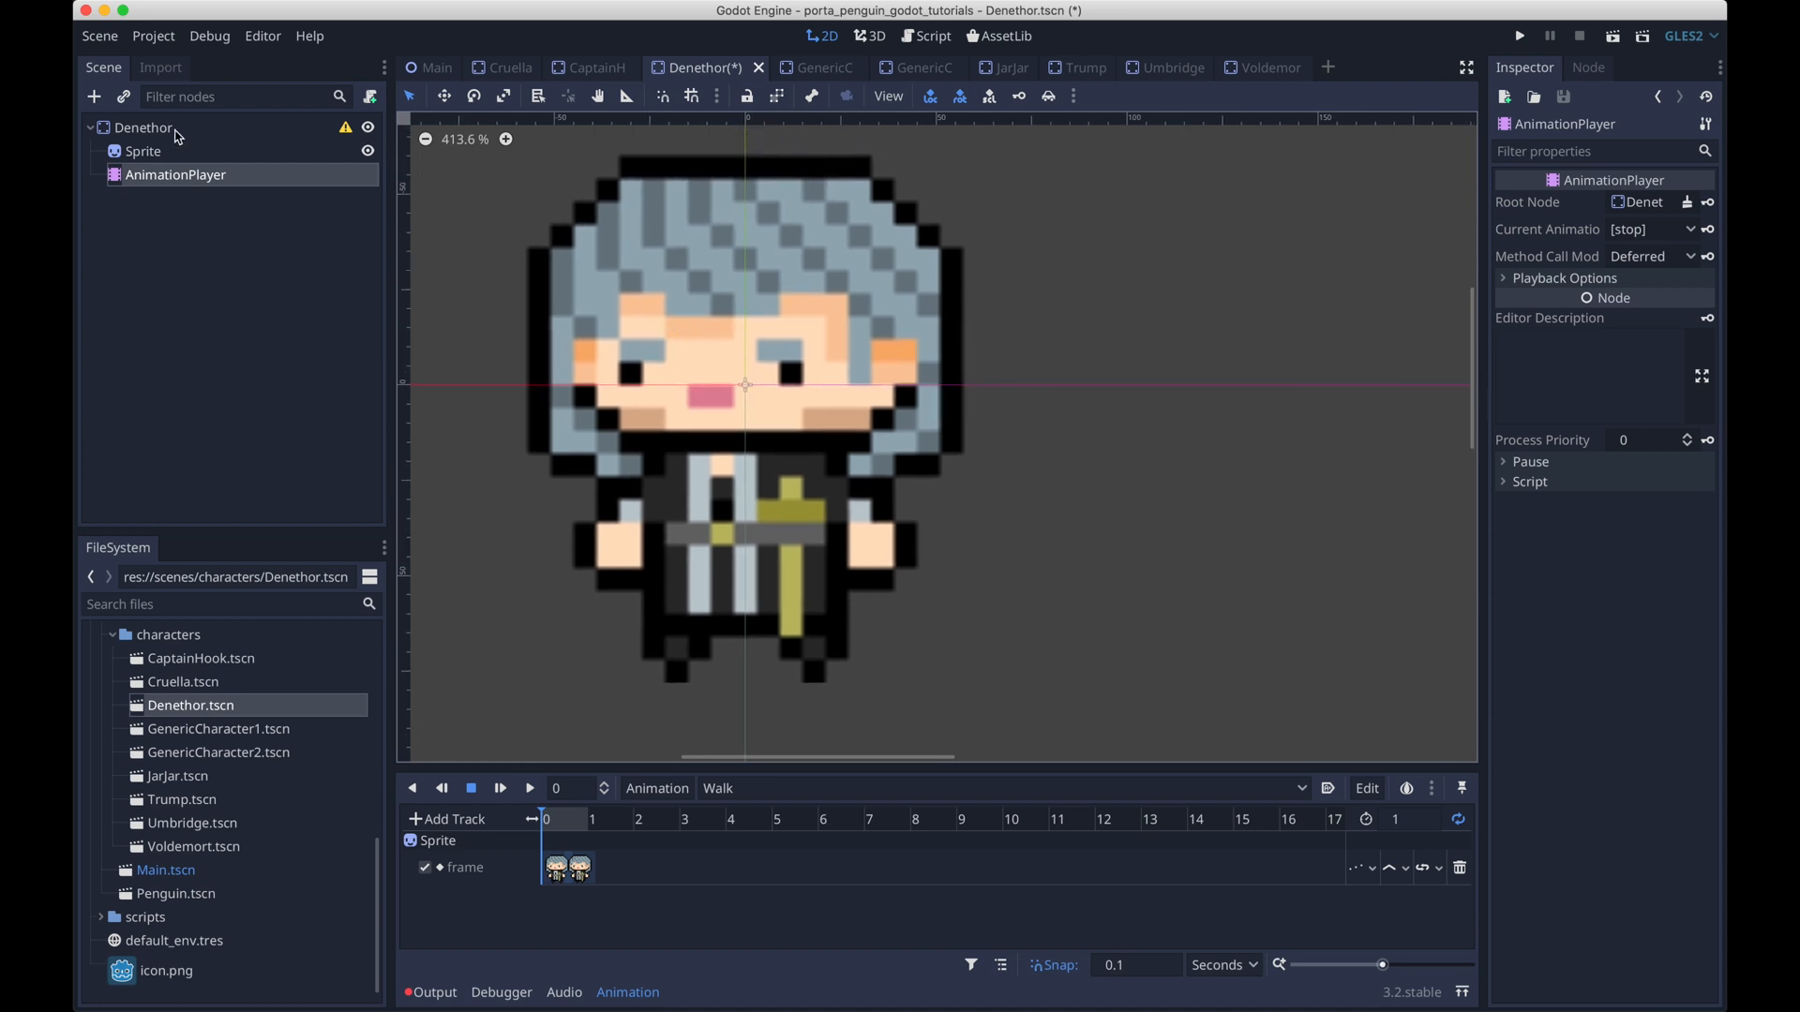
pyautogui.click(144, 128)
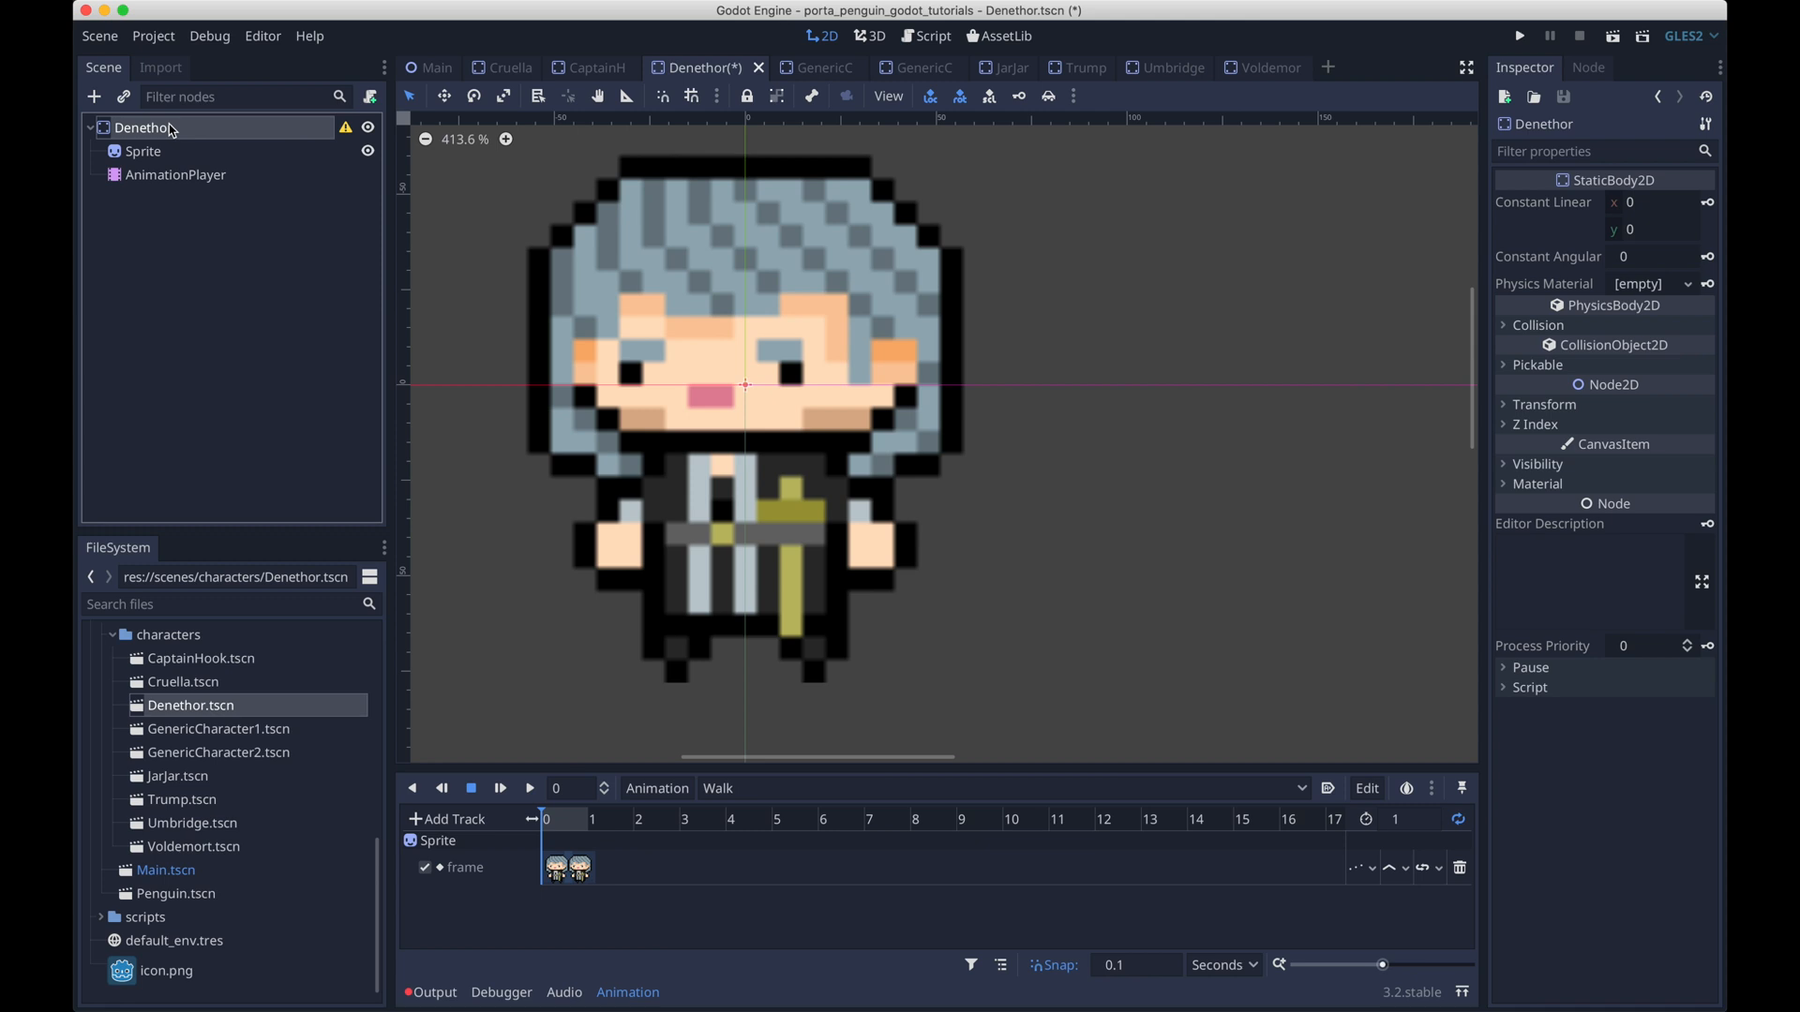
pyautogui.moveTo(255, 167)
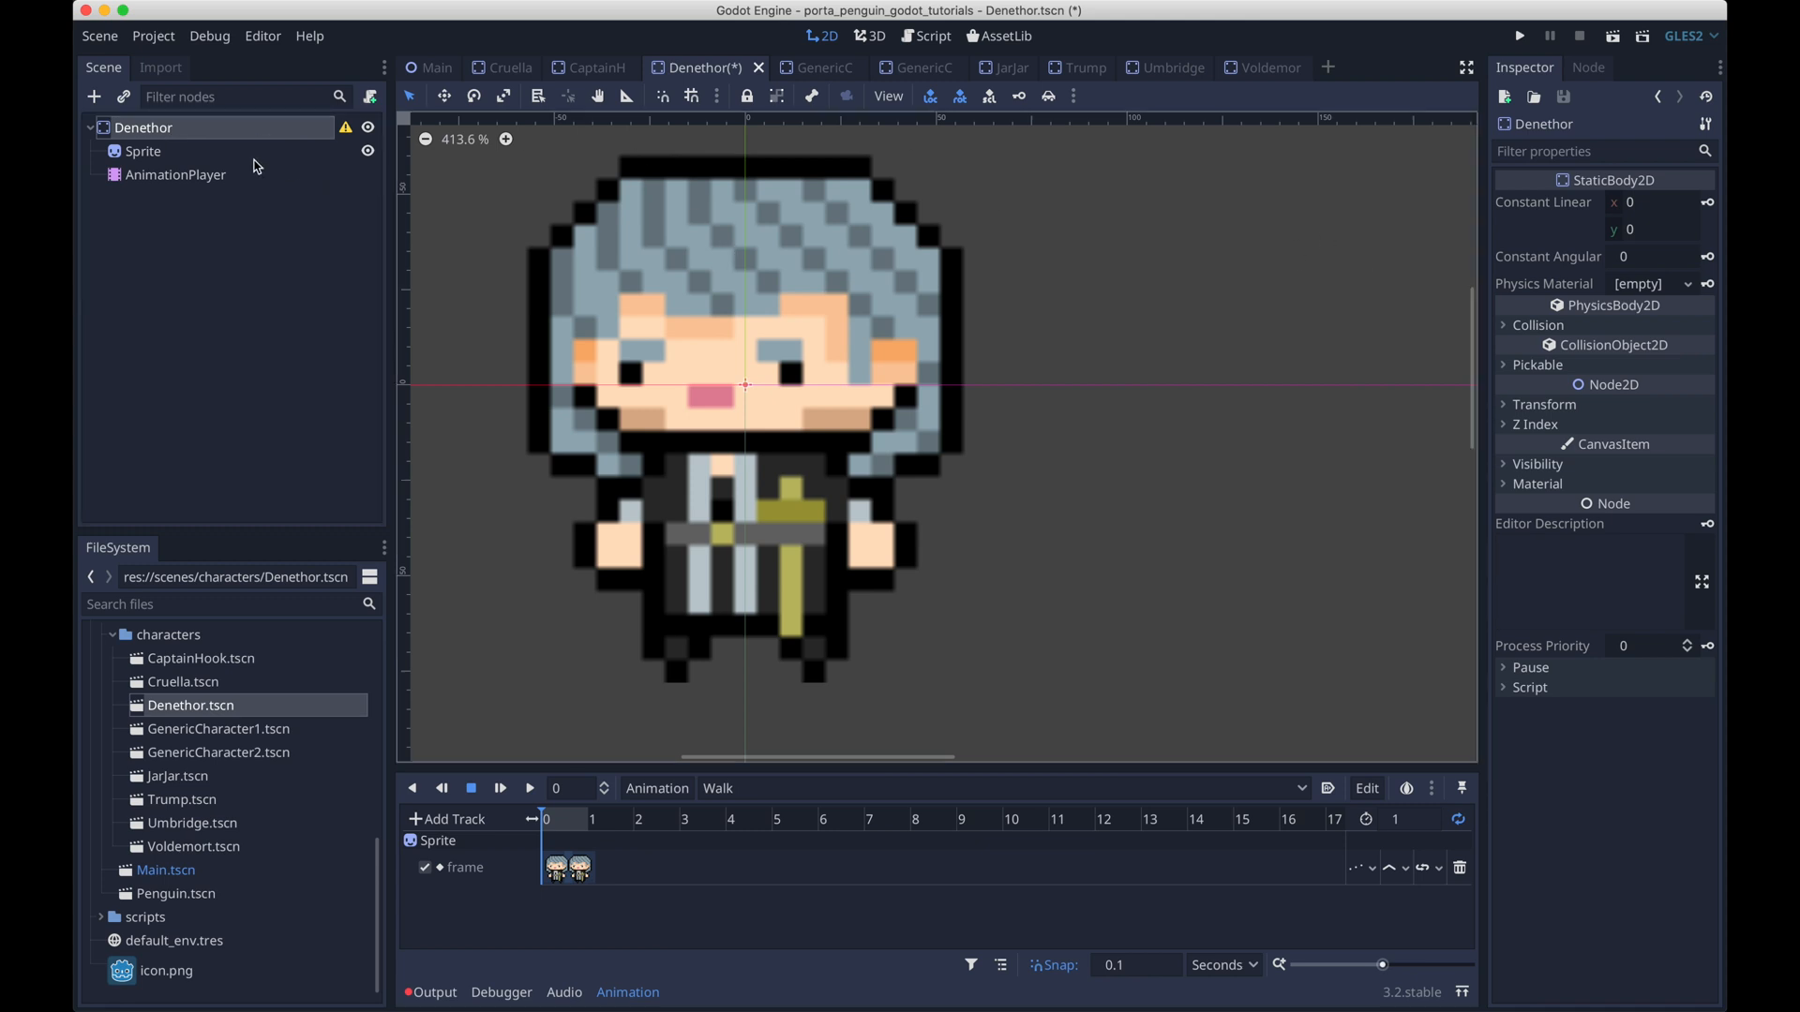
pyautogui.click(176, 174)
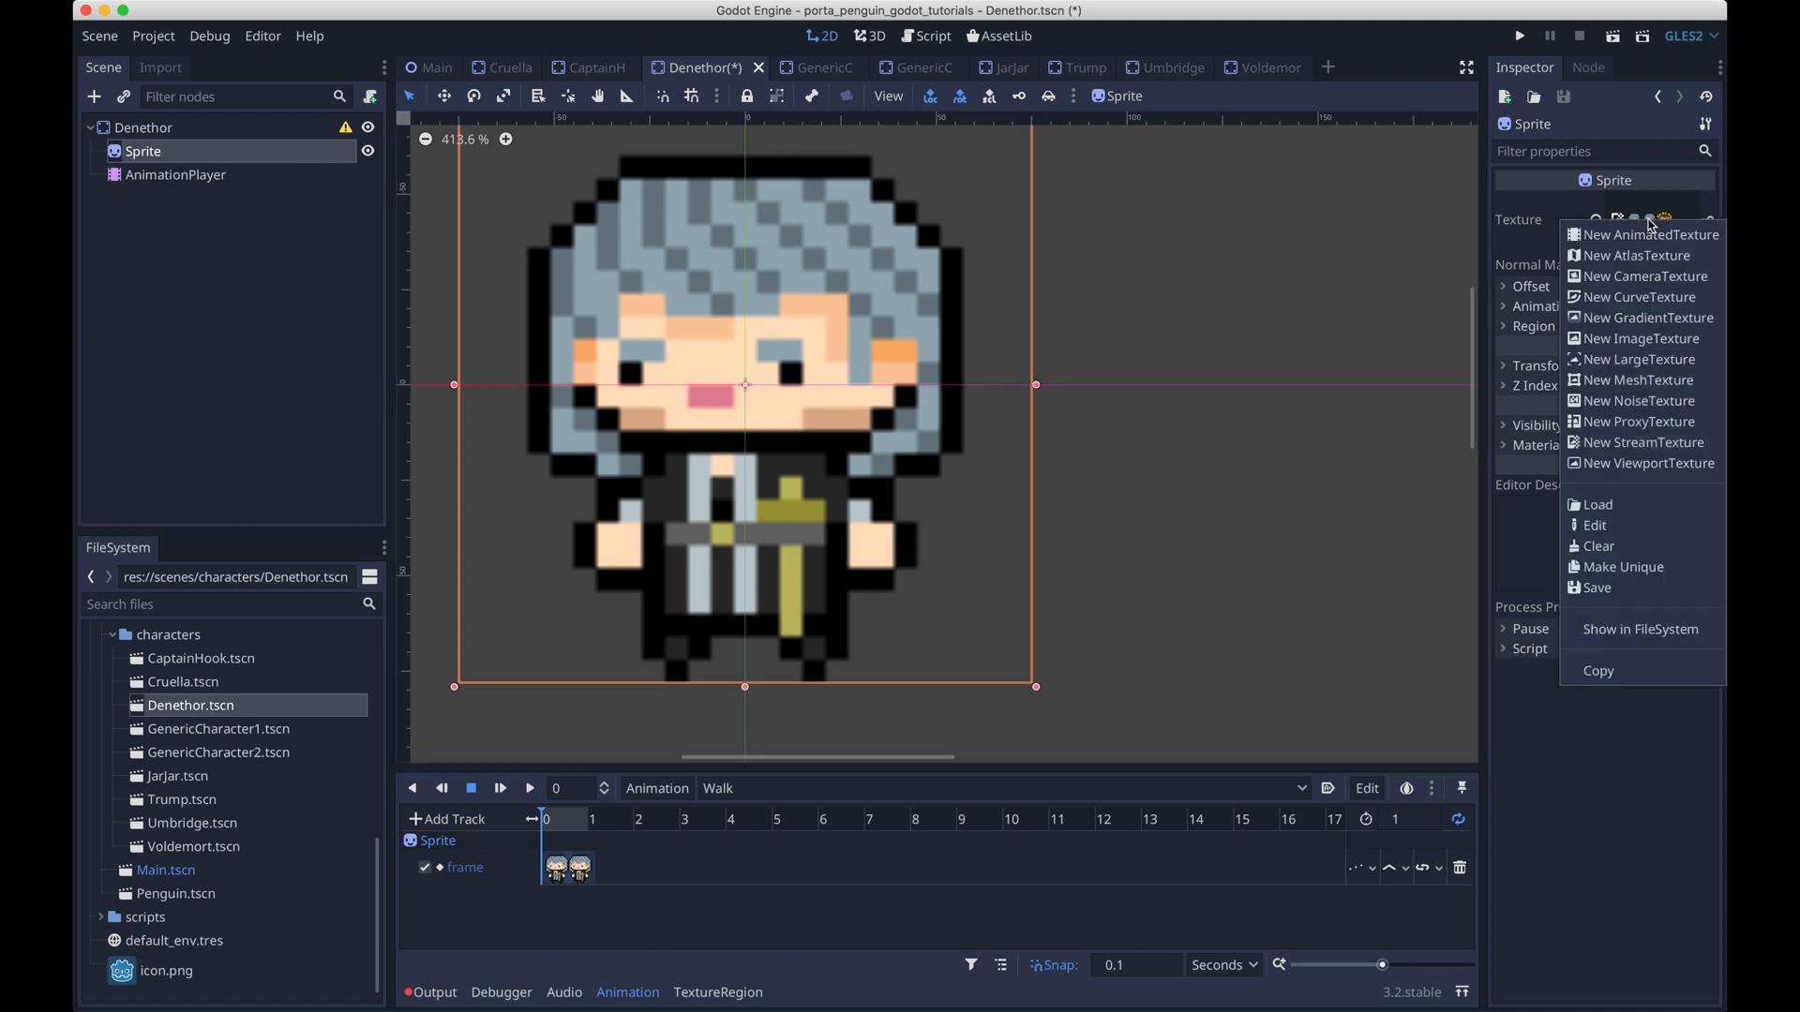
pyautogui.moveTo(1629, 218)
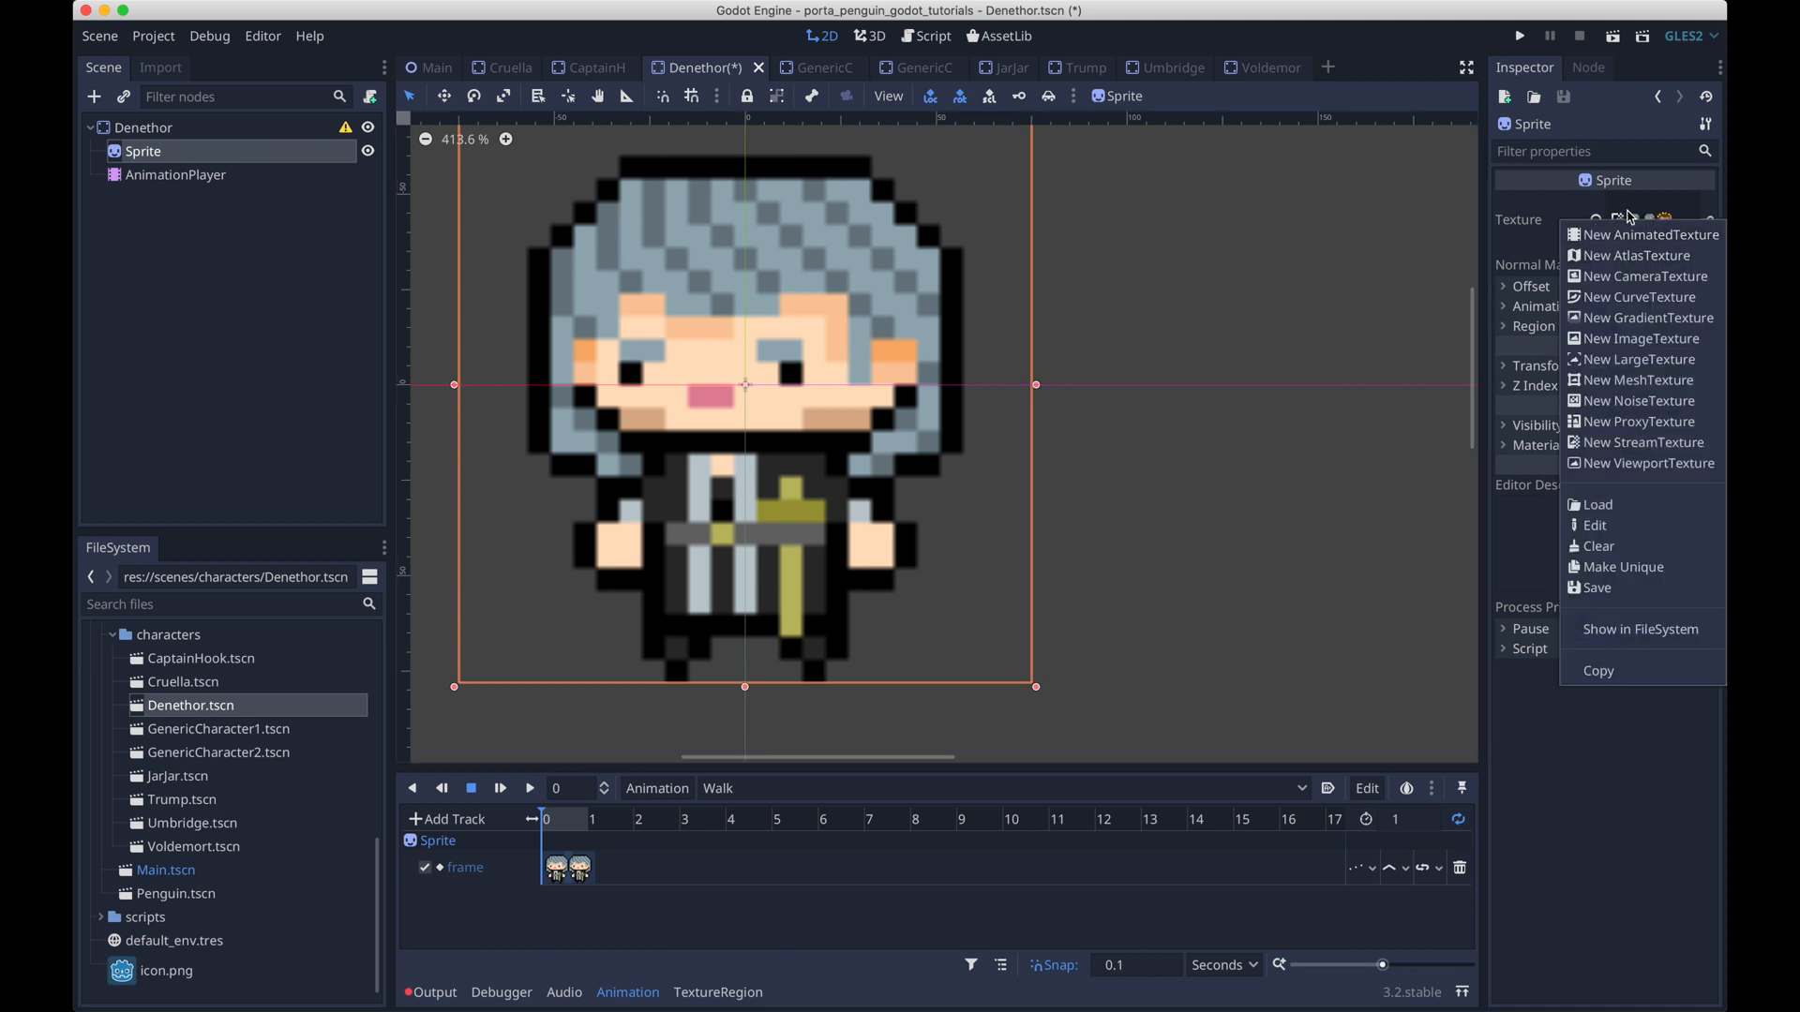
pyautogui.moveTo(1615, 525)
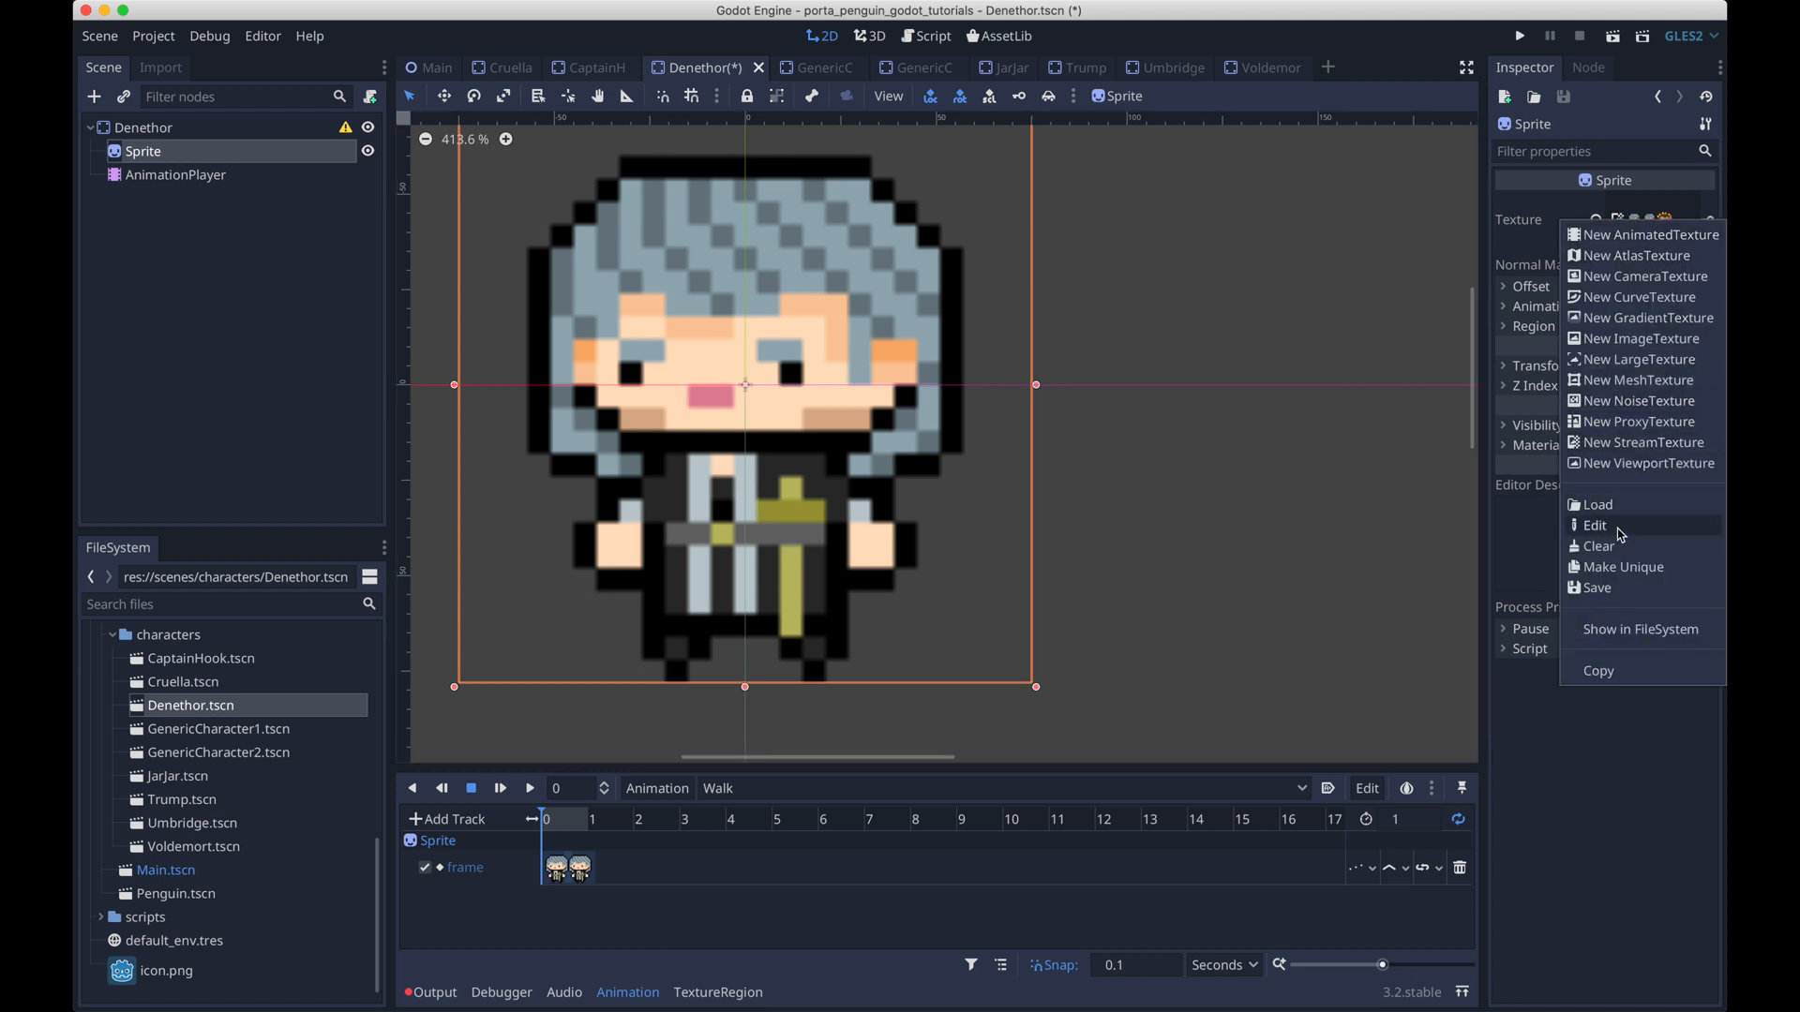
pyautogui.click(1596, 525)
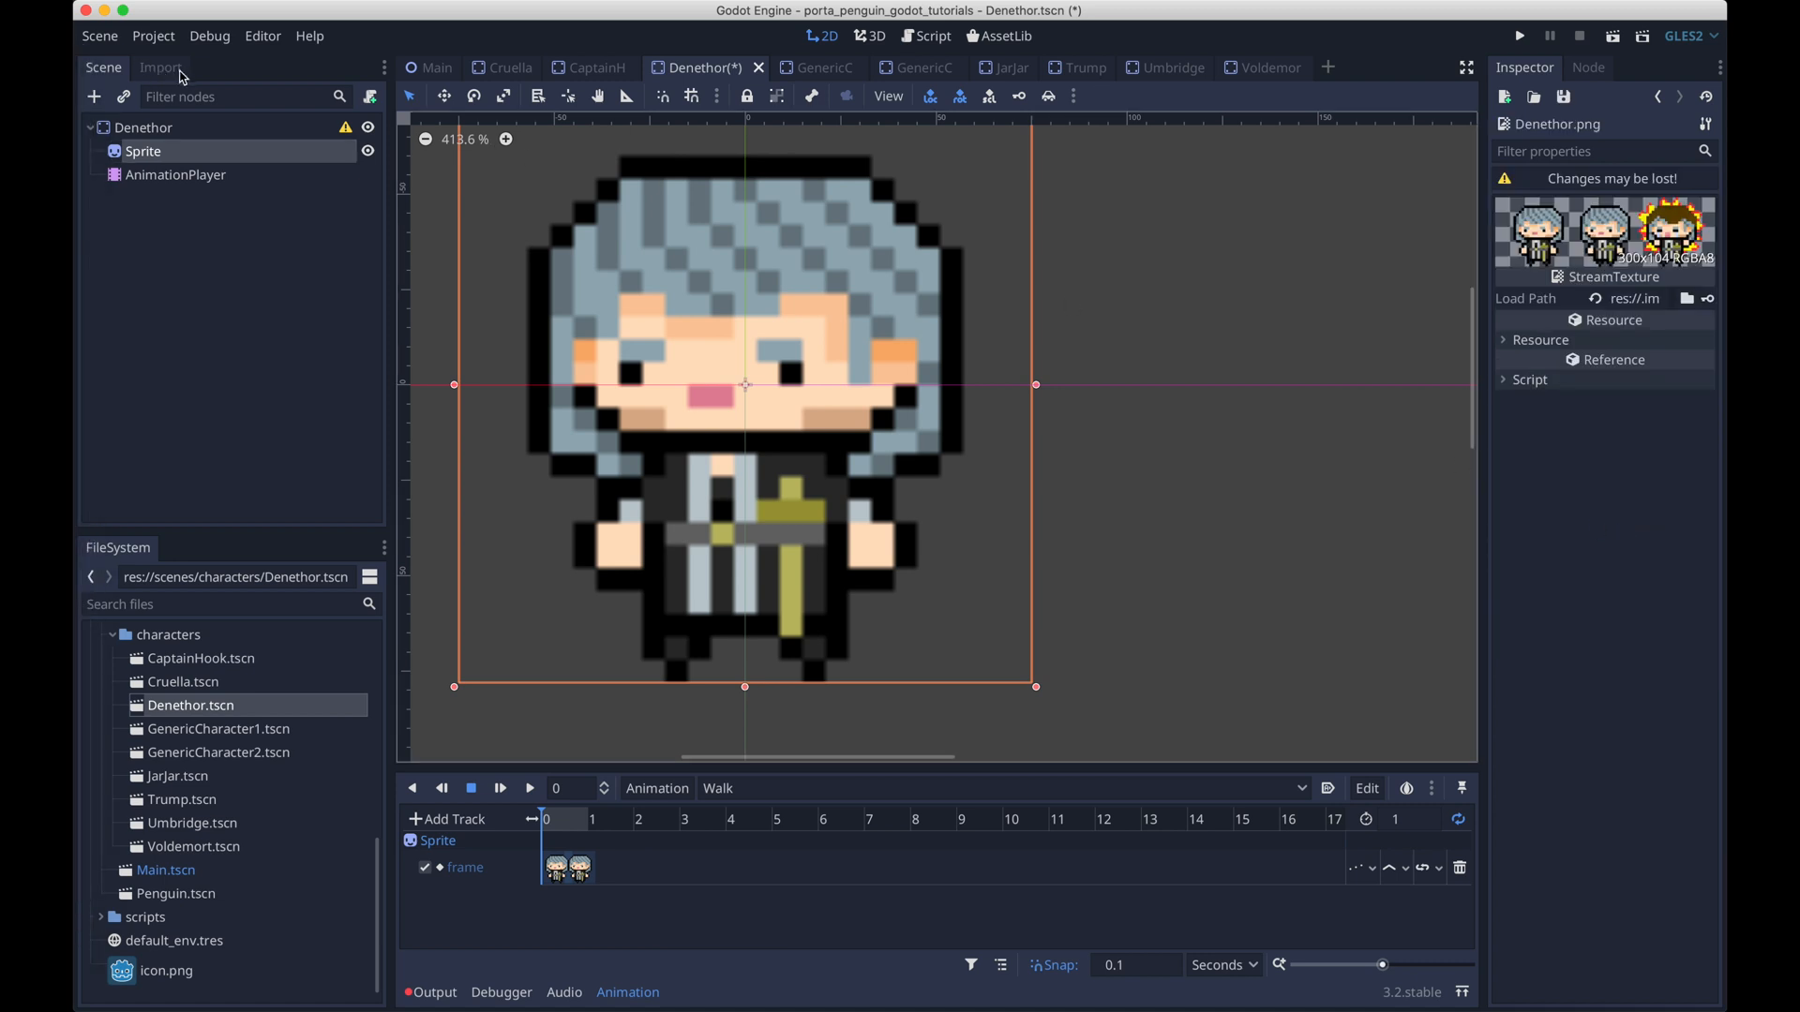
pyautogui.click(161, 68)
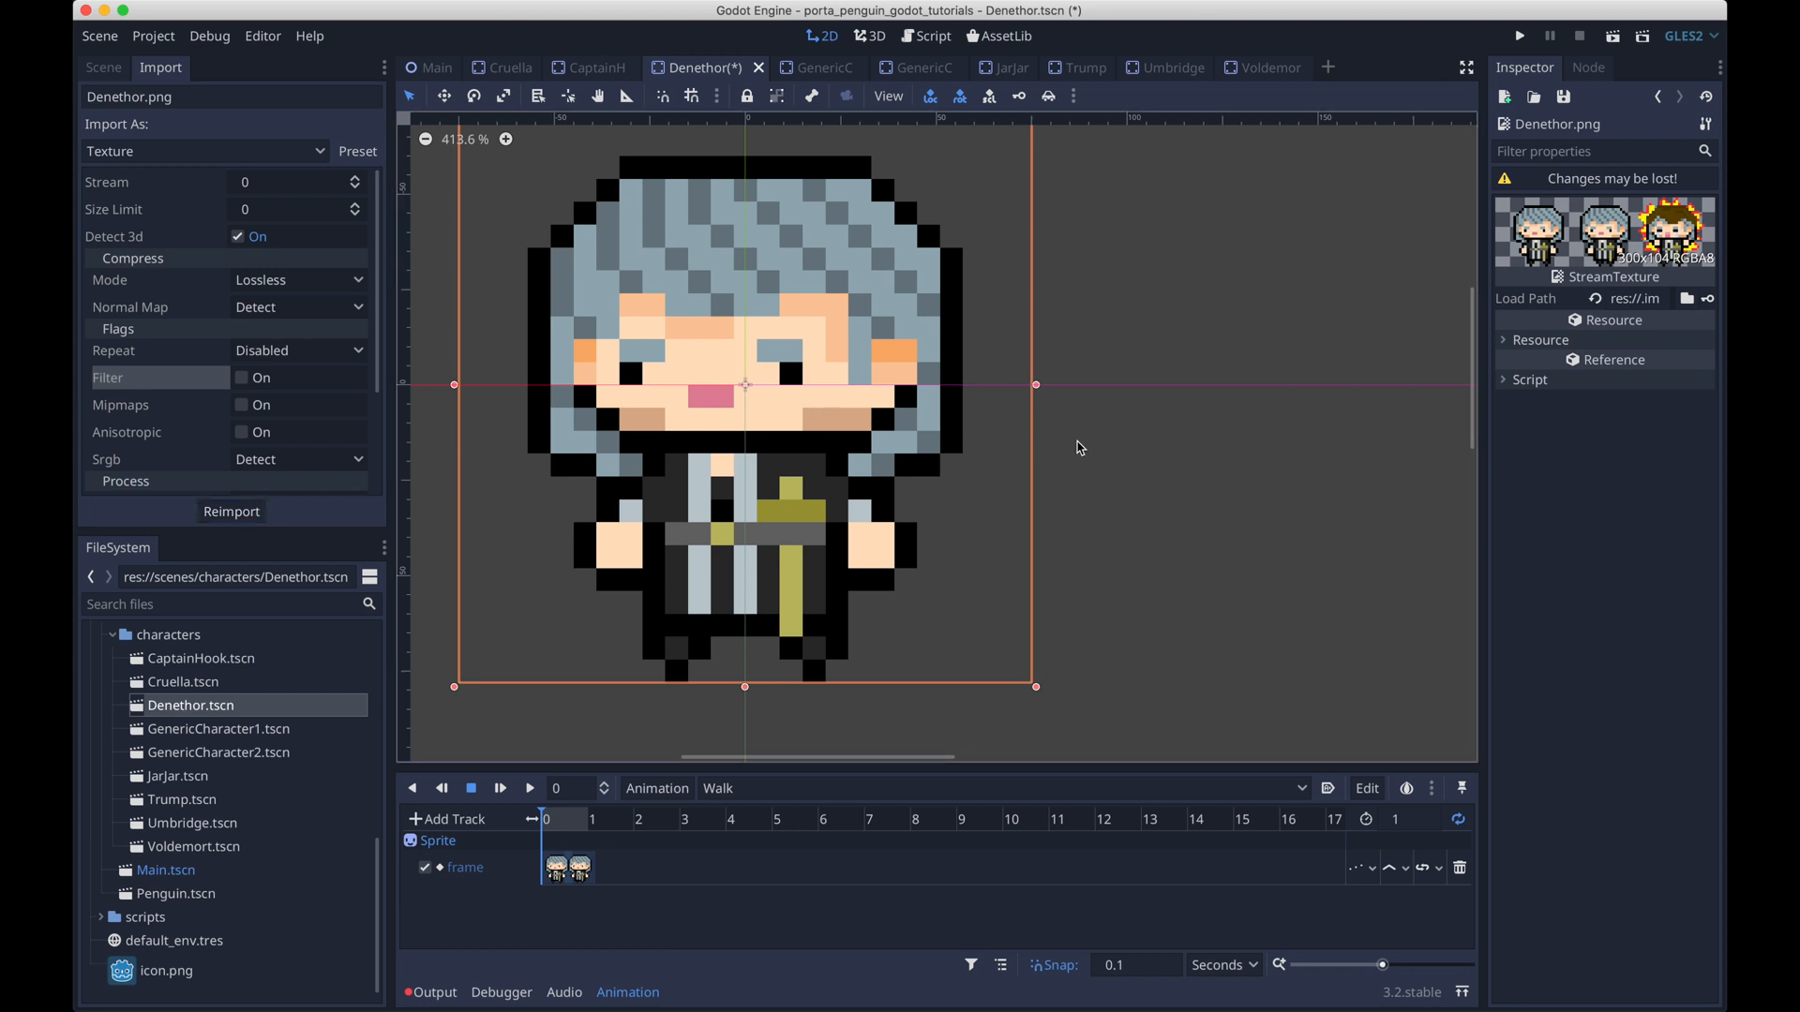
# Open the GenericCharacter1 scene with its Walk animation
pyautogui.click(218, 730)
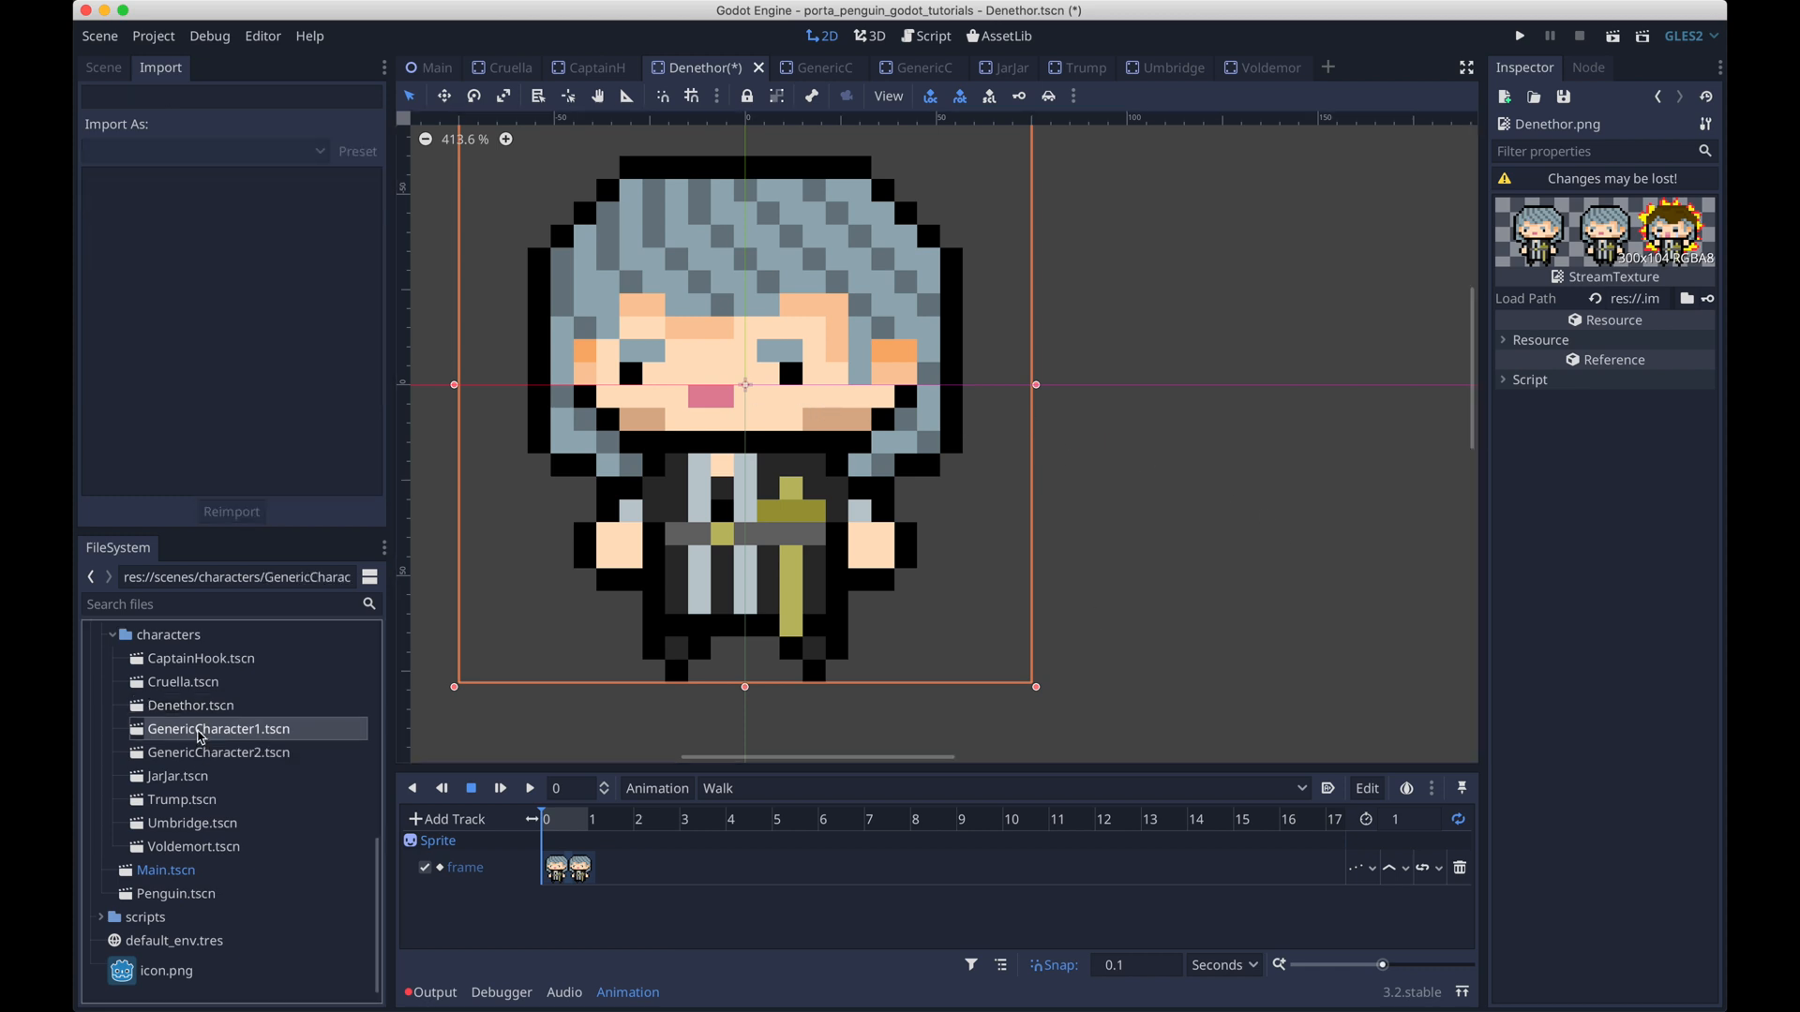
pyautogui.click(182, 682)
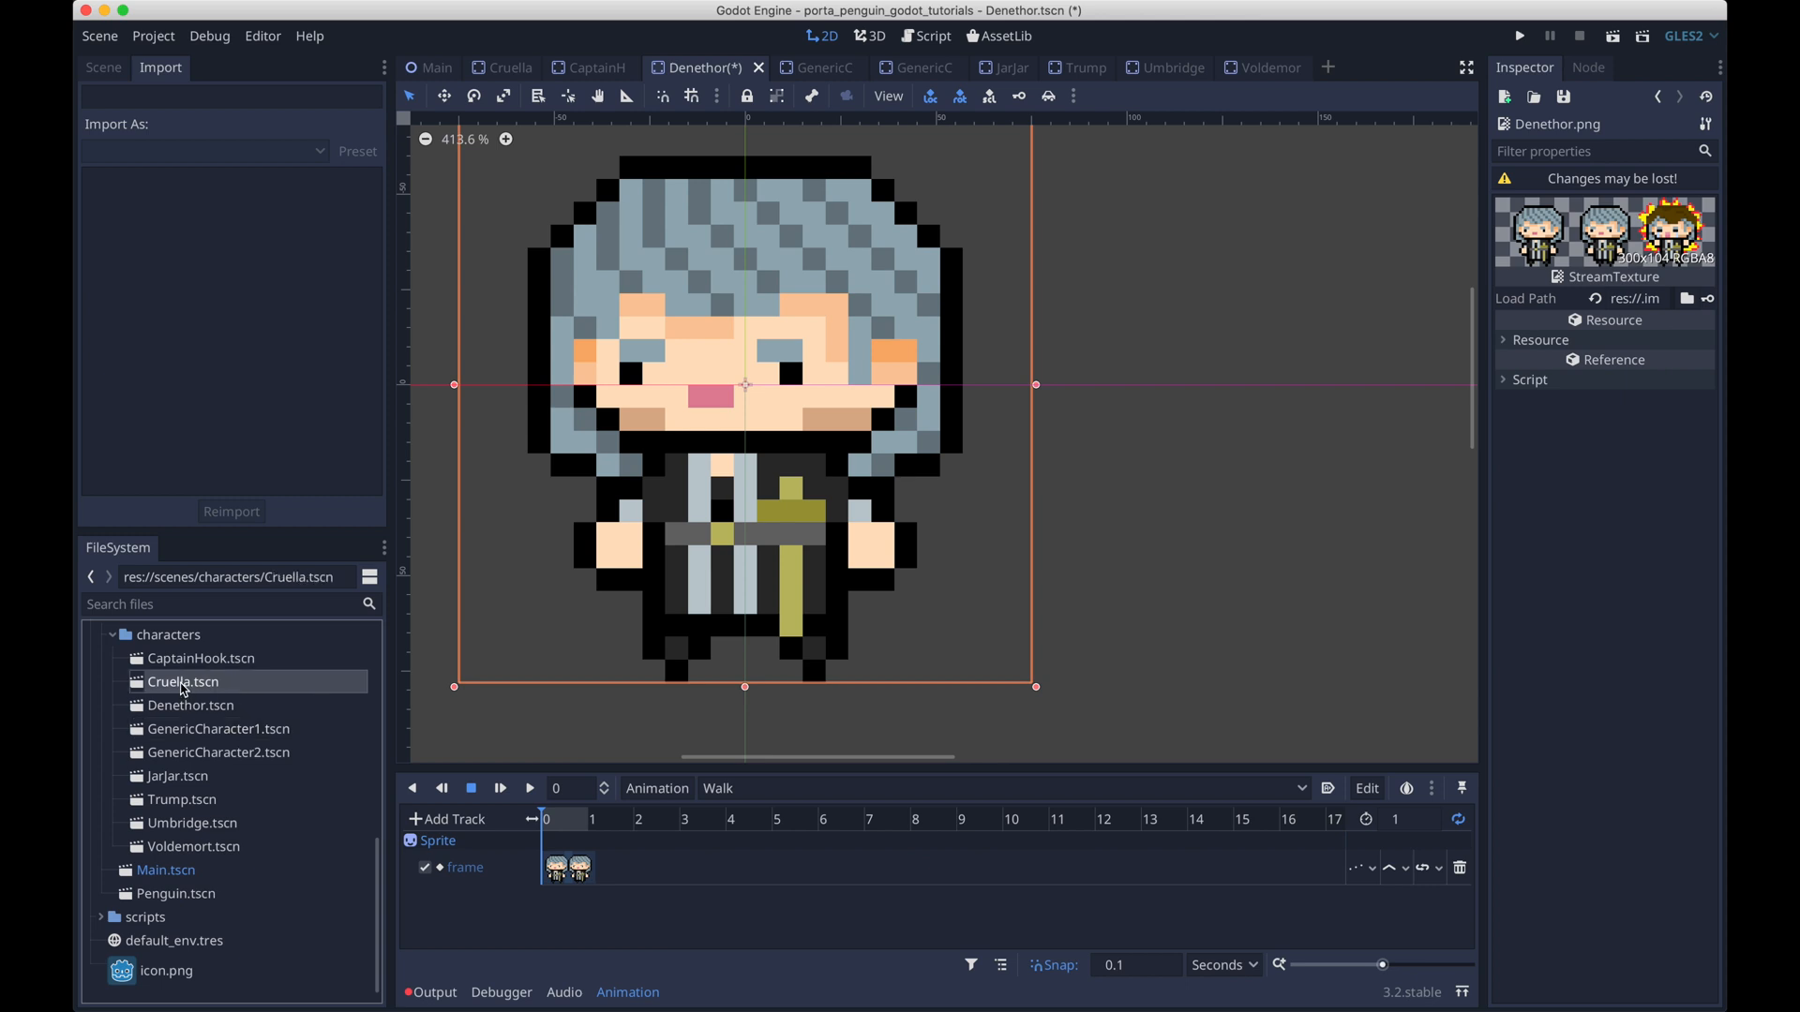
pyautogui.click(1676, 219)
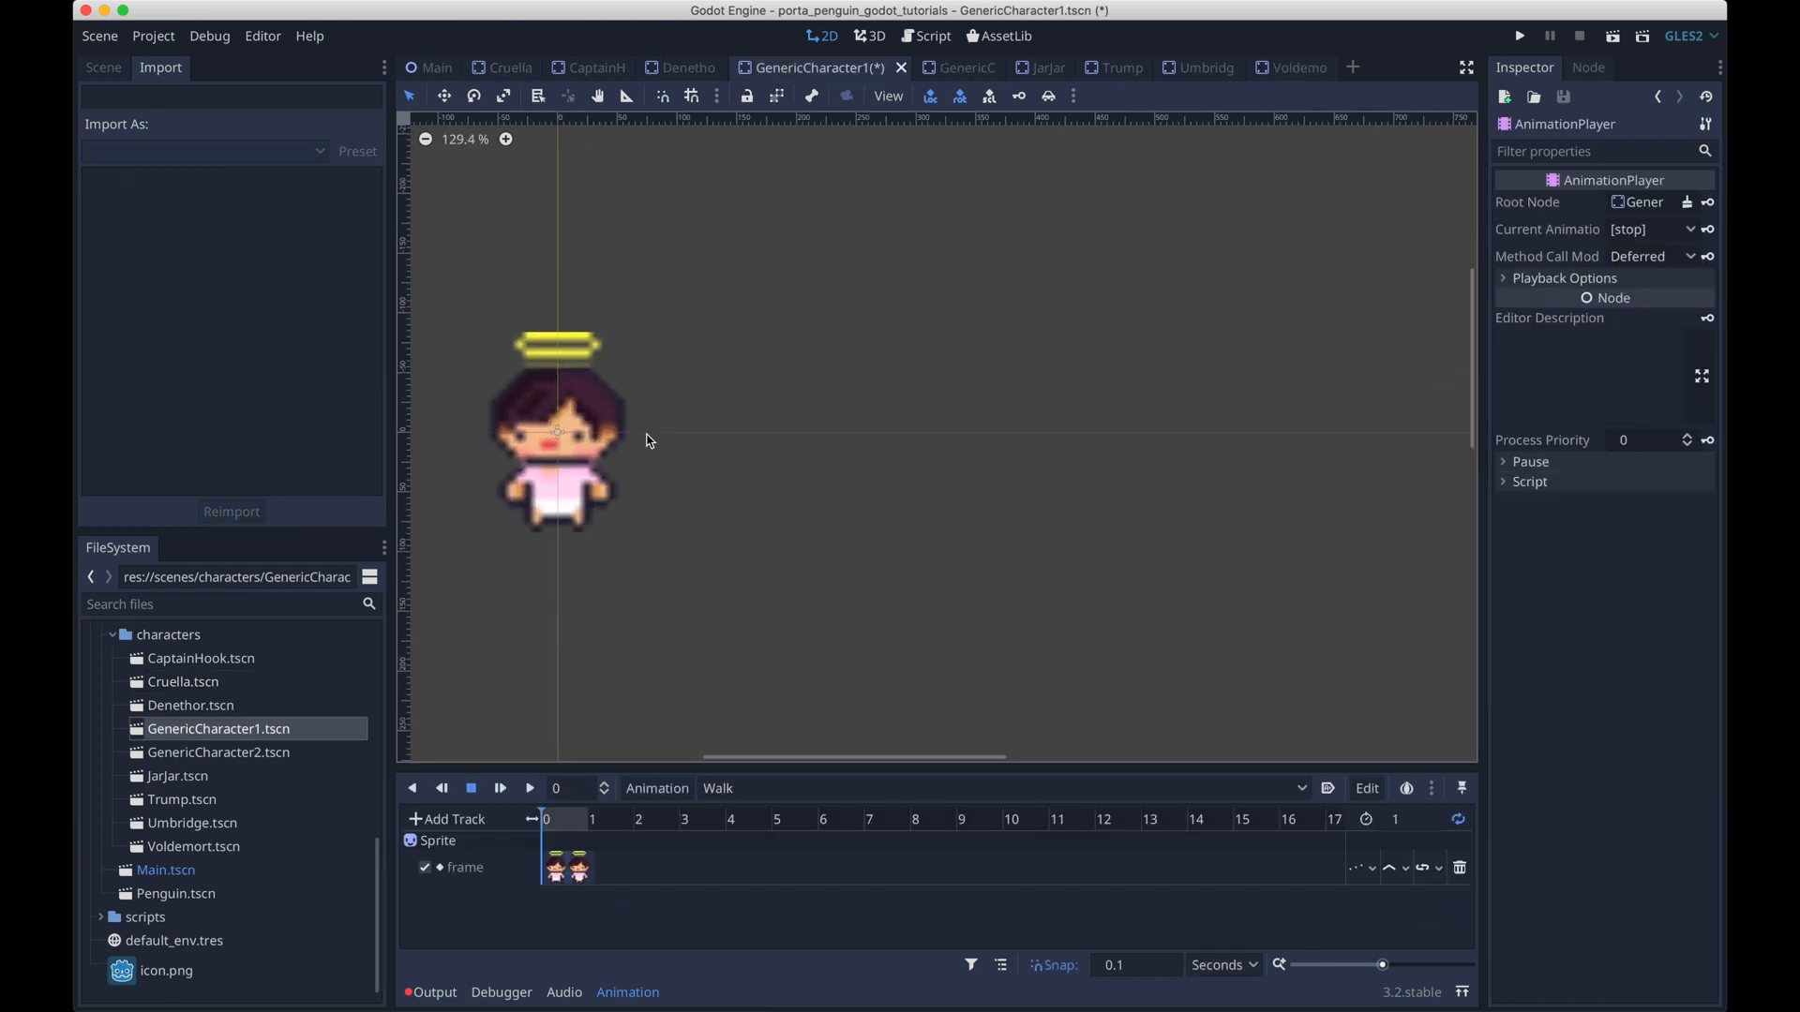
pyautogui.scroll(3)
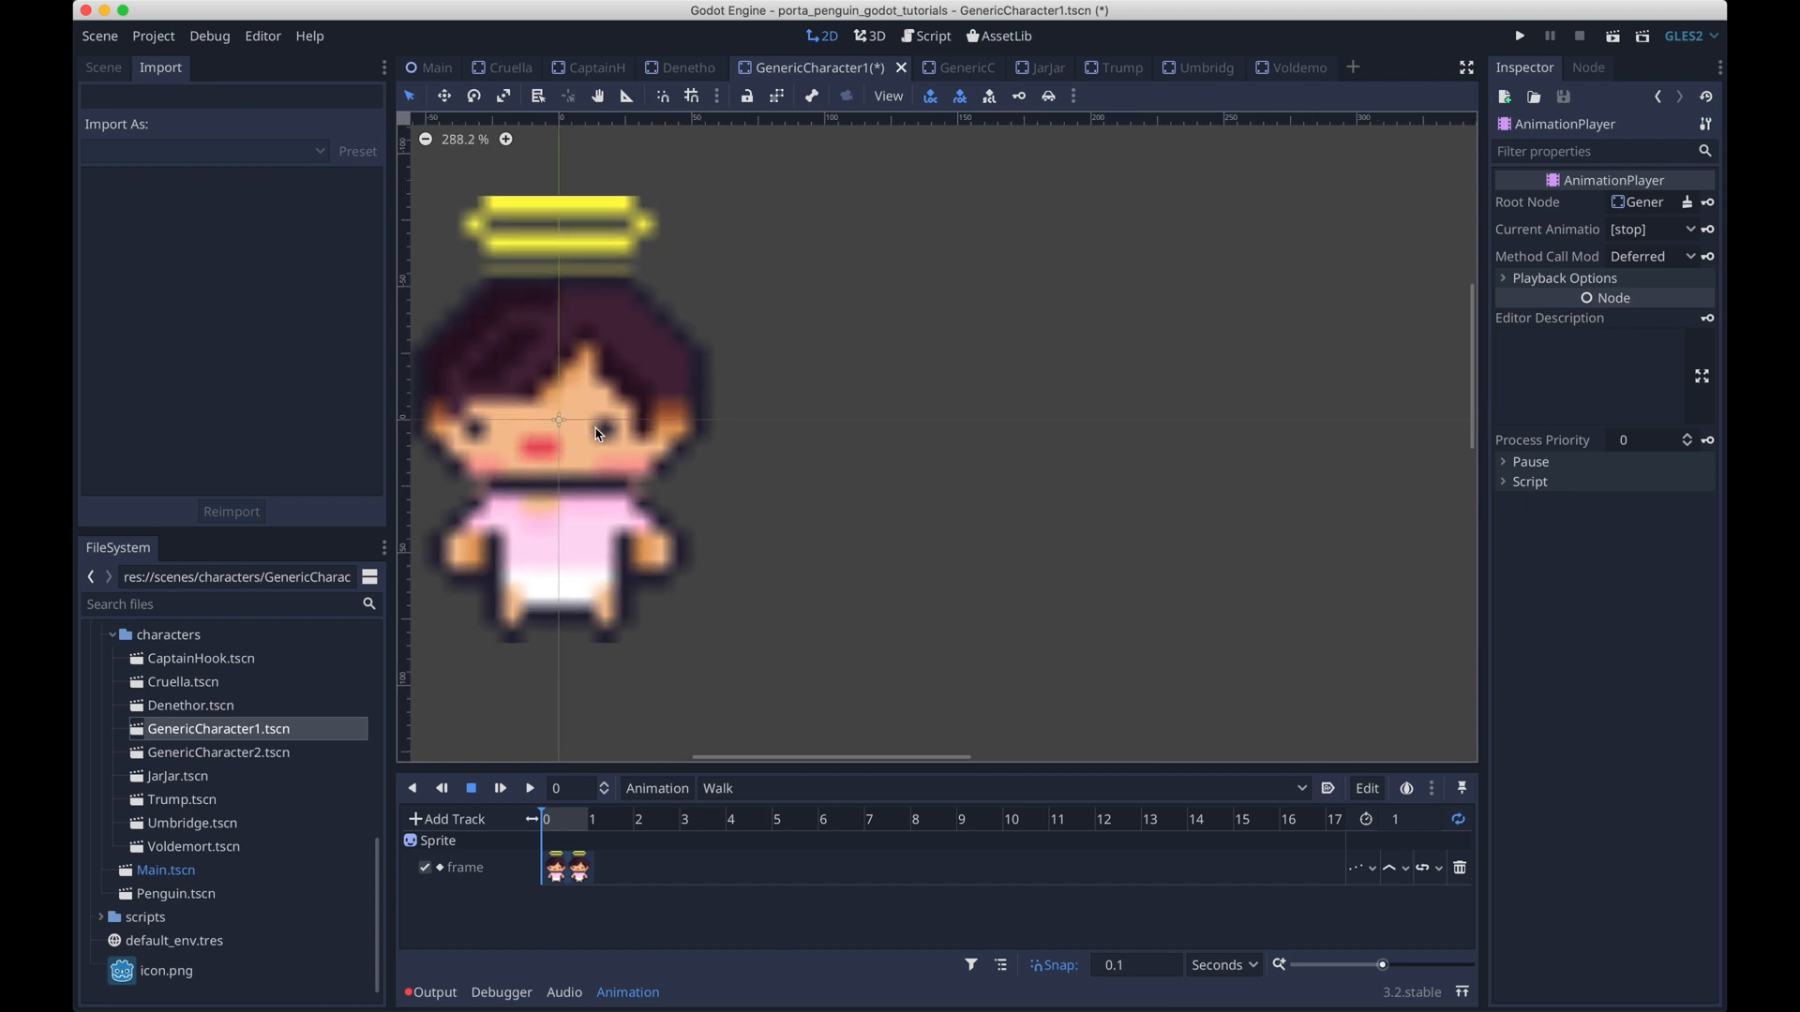
pyautogui.scroll(3)
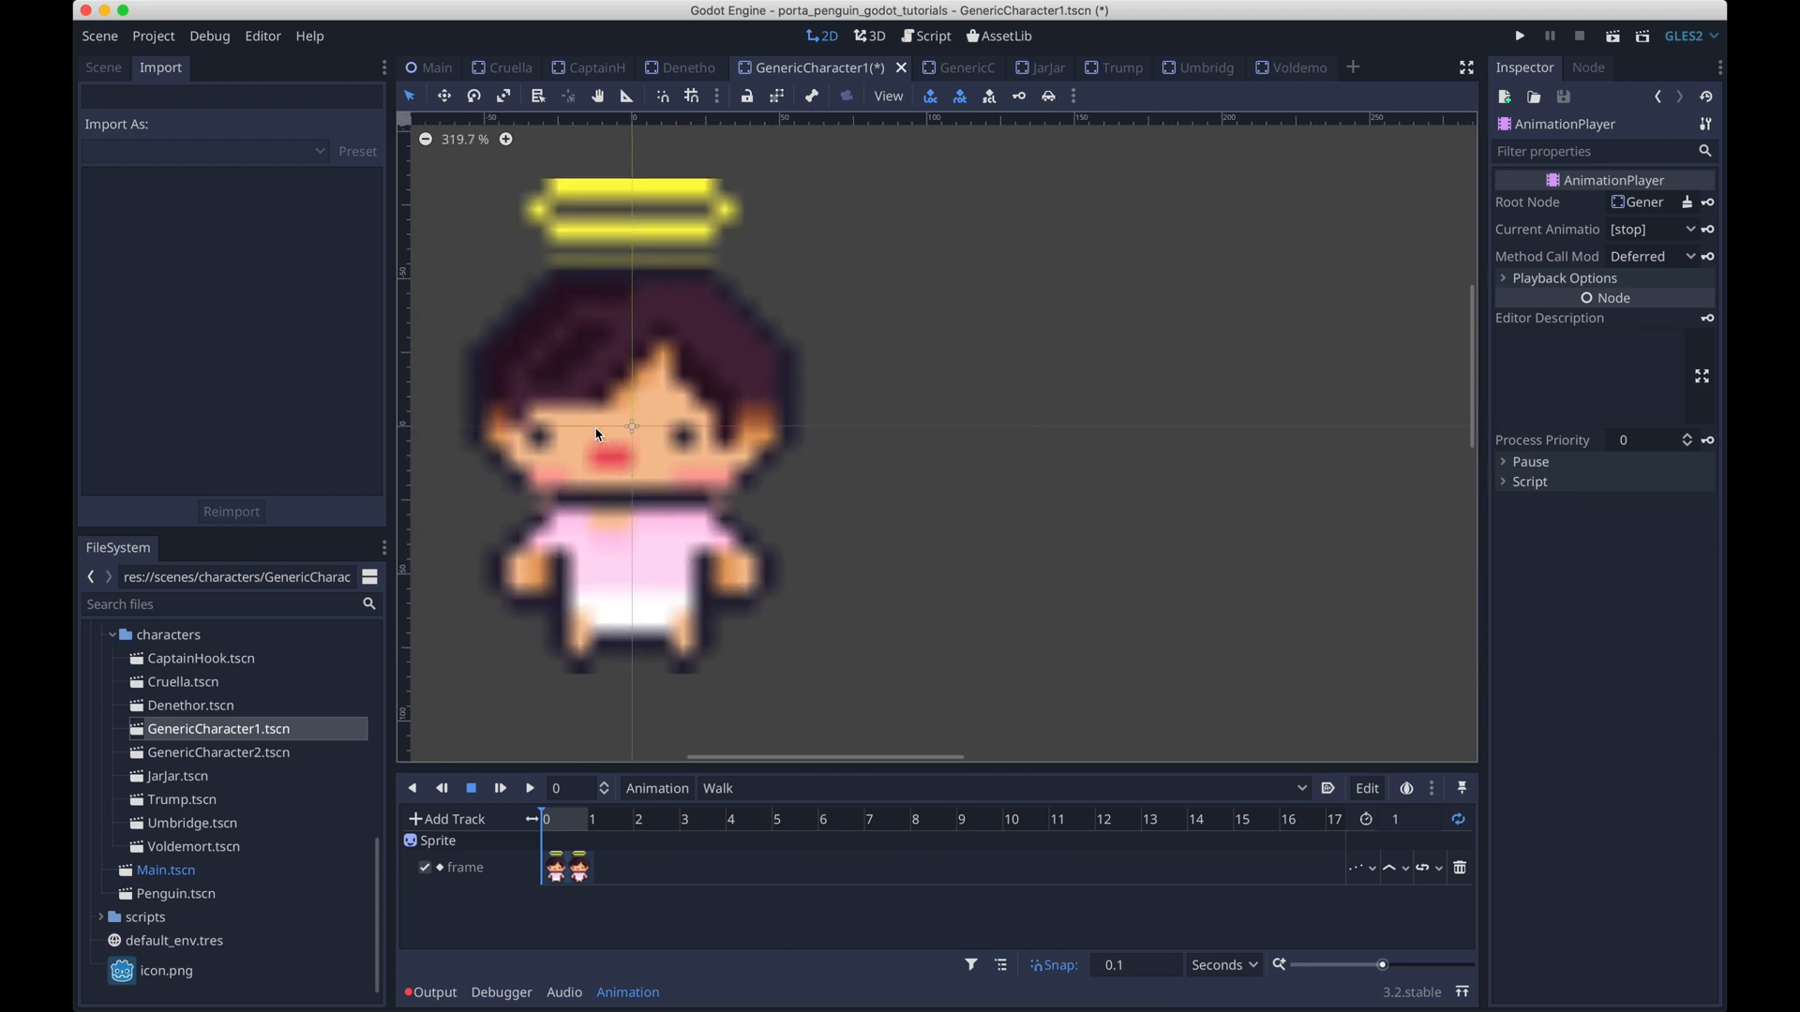
pyautogui.moveTo(1361, 161)
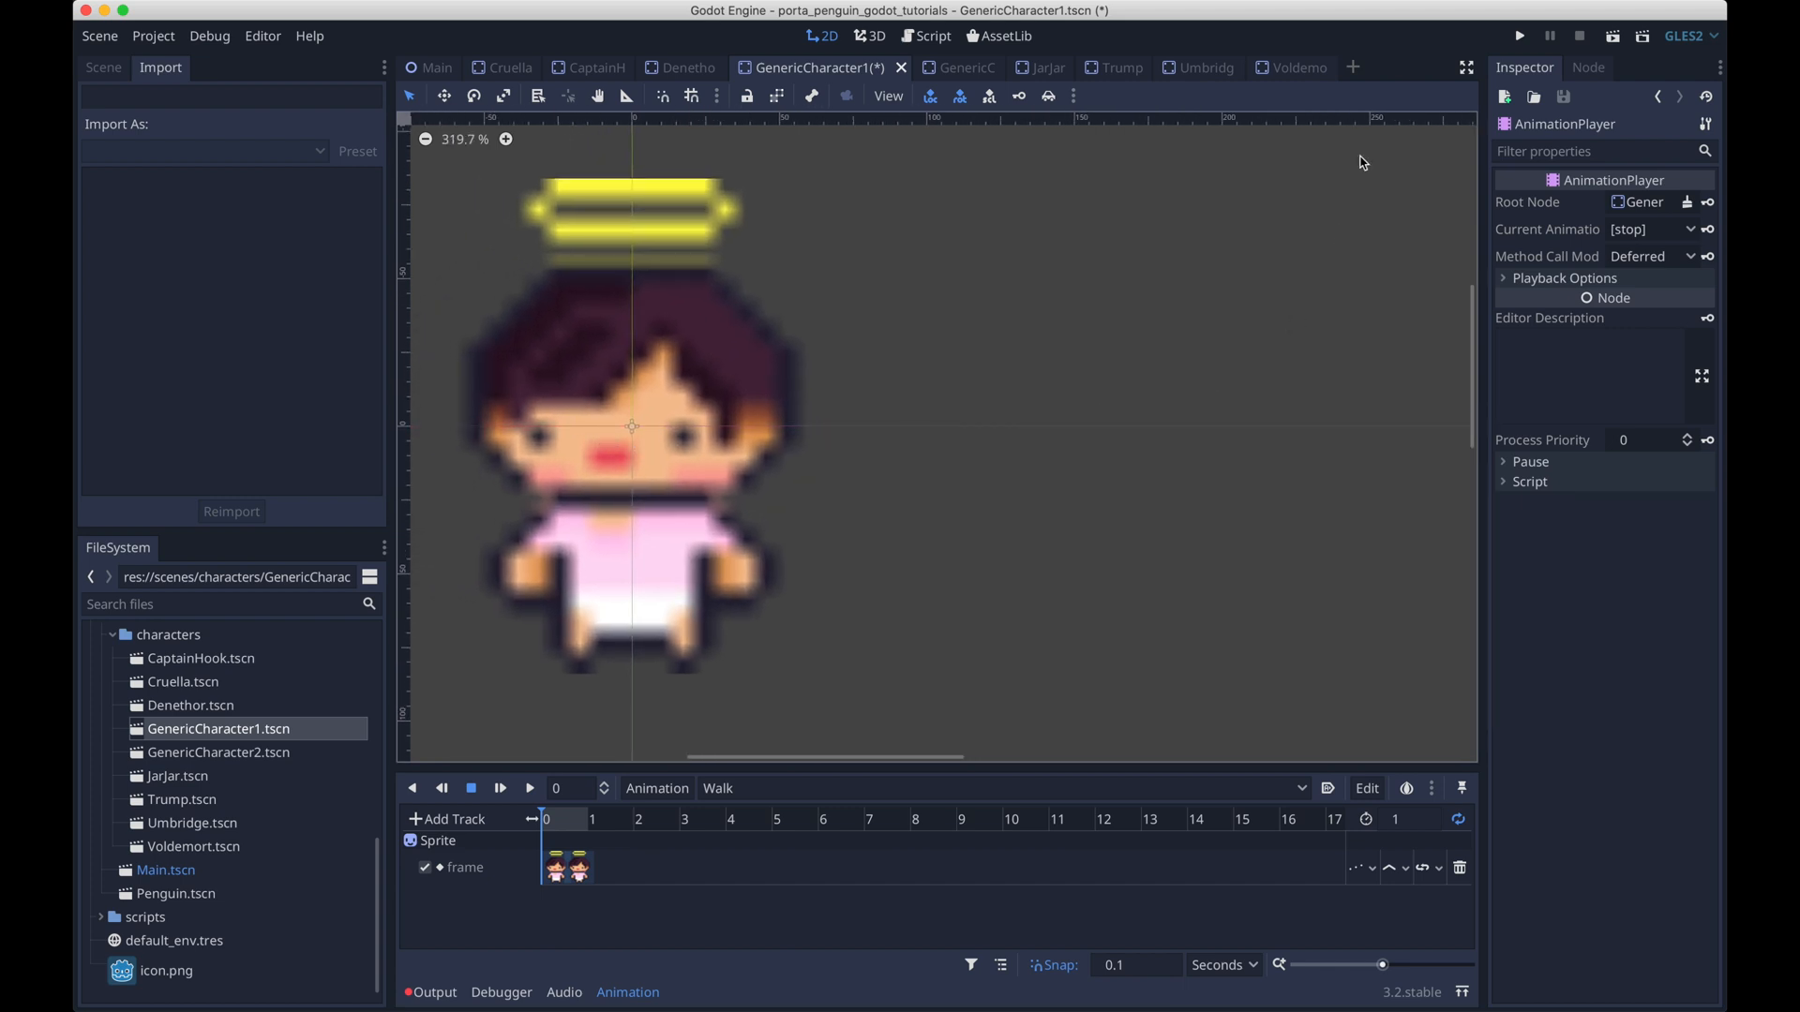
# Create res://scripts/ObjectPool.gd and open it in the script editor
pyautogui.click(601, 67)
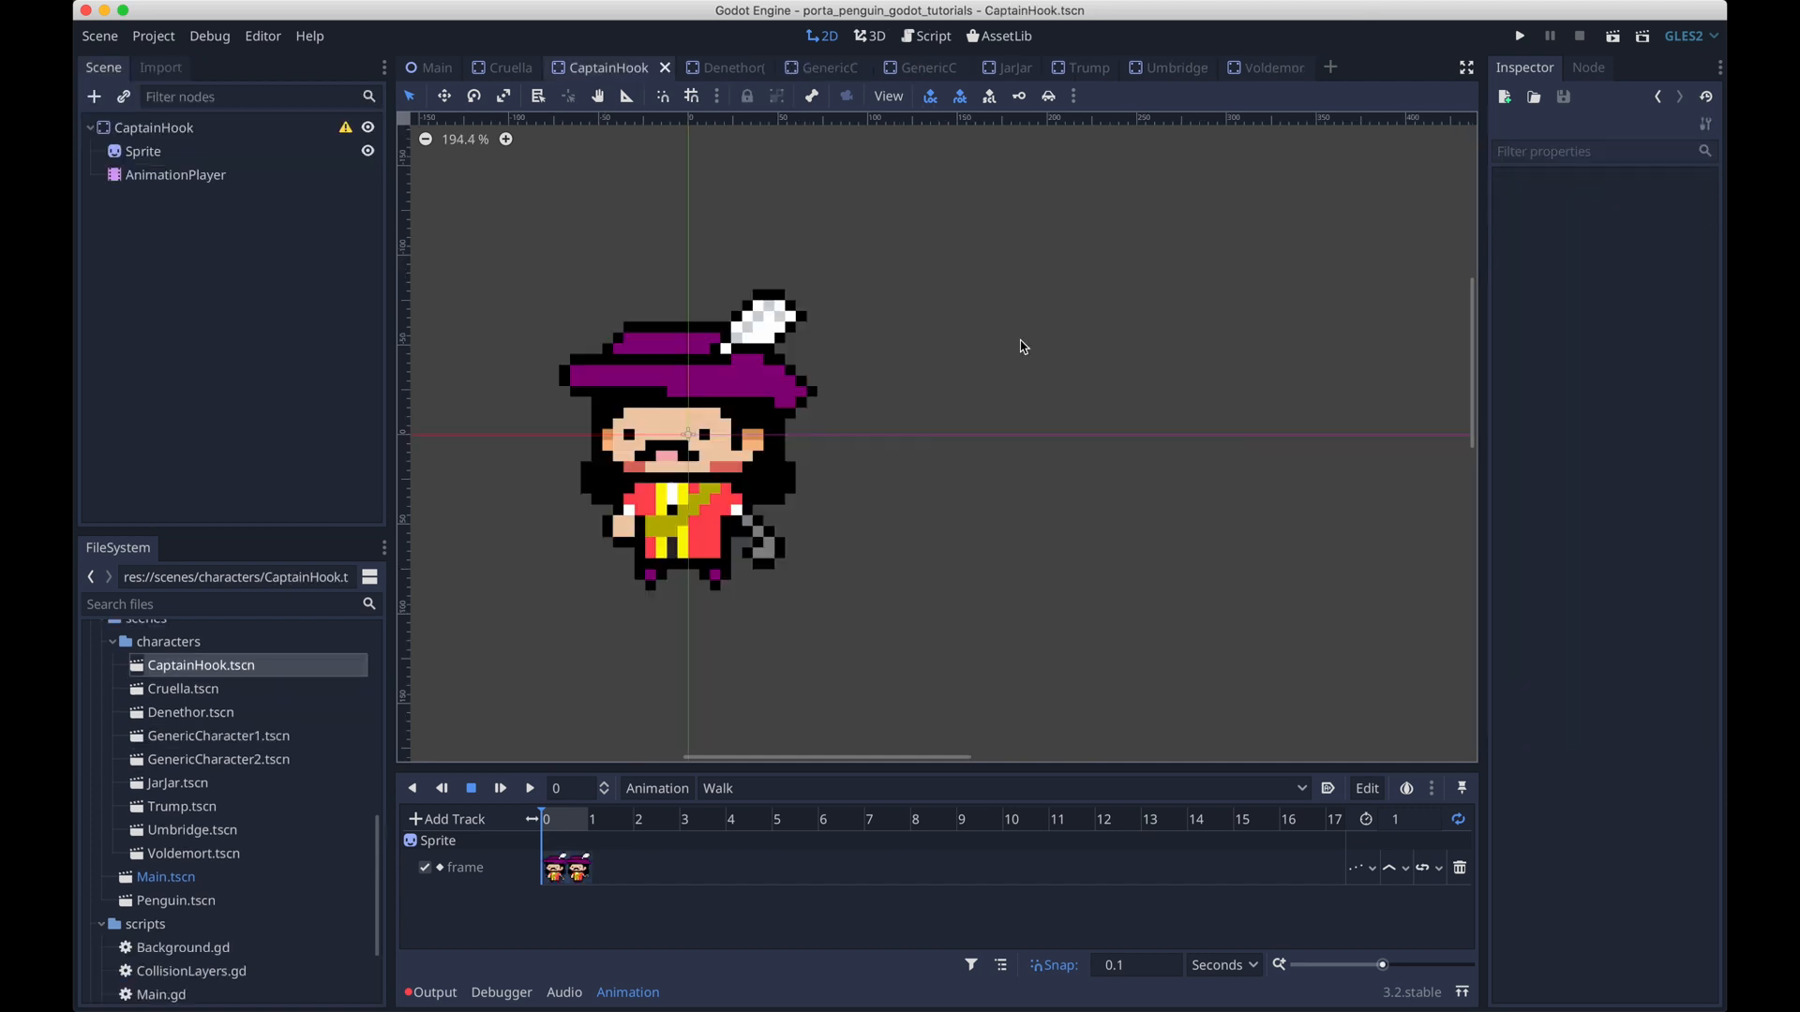
pyautogui.moveTo(503, 420)
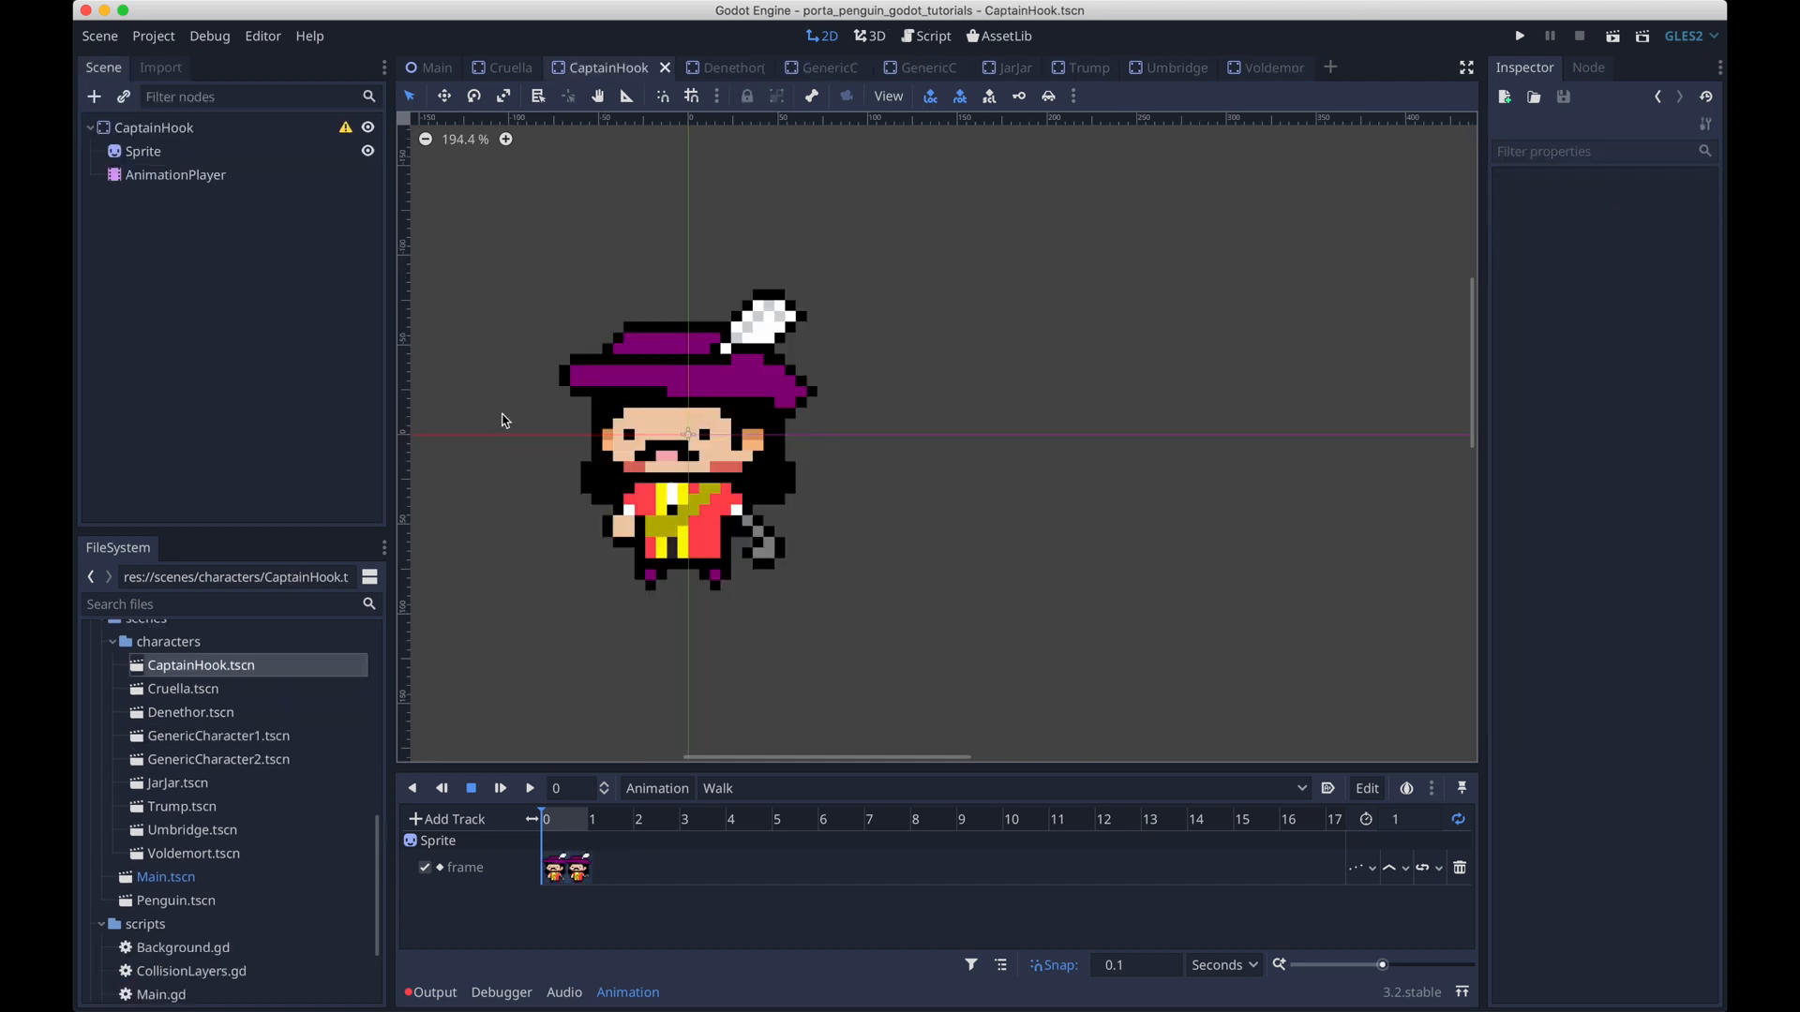
pyautogui.scroll(-3)
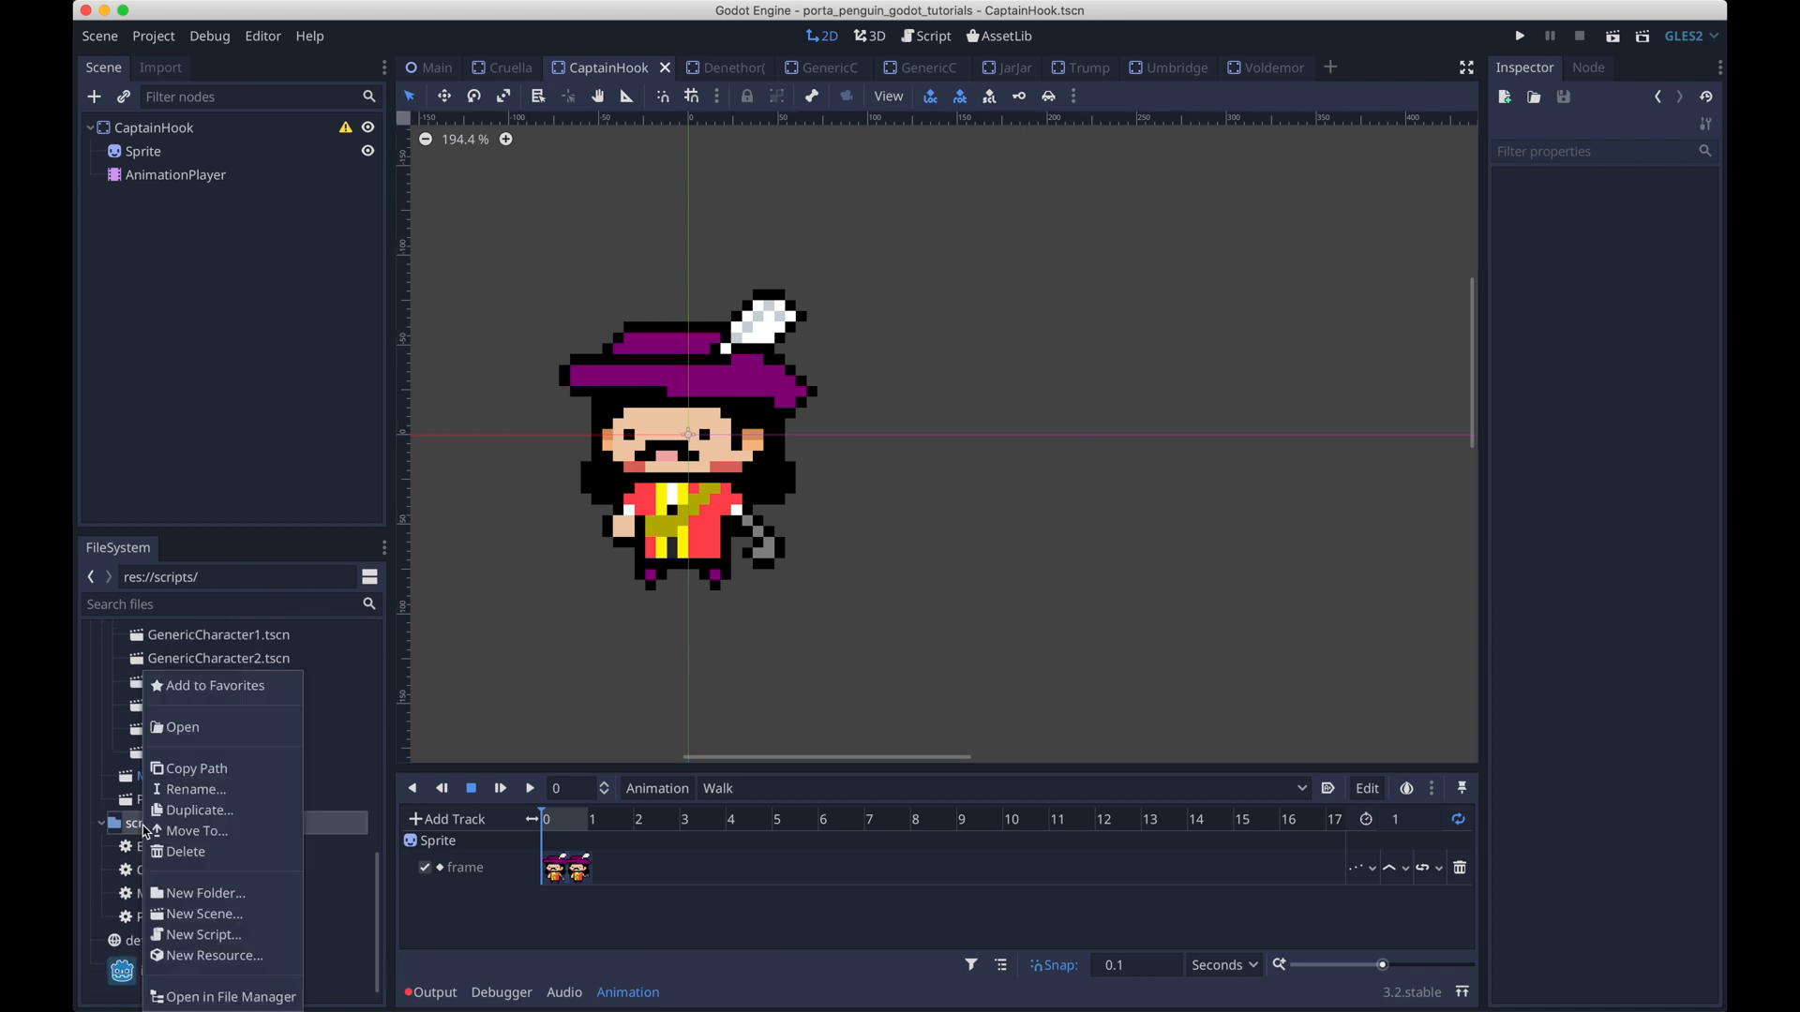
pyautogui.moveTo(204, 934)
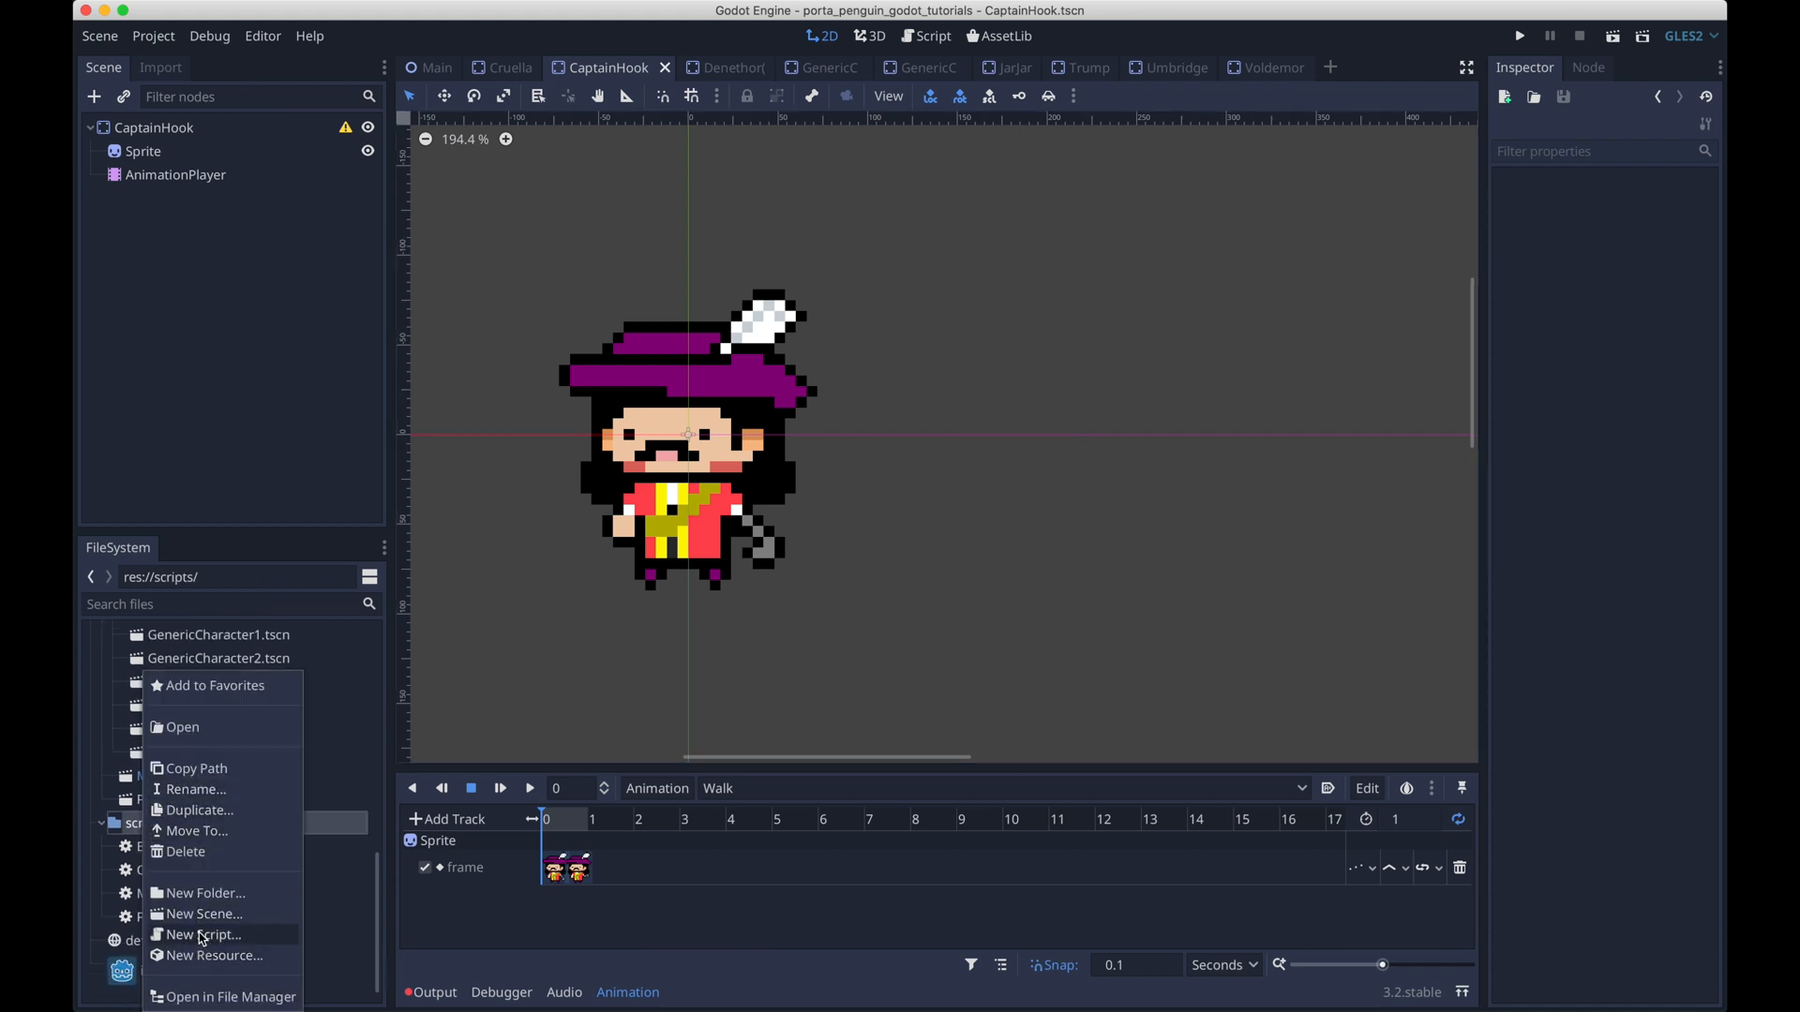
pyautogui.click(202, 934)
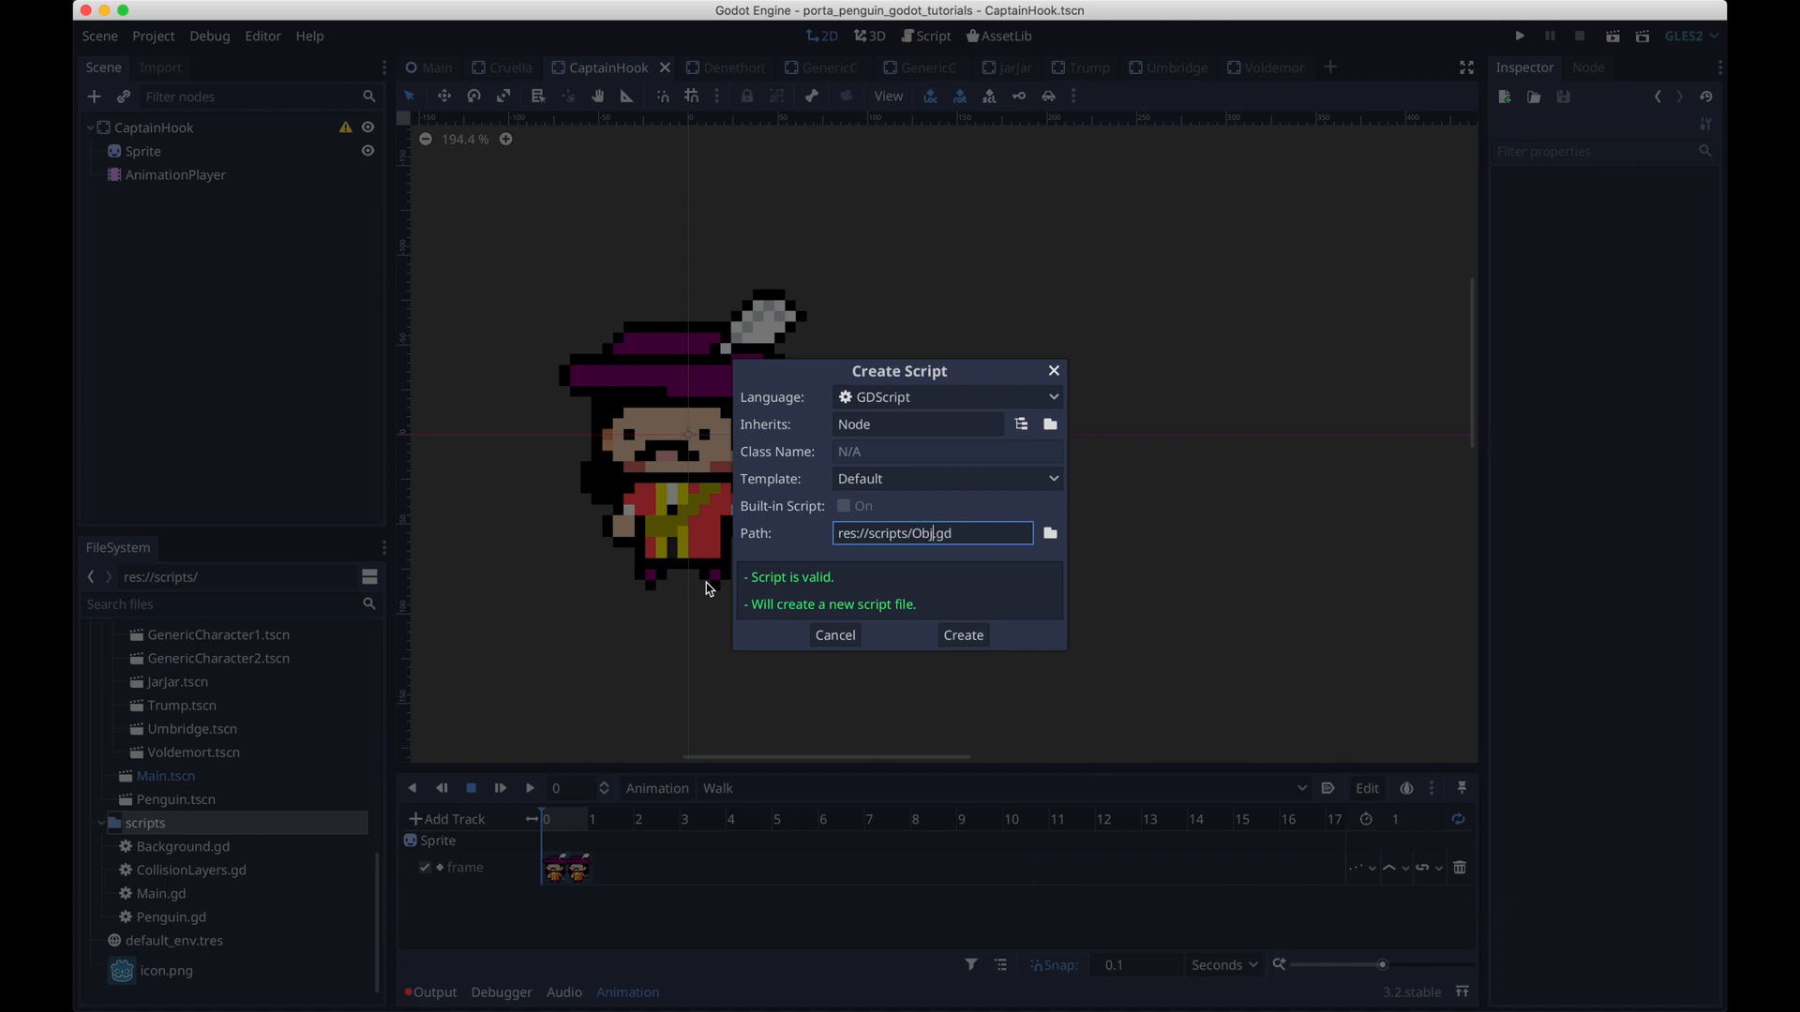
pyautogui.click(962, 636)
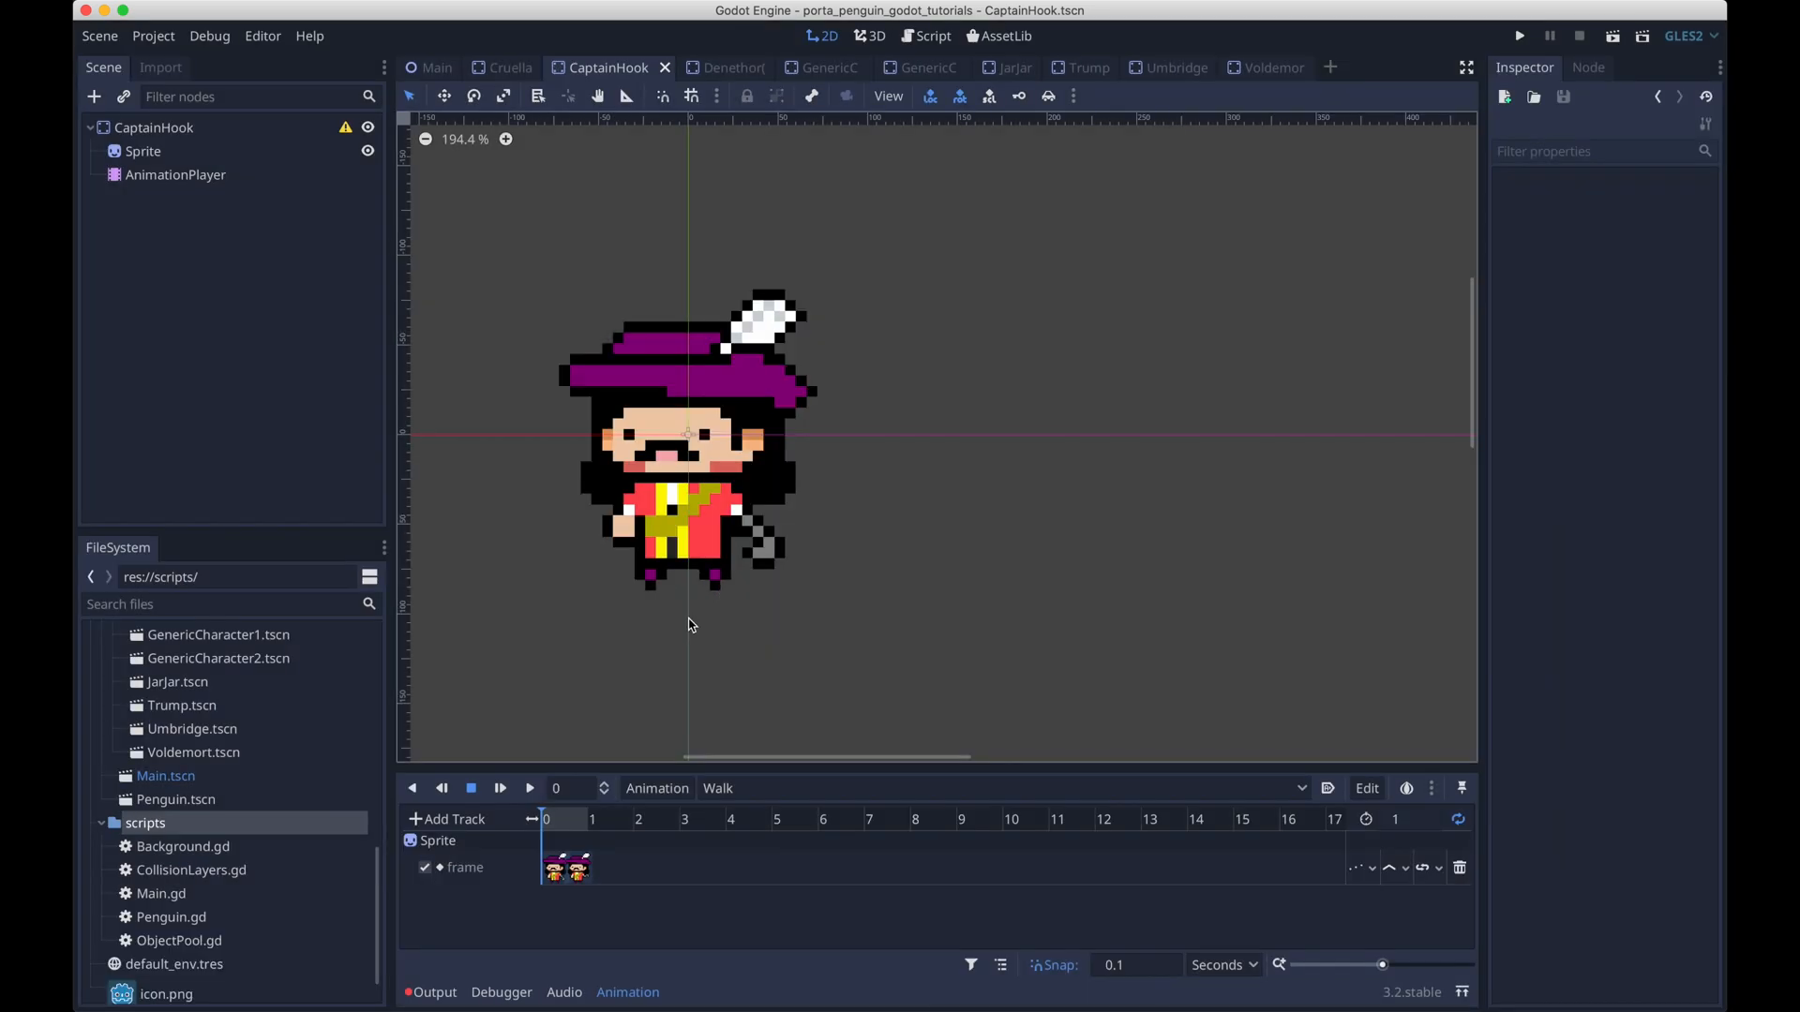
pyautogui.doubleClick(180, 939)
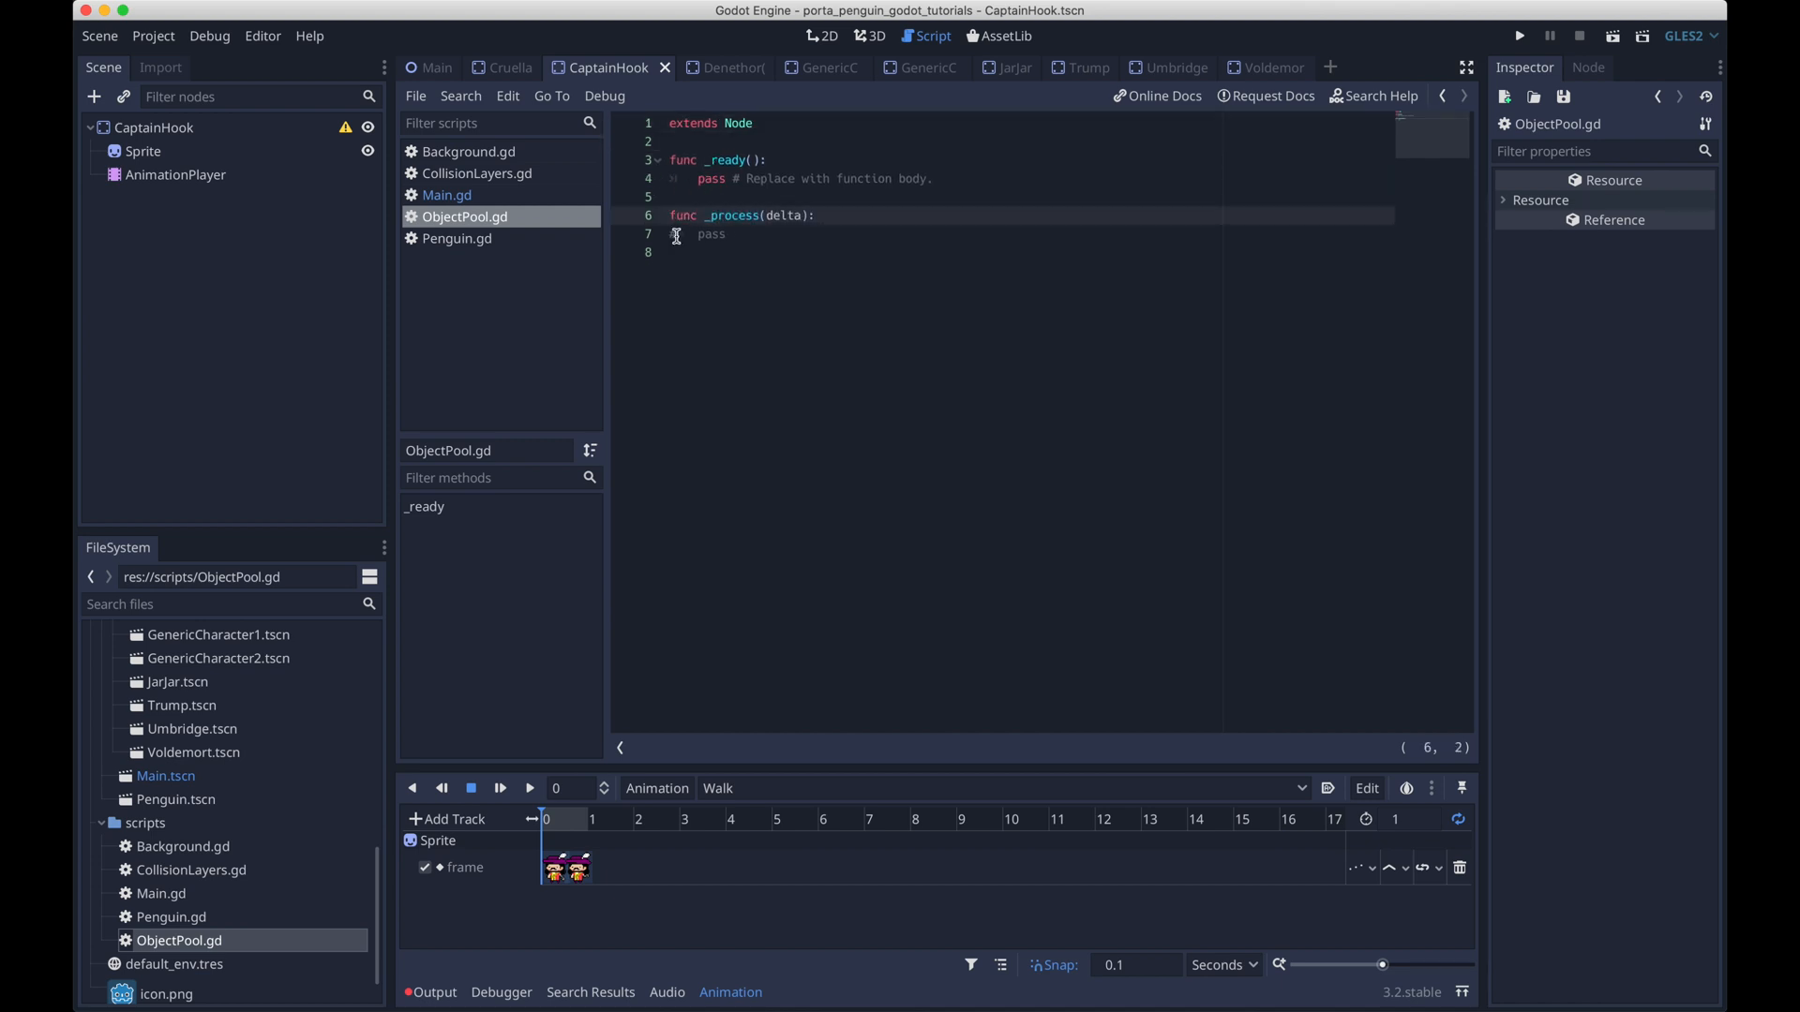
# Declare exported variables g_path and g_copies_of_each: int = 2 under an 'Export variables' comment
pyautogui.click(938, 178)
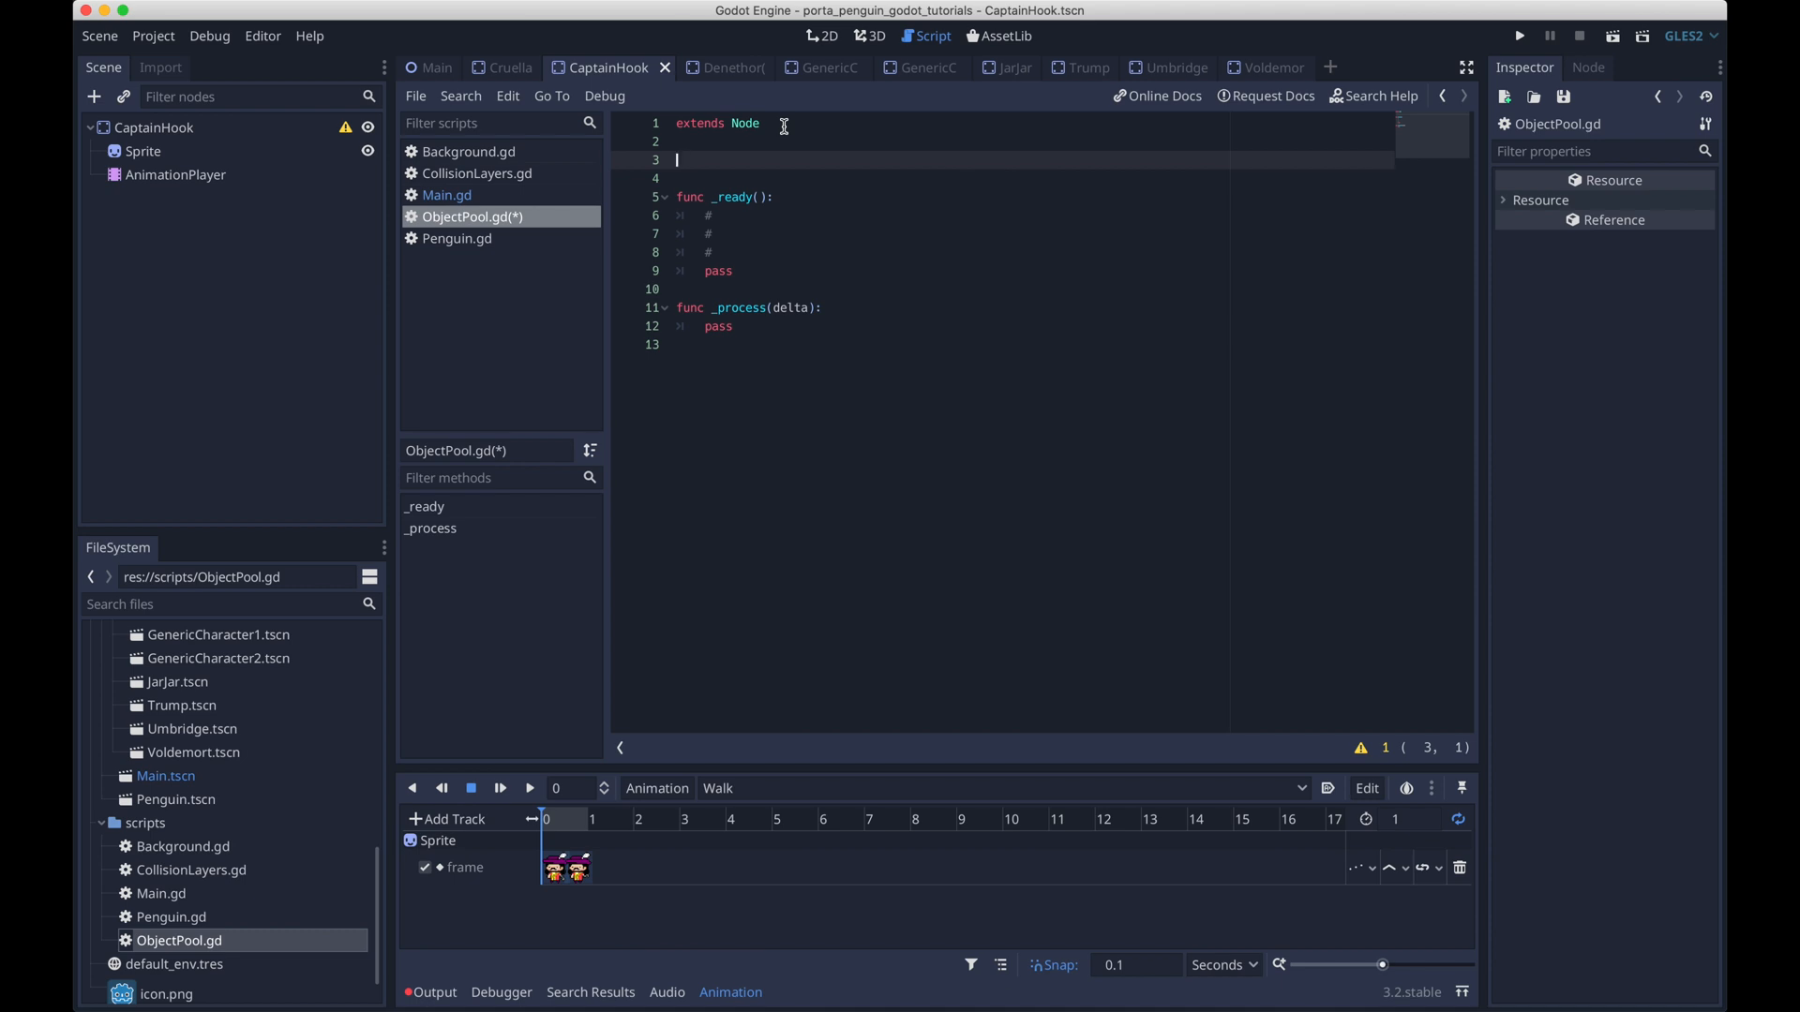
pyautogui.write('export var')
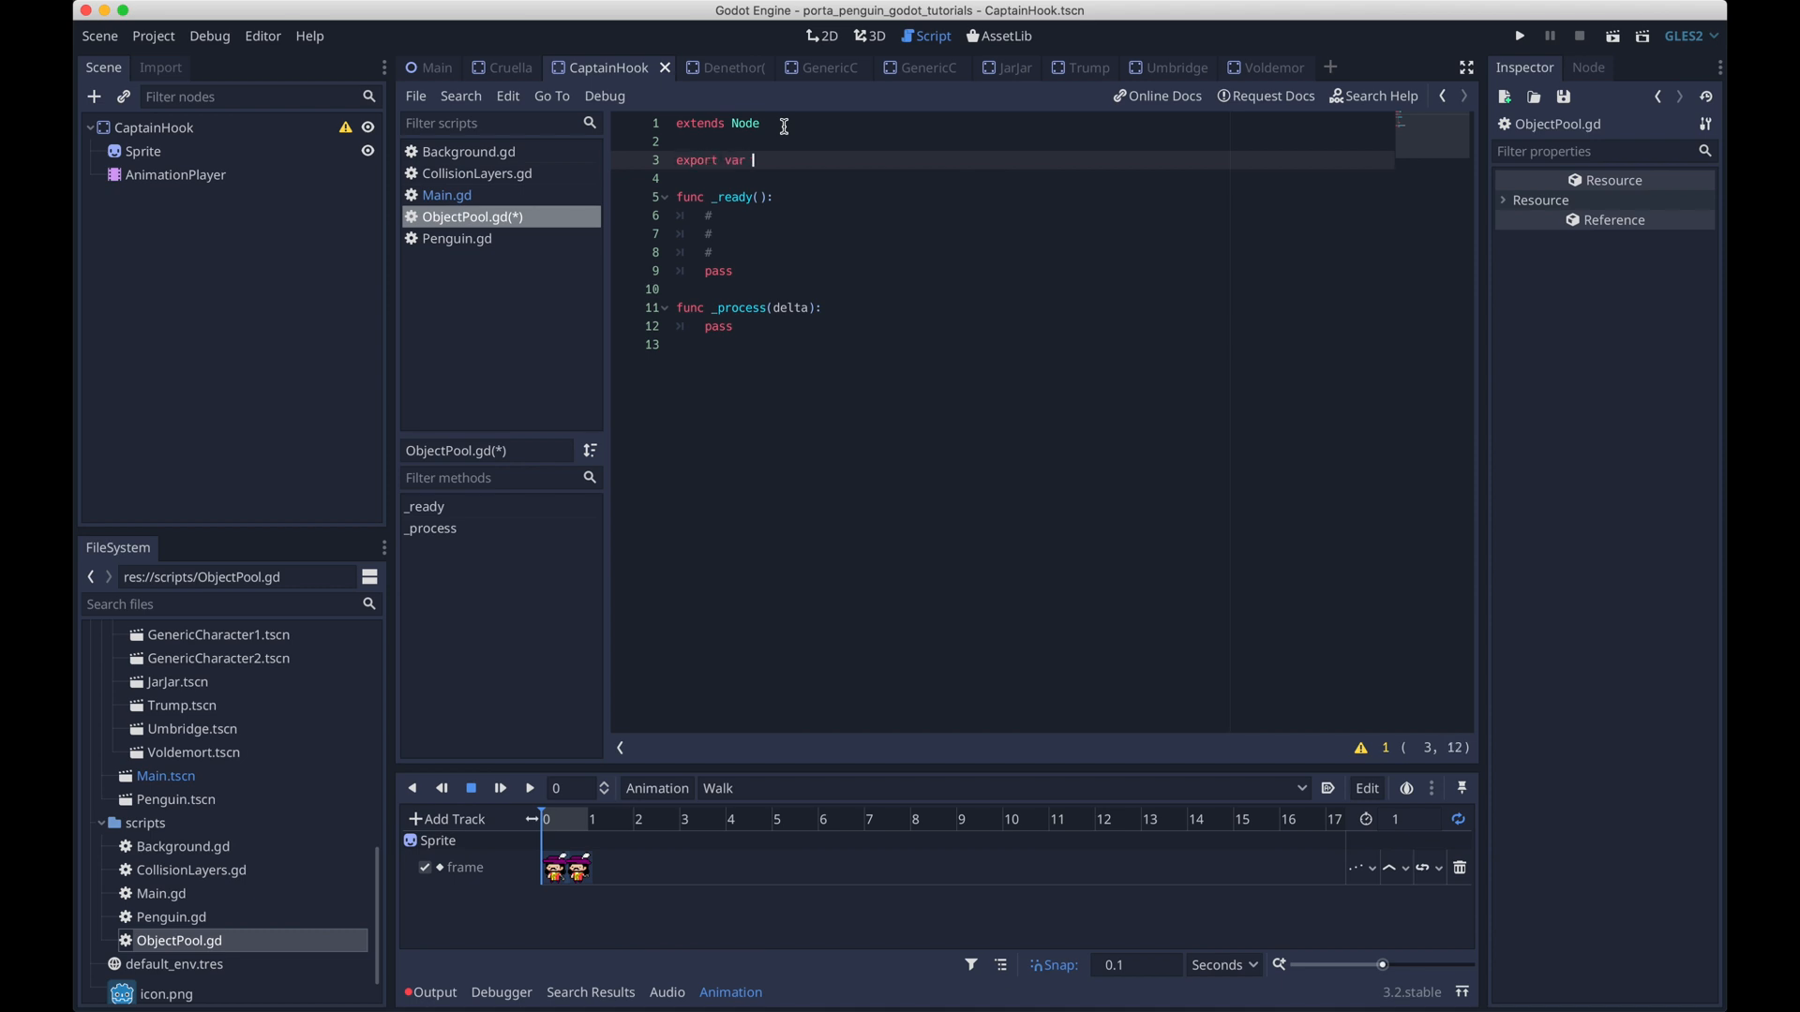
pyautogui.write('g_path: String = "')
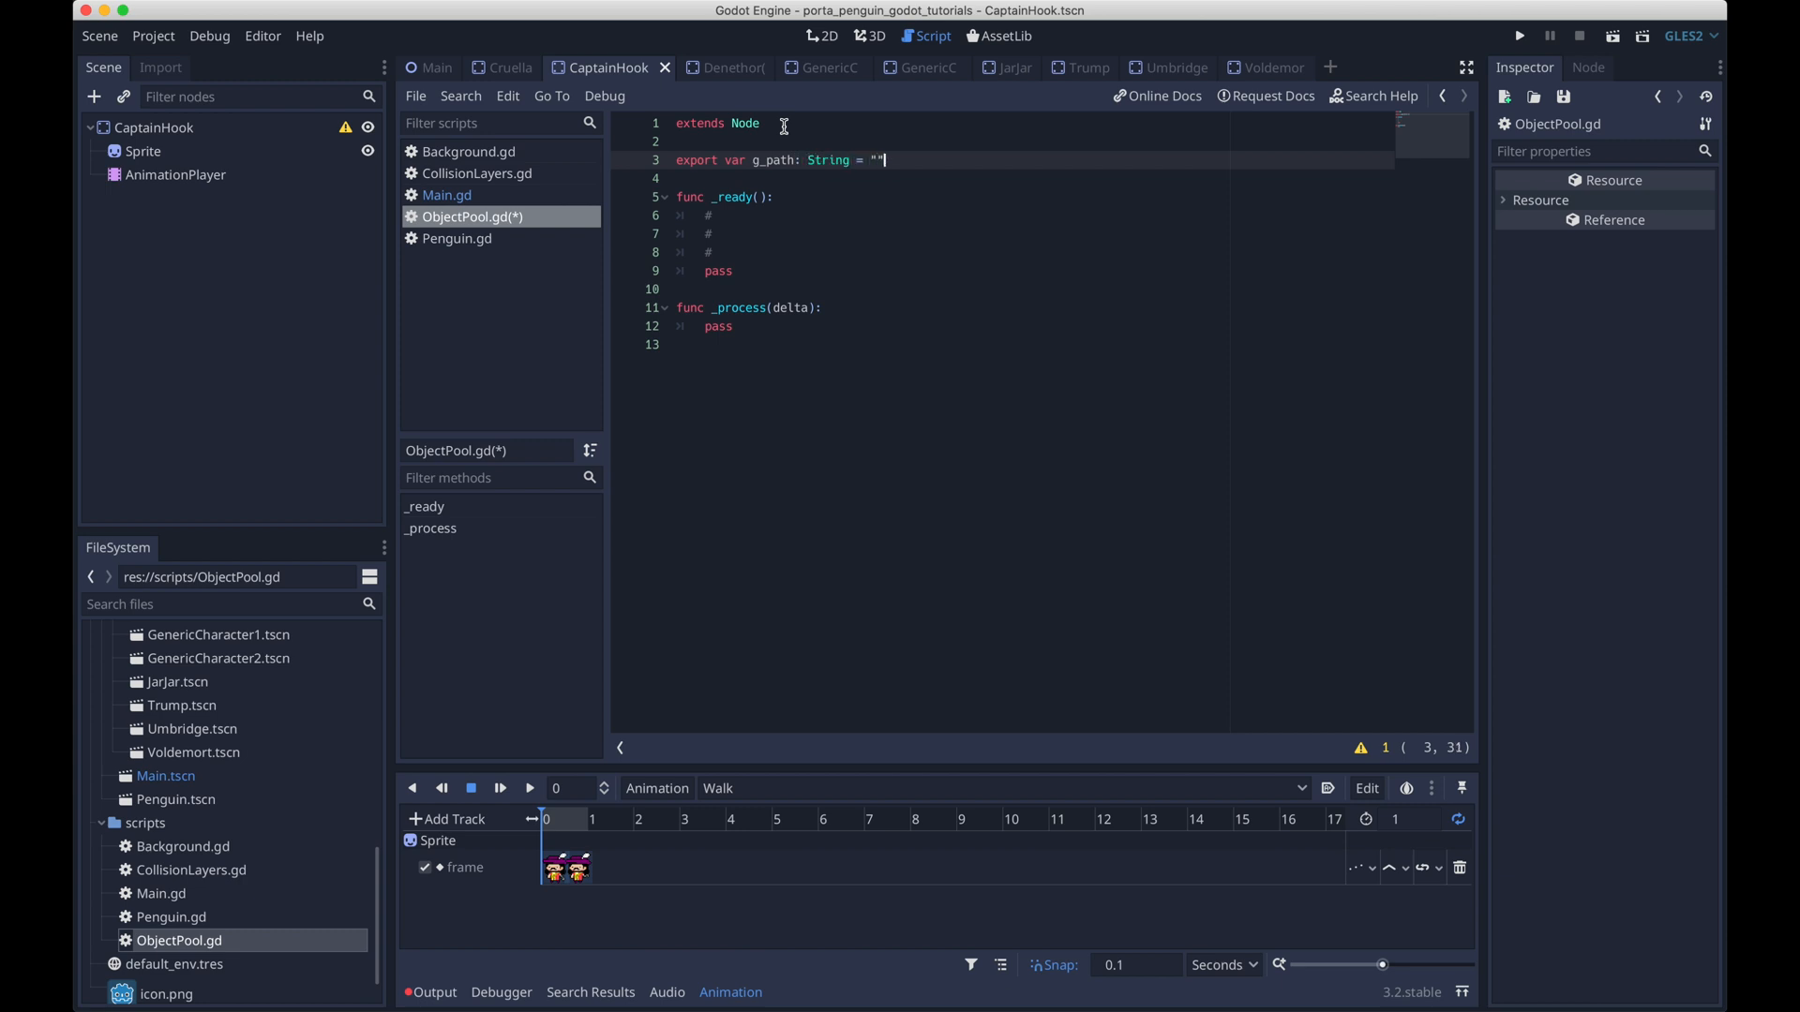
pyautogui.press('Return')
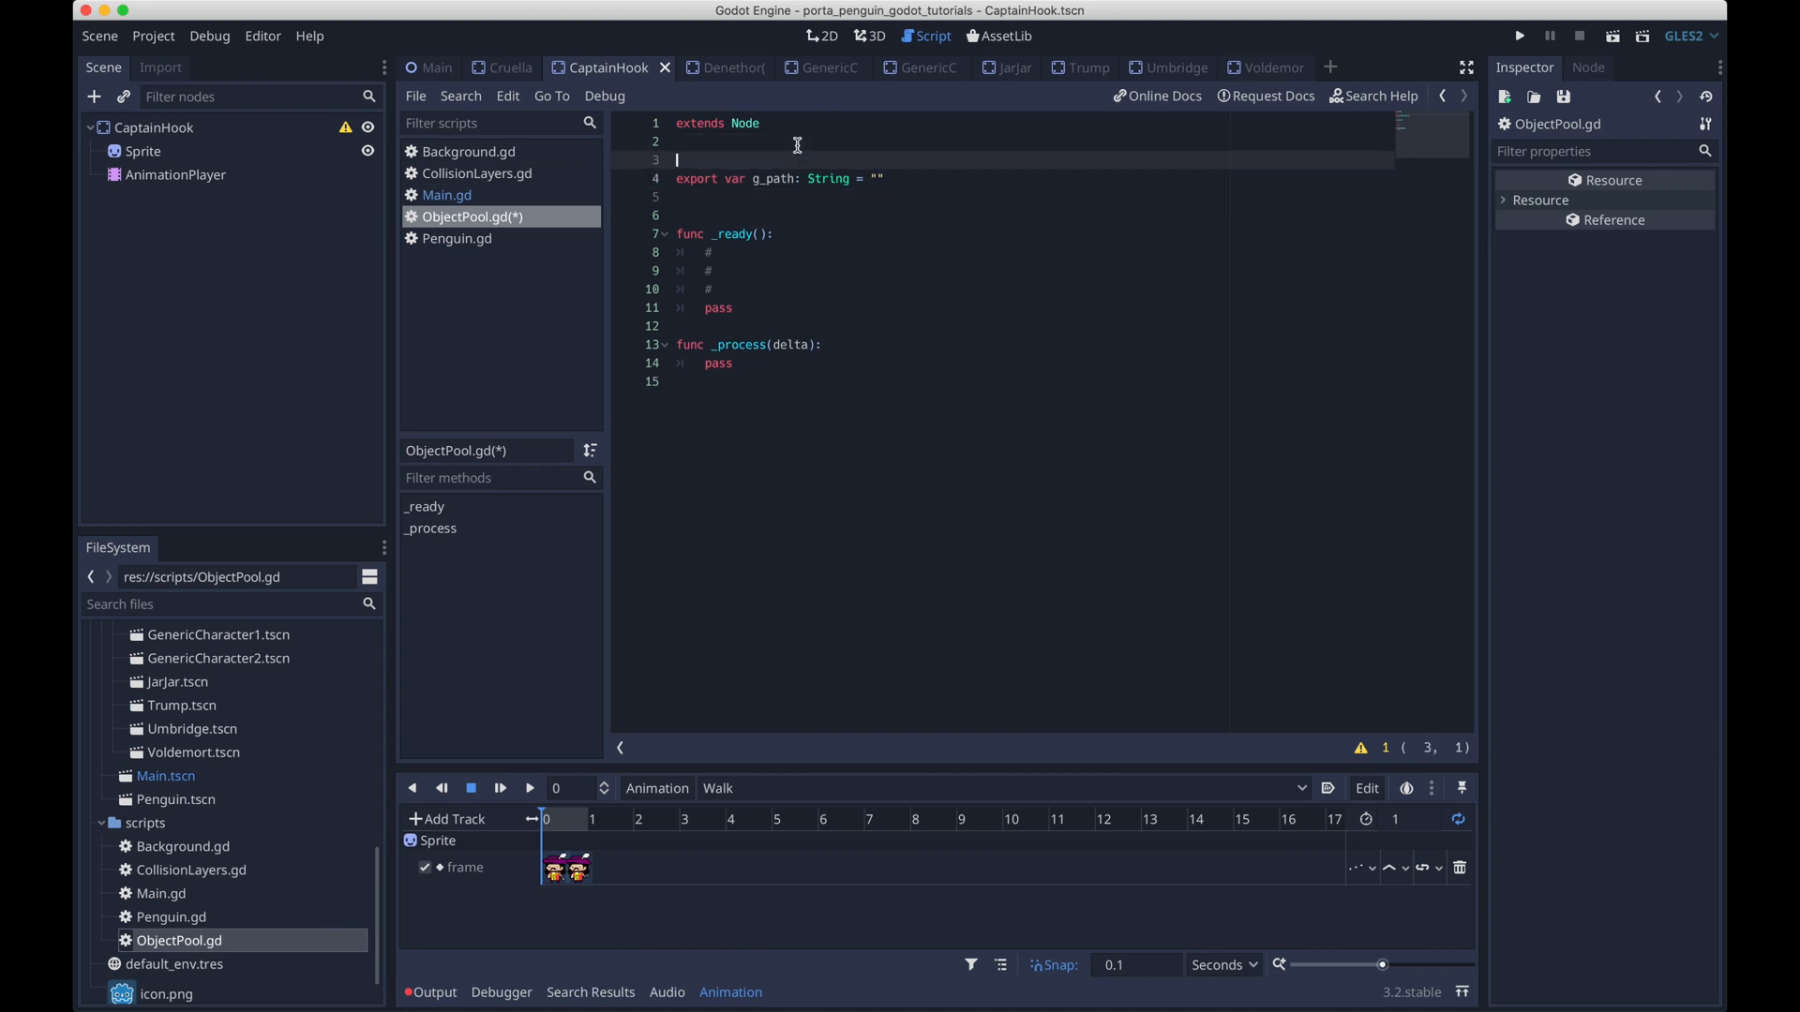
pyautogui.write('export var g')
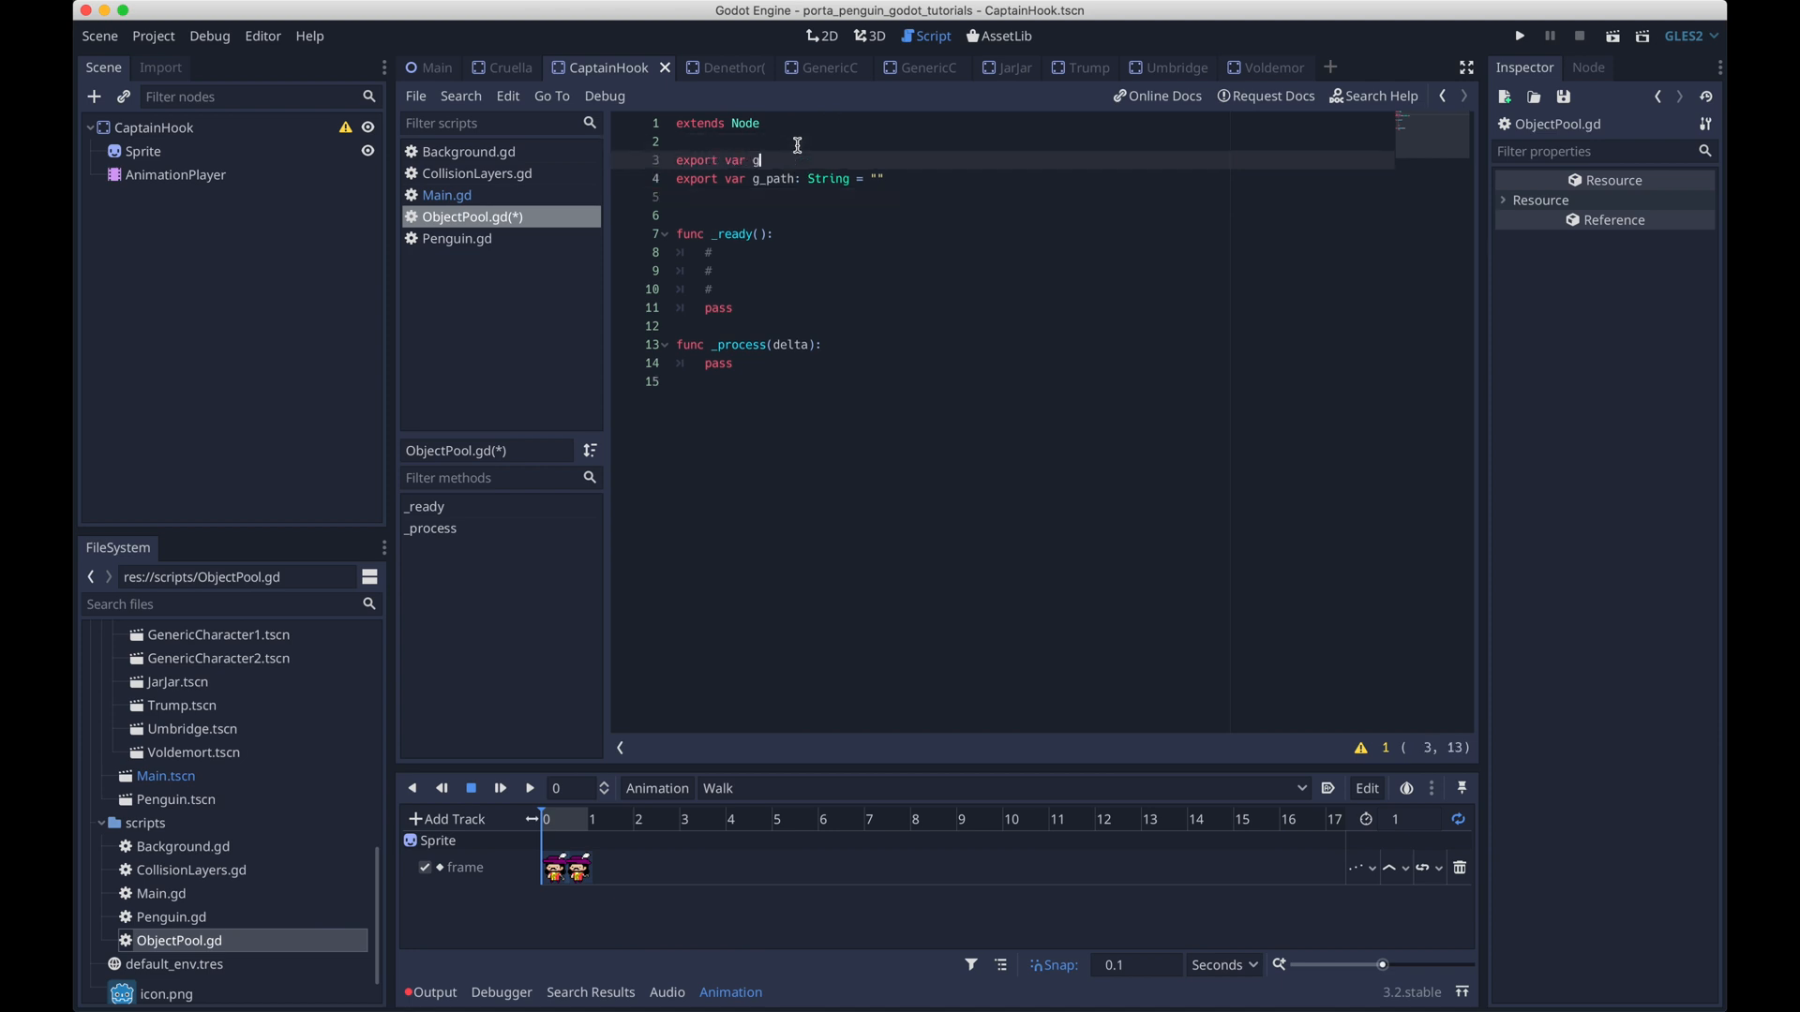
pyautogui.write('_copies_of_')
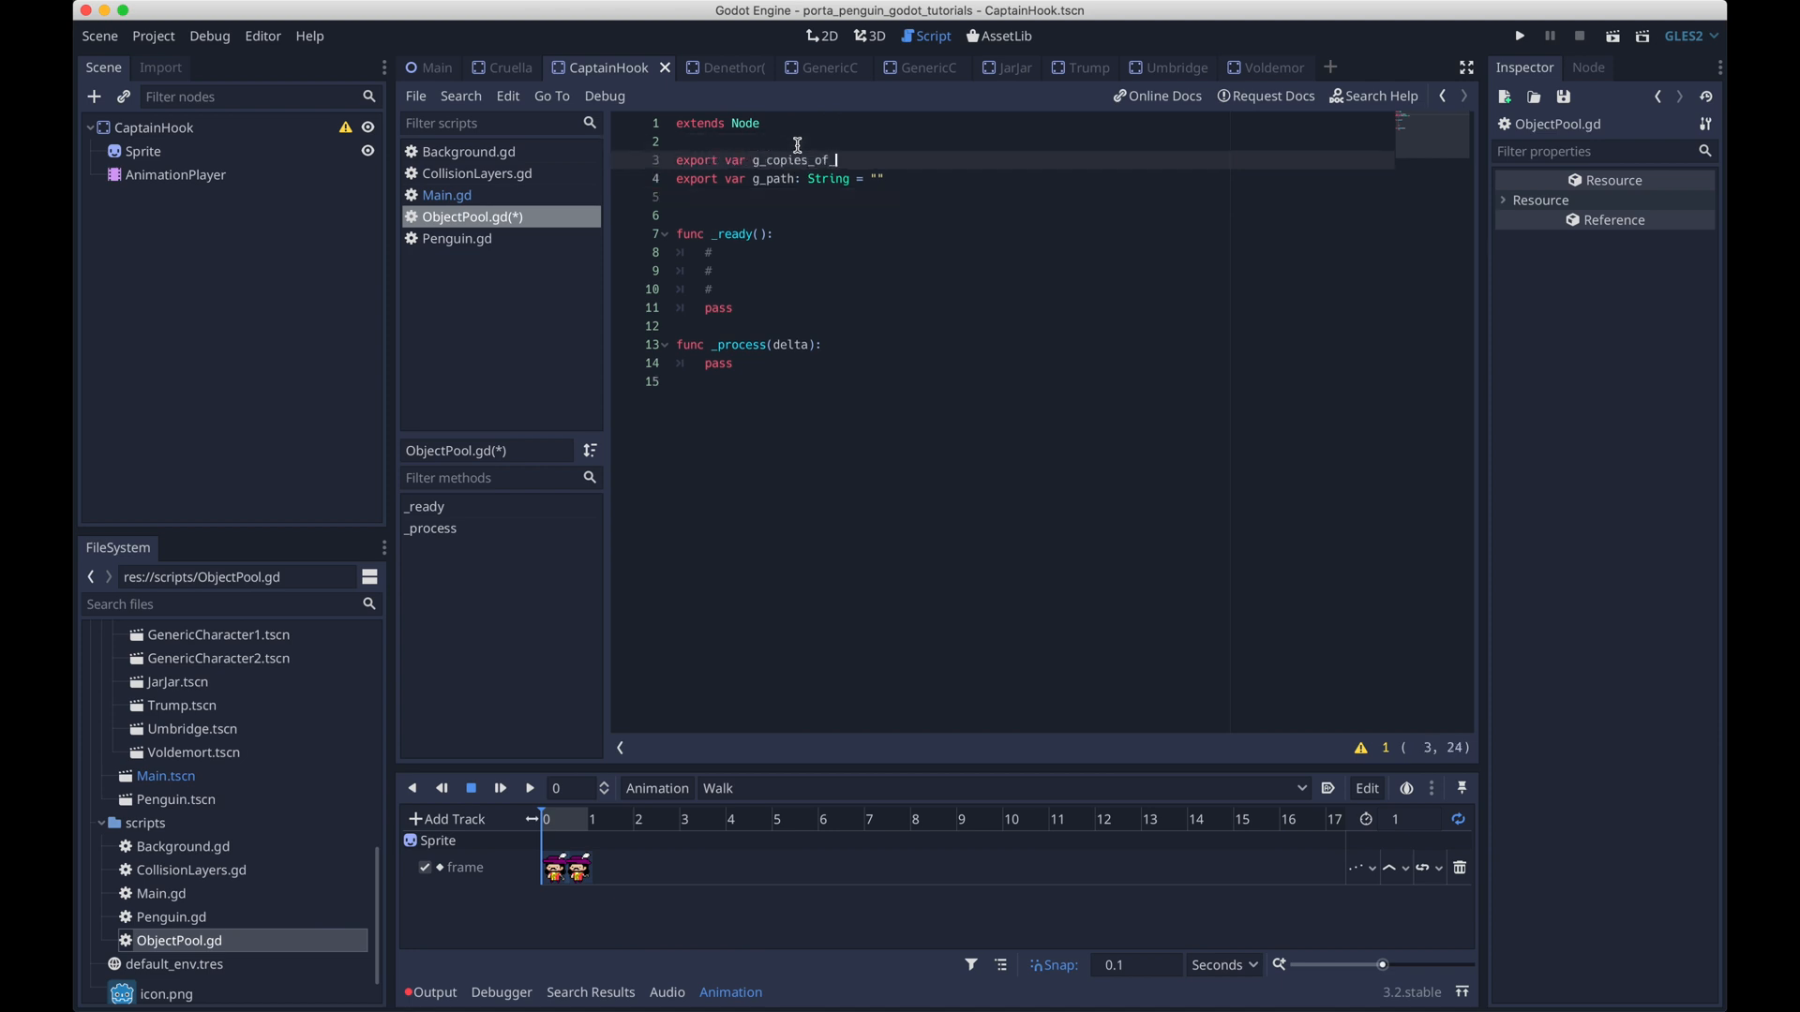
pyautogui.write('each: int = 2')
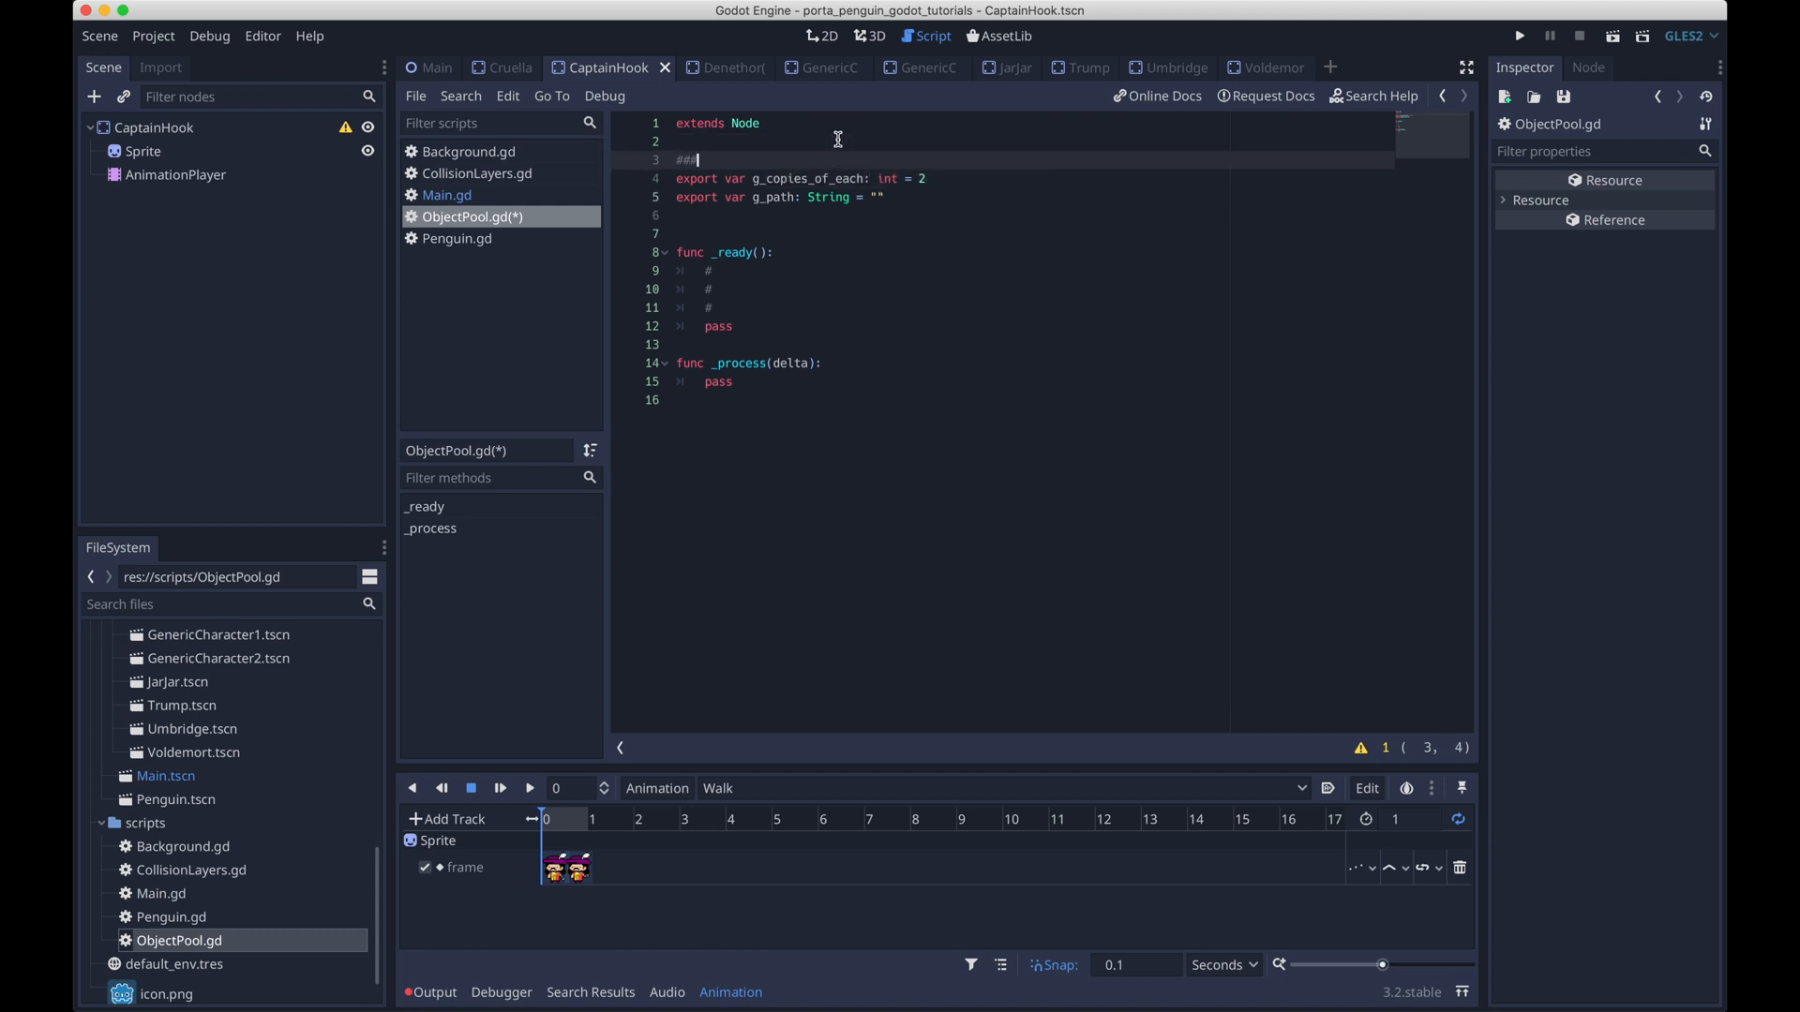
pyautogui.write('Export va')
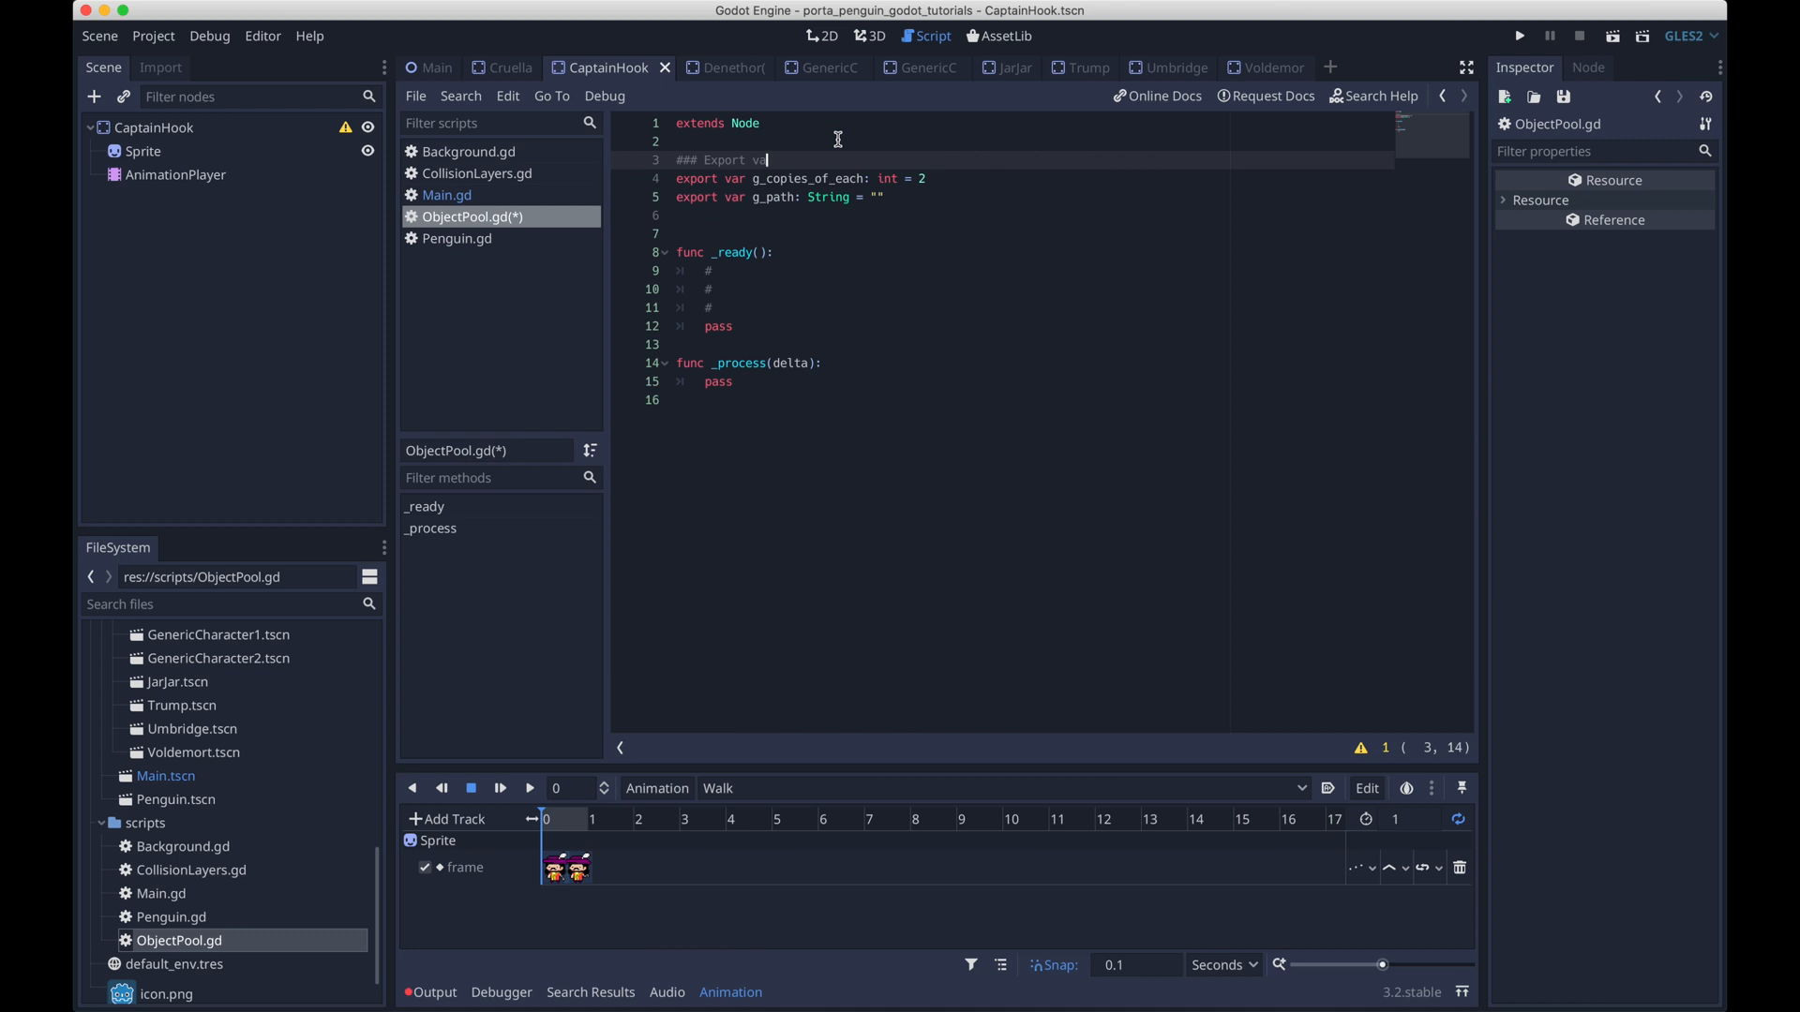
pyautogui.write('riables')
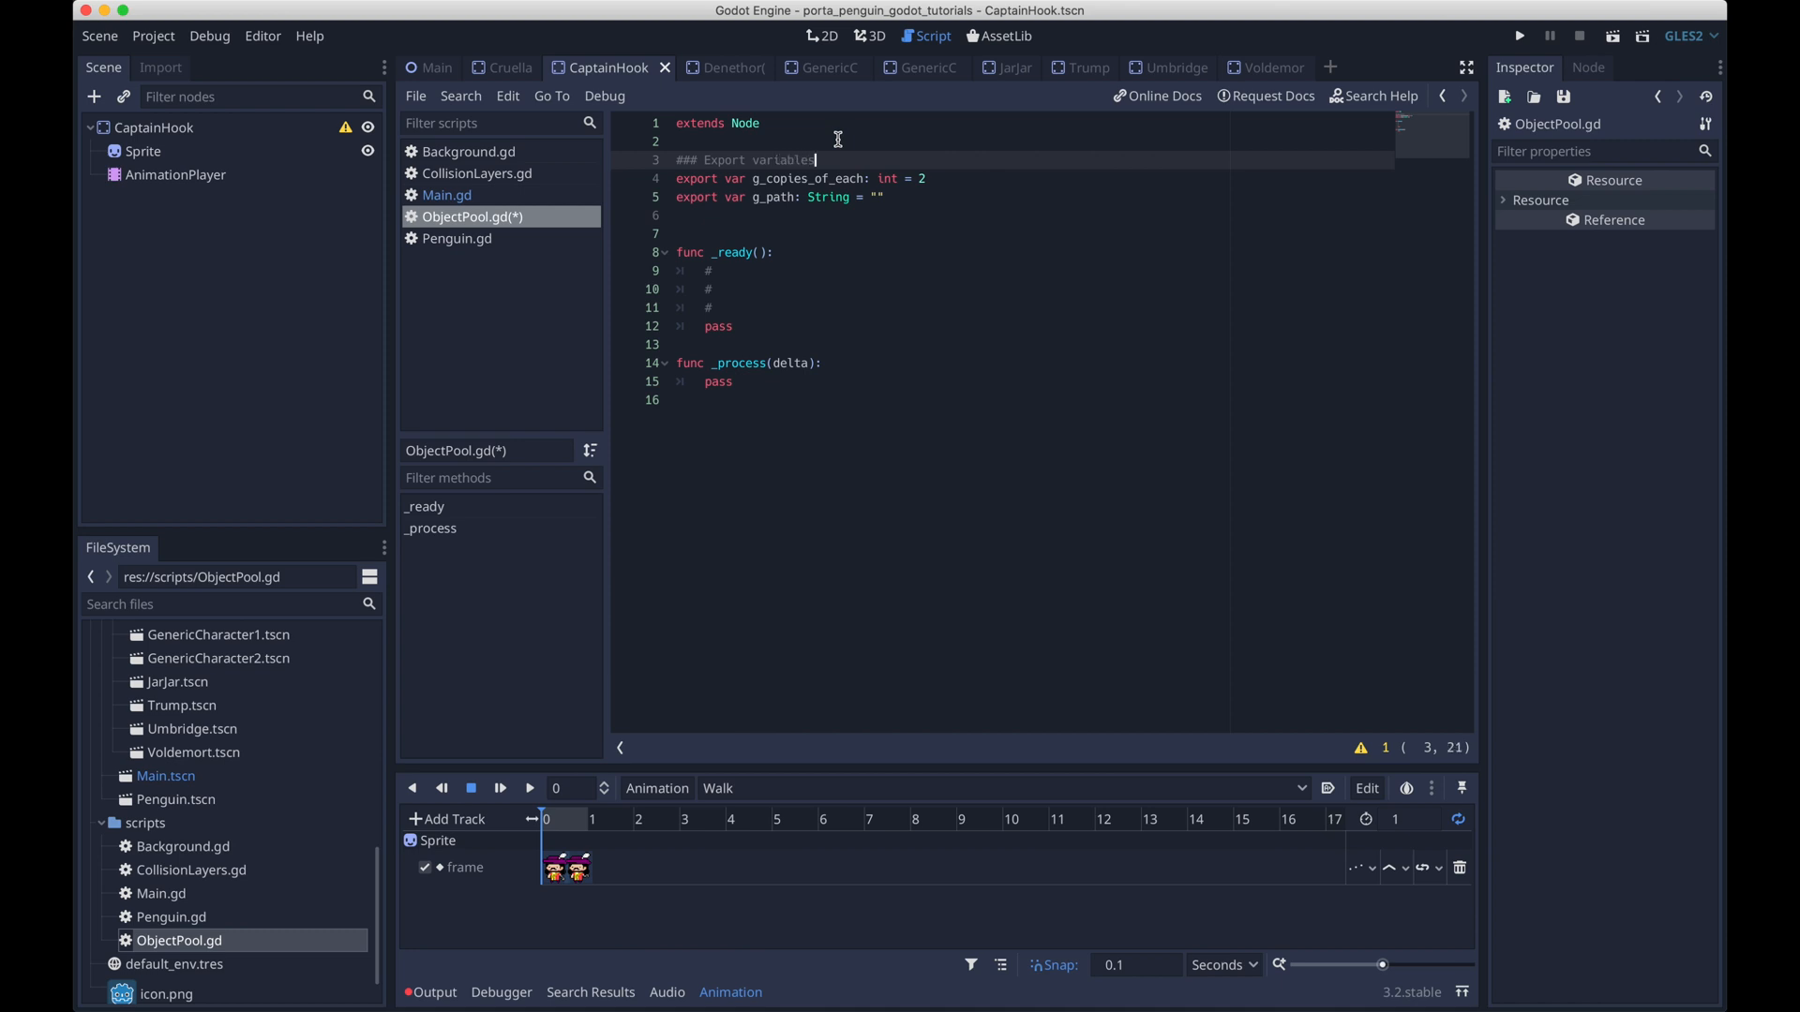
# Comment the plan in _ready: 1. get all paths in g_path; 2a load each resource, 2b make g_copies_of_each copies, 2c put them into the pool
pyautogui.click(742, 289)
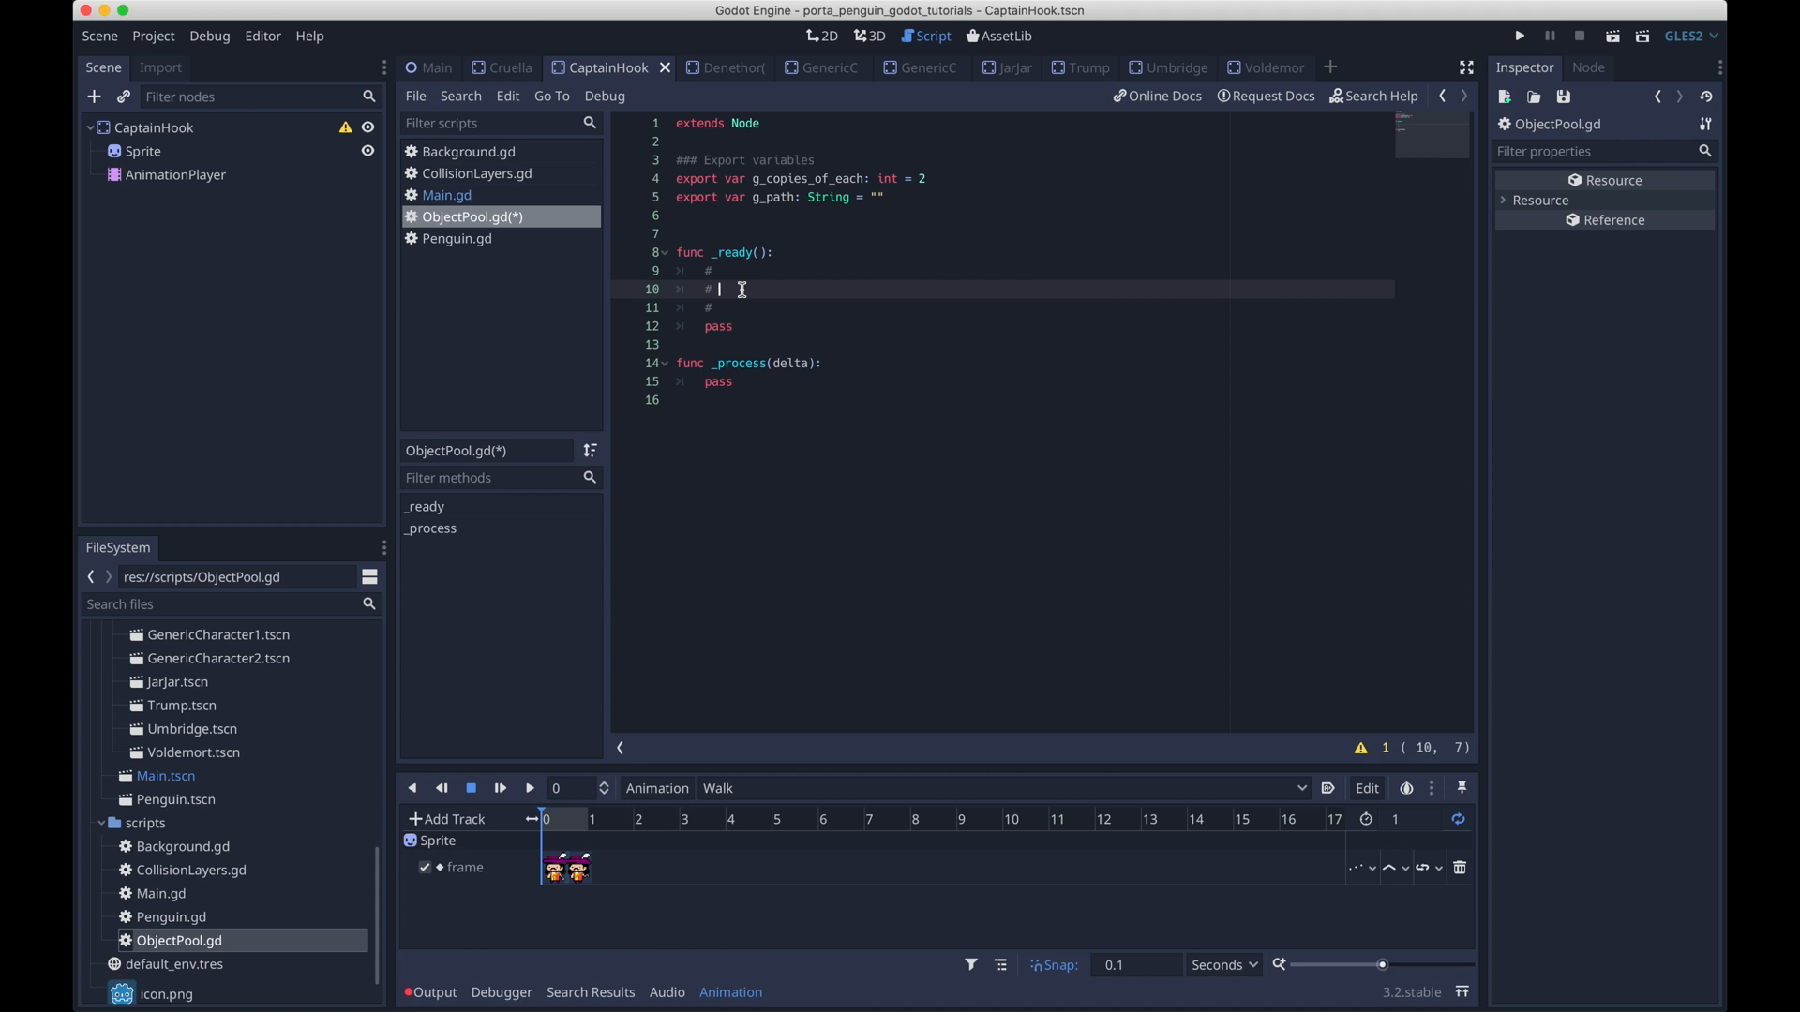
pyautogui.write('Get all the paths')
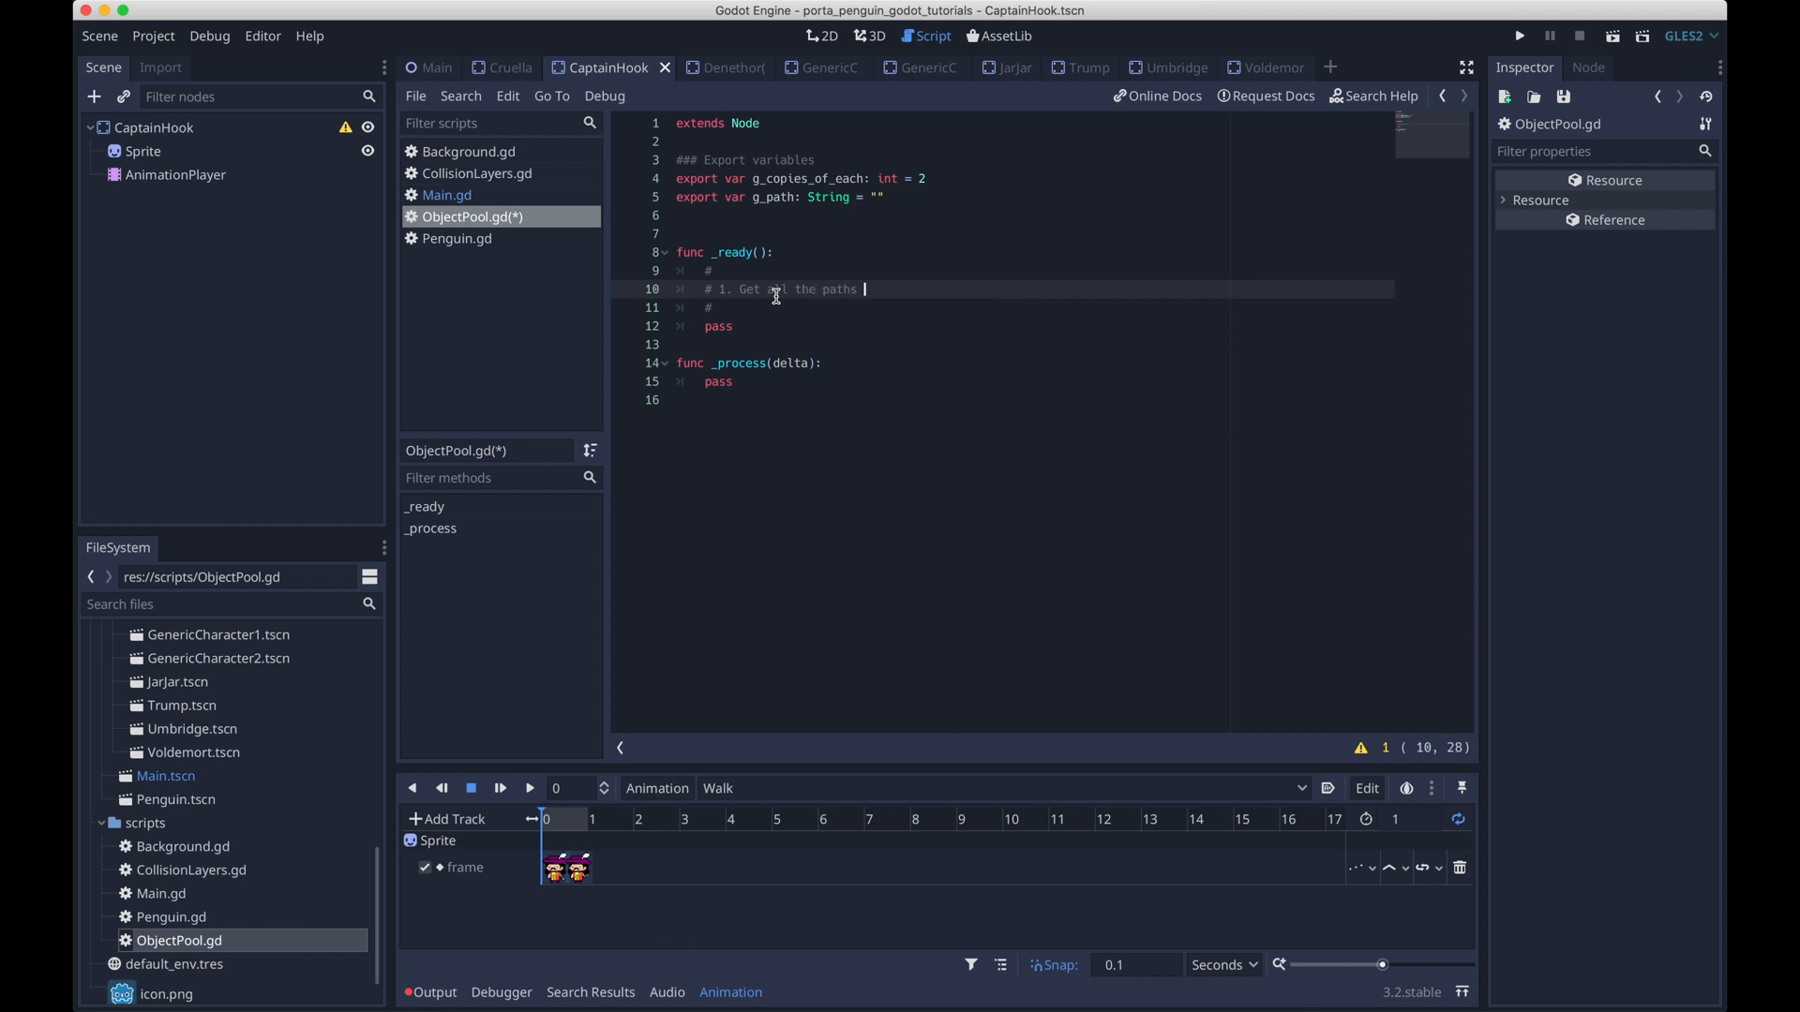
pyautogui.write('in g_path.')
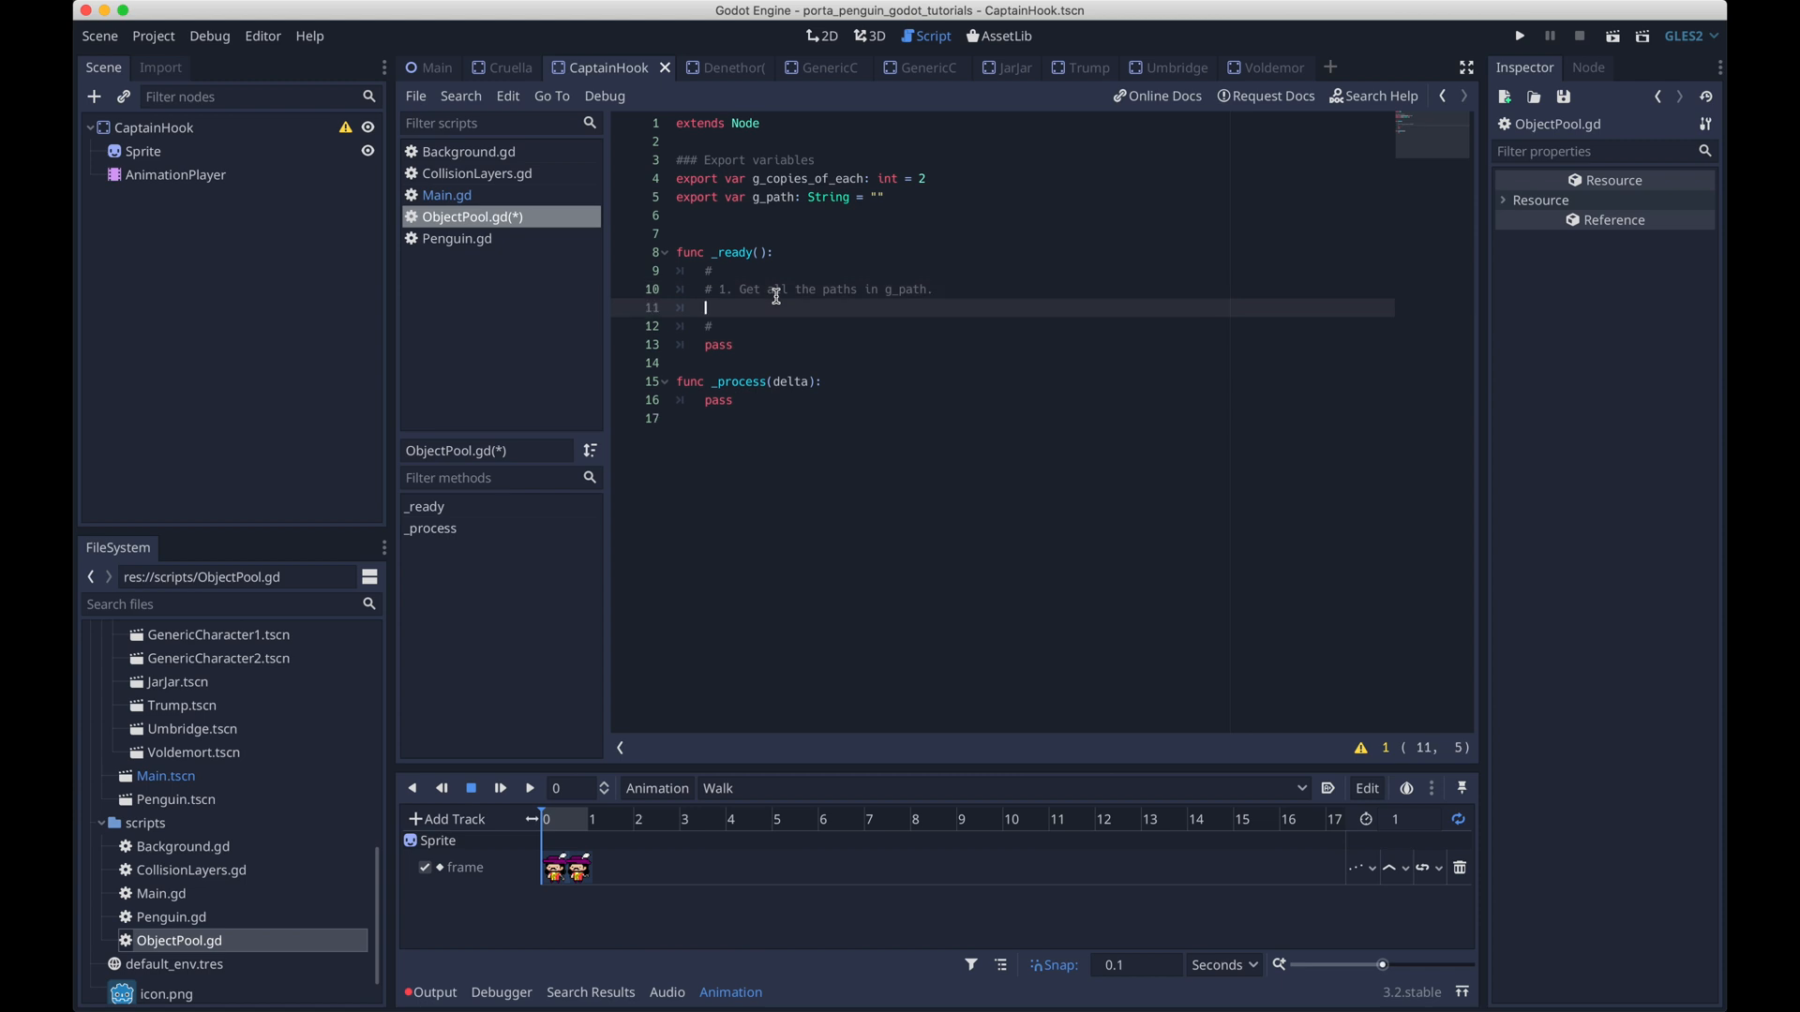
pyautogui.write('# 2.')
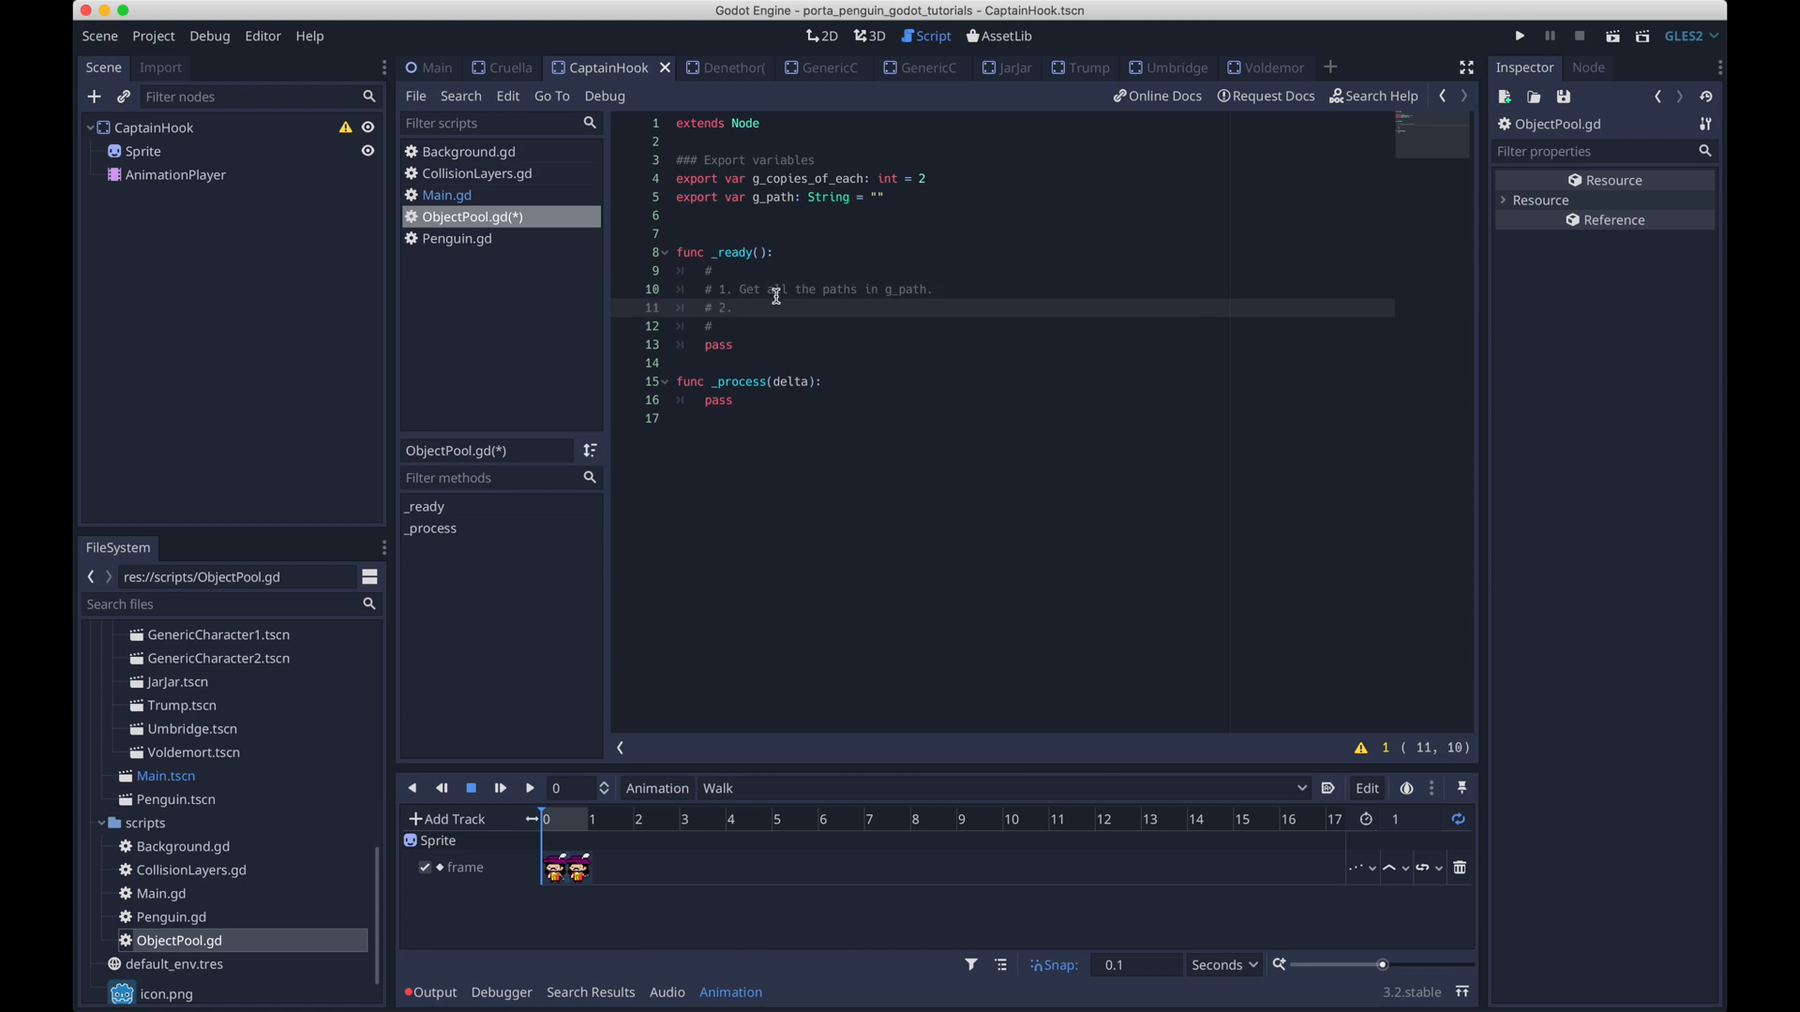
pyautogui.write('For each pat')
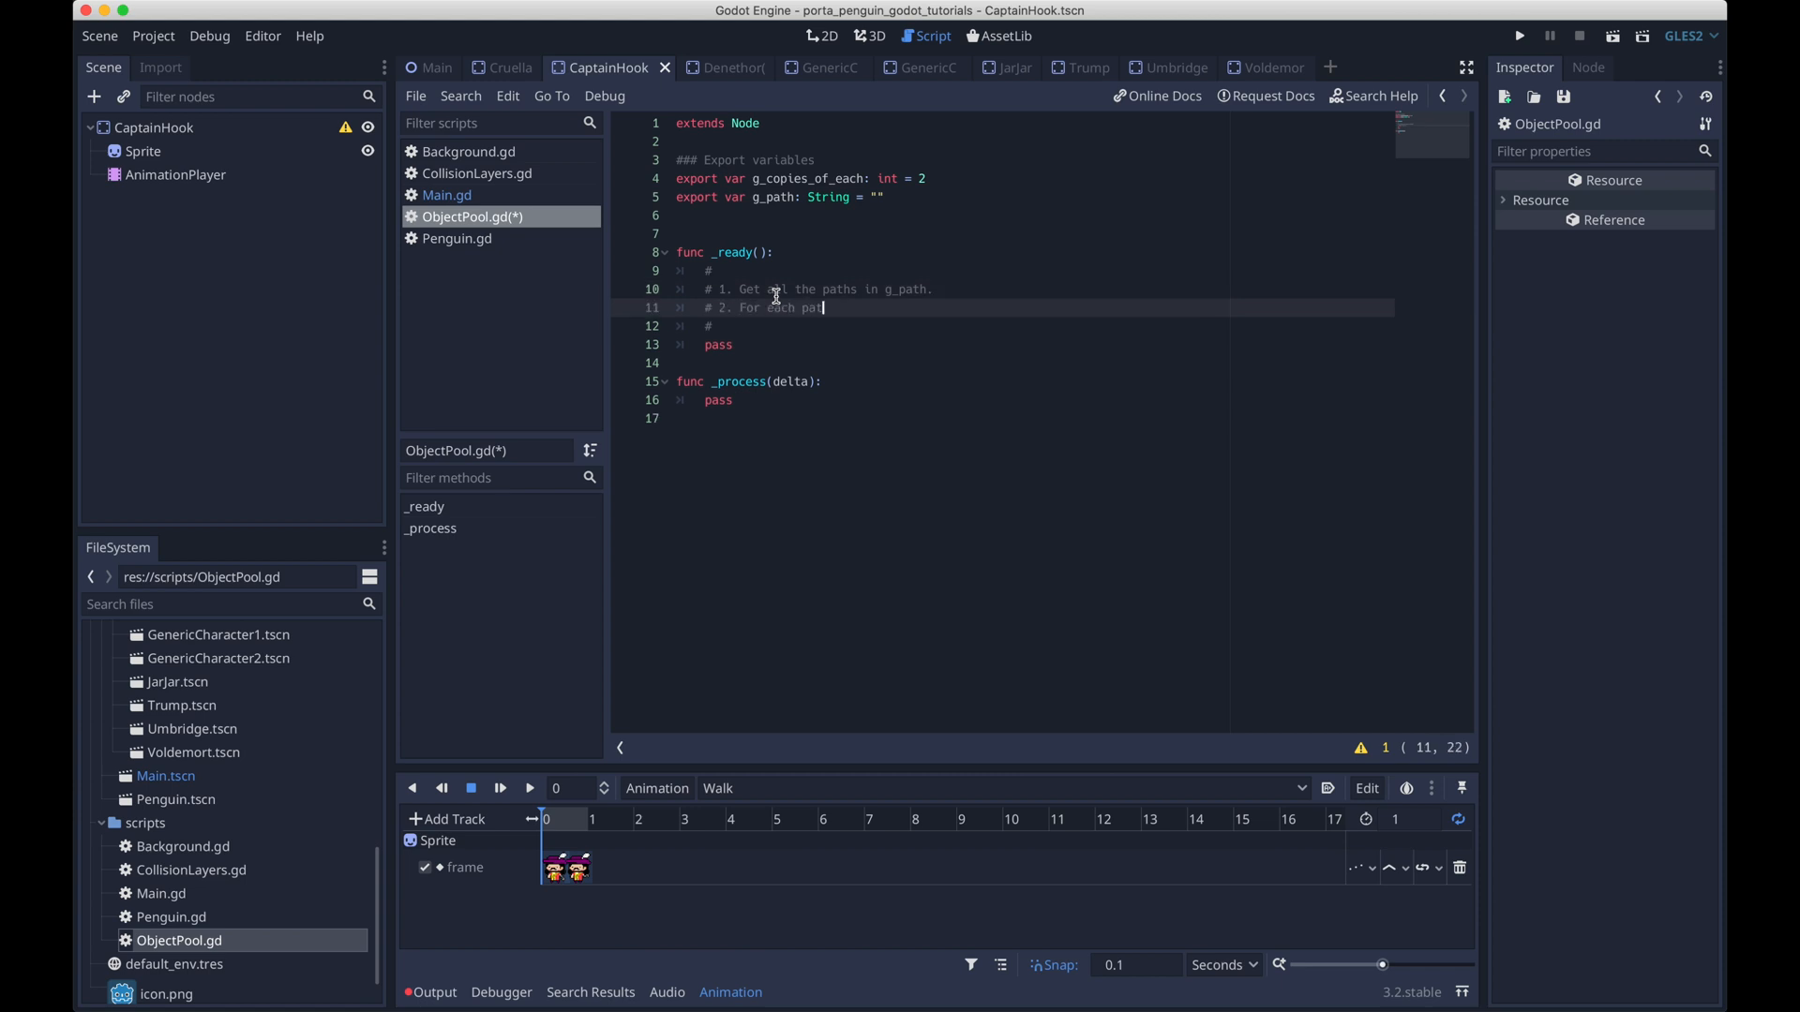
pyautogui.write(', load the resource at that path.')
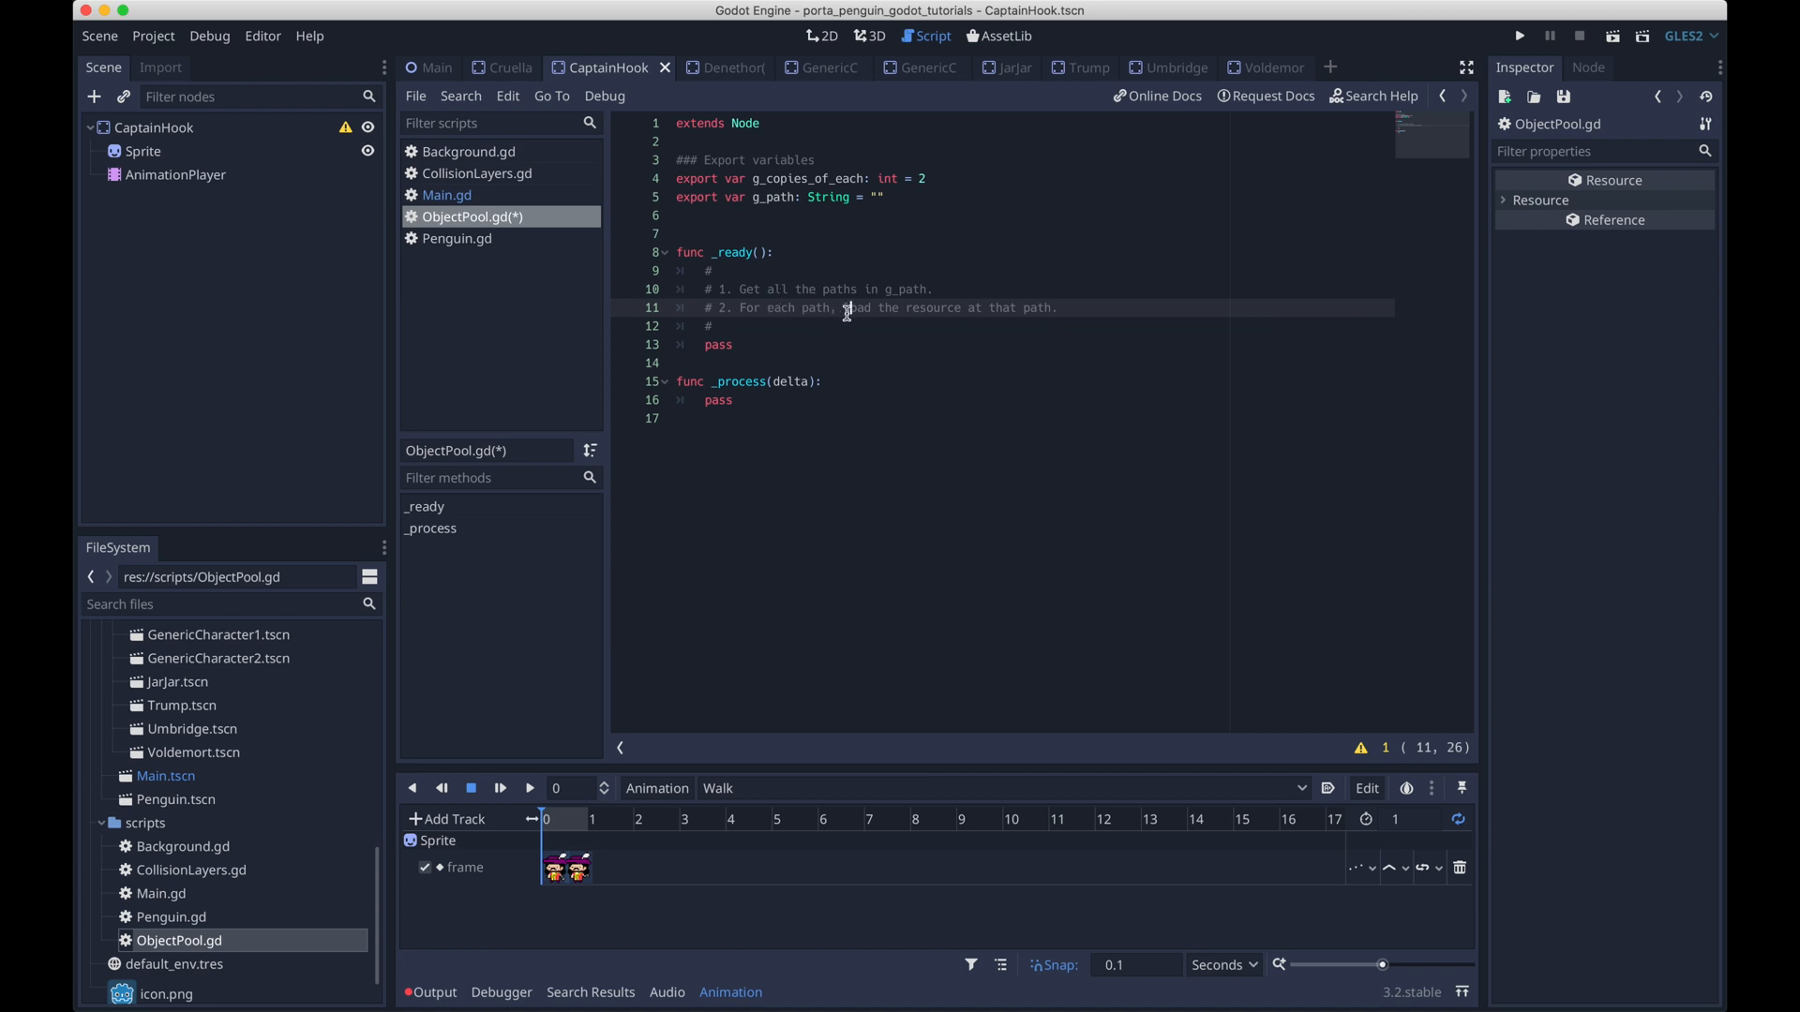
pyautogui.press('Return')
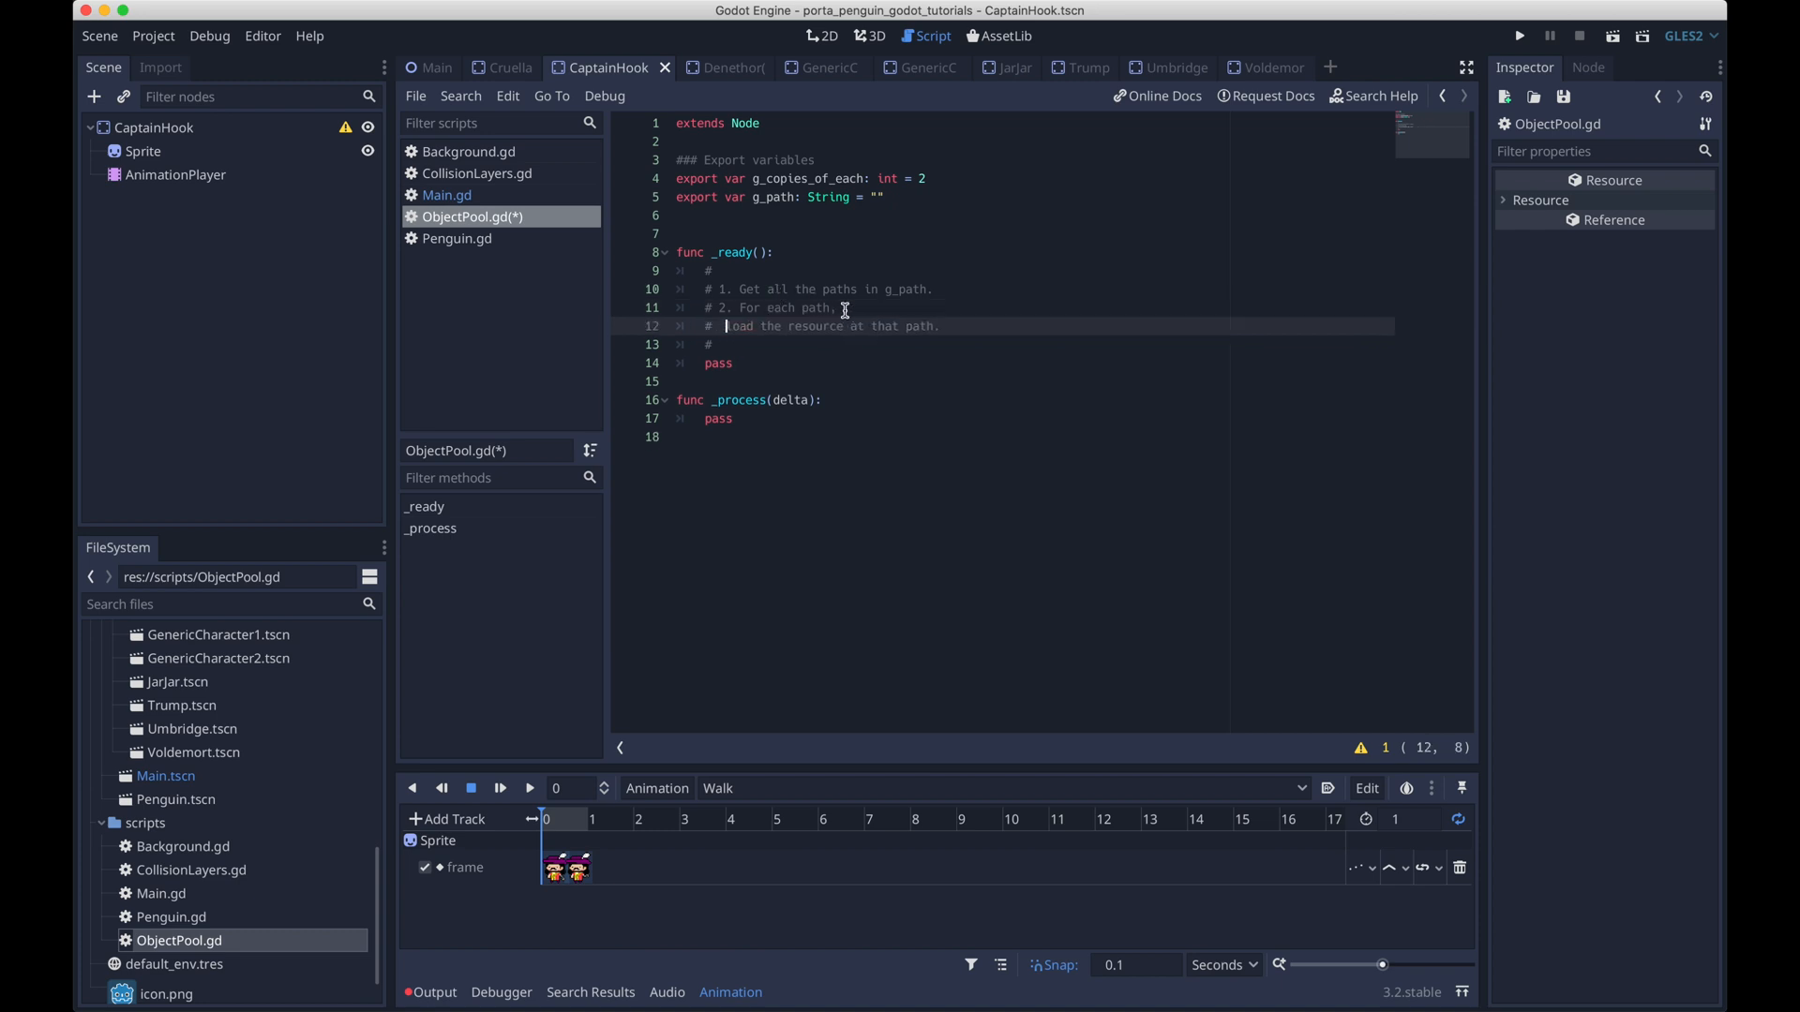
pyautogui.write('a')
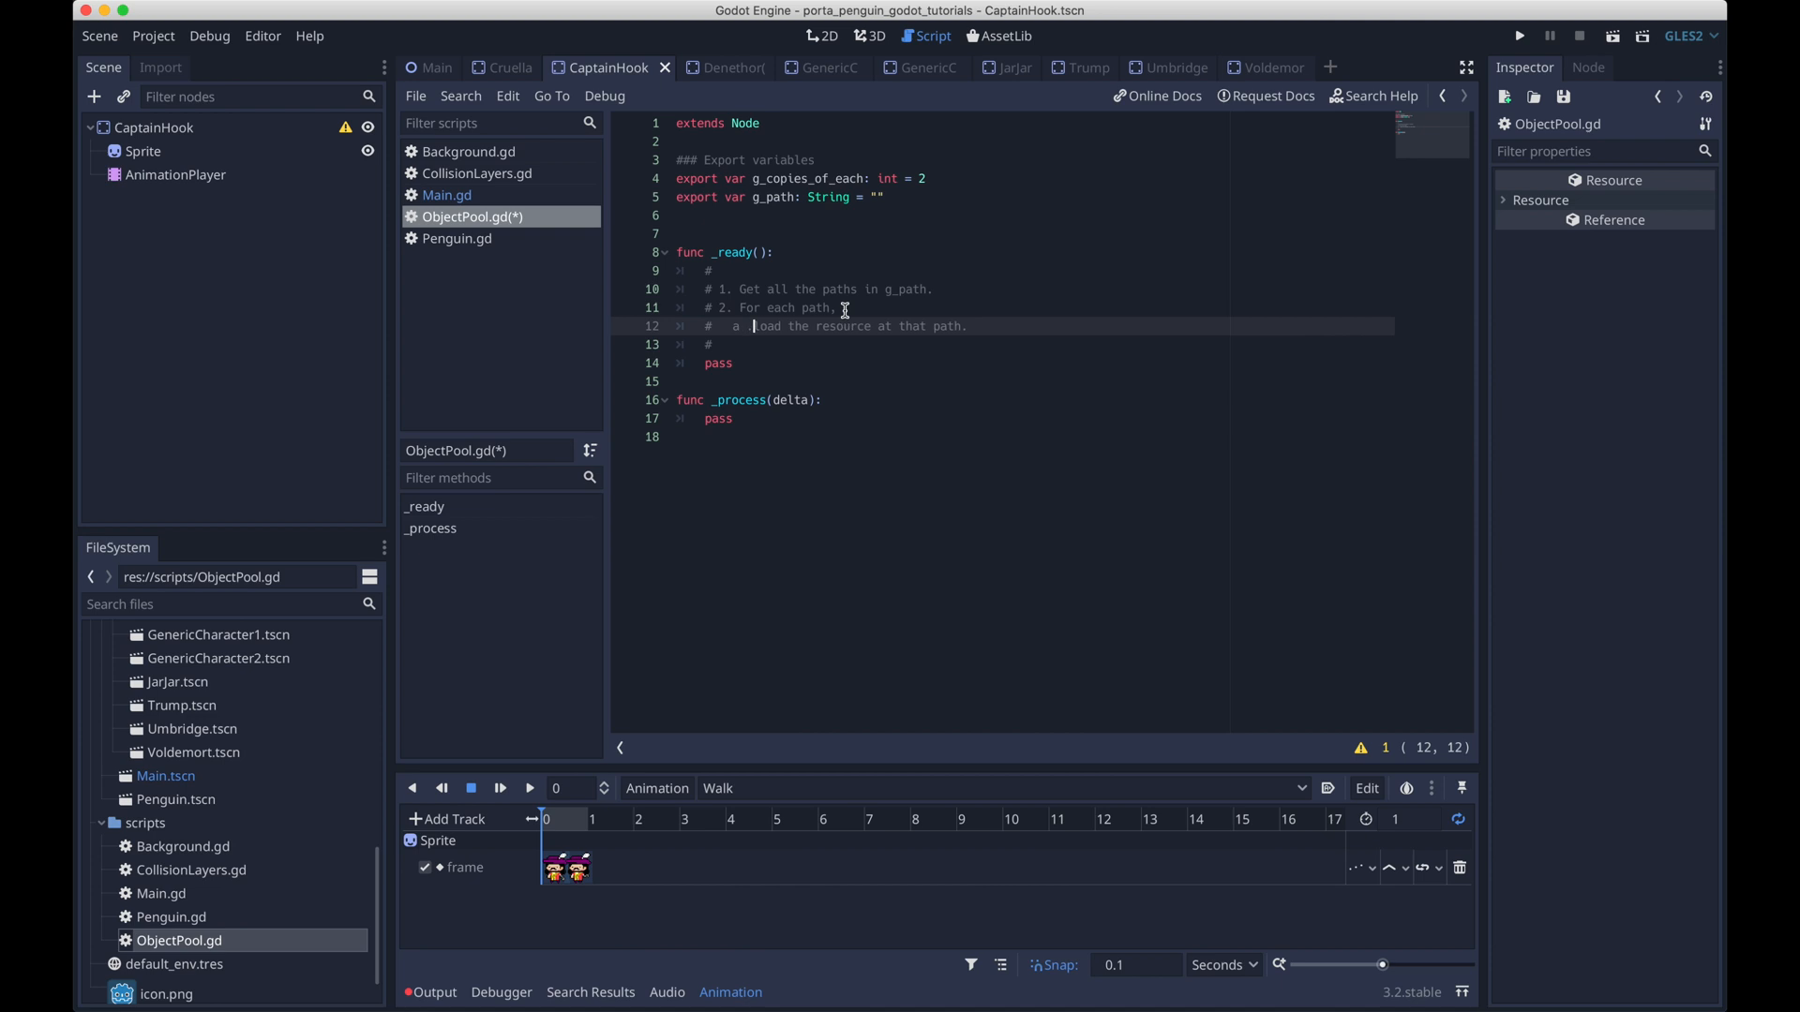
pyautogui.press('Return')
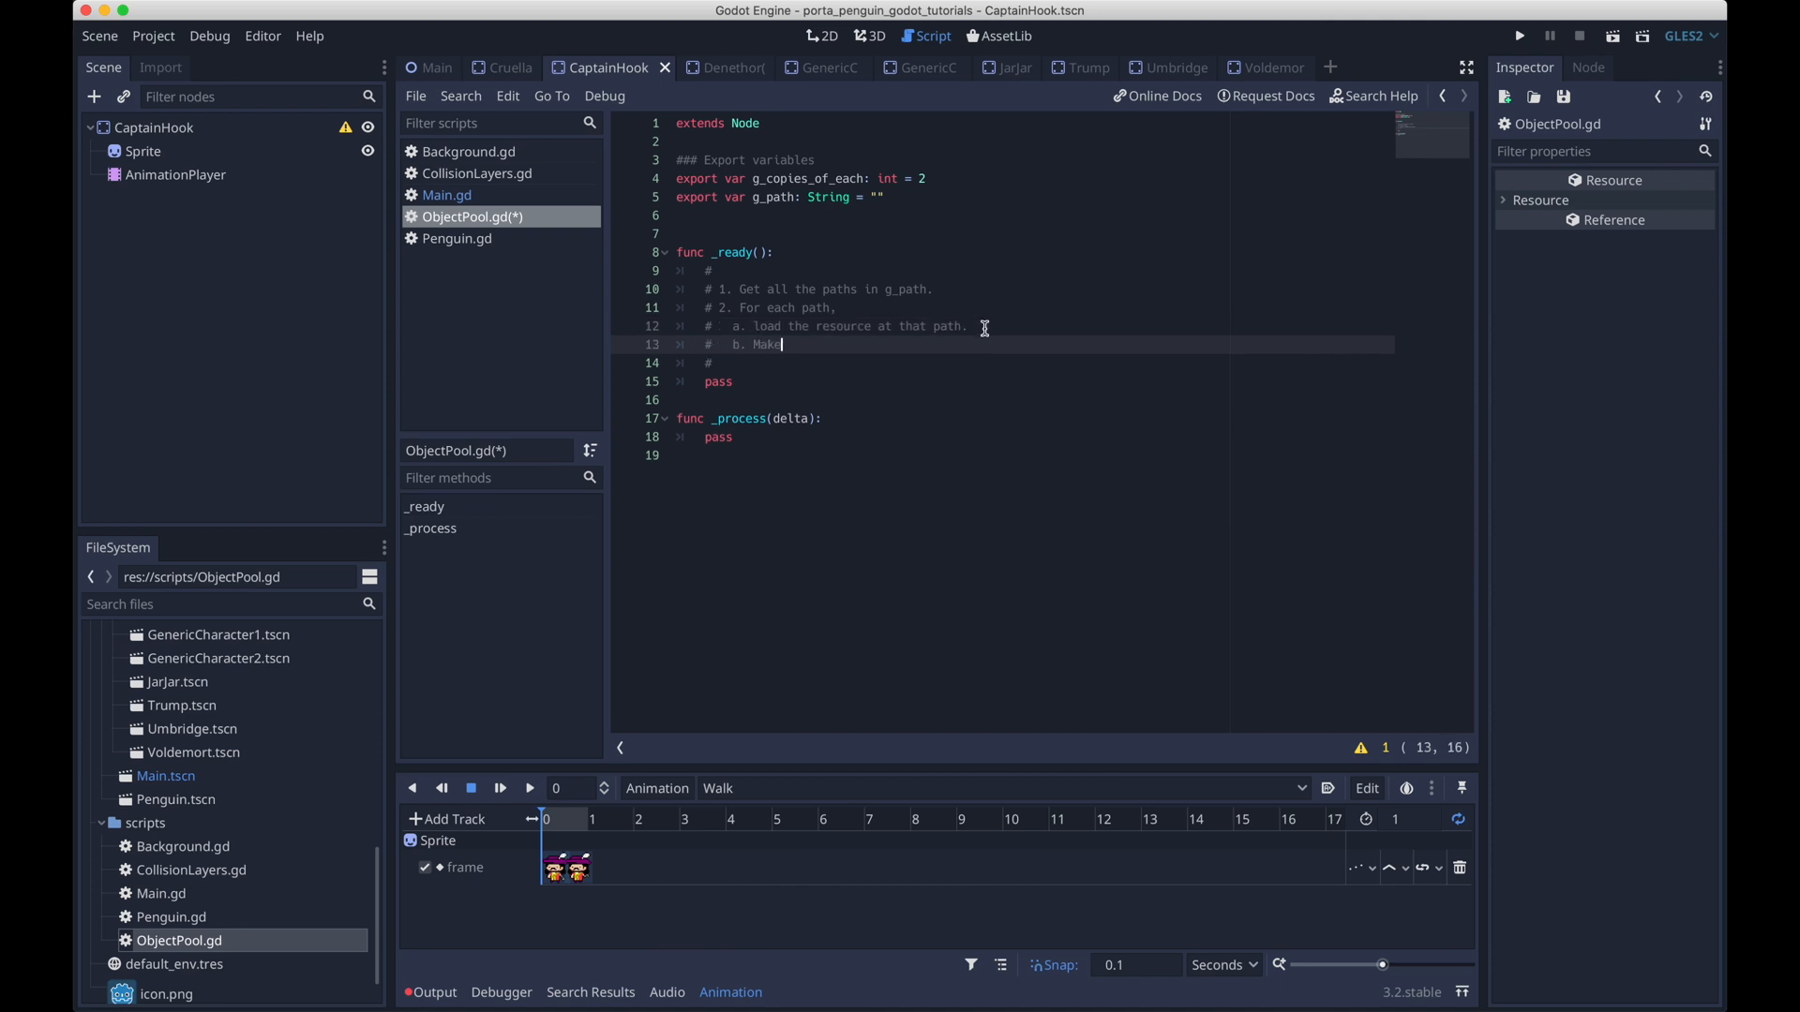
pyautogui.write('g_copi')
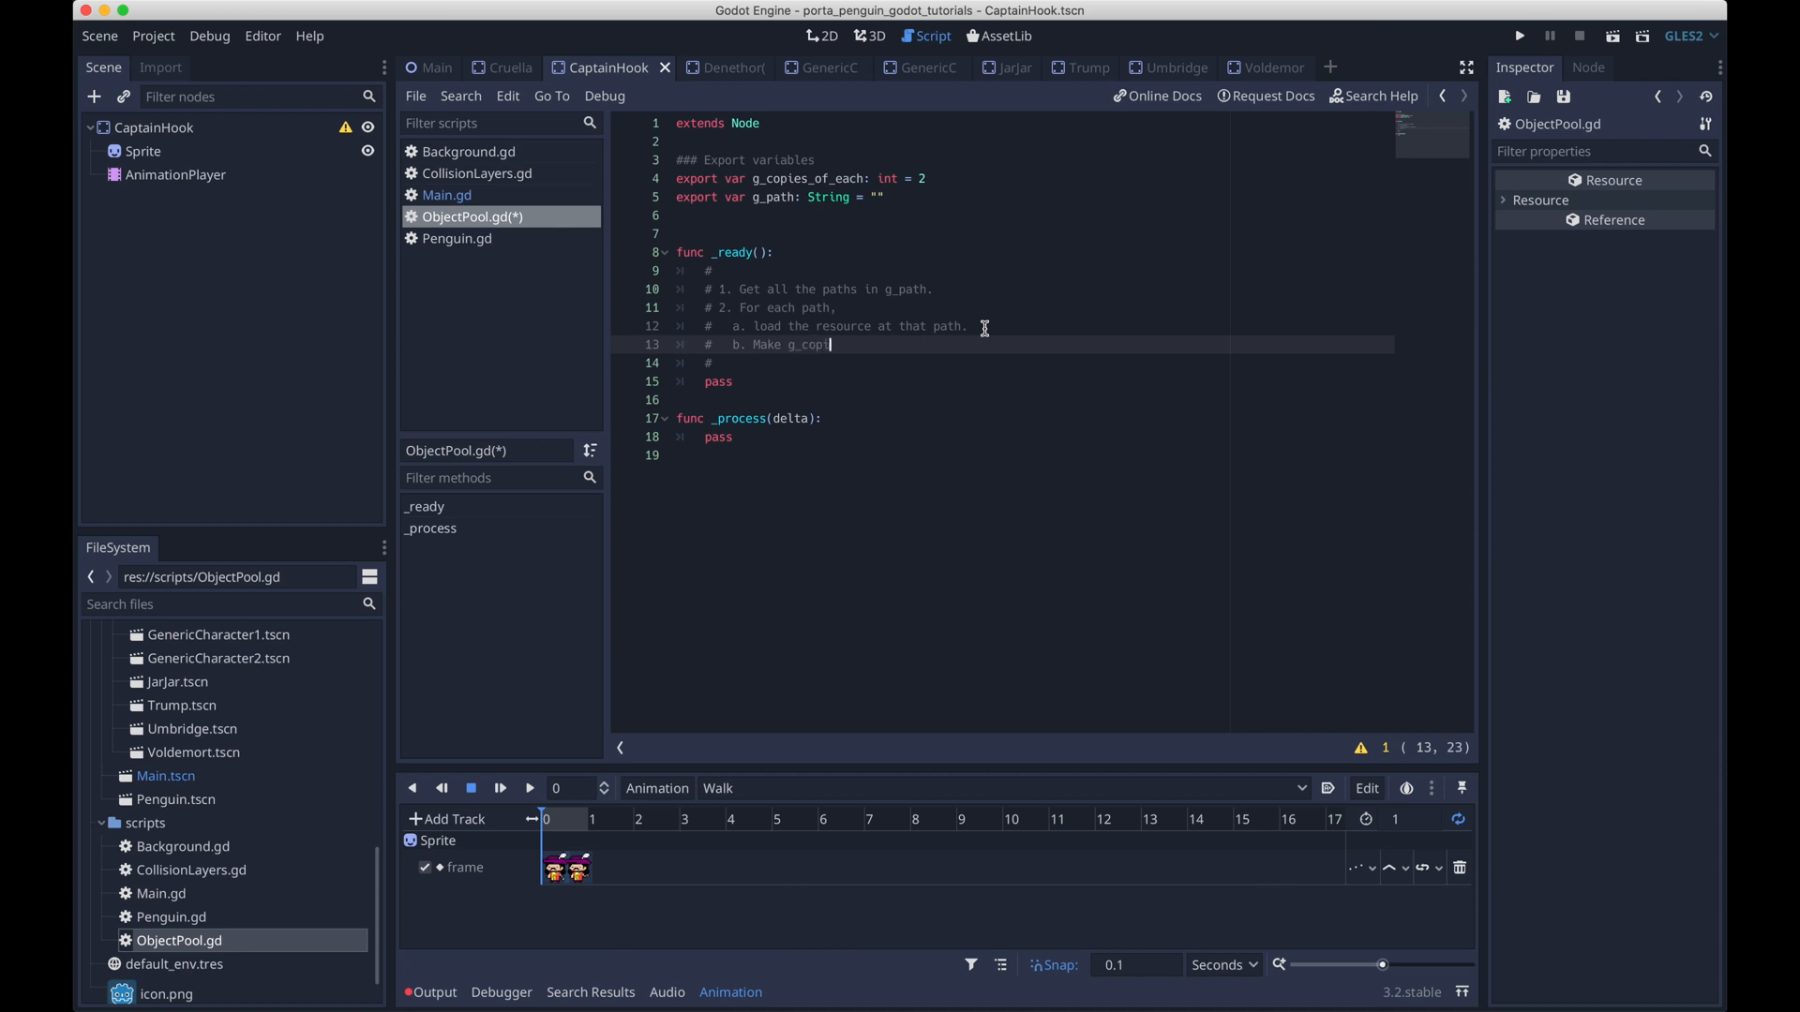
pyautogui.write('ies_of_each copies of it')
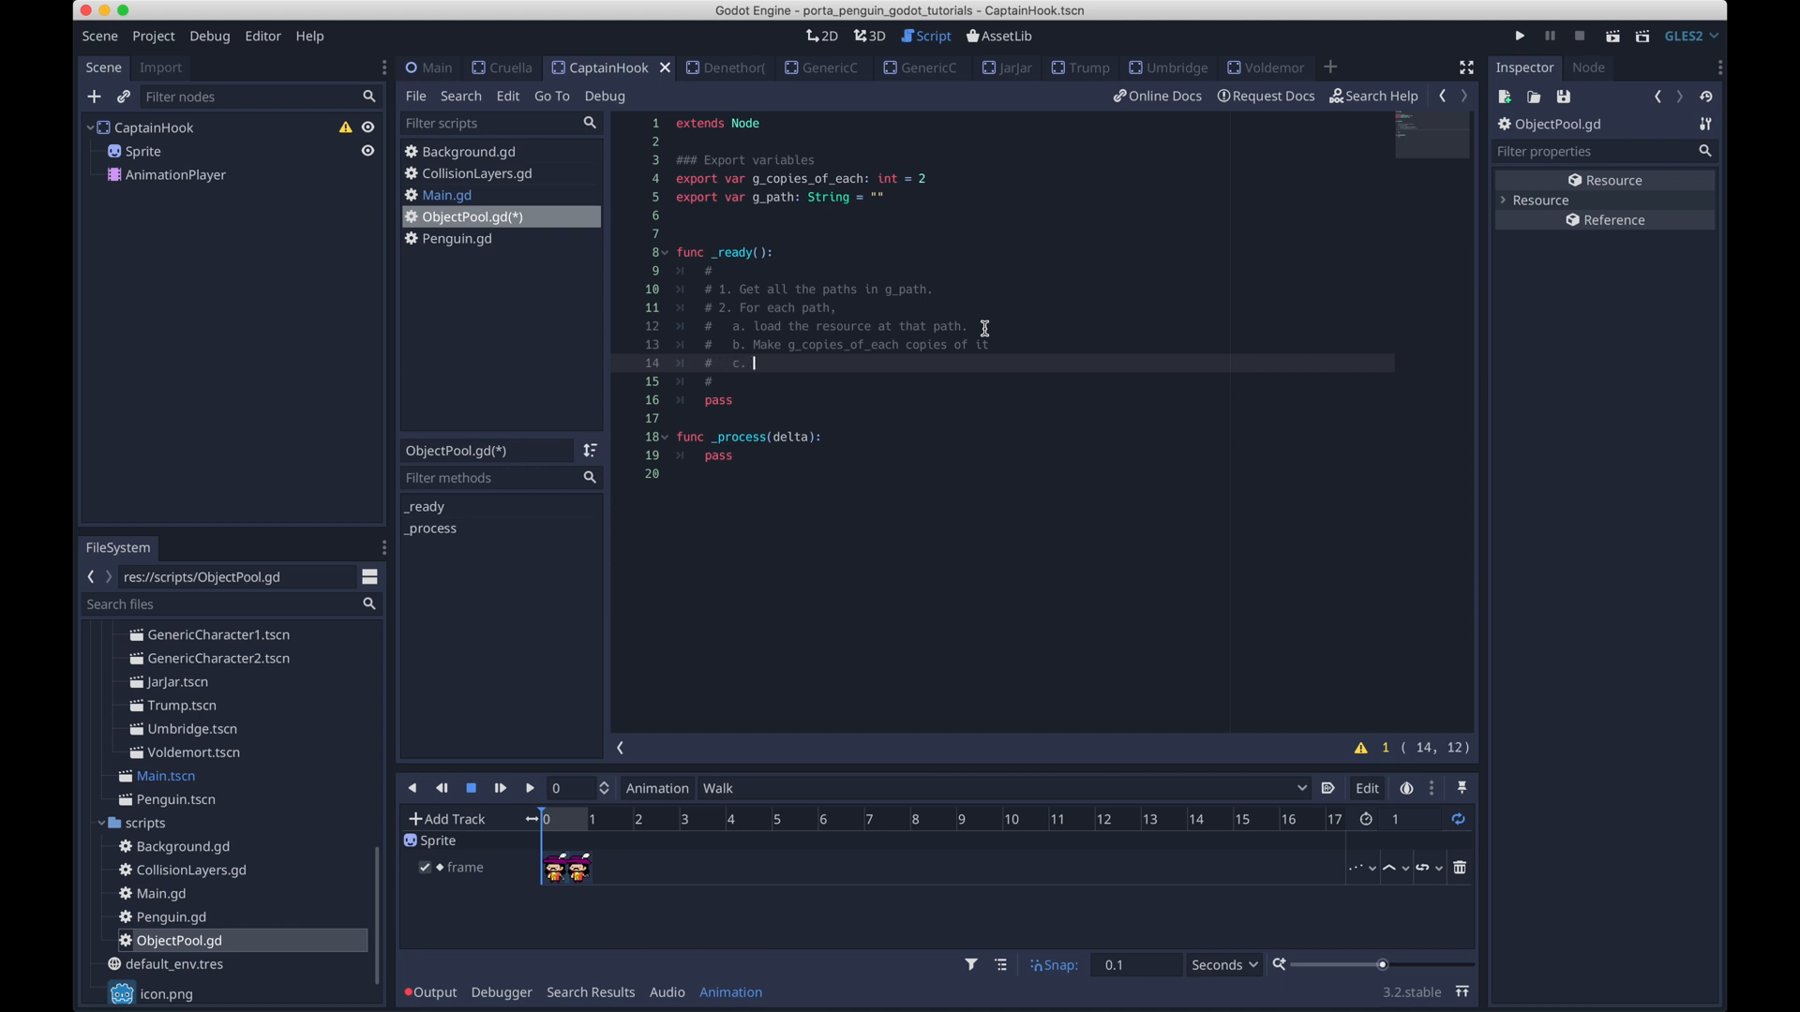
pyautogui.write('Put the resource')
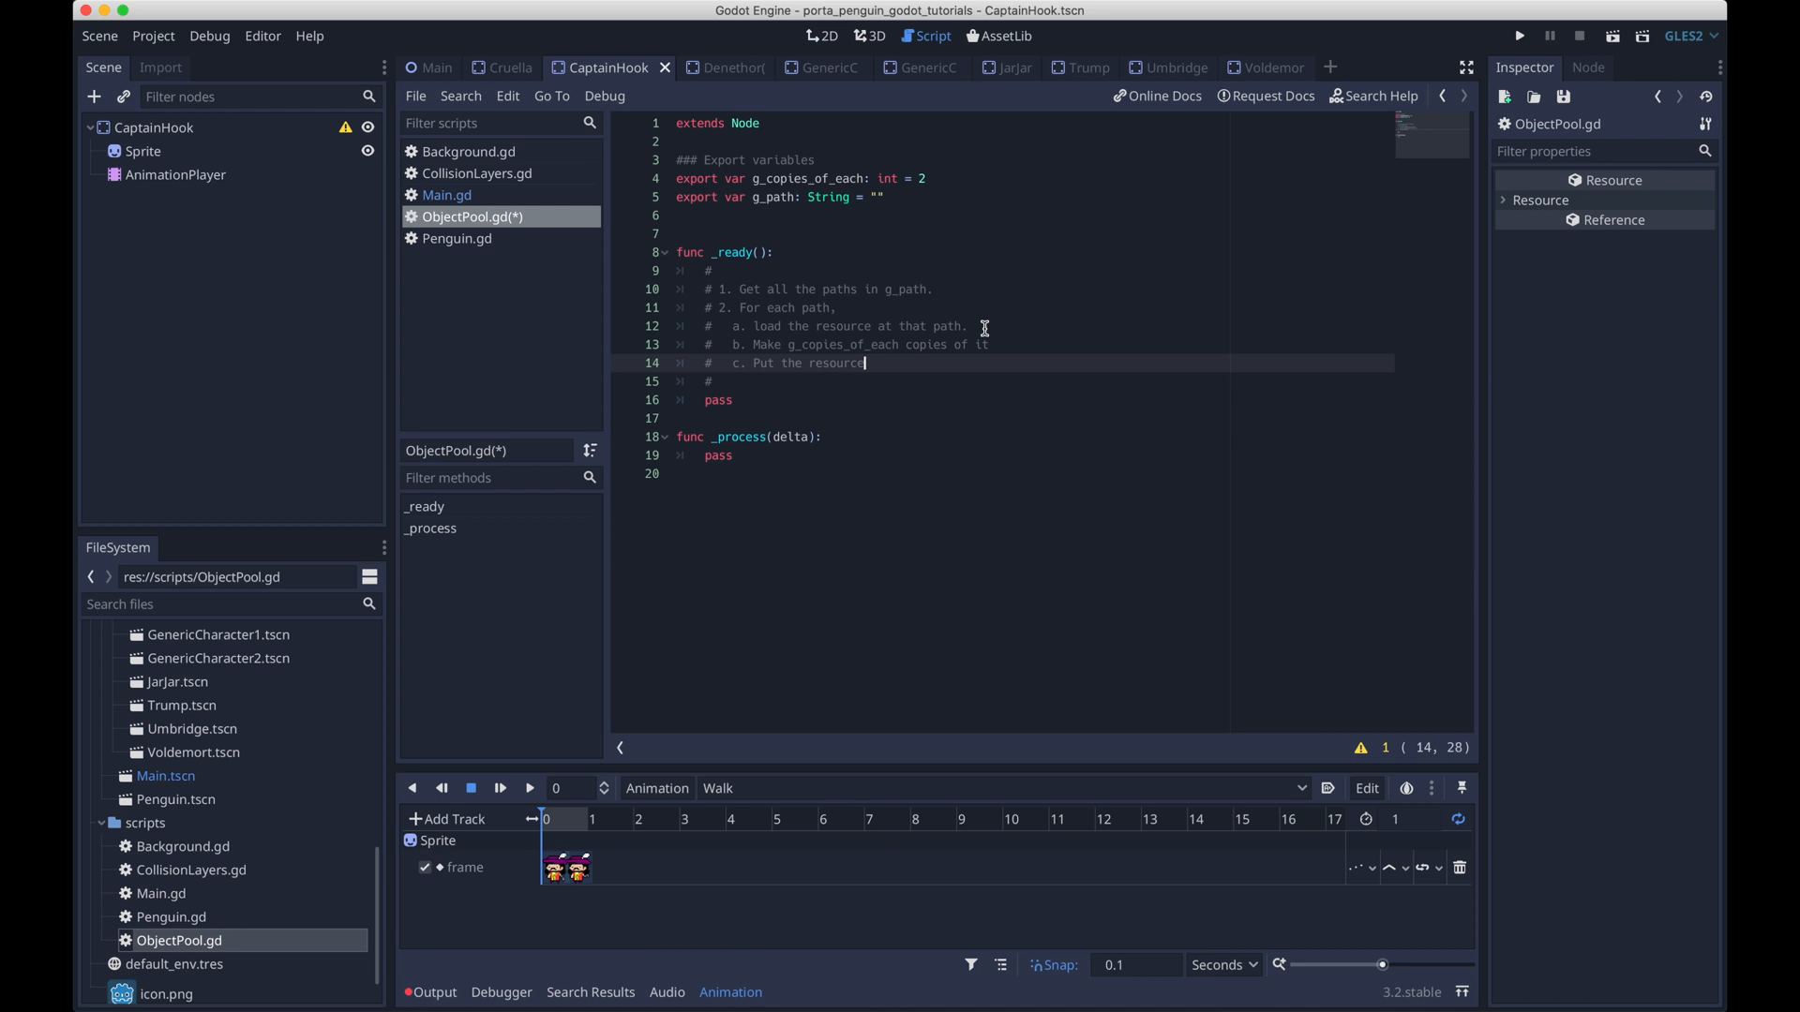
pyautogui.write('into our pool')
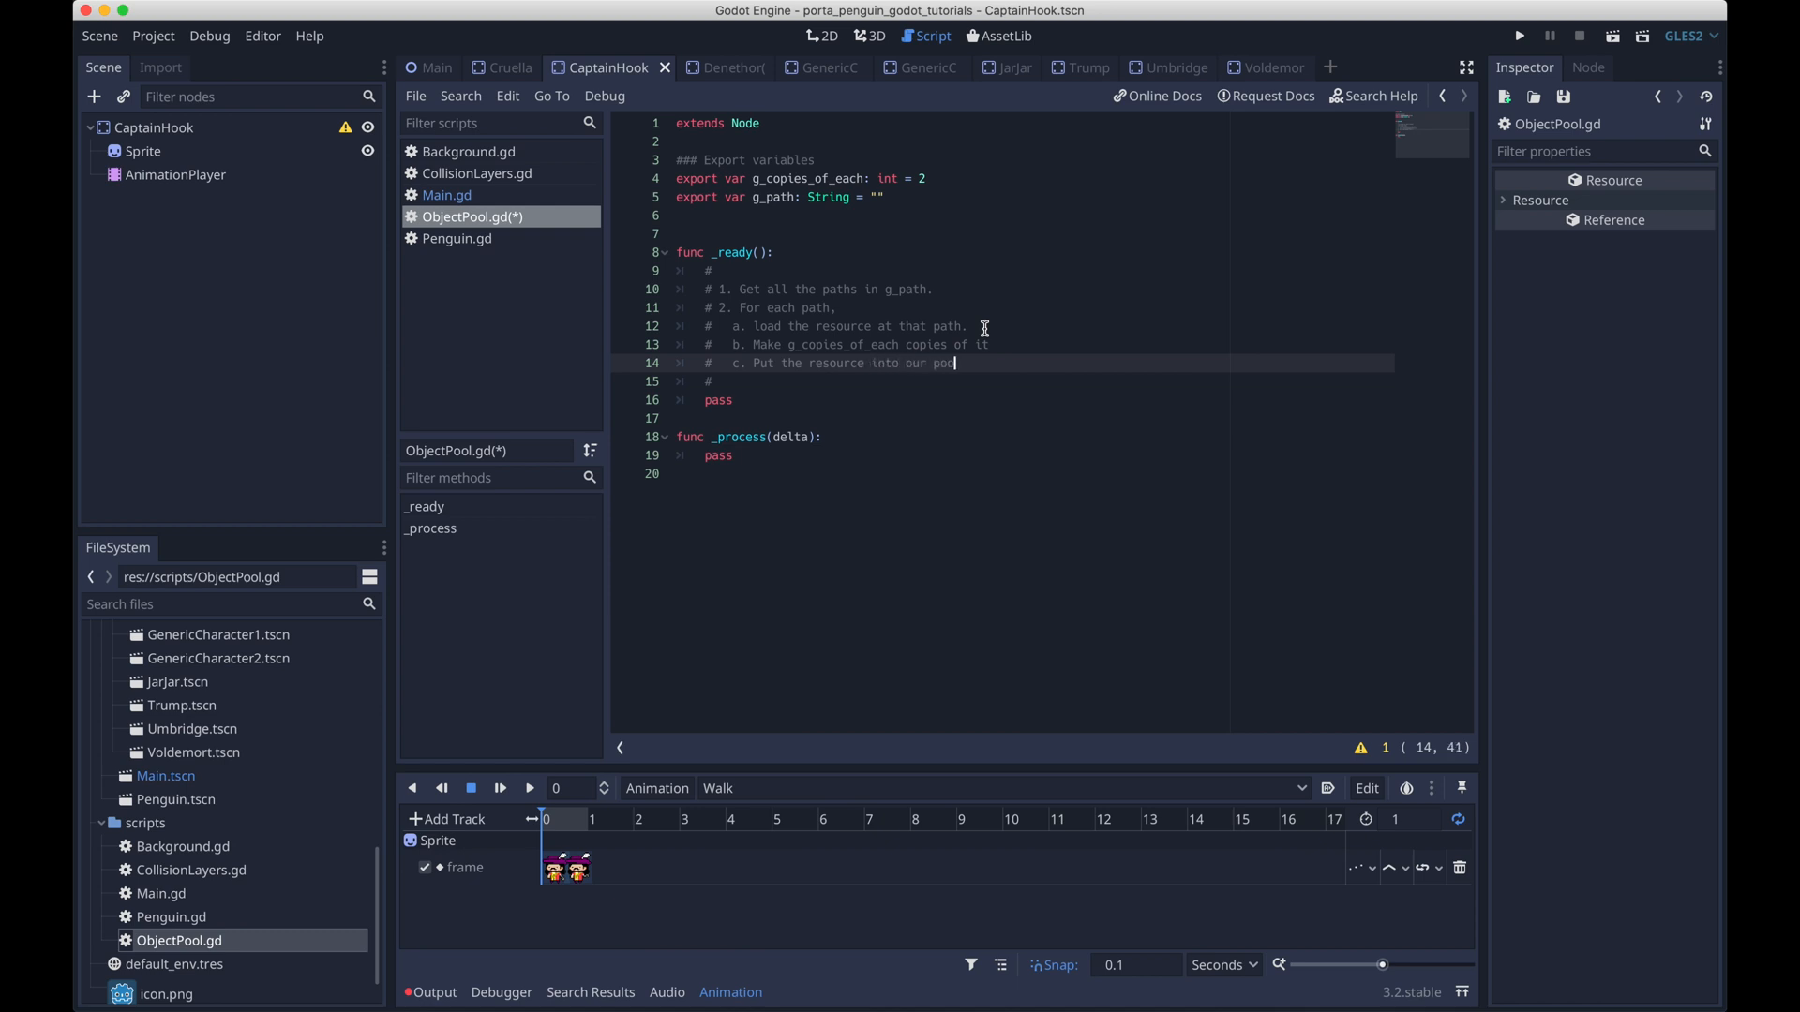
pyautogui.write('of objects')
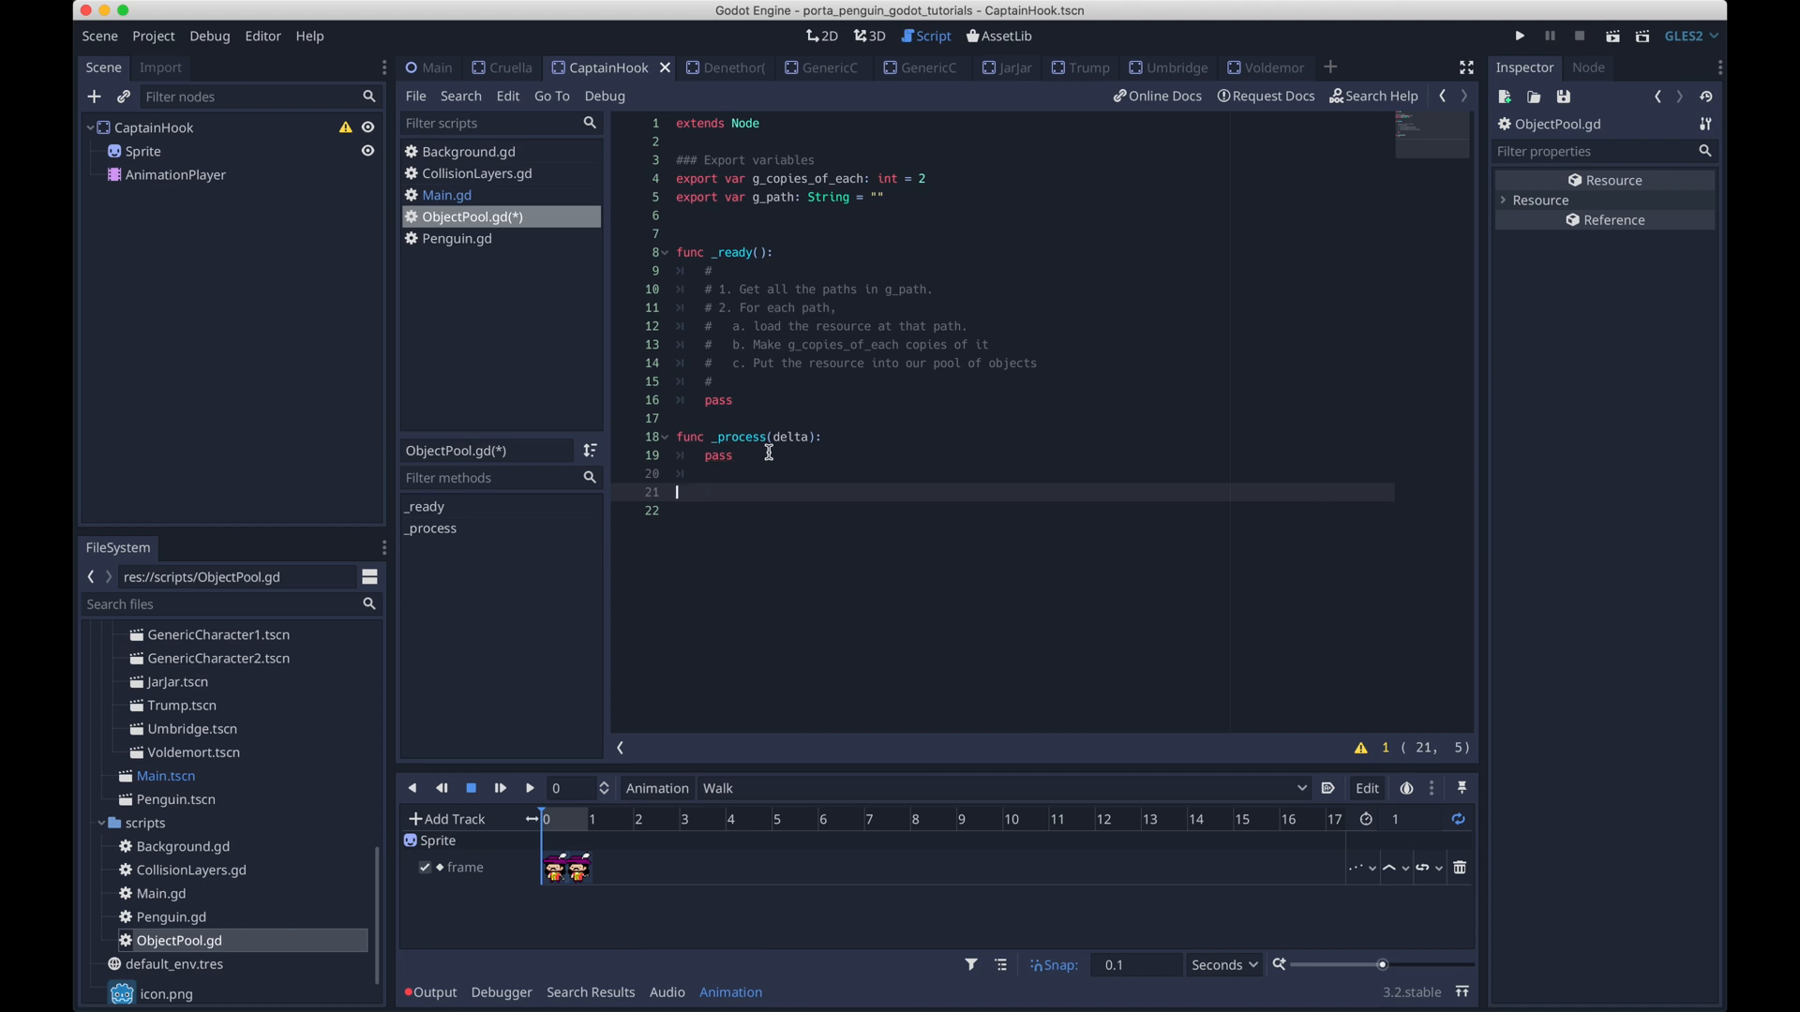
# Declare func _list_files_in_directory(path: String) -> Array with a 'Given a path to a directory' description
pyautogui.write('func _list_files_in_director')
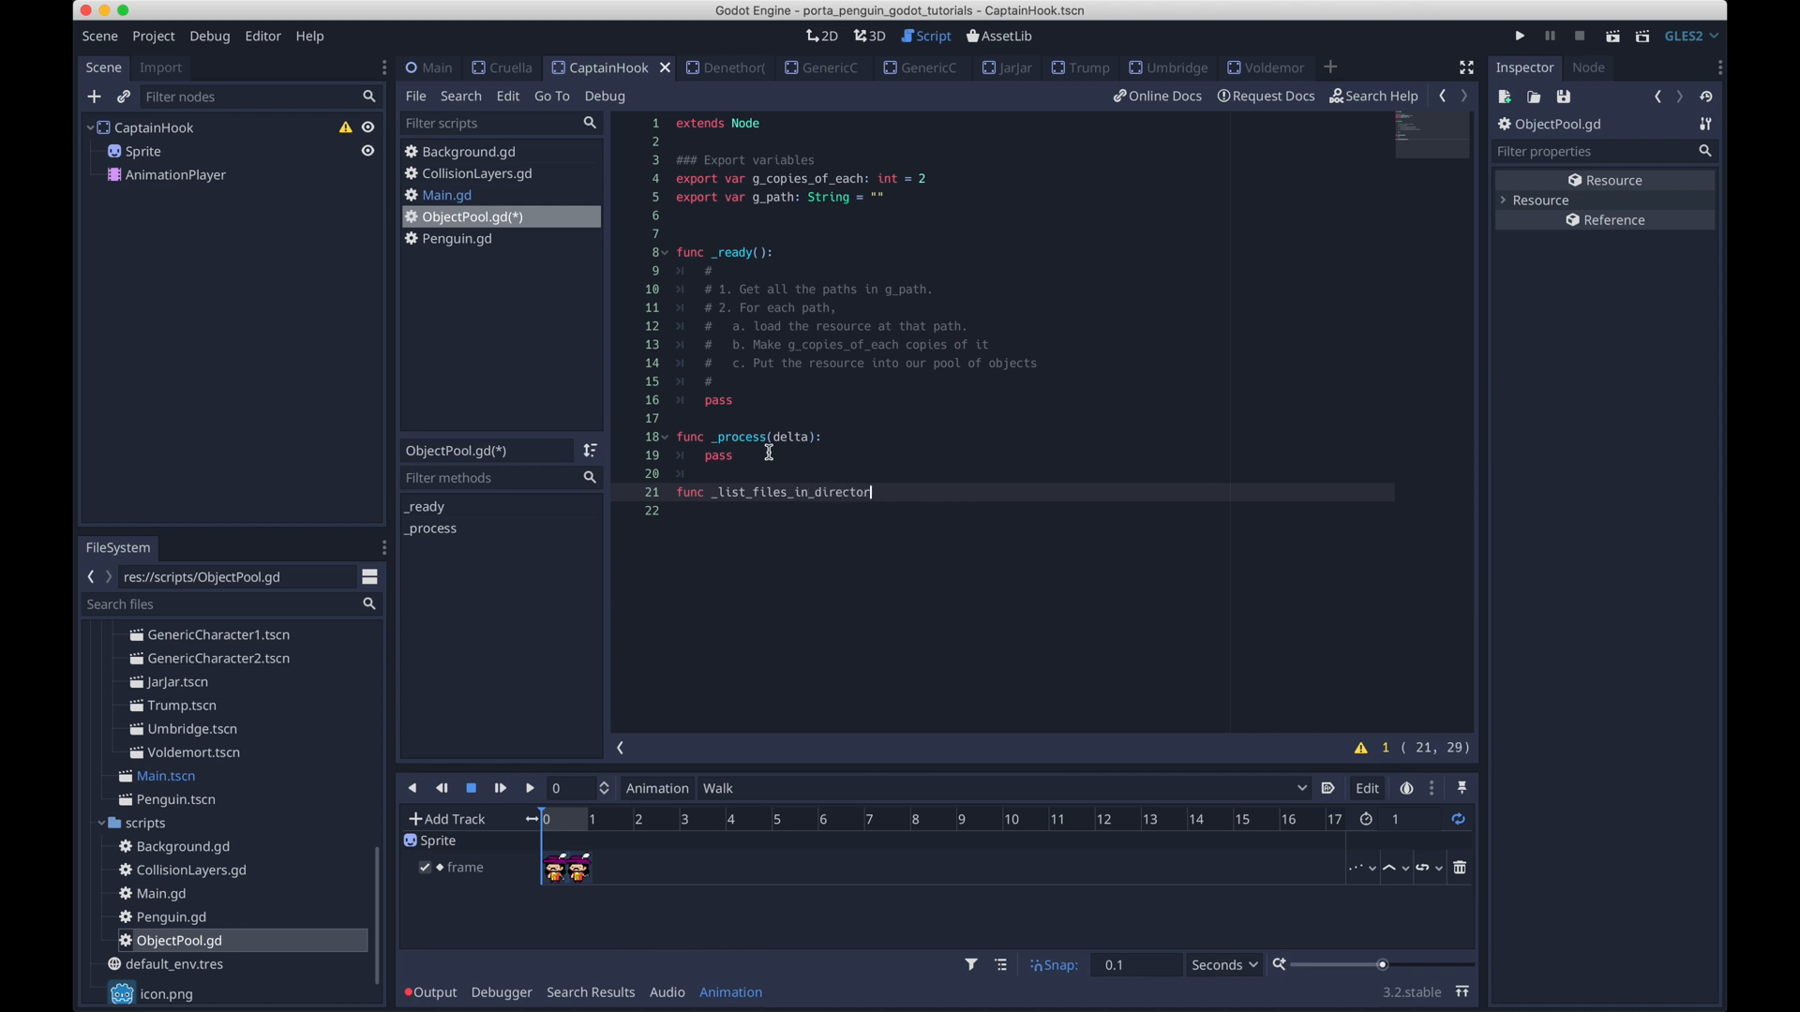
pyautogui.write('(path: St')
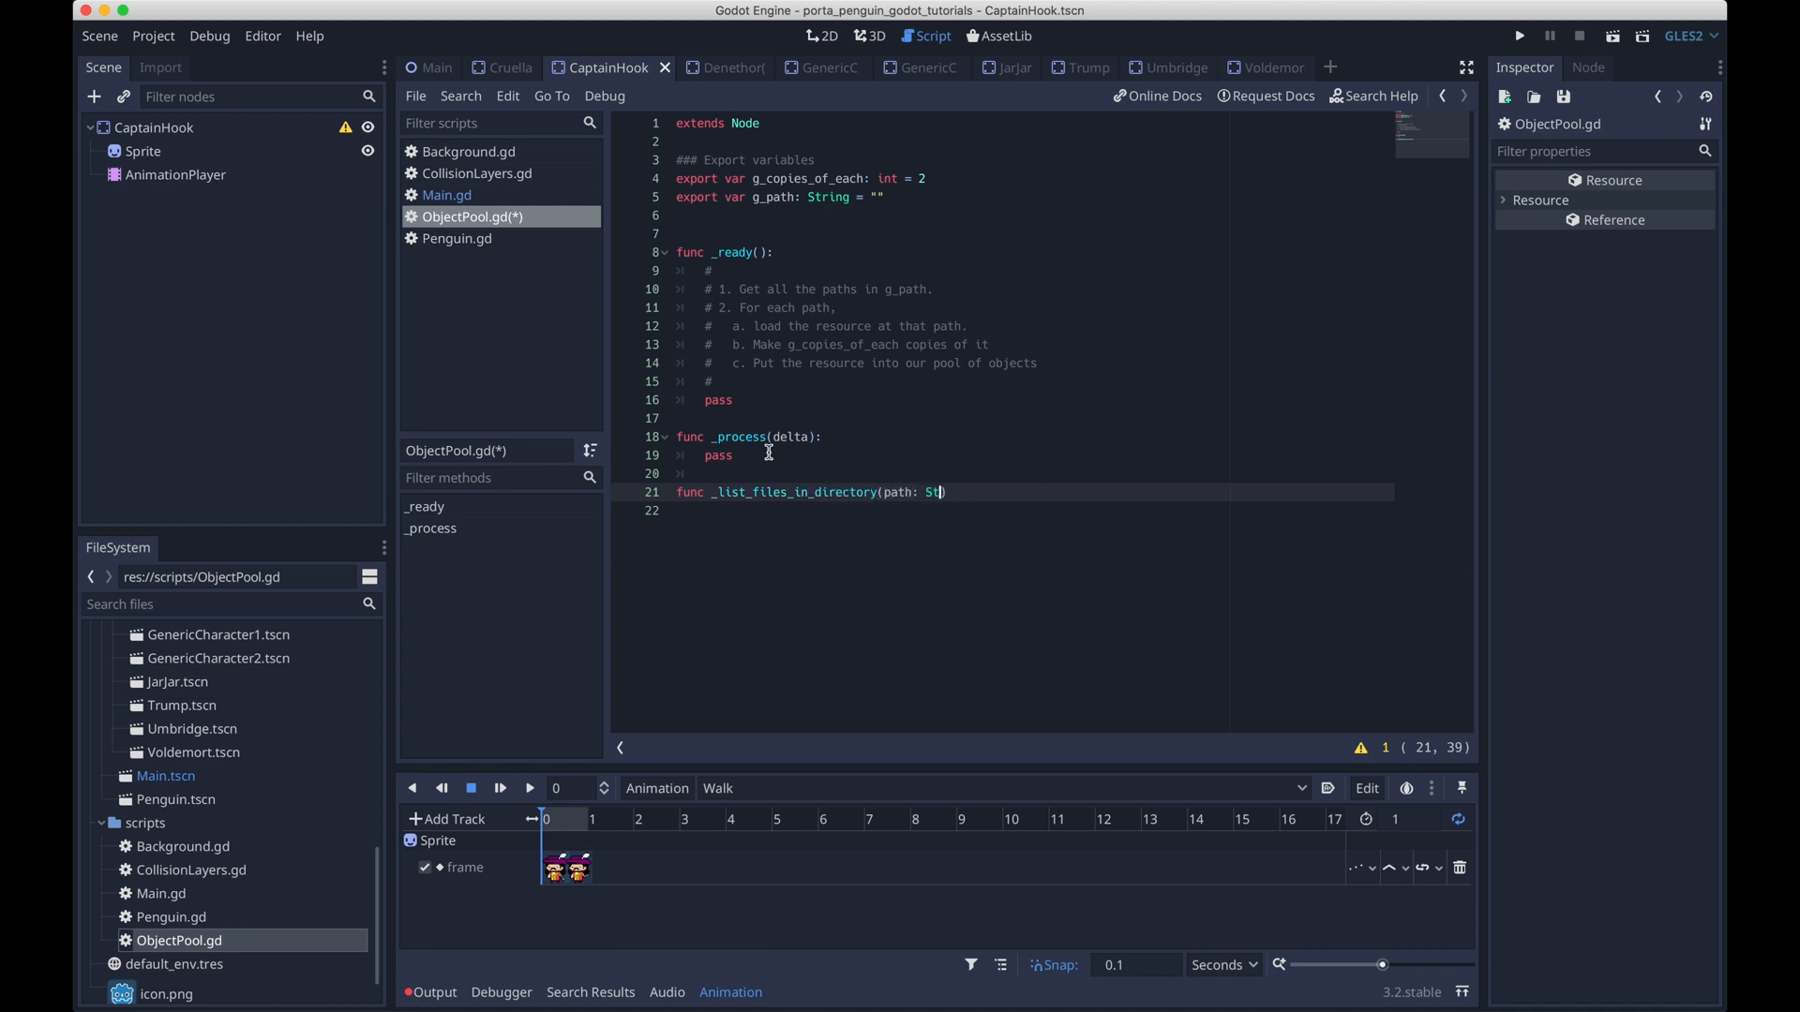
pyautogui.write('ring) -> Array:')
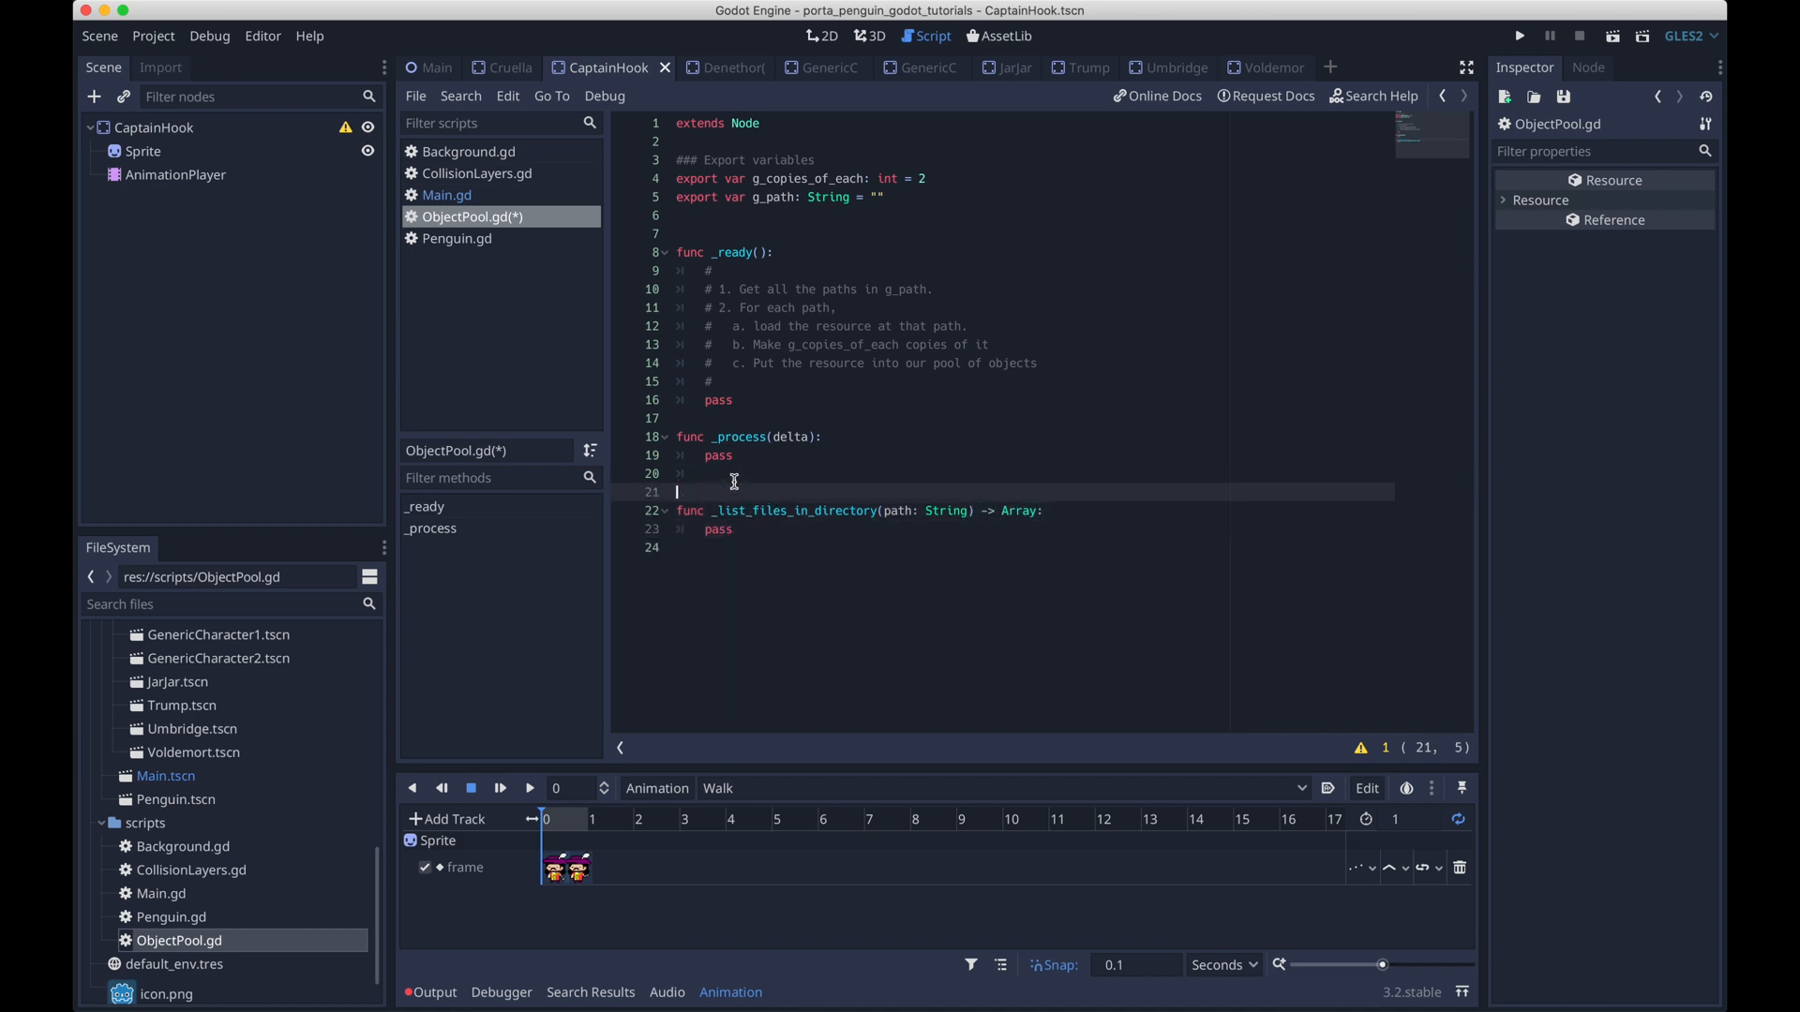
pyautogui.write('# Given')
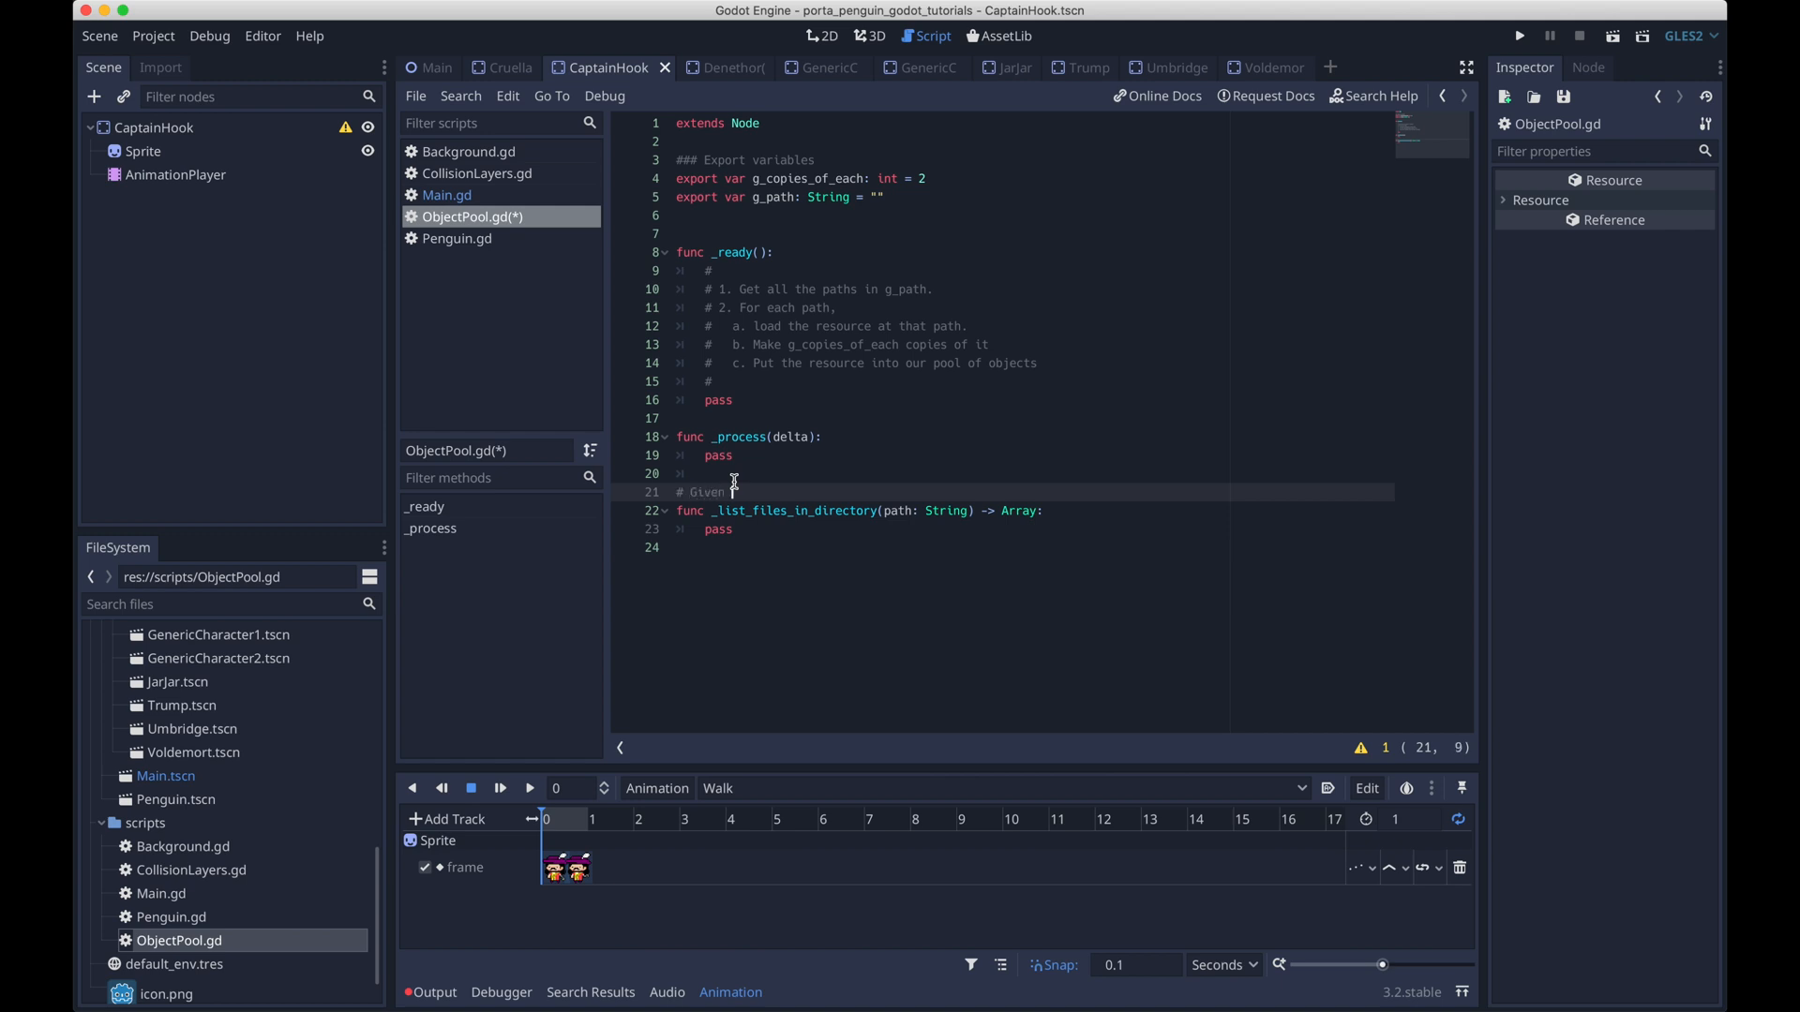
pyautogui.write('a path to a directory, returns the names of all')
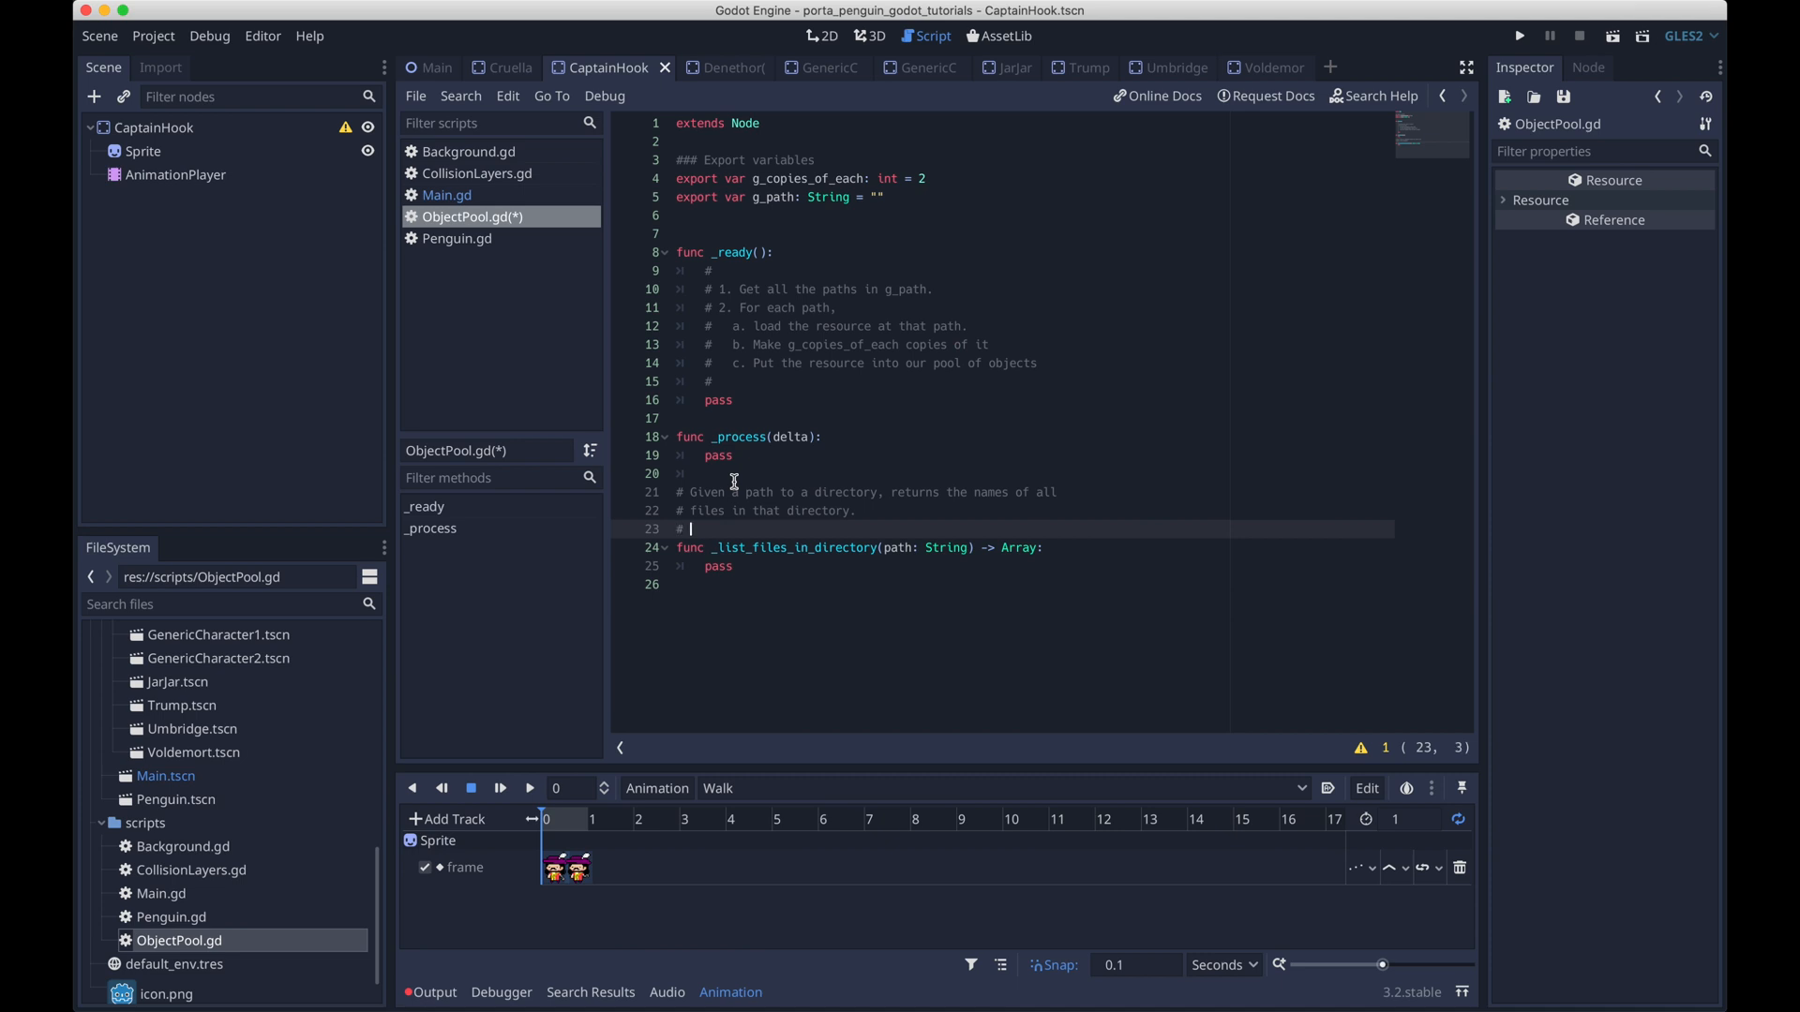
pyautogui.write('@param path t')
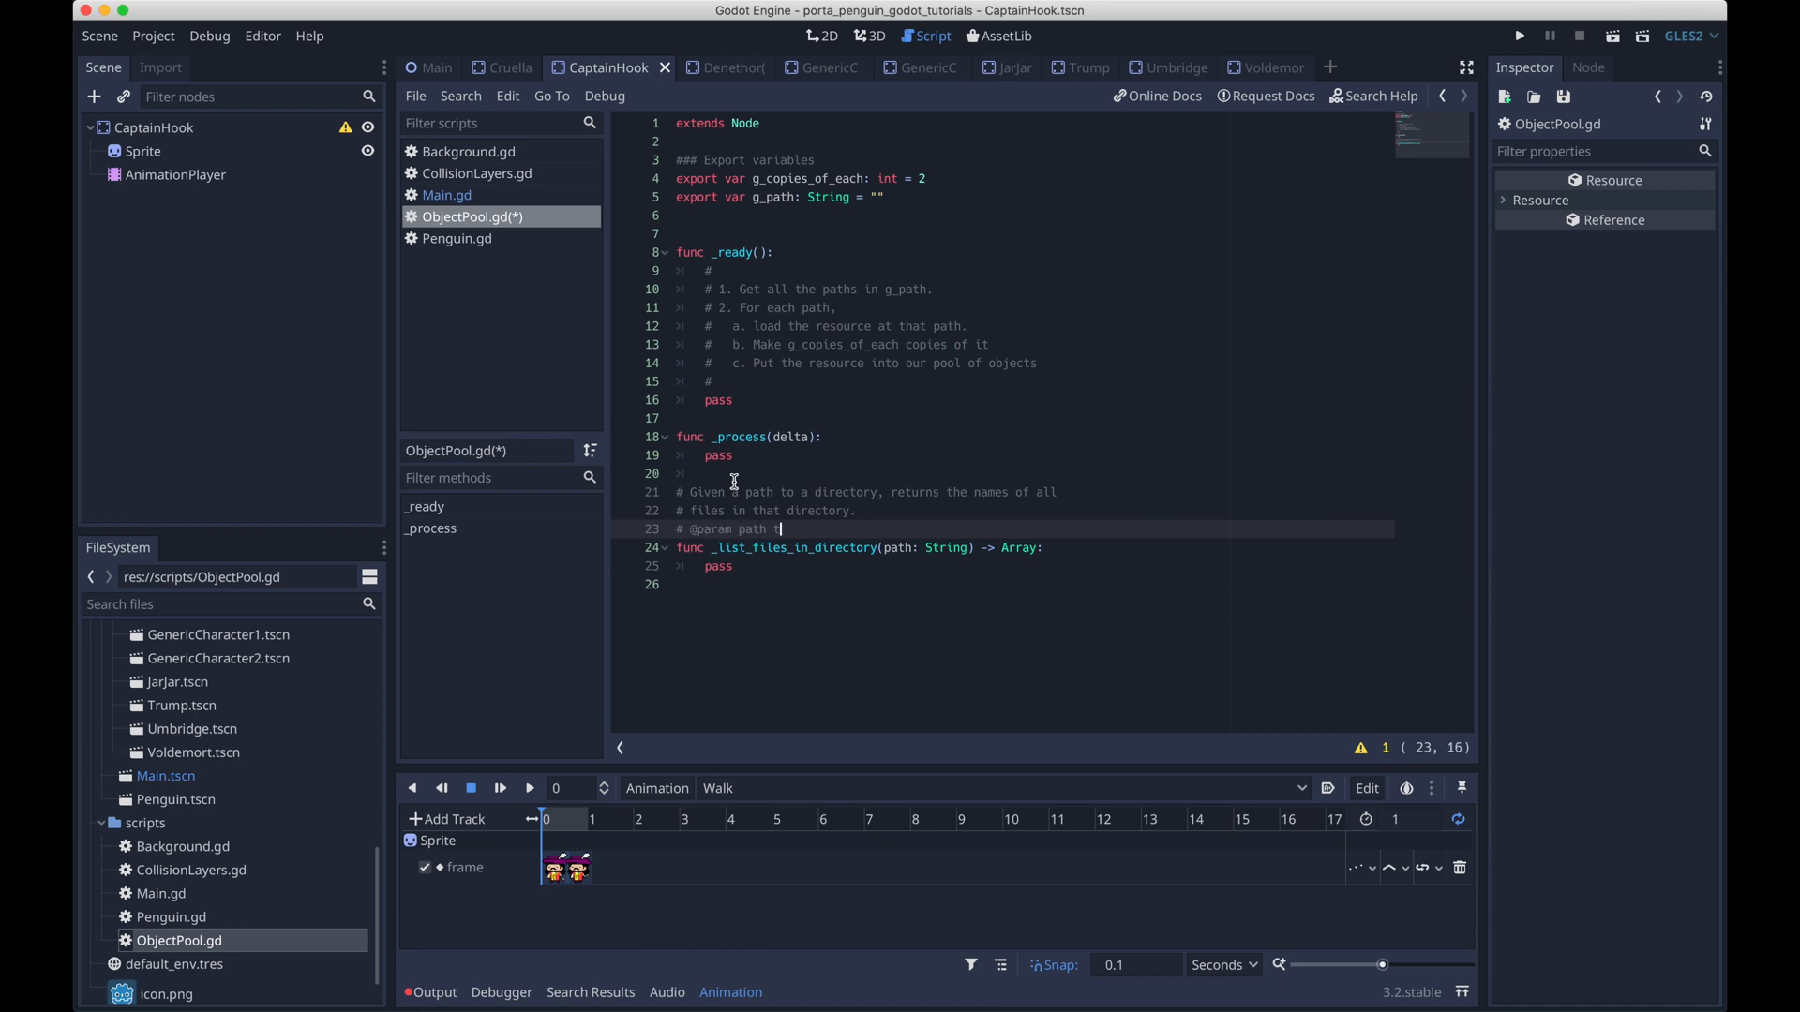
pyautogui.write('he path to a directory, e.g.')
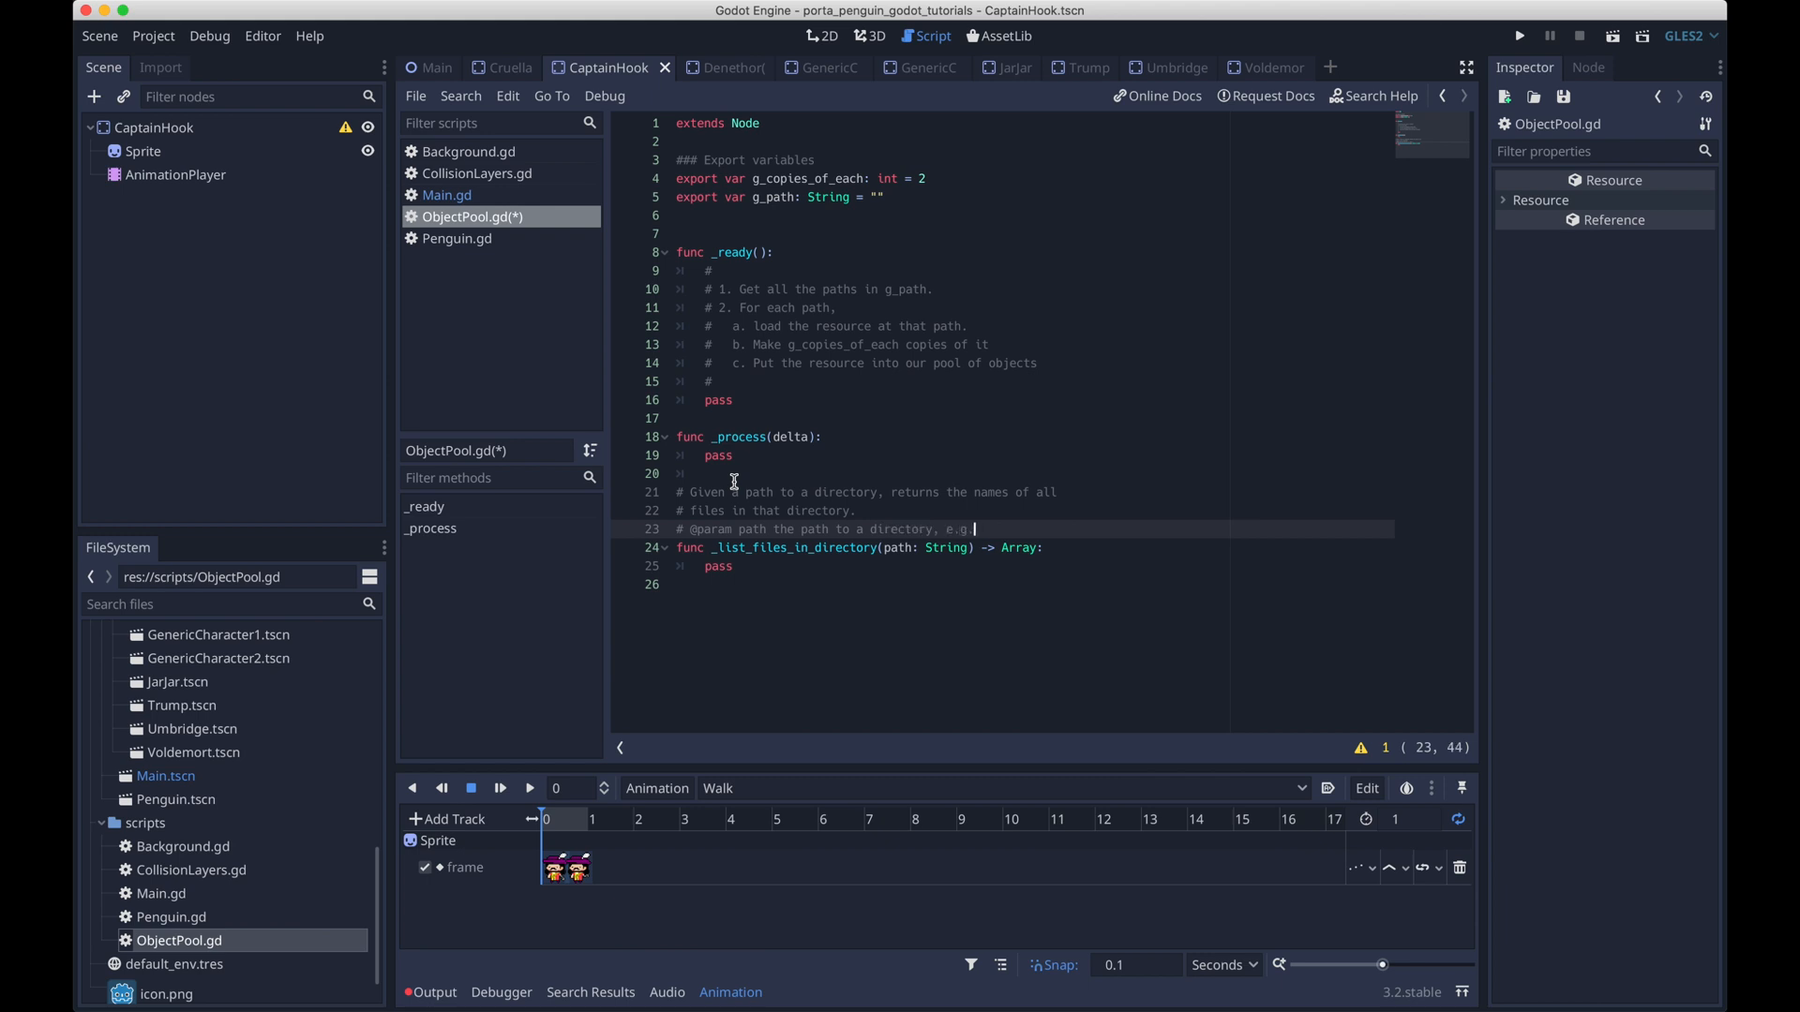
pyautogui.write('"res://scenes/characters')
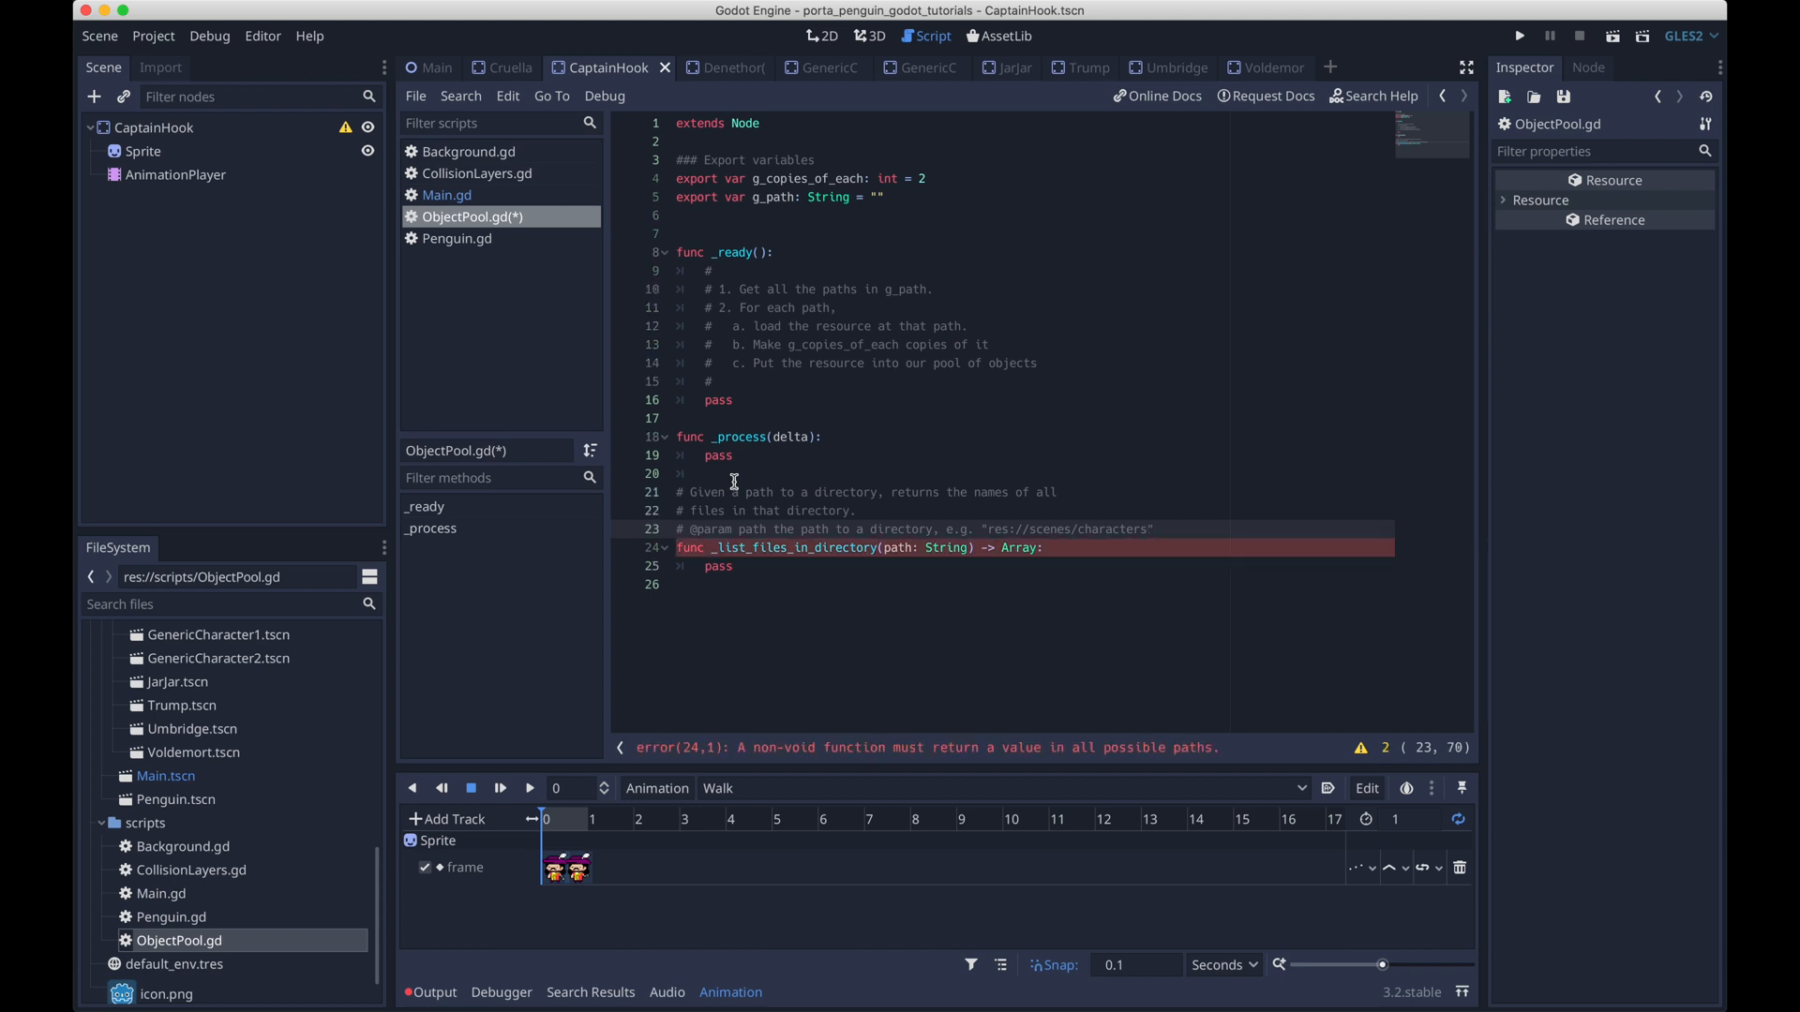
pyautogui.write('# @return the names of all files')
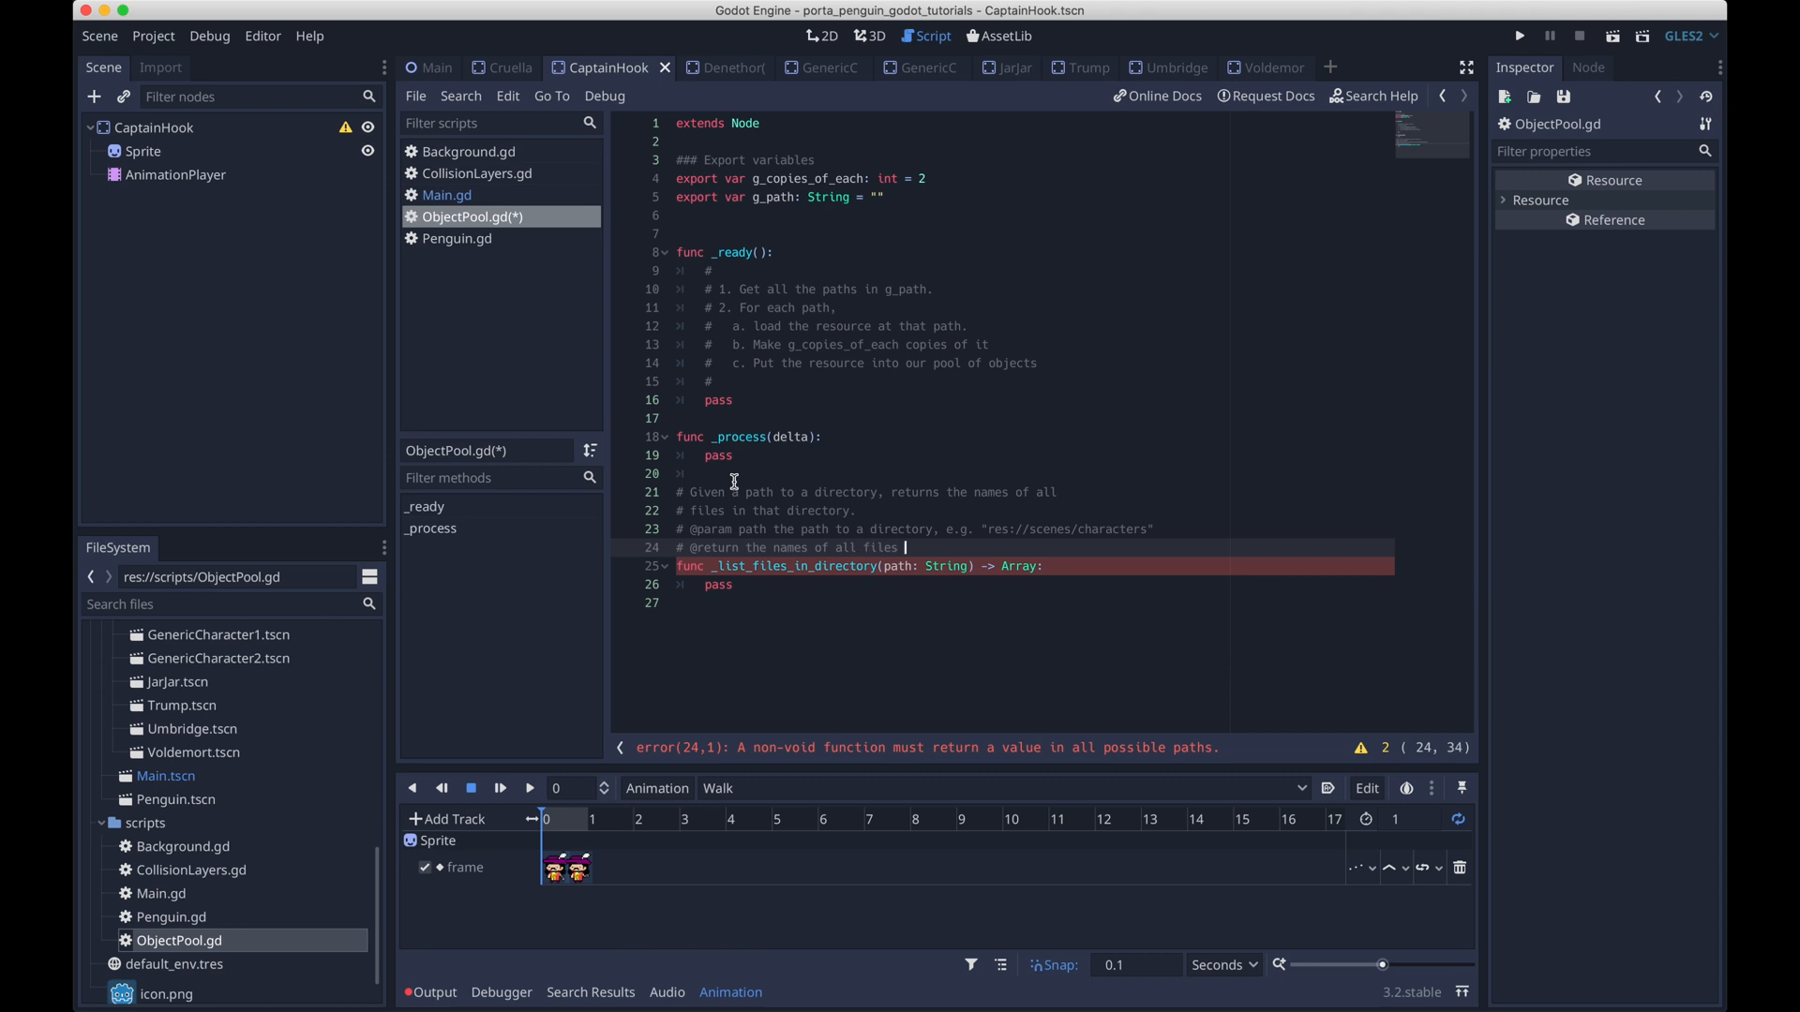
pyautogui.write('in that directory, e.g. ["CaptainHook.tscn"')
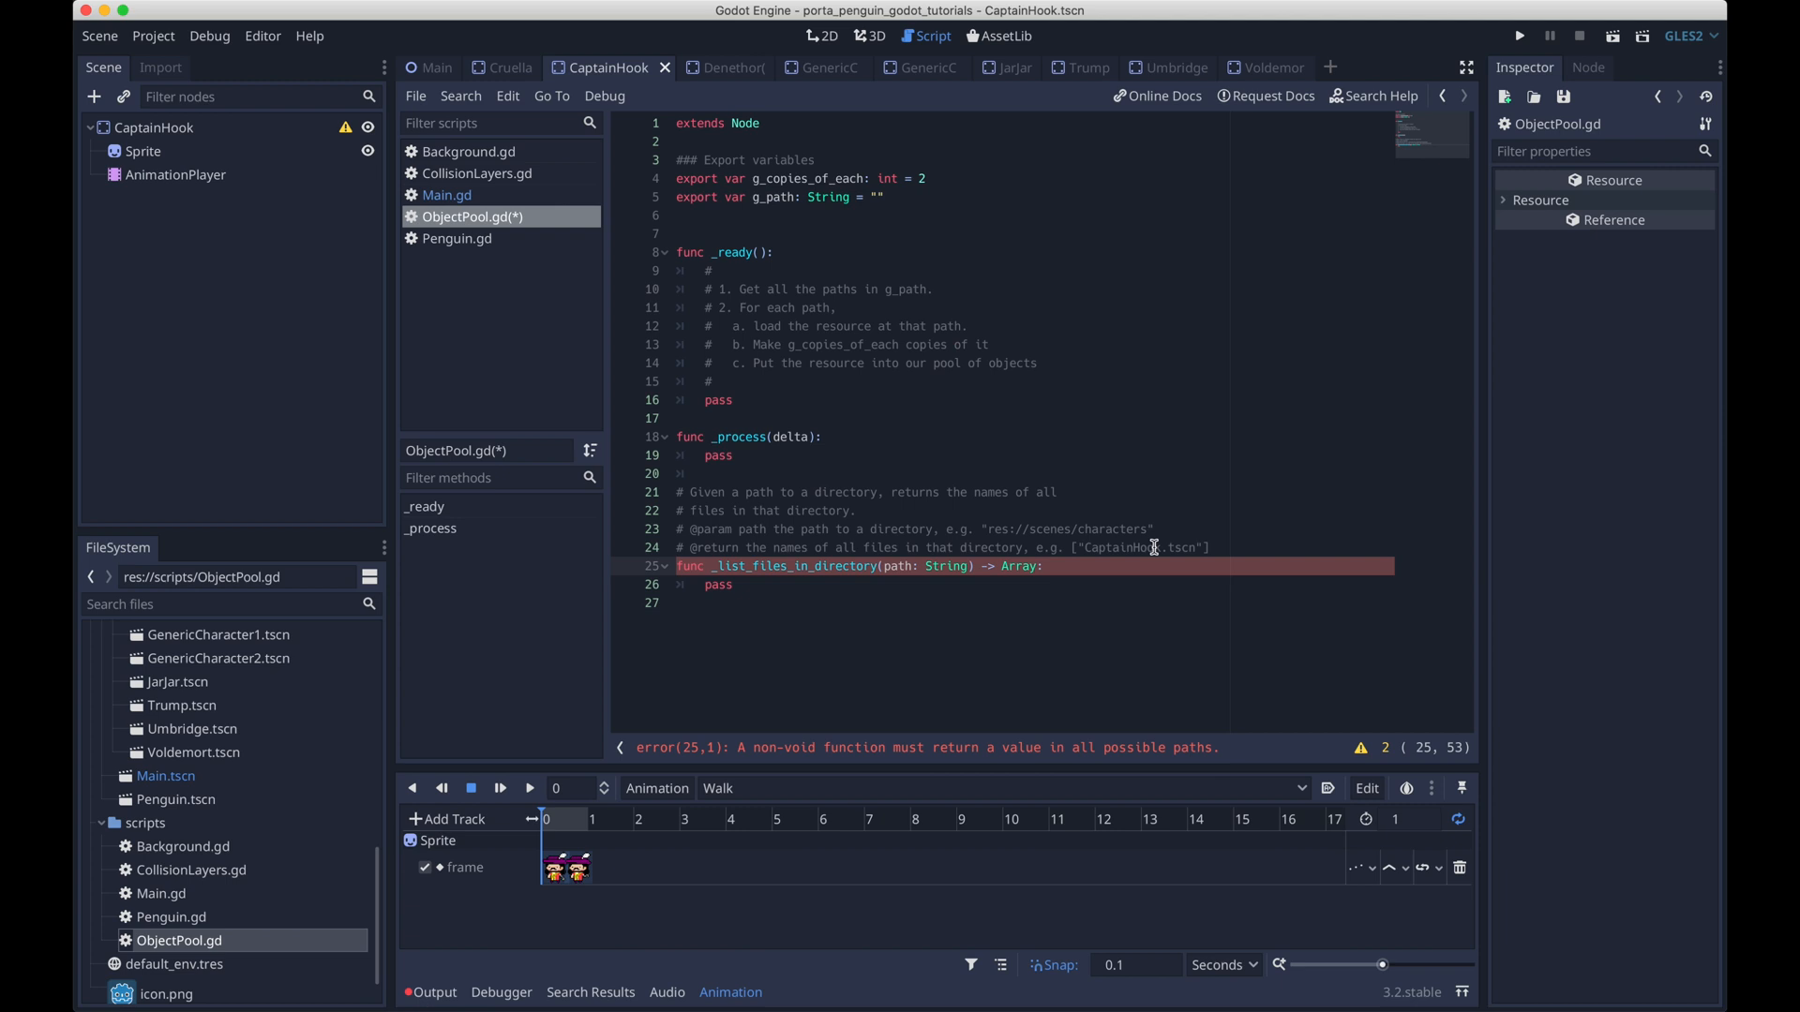
pyautogui.write('<String')
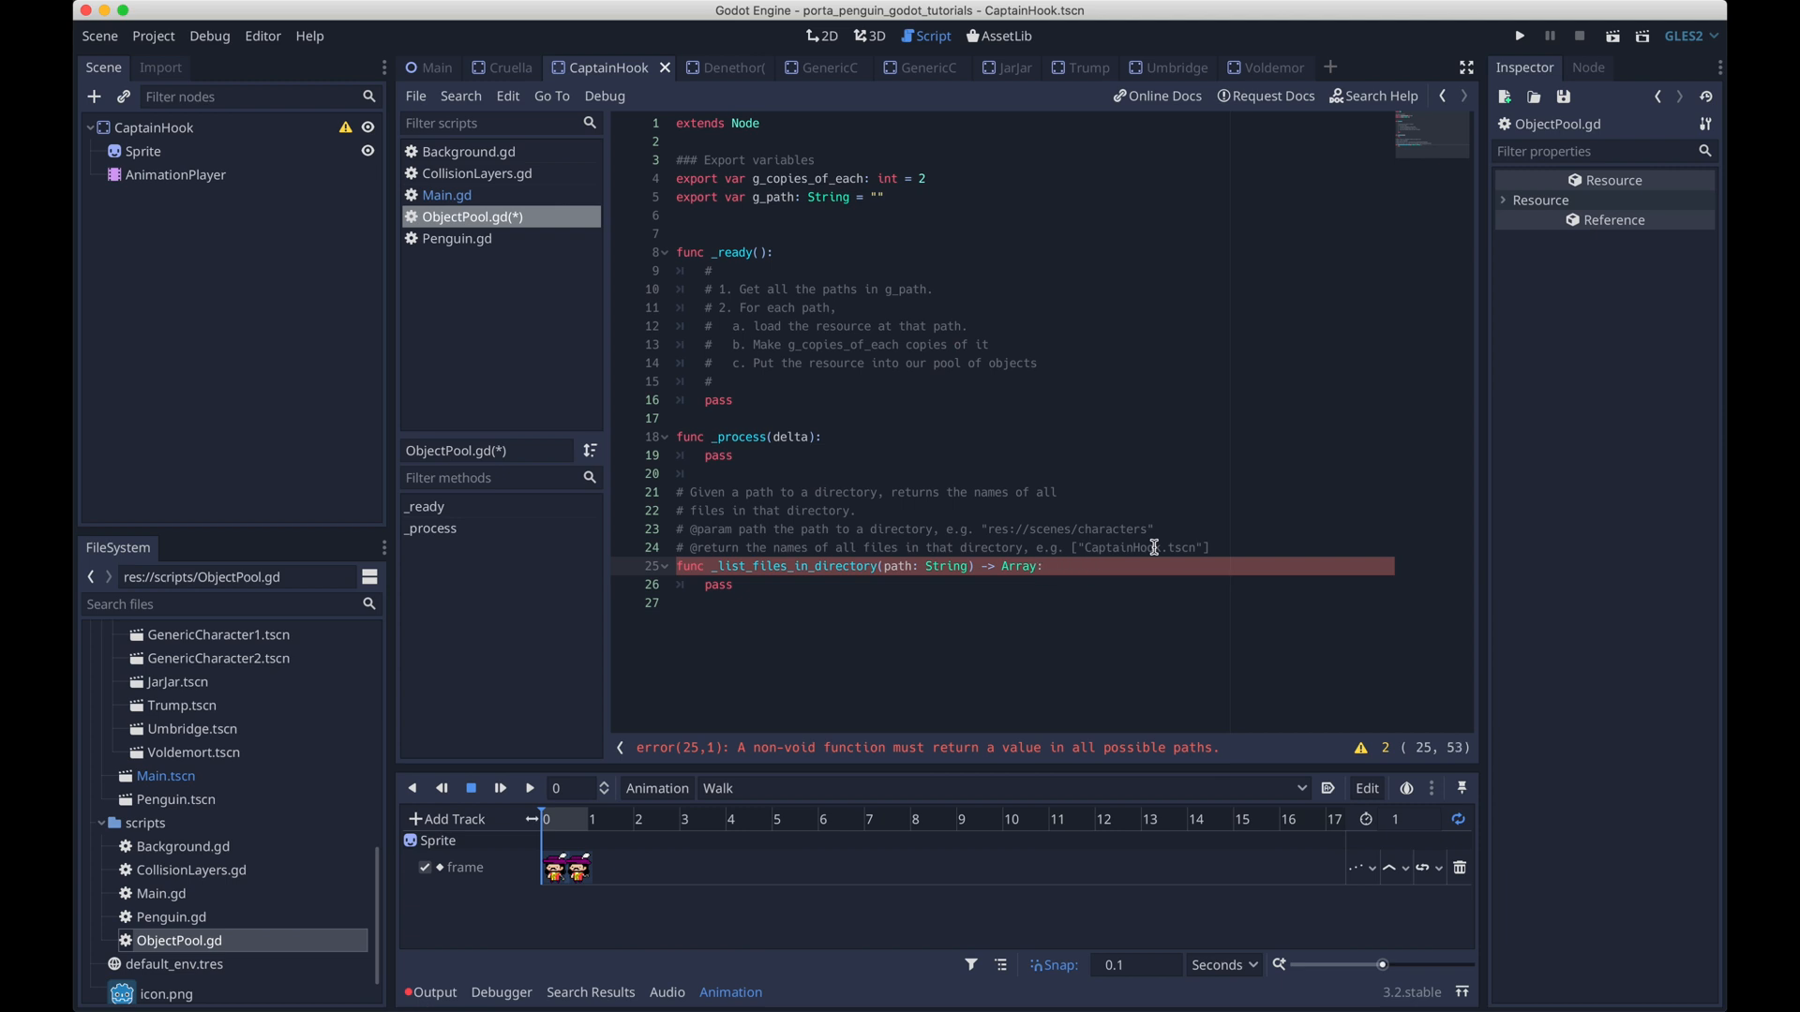
pyautogui.click(829, 585)
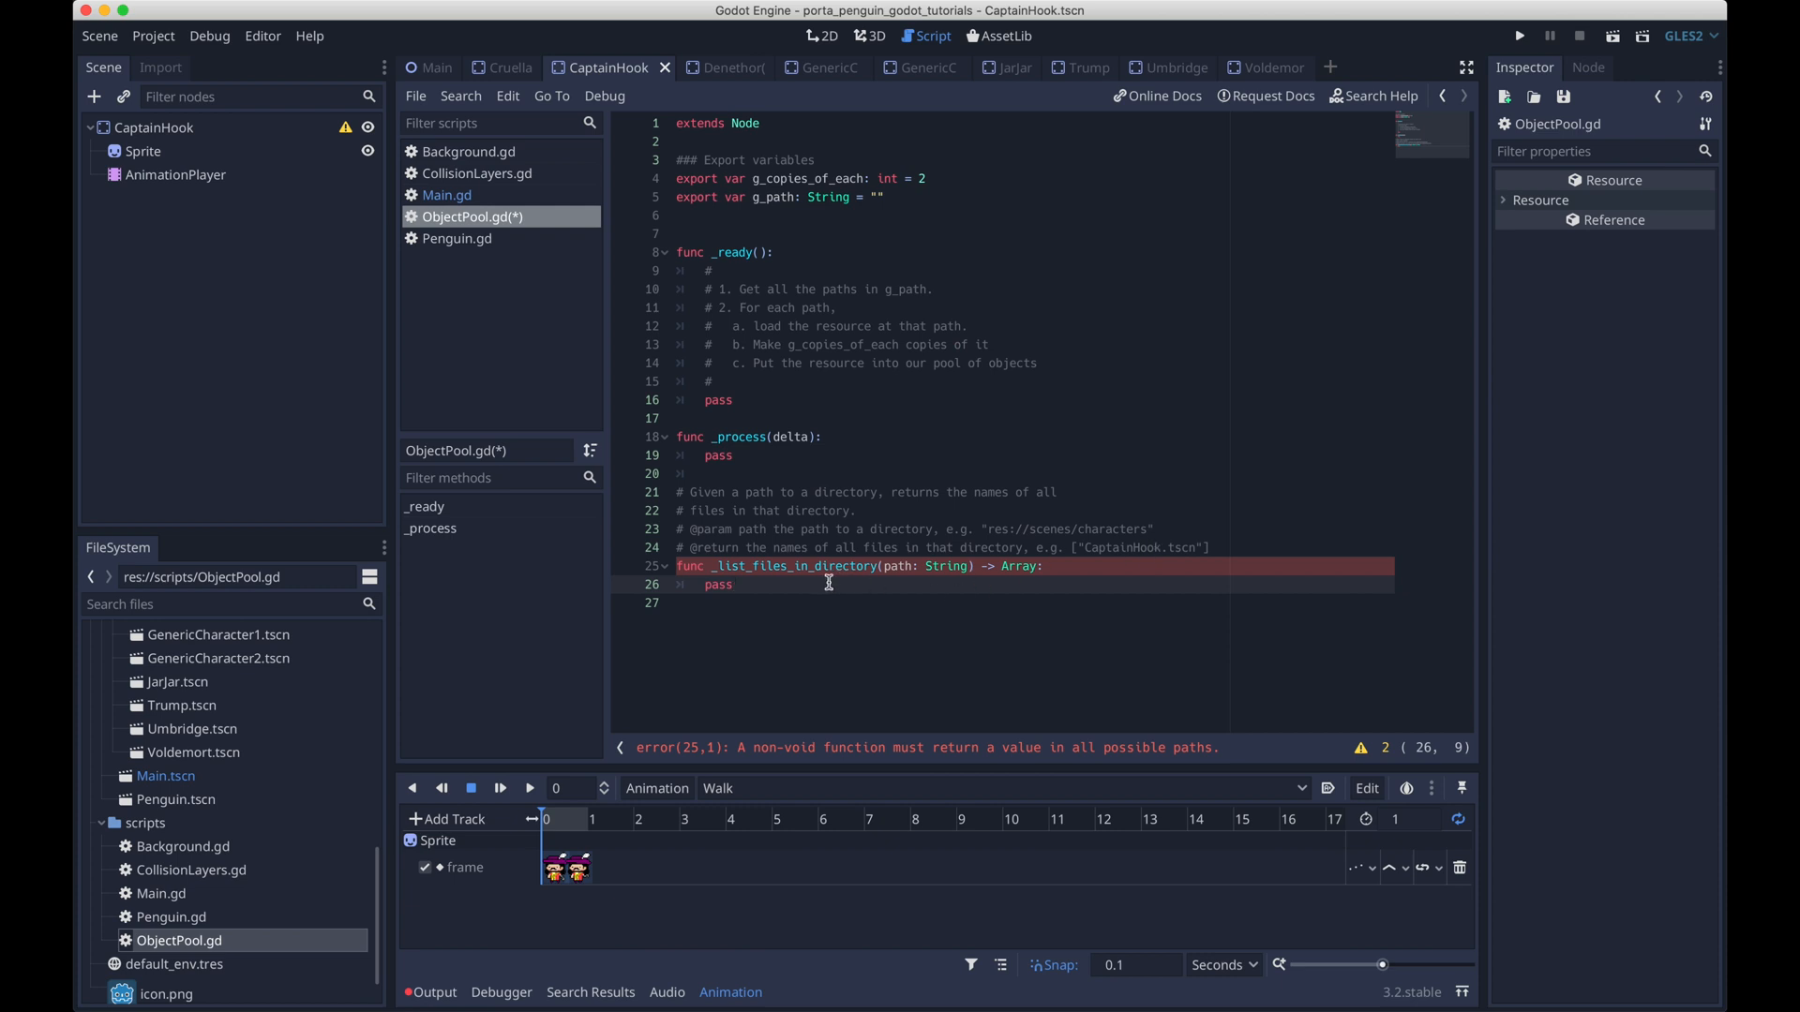
pyautogui.moveTo(713, 585)
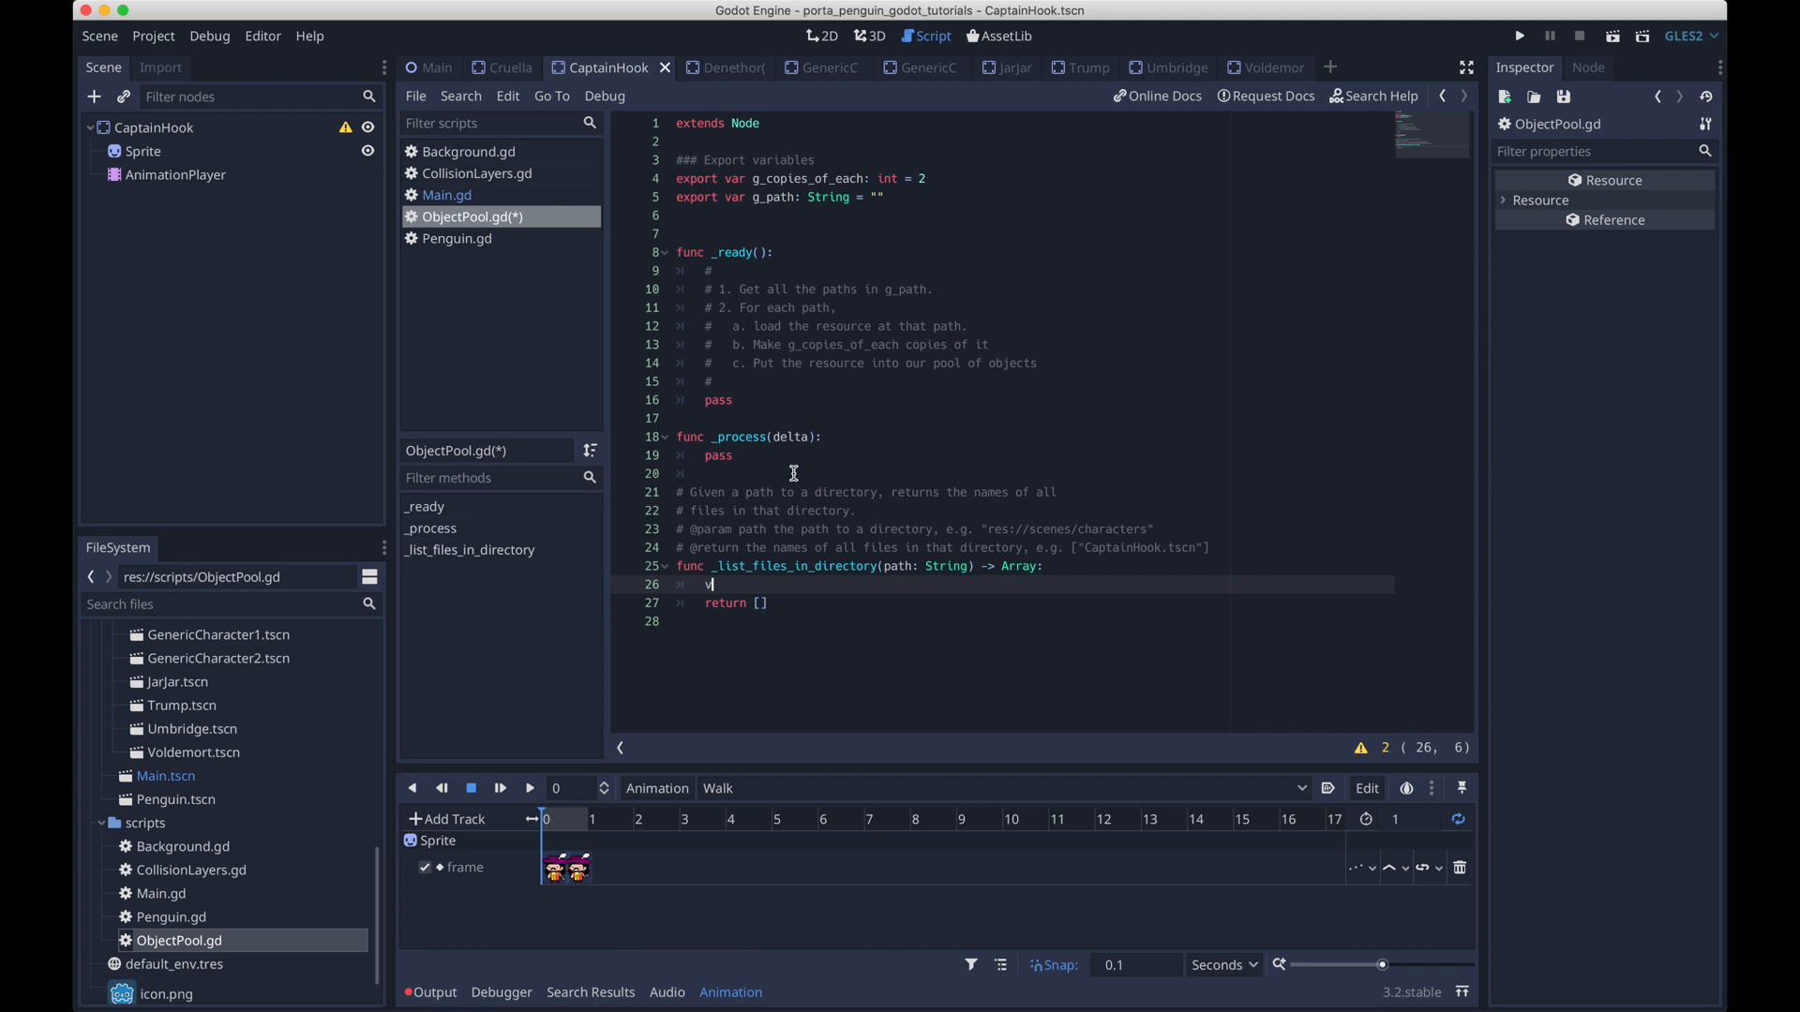
# Create a files Array, a Directory opened at path, and begin listing with dir.list_dir_begin() under an explanatory comment
pyautogui.write('var files: Array = [')
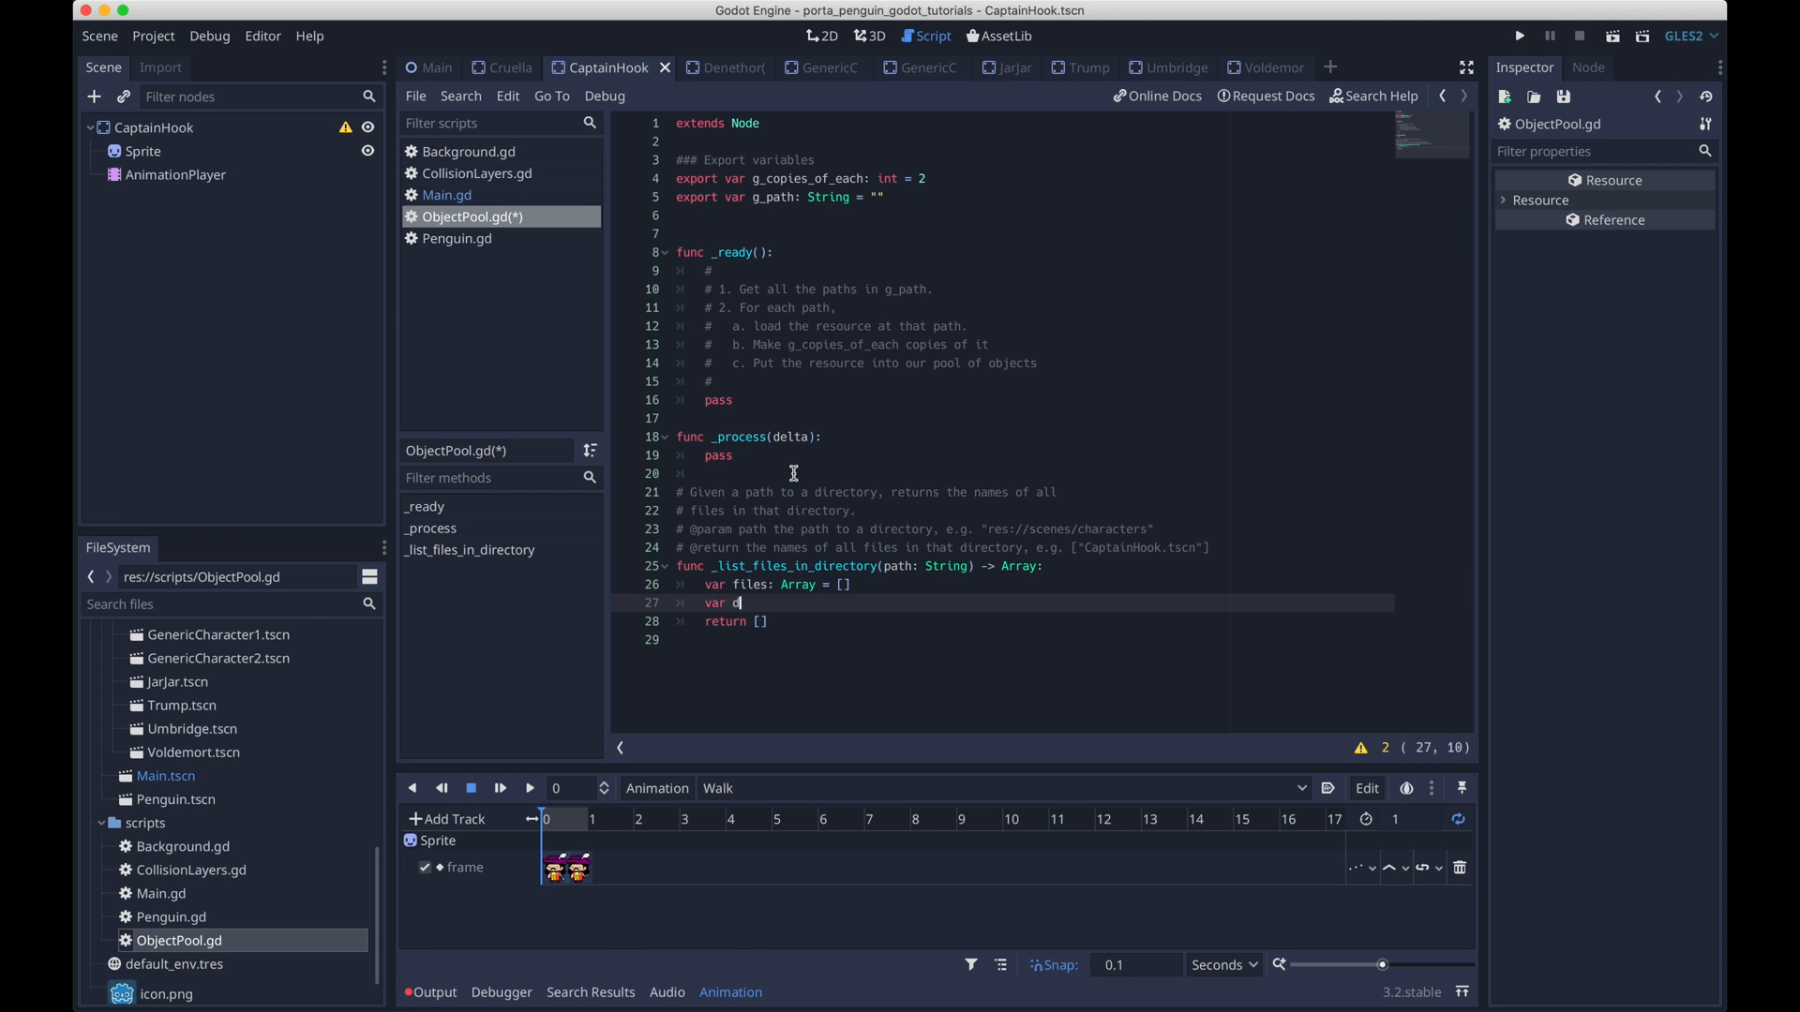
pyautogui.write('ir := Direc')
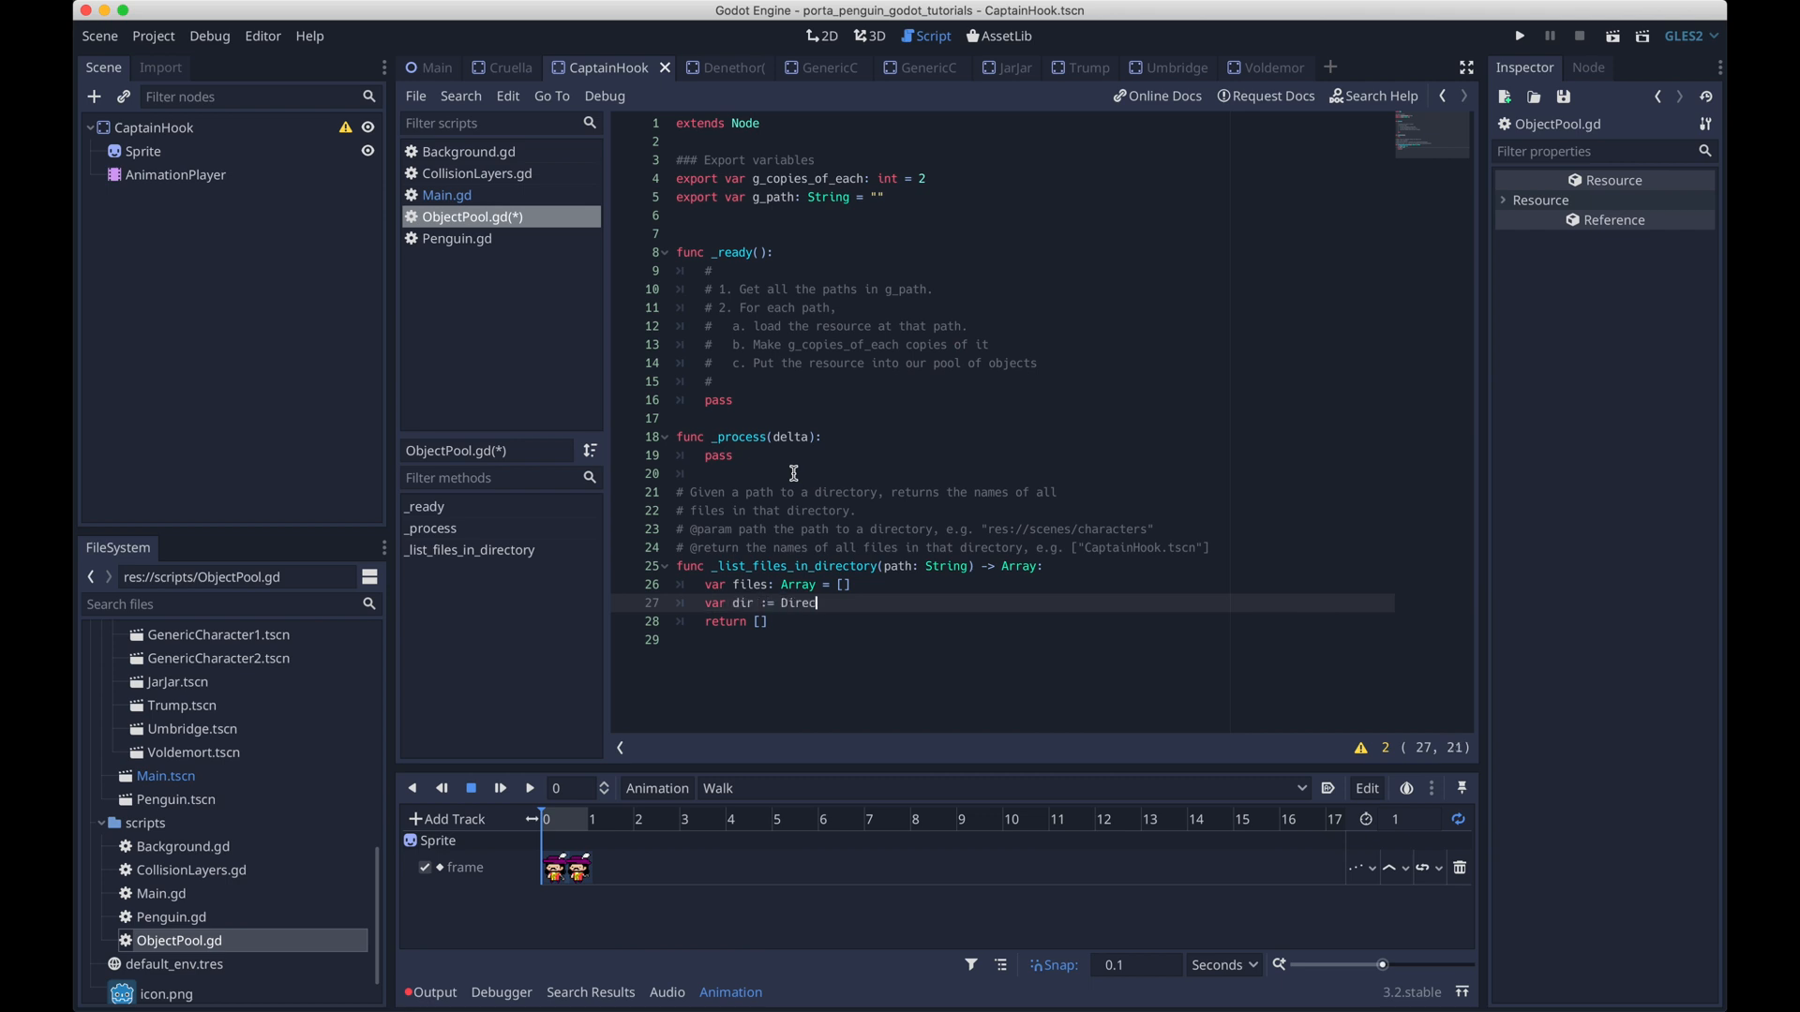
pyautogui.write('tory.new()')
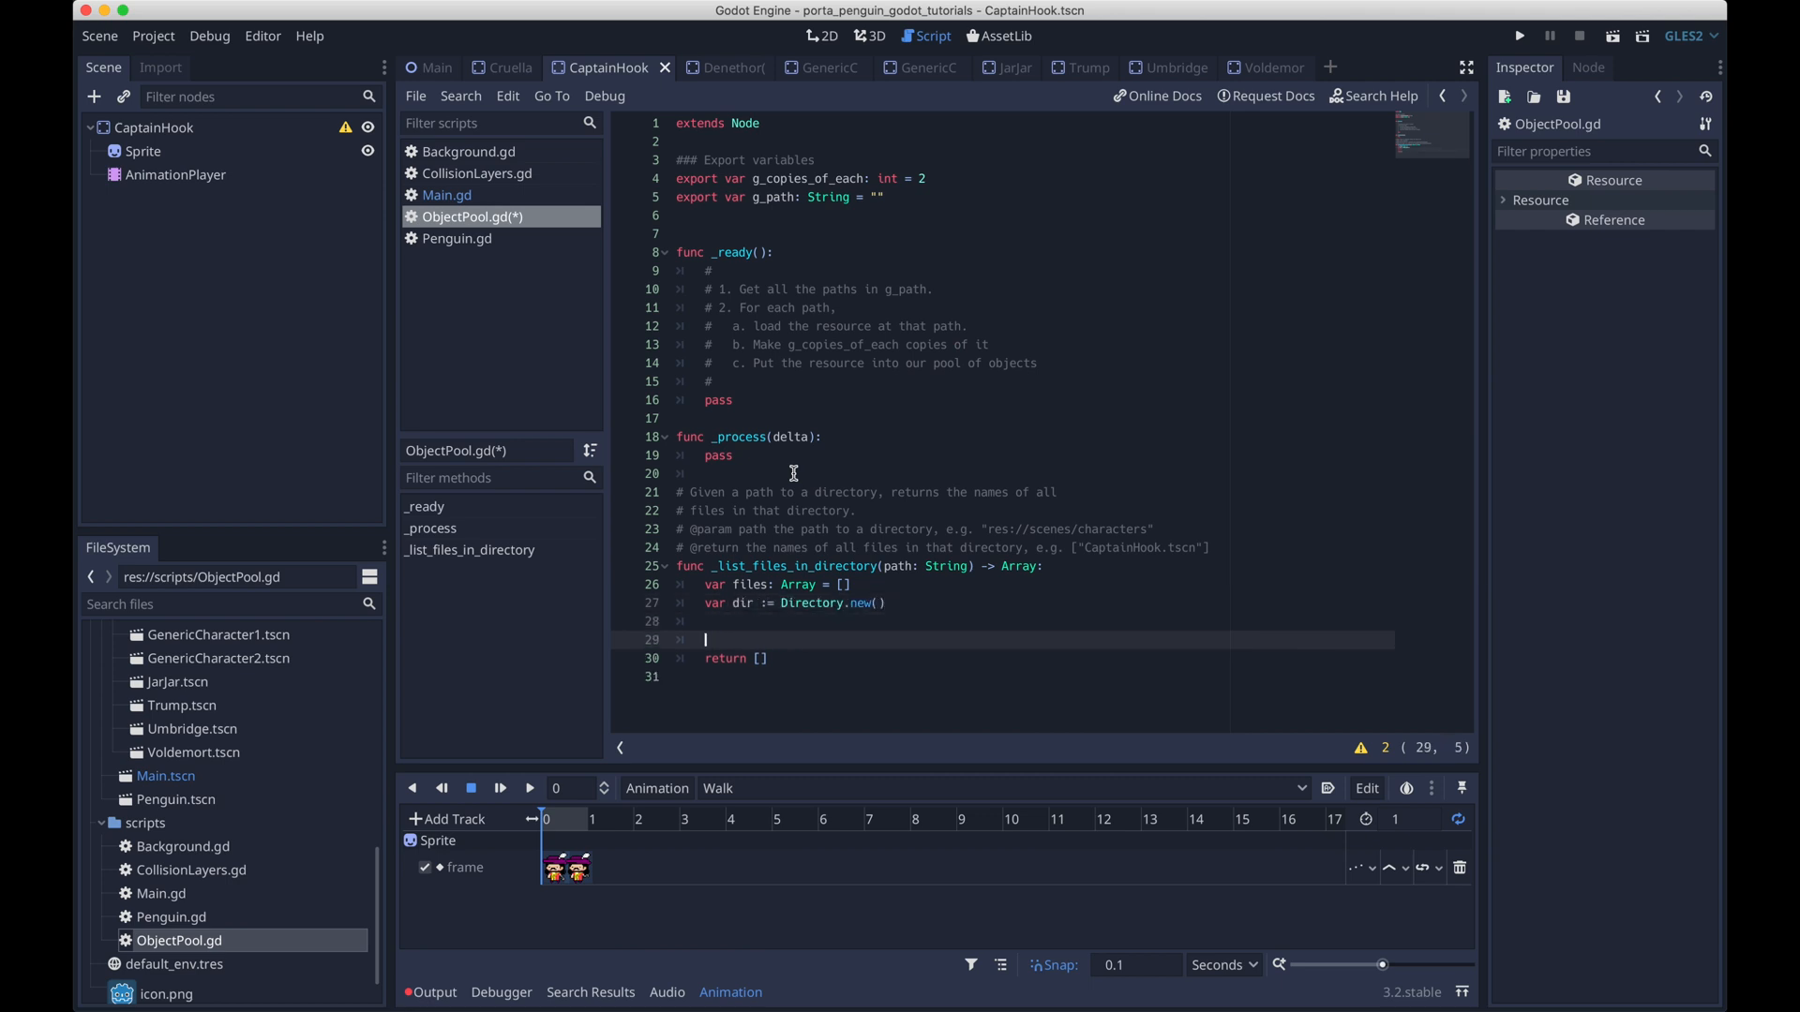
pyautogui.write('dir.open')
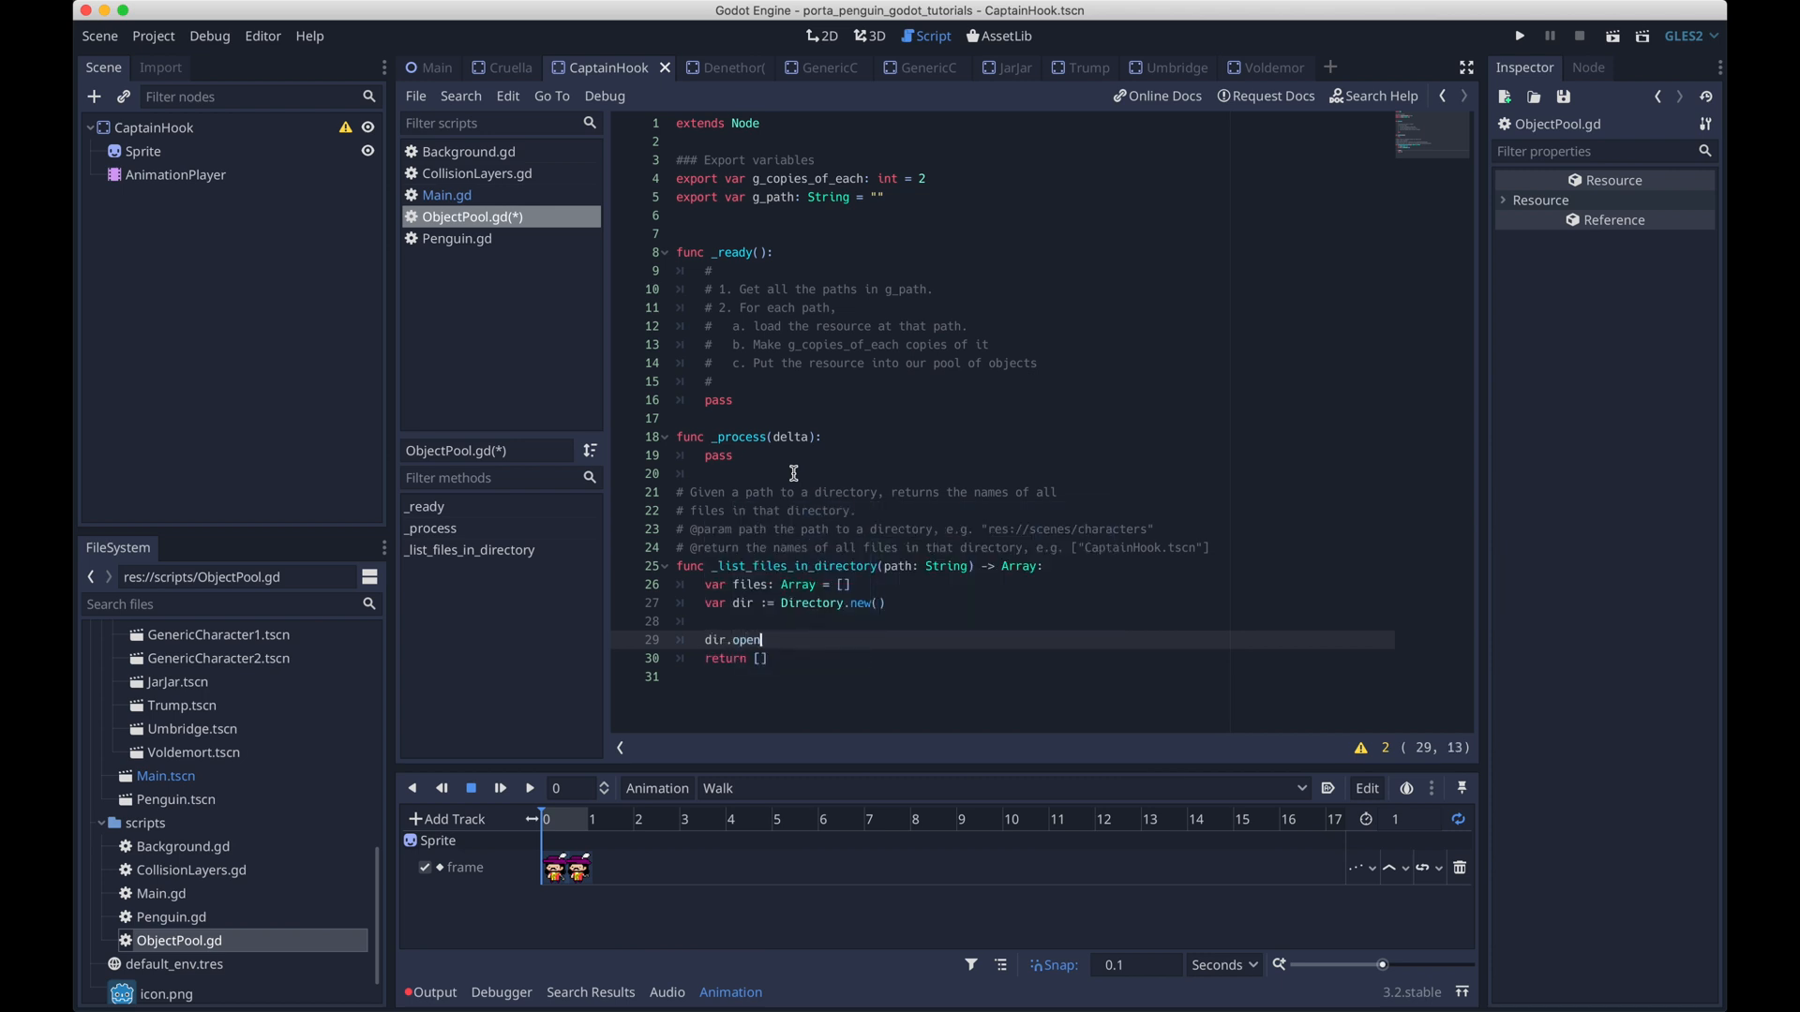
pyautogui.write('(path)')
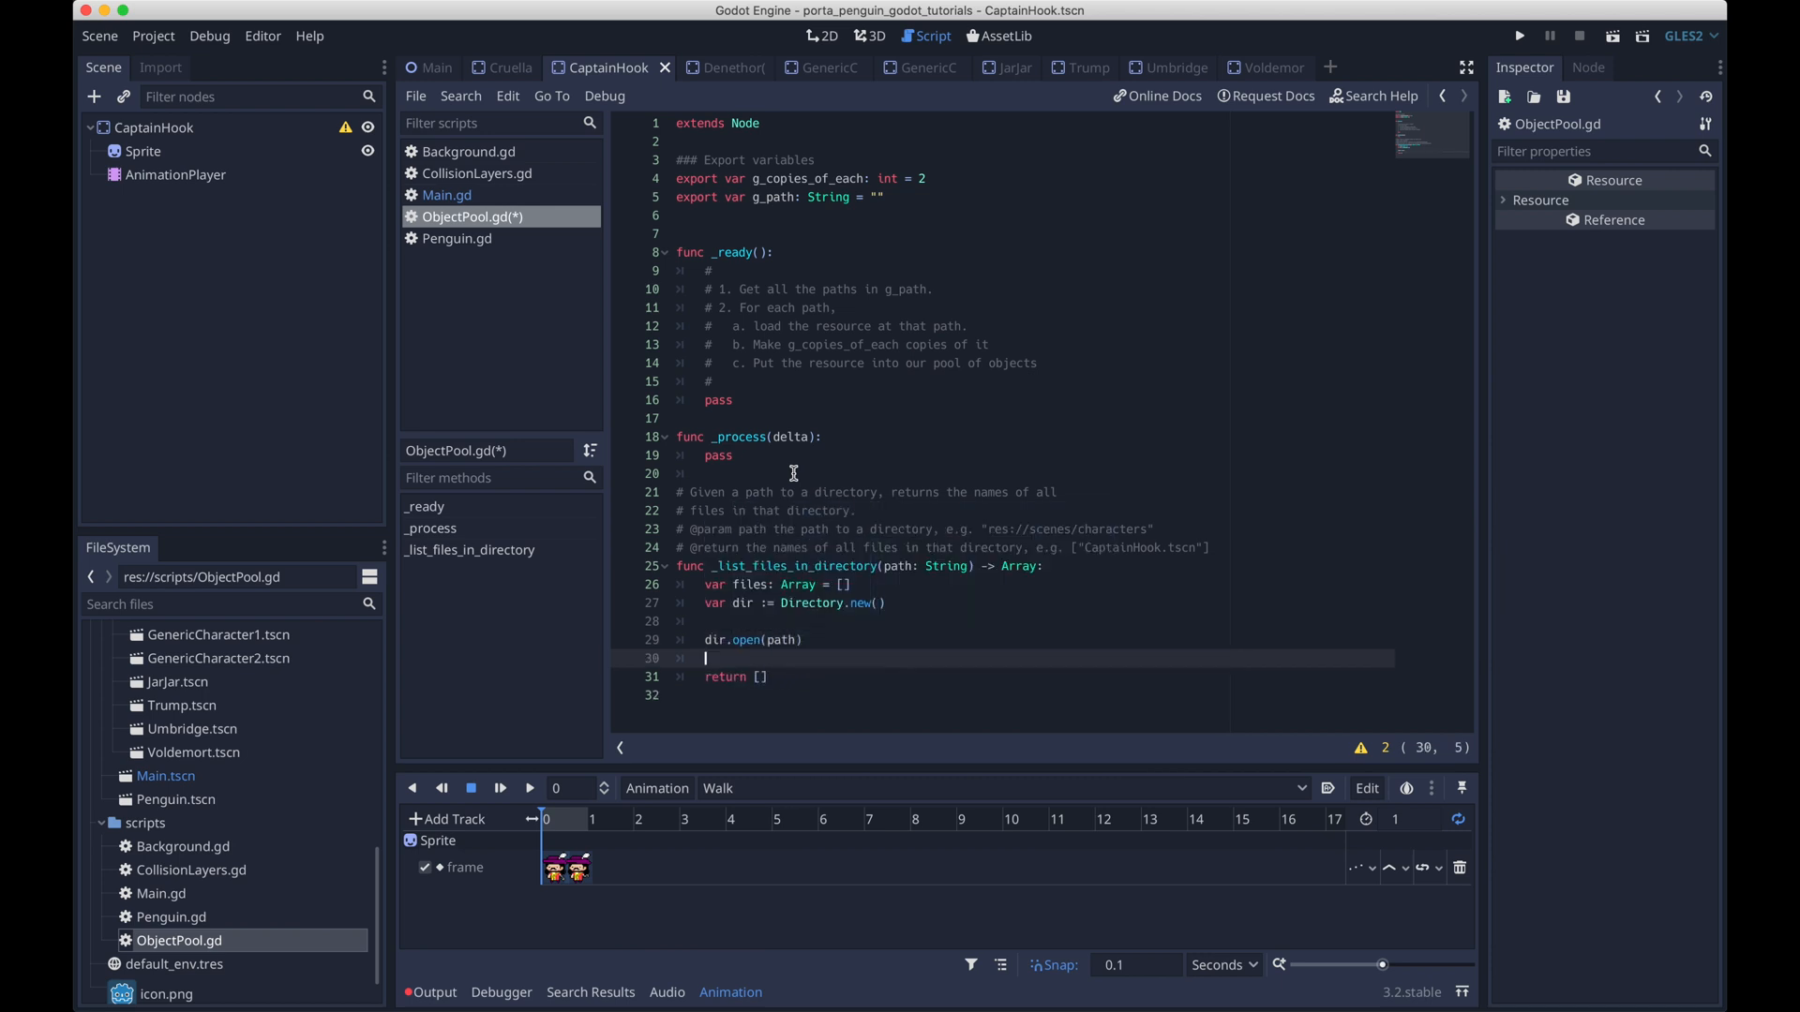
pyautogui.write('# Initialize stream used to list all')
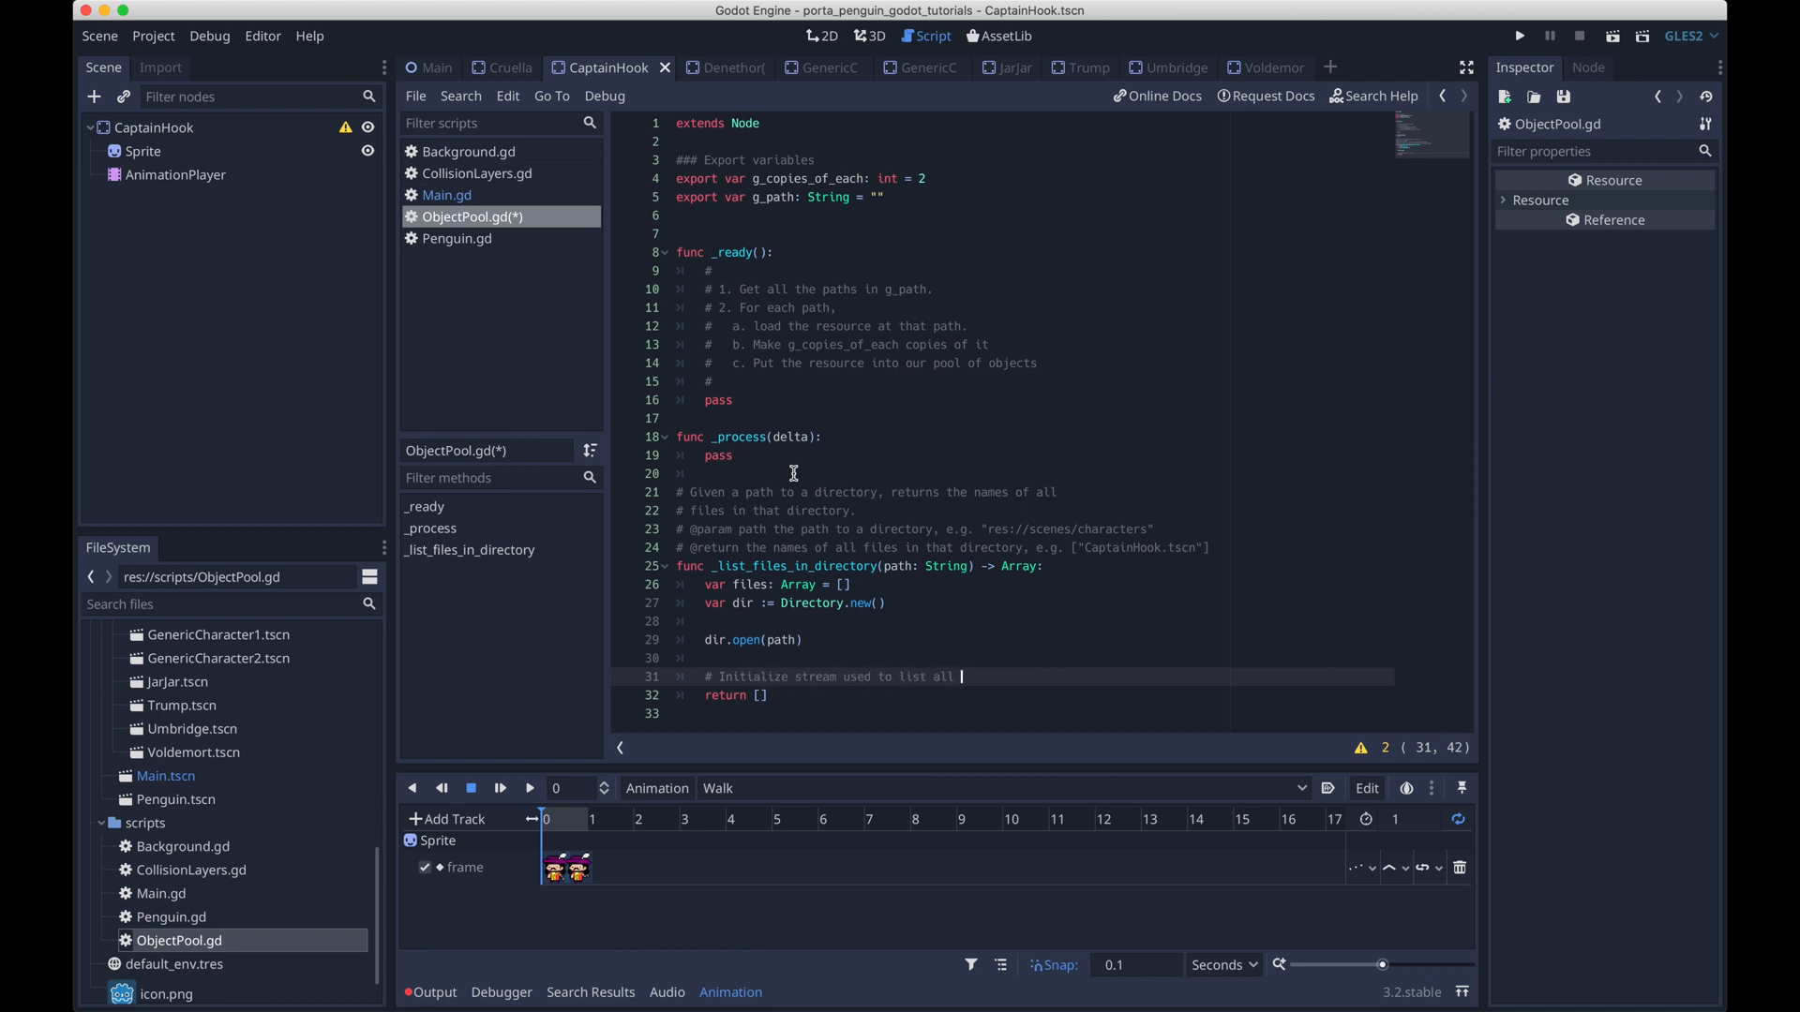
pyautogui.write('files and directories')
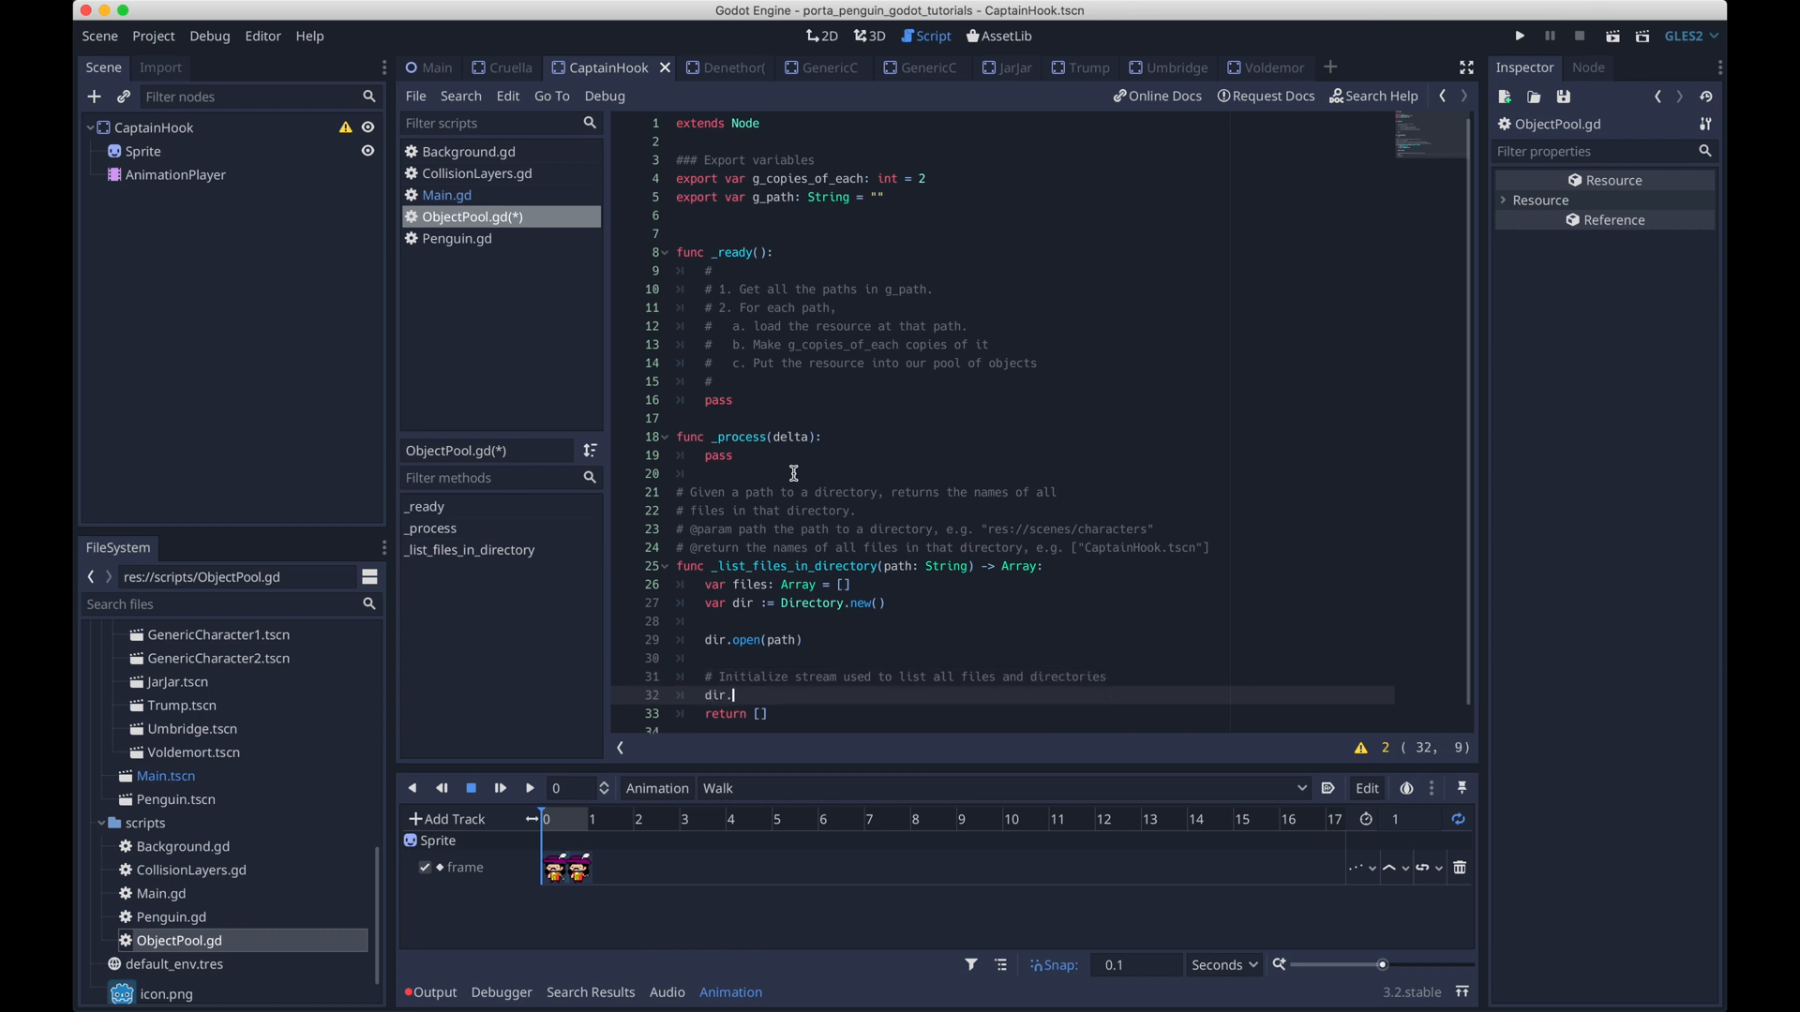
pyautogui.write('list_')
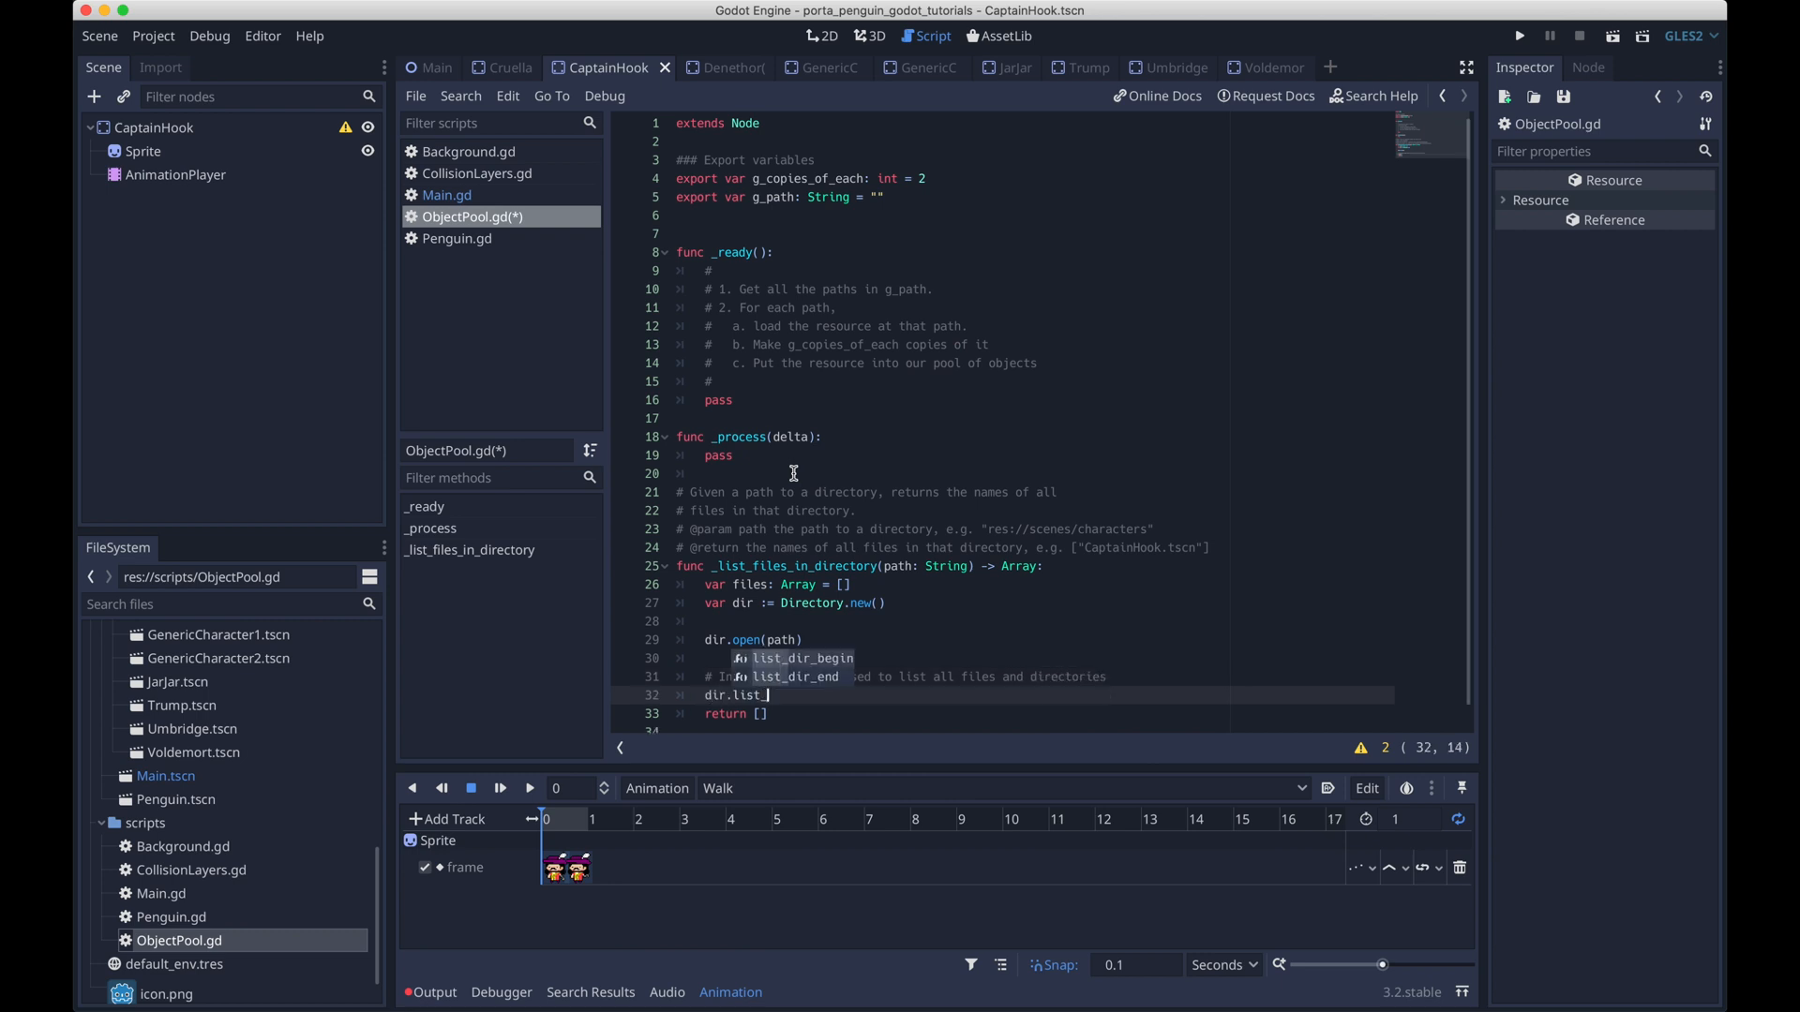
pyautogui.write('dir_begin(')
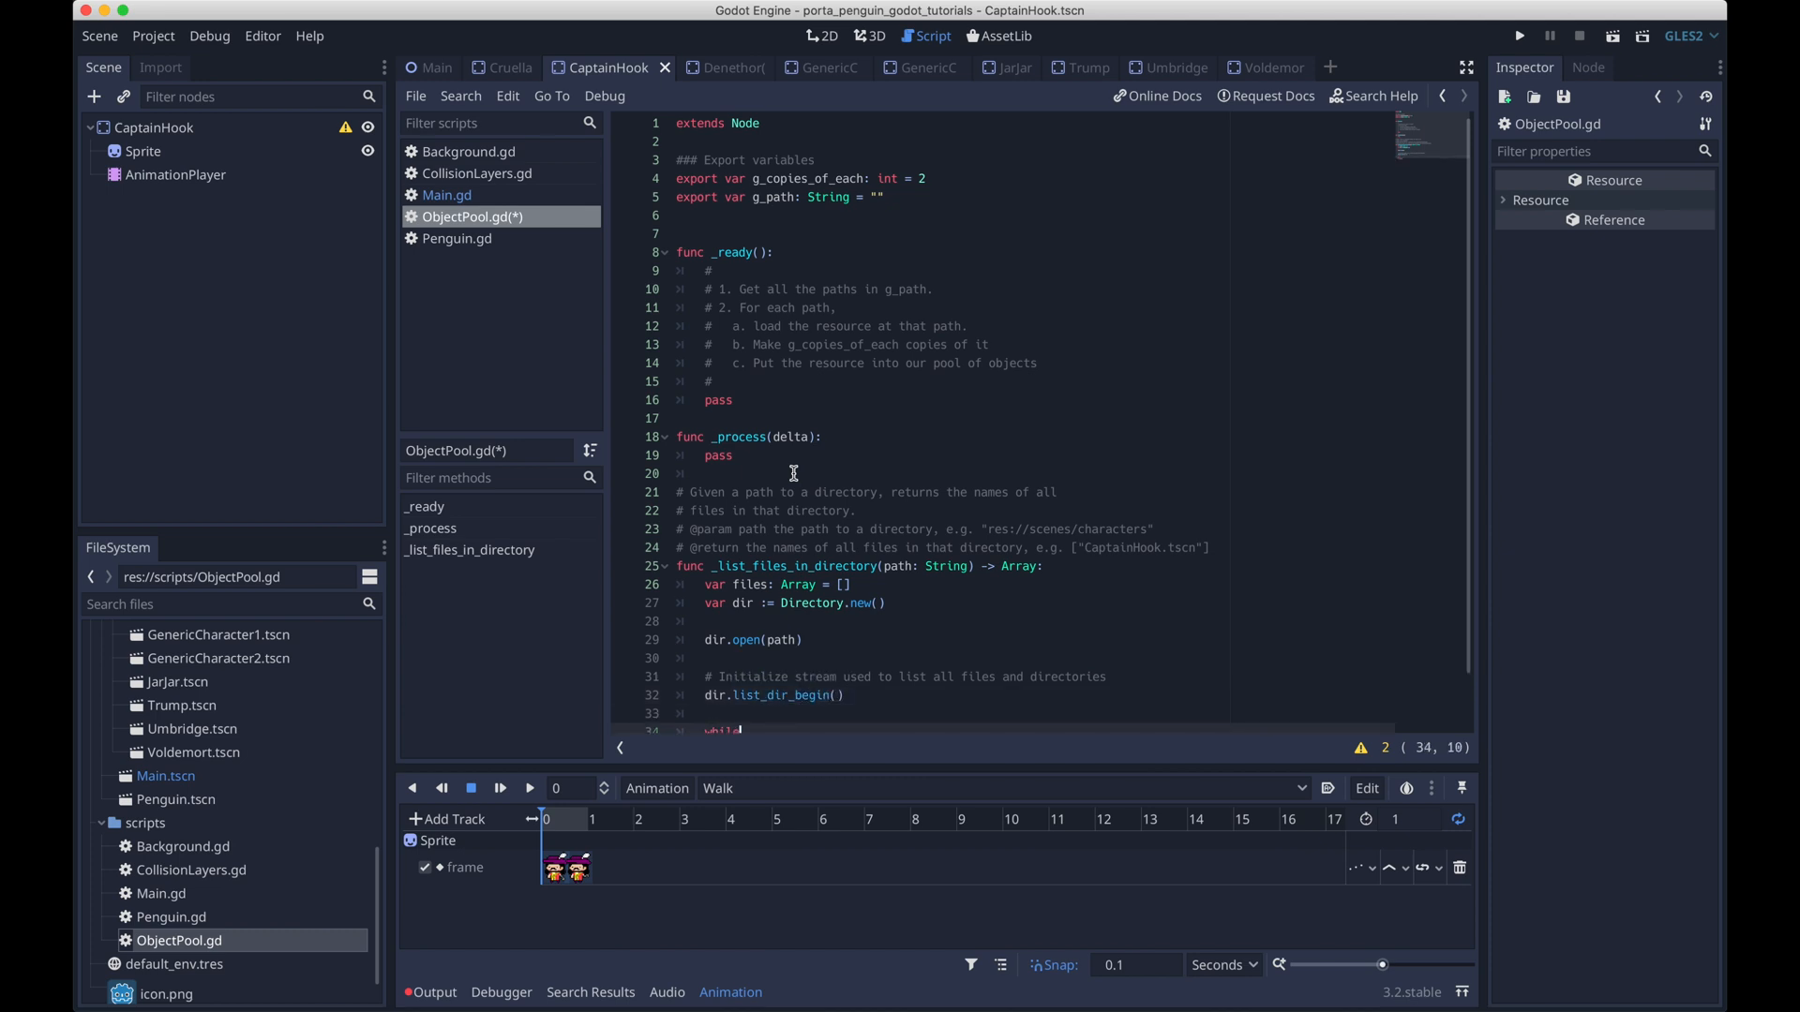
# Loop fetching var file: String = dir.get_next() and start the empty-name check
pyautogui.scroll(-3)
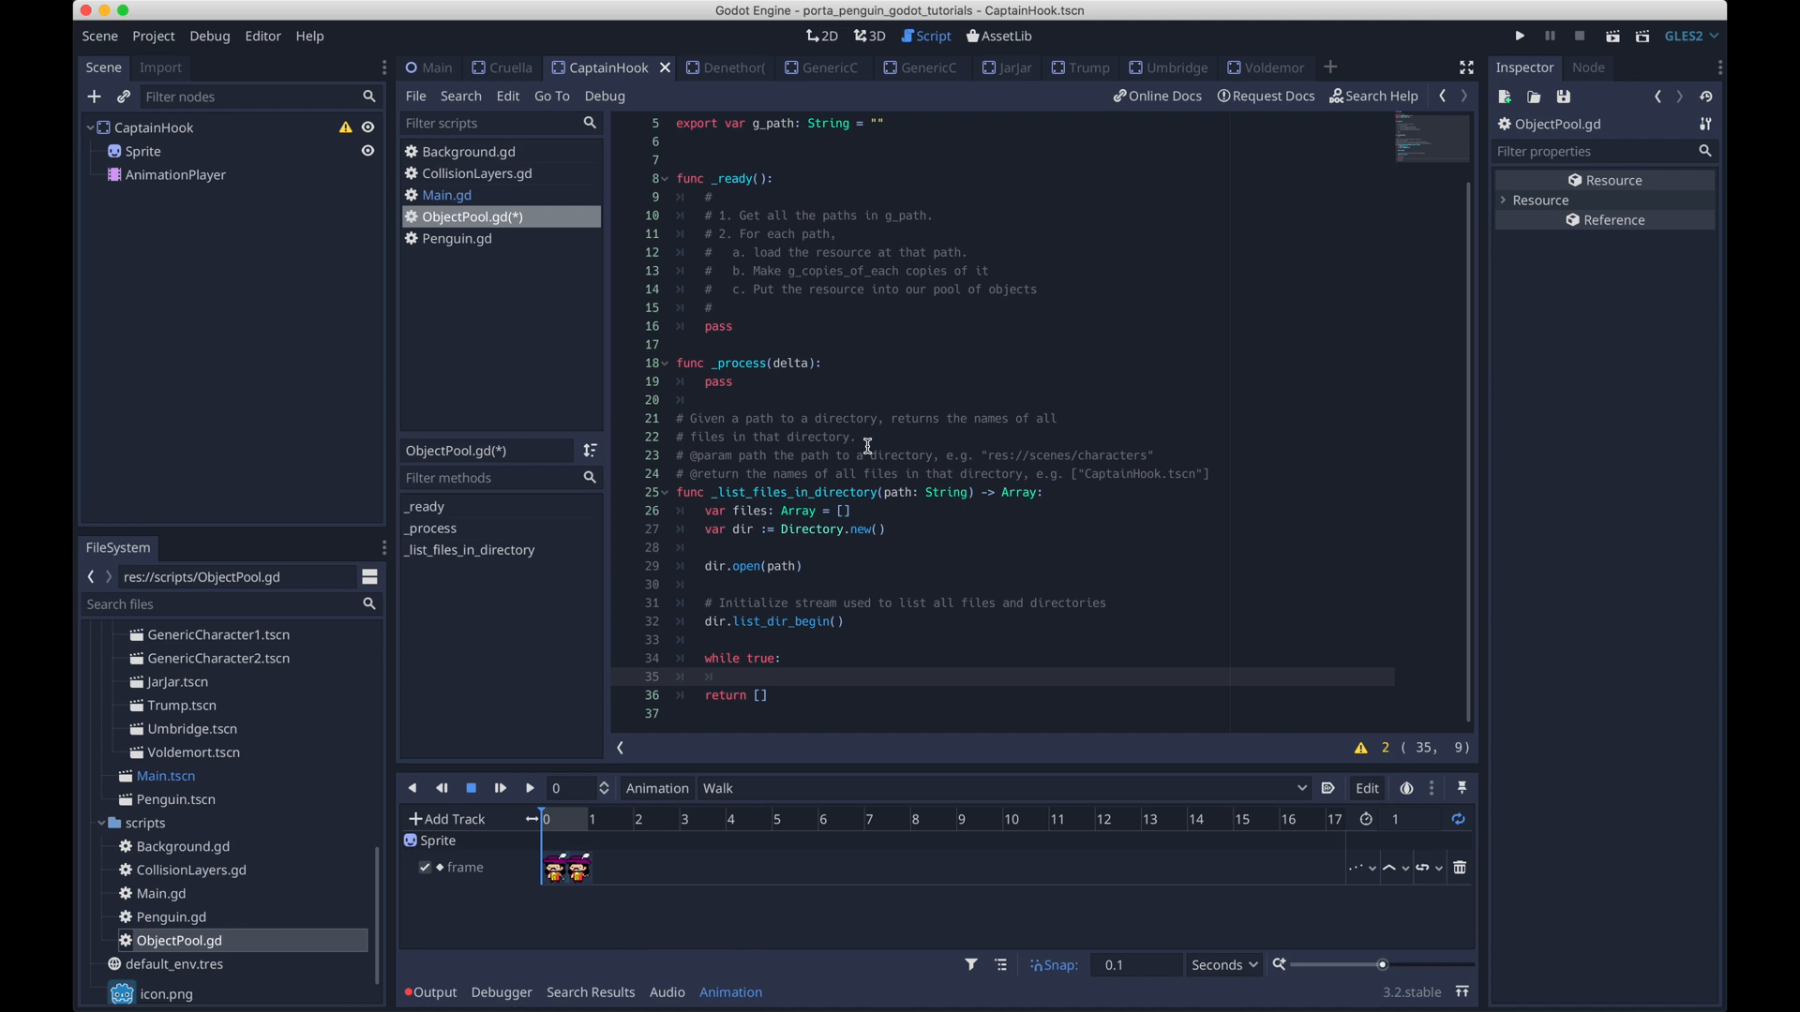
pyautogui.write('var fi')
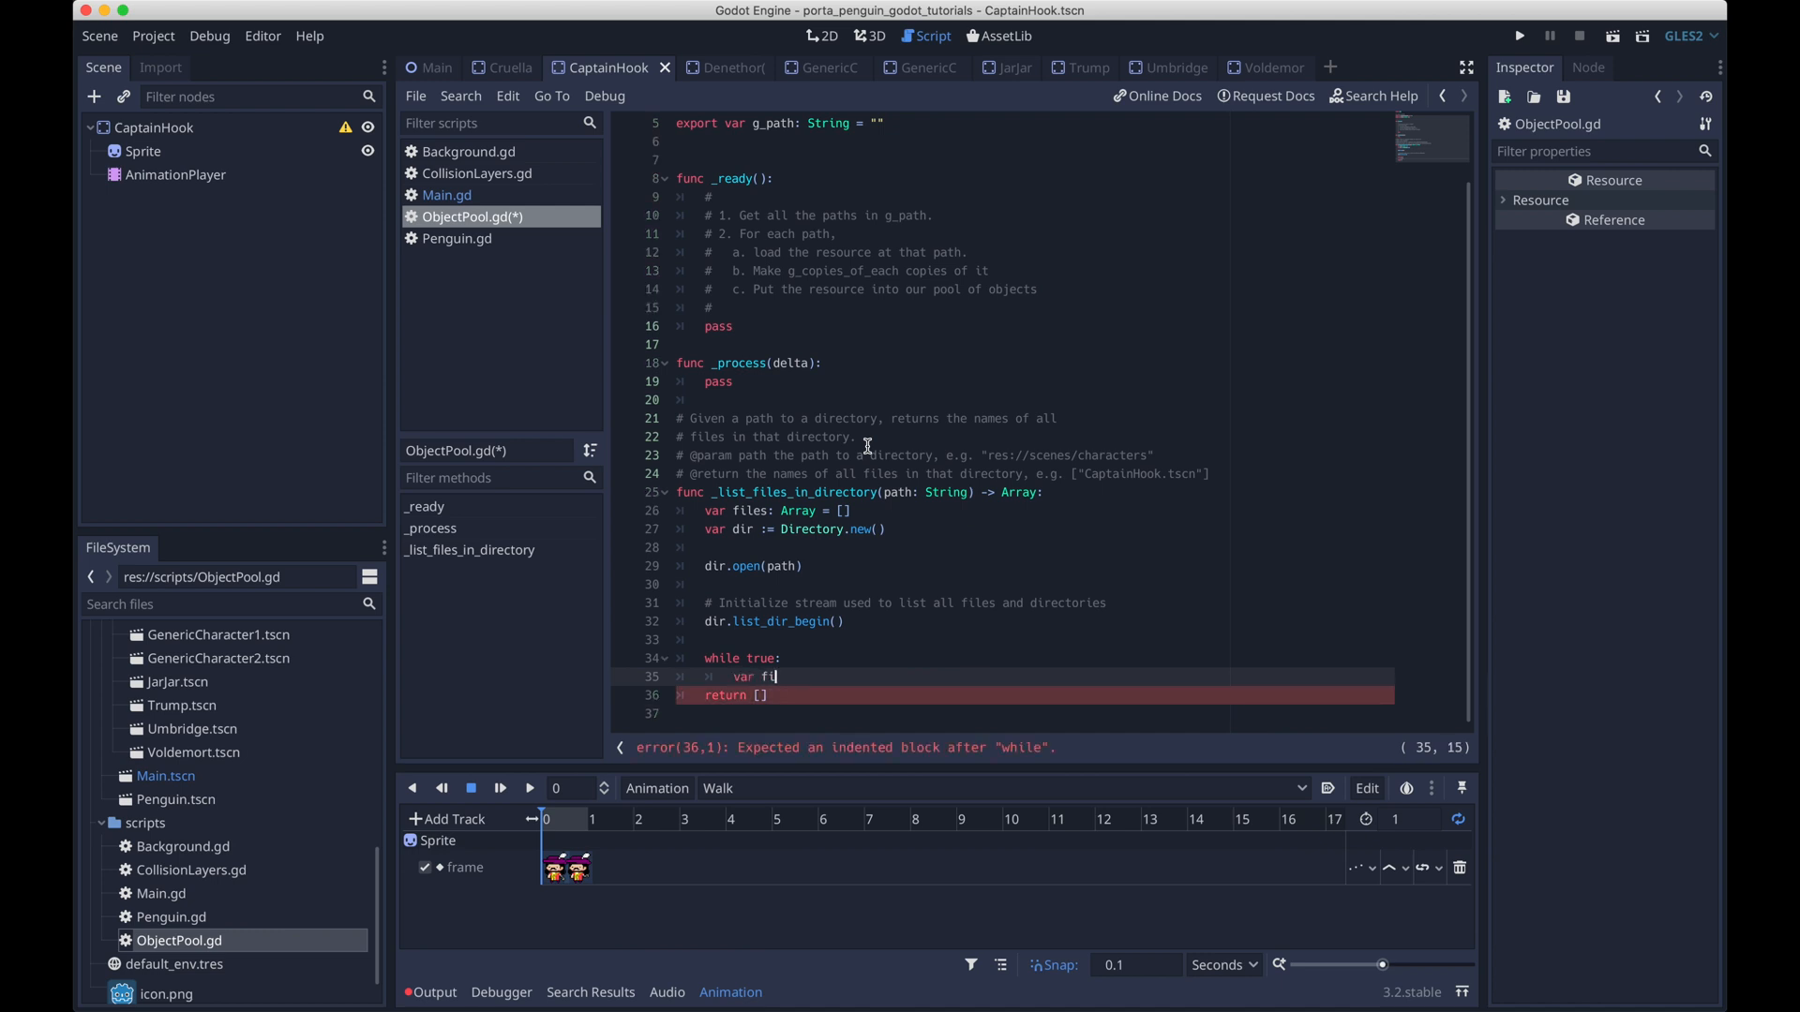
pyautogui.write('le: String = d')
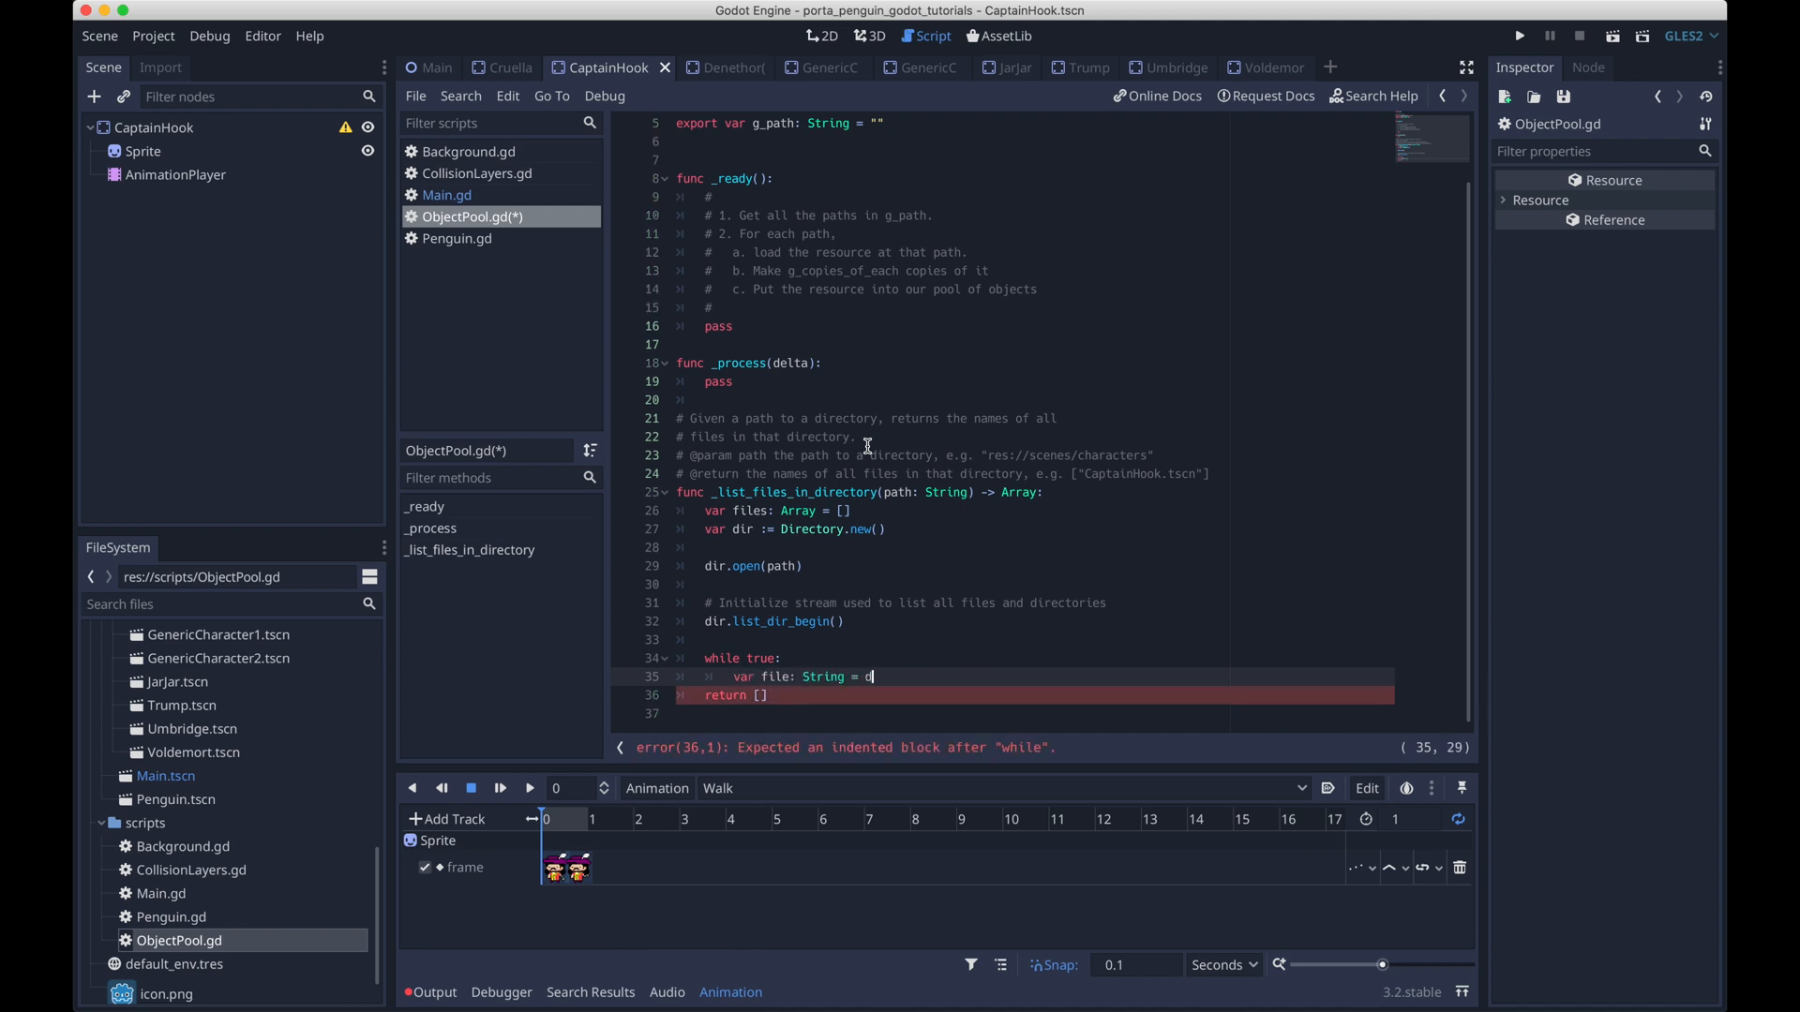
pyautogui.write('ir.get_next()')
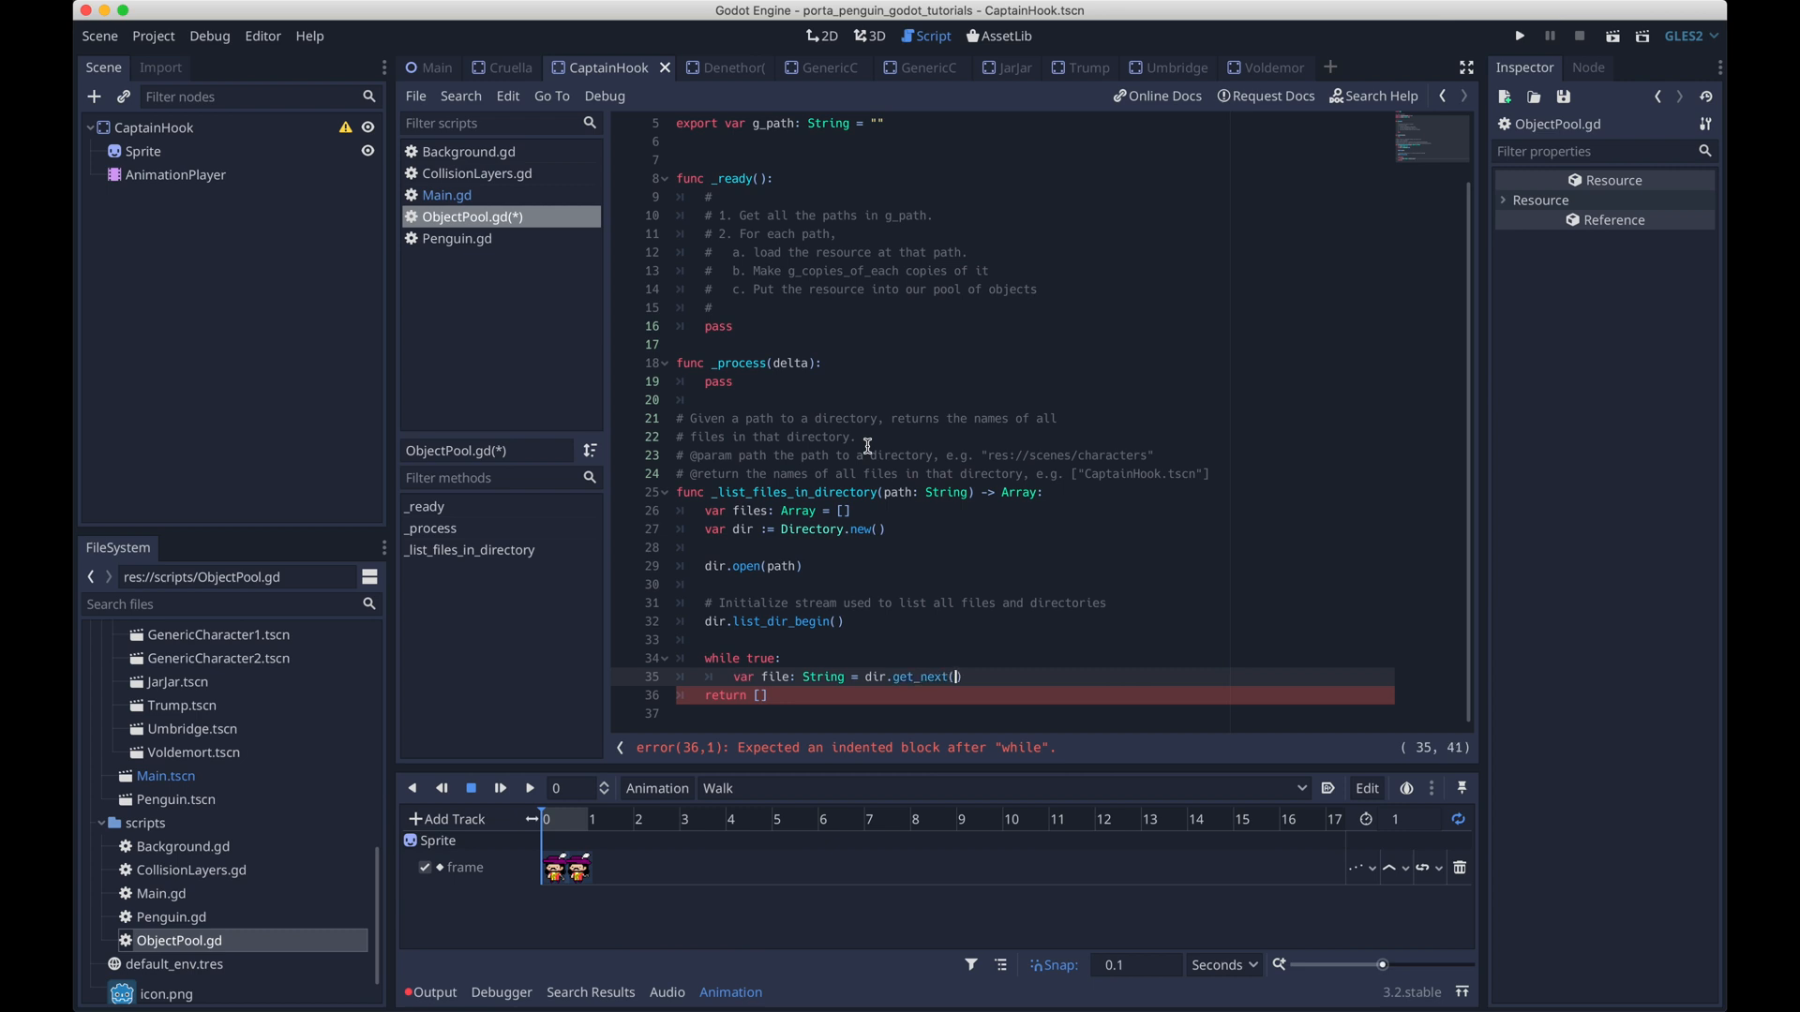
pyautogui.write('if file == "":')
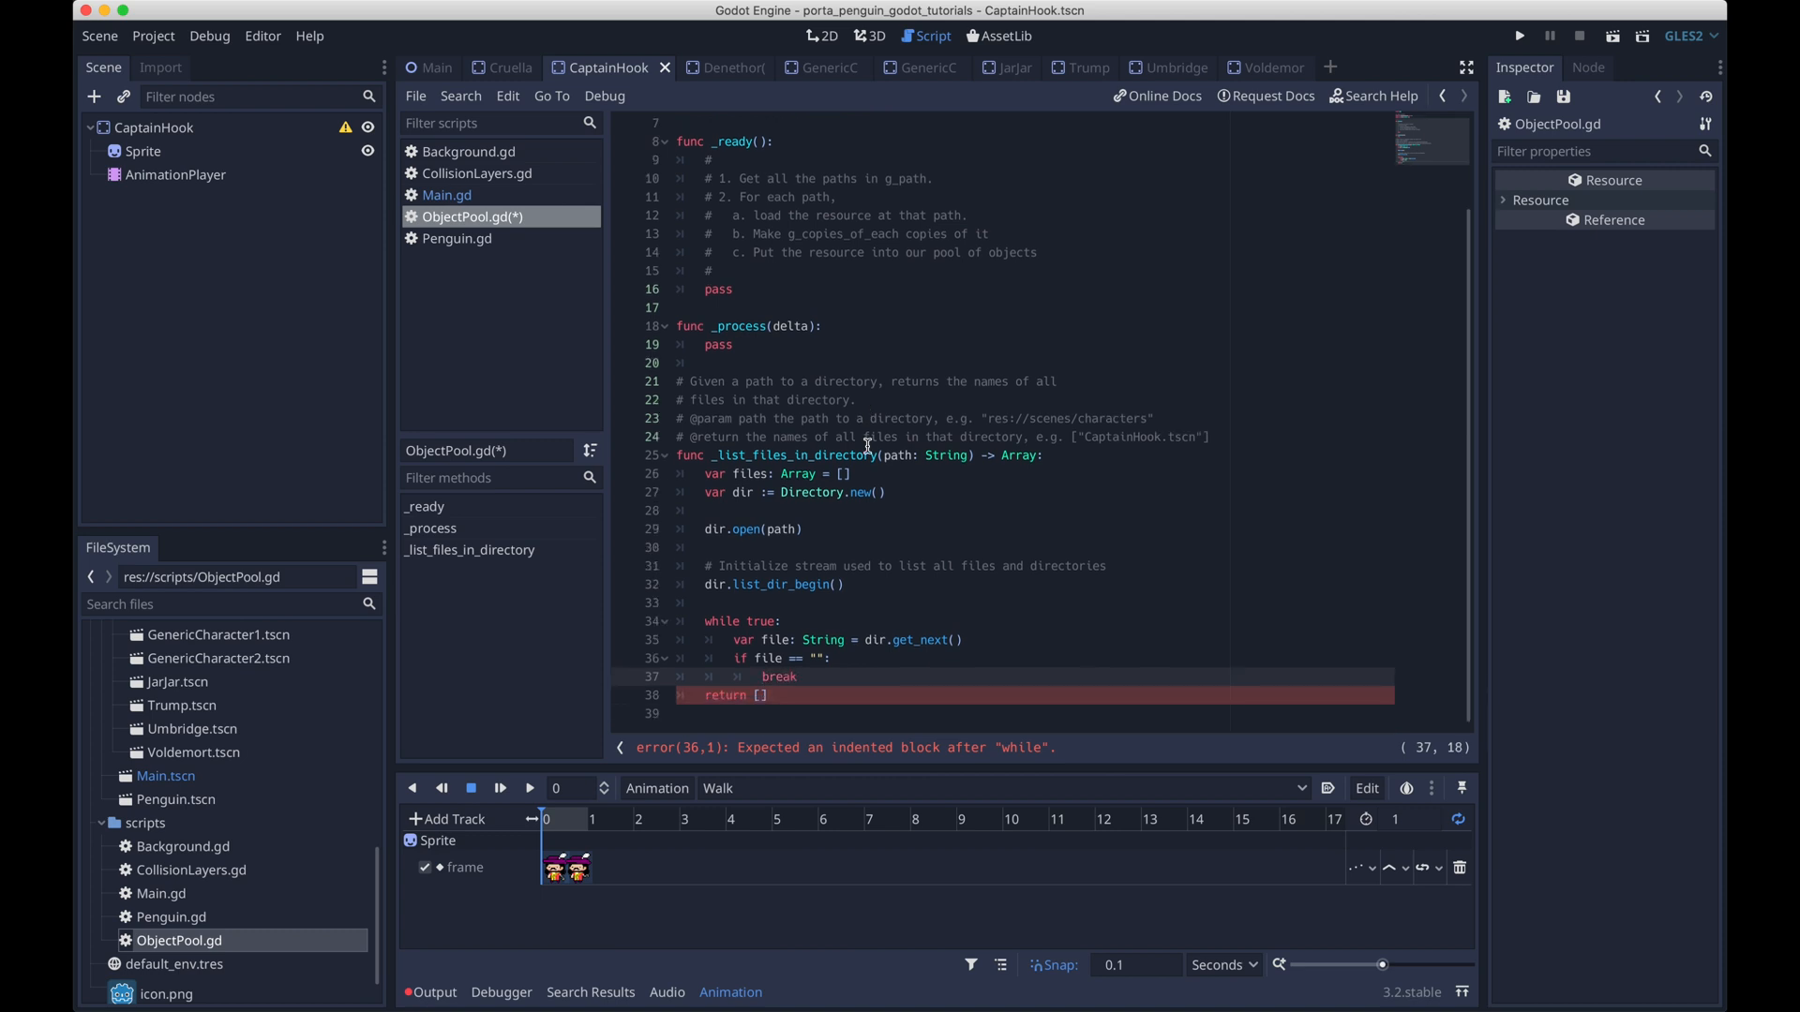
# Append files not beginning with "." in the elif branch, then close the stream with dir.list_dir_end()
pyautogui.write('elif')
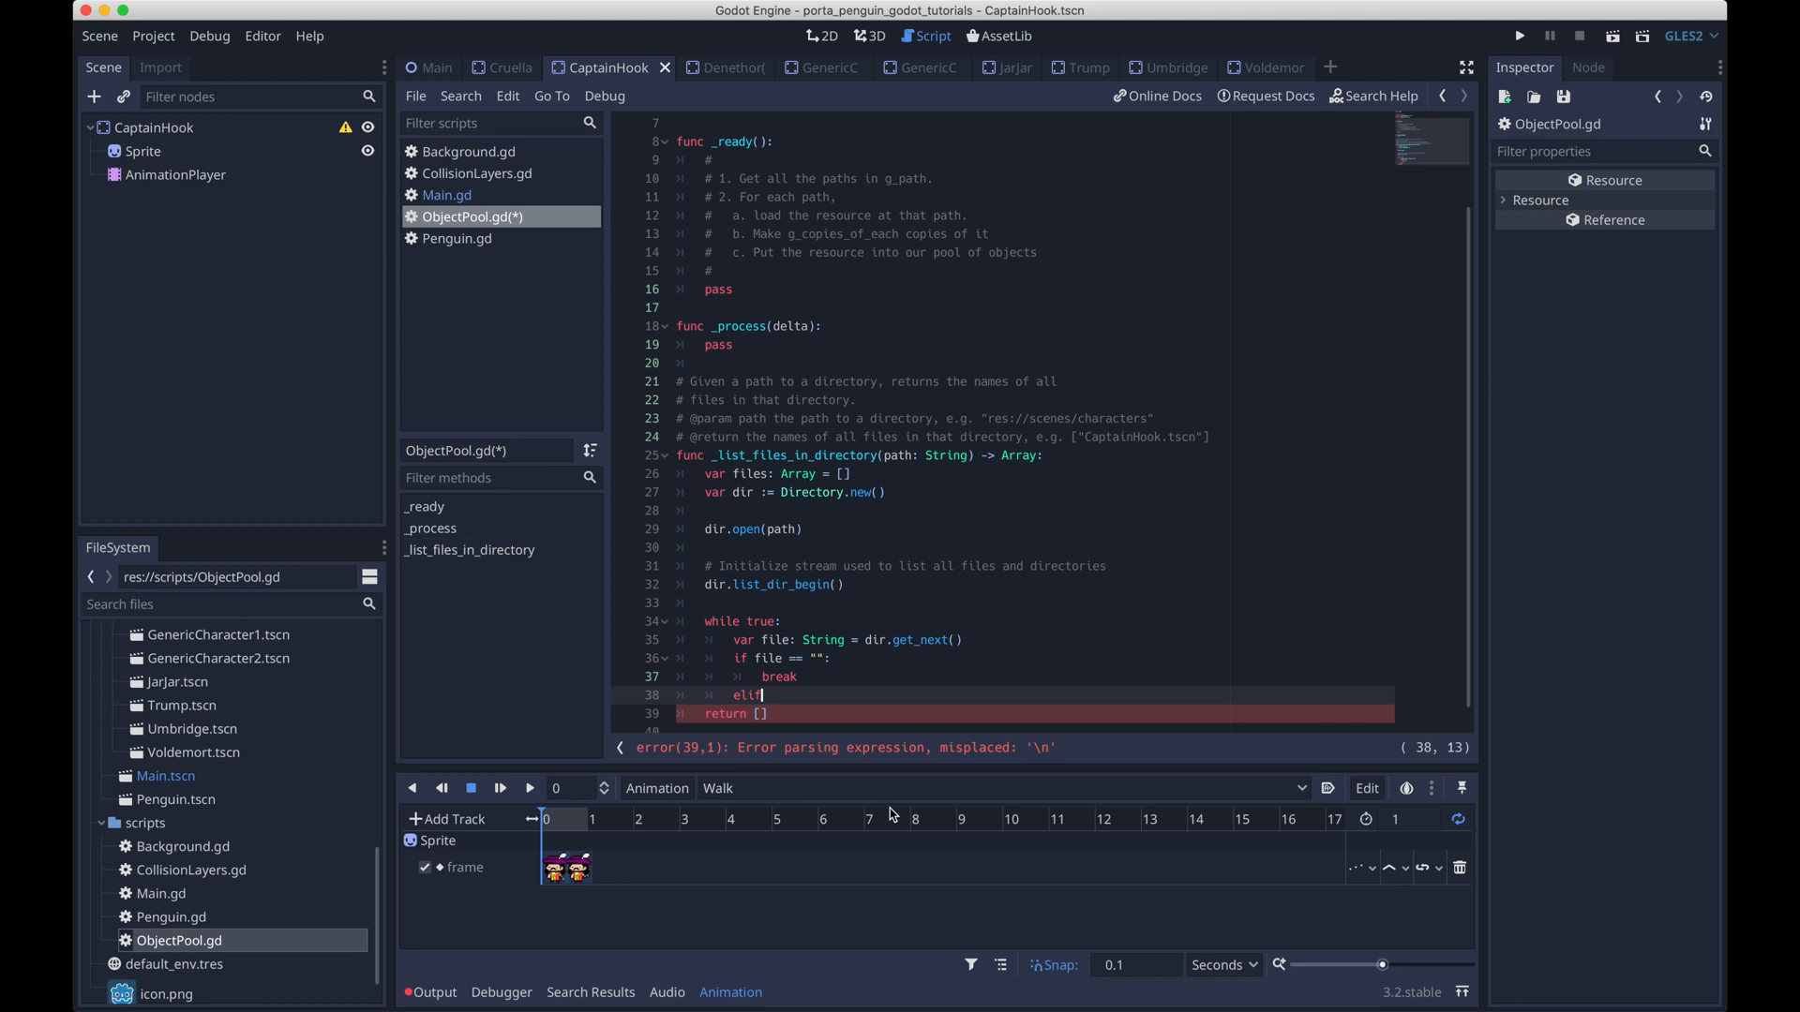
pyautogui.click(729, 992)
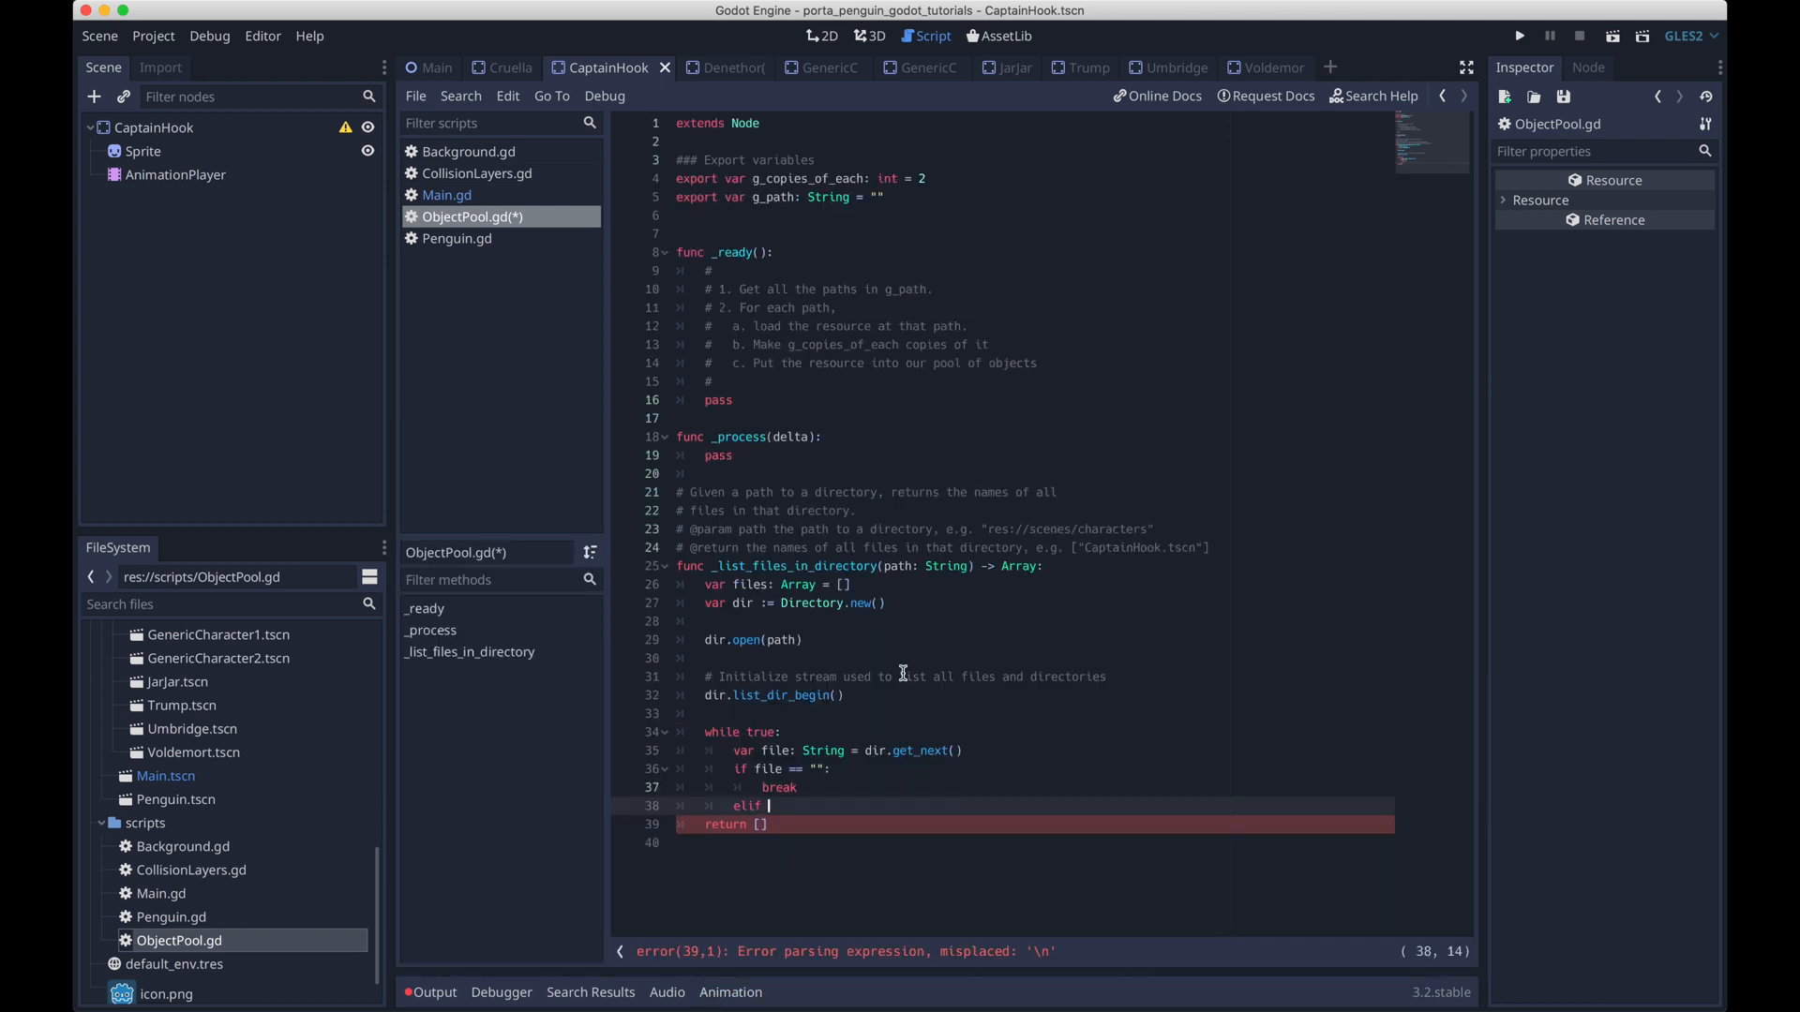
pyautogui.write('not file.begins')
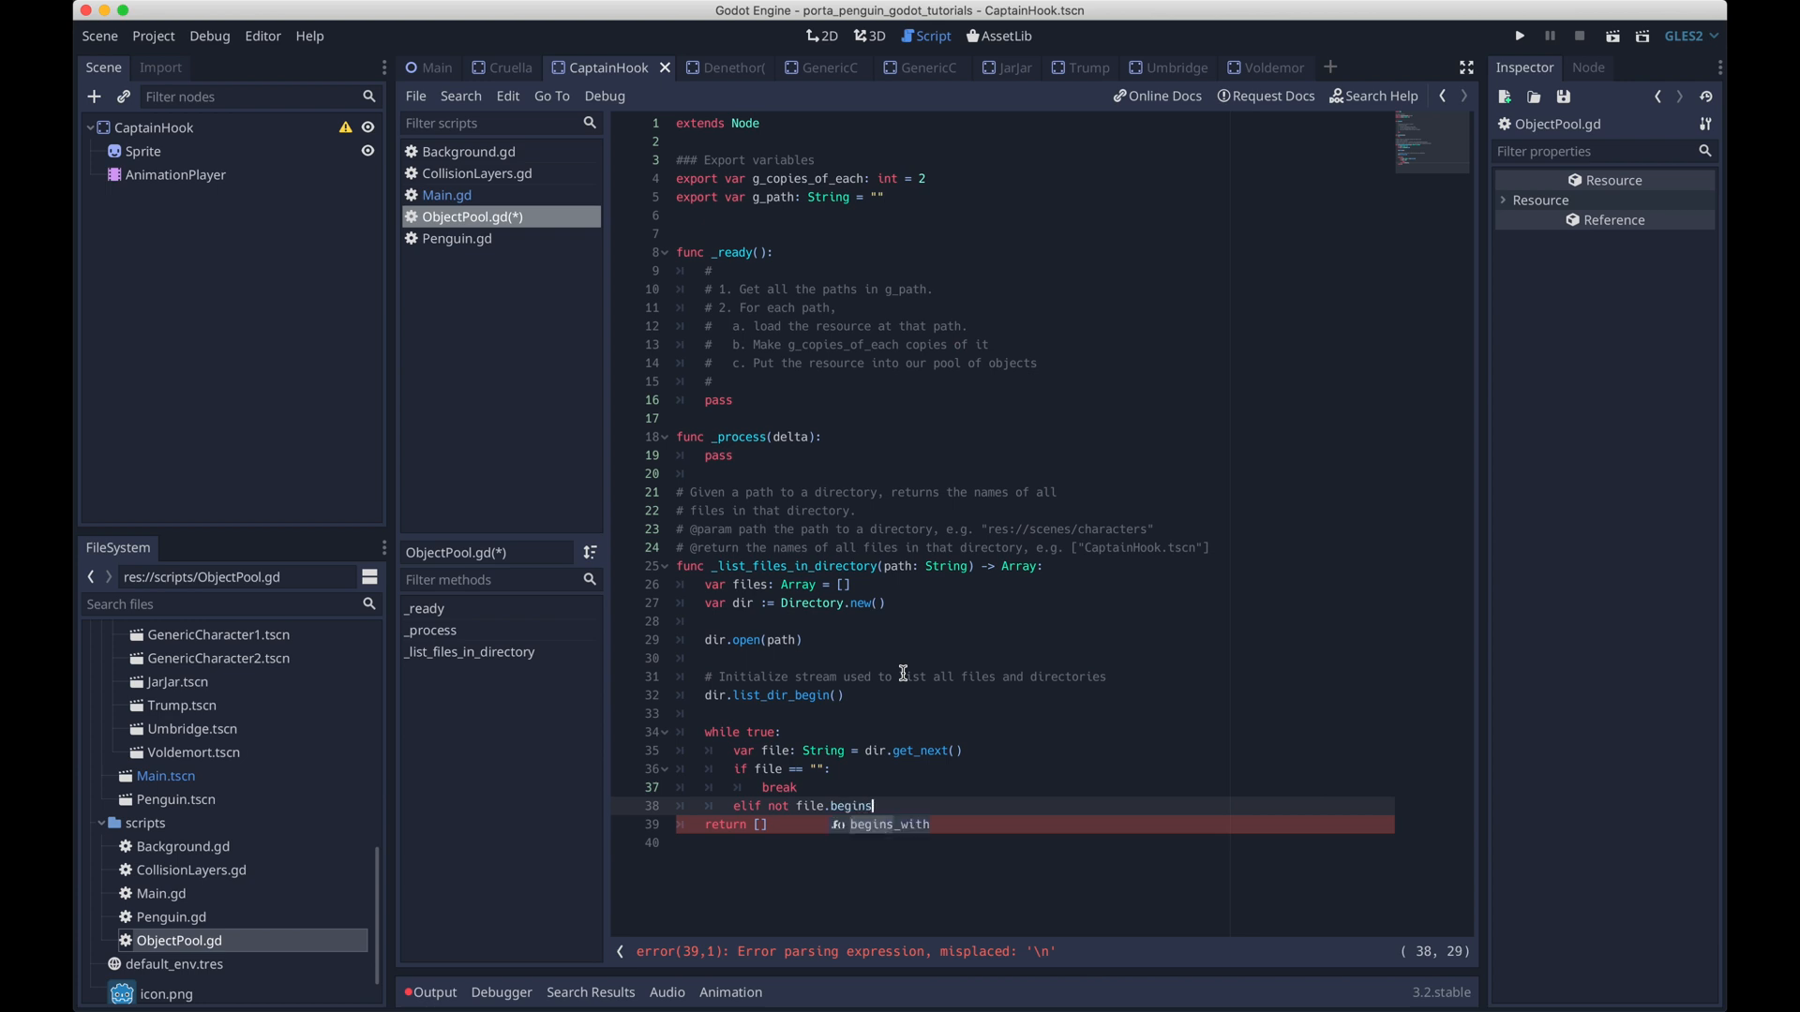
pyautogui.write('_with("."):')
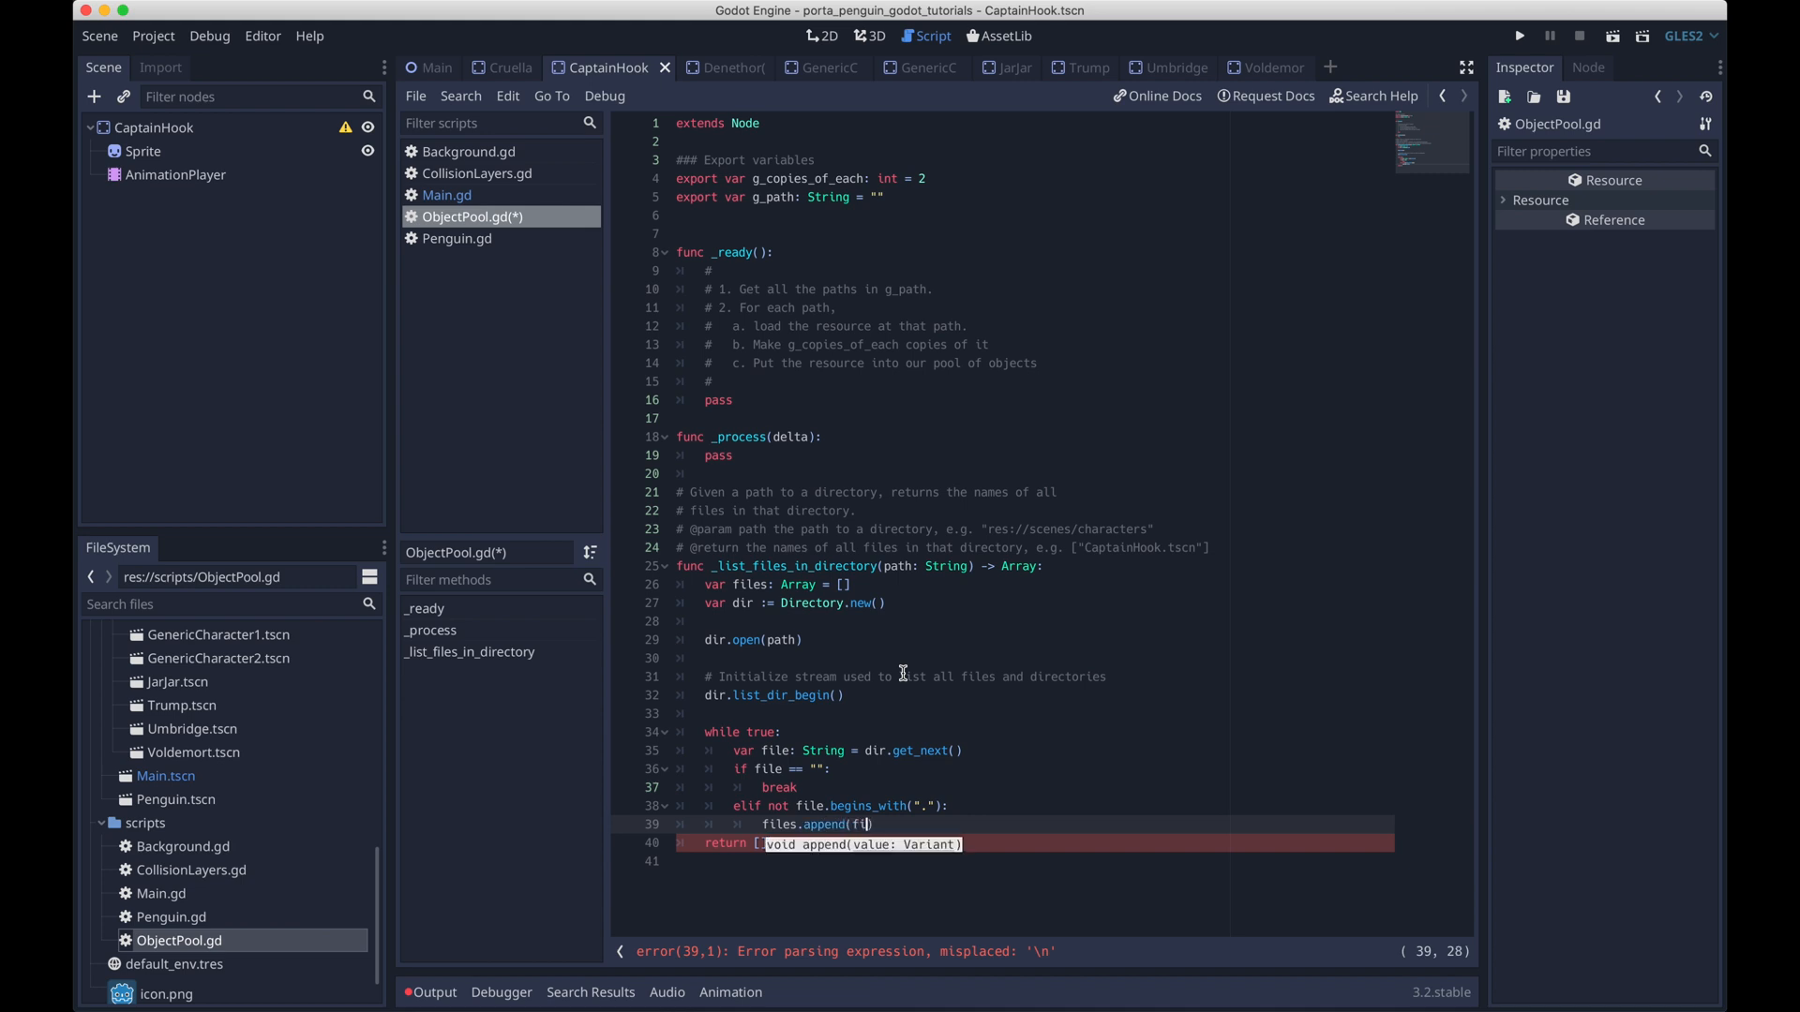
pyautogui.press('Return')
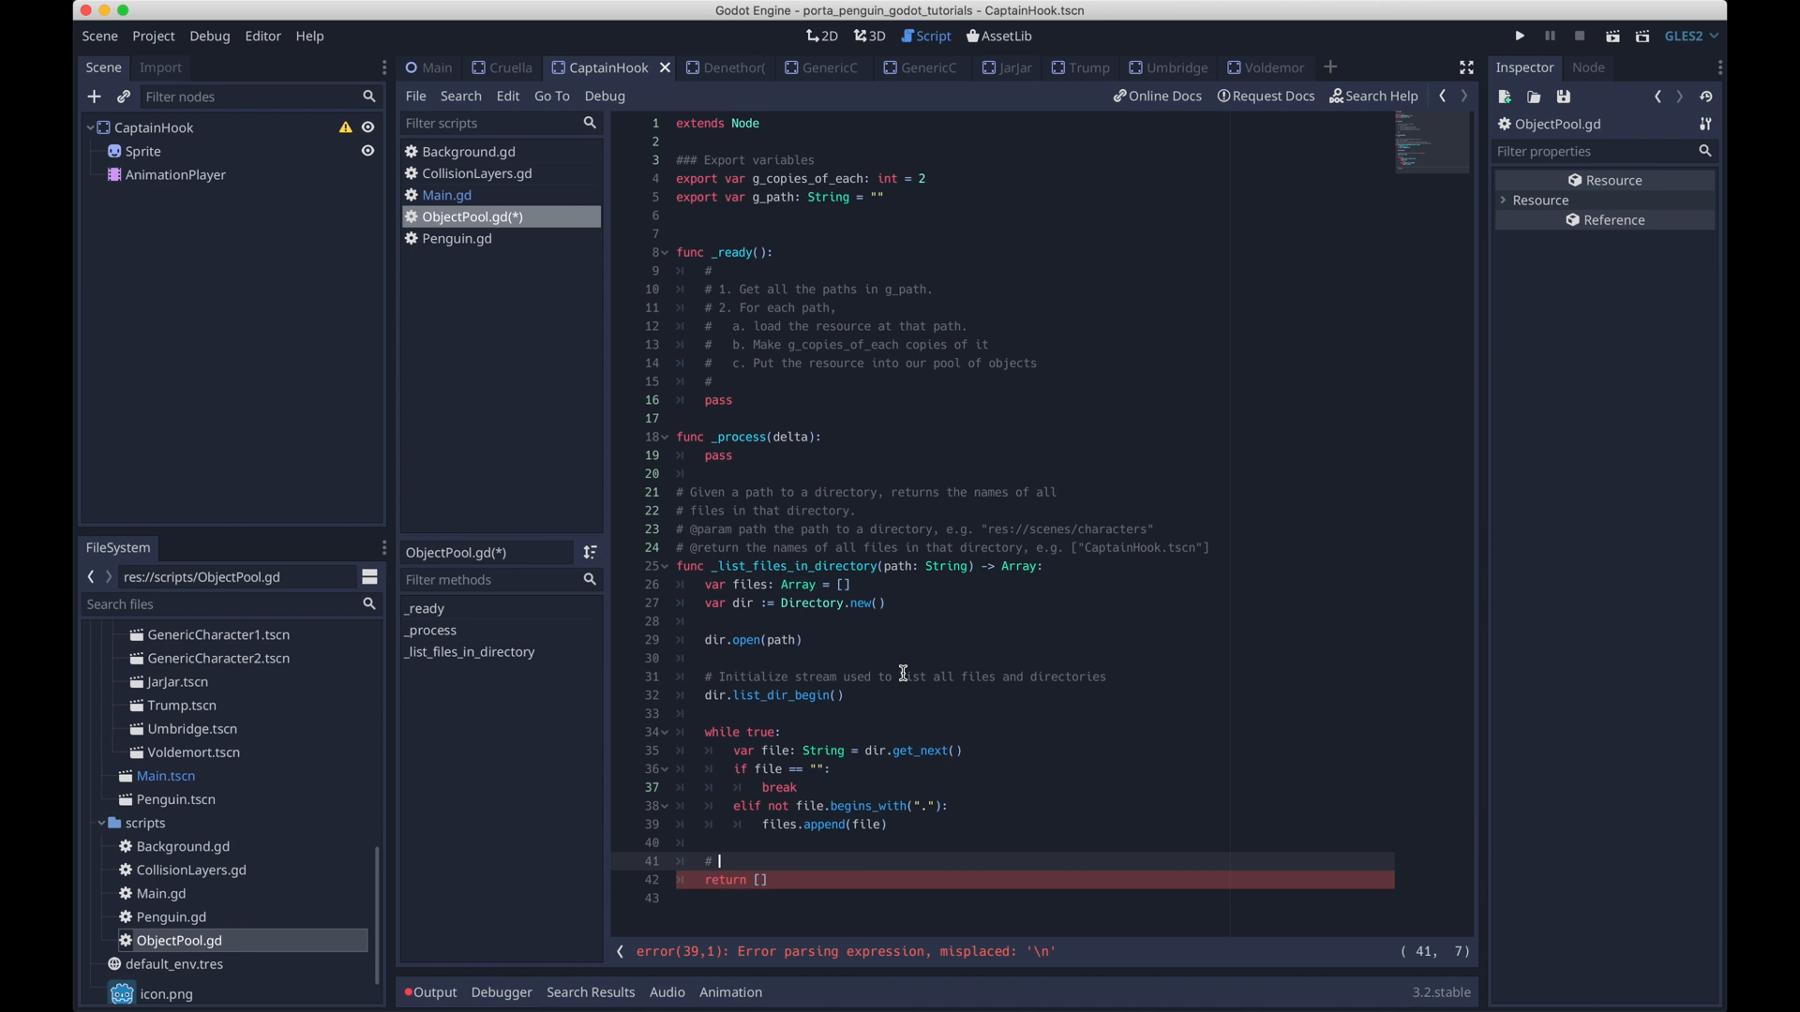
pyautogui.write('# Close stream')
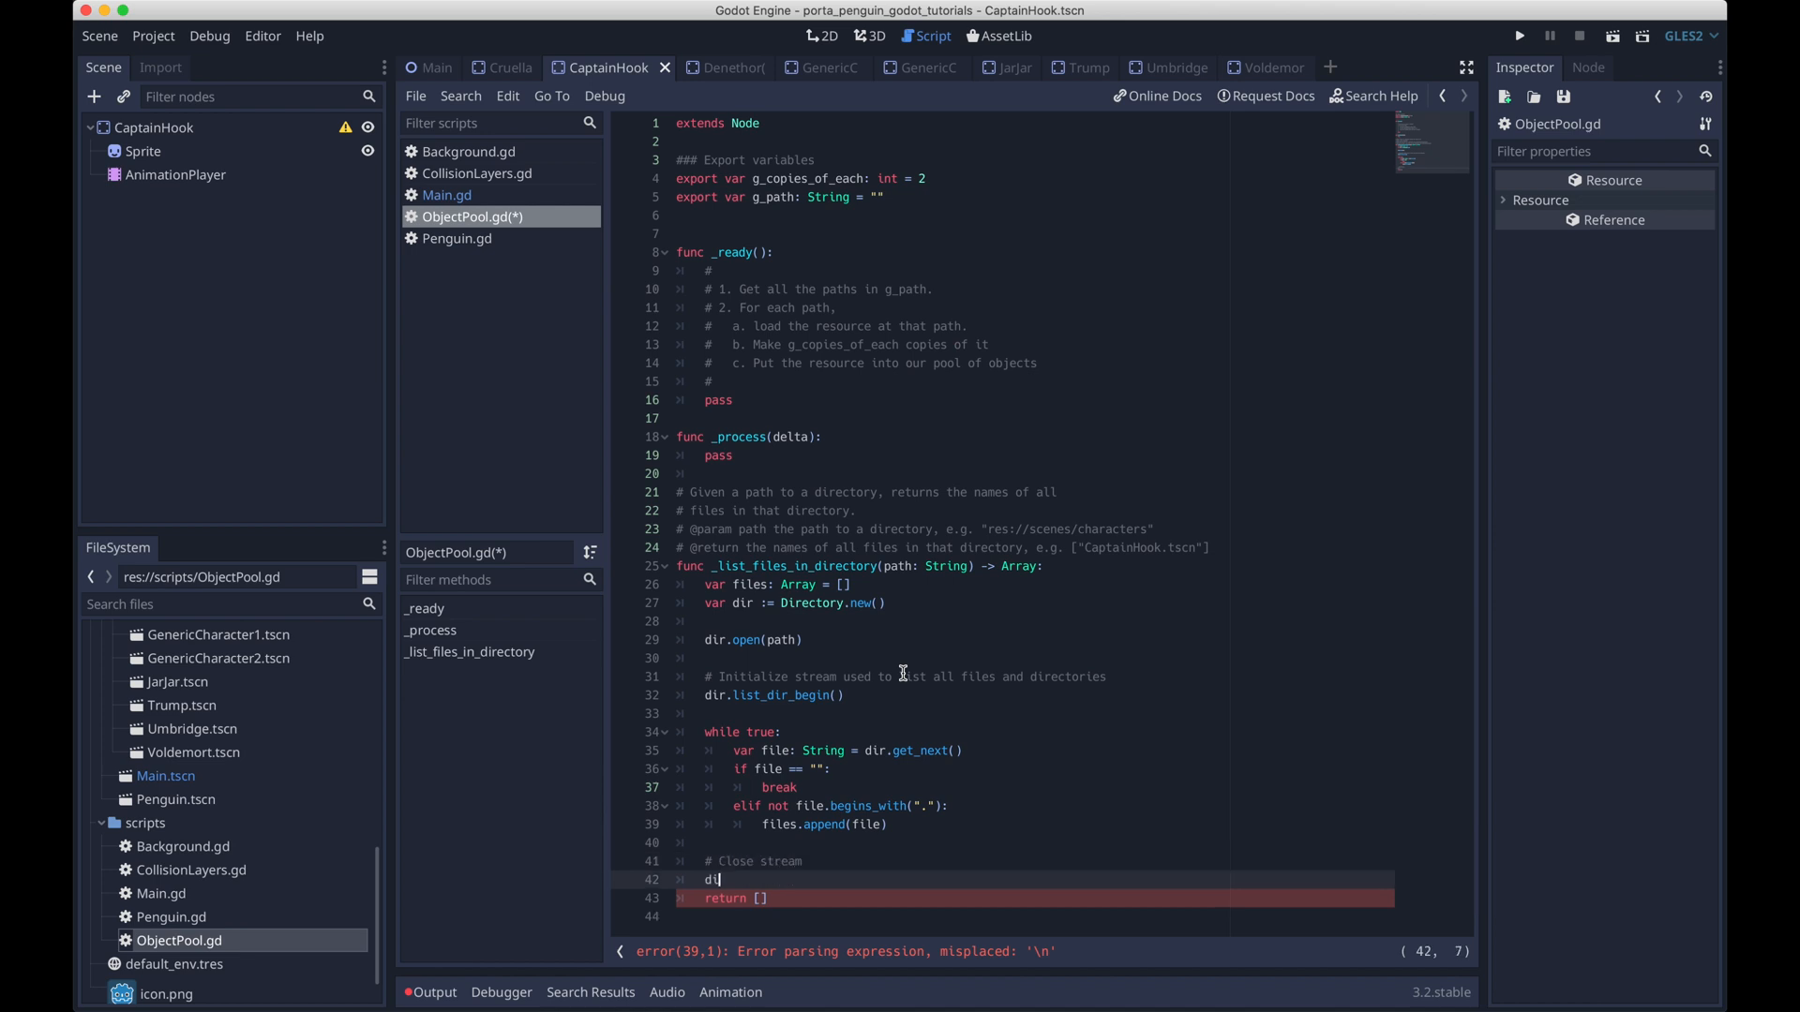
pyautogui.write('list_dir_end(')
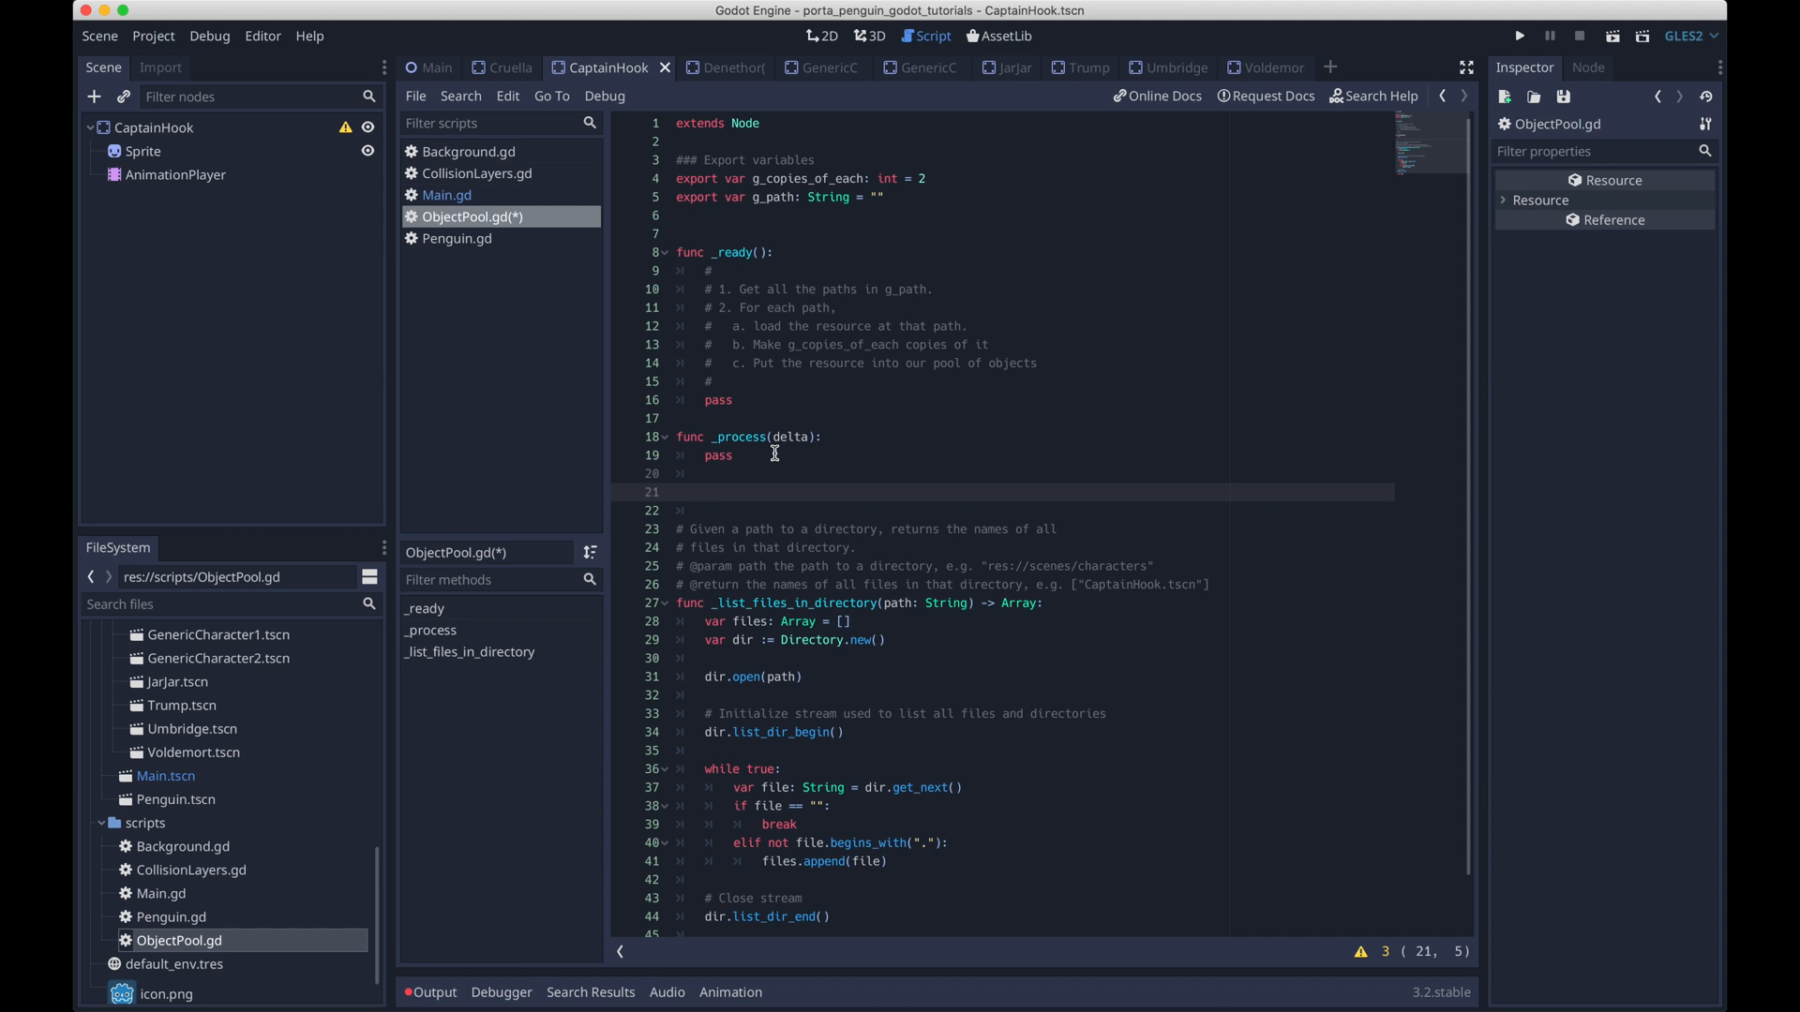
pyautogui.write('func _get_full_paths(')
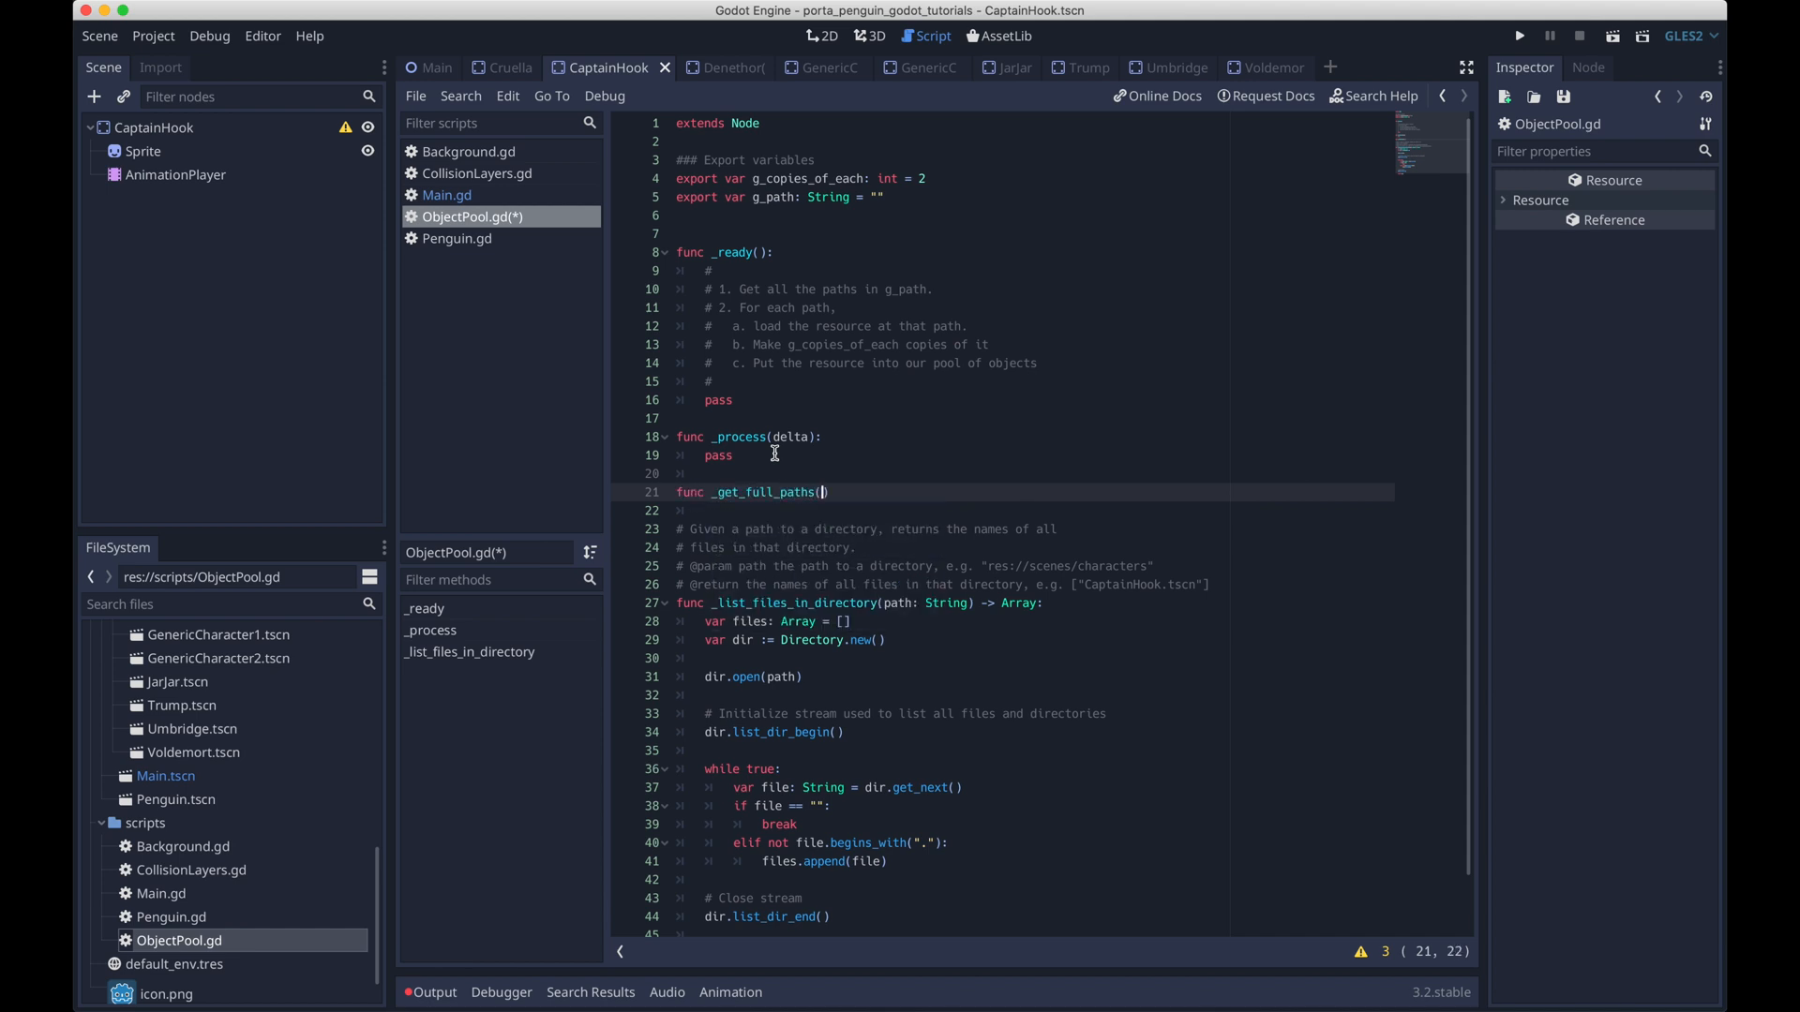
# Declare func _get_full_paths(path: String) -> Array with a 'Given a path to either...' description
pyautogui.write('path: String) -> A')
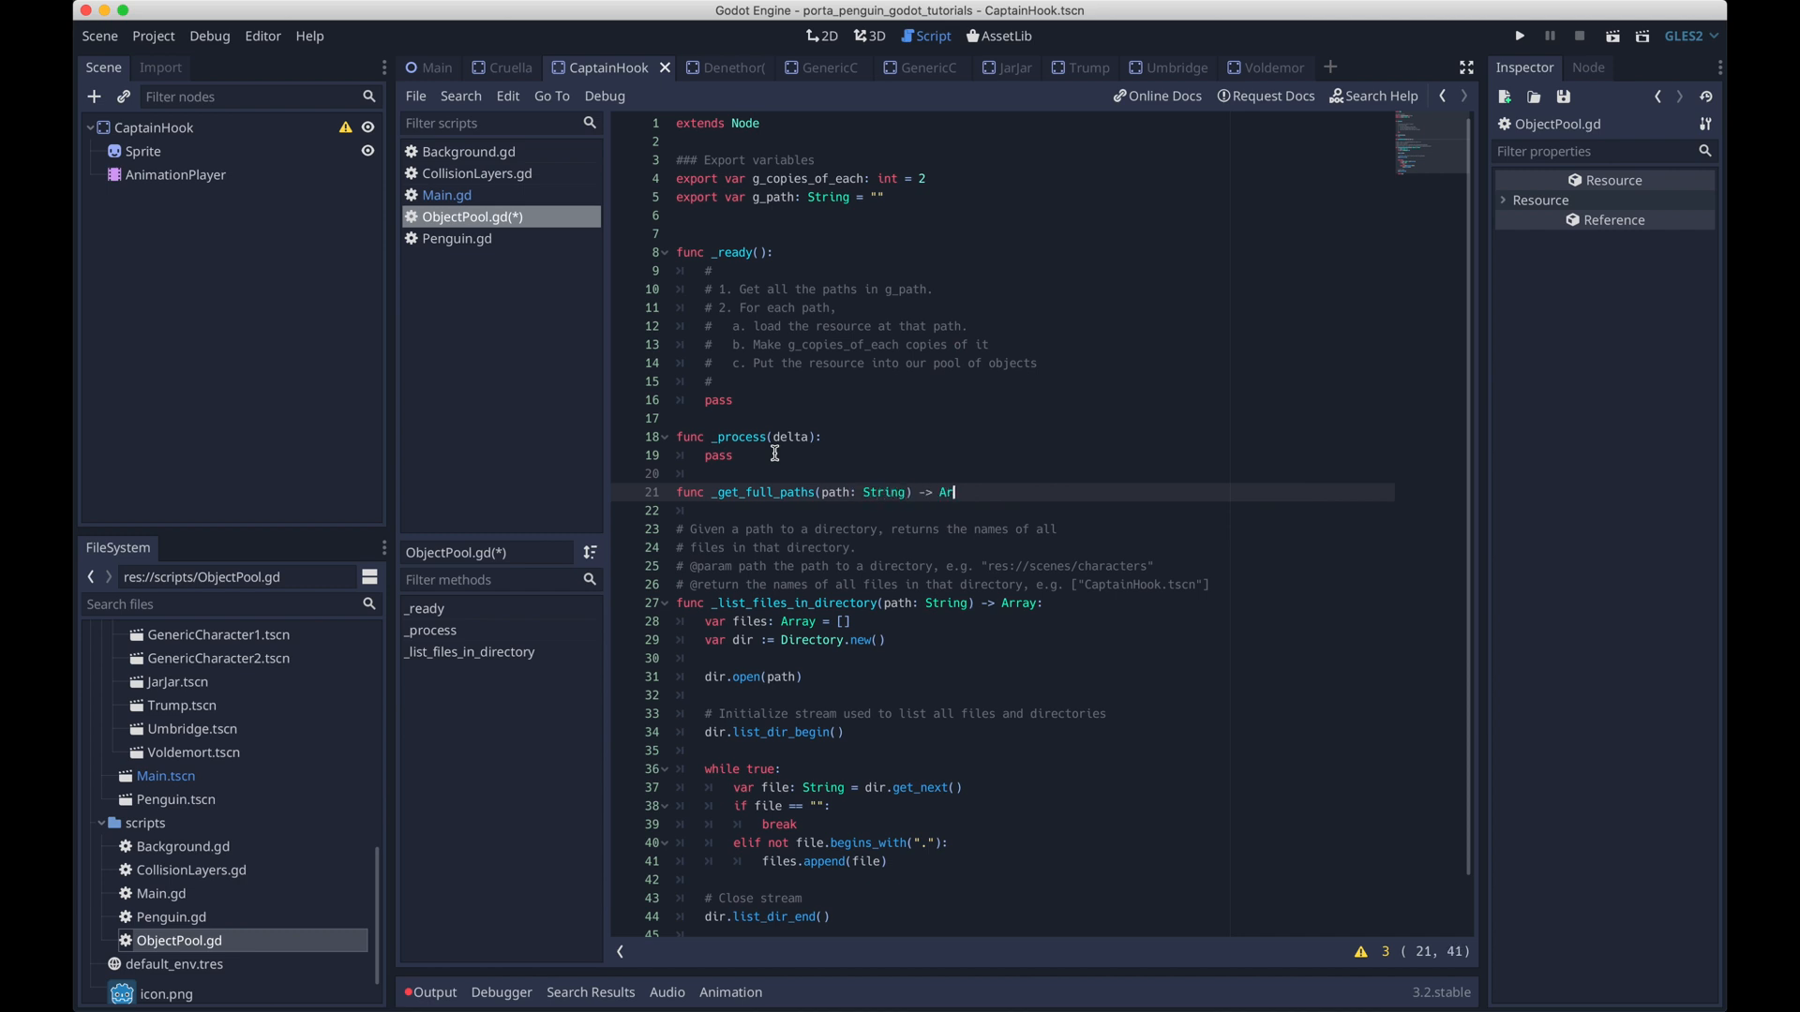
pyautogui.write('ray:')
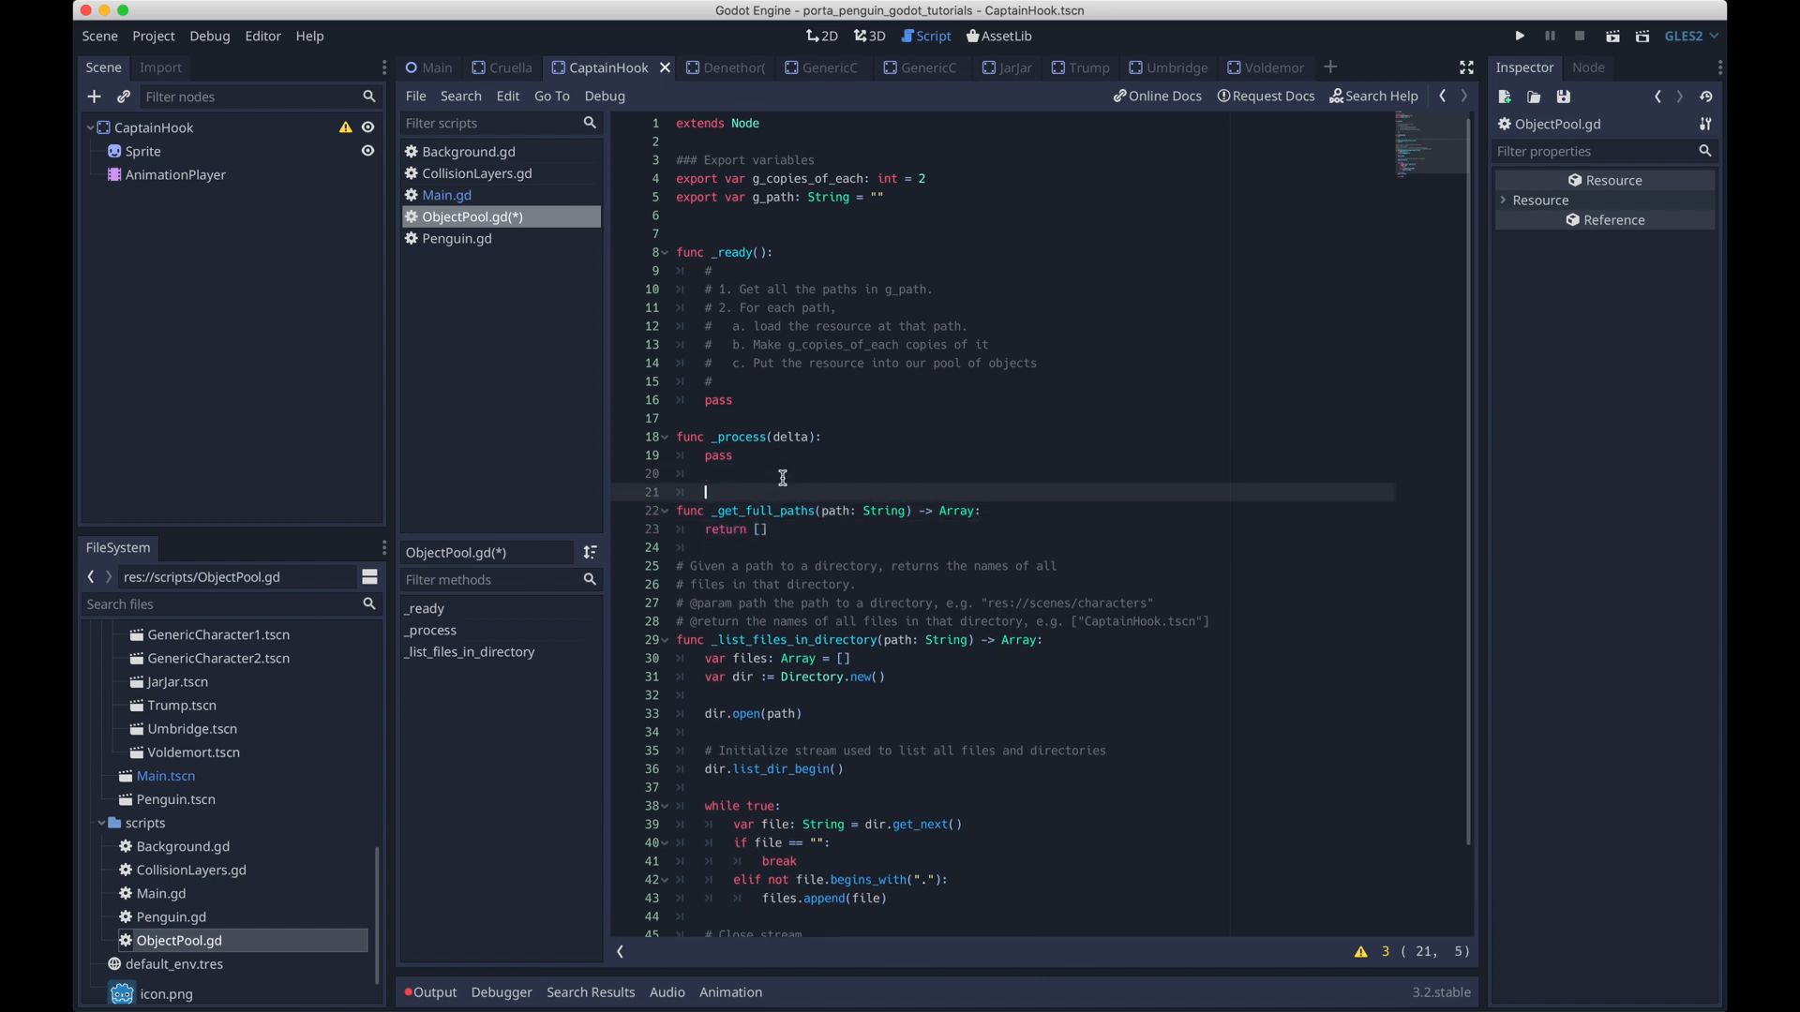
pyautogui.write('# Given')
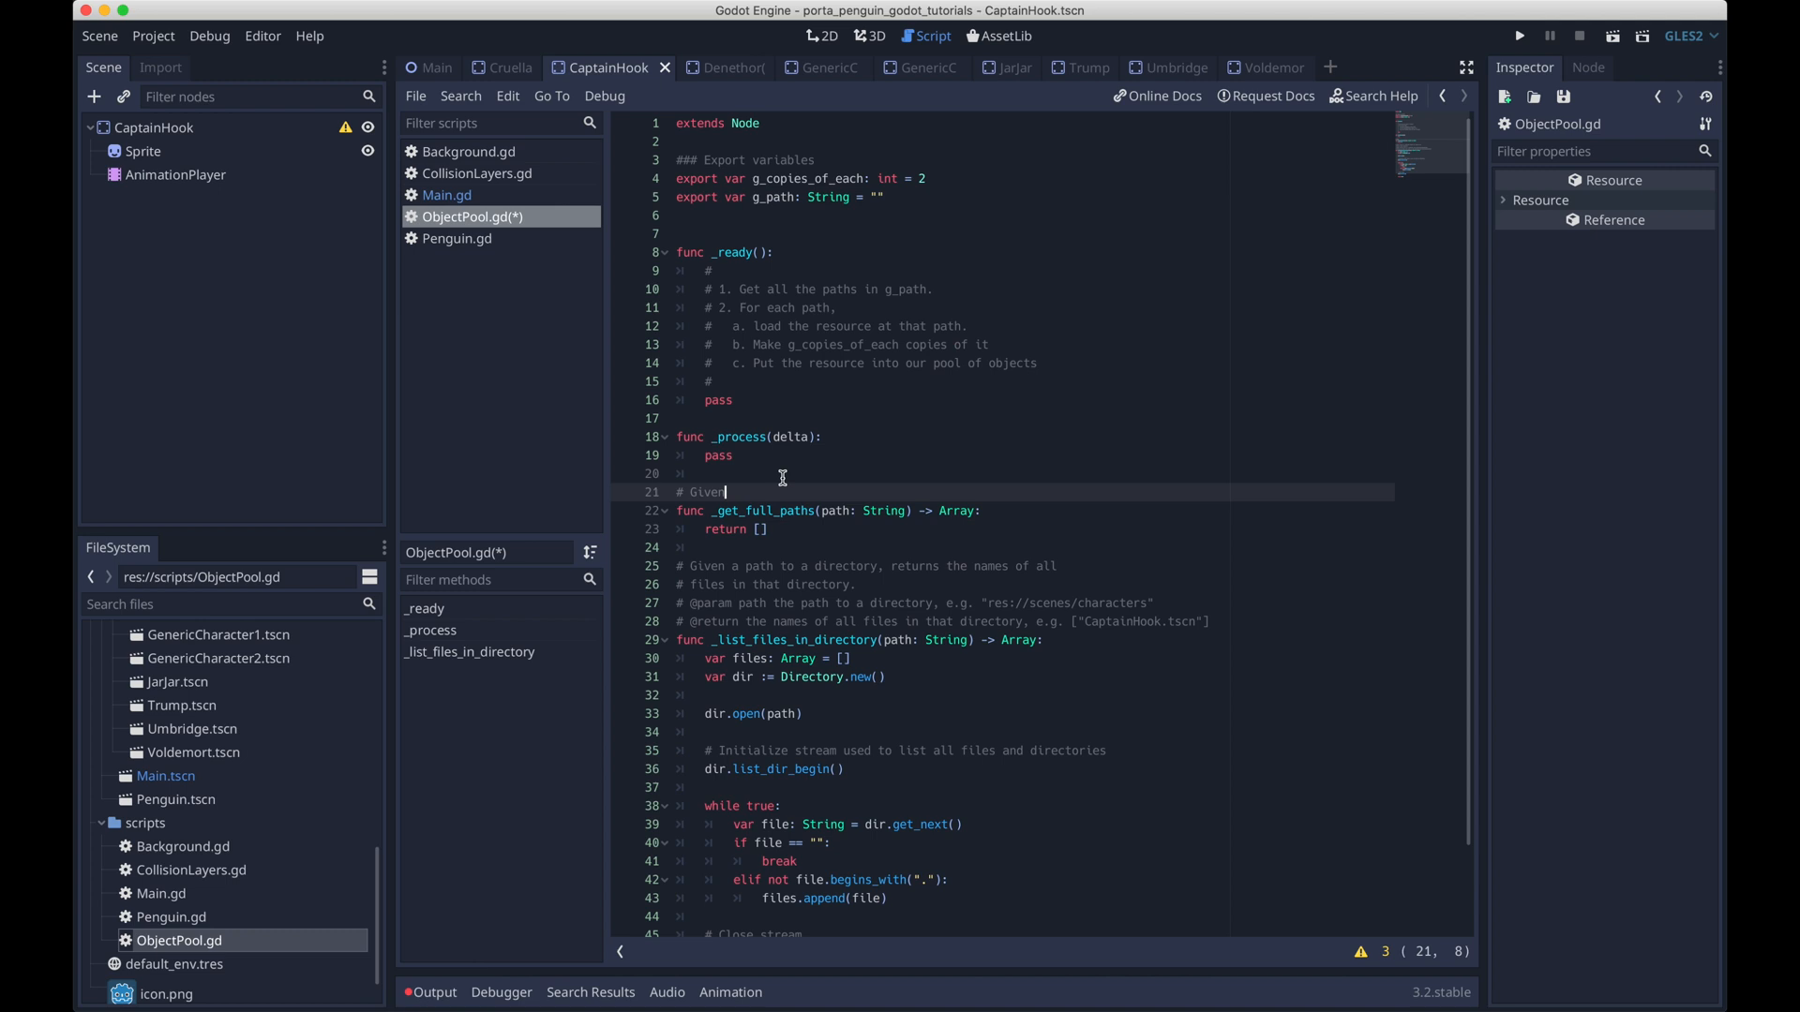
pyautogui.write('a path to either a file or directory, returns a list of all the paths')
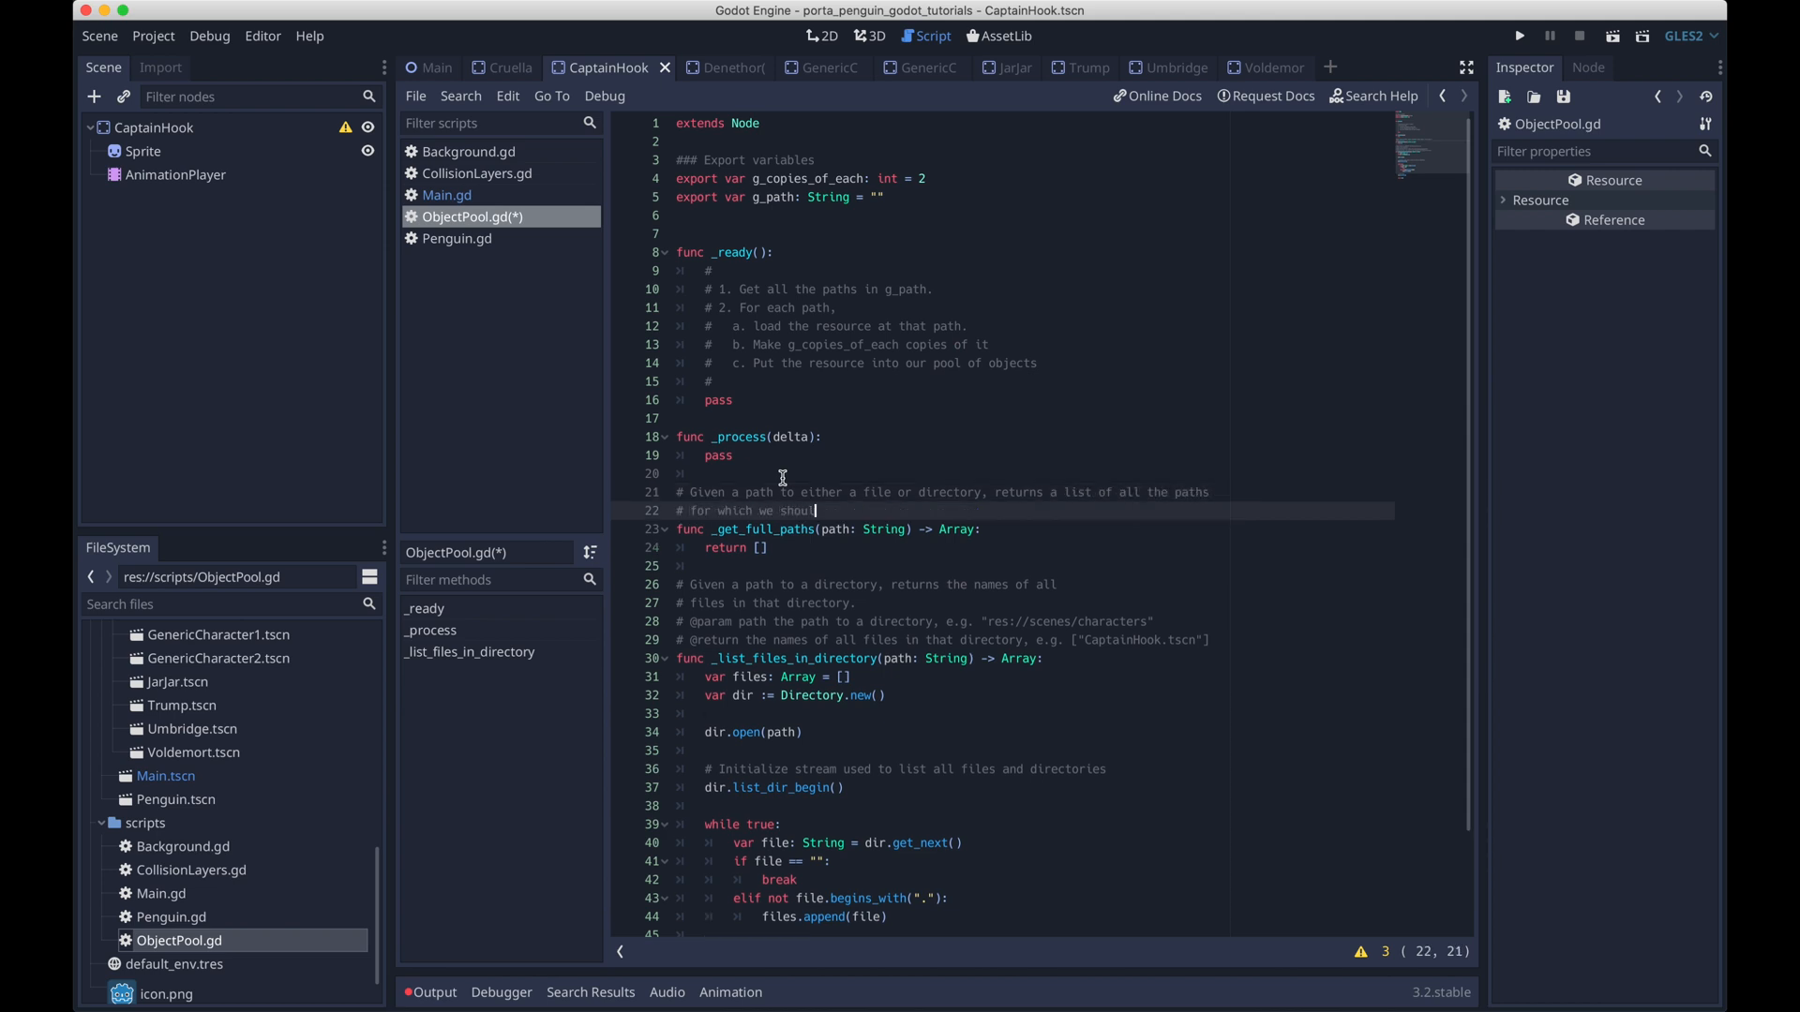
pyautogui.press('enter')
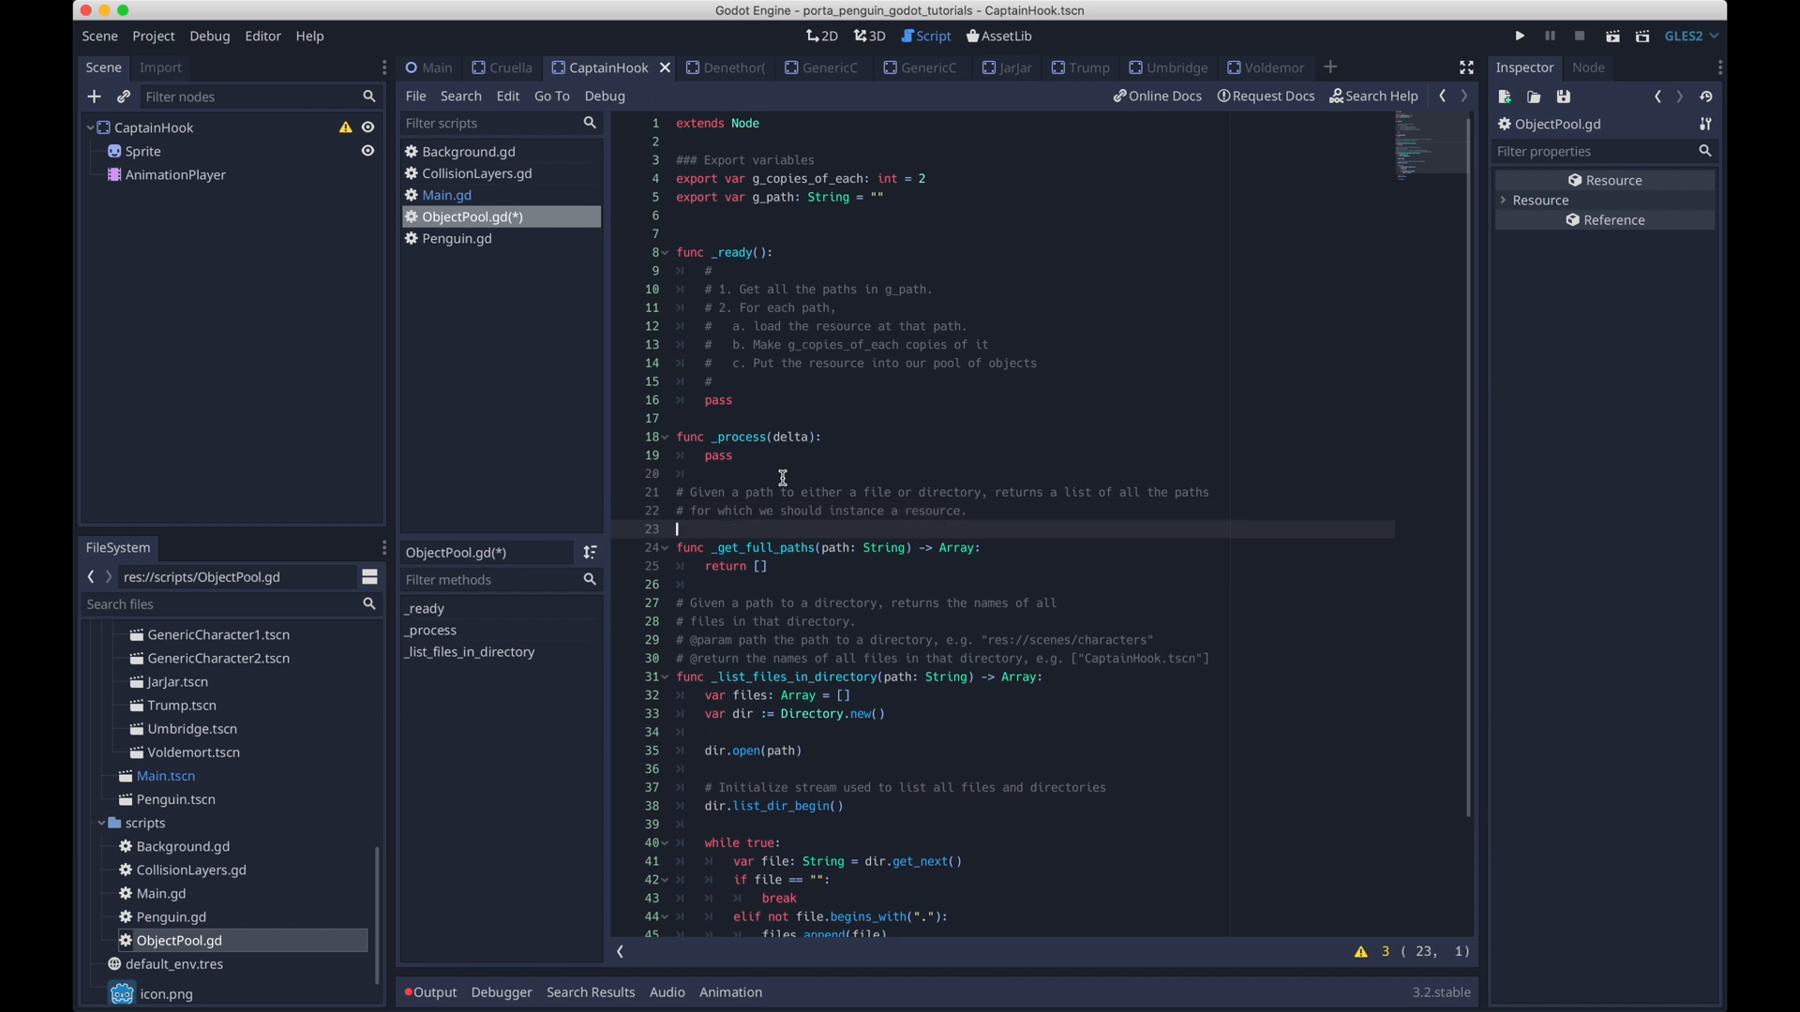
pyautogui.write('# @param')
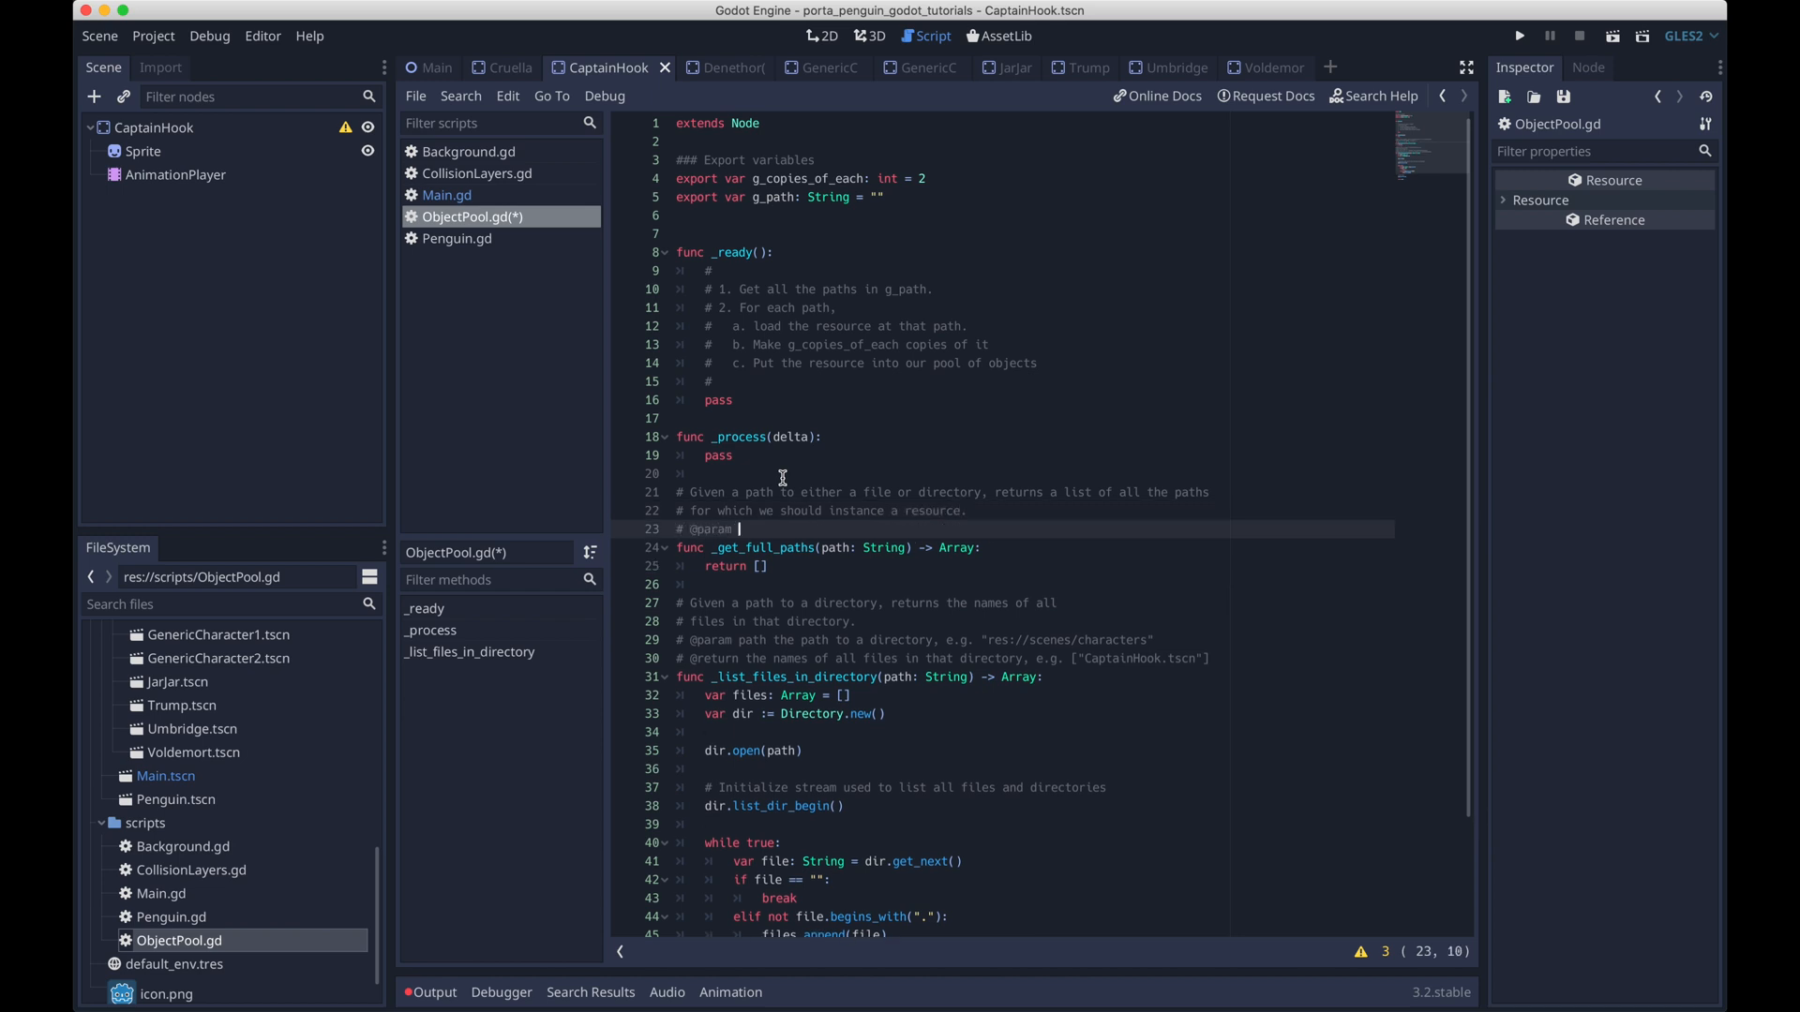
pyautogui.write('path either a file (.tscn) or a directory of scene files.')
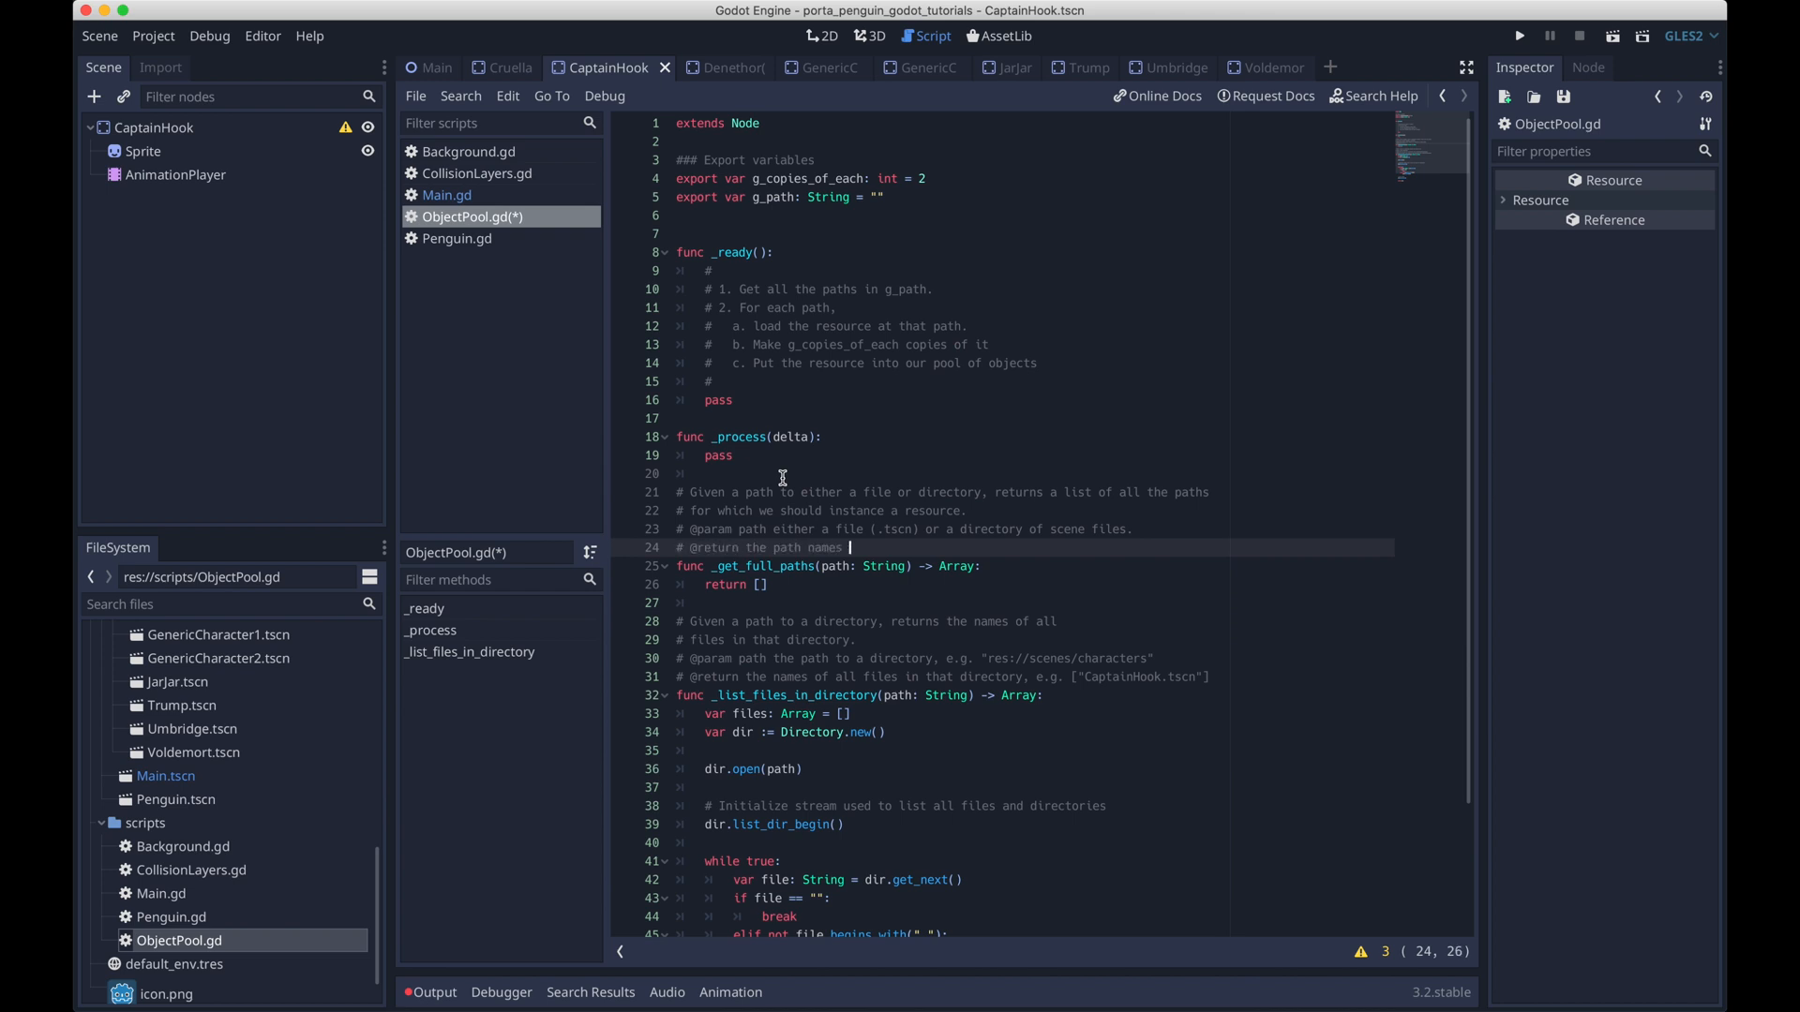
pyautogui.write('for which we should instance a resource')
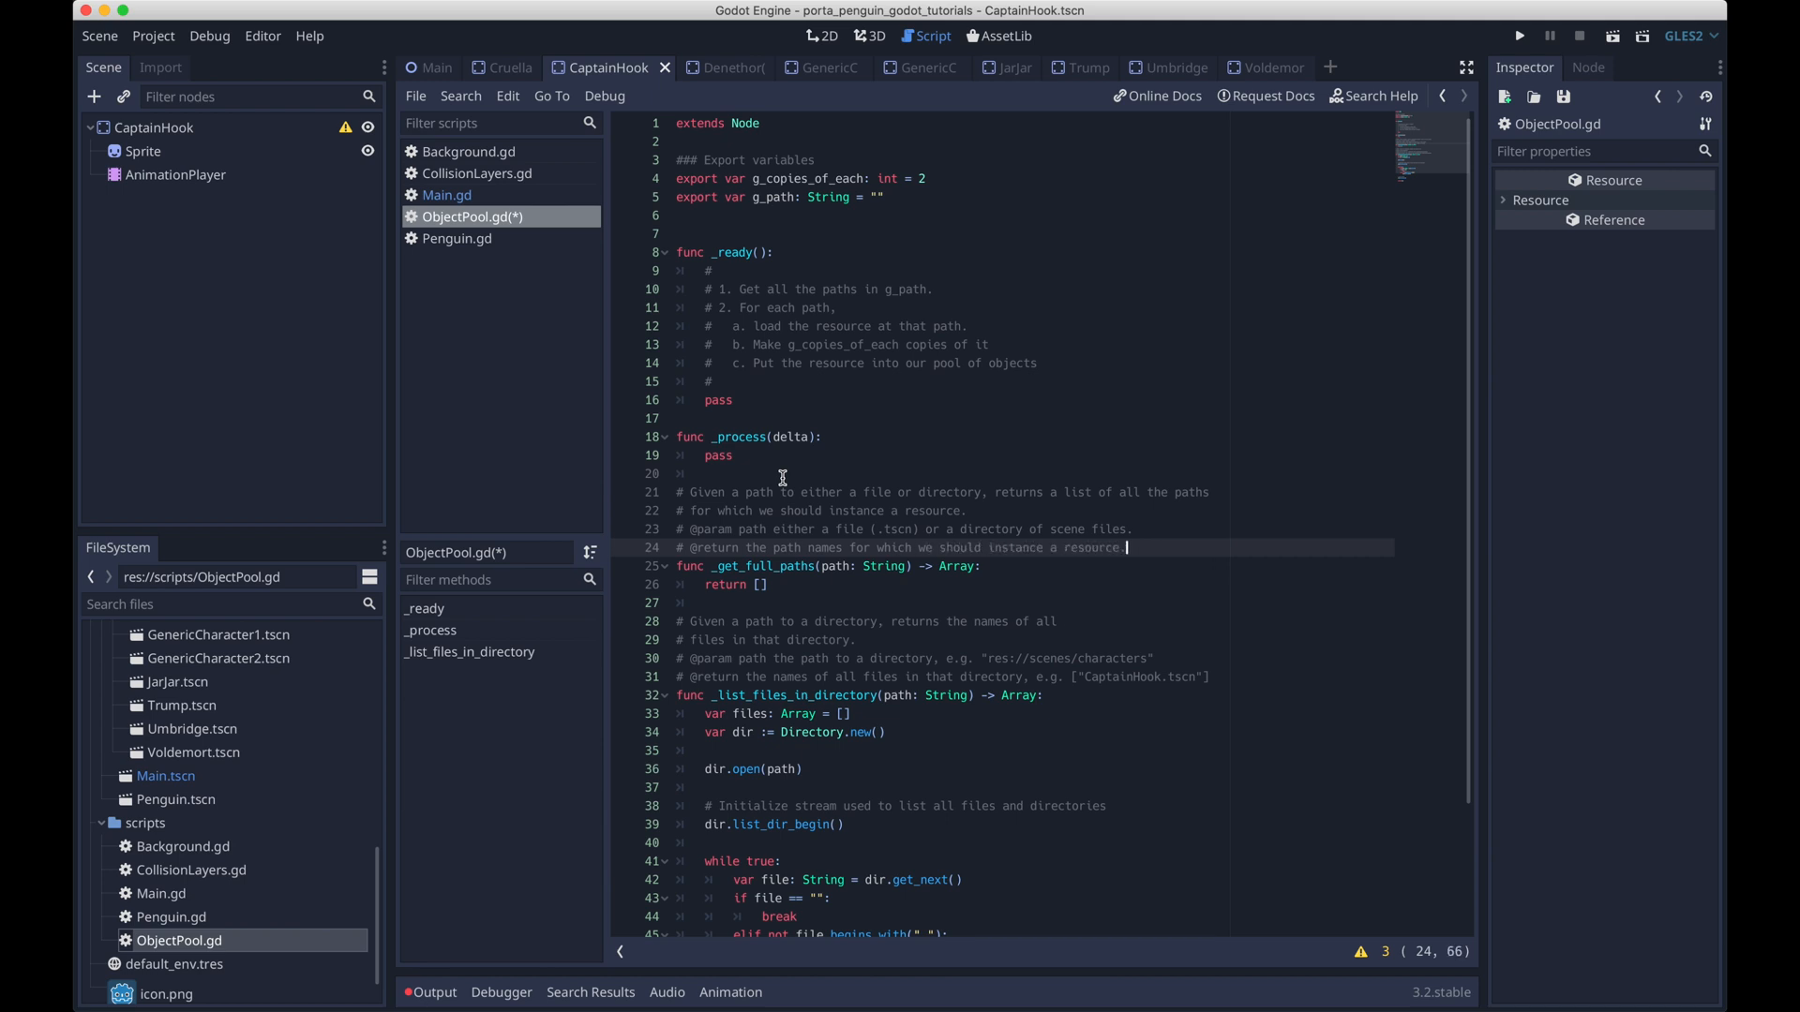
pyautogui.click(735, 585)
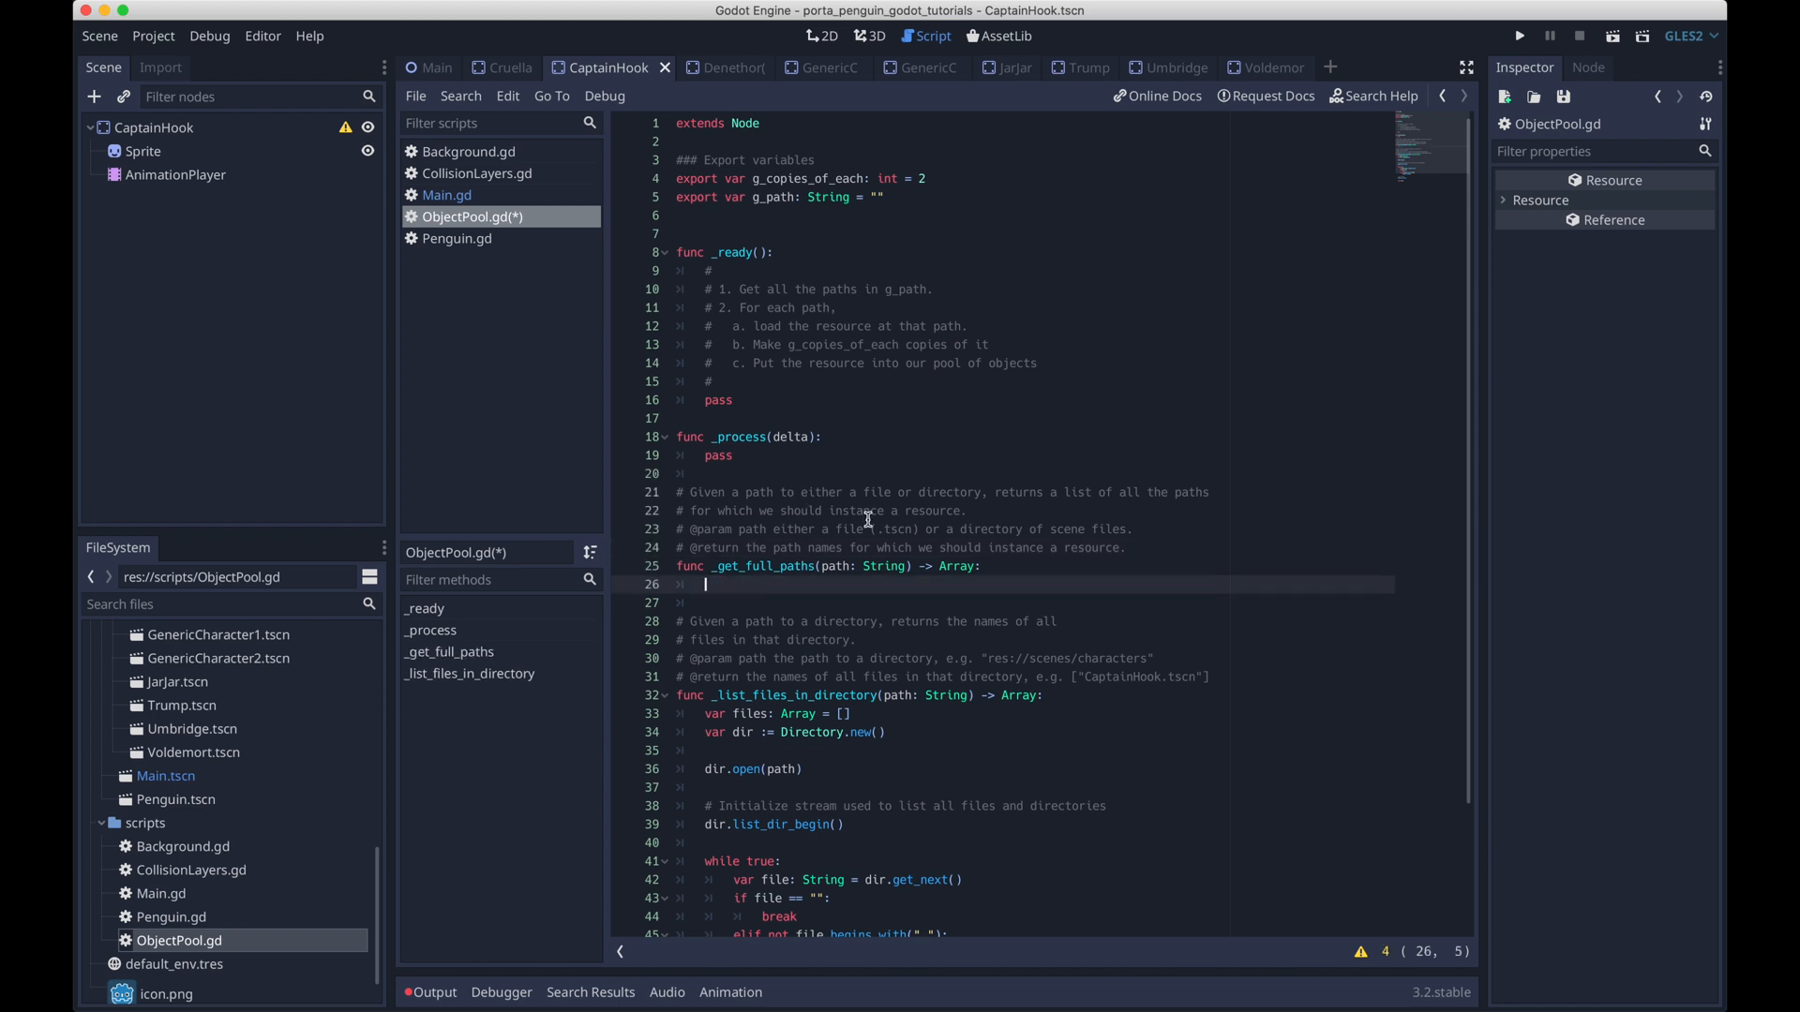
# Return [path] when path ends with .tscn, otherwise fetch files via _list_files_in_directory(path)
pyautogui.write('if path.ends_with(')
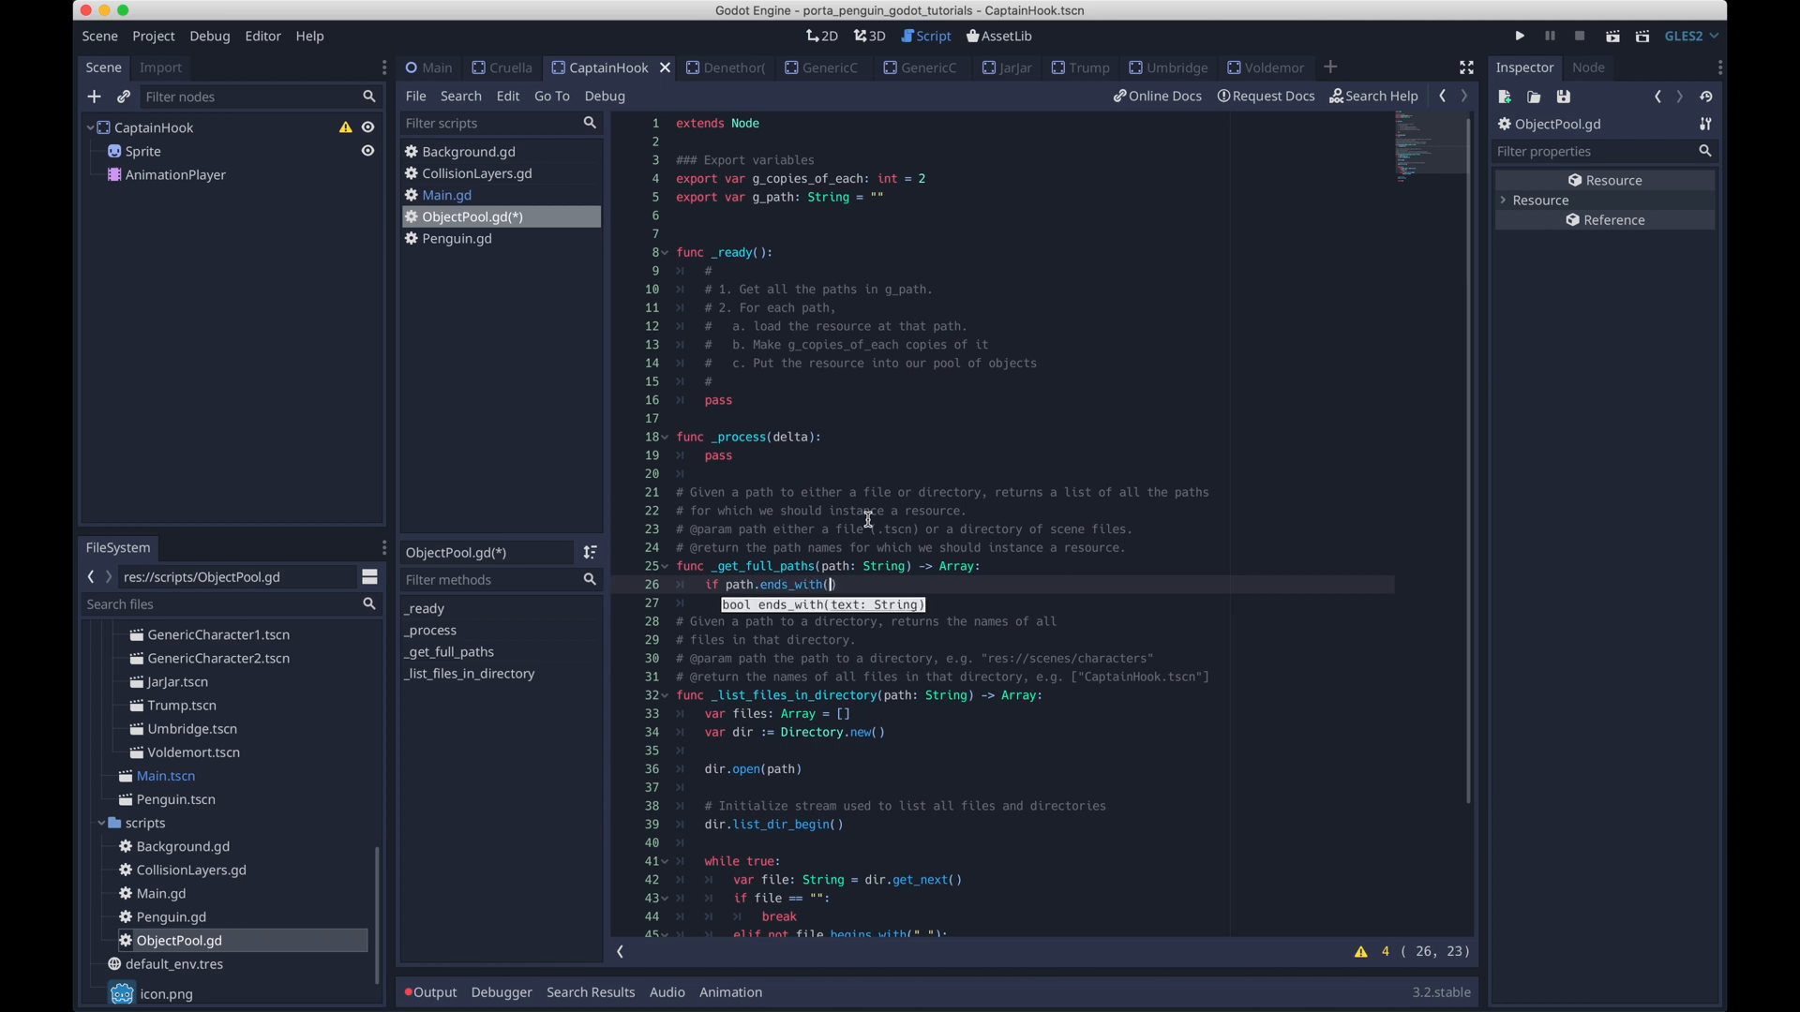
pyautogui.write(".tscn'")
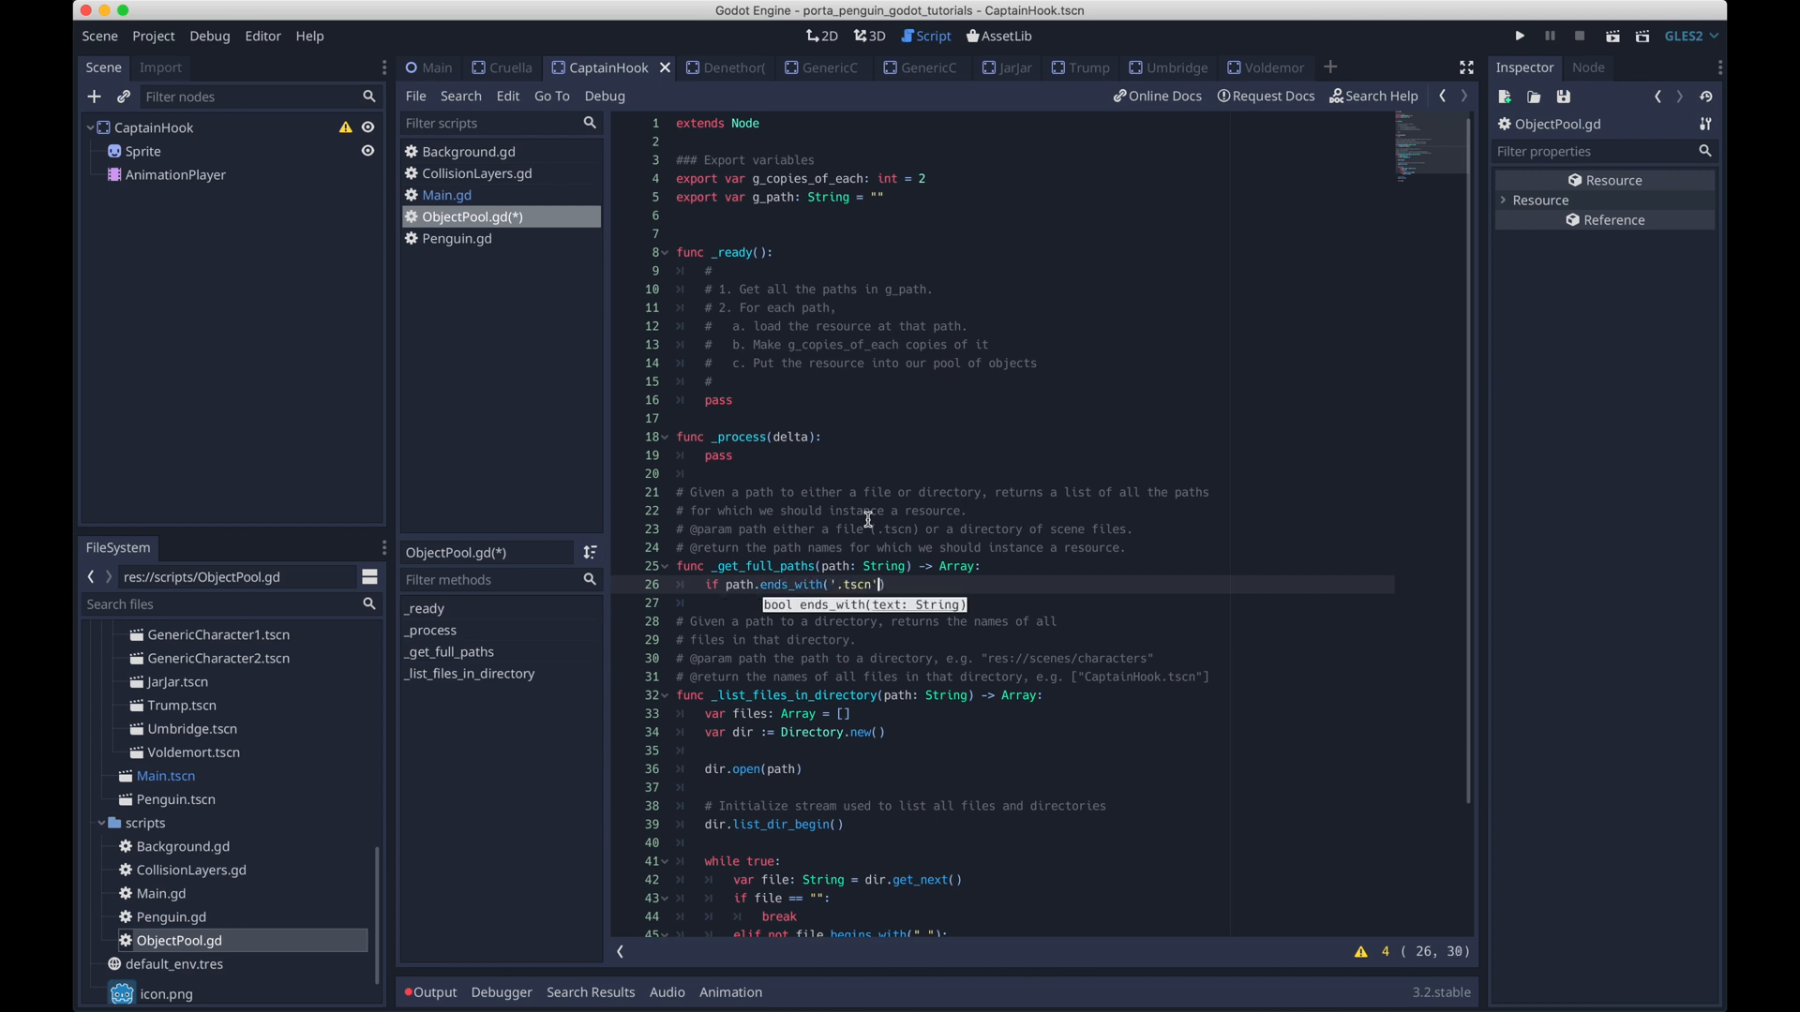
pyautogui.press('Return')
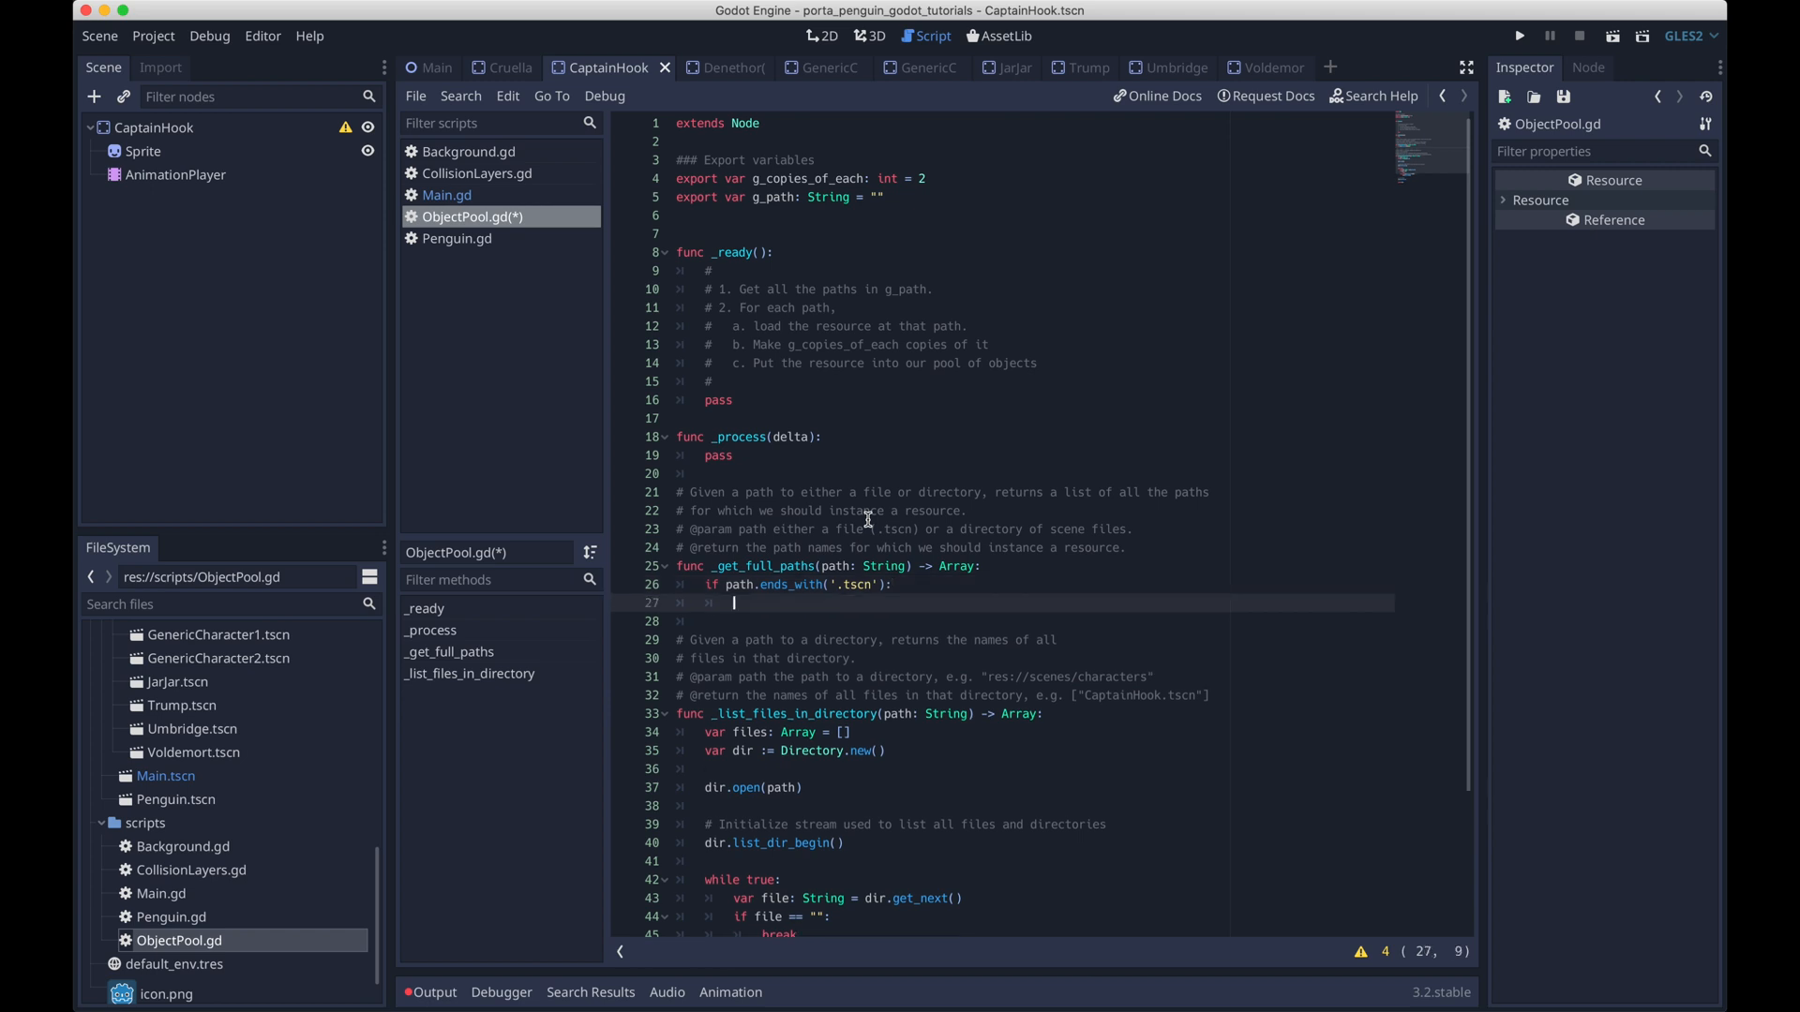
pyautogui.write('return [path]')
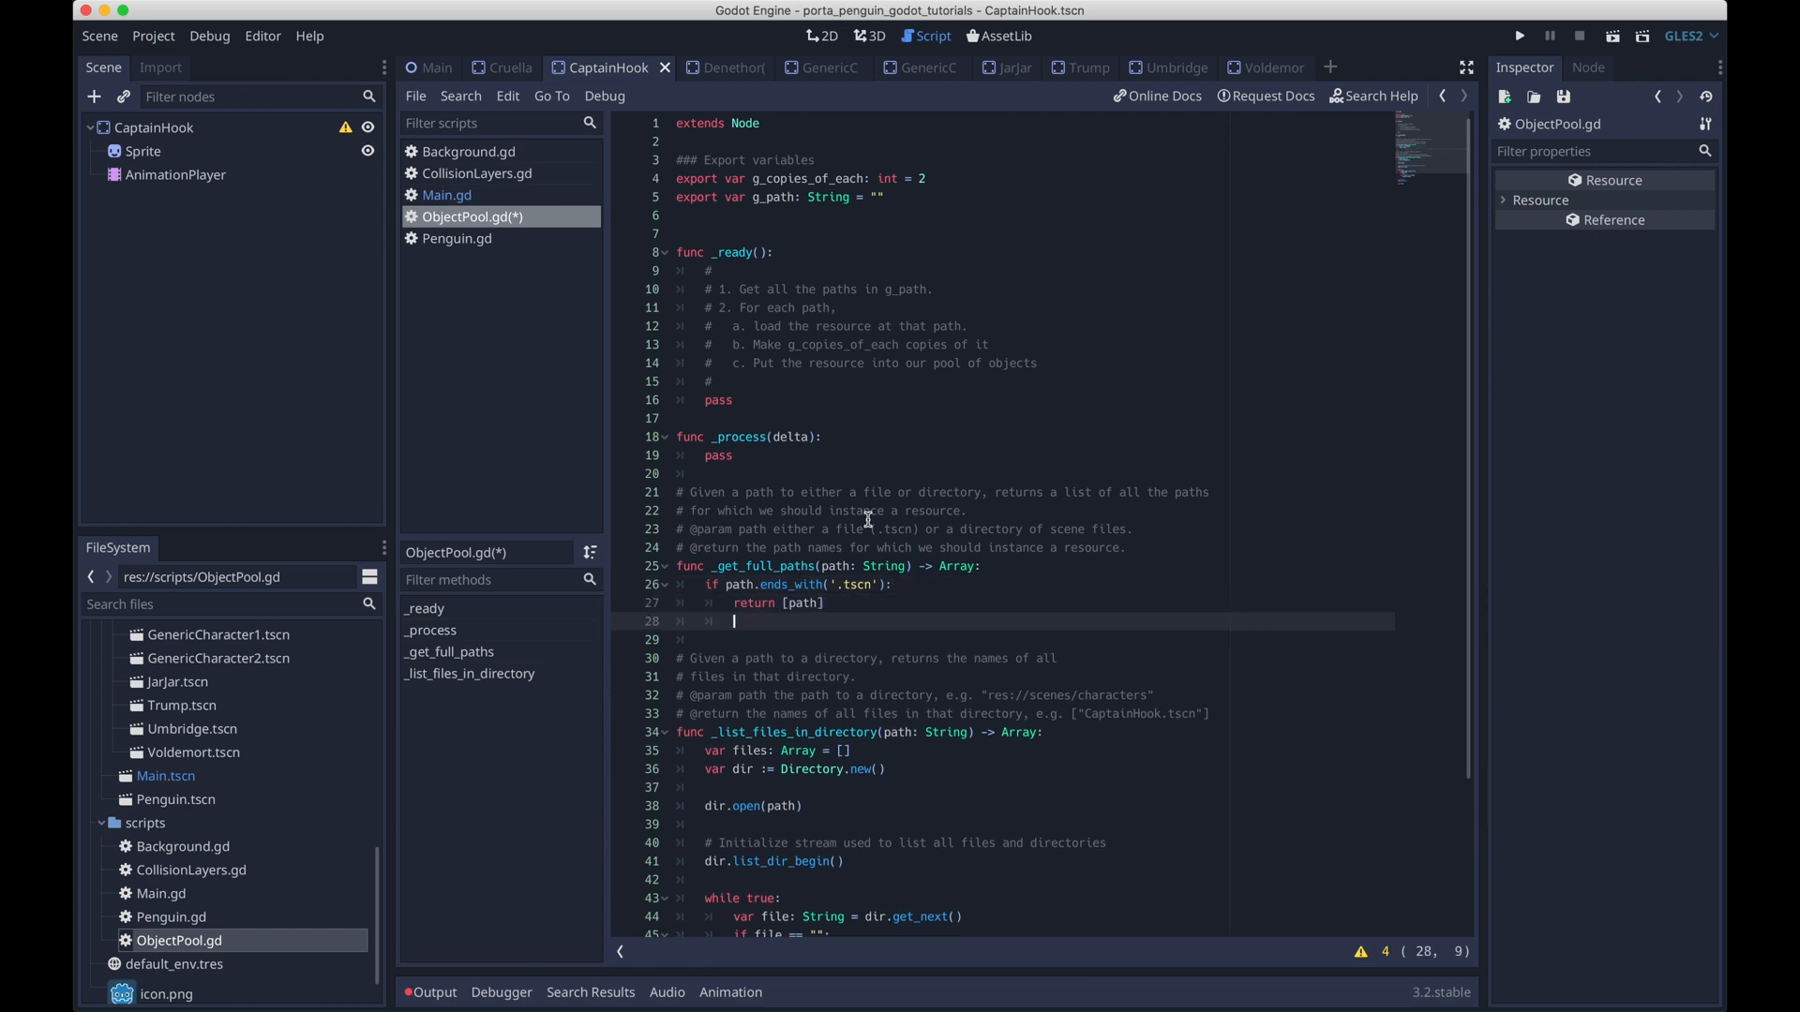
pyautogui.write('var files')
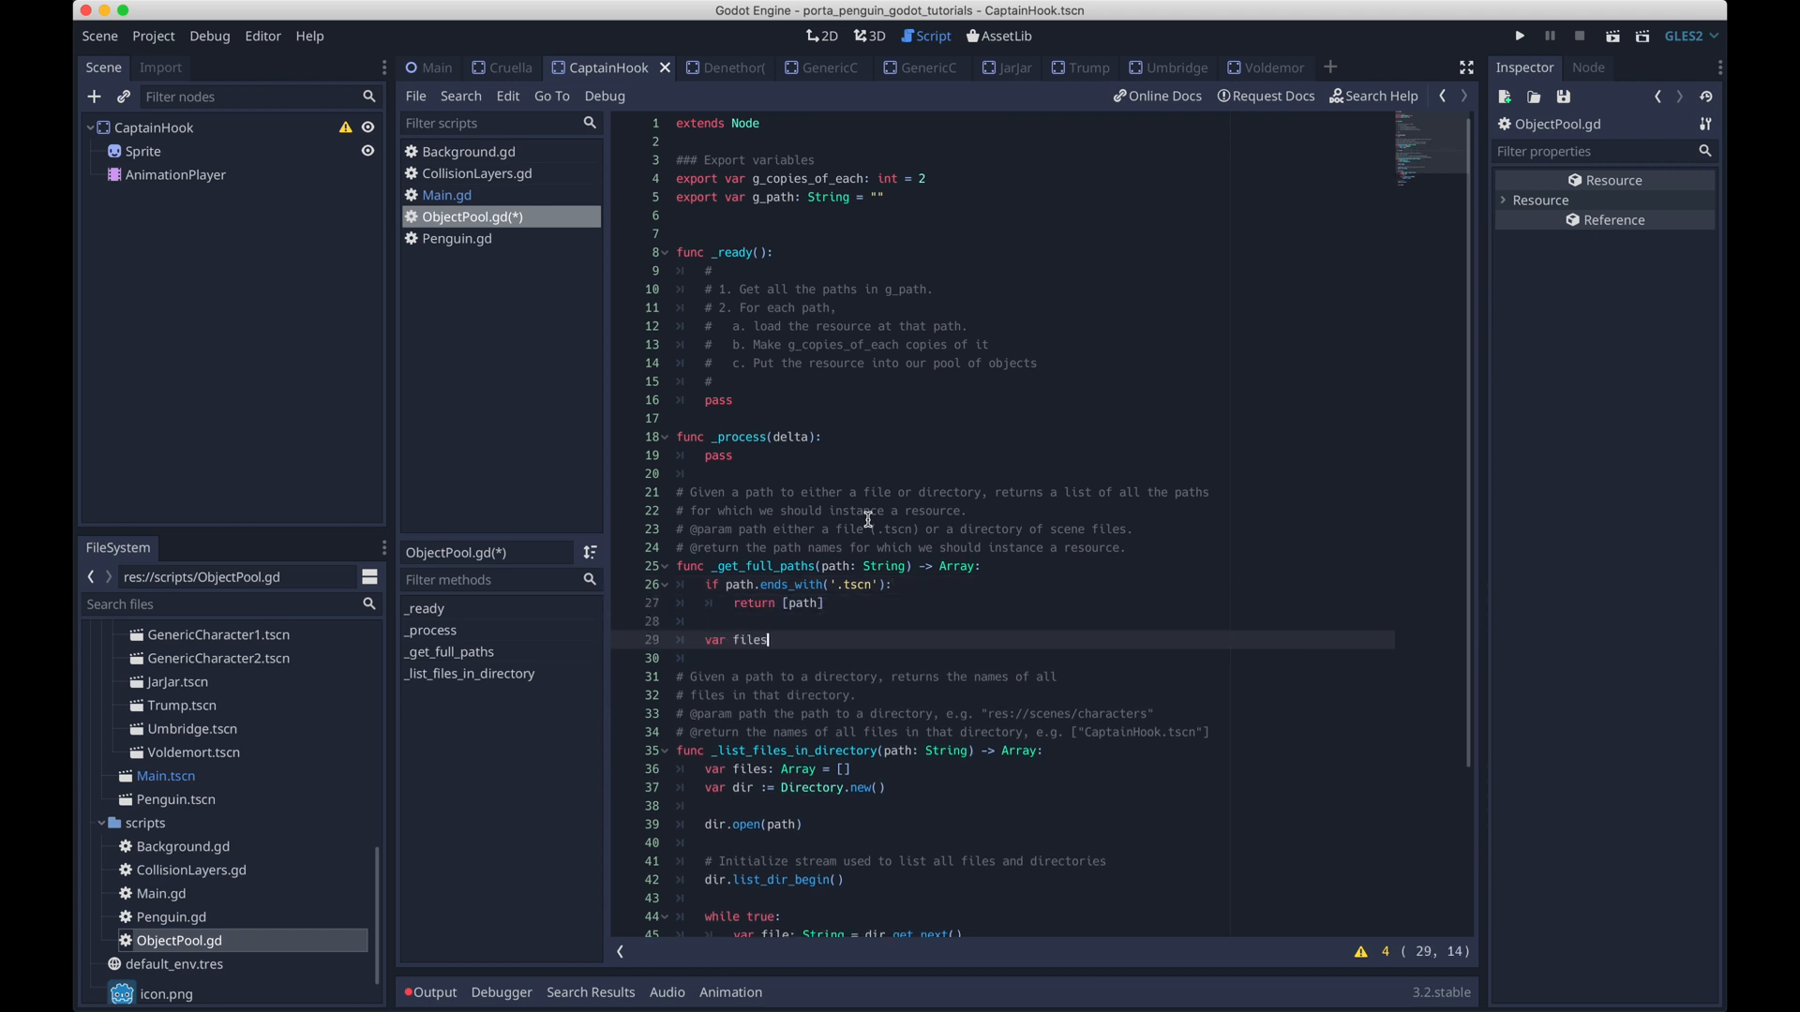
pyautogui.write('= _l')
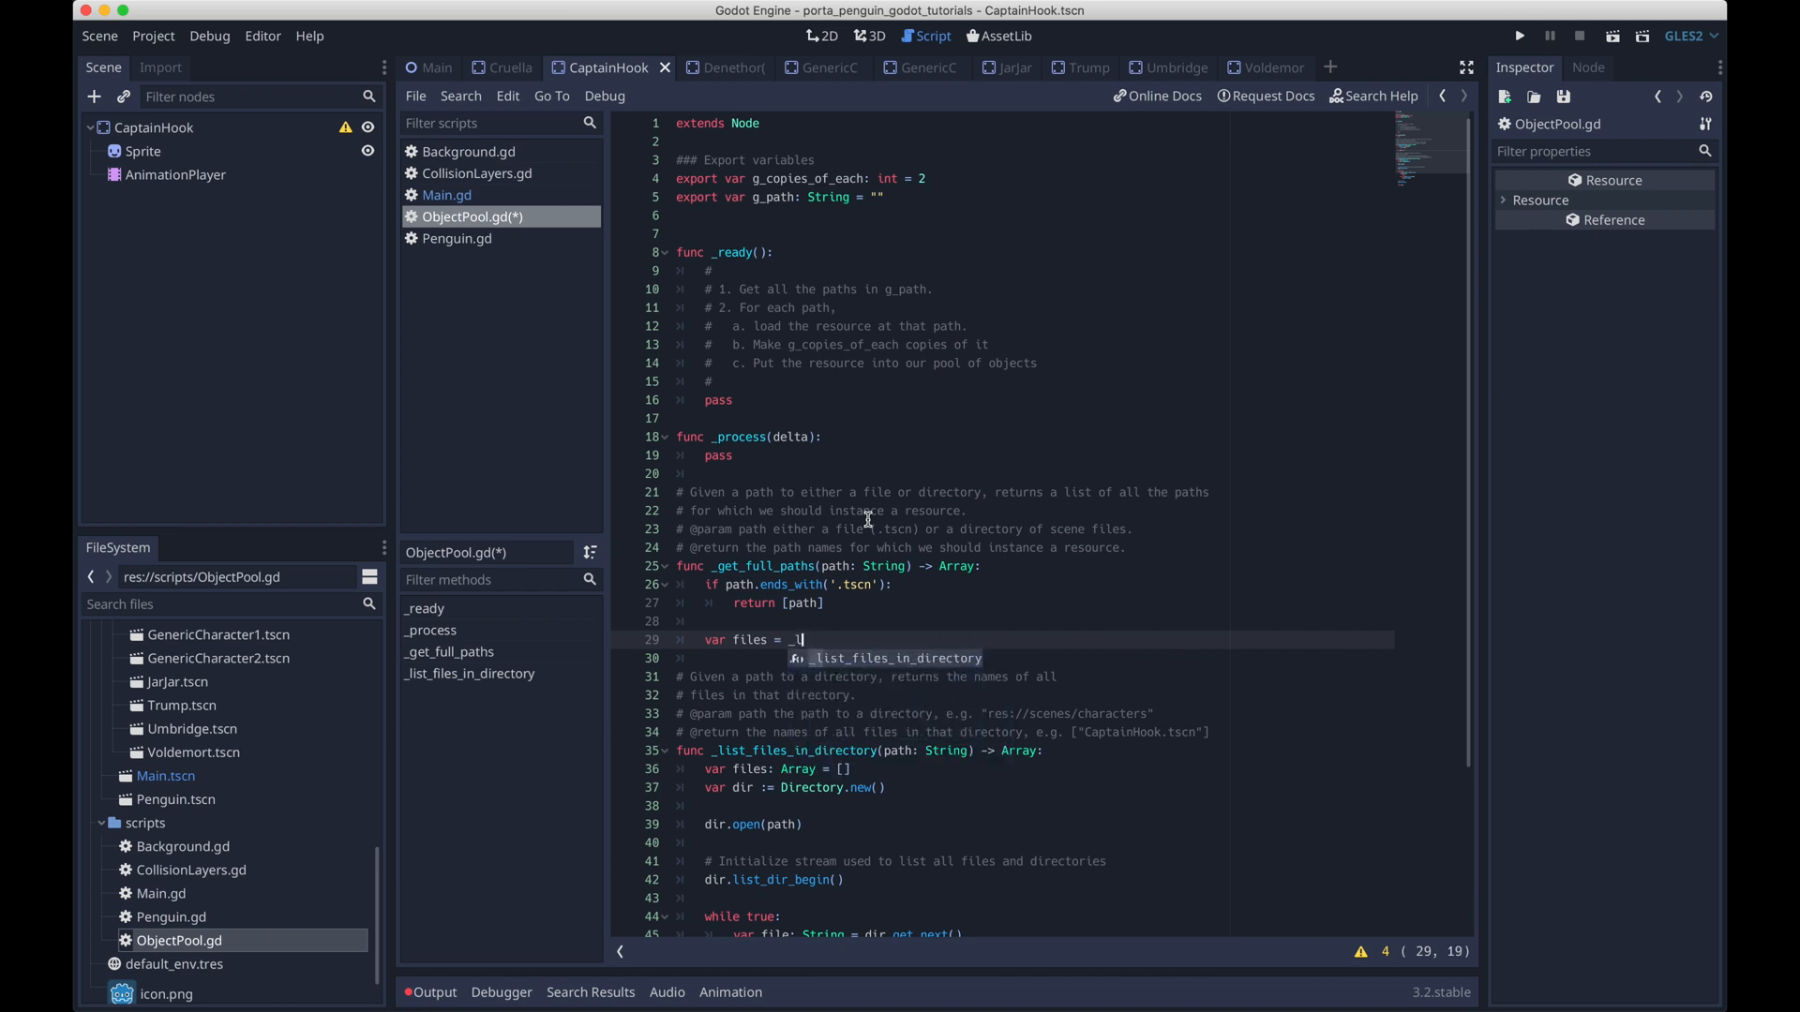
pyautogui.write('_list_files_in_directory(path')
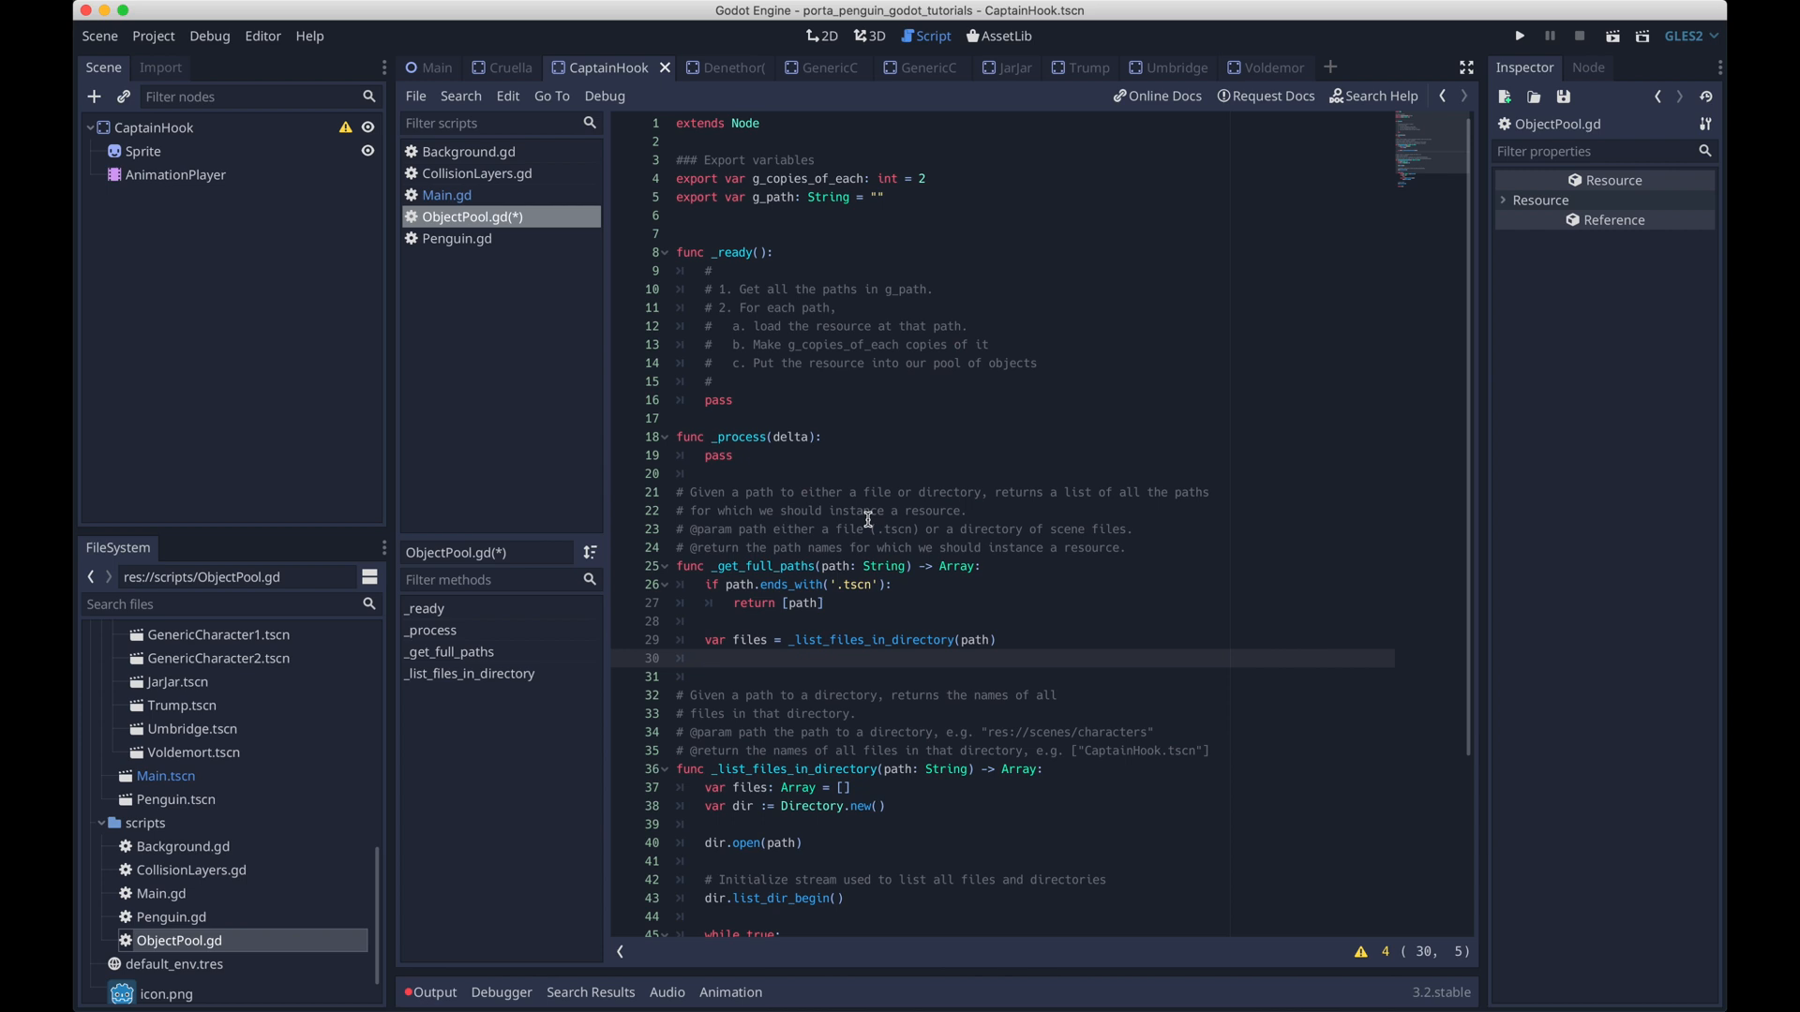
# Build paths by appending path + file for each file and return paths
pyautogui.write('var paths = []')
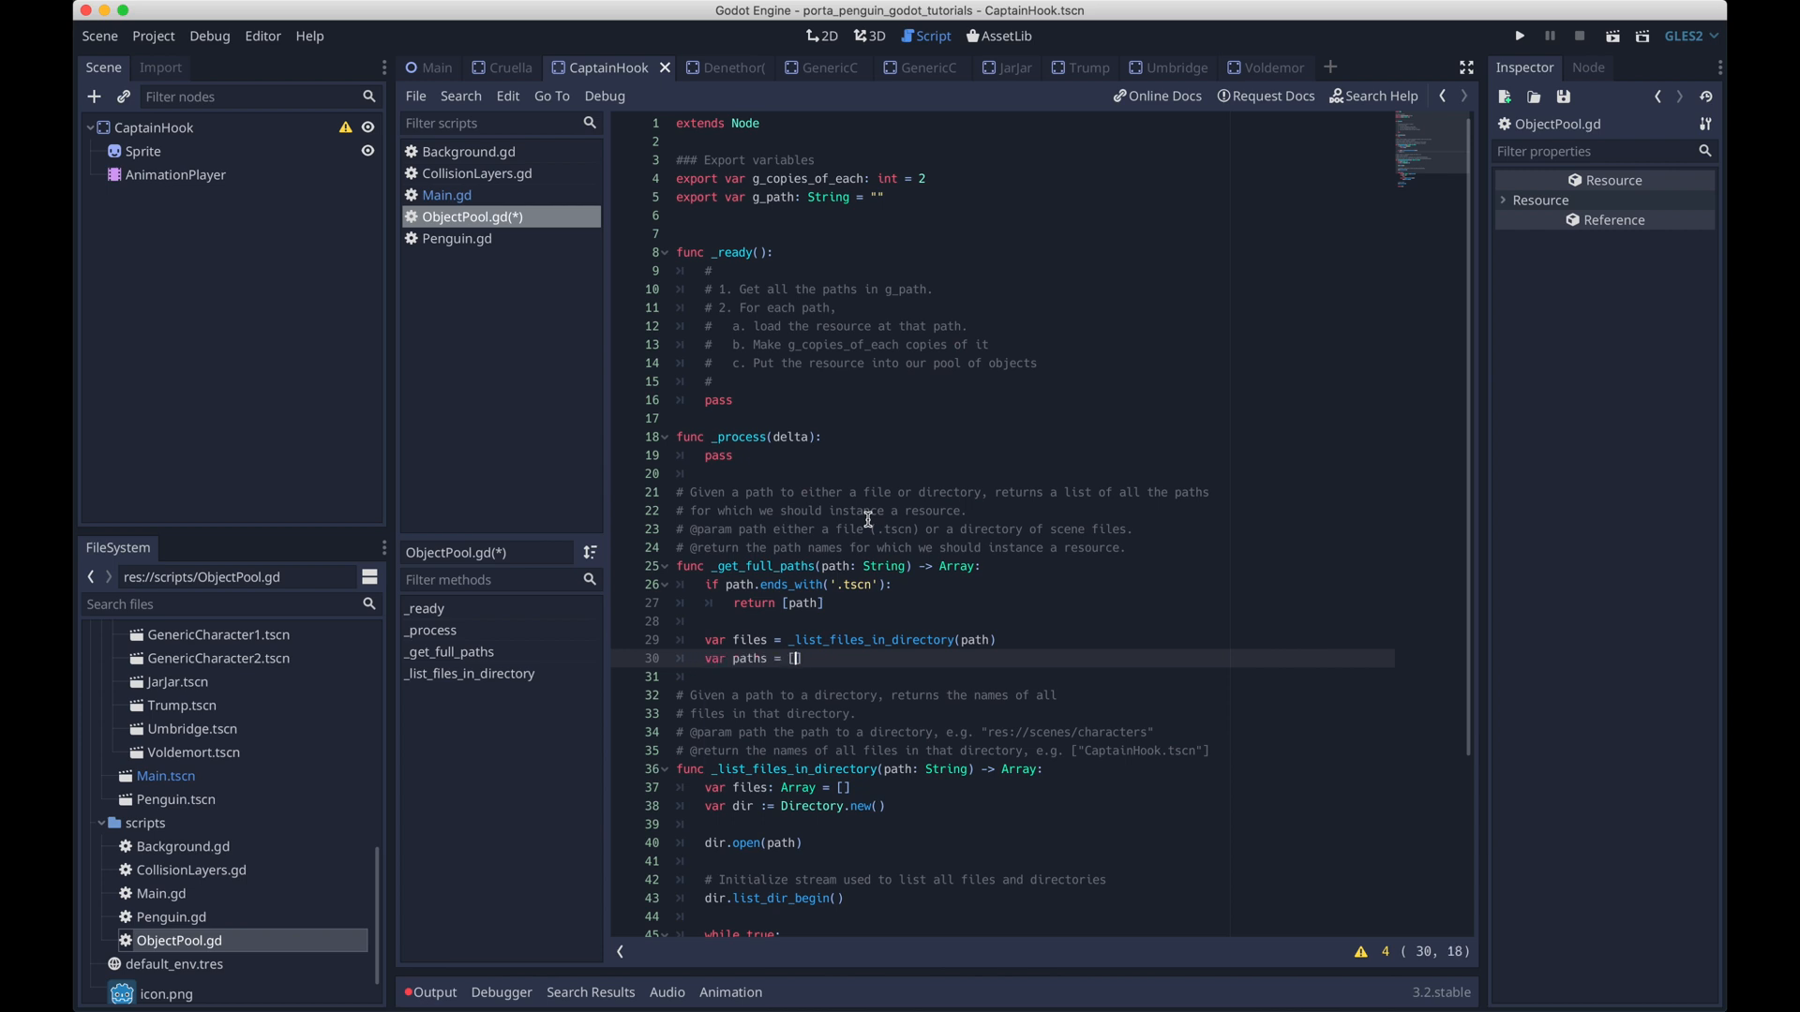
pyautogui.write('for file')
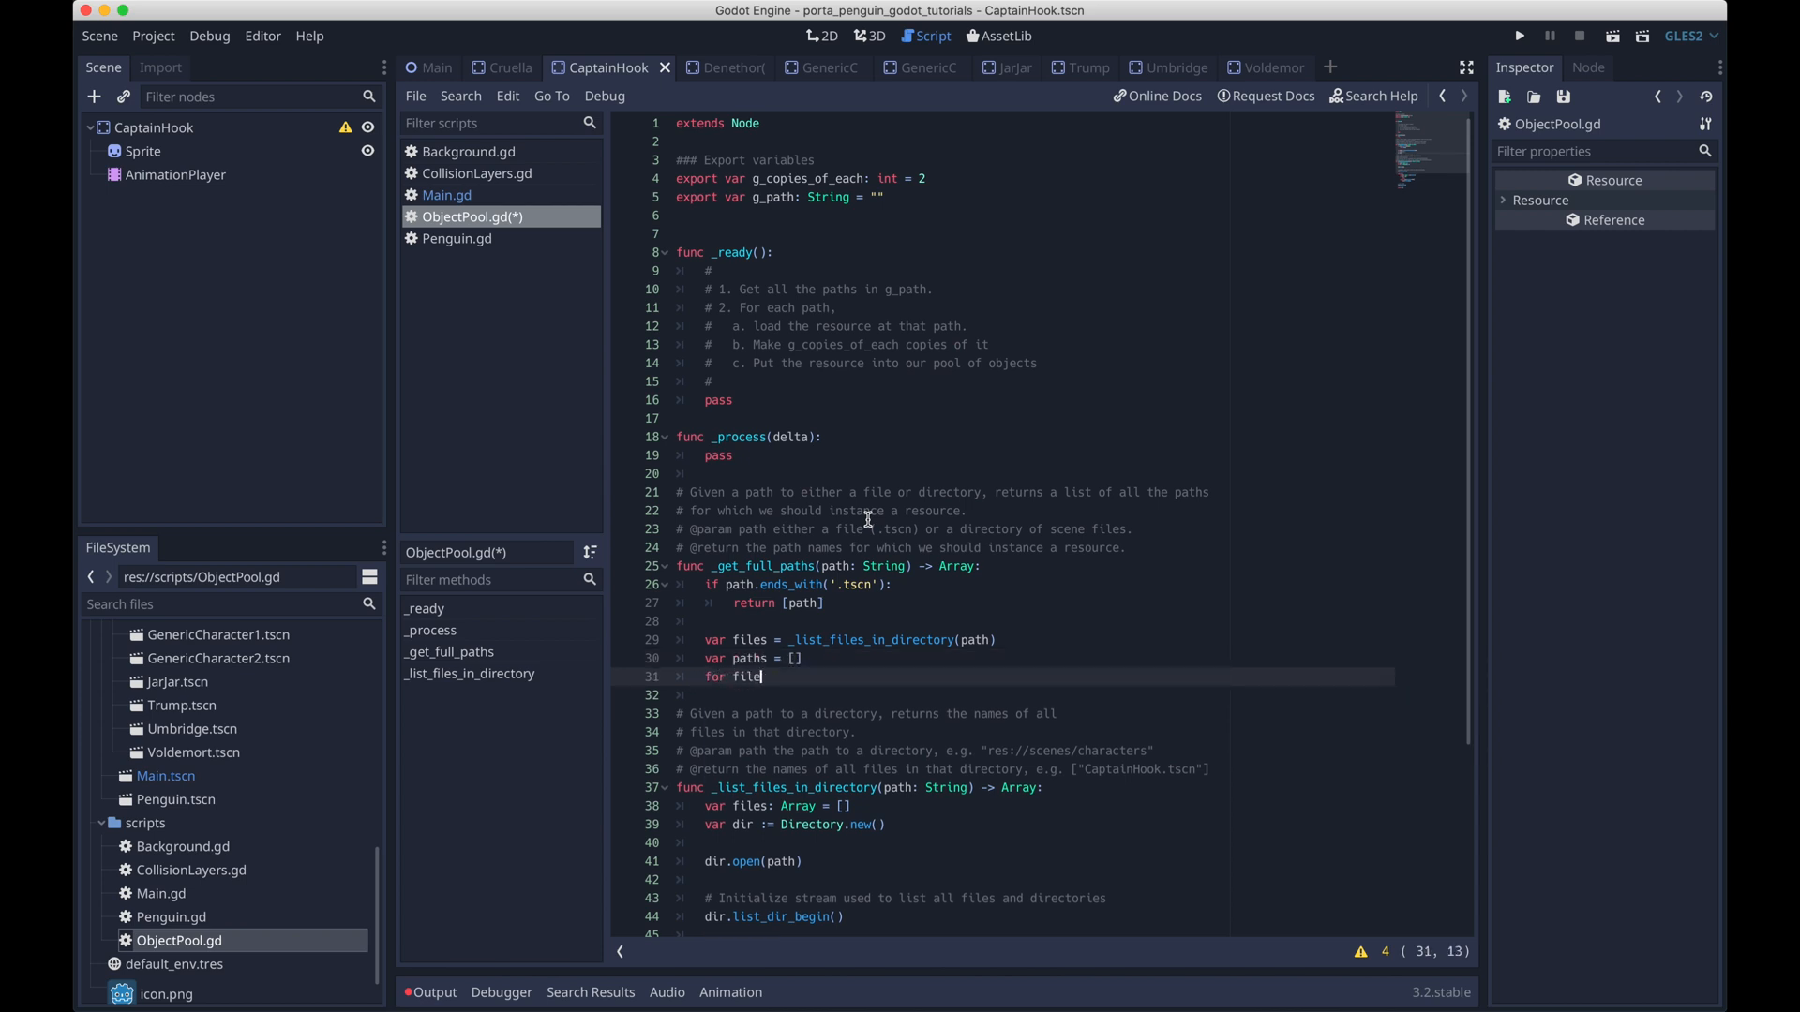
pyautogui.write('in files:')
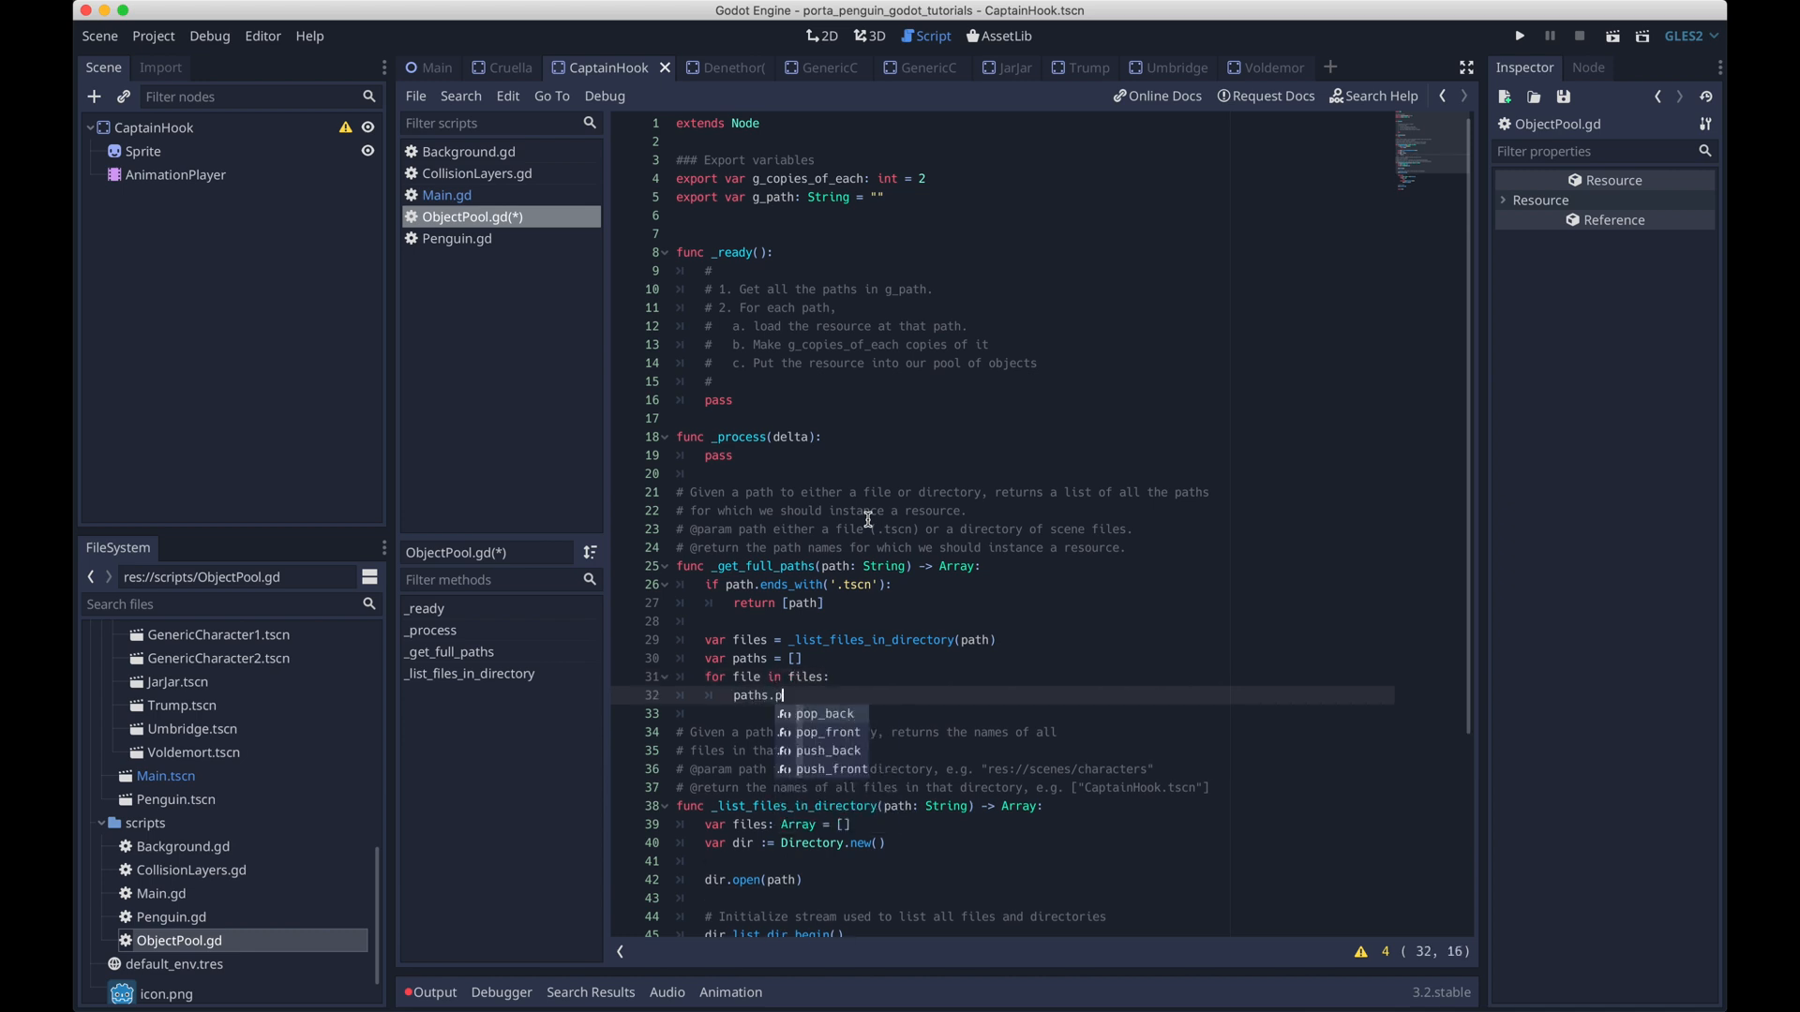
pyautogui.write('append(path + file')
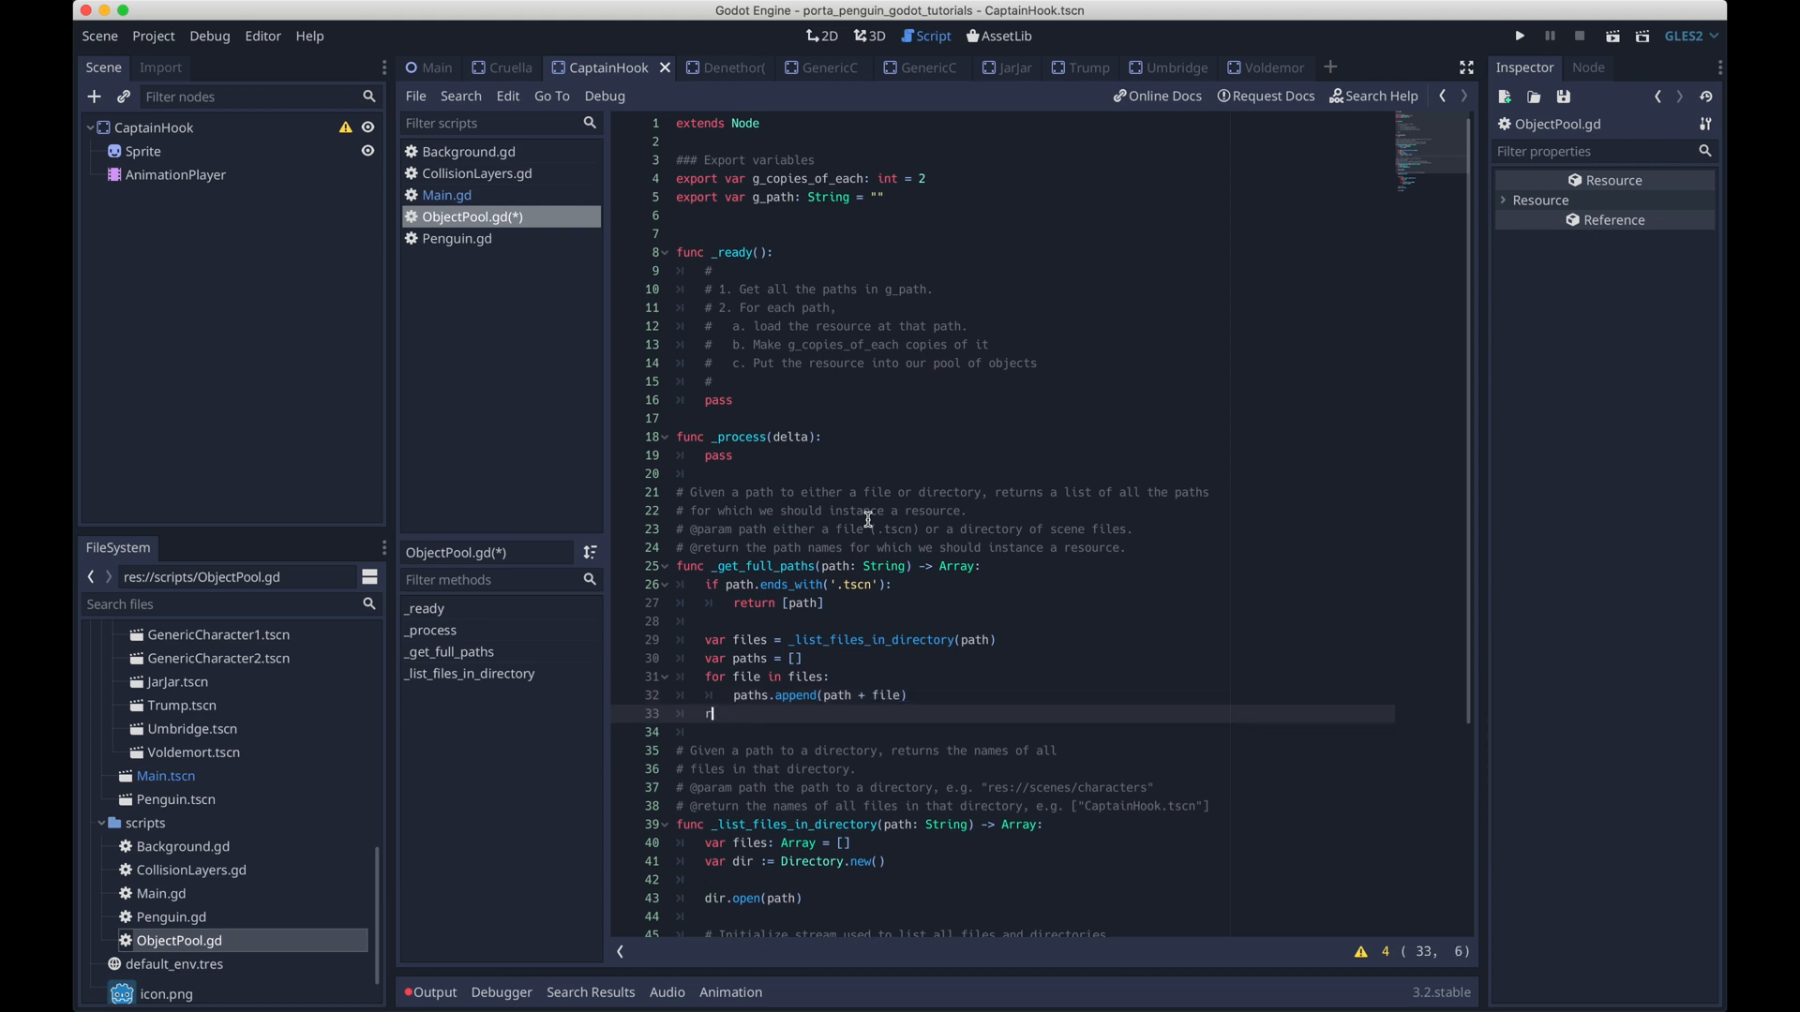
pyautogui.write('eturn paths')
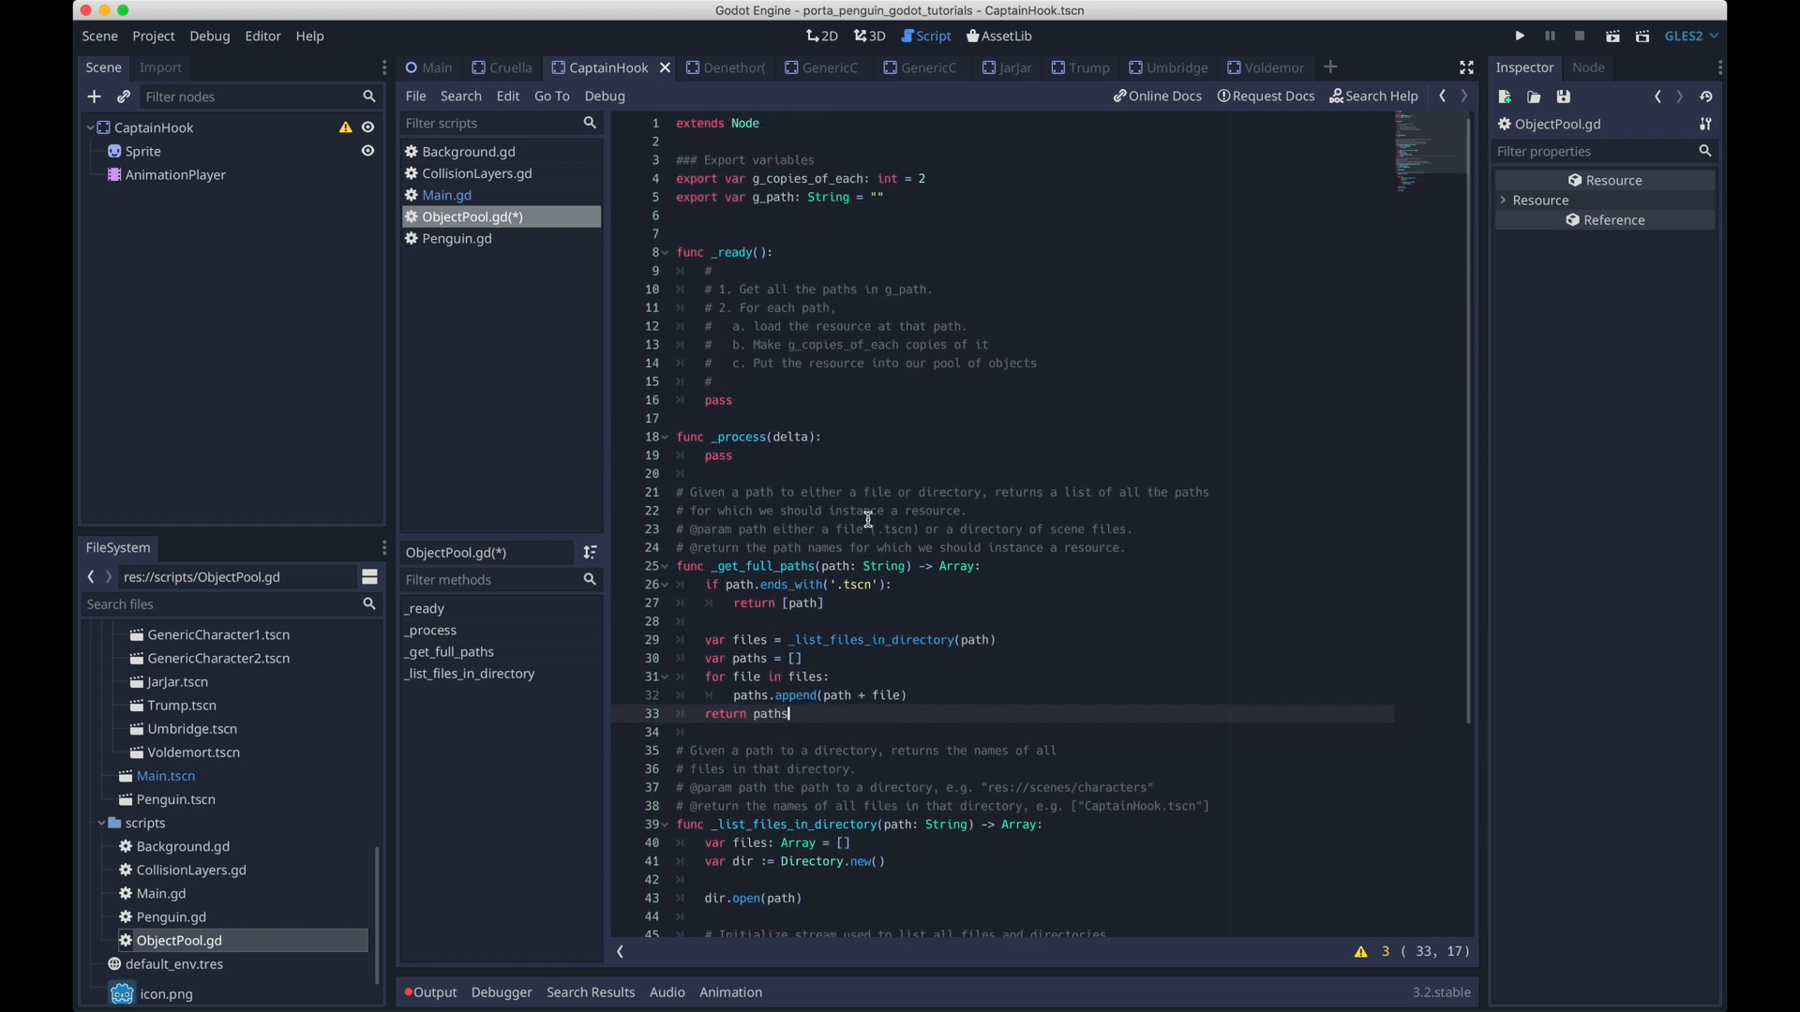
pyautogui.press('enter')
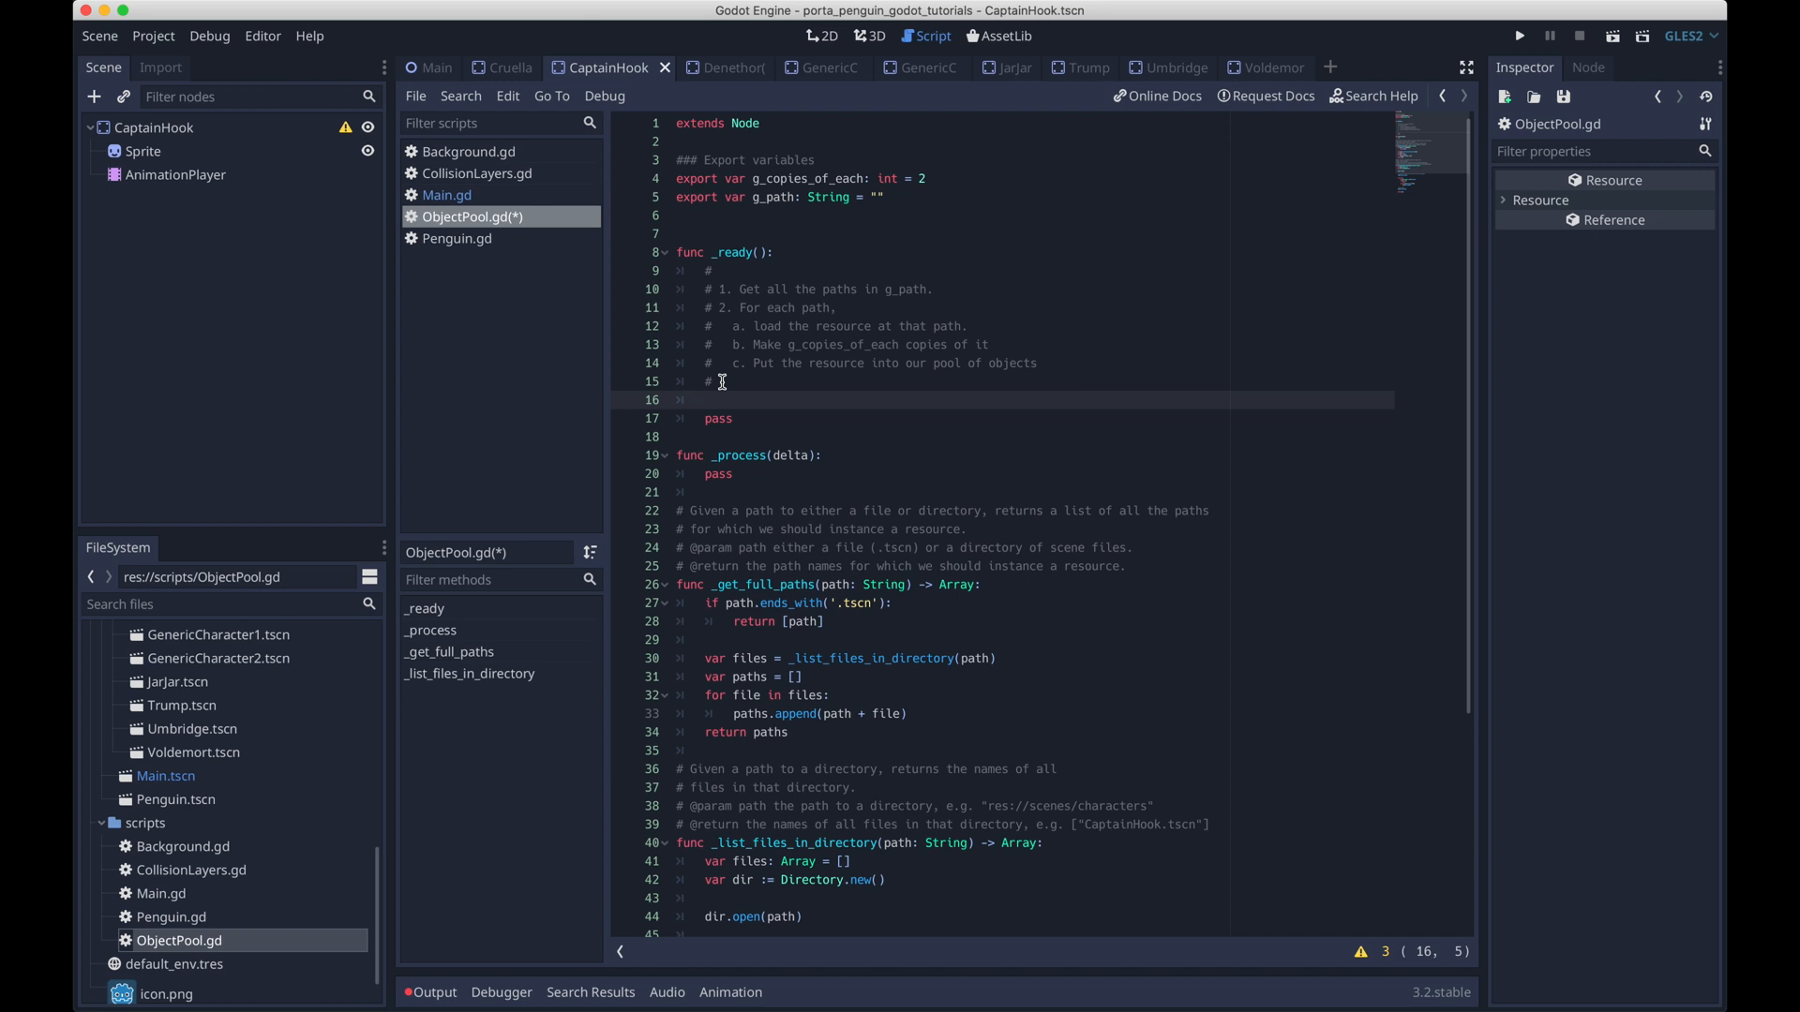
# Store _get_full_paths(g_path) in var paths: Array inside _ready
pyautogui.write('var paths: Array =')
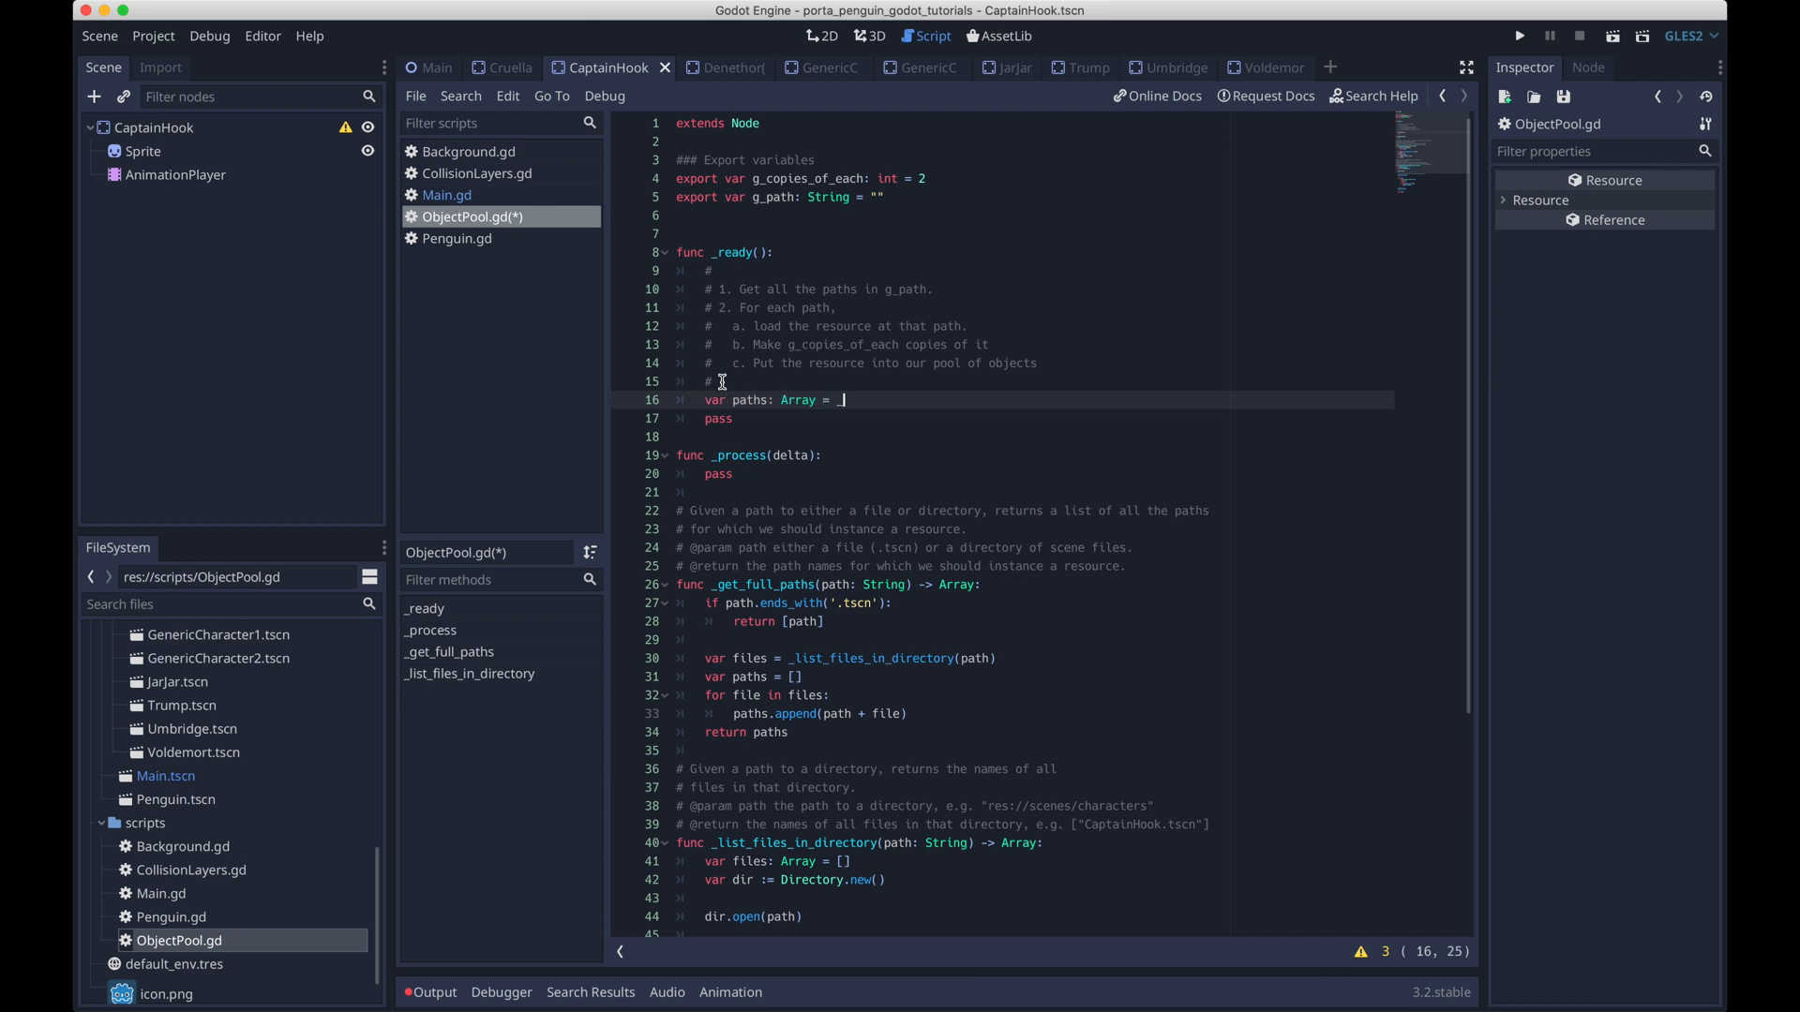
pyautogui.write('_get_full_paths')
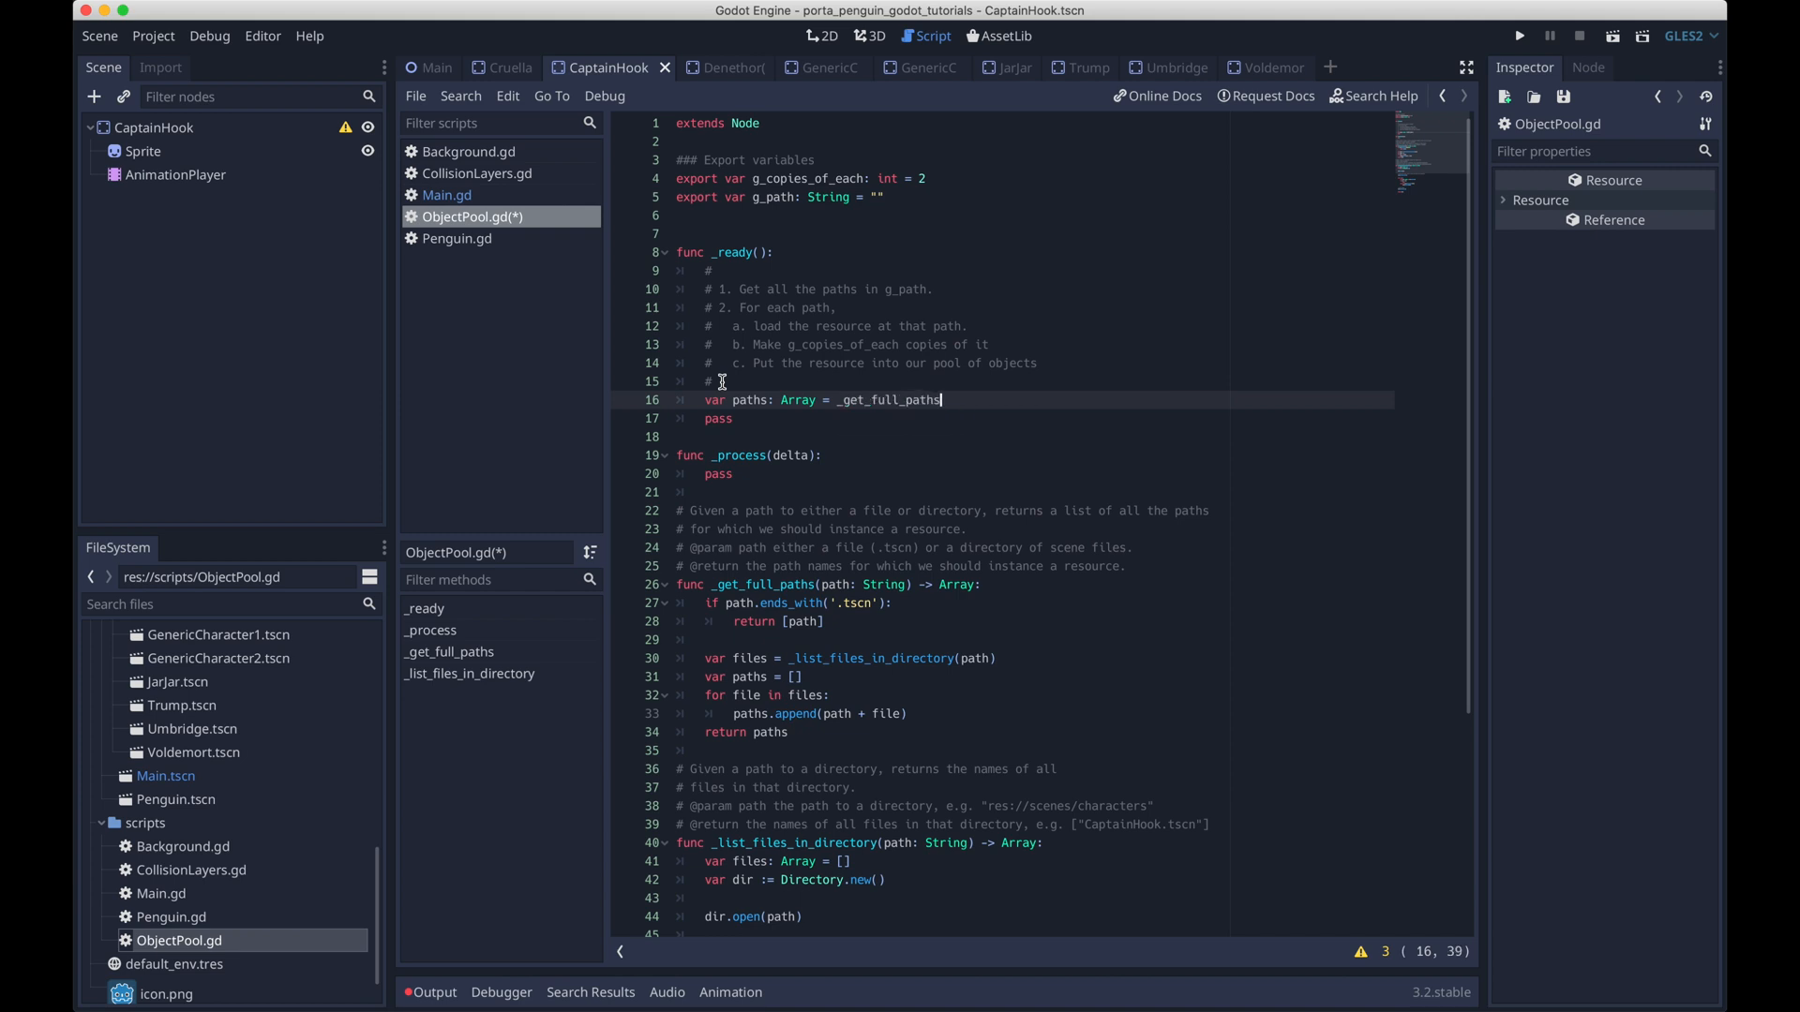
pyautogui.write('(g_path)')
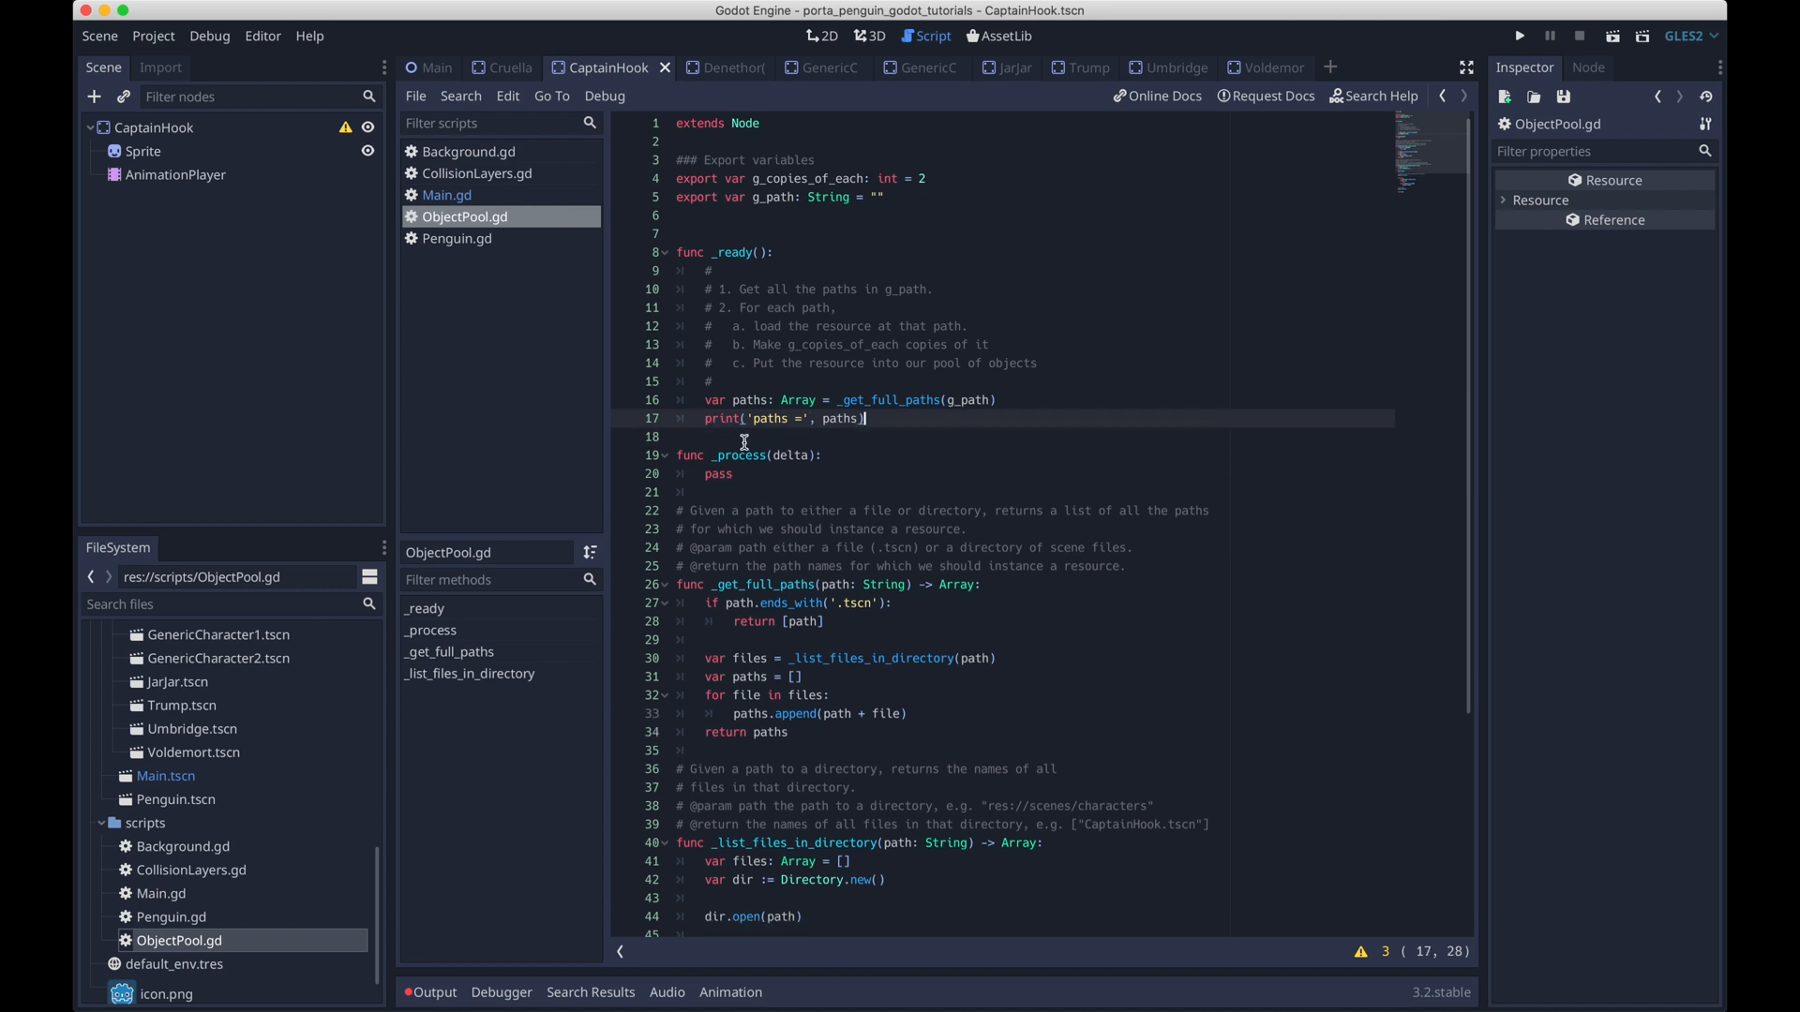
pyautogui.moveTo(236, 867)
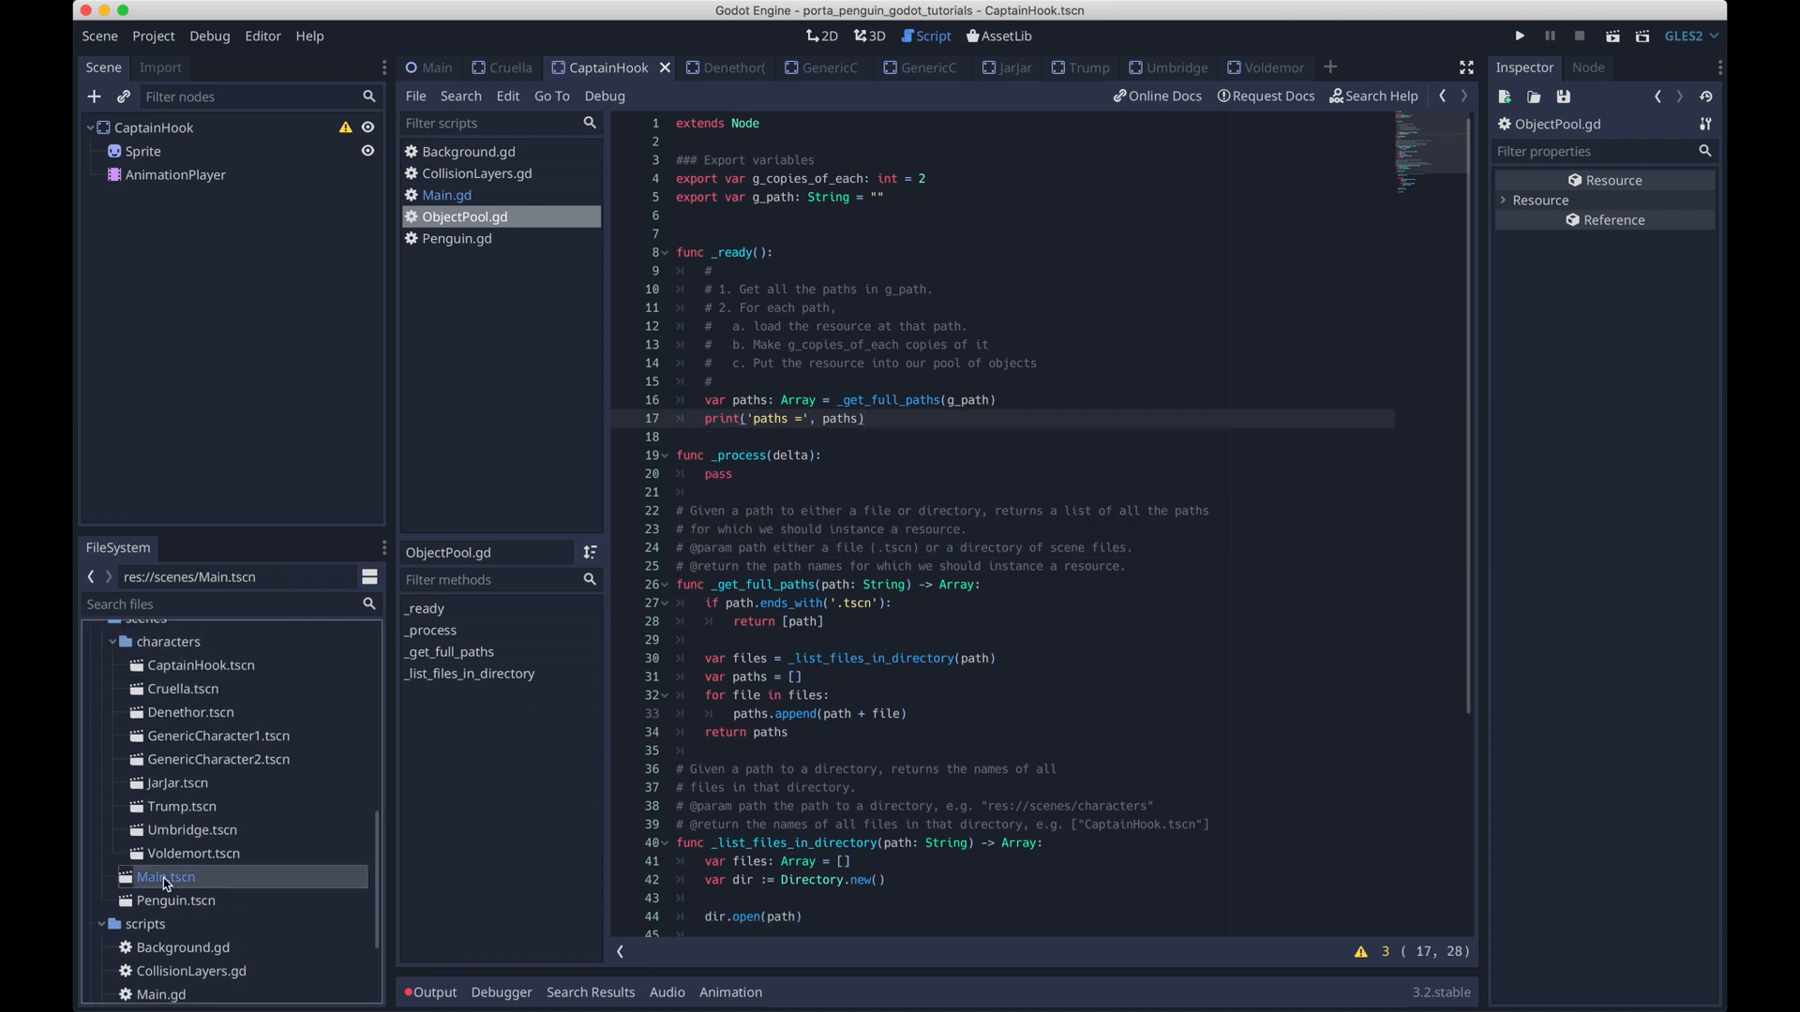
# Add a child Node named CharacterPool to the Main scene
pyautogui.doubleClick(165, 875)
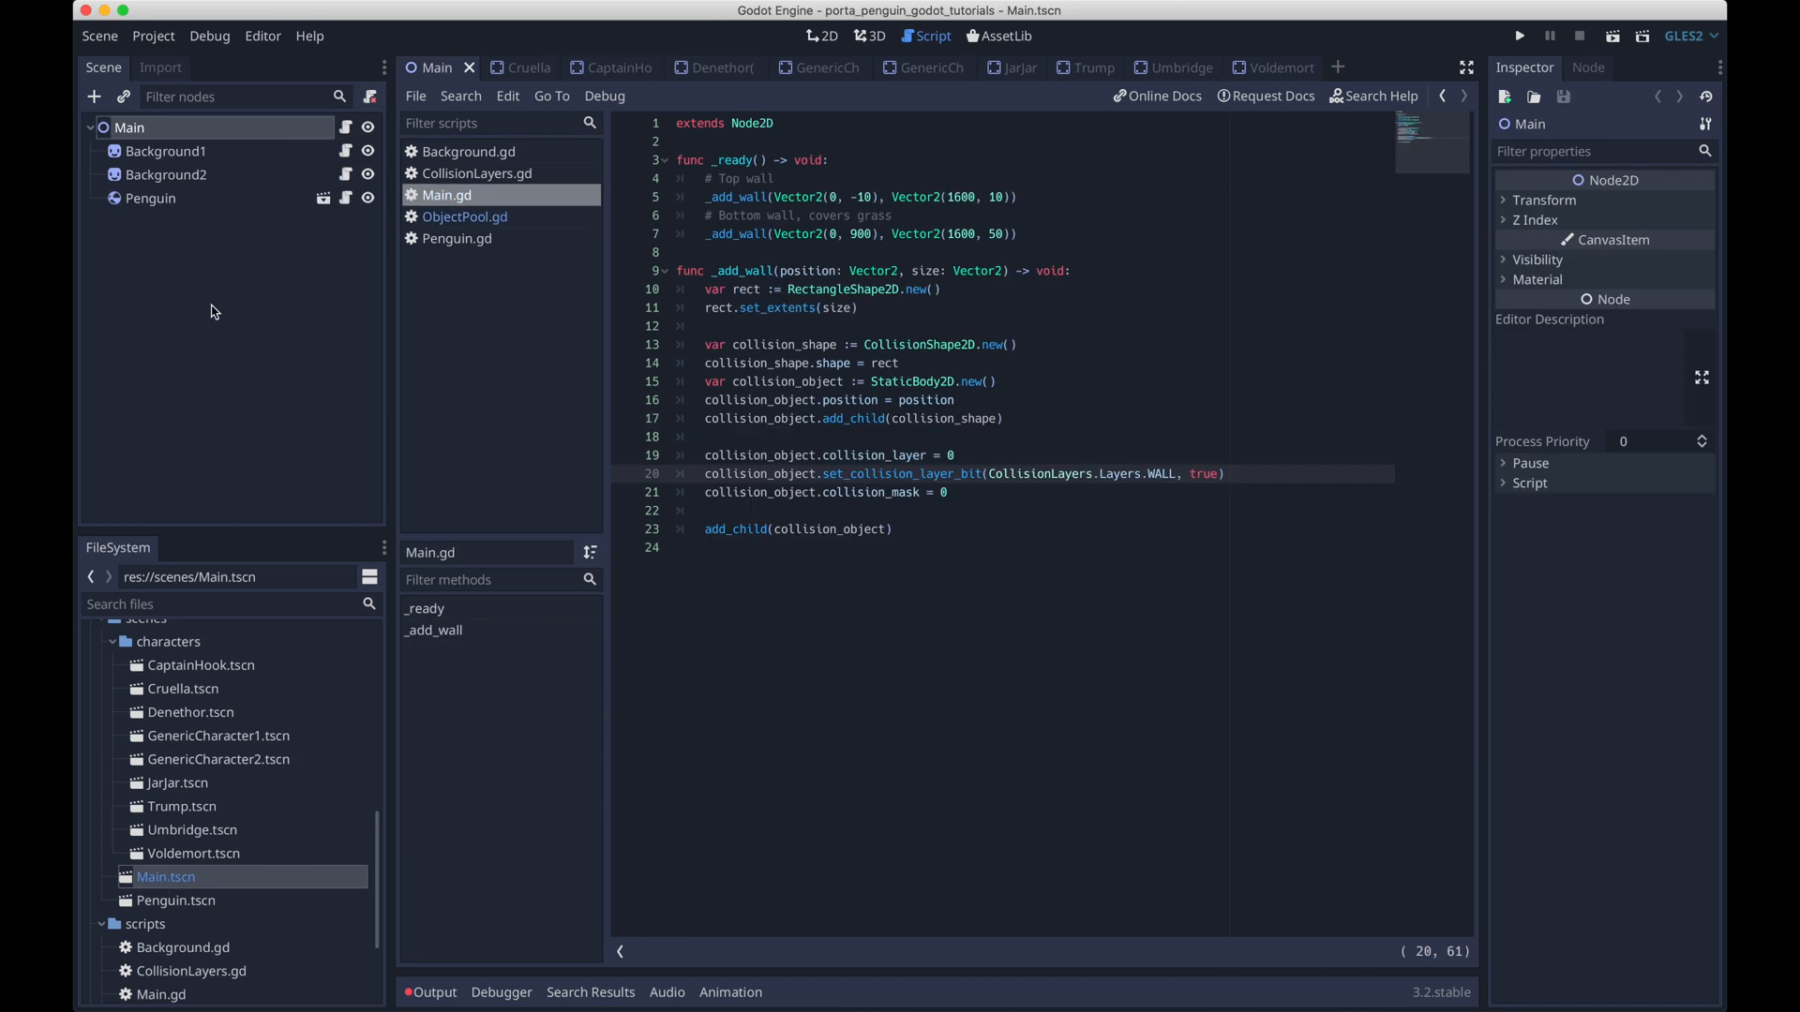
pyautogui.click(823, 36)
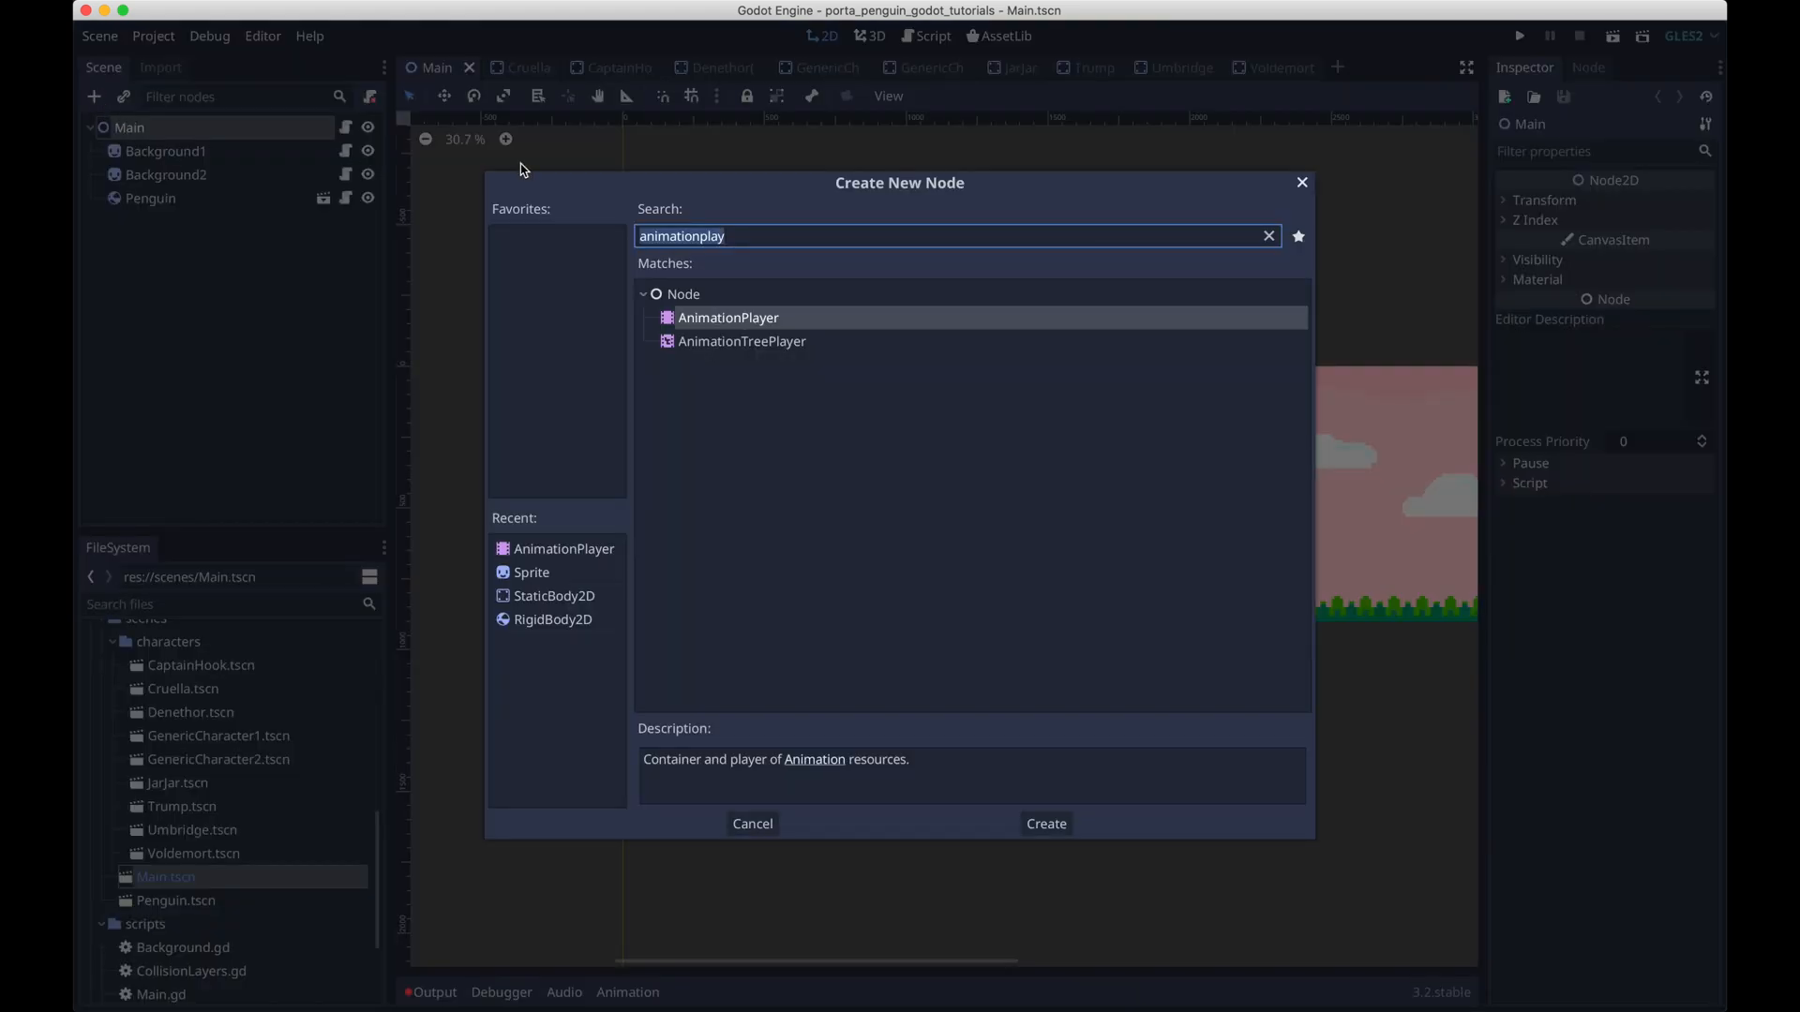
pyautogui.click(1045, 823)
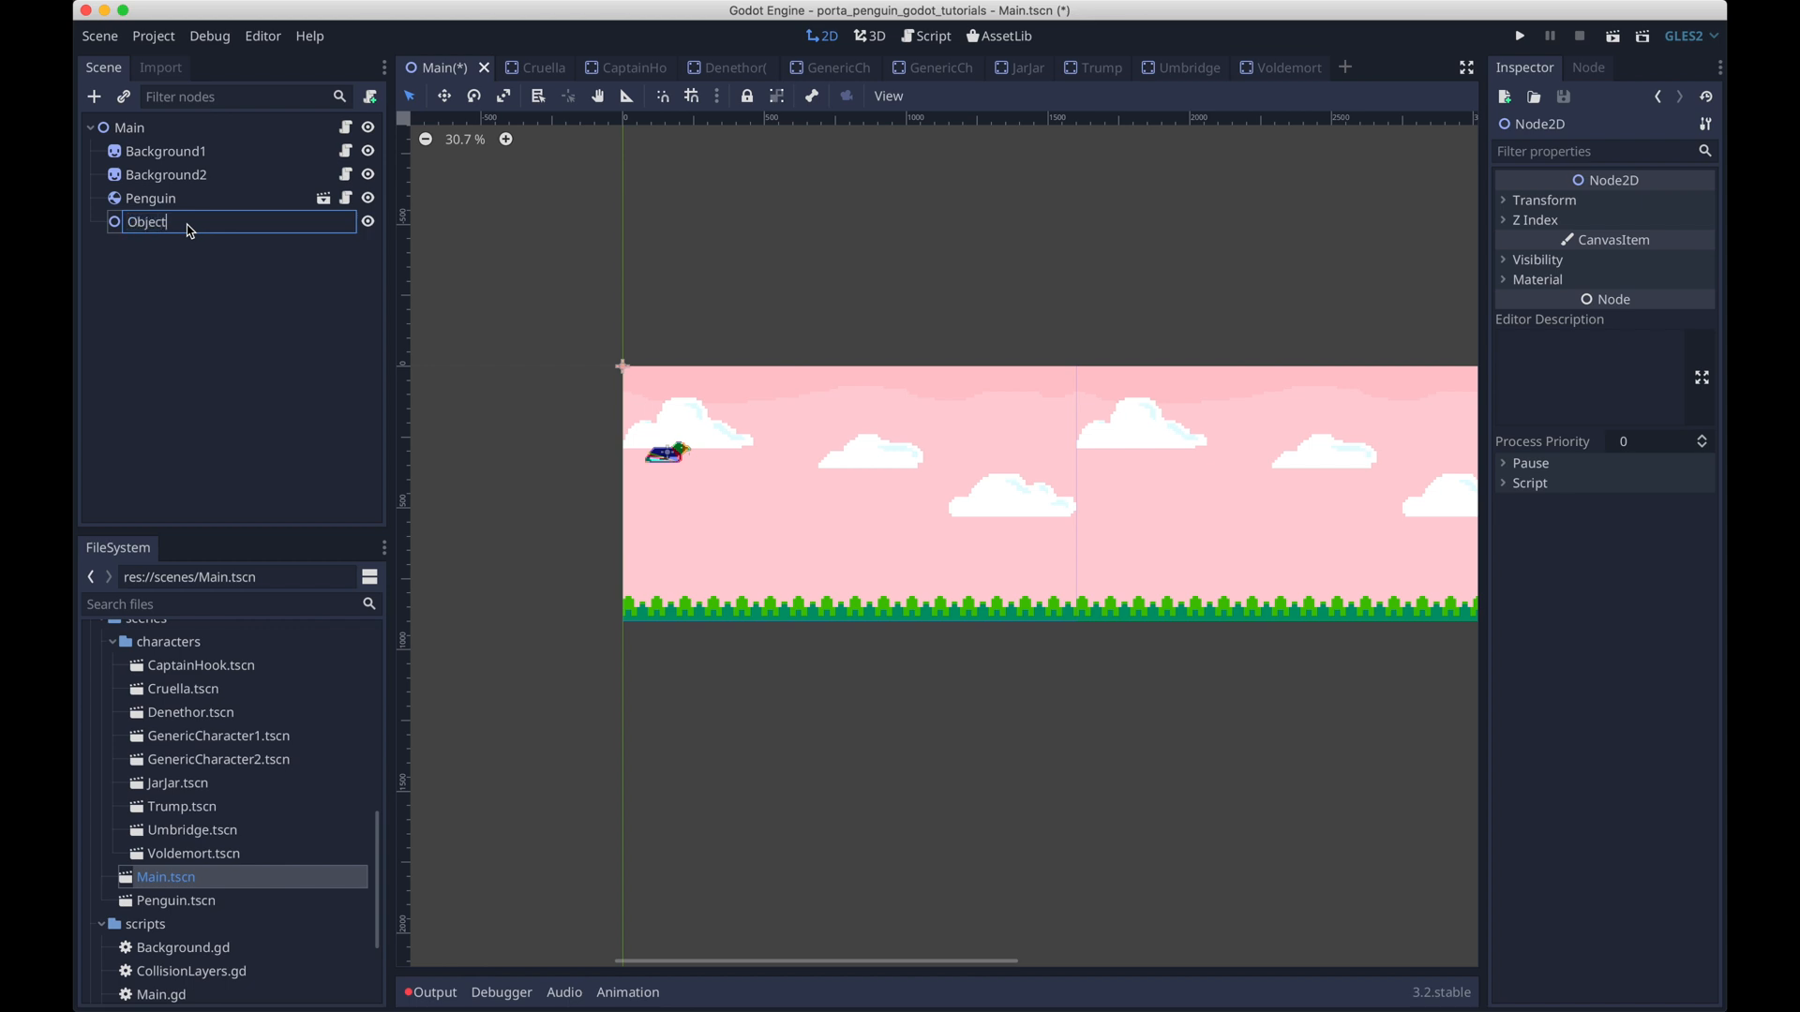
pyautogui.write('CharacterPol')
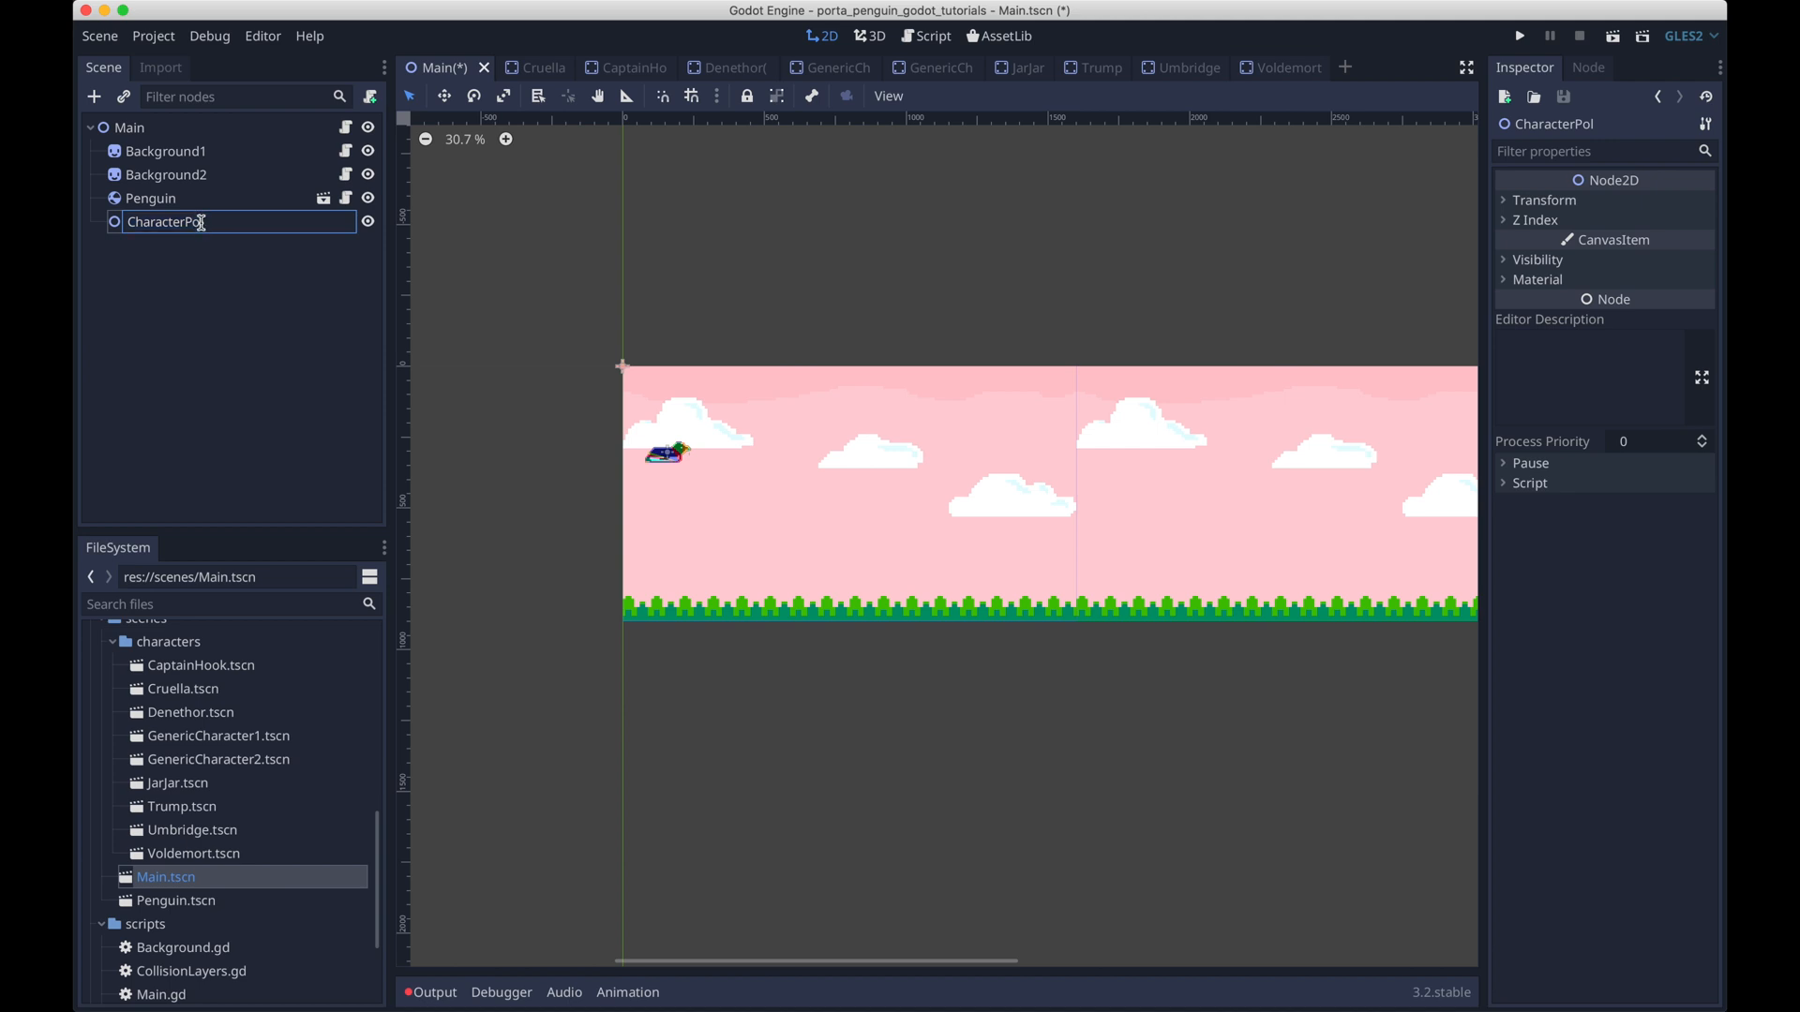
pyautogui.press('Return')
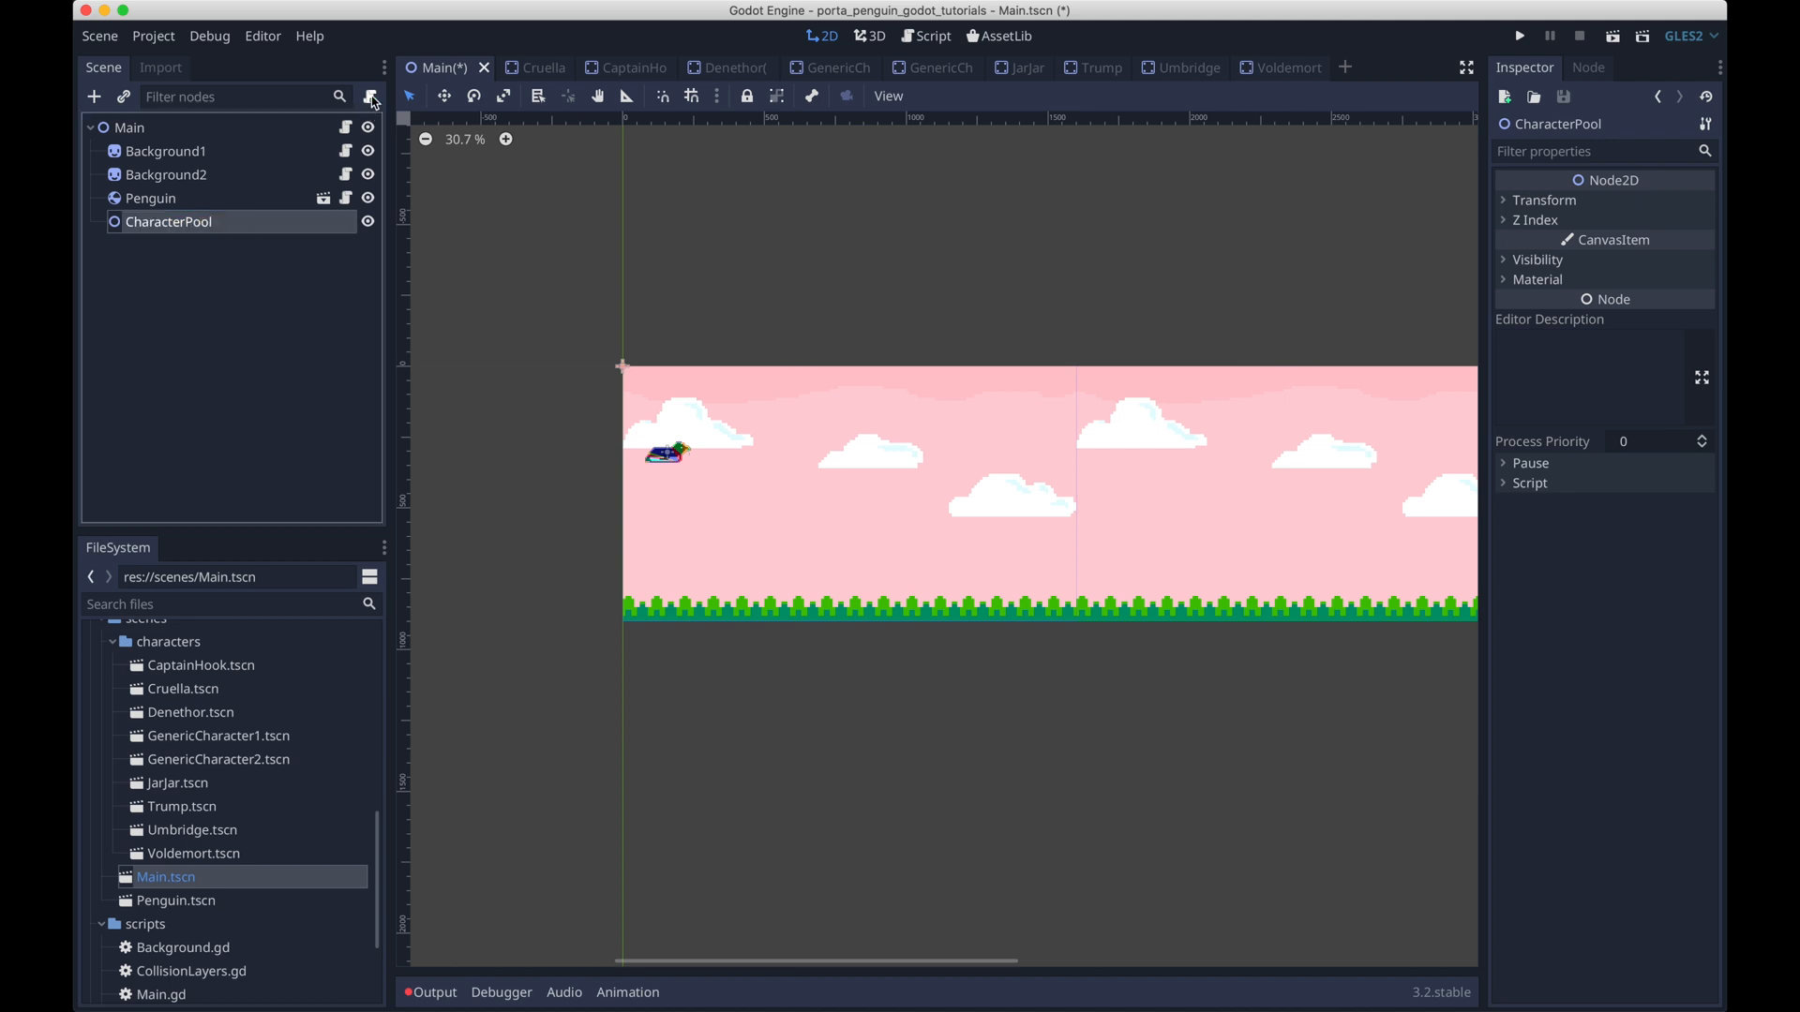
# Attach the existing res://scripts/ObjectPool.gd script to CharacterPool
pyautogui.click(370, 95)
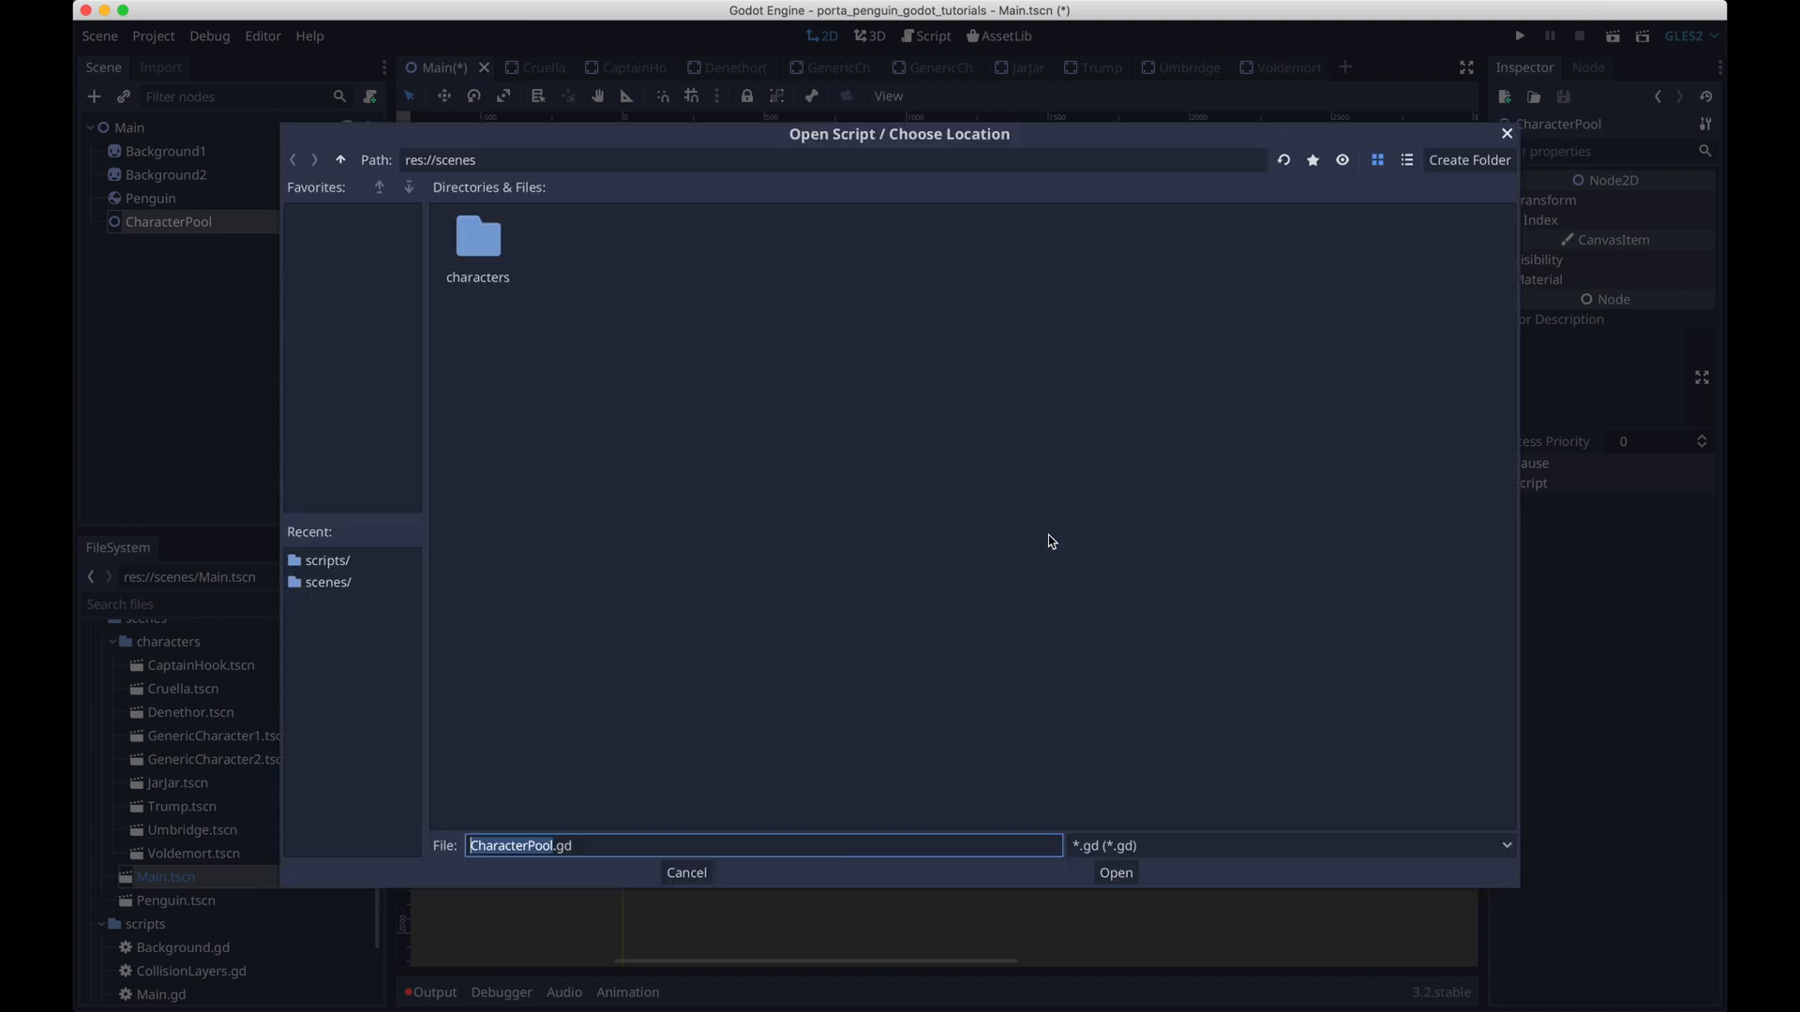
pyautogui.click(327, 560)
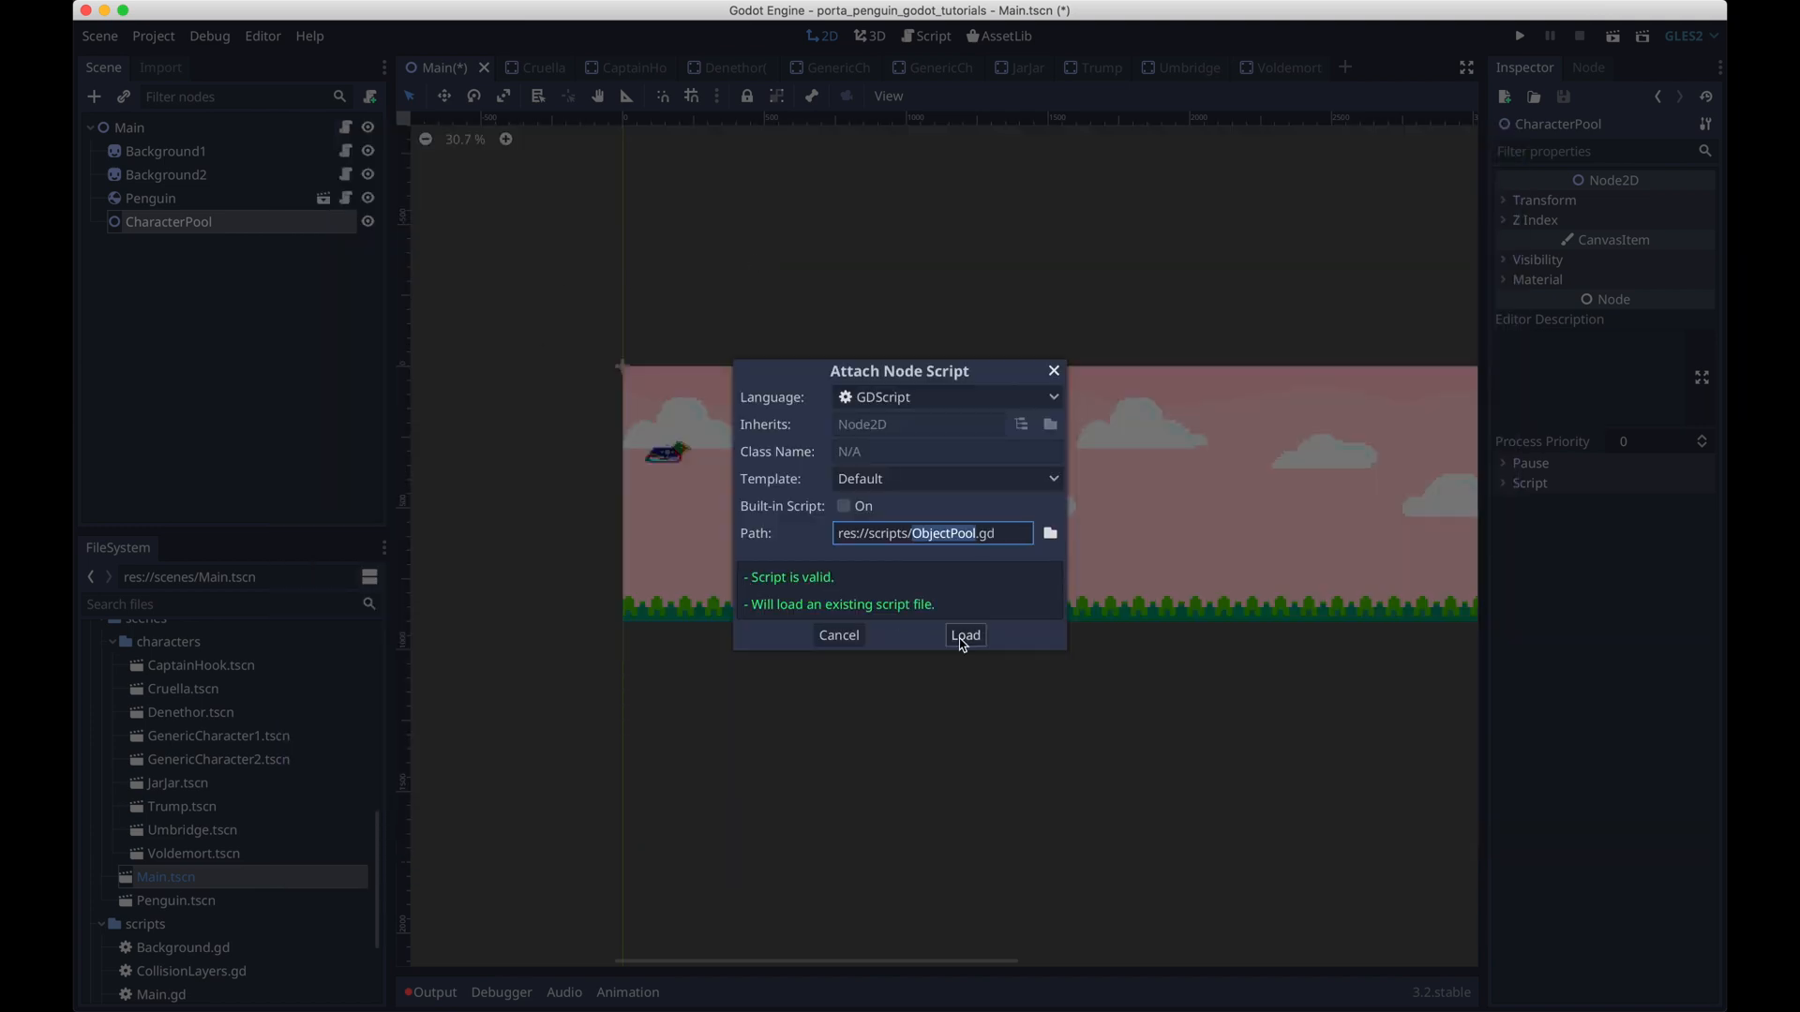
pyautogui.click(964, 635)
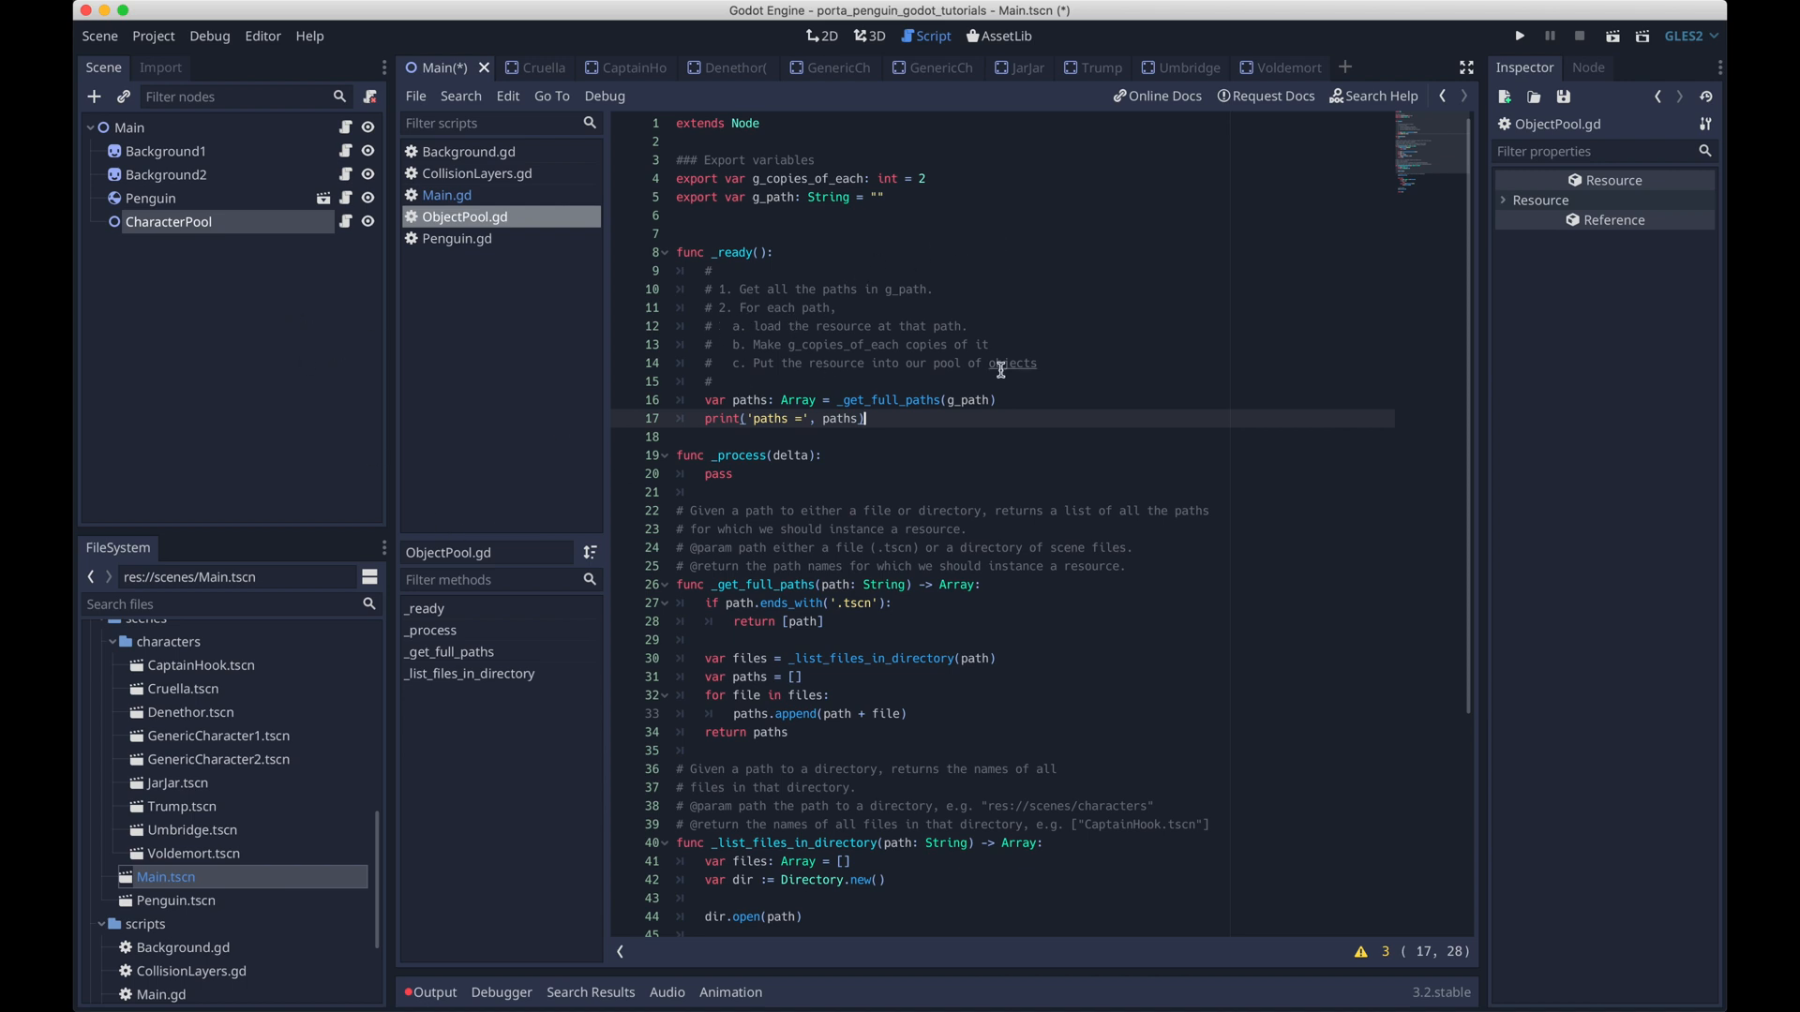
# Run the scene, set CharacterPool's G Path to res://scenes/characters/, then rerun it
pyautogui.click(1517, 36)
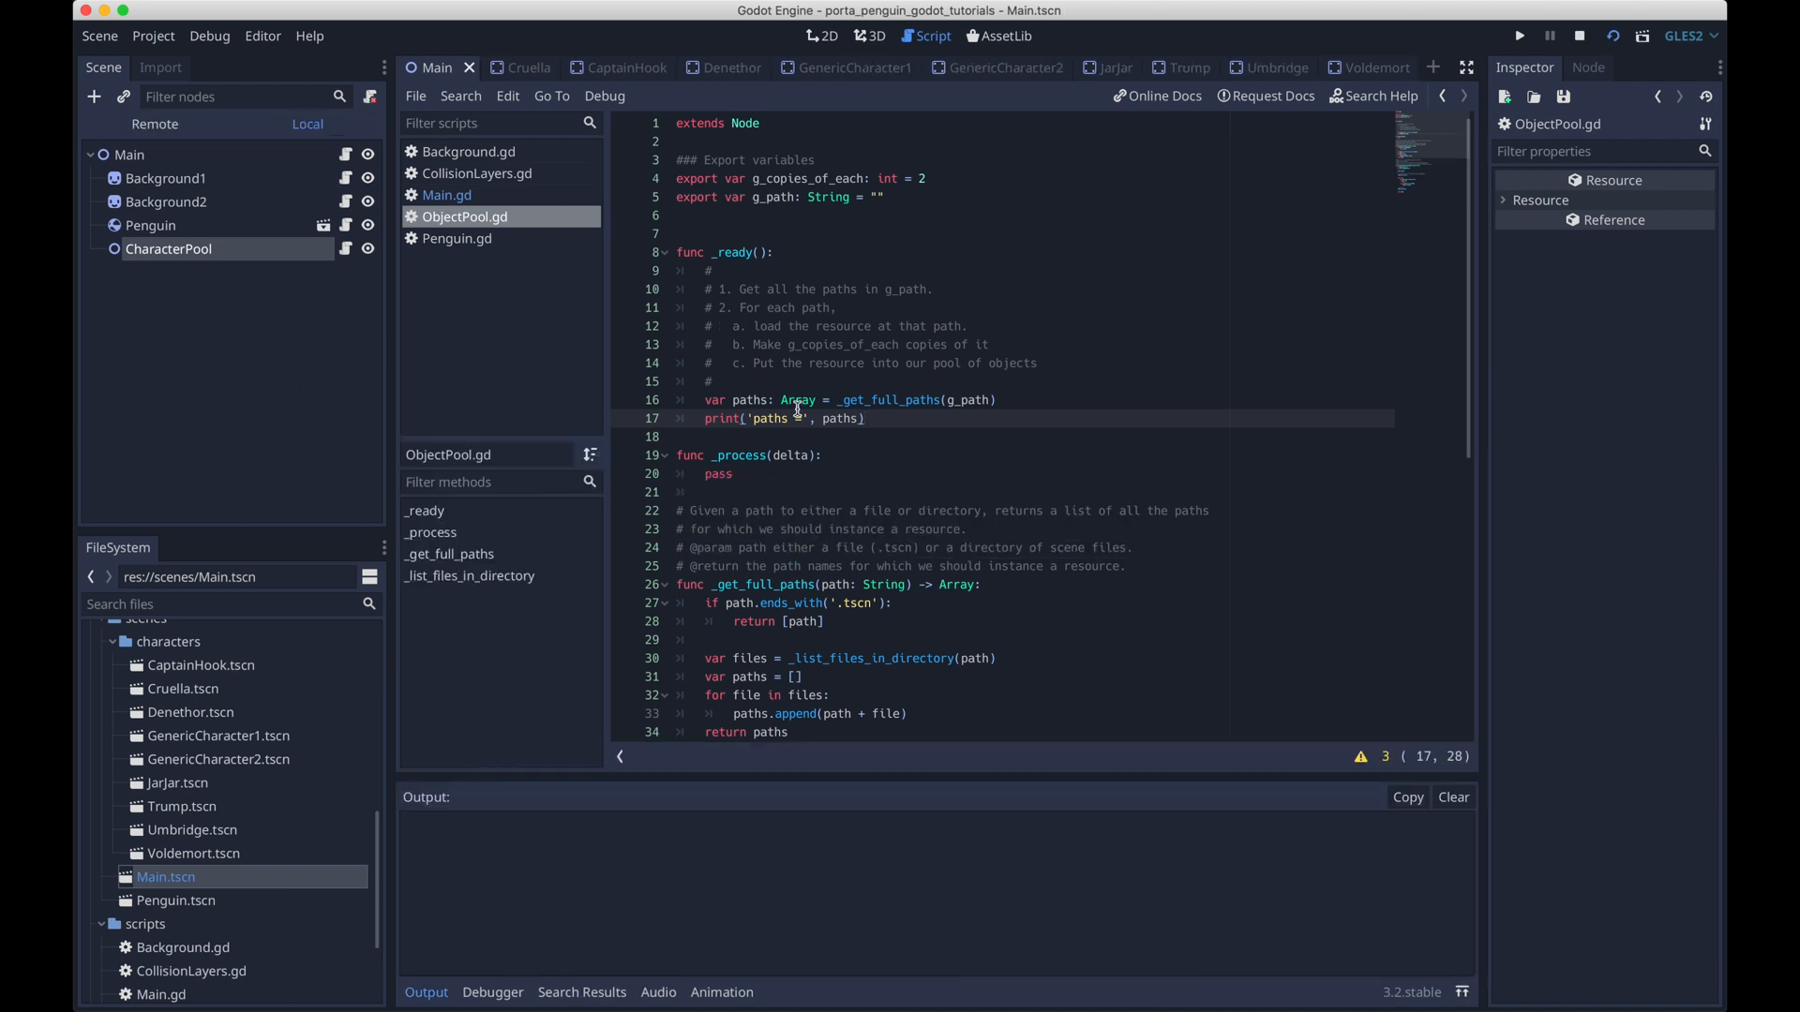
pyautogui.click(1517, 35)
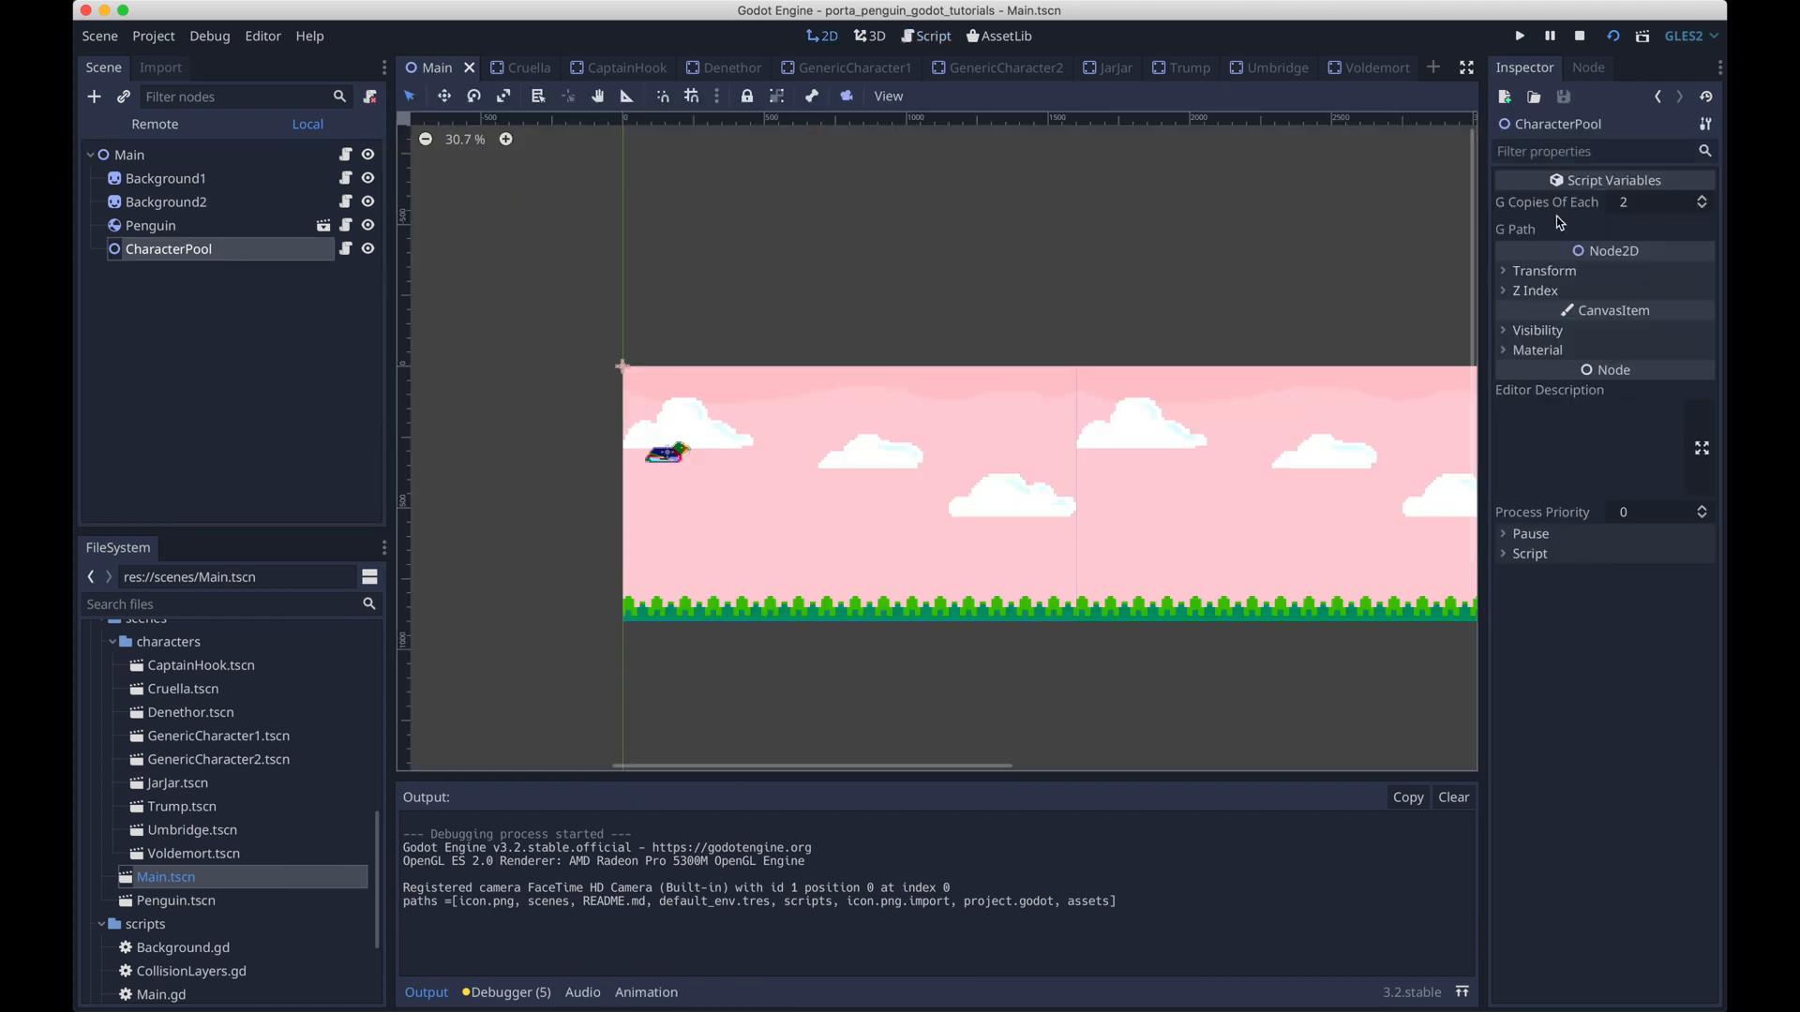
pyautogui.click(1659, 229)
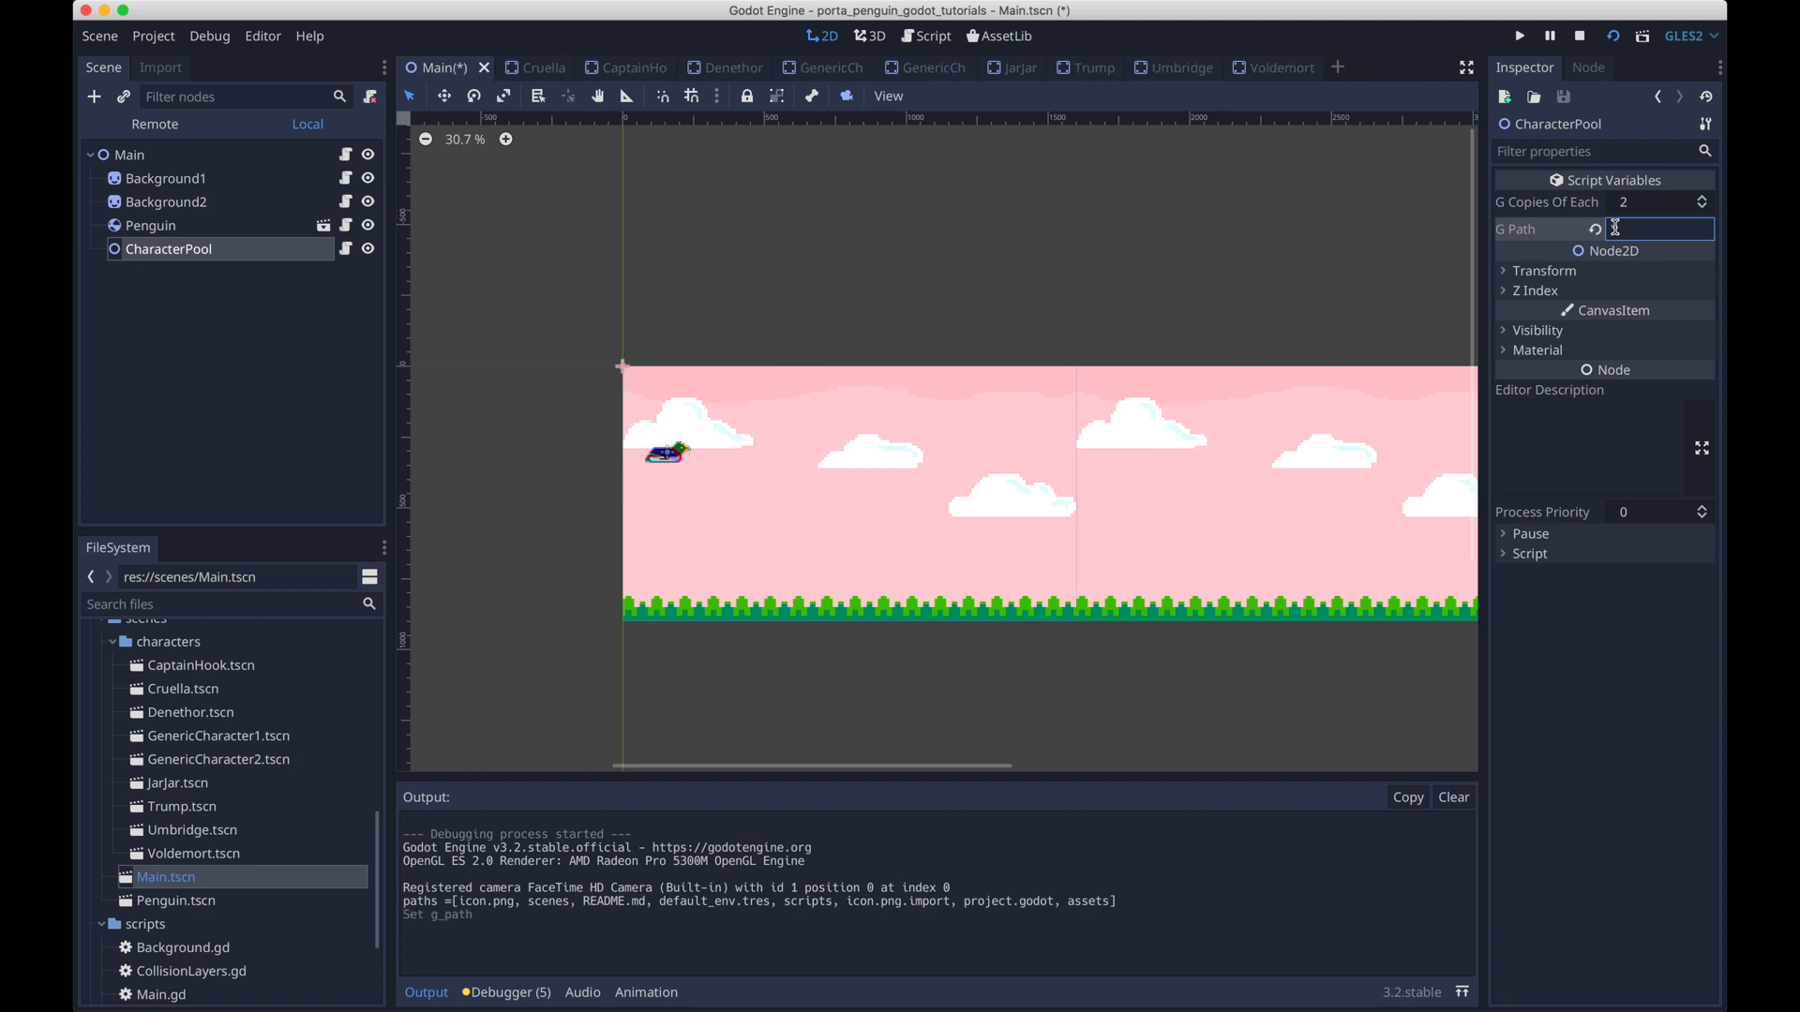
pyautogui.write('res://sc')
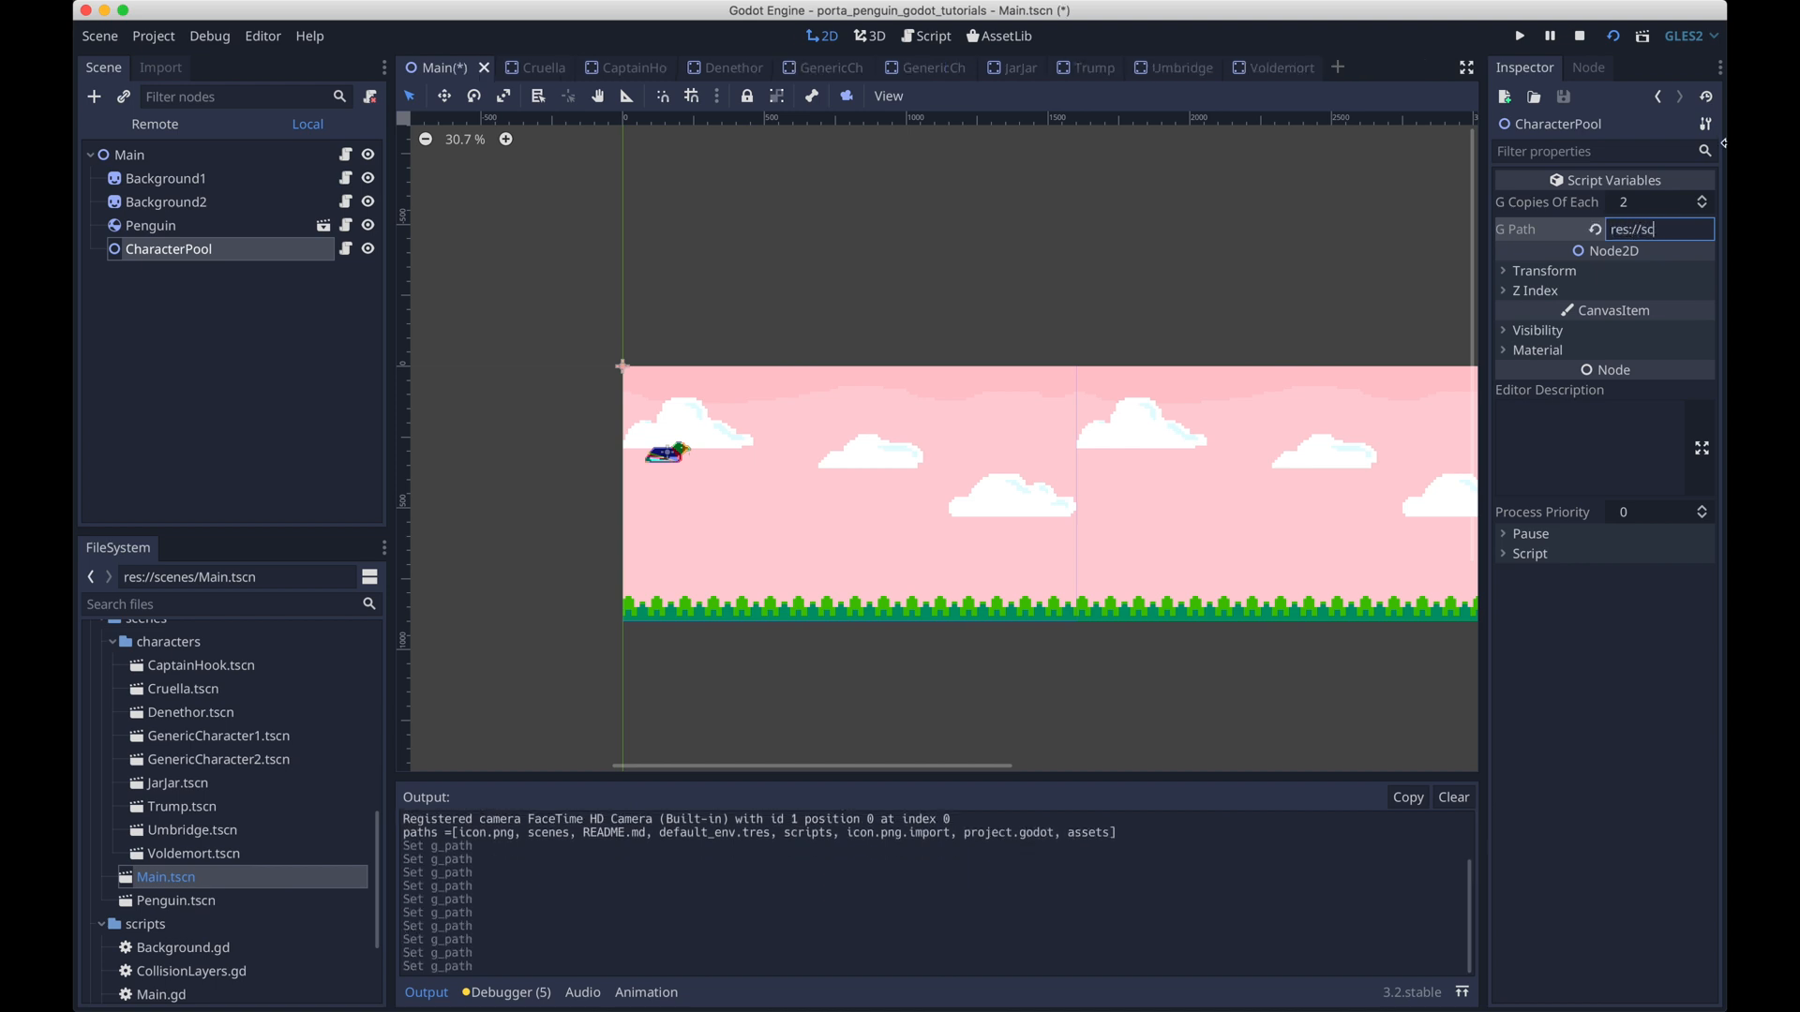
pyautogui.write('enes/characters/')
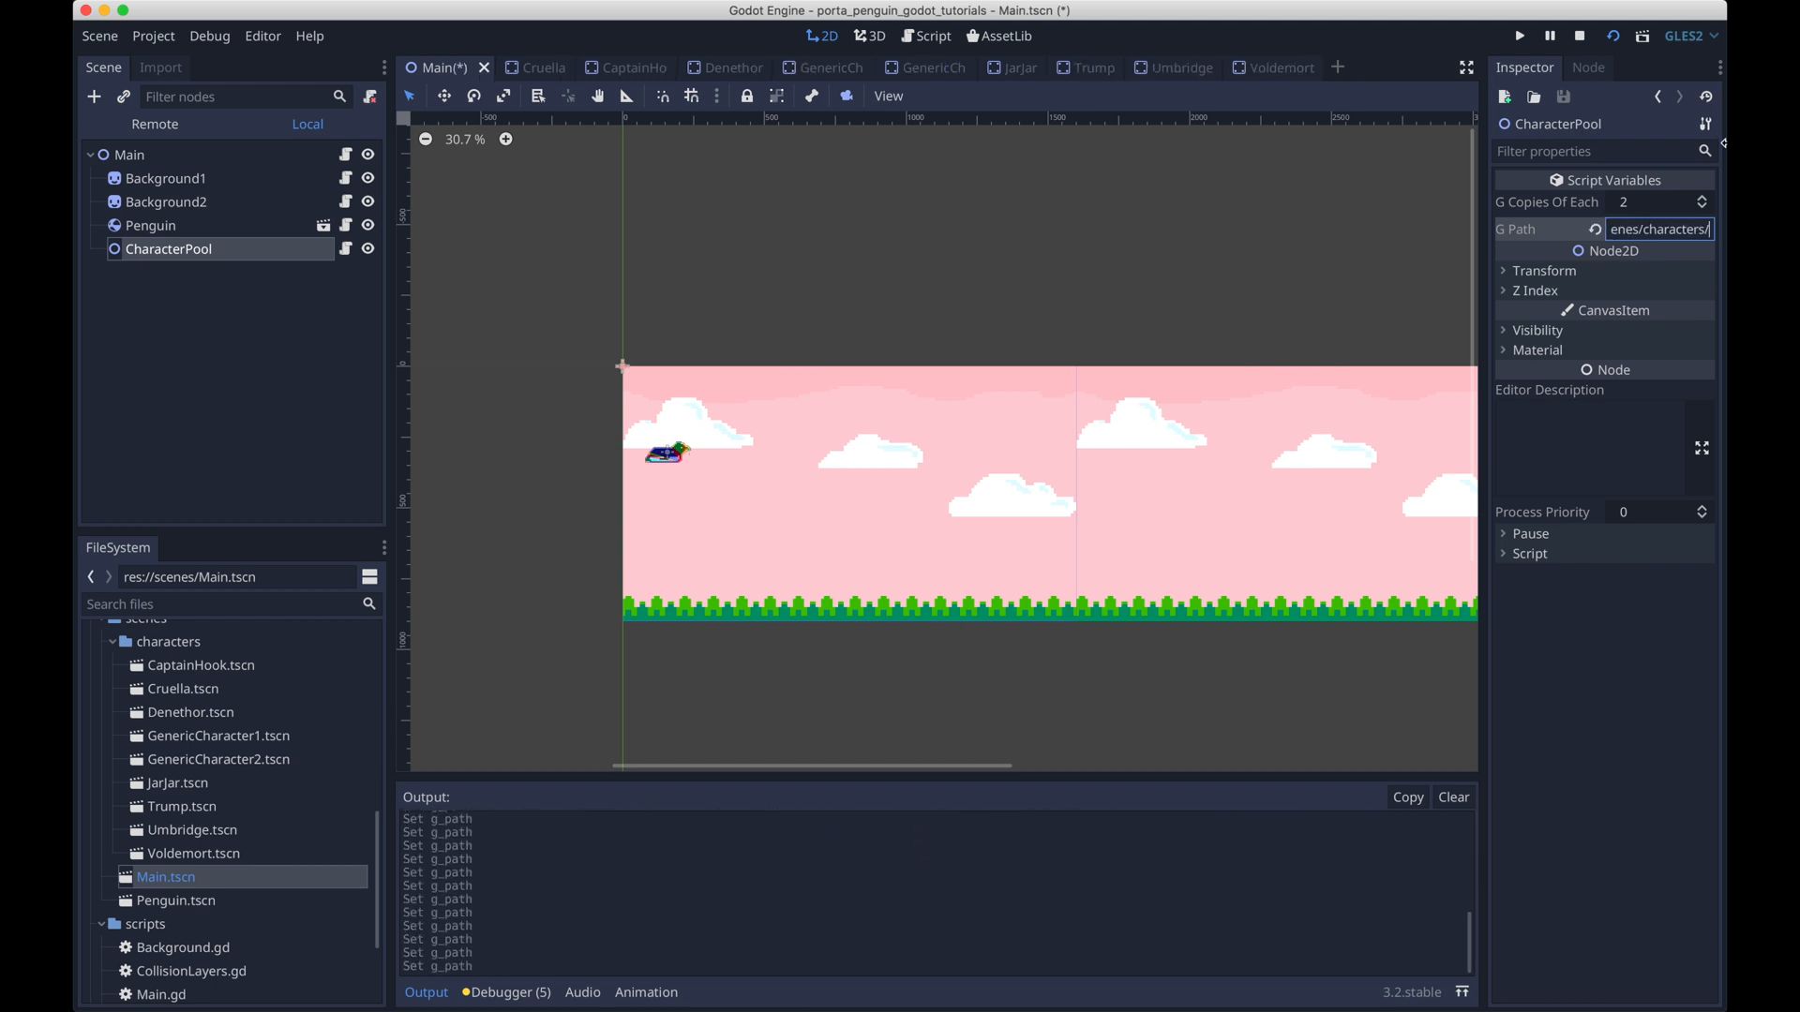
pyautogui.click(1579, 36)
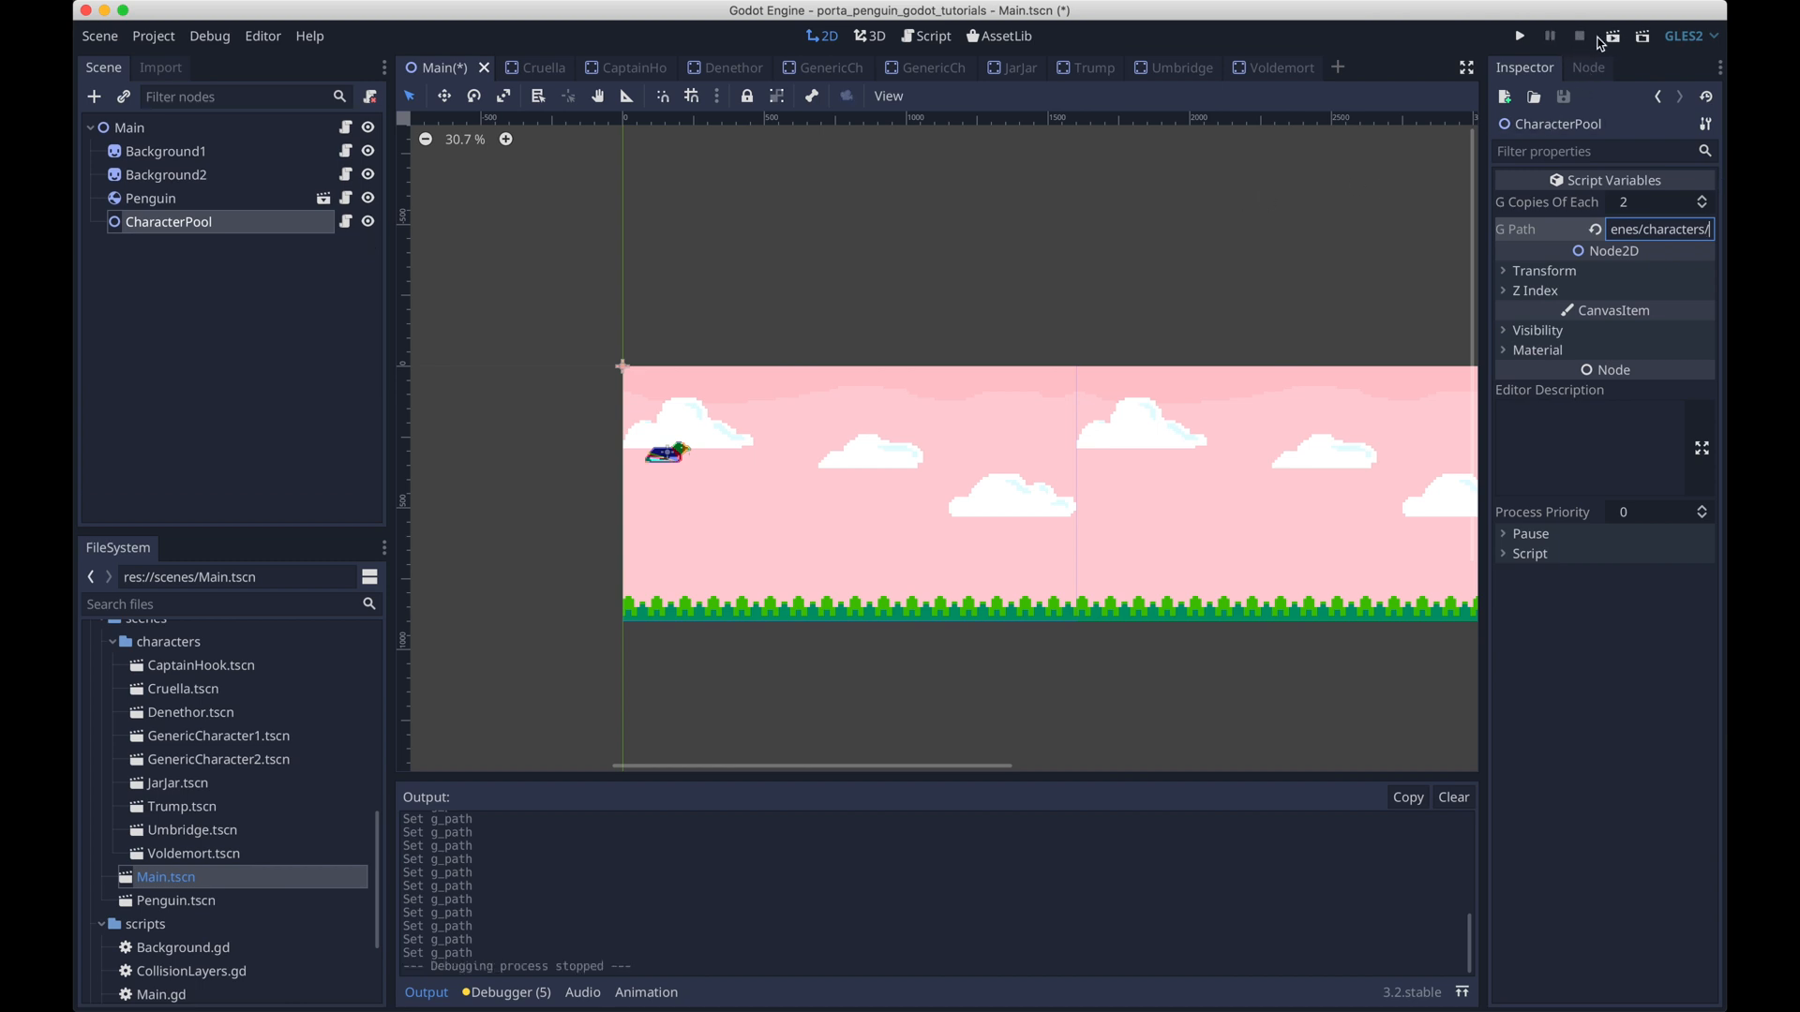
pyautogui.click(1517, 35)
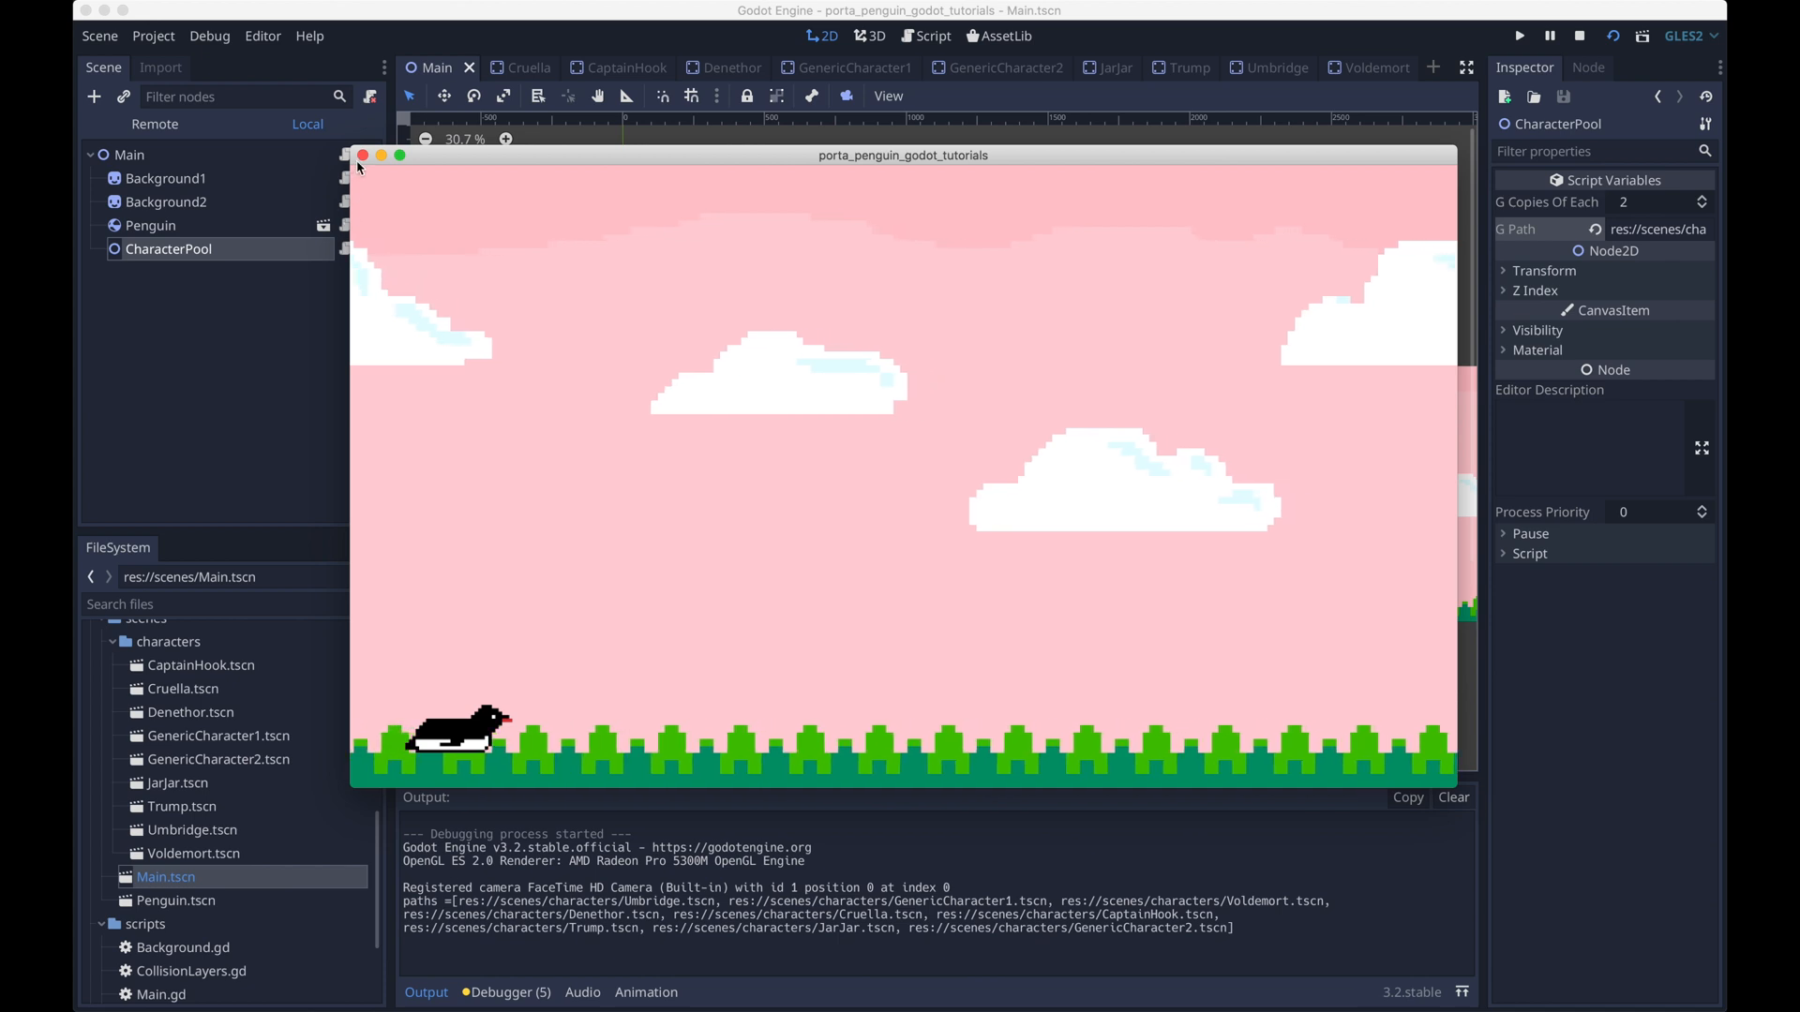
# Close the game, adjust g_path in the Inspector, and run Main again to print the character scene paths
pyautogui.click(362, 156)
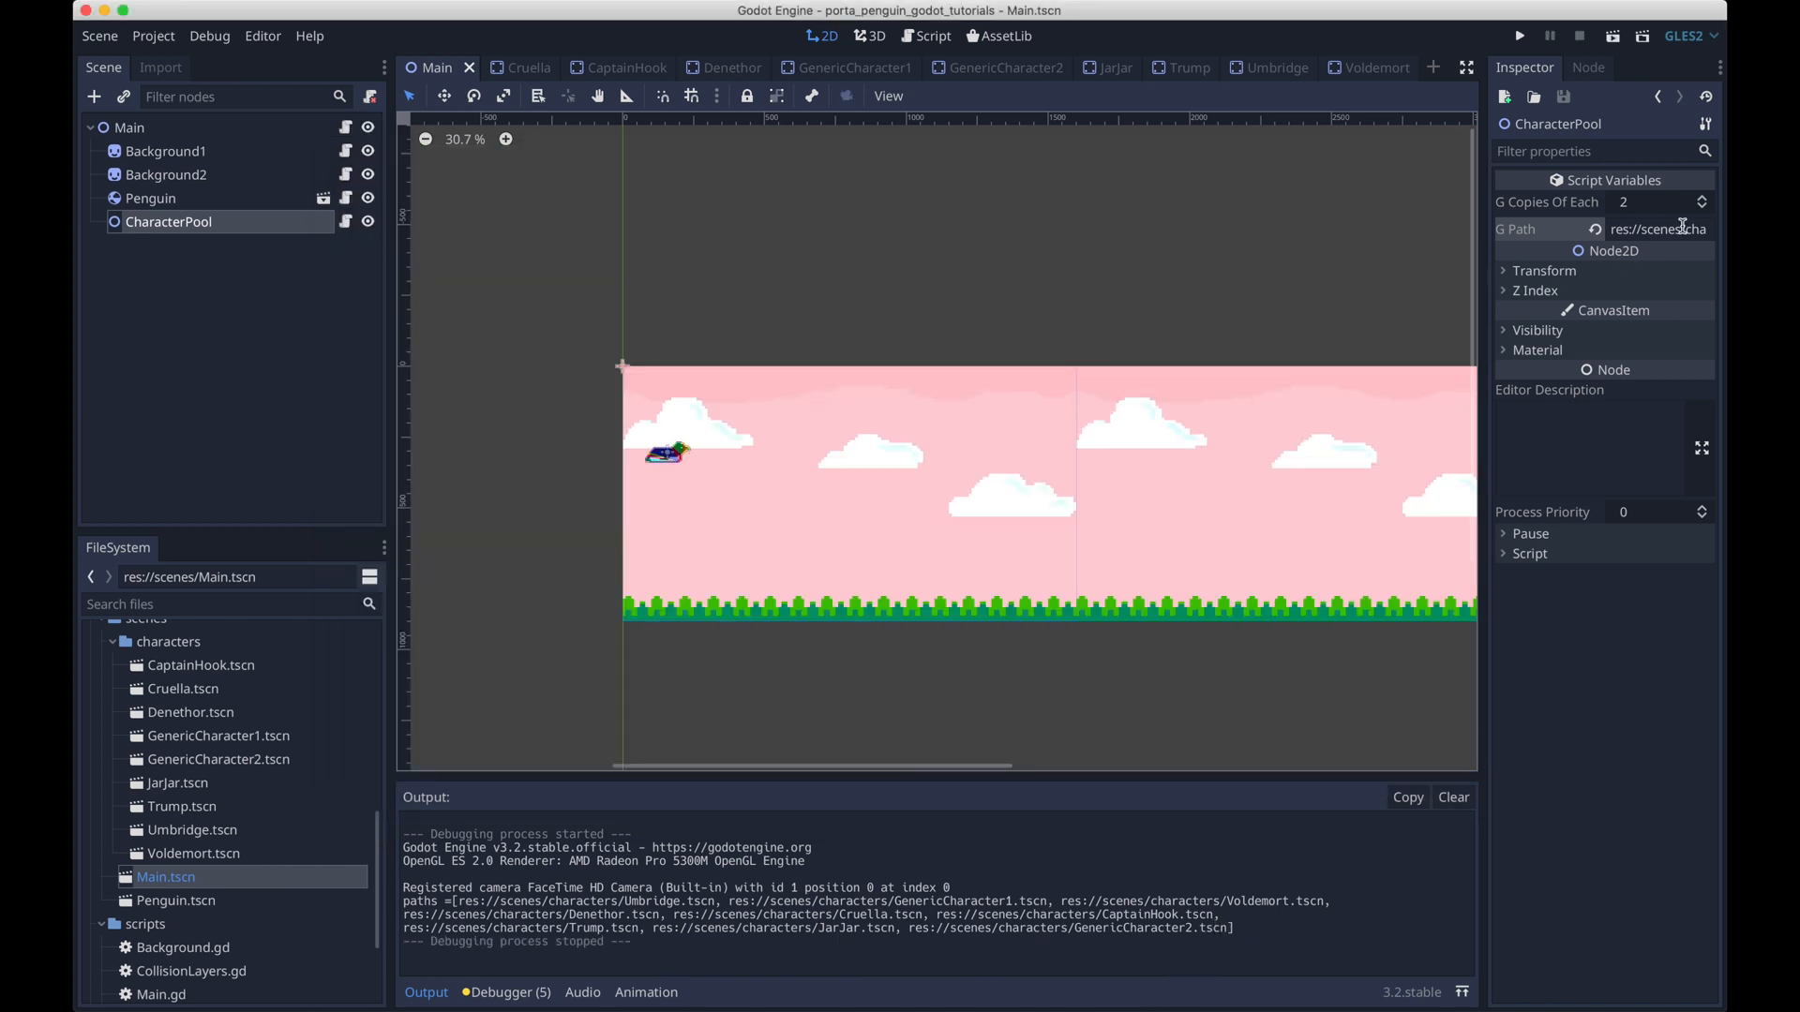
pyautogui.click(1659, 229)
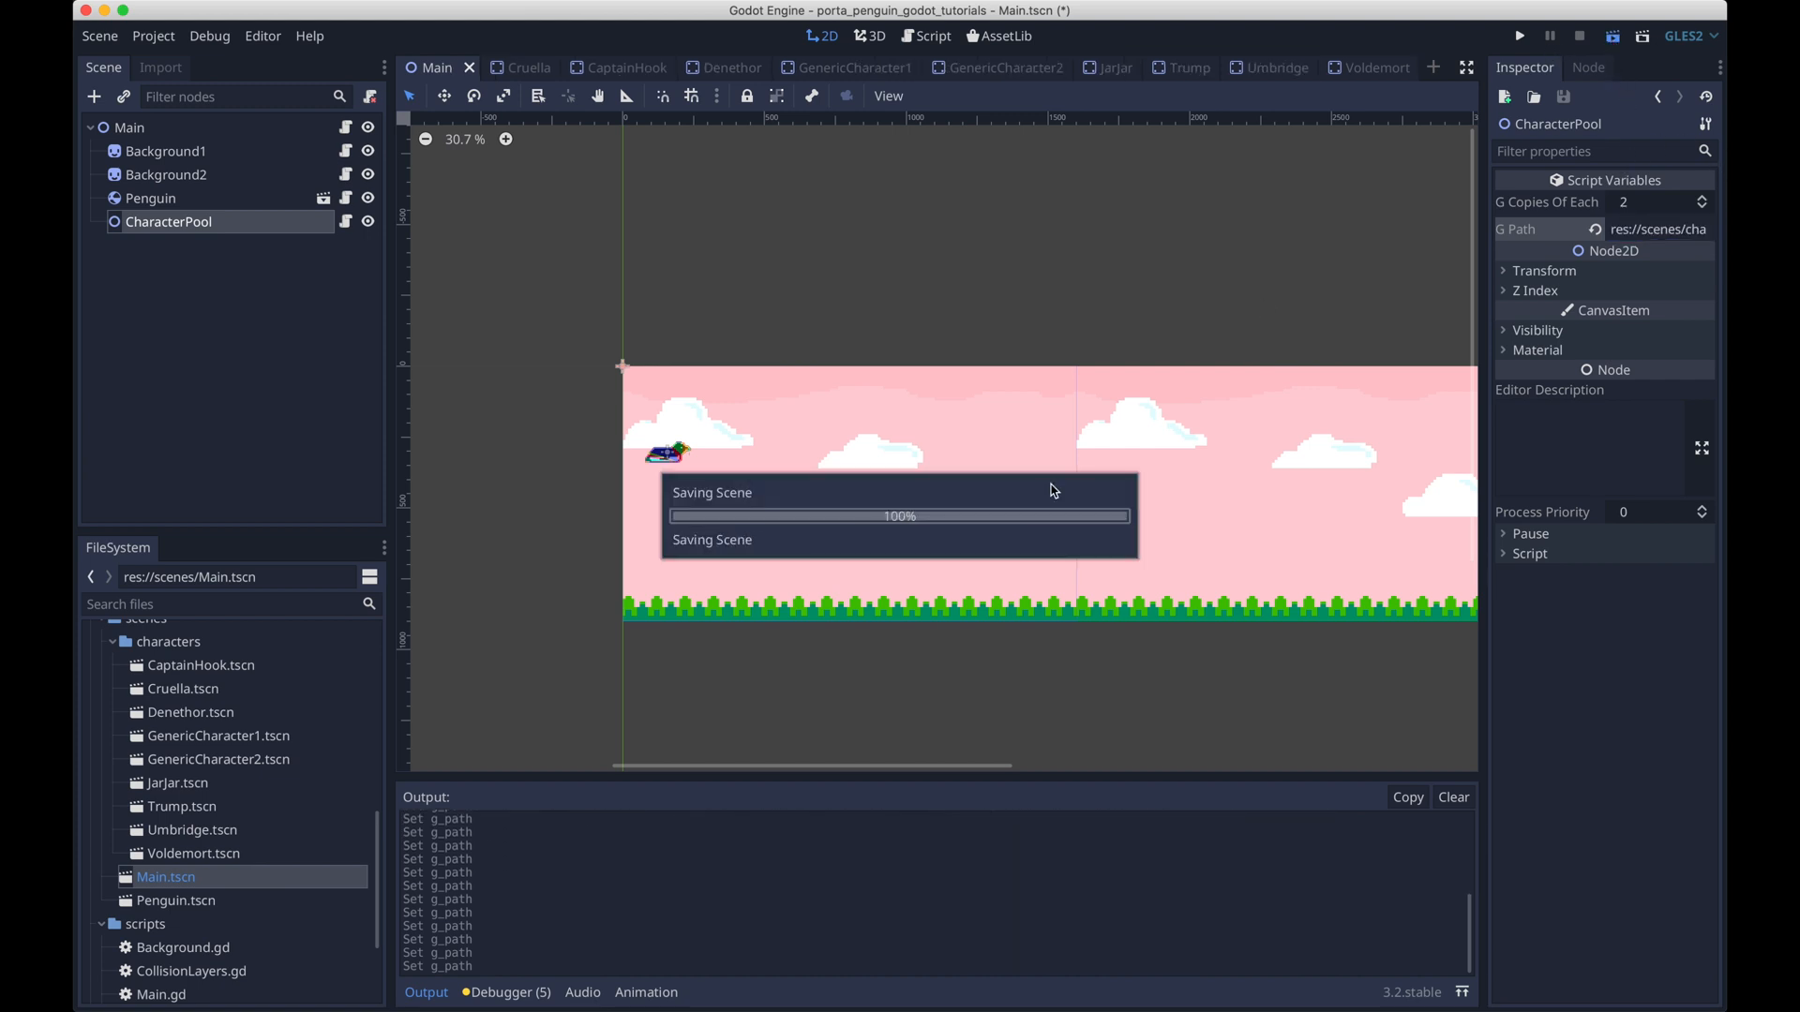
pyautogui.click(1517, 36)
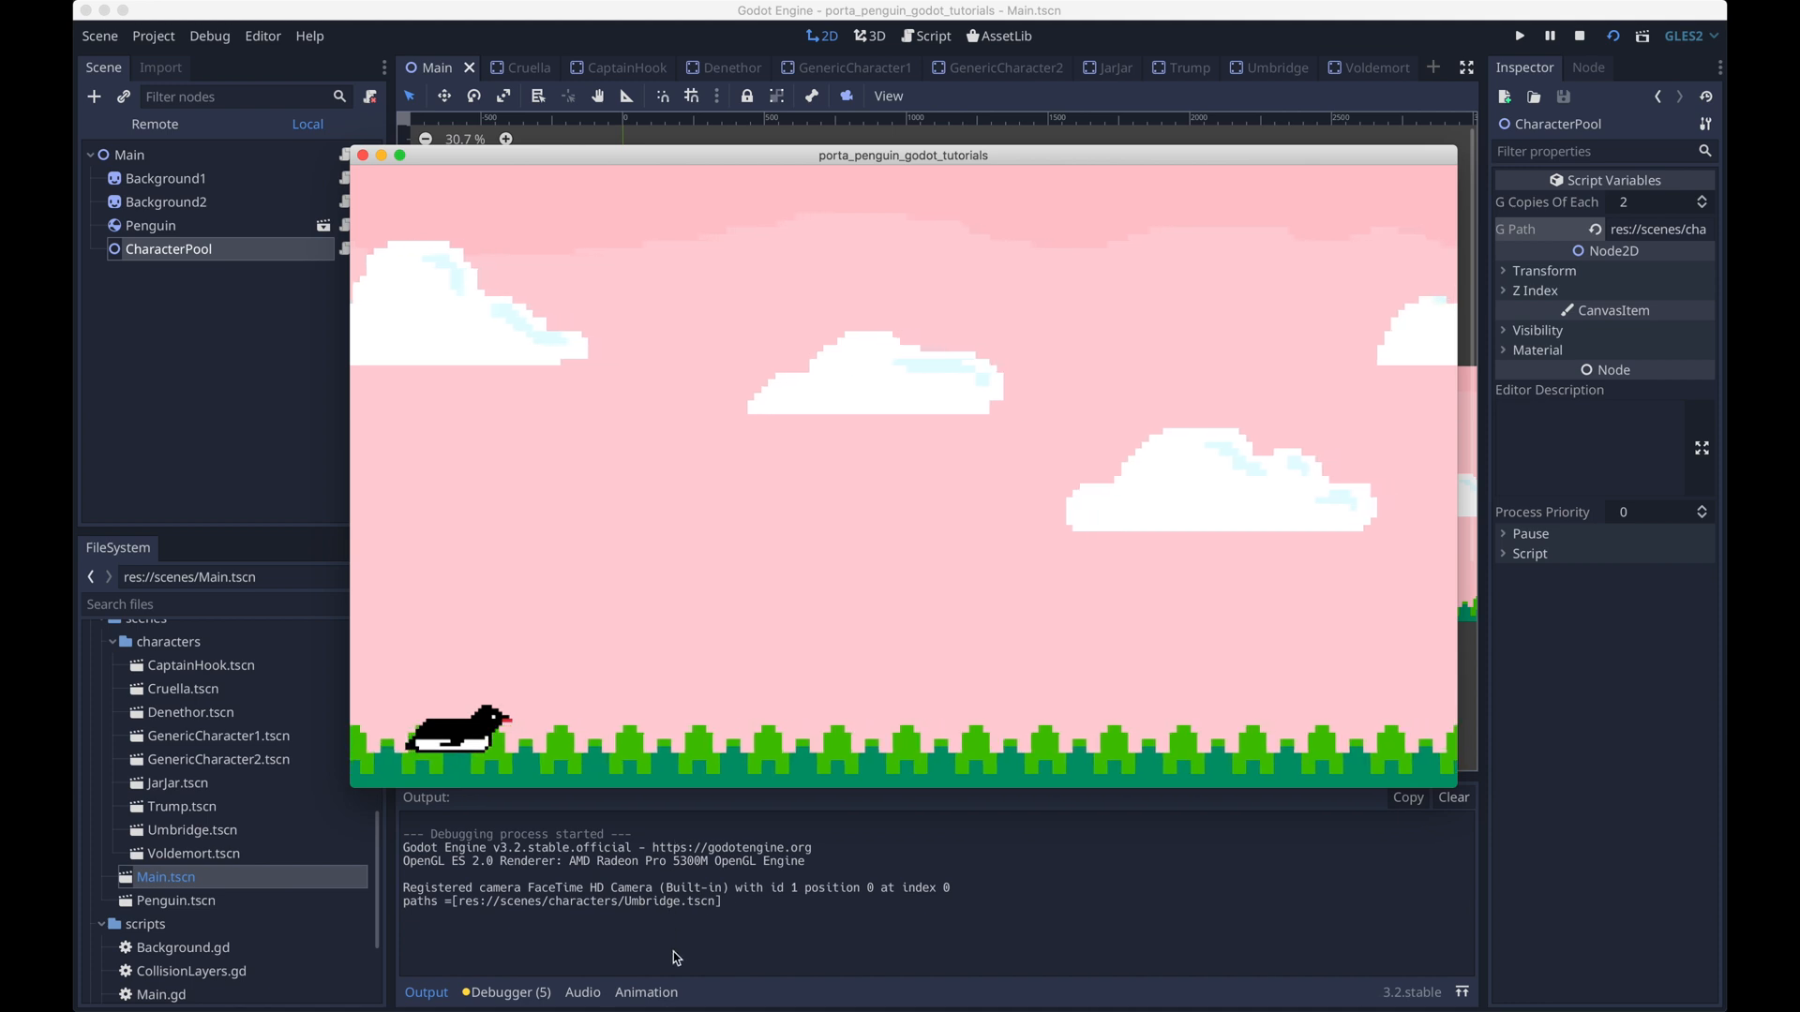